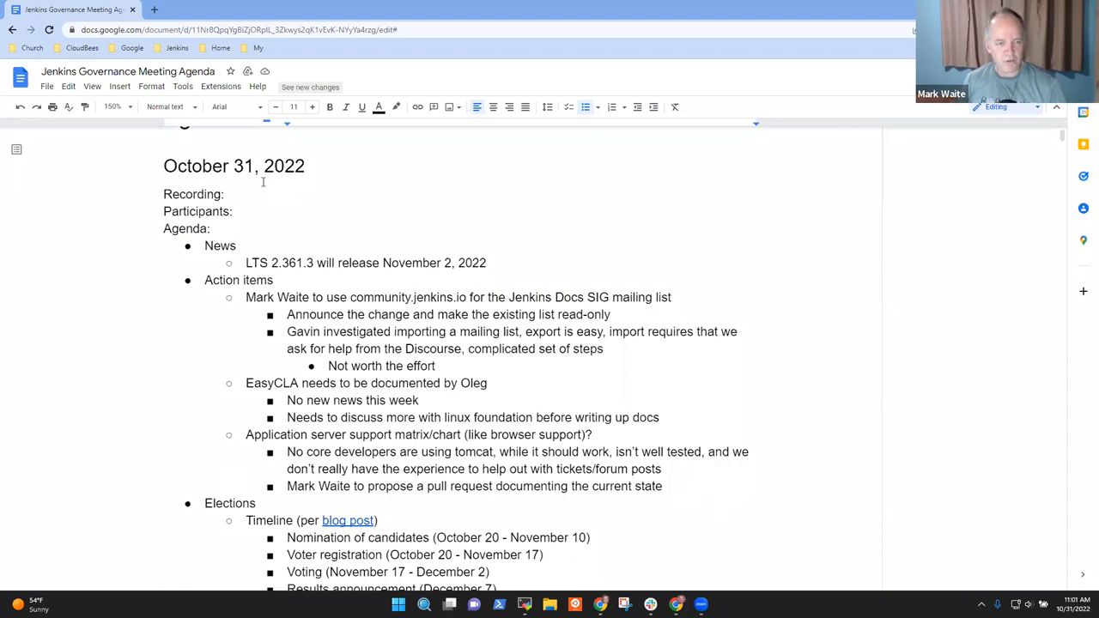
Step: After the LTS 2.361.3 line, add a News bullet: LTS baseline selection for the next LTS is not yet complete
{"action": "scroll", "scroll_direction": "down", "scroll_amount": 3}
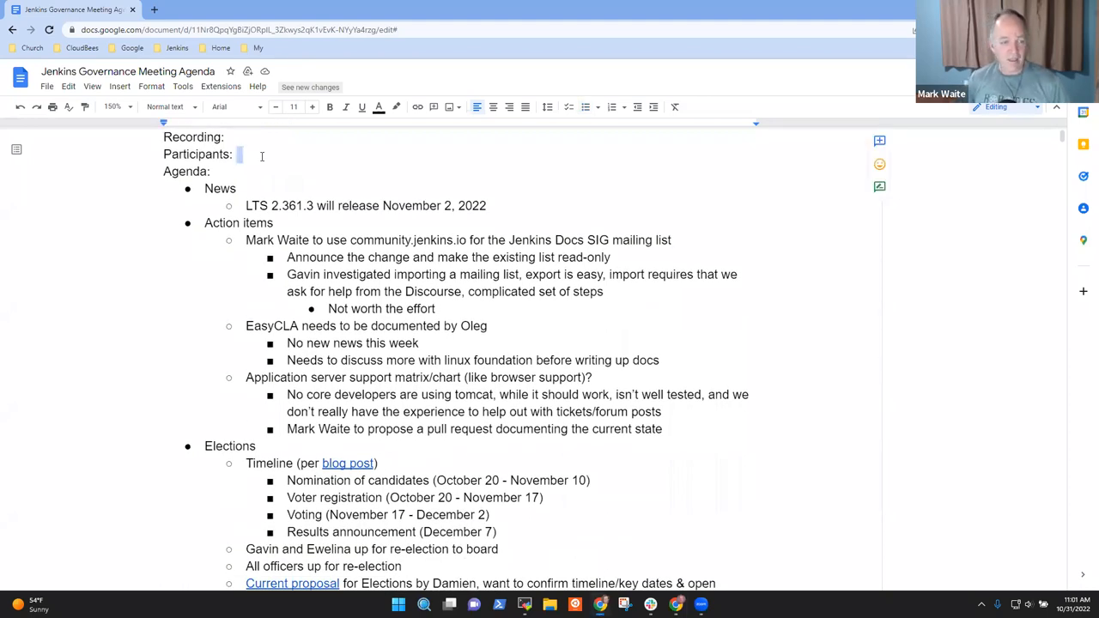
{"action": "double_click", "coordinate": [237, 224]}
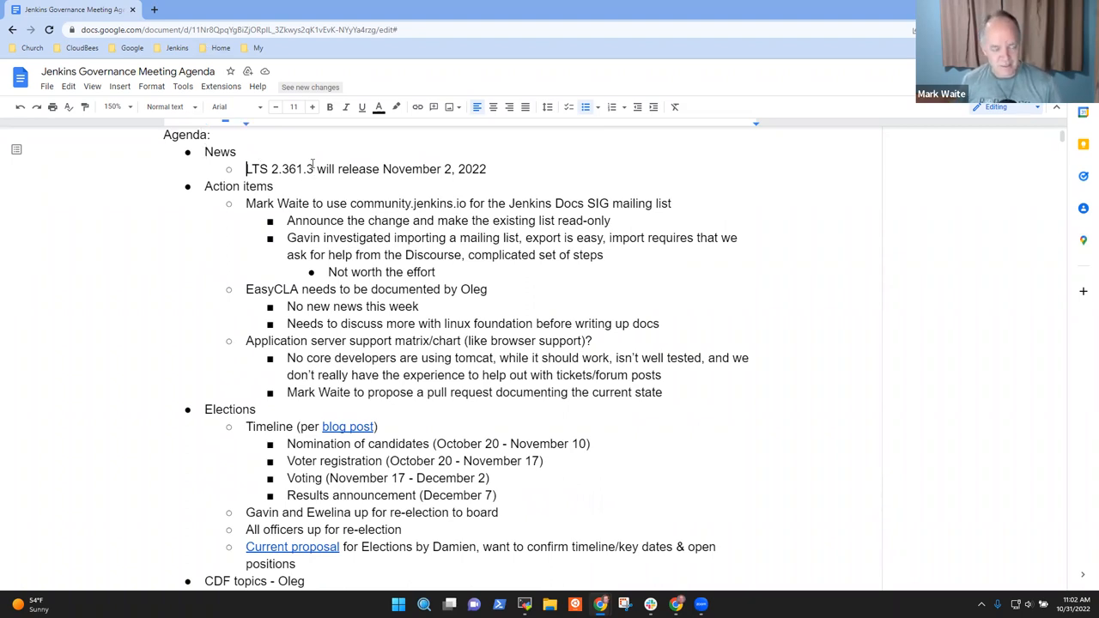
{"action": "triple_click", "coordinate": [363, 169]}
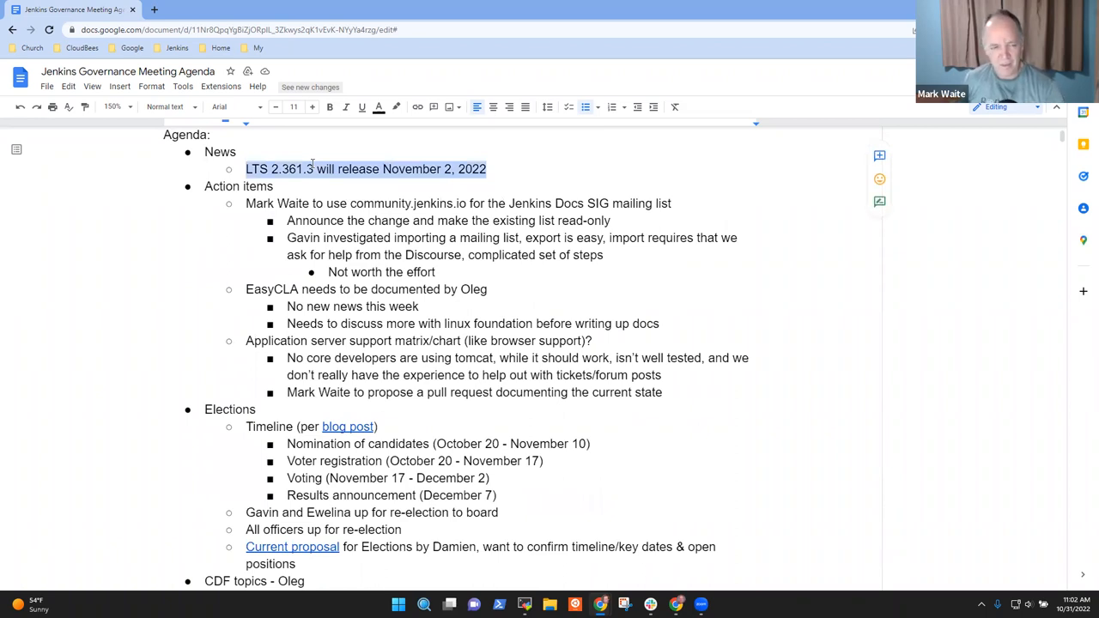
{"action": "key", "text": "enter"}
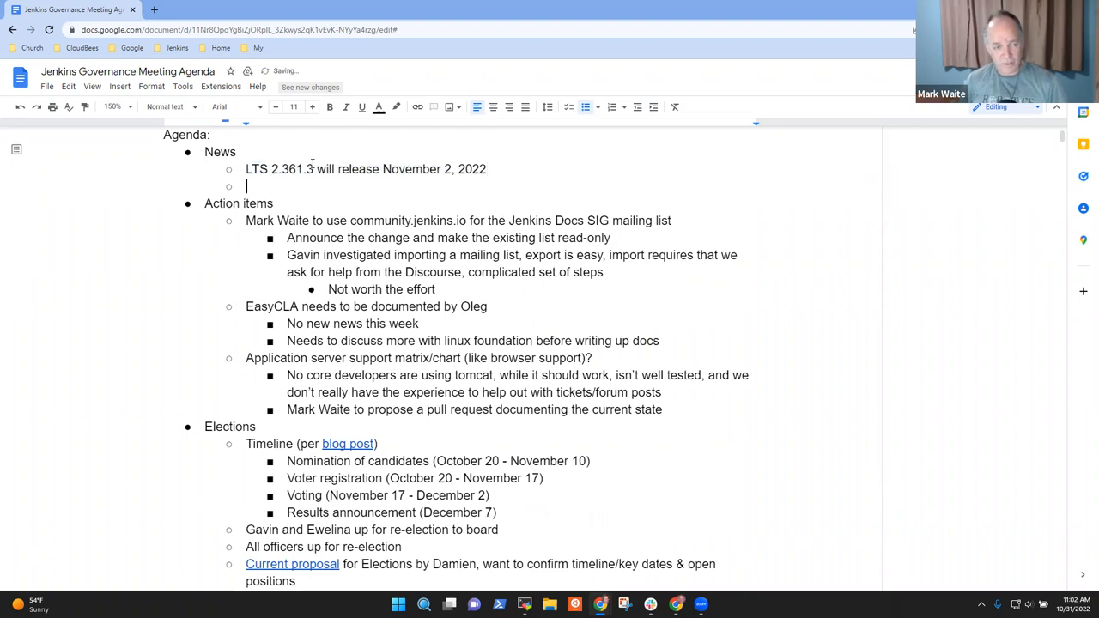
{"action": "type", "text": "LTS"}
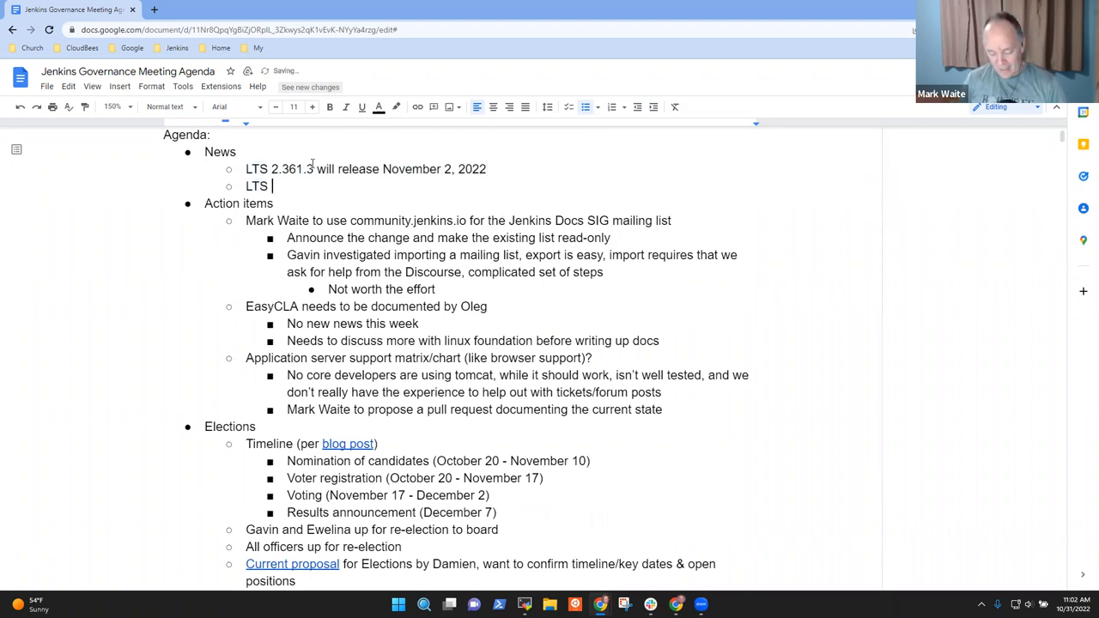
{"action": "type", "text": "baseline sectionm"}
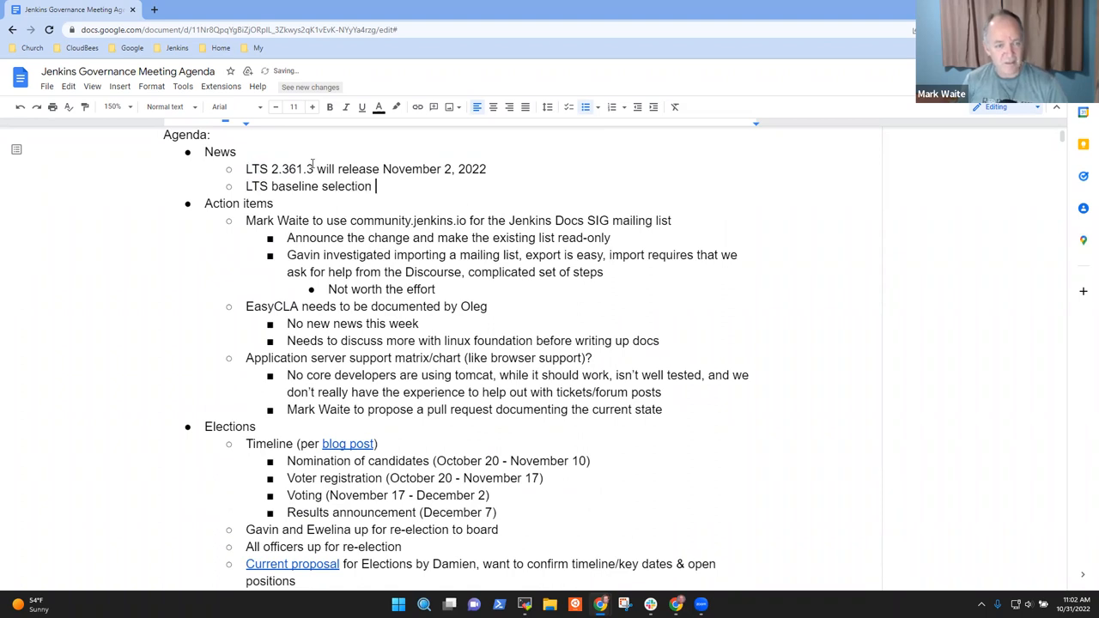
{"action": "type", "text": "for teh"}
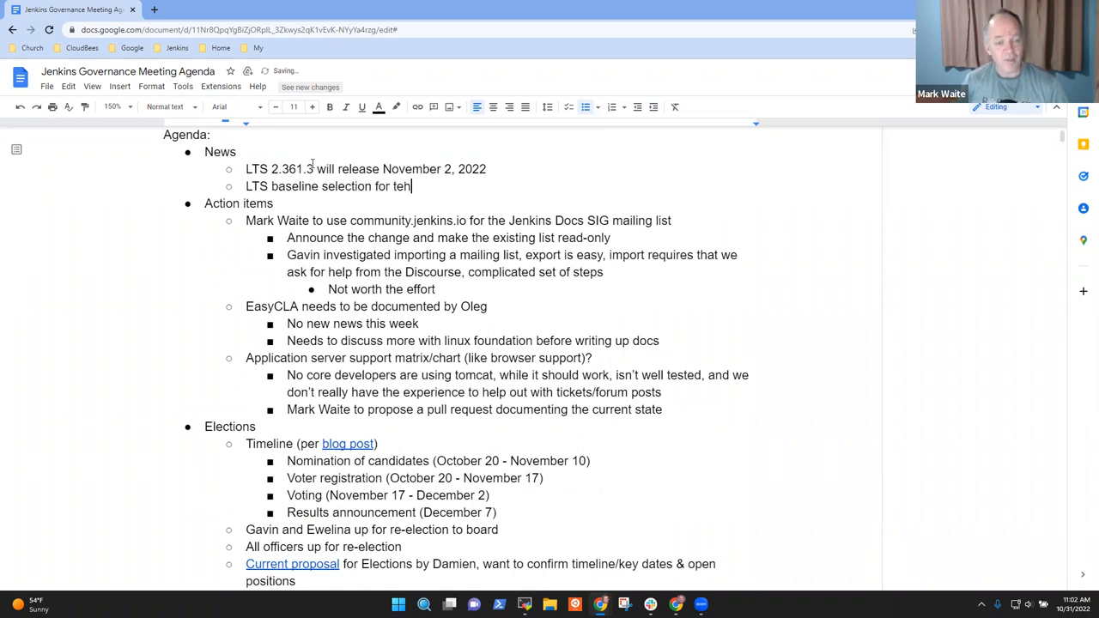
{"action": "type", "text": "ner"}
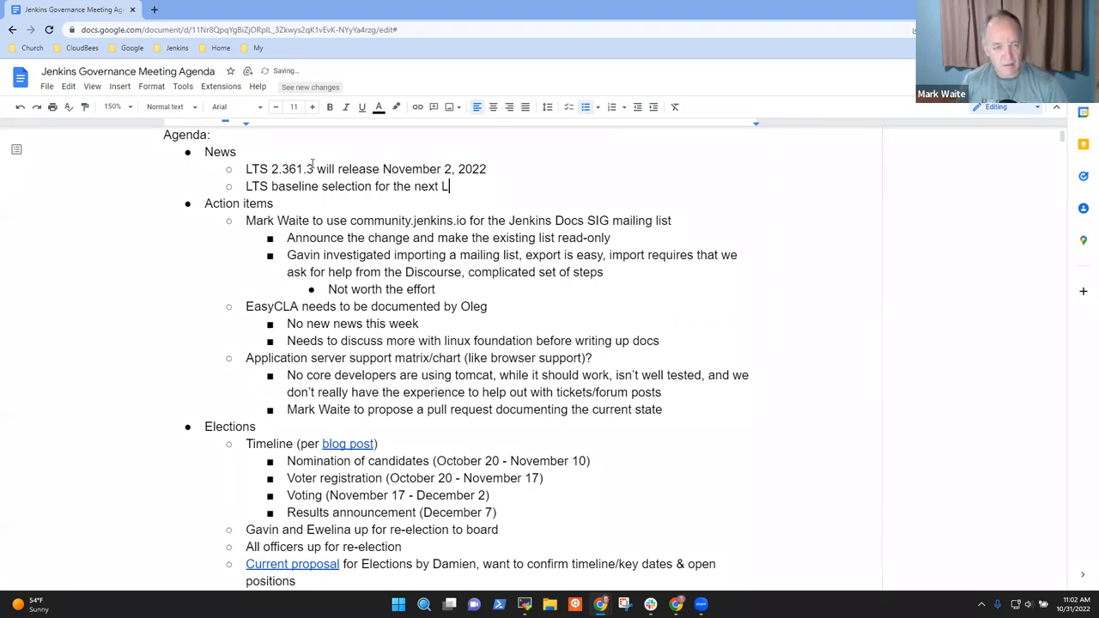
{"action": "type", "text": "TS is not yu"}
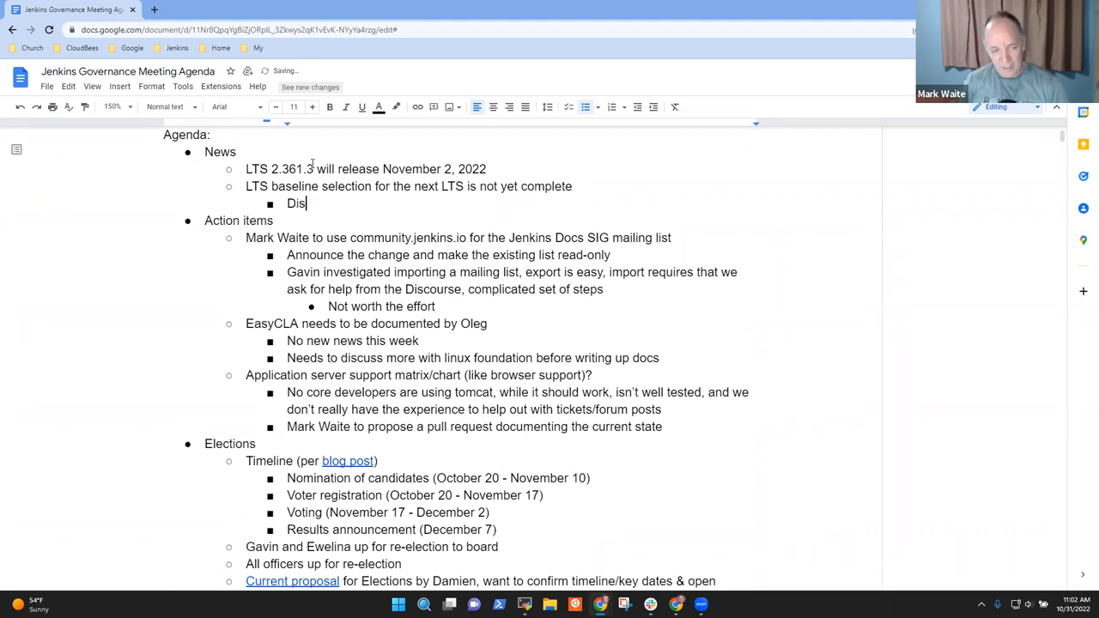
Step: Add a sub-bullet noting the discussion is ongoing in the developer mailing list
{"action": "type", "text": "cussion bo"}
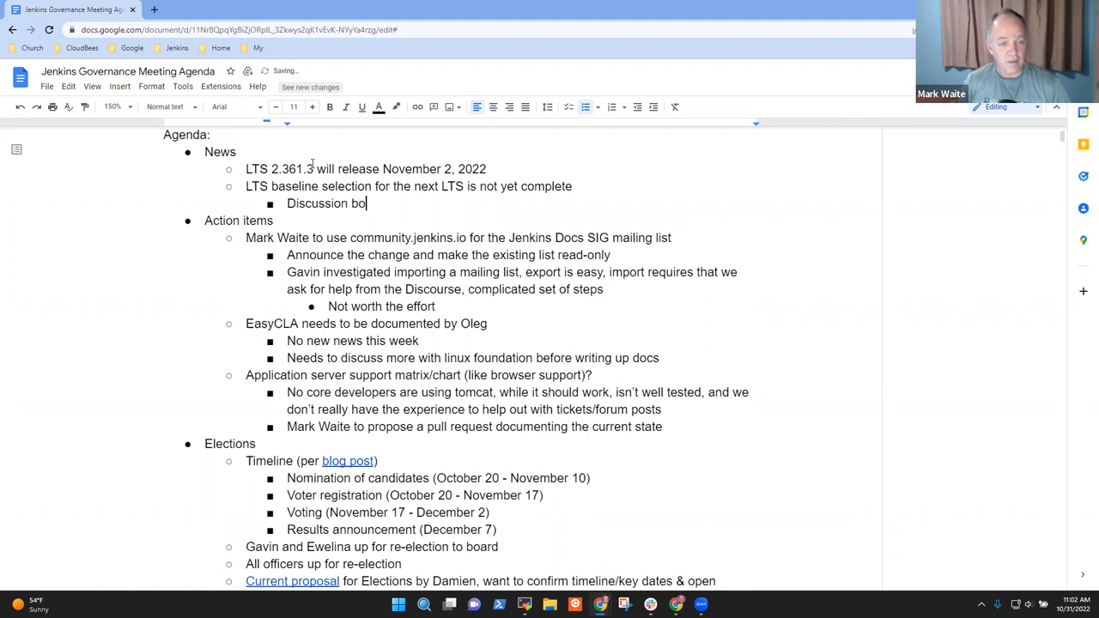
{"action": "type", "text": "ng"}
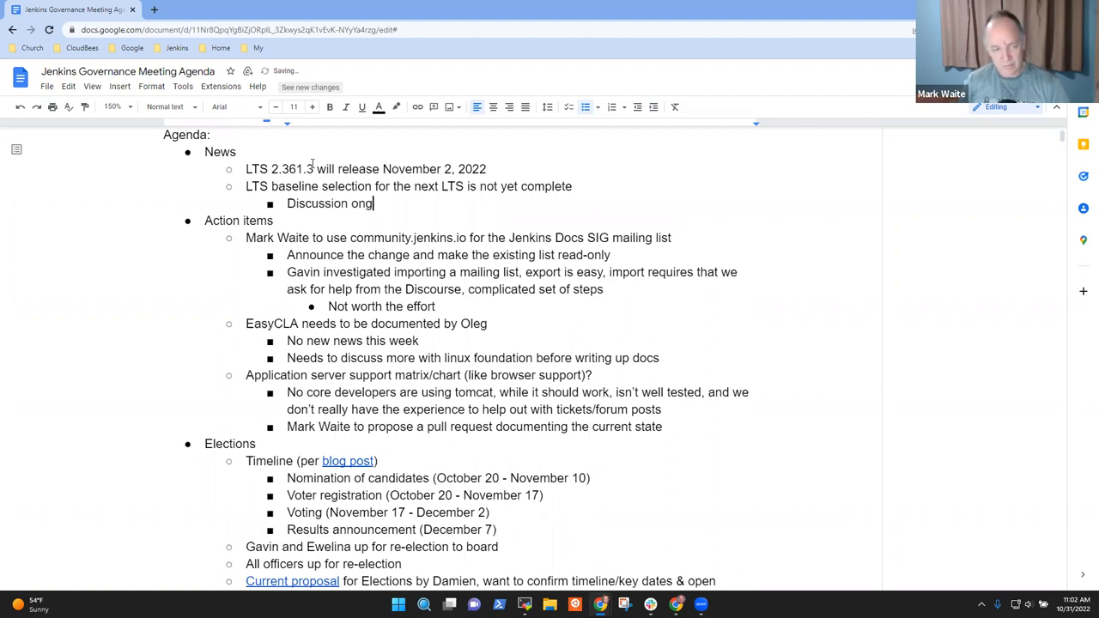
{"action": "type", "text": "oing in the developer mailing list"}
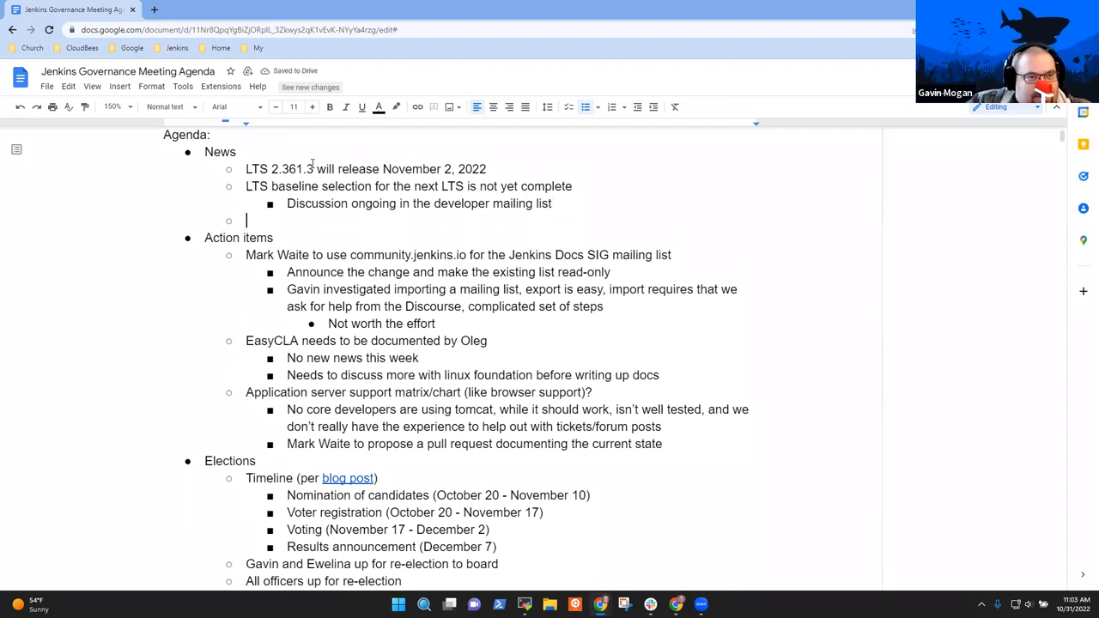
Step: Add a News bullet that Twitter RSS for releases is live again
{"action": "type", "text": "Twitter"}
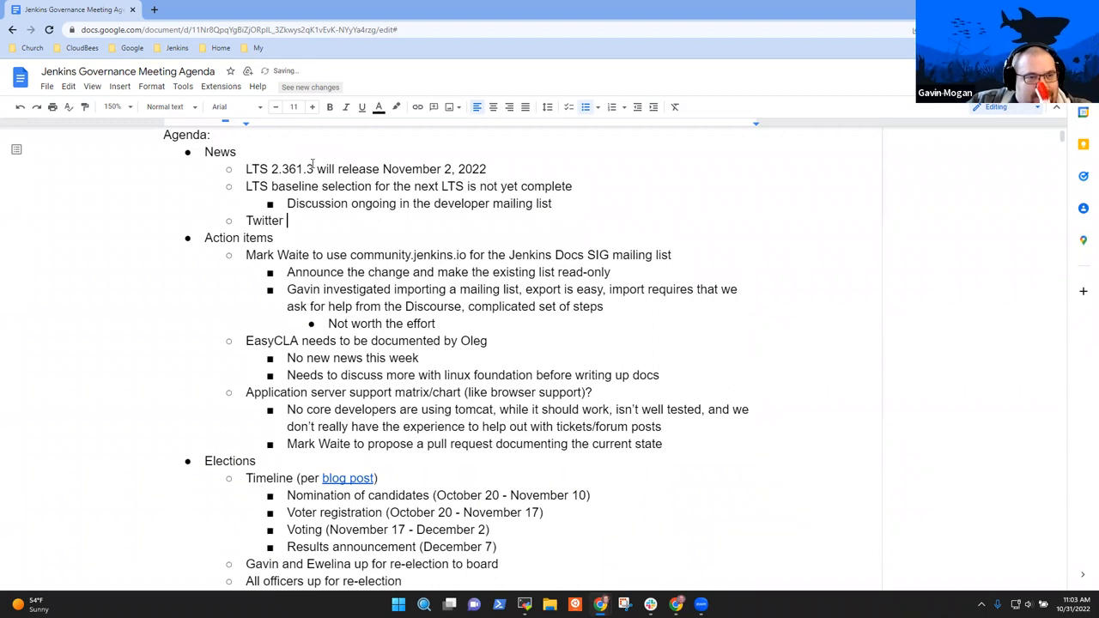
{"action": "type", "text": "RSS for releases is no"}
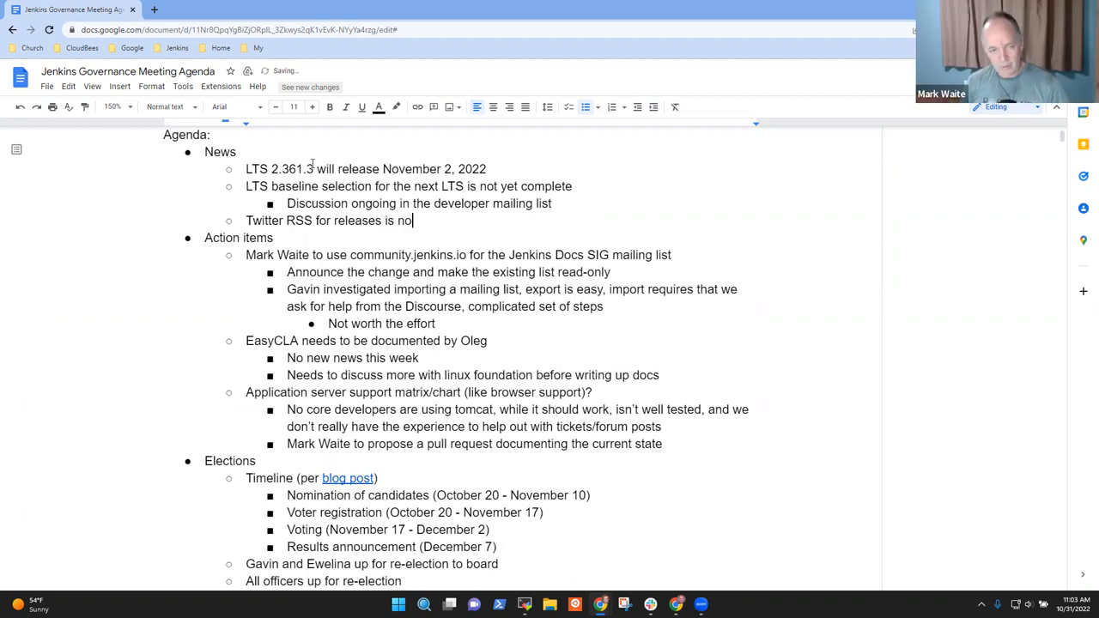
{"action": "type", "text": "live agai"}
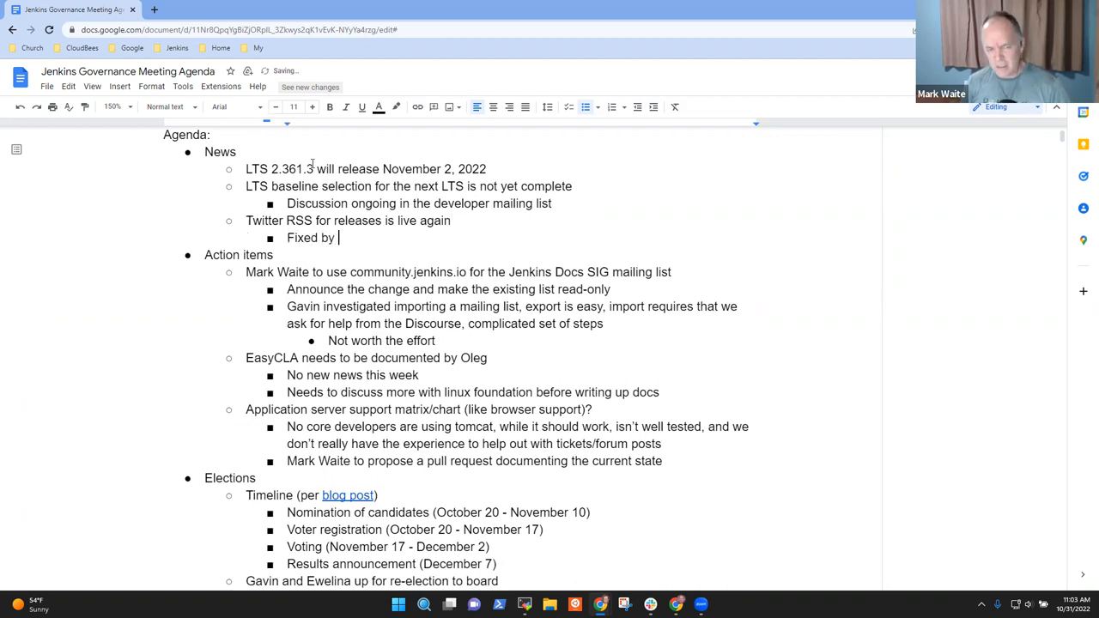
Step: Add sub-bullets: the infra team found a tool that reads the RSS feed and creates Twitter posts with title and link
{"action": "type", "text": "the"}
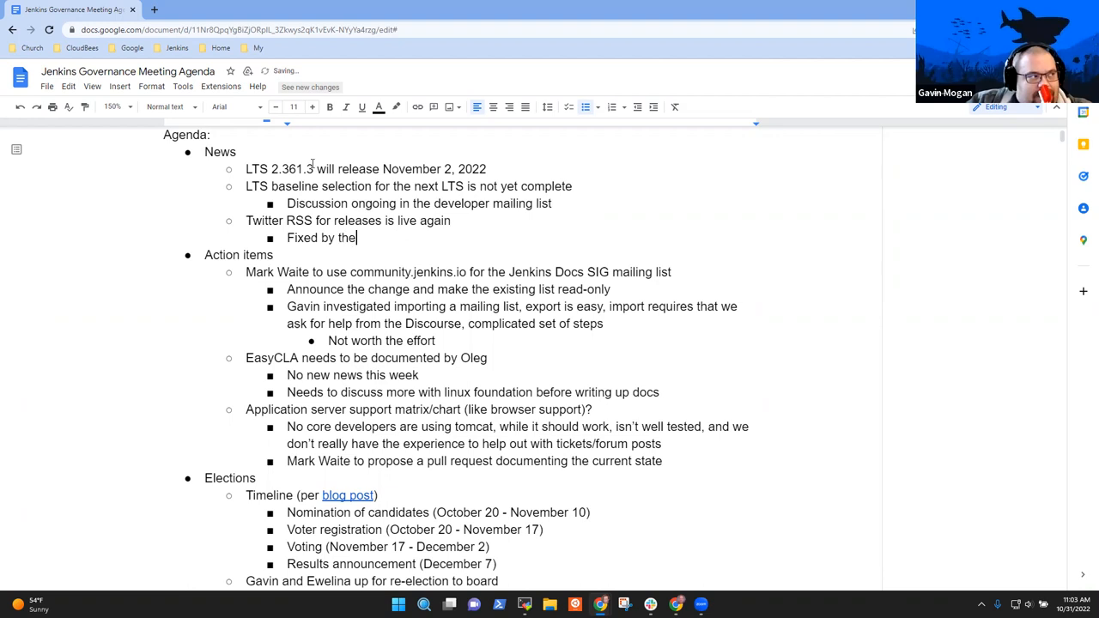
{"action": "type", "text": "infra team, fv"}
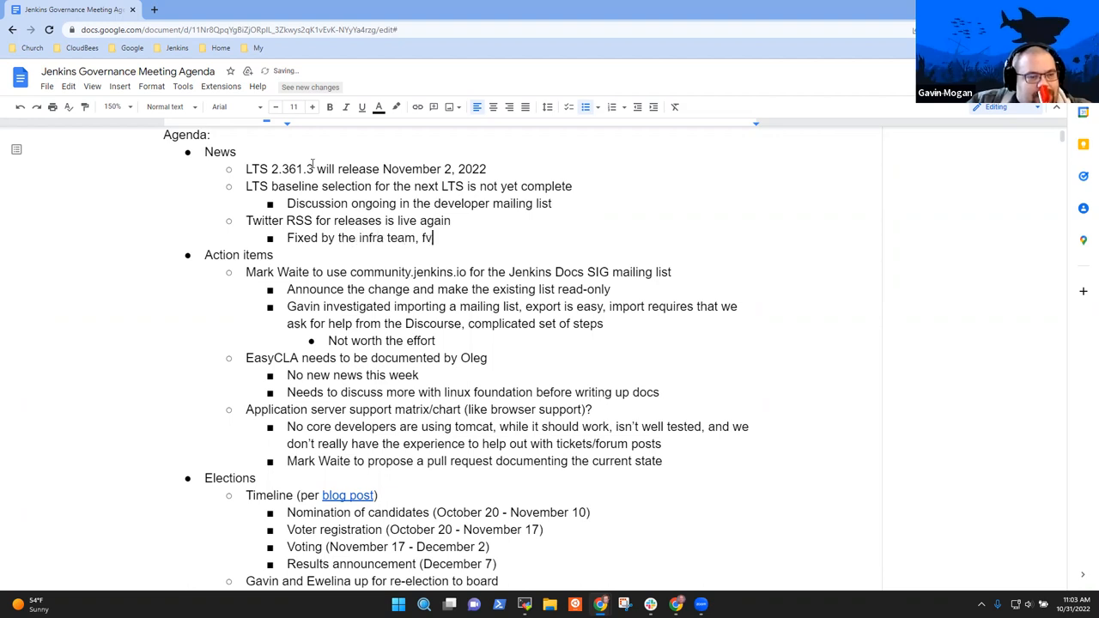
{"action": "type", "text": "ound a tool that we can run that takes an"}
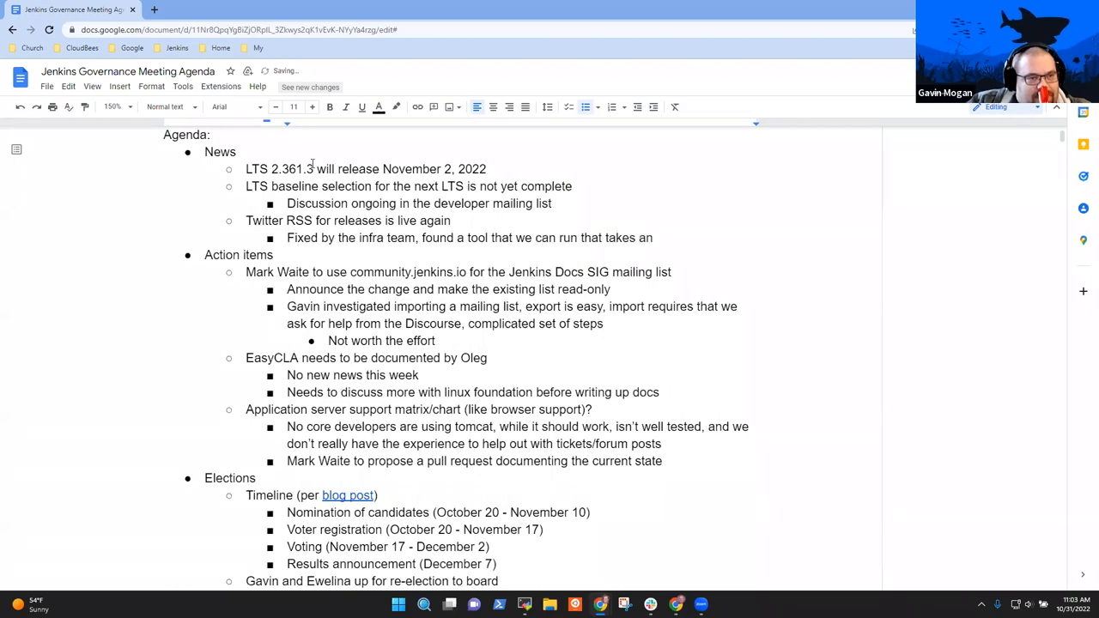
{"action": "type", "text": "RSS feed and"}
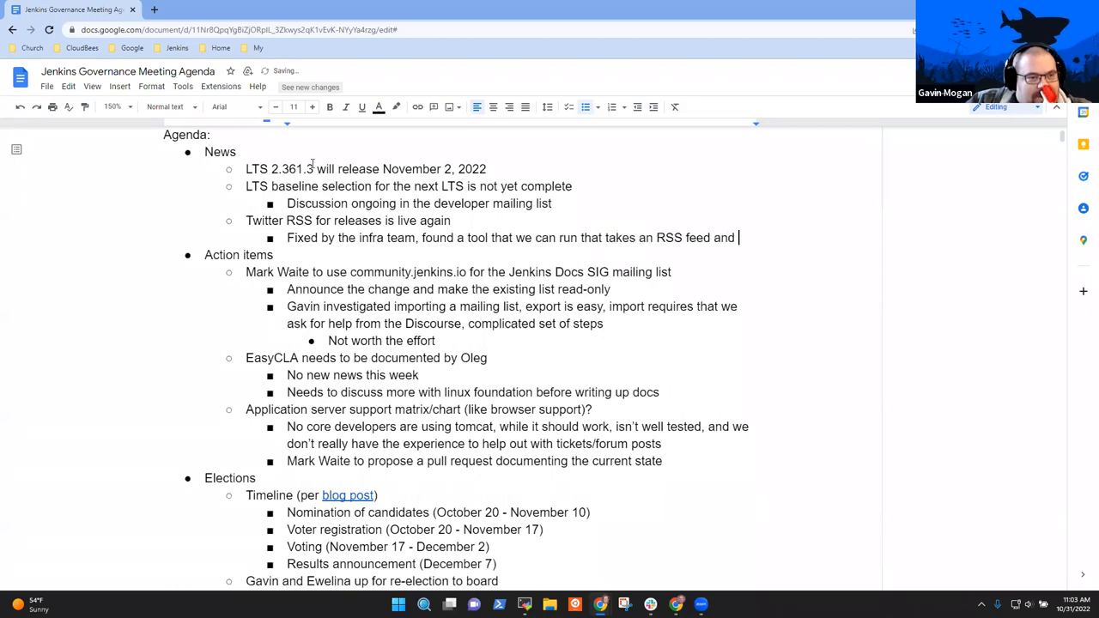
{"action": "type", "text": "creates Tw"}
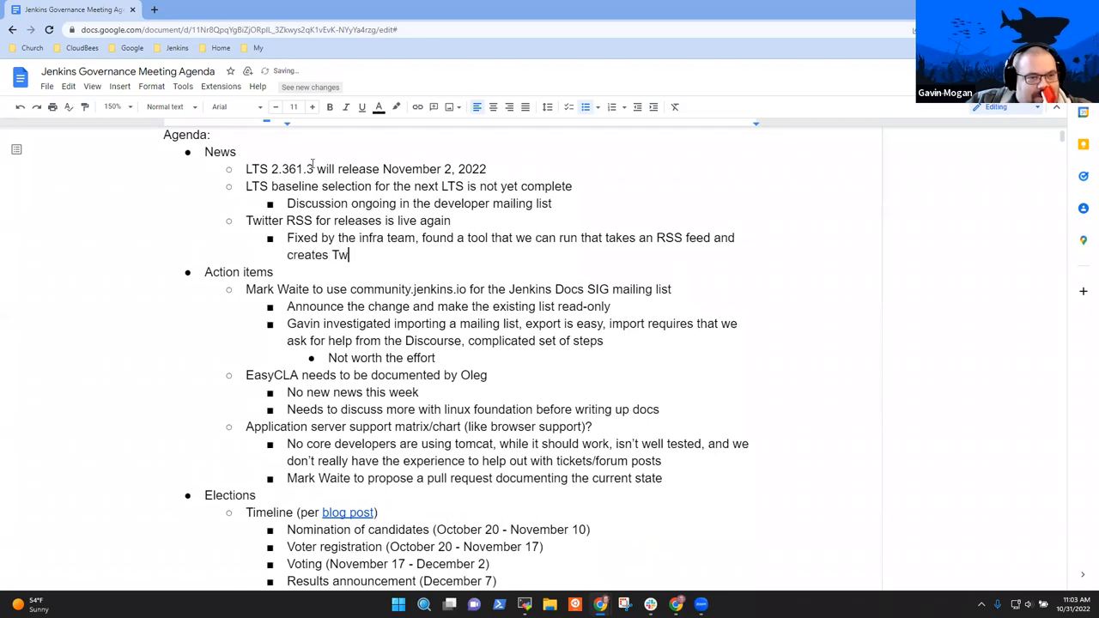
{"action": "type", "text": "itter posts"}
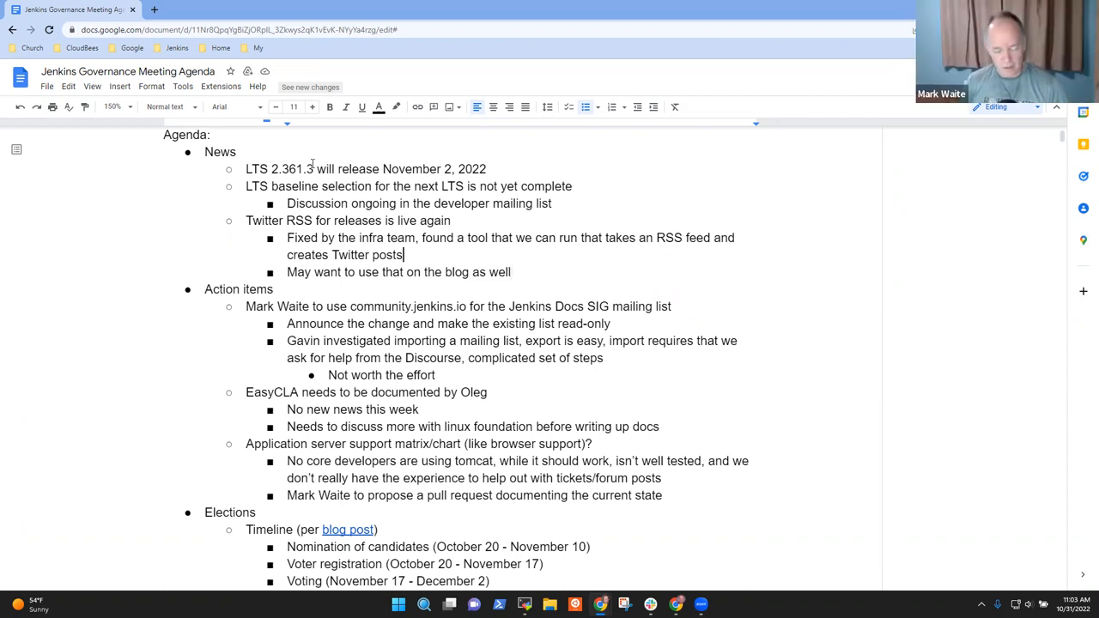
{"action": "type", "text": "- title of"}
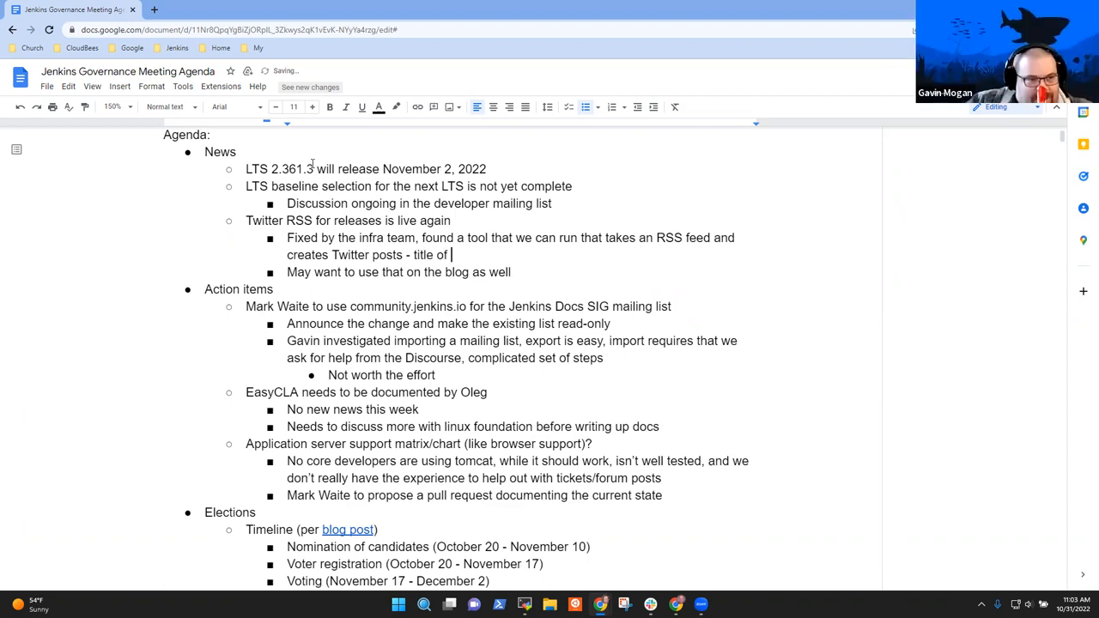
{"action": "type", "text": "post and"}
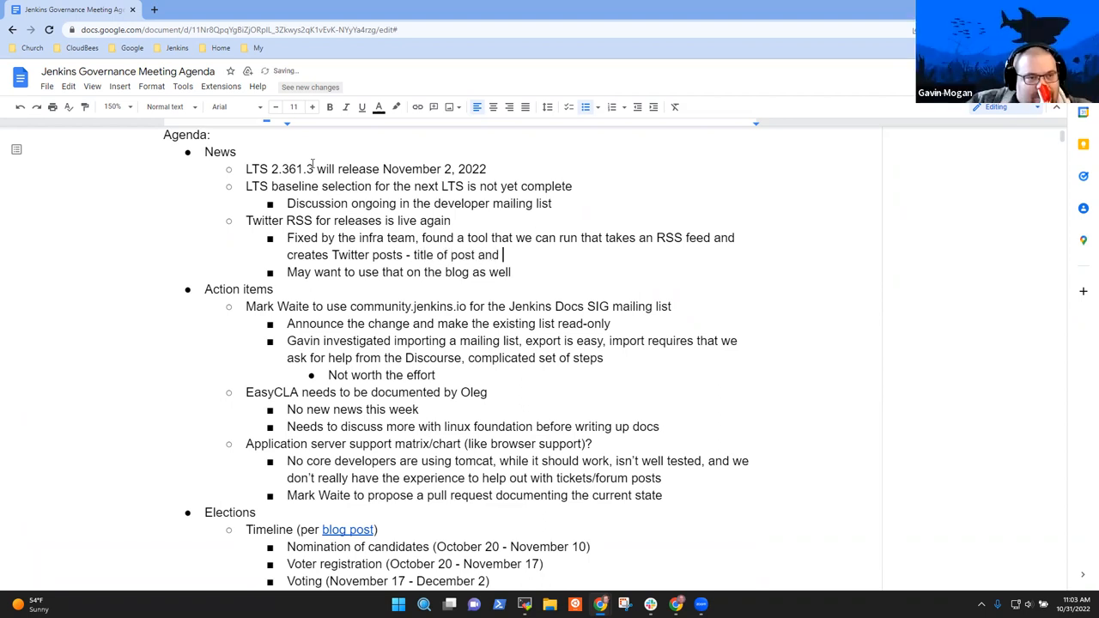
{"action": "type", "text": "link to post"}
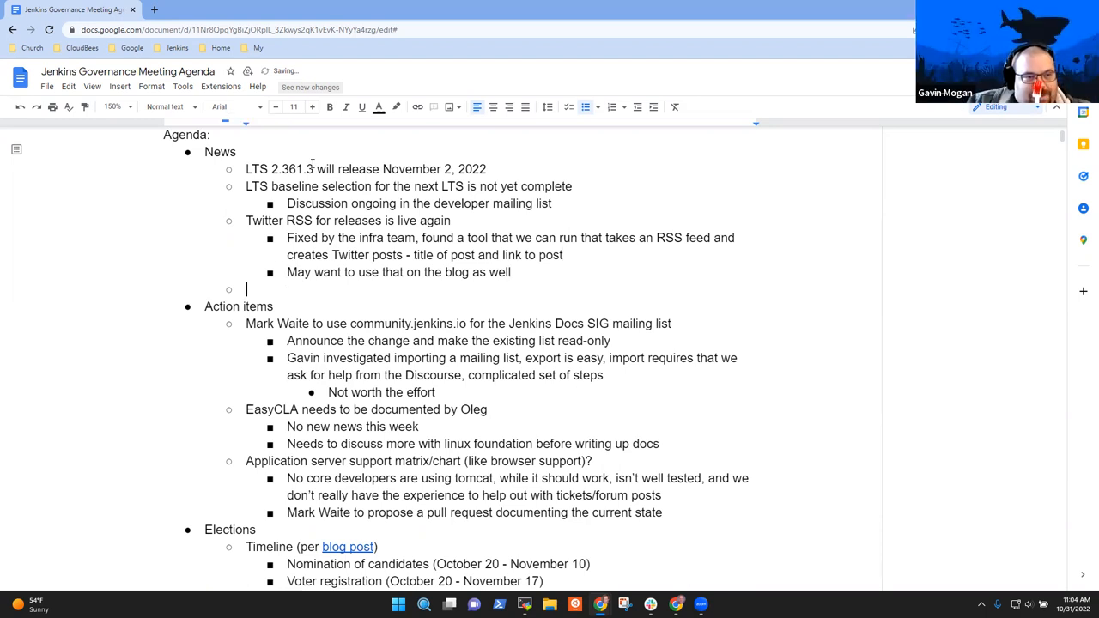
{"action": "type", "text": "Jenkins newsletyt"}
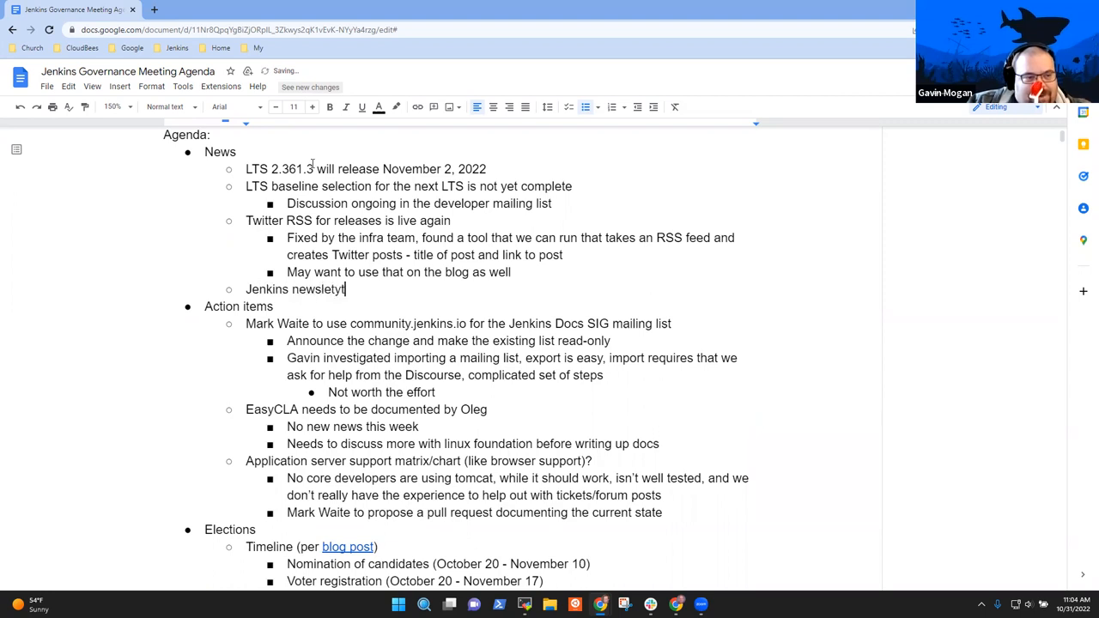
{"action": "type", "text": "Assembled"}
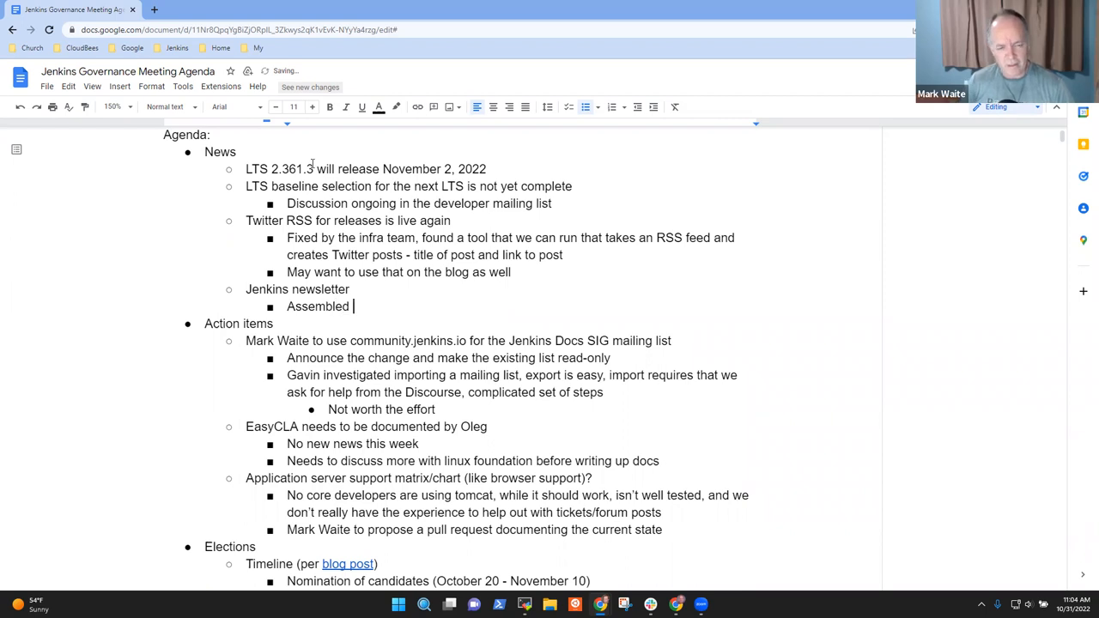
{"action": "type", "text": "by Al"}
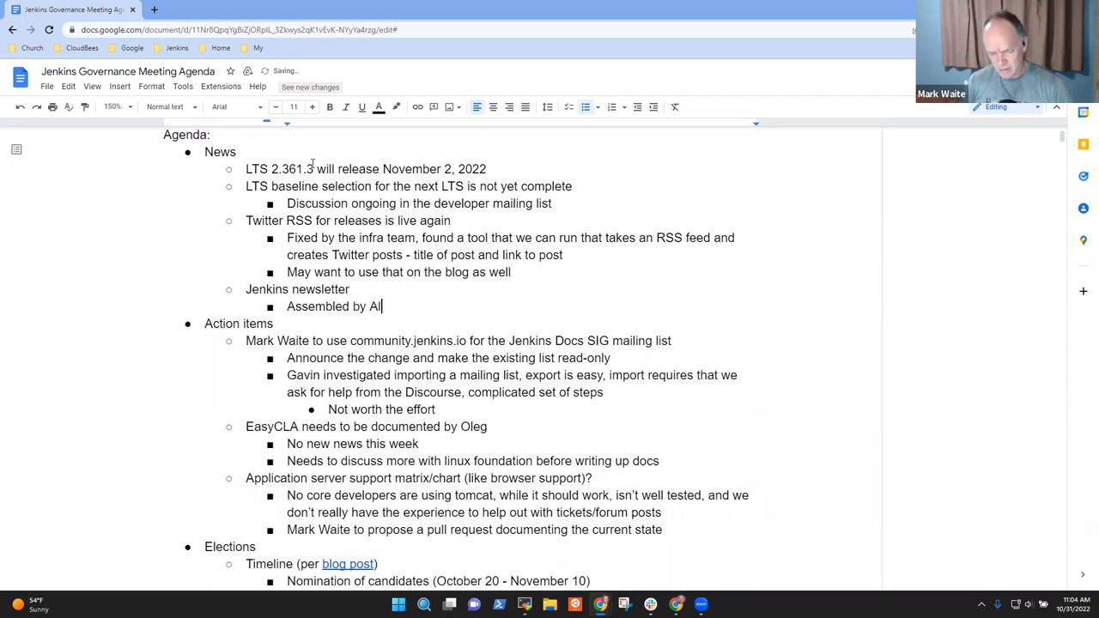
{"action": "type", "text": "lyssa Tong"}
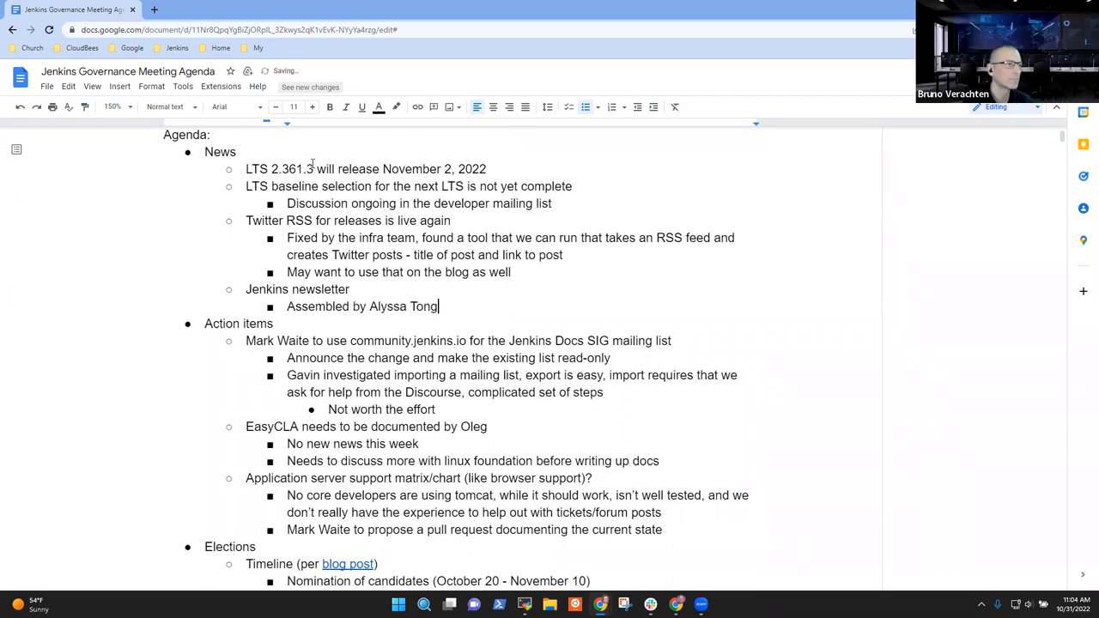
{"action": "type", "text": ","}
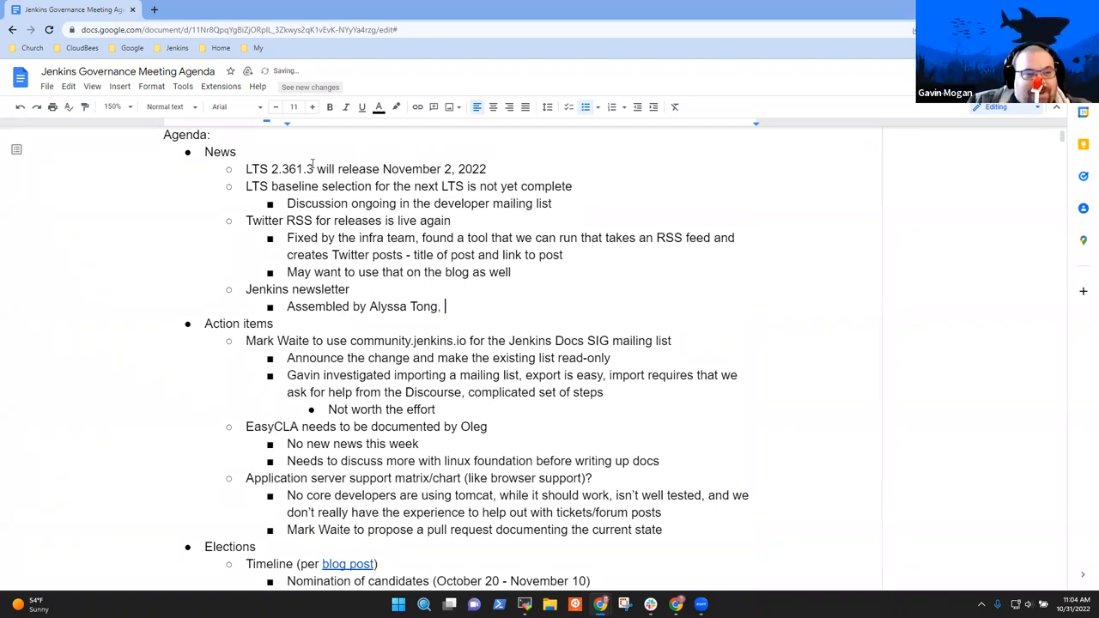
{"action": "type", "text": "published"}
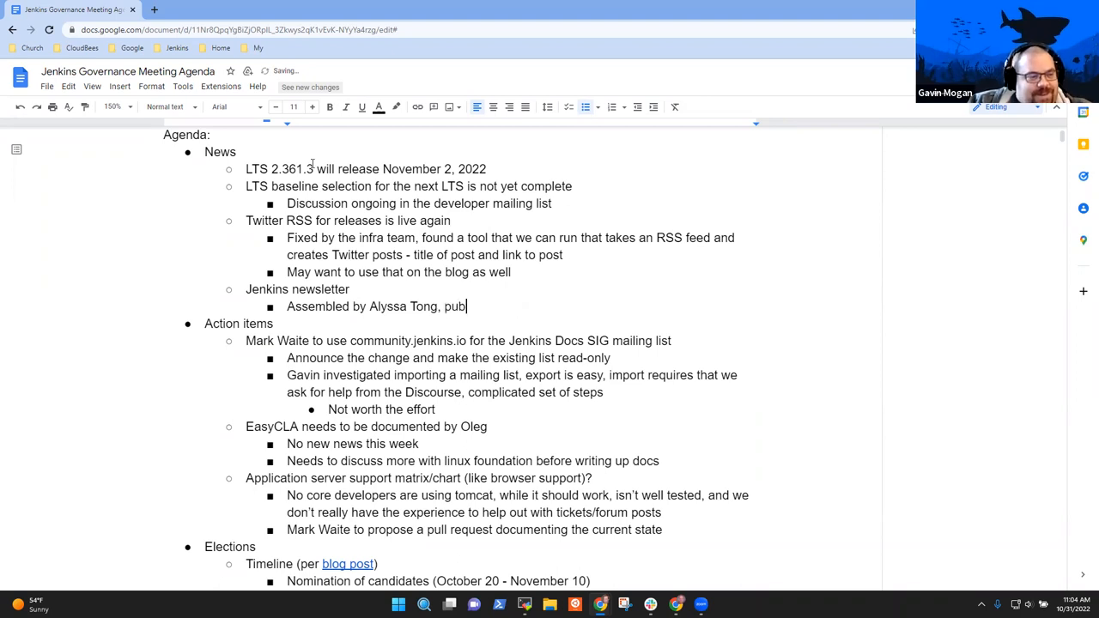
{"action": "key", "text": "Backspace"}
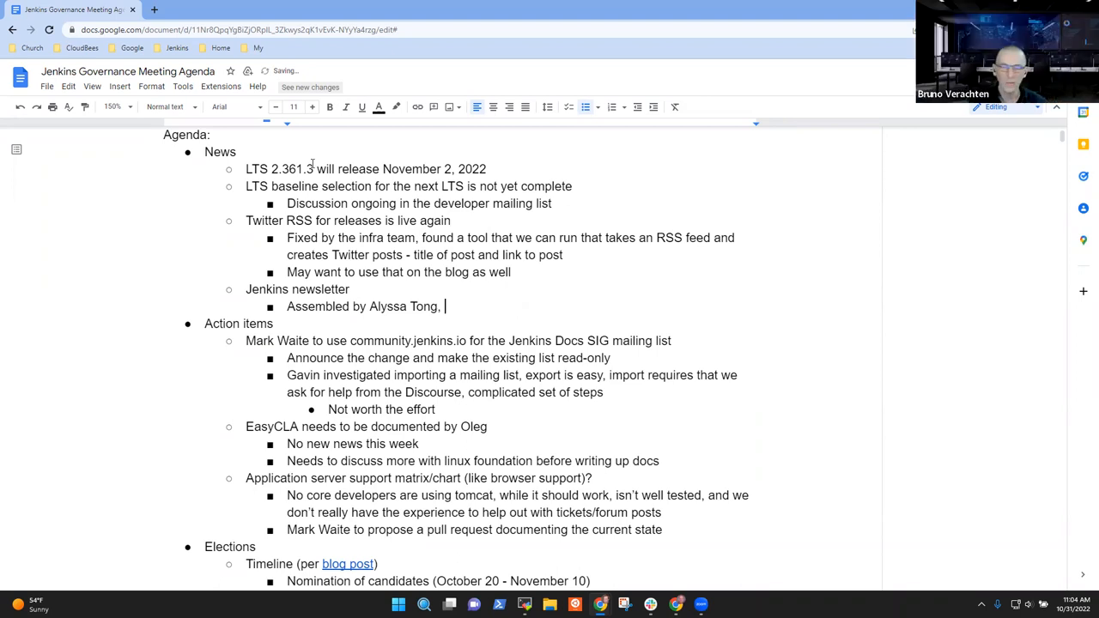
{"action": "key", "text": "backspace"}
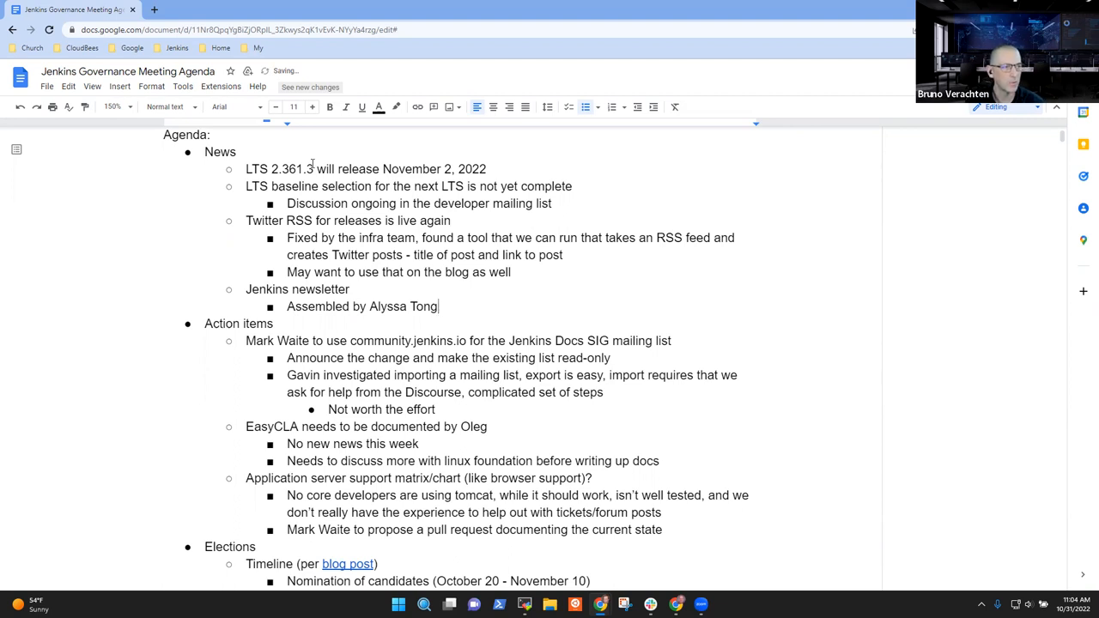
{"action": "type", "text": ","}
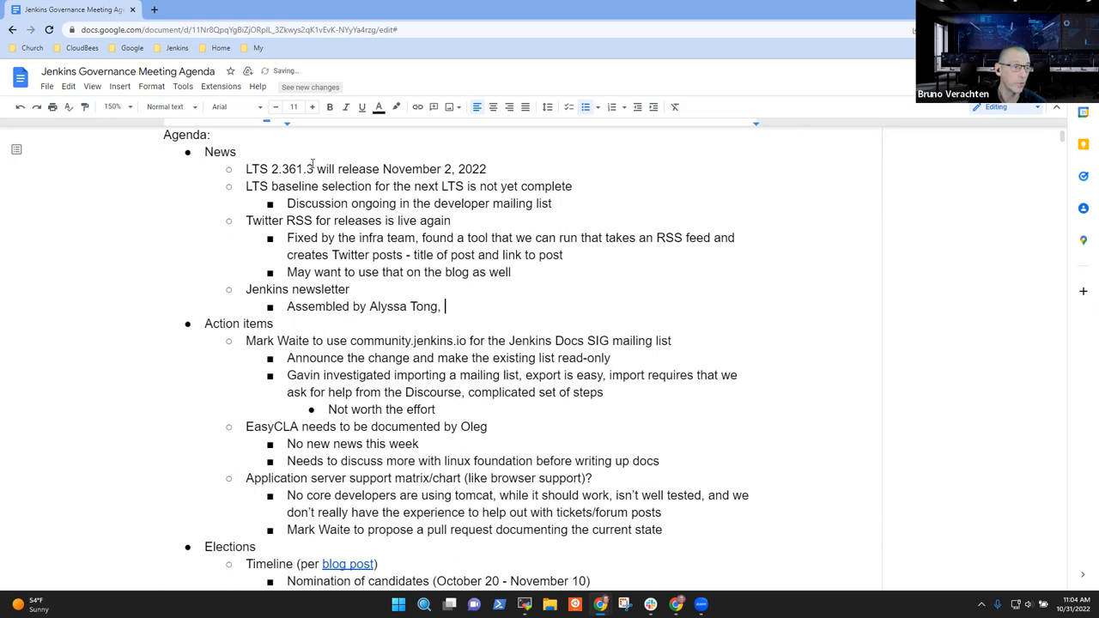
{"action": "type", "text": "goal ot publi"}
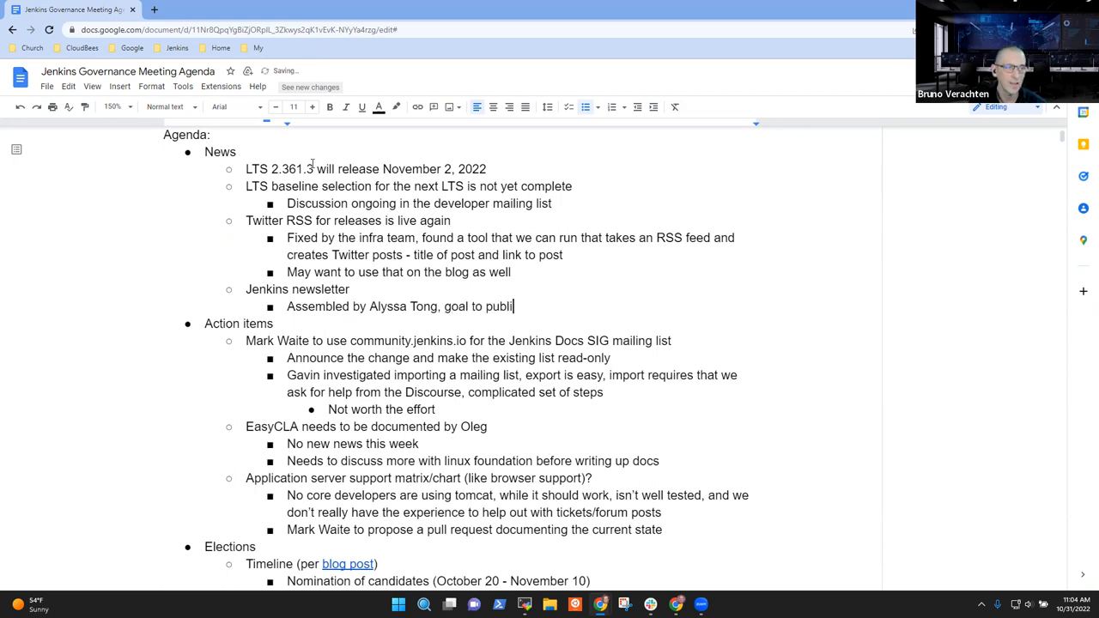
{"action": "type", "text": "sh first wee"}
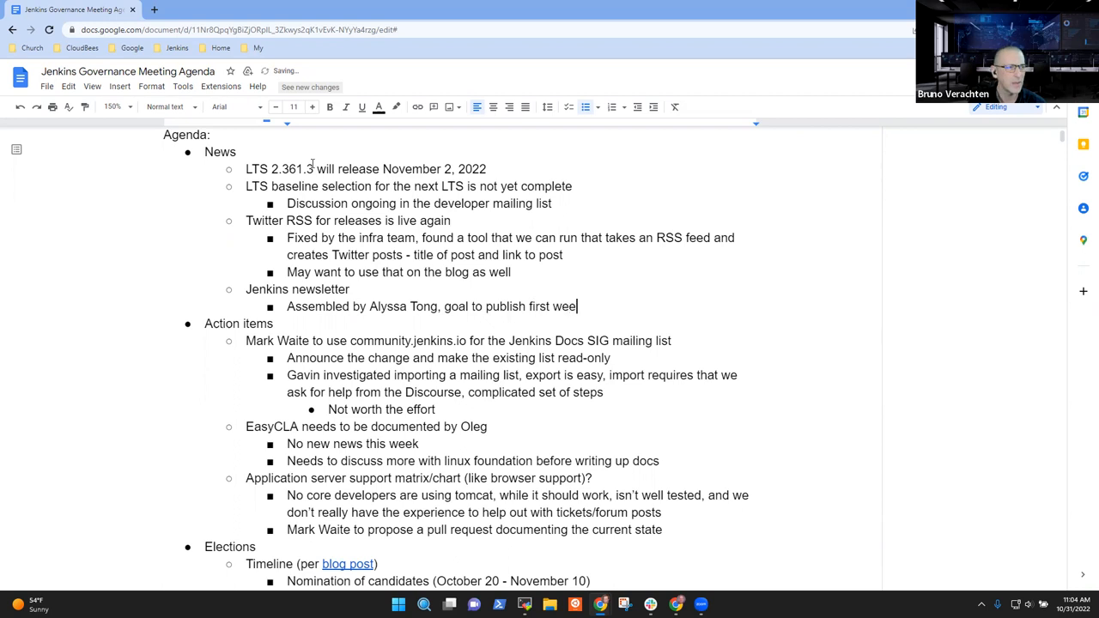
{"action": "type", "text": "k of each month"}
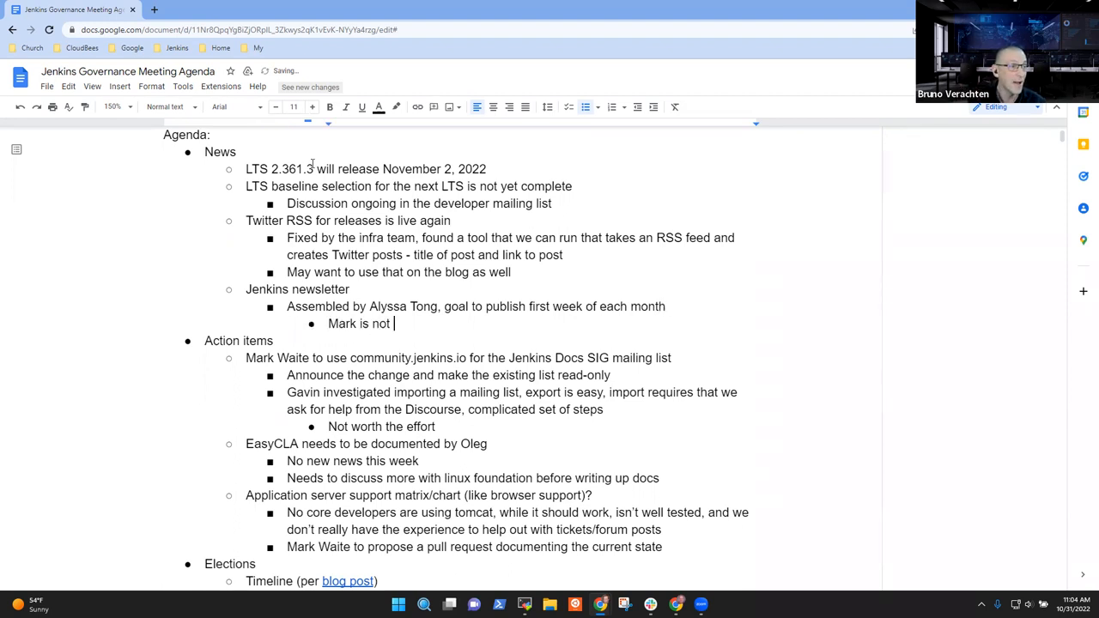
Step: Add sub-bullets: behind schedule, provide content from each area, and blog post to jenkins.io
{"action": "key", "text": "BackSpace"}
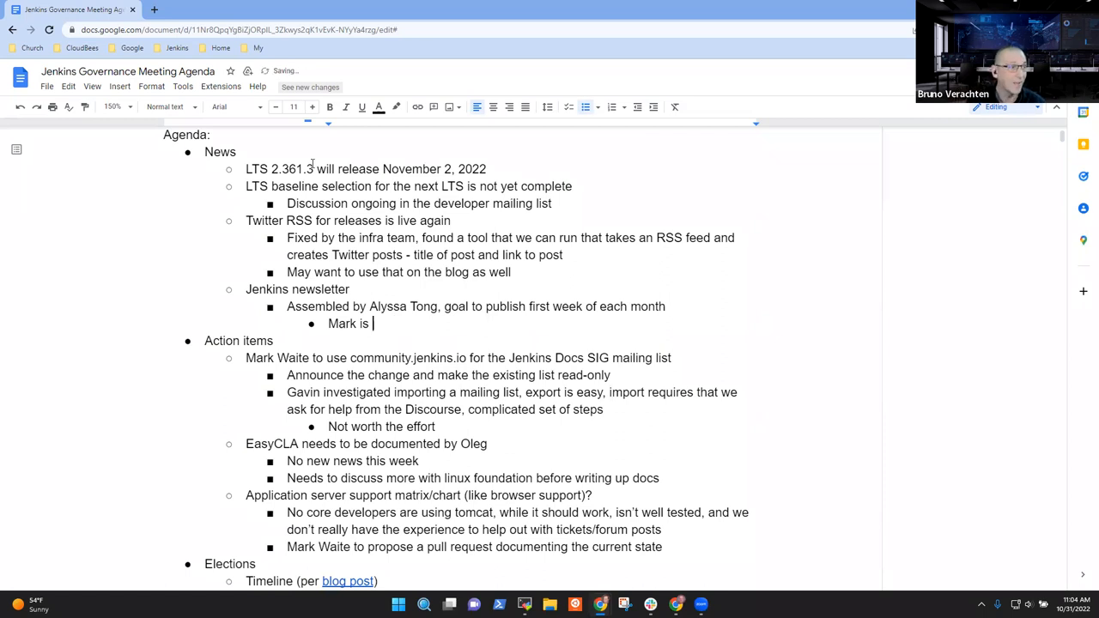
{"action": "type", "text": "behind schedule"}
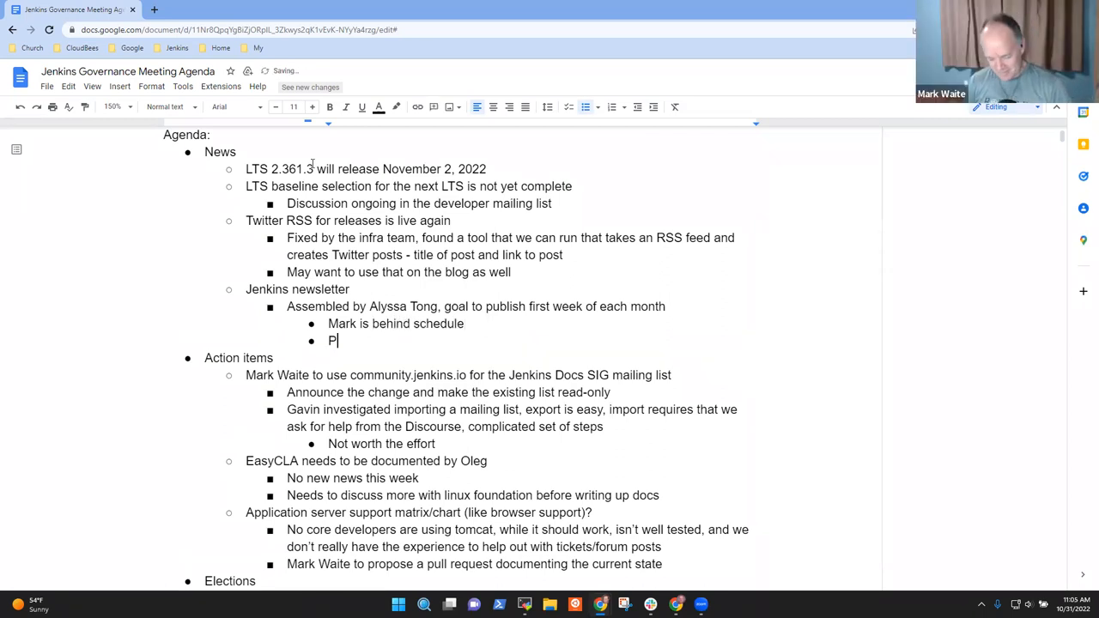
{"action": "type", "text": "rovide content from"}
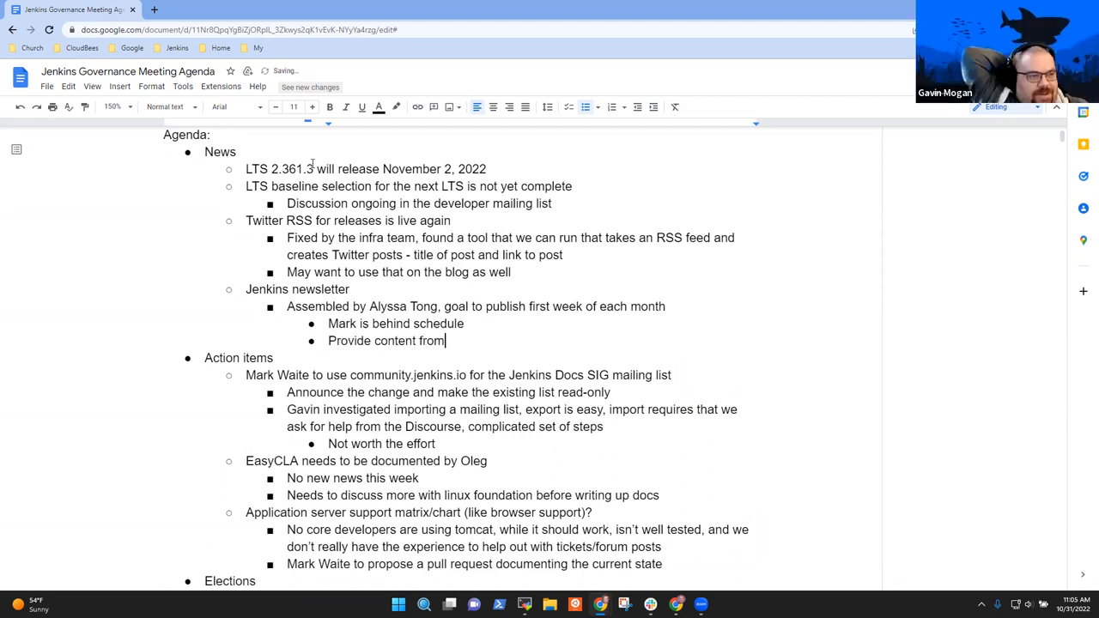
{"action": "type", "text": "each"}
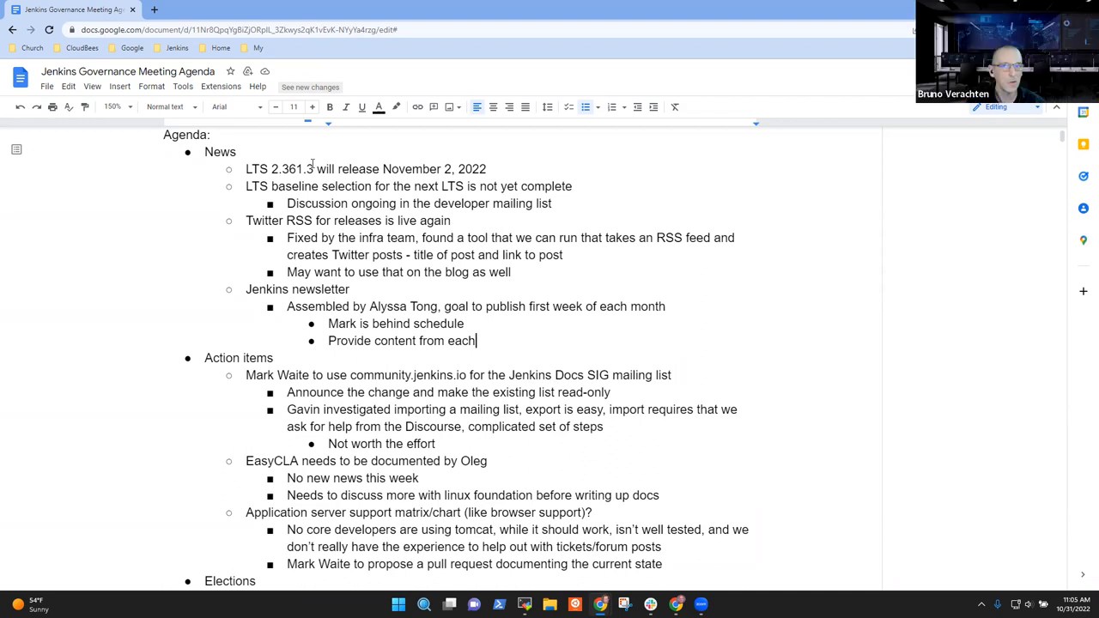
{"action": "key", "text": "enter"}
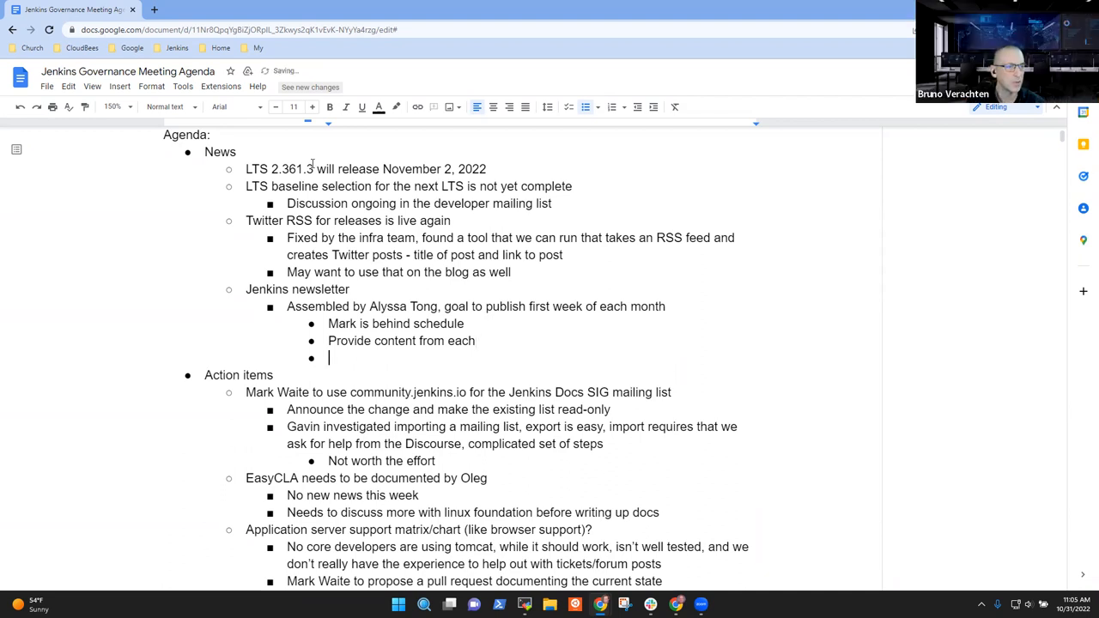
{"action": "type", "text": "Blog post to"}
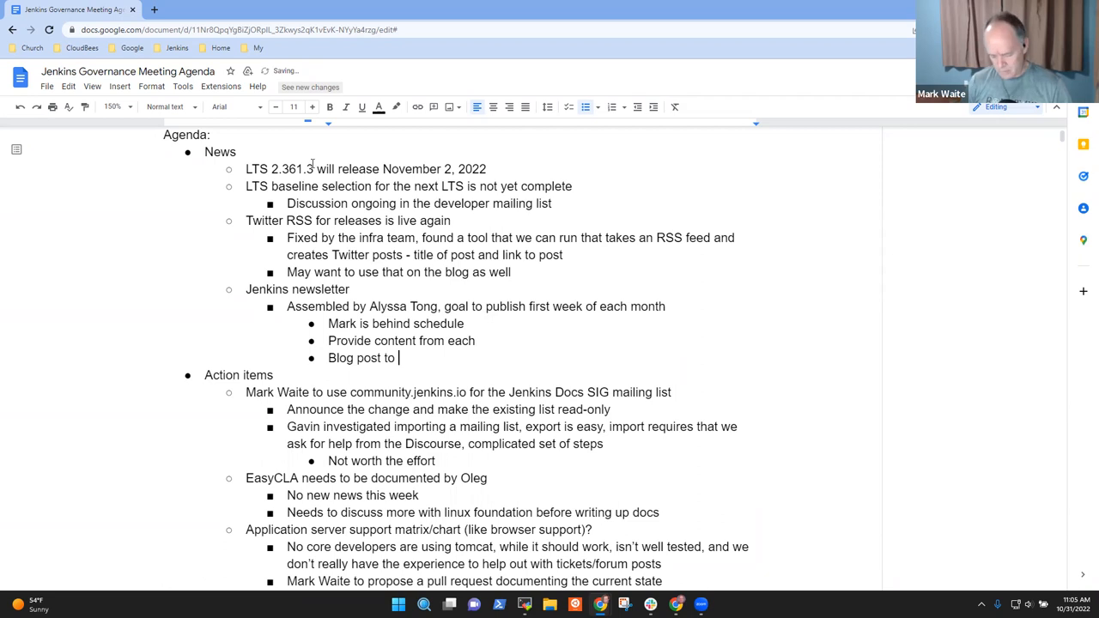
{"action": "type", "text": "jenkins.io"}
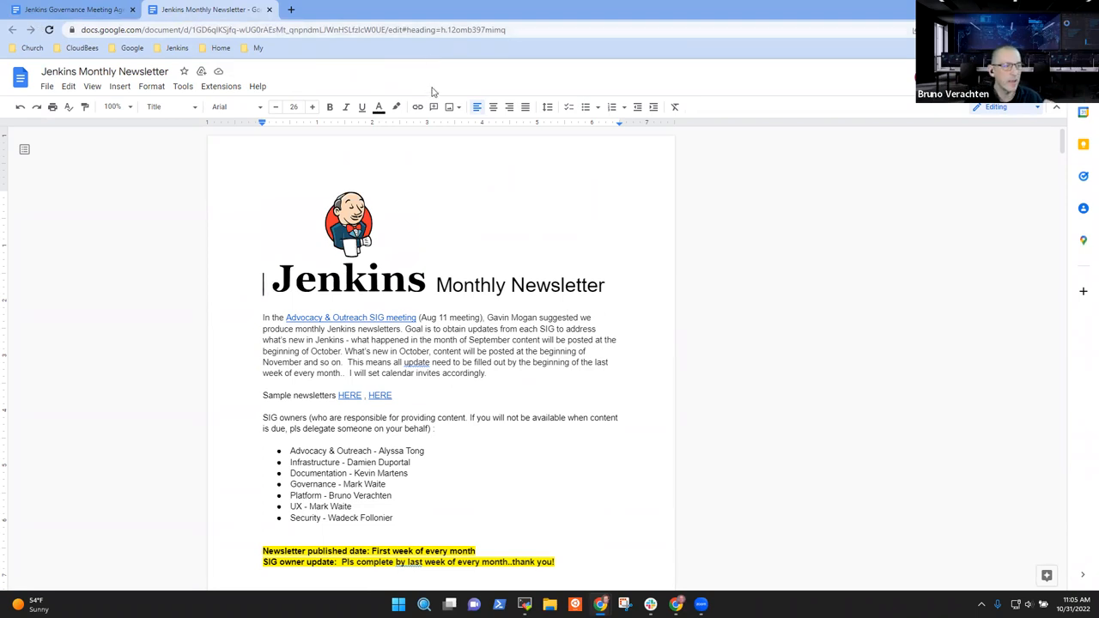
Step: Copy the newsletter document address and add a 'Draft in a google doc' bullet with that link
{"action": "left_click", "coordinate": [291, 30]}
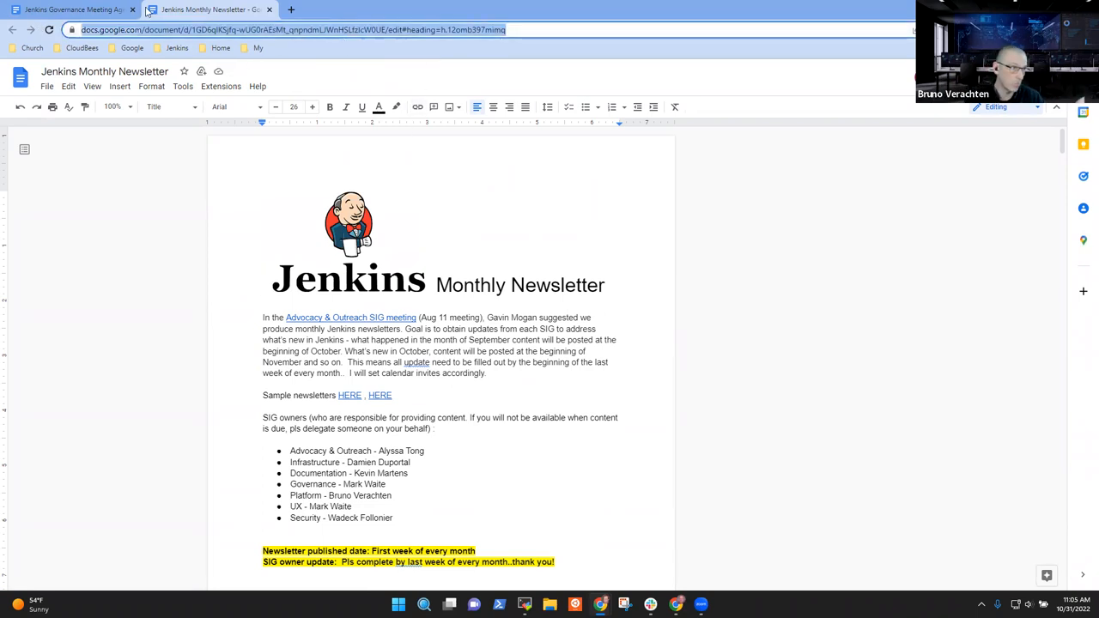
{"action": "left_click", "coordinate": [73, 10]}
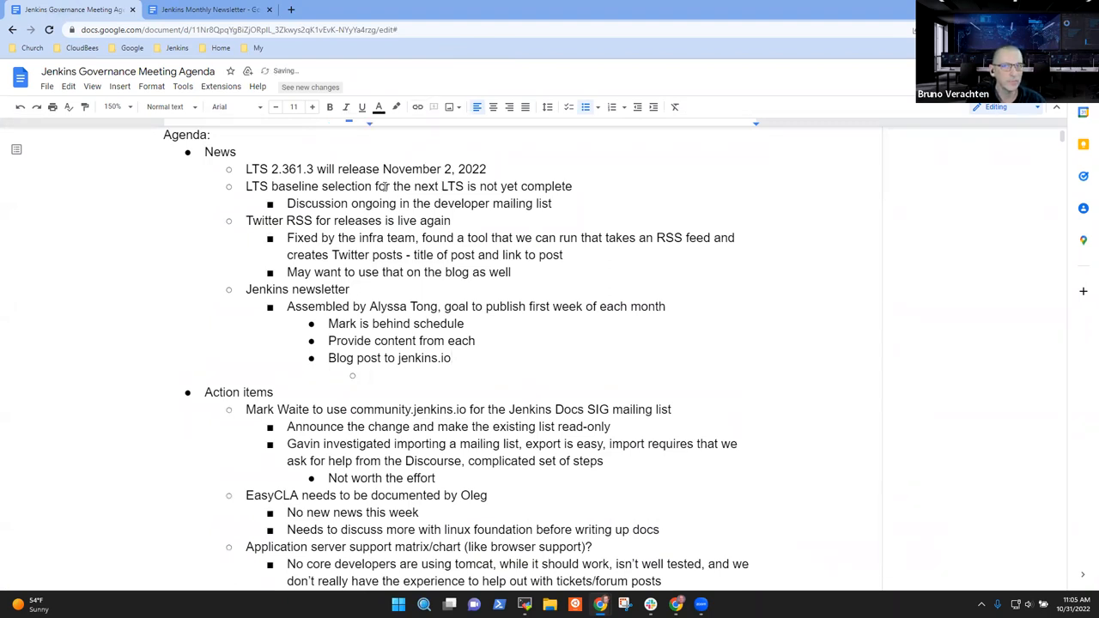
{"action": "type", "text": "Draft"}
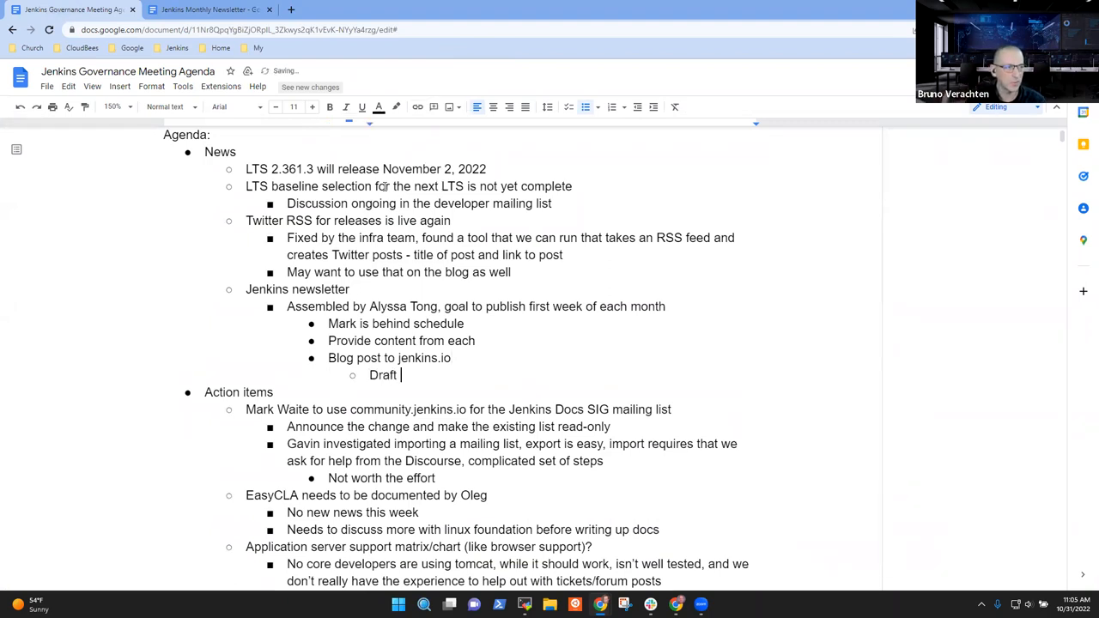
{"action": "type", "text": "o"}
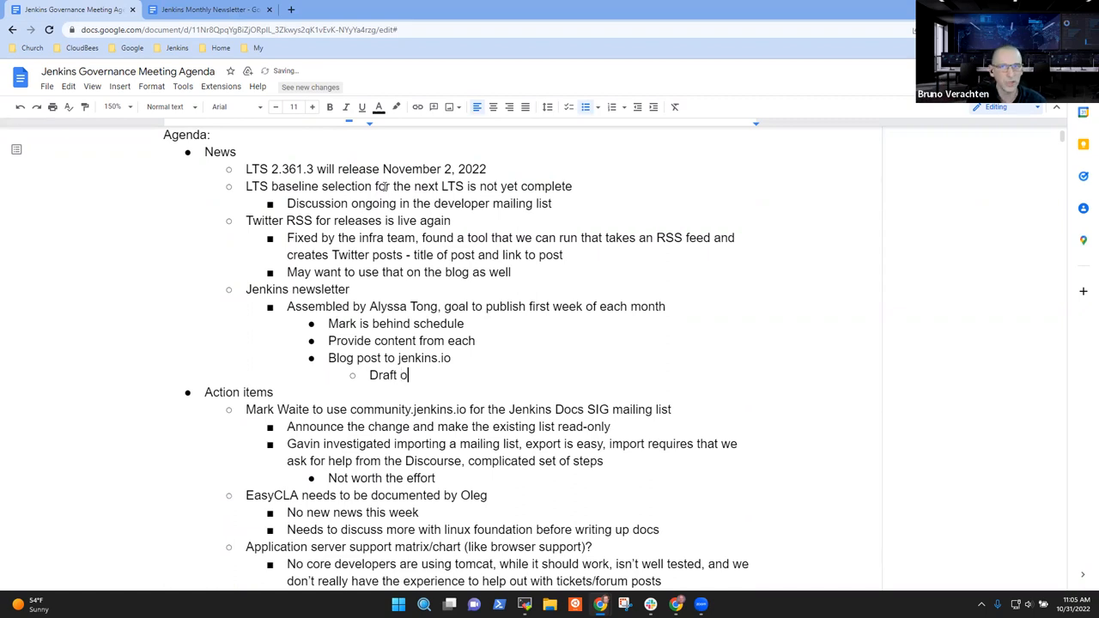
{"action": "type", "text": "in a google"}
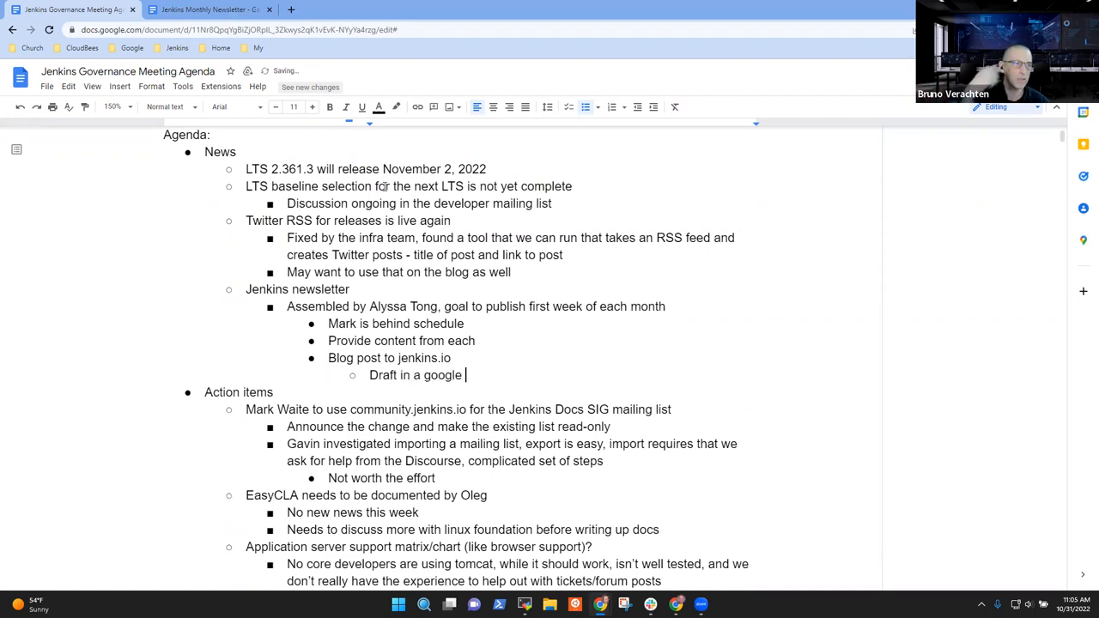
{"action": "type", "text": "doc"}
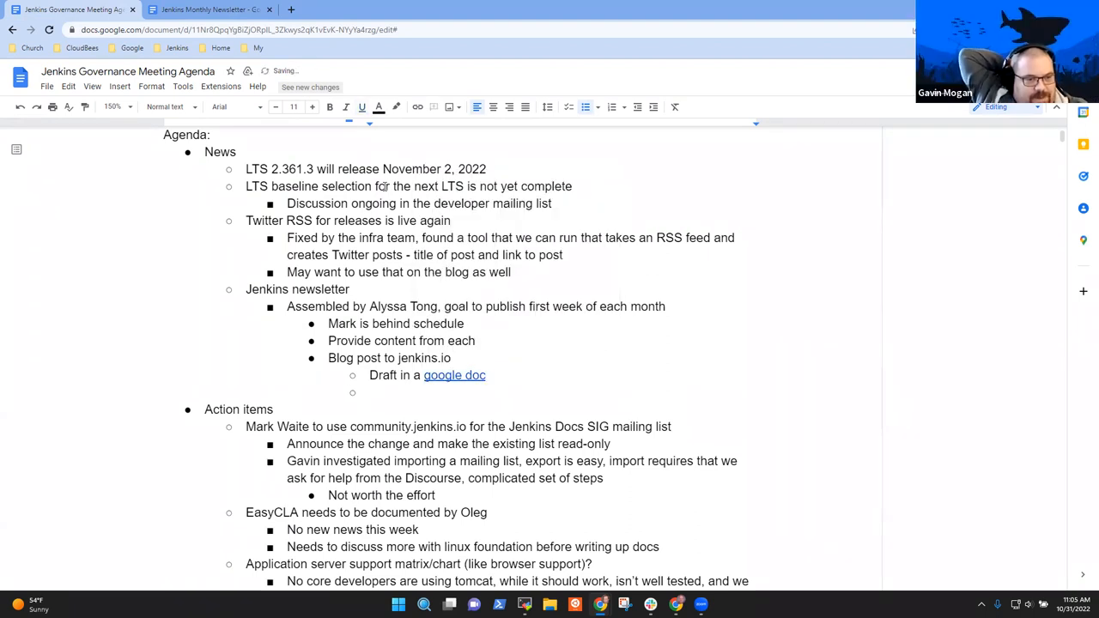
Step: Add bullets for the pull request to jenkins.io and the final post's address
{"action": "type", "text": "Pull request to"}
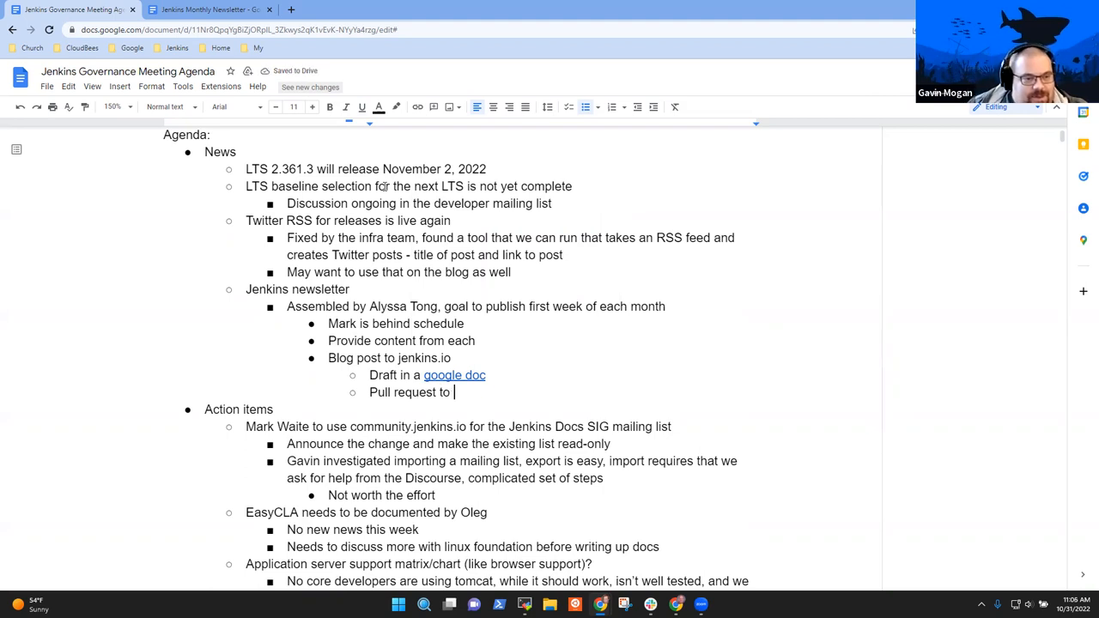
{"action": "type", "text": "jenkins.io"}
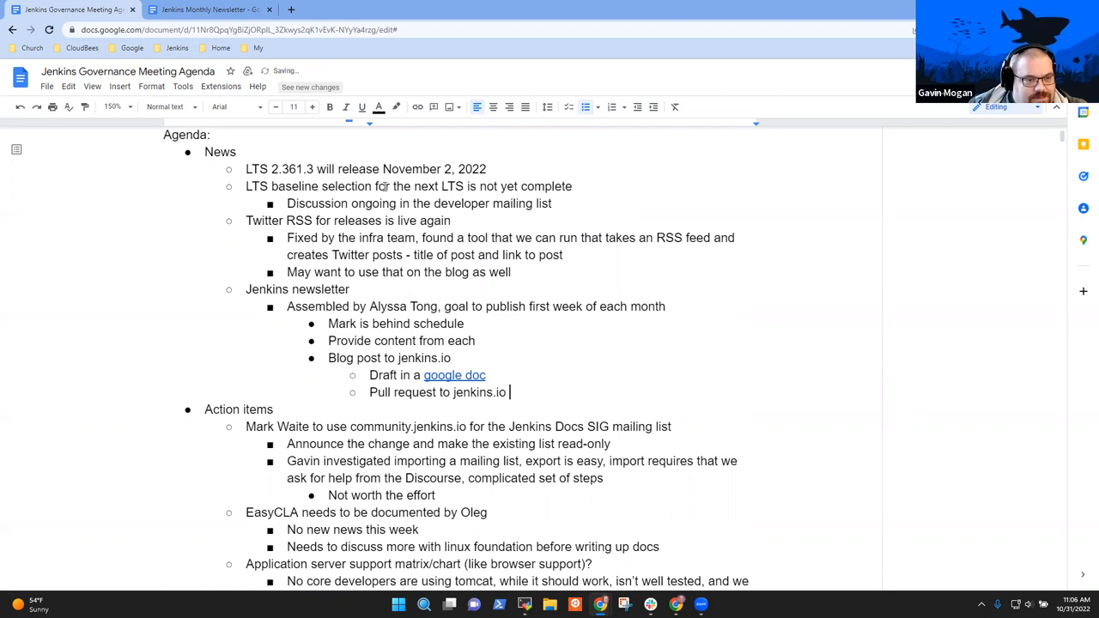
{"action": "type", "text": "for the blog po"}
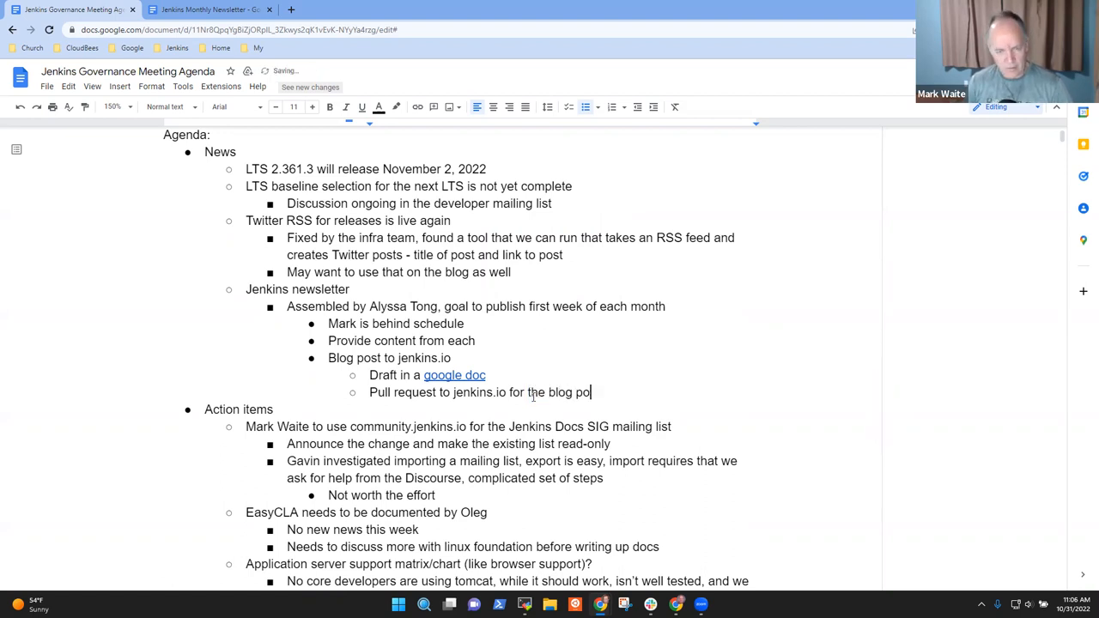
{"action": "type", "text": "st"}
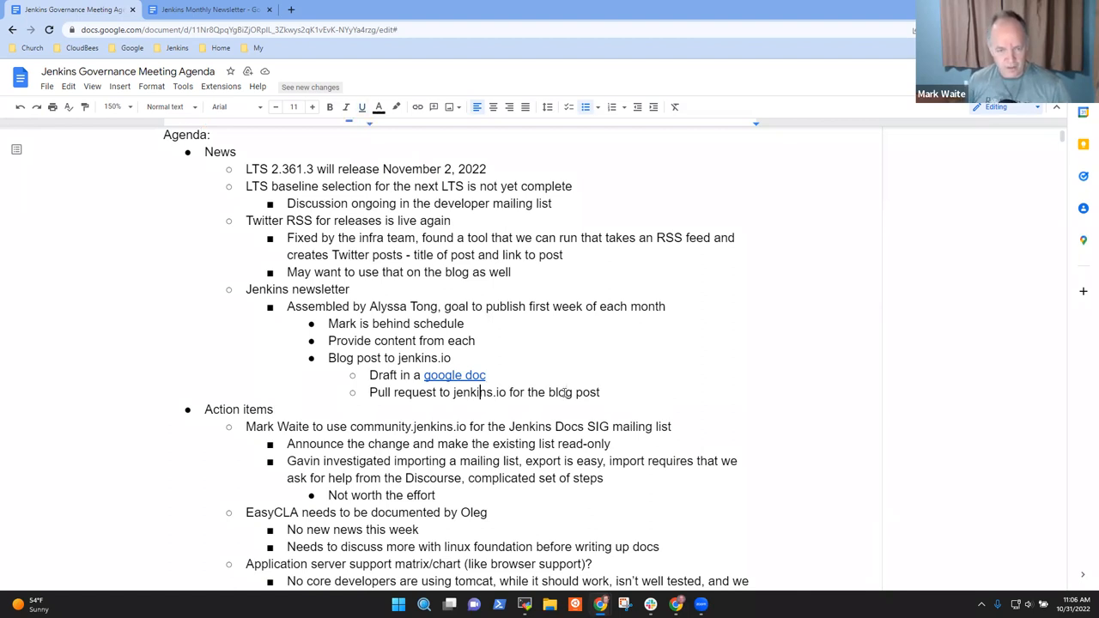
{"action": "type", "text": "Final as https://www.jenkins.io/blog/2022/10/13/jenkins-newsletter/"}
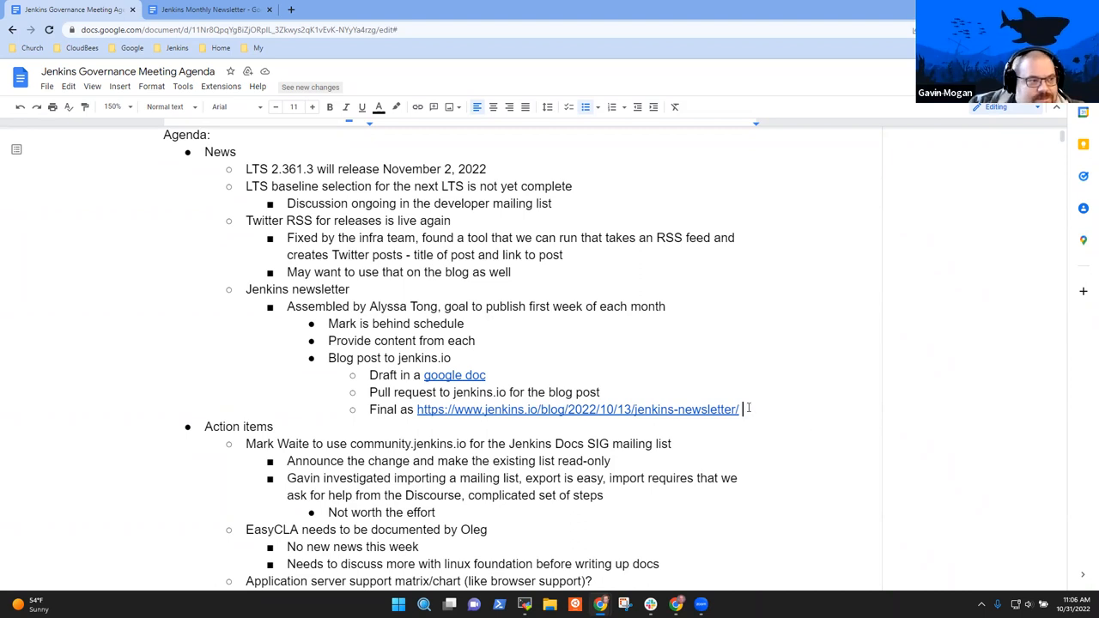
{"action": "key", "text": "enter"}
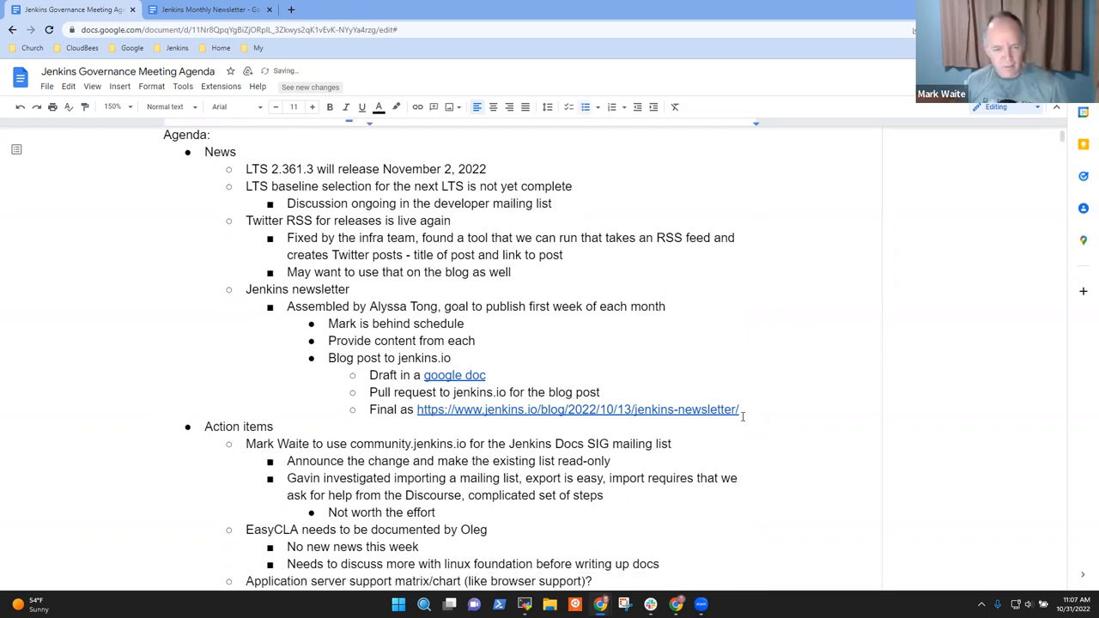
{"action": "scroll", "scroll_direction": "down", "scroll_amount": 3}
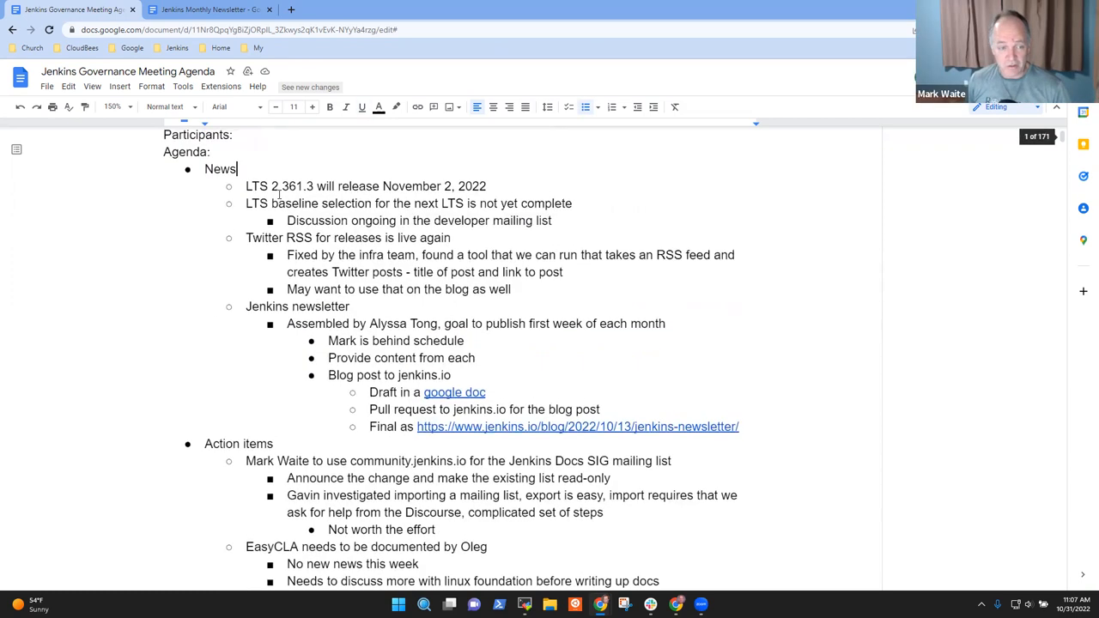
Step: Add a Kubecon CDF Summit press release note with a CDEvents 0.1 release sub-bullet
{"action": "left_click", "coordinate": [247, 185]}
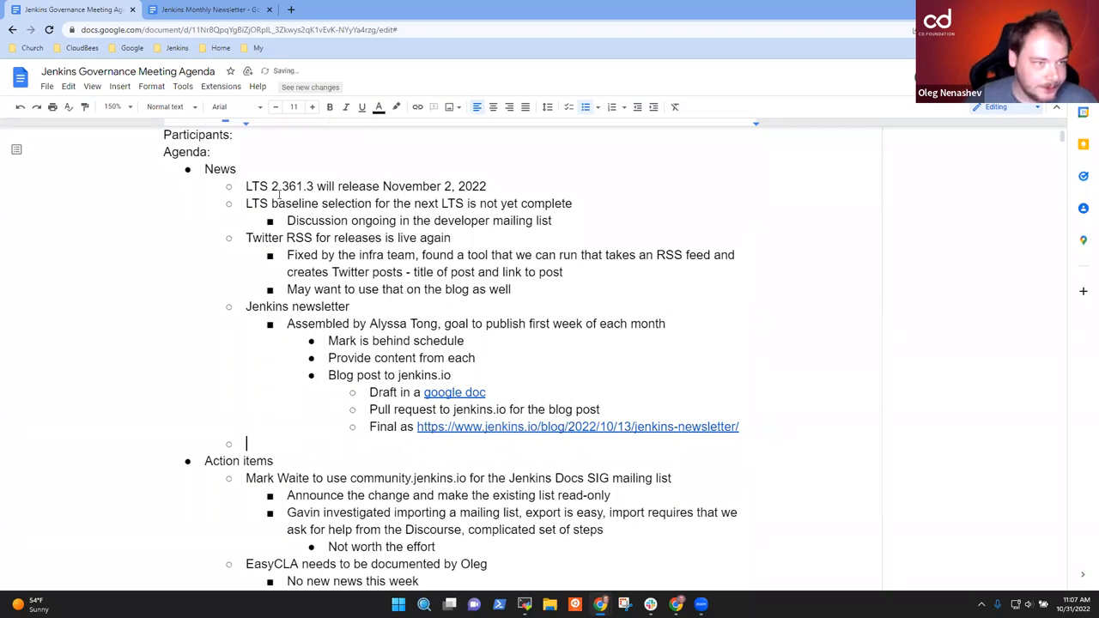
{"action": "type", "text": "Kubeecon"}
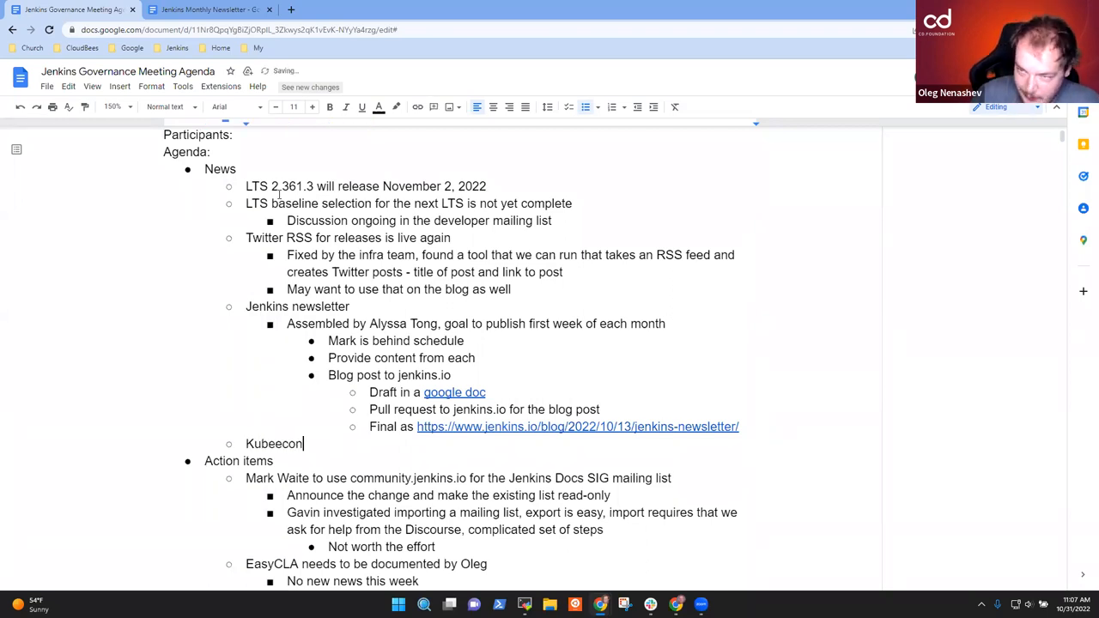
{"action": "key", "text": "Backspace"}
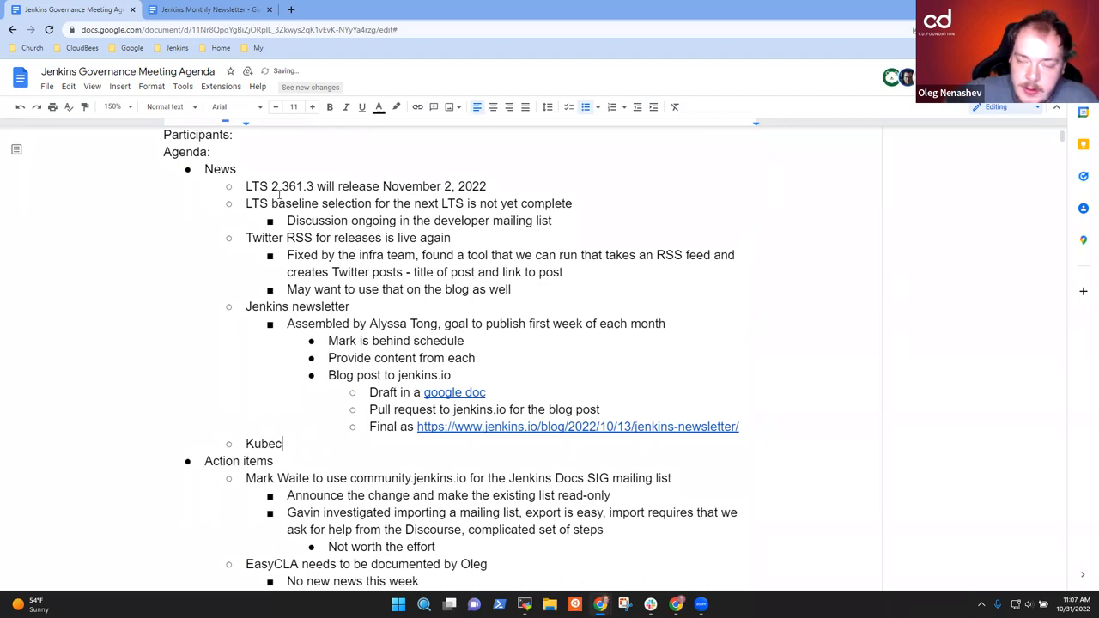
{"action": "type", "text": "on"}
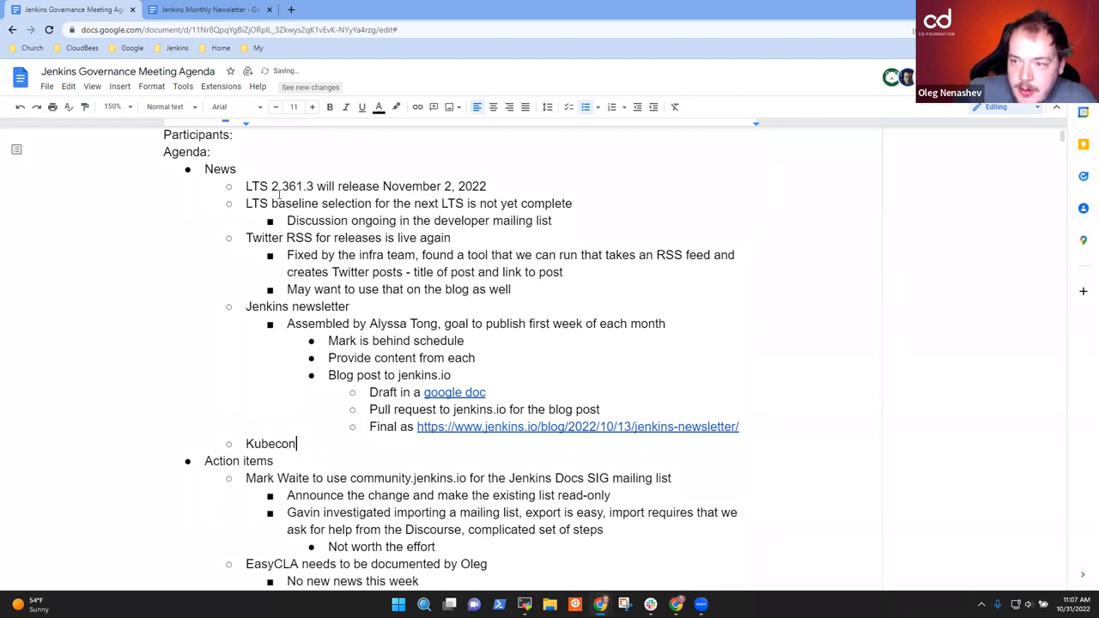
{"action": "type", "text": "had a"}
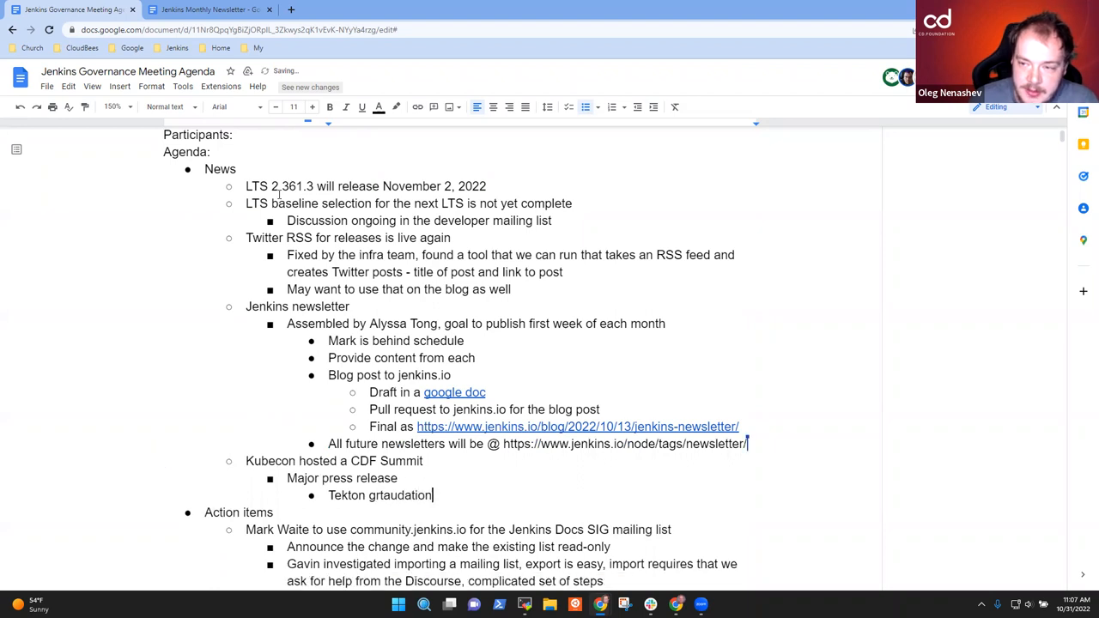
{"action": "key", "text": "enter"}
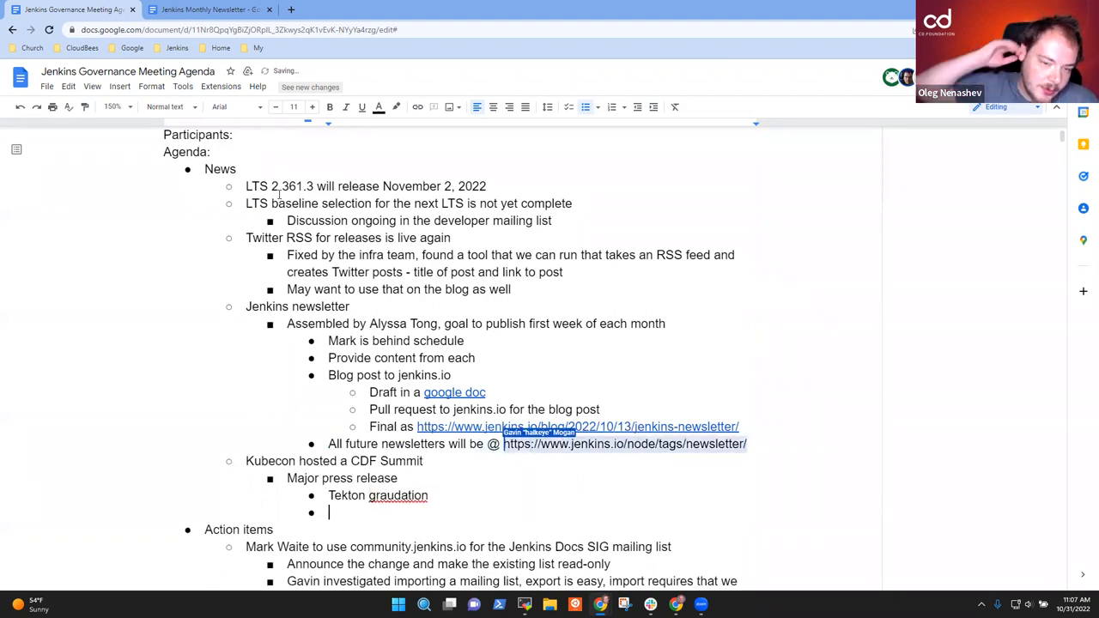
{"action": "type", "text": "CDEvents"}
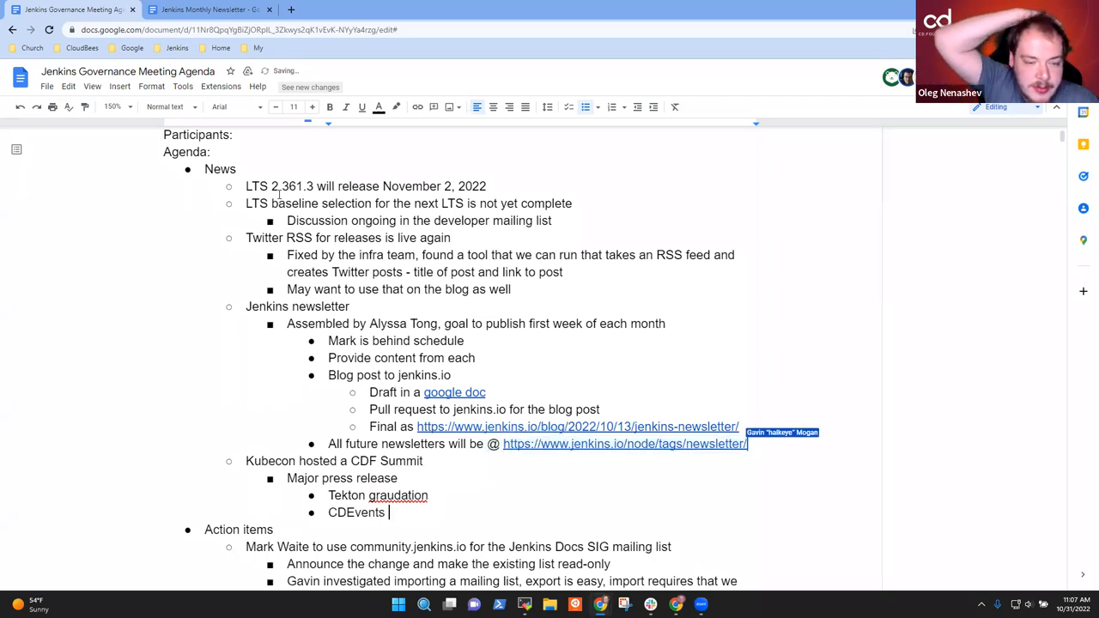
{"action": "type", "text": "0.1 release"}
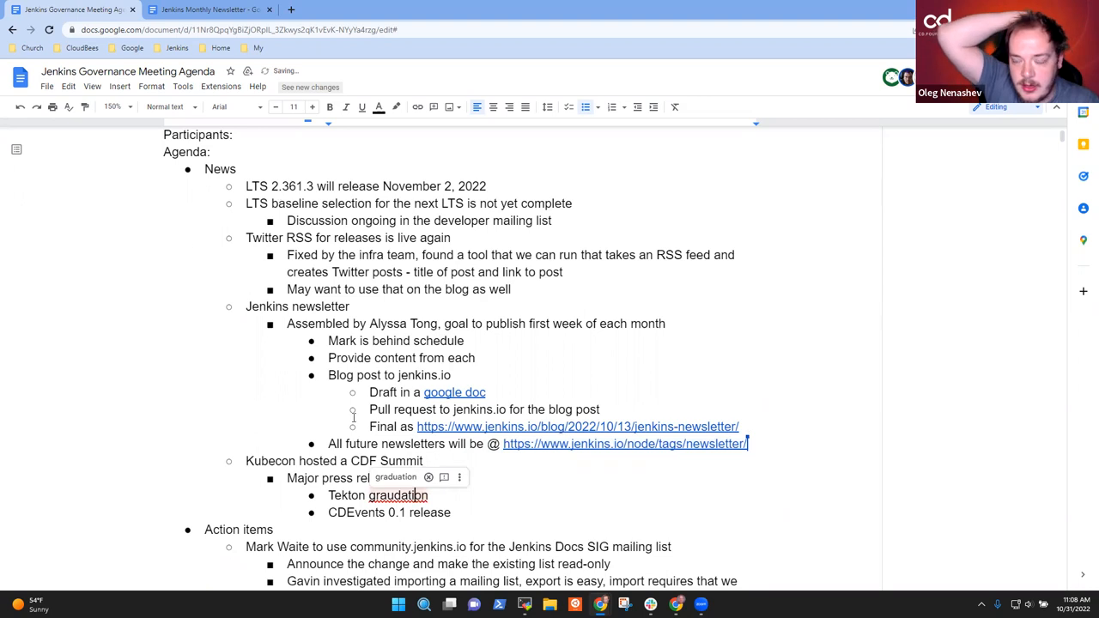
Step: Accept the 'graduation' spelling fix and note it may be reasonable to update the CloudEvents plugin
{"action": "left_click", "coordinate": [395, 477]}
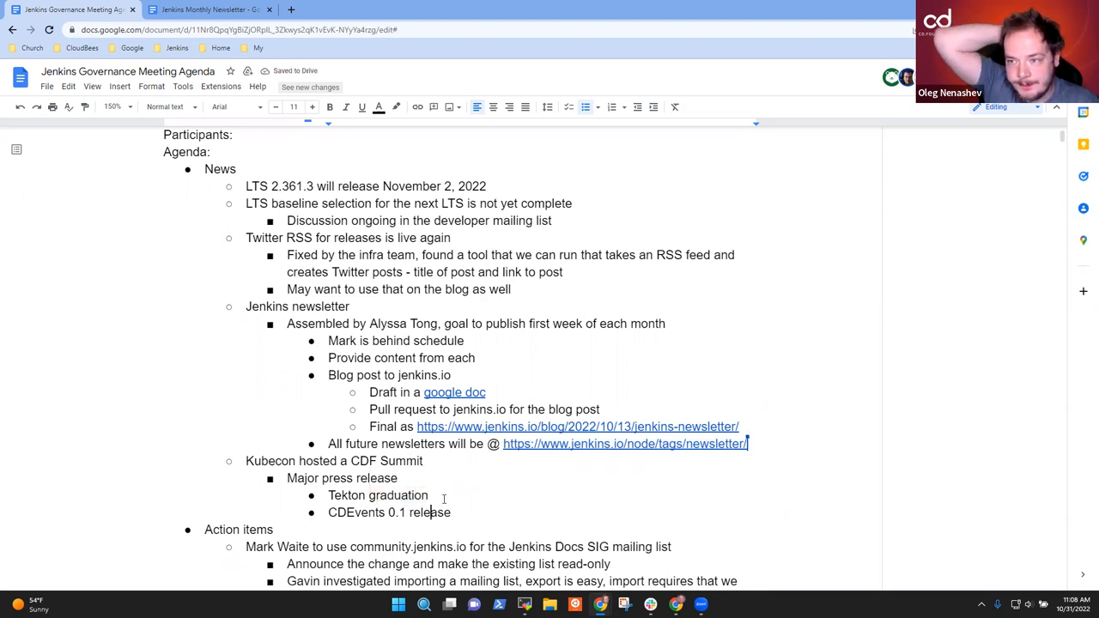
{"action": "type", "text": "M"}
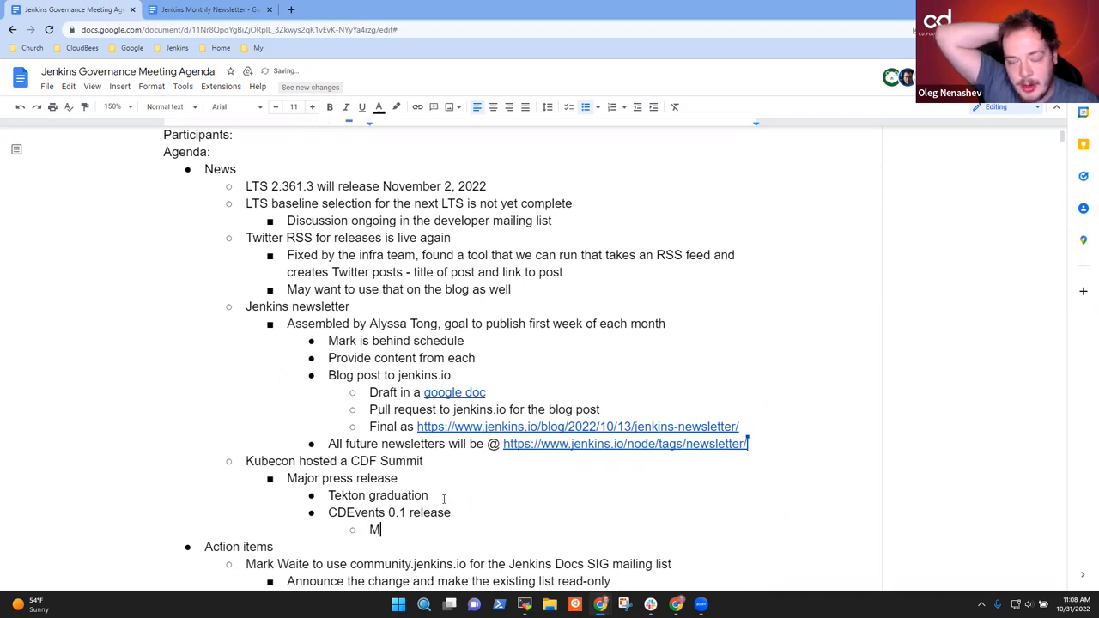
{"action": "type", "text": "ay be reaosnabb"}
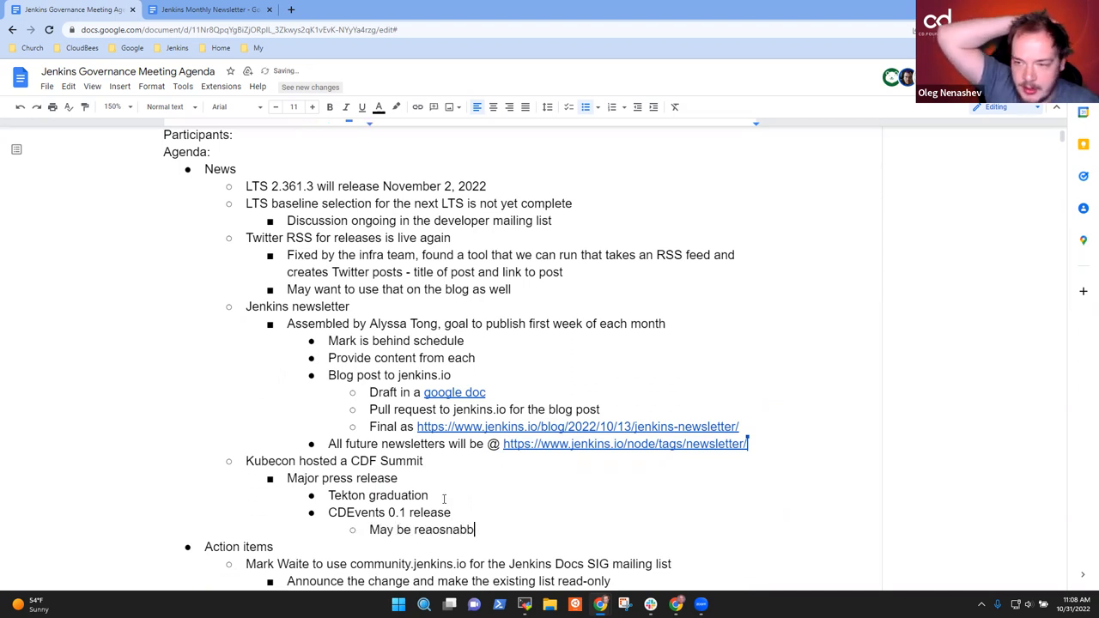
{"action": "type", "text": "reasonable"}
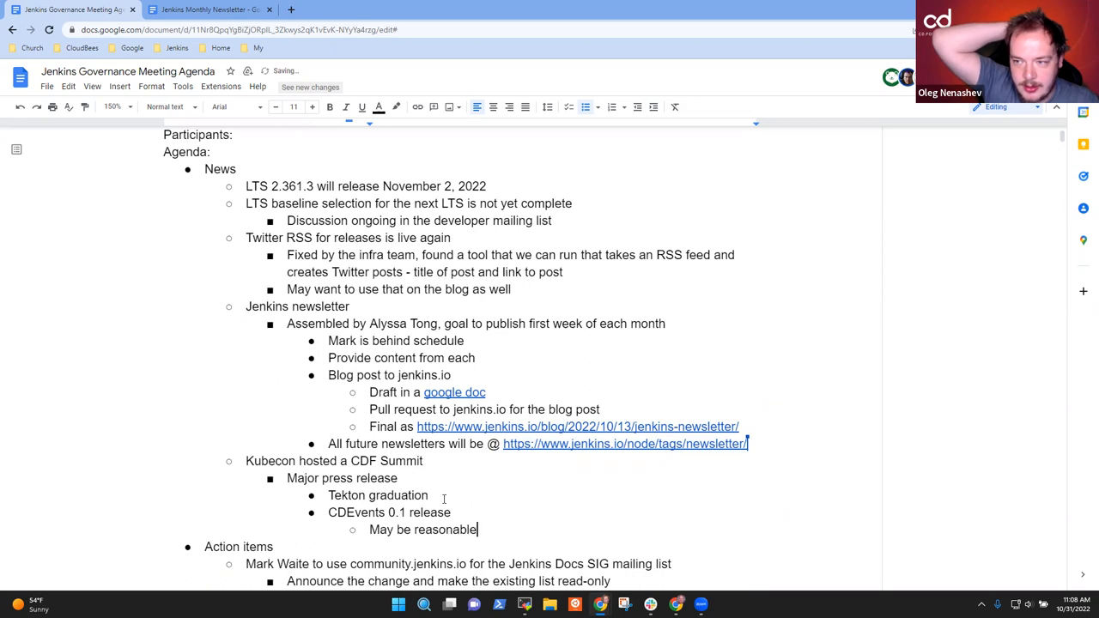
{"action": "type", "text": "to"}
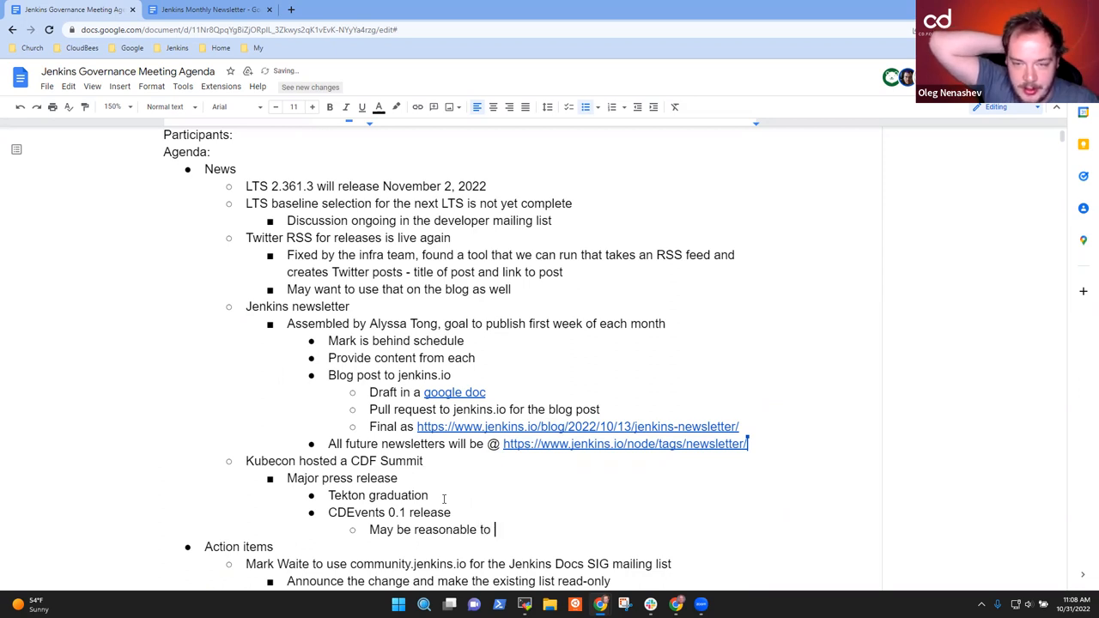
{"action": "type", "text": "update the Cloud"}
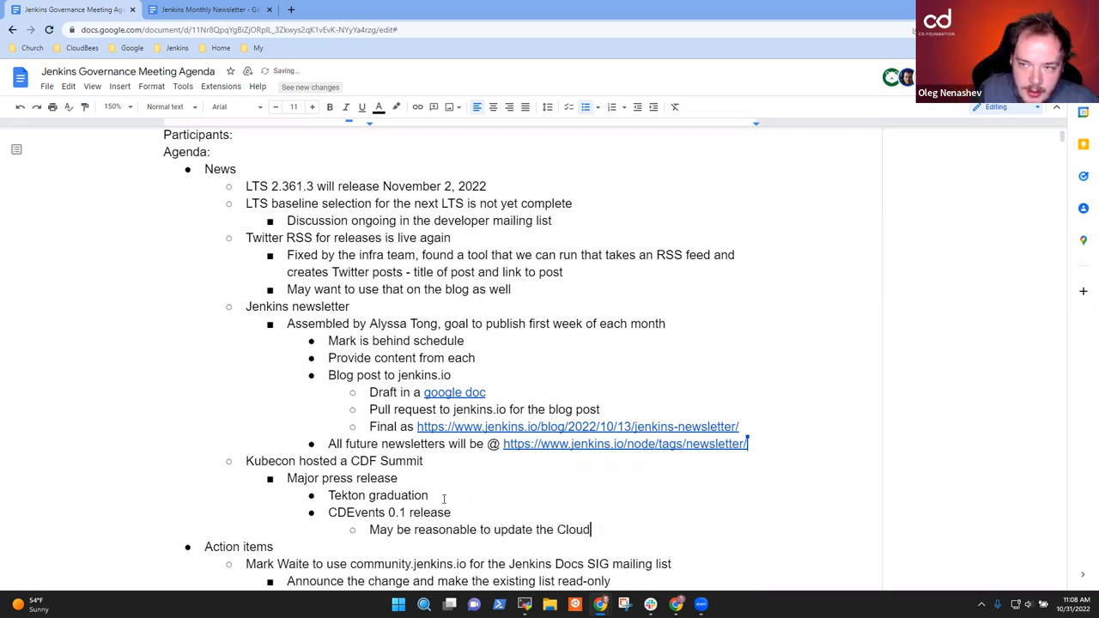
{"action": "type", "text": "Ec"}
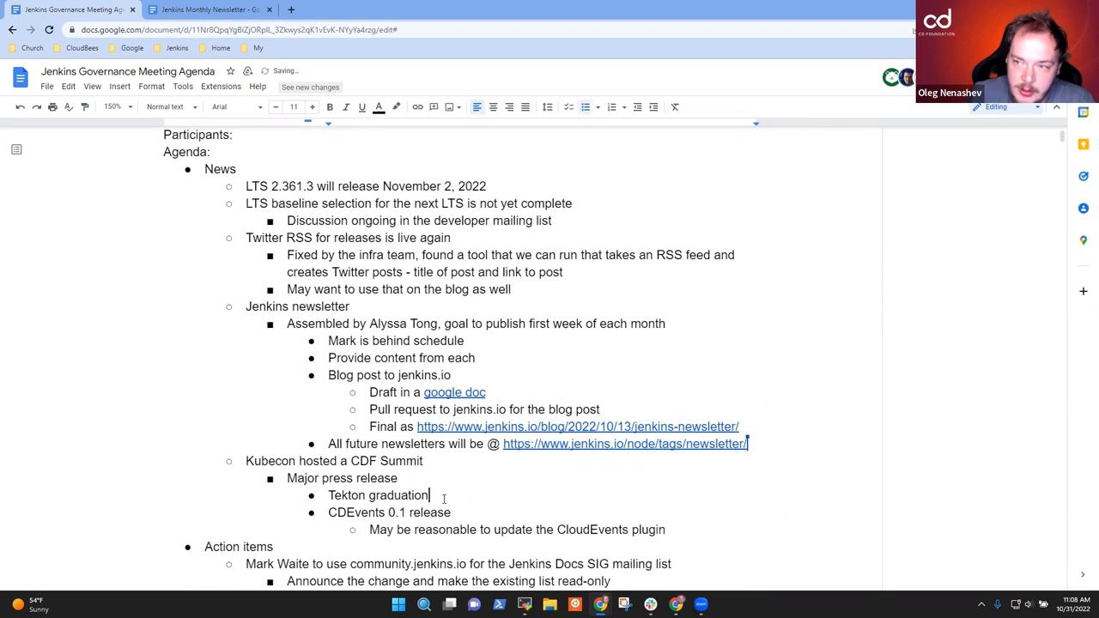
Step: Add a Pyrsia adoption bullet noting an expected JFrog plugin update
{"action": "key", "text": "enter"}
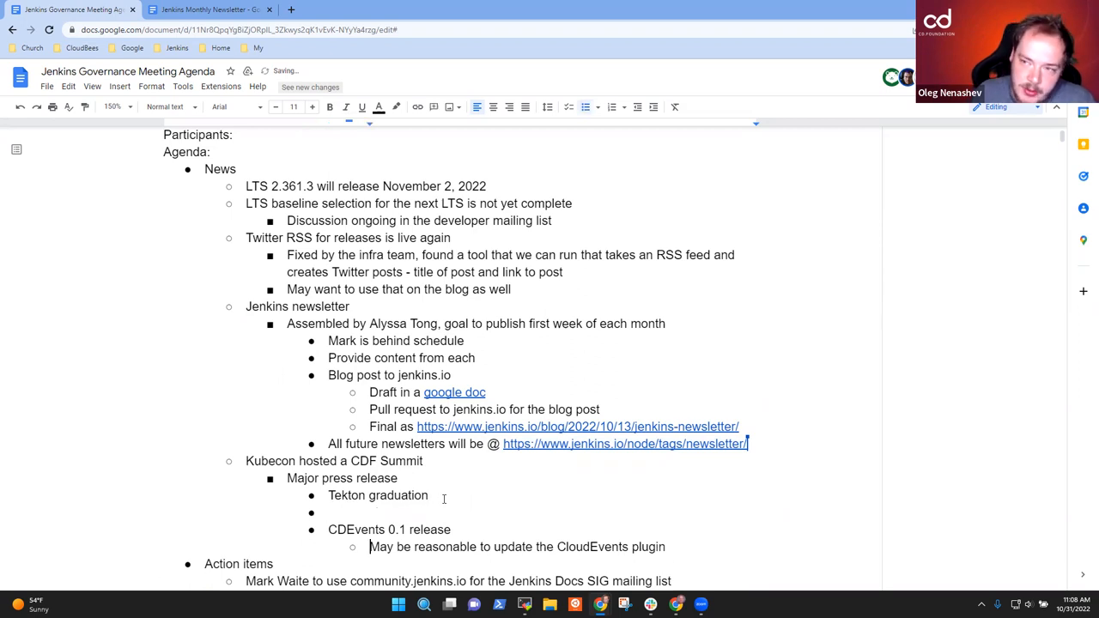
{"action": "type", "text": "Py7n"}
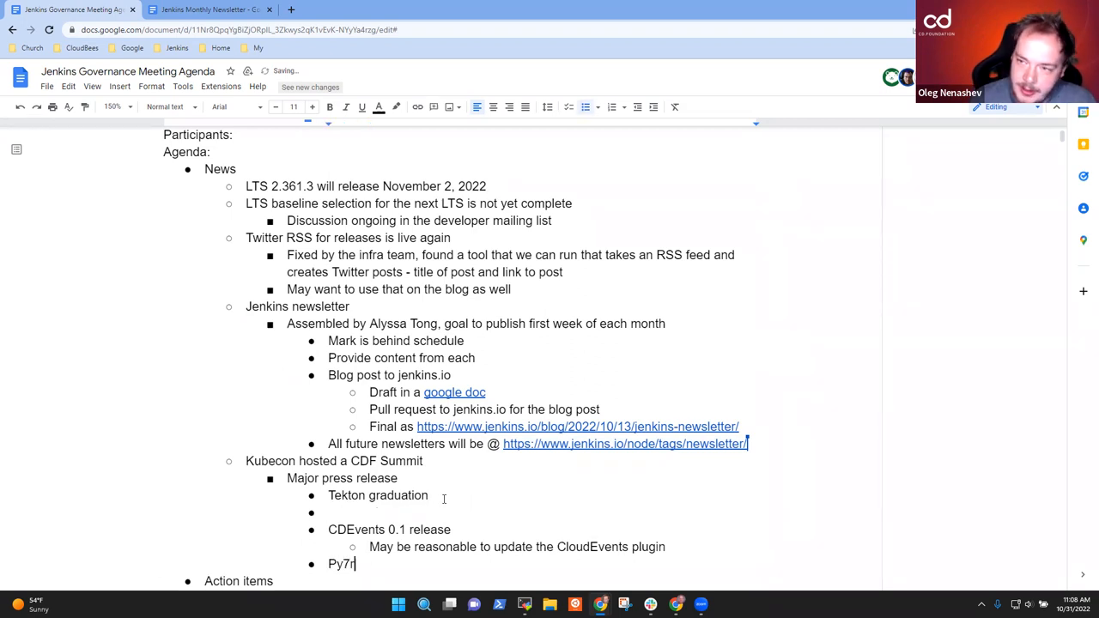
{"action": "type", "text": "Pyrsia a"}
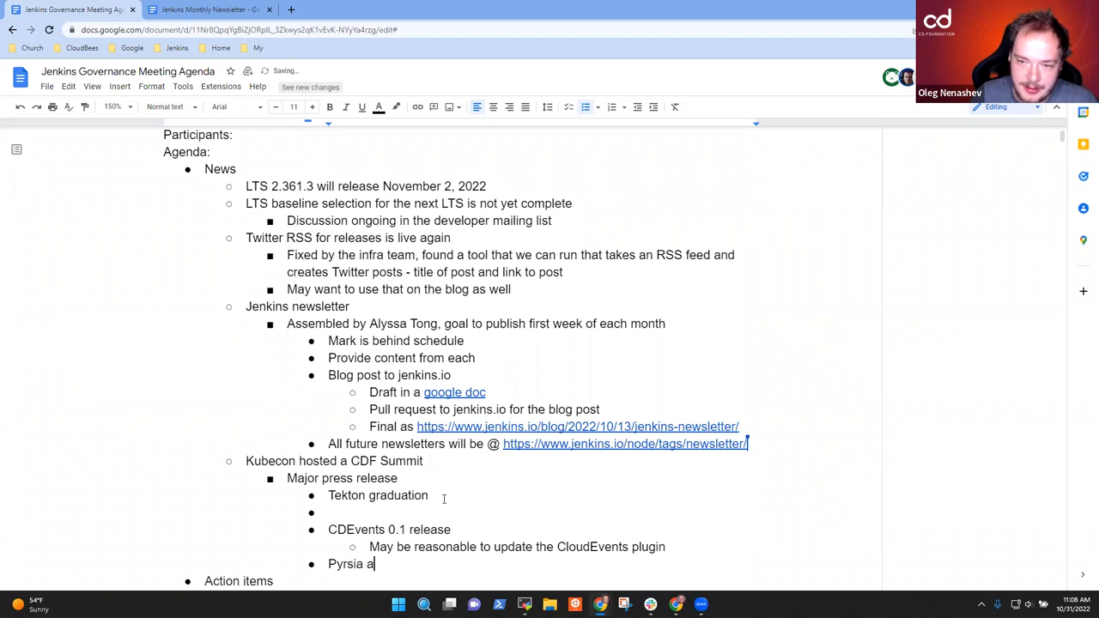
{"action": "type", "text": "doption"}
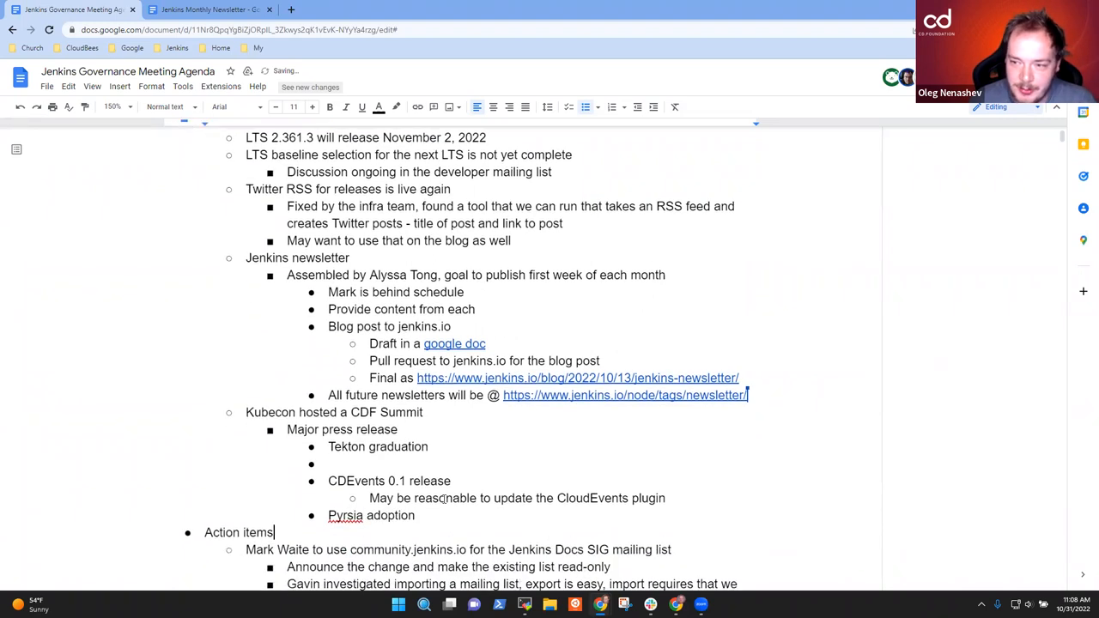
{"action": "type", "text": "Expected an update to the"}
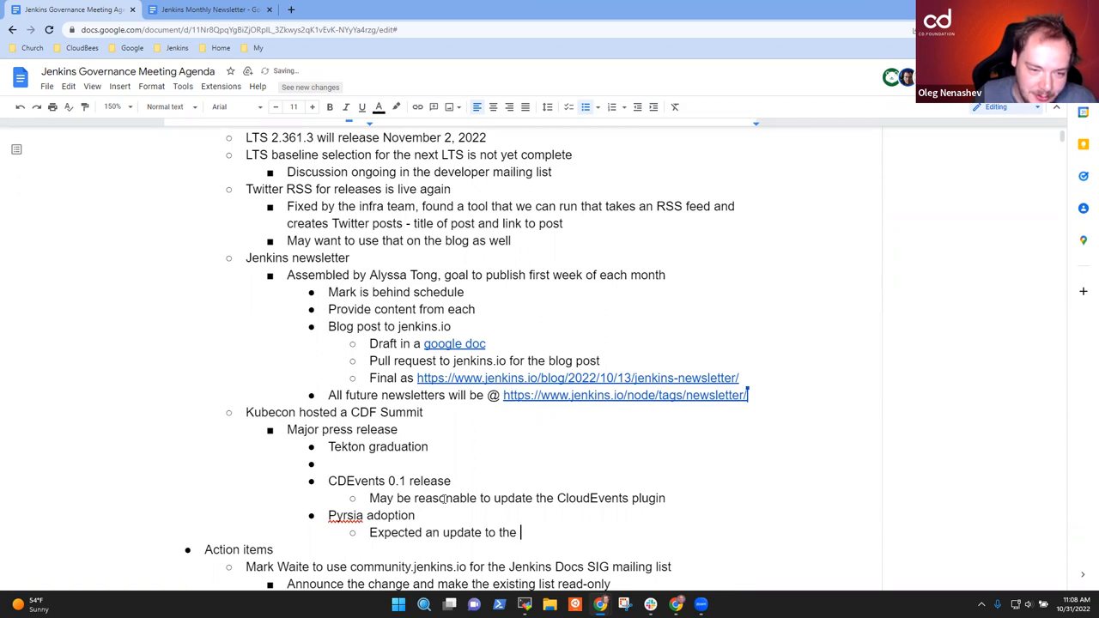
{"action": "type", "text": "JFrog plugin"}
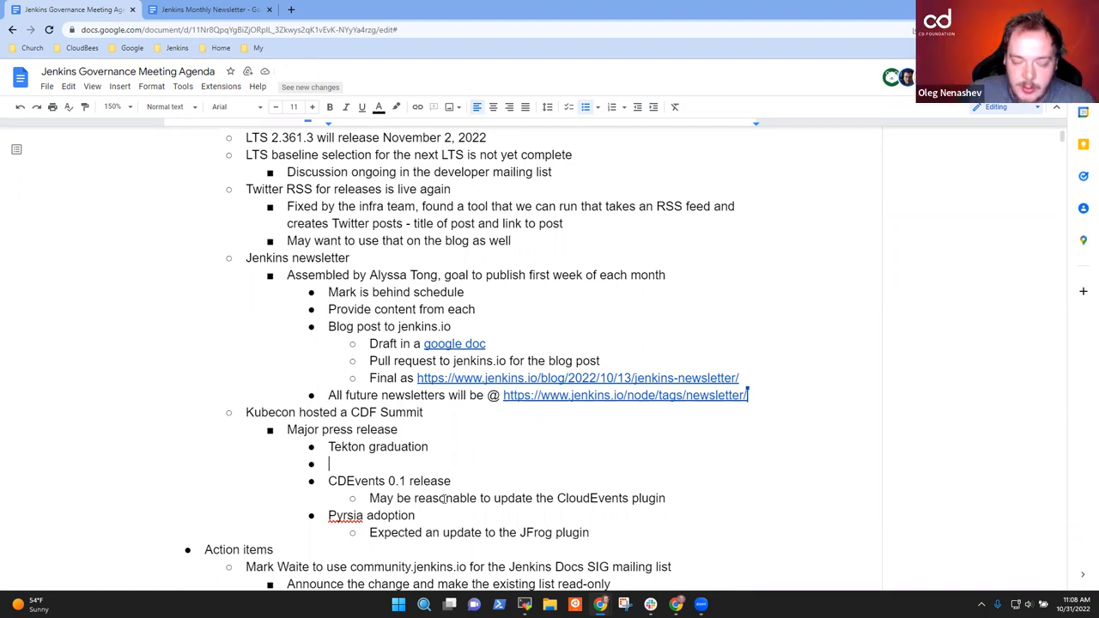
{"action": "type", "text": "New"}
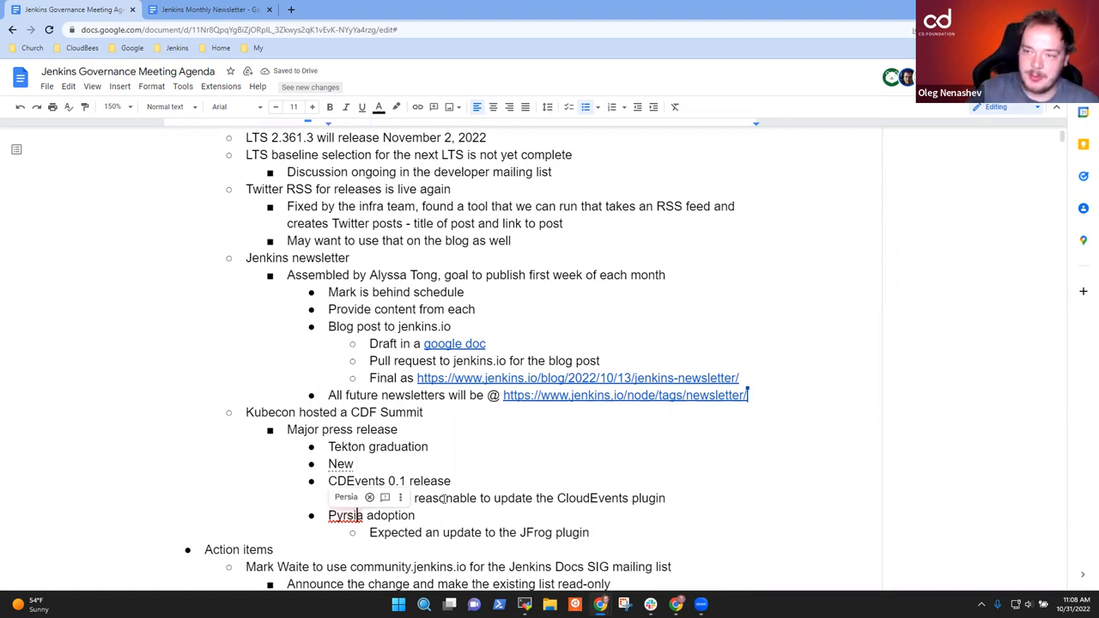
{"action": "type", "text": "May be"}
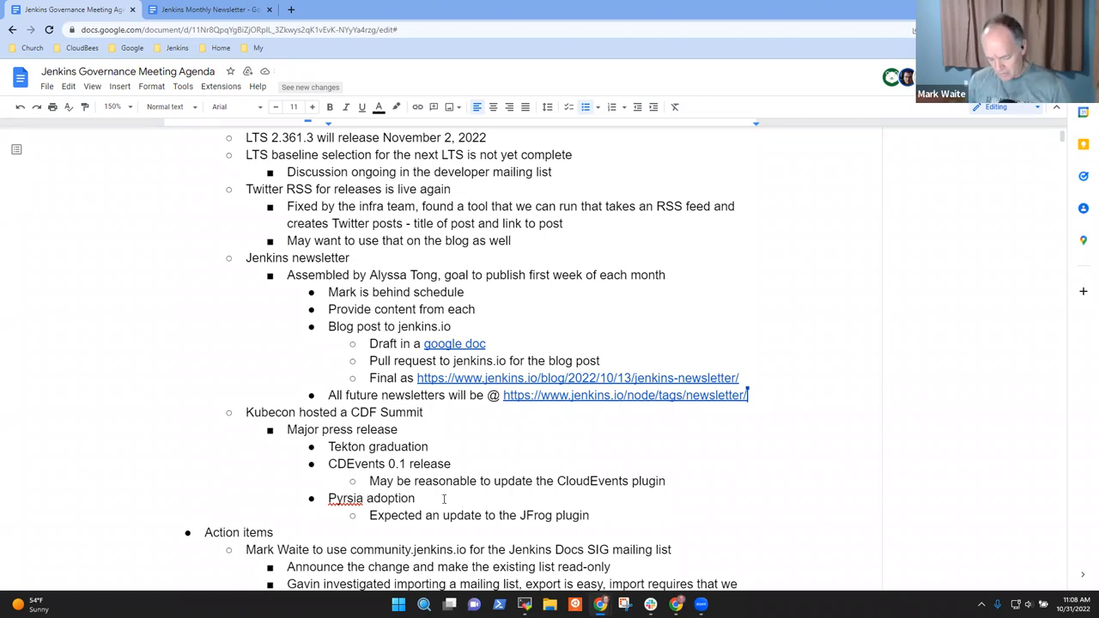
Step: Reword Pyrsia as now a CDF project with adoption starting, and trim 'Expected' to 'Expect'
{"action": "type", "text": "now a member of"}
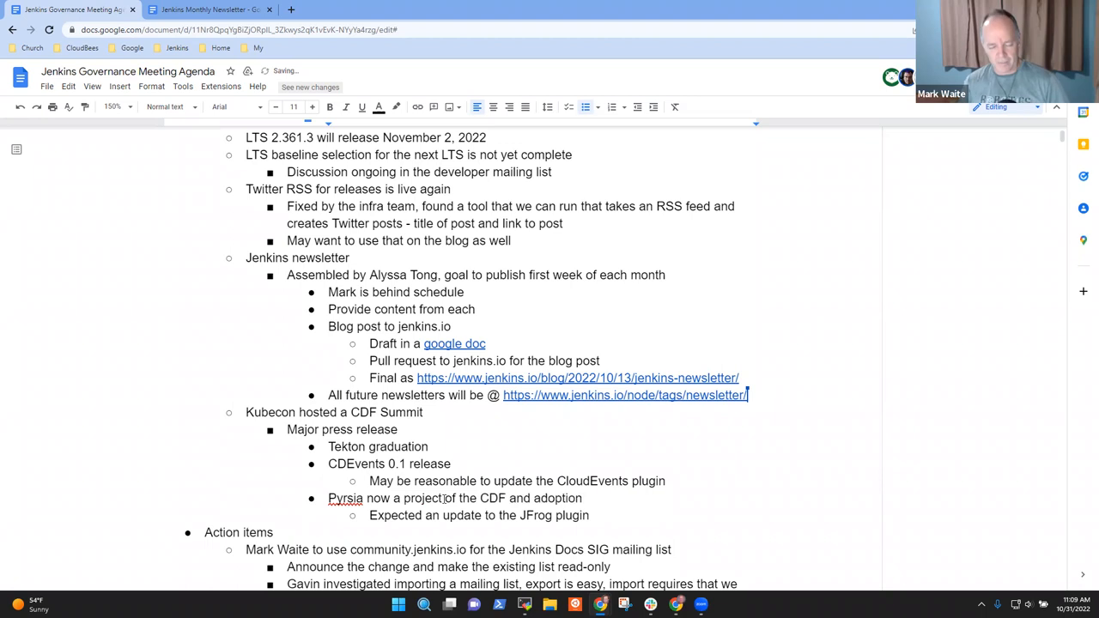
{"action": "type", "text": "is"}
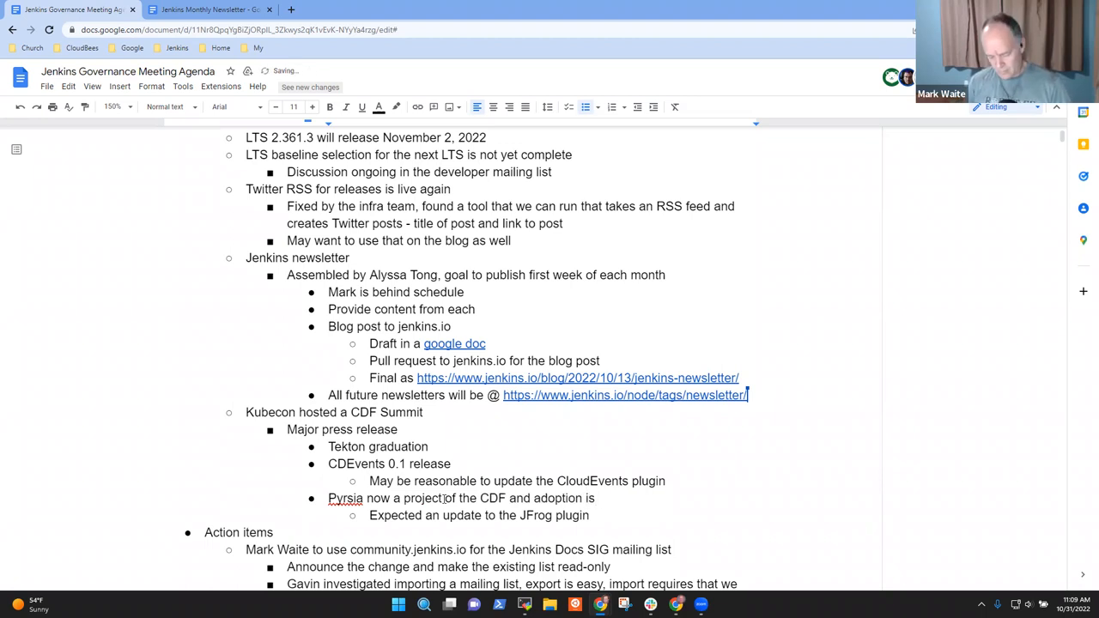
{"action": "type", "text": "starting"}
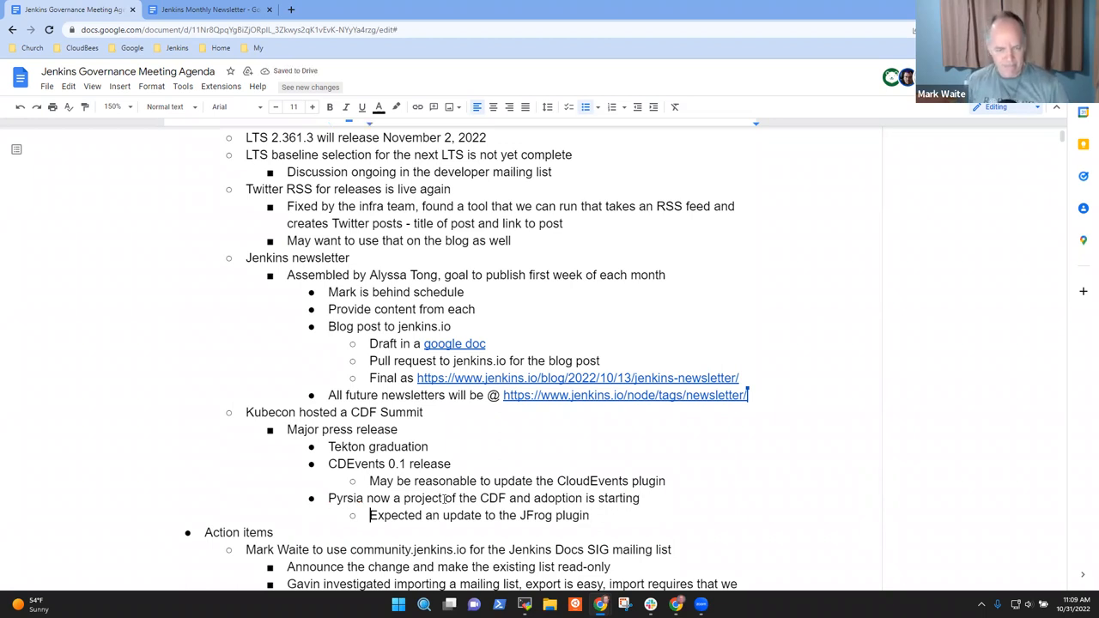
{"action": "key", "text": "Backspace"}
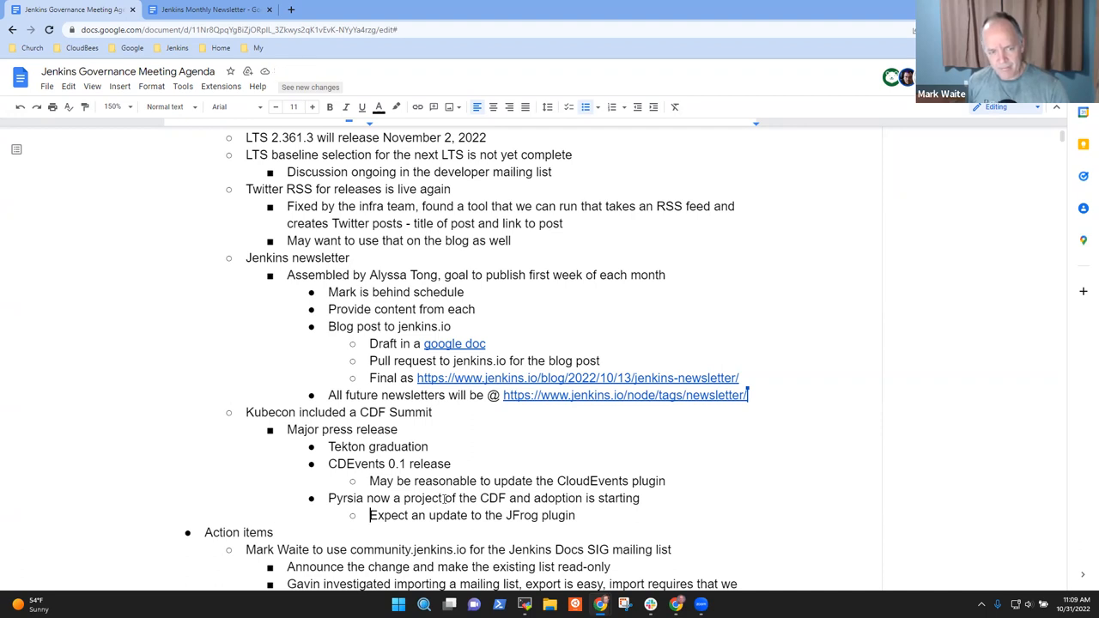
Step: Start an empty sub-bullet under the application server support matrix action item
{"action": "scroll", "scroll_direction": "down", "scroll_amount": 3}
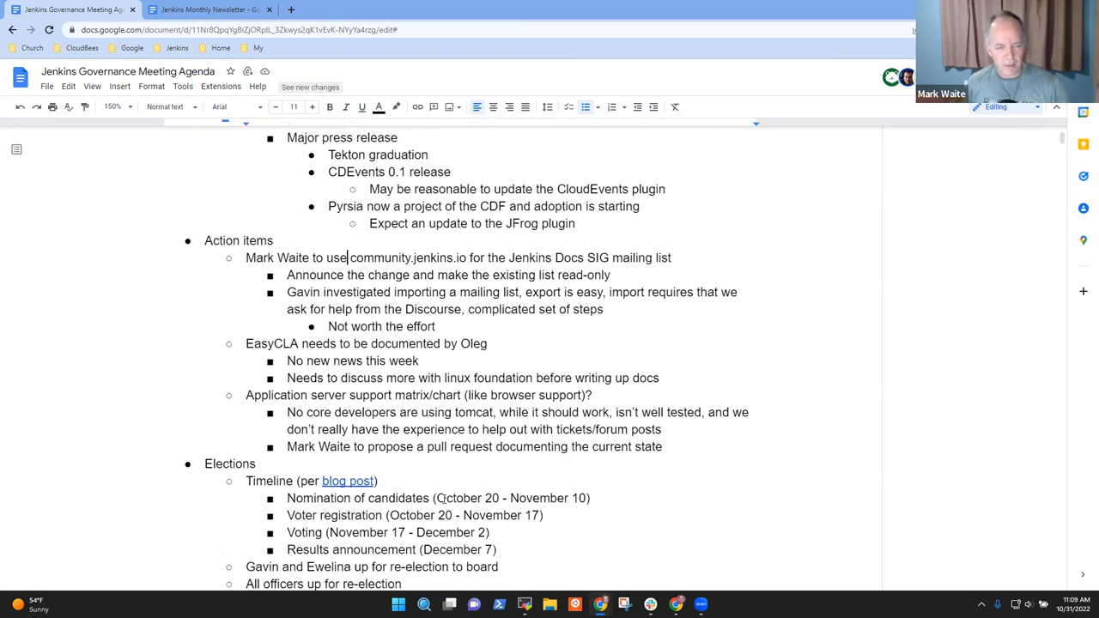
{"action": "triple_click", "coordinate": [457, 258]}
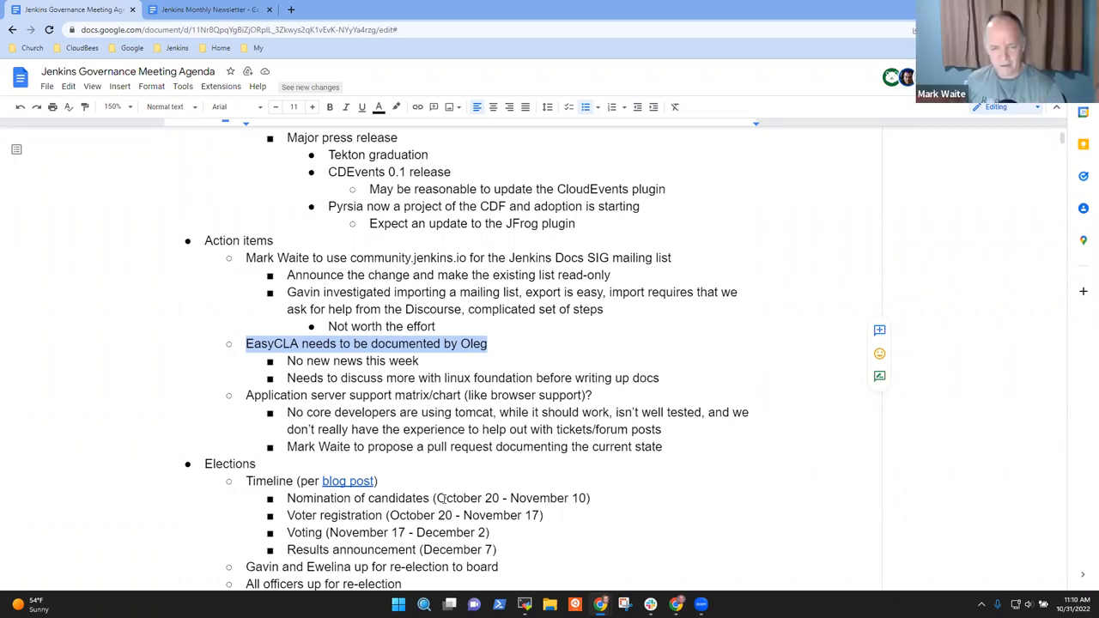
{"action": "left_click", "coordinate": [248, 394]}
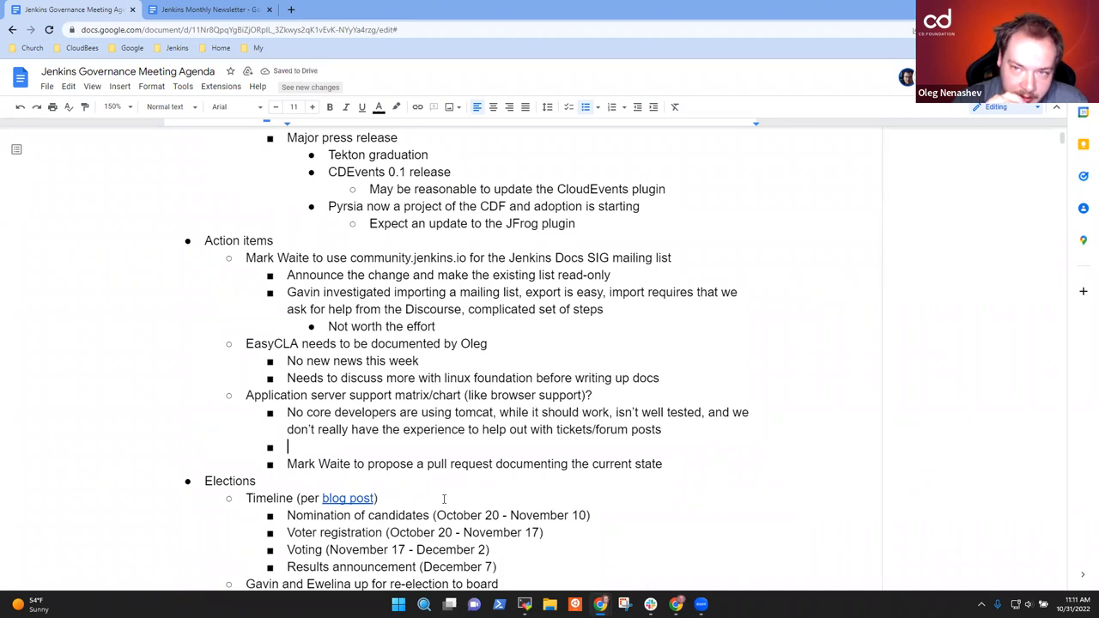
Step: Note that web container behaviors are highly dependent on the Java version
{"action": "type", "text": "W"}
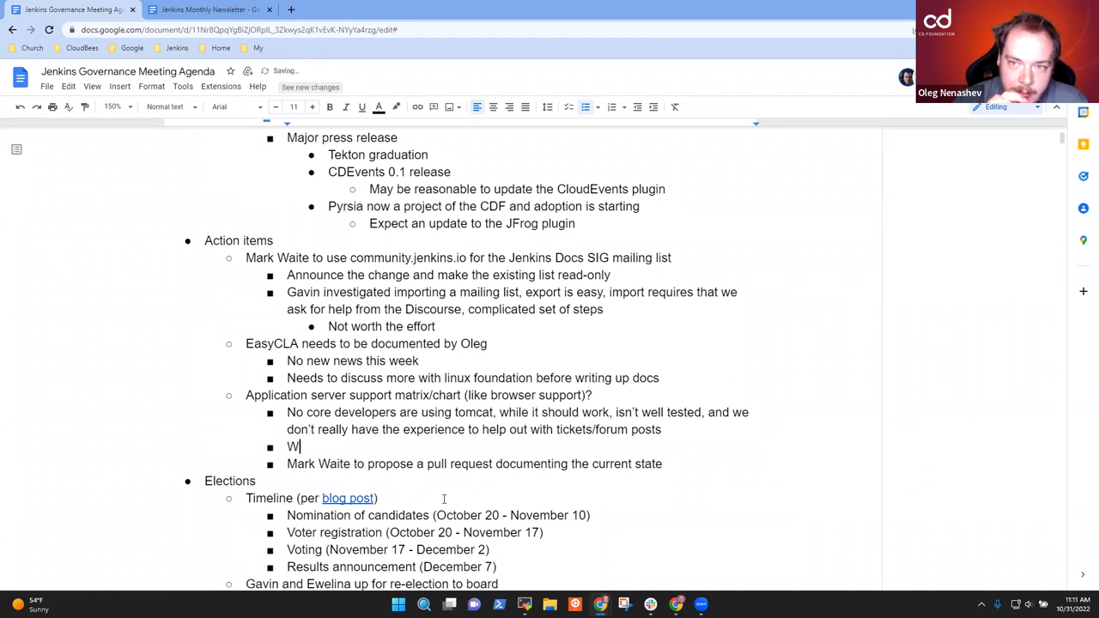
{"action": "key", "text": "Backspace"}
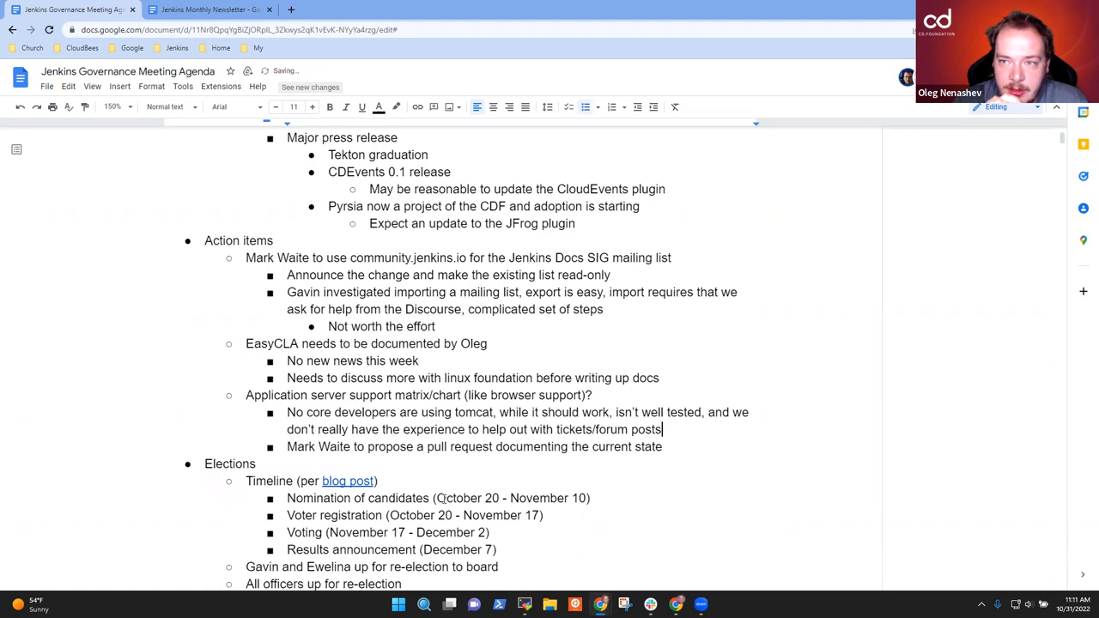
{"action": "type", "text": "Java"}
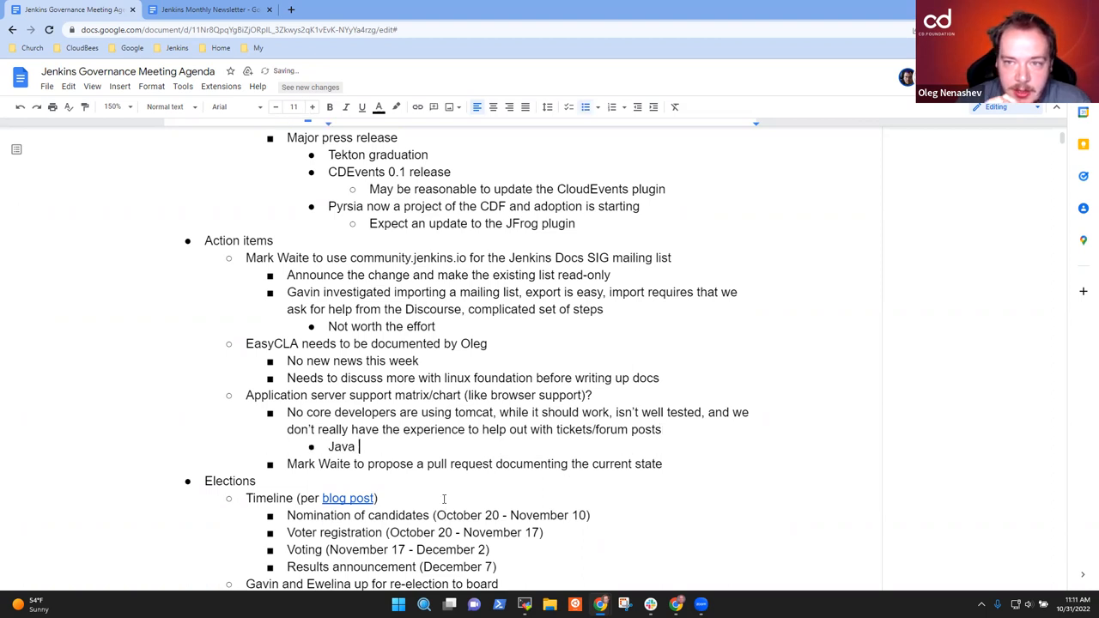
{"action": "type", "text": "Web container beh"}
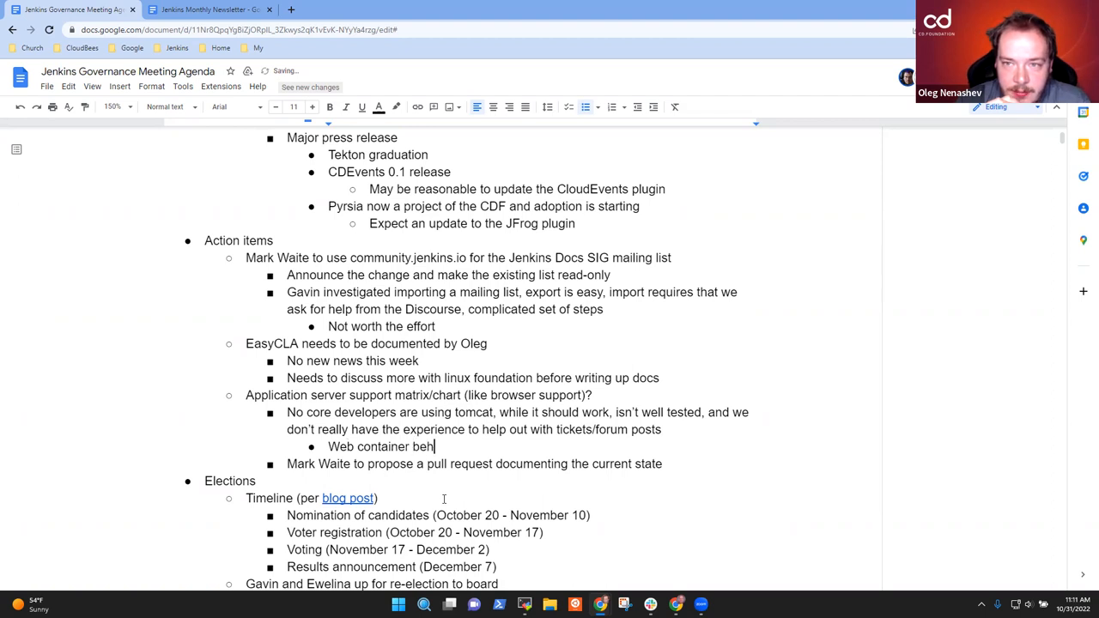
{"action": "type", "text": "aviors are"}
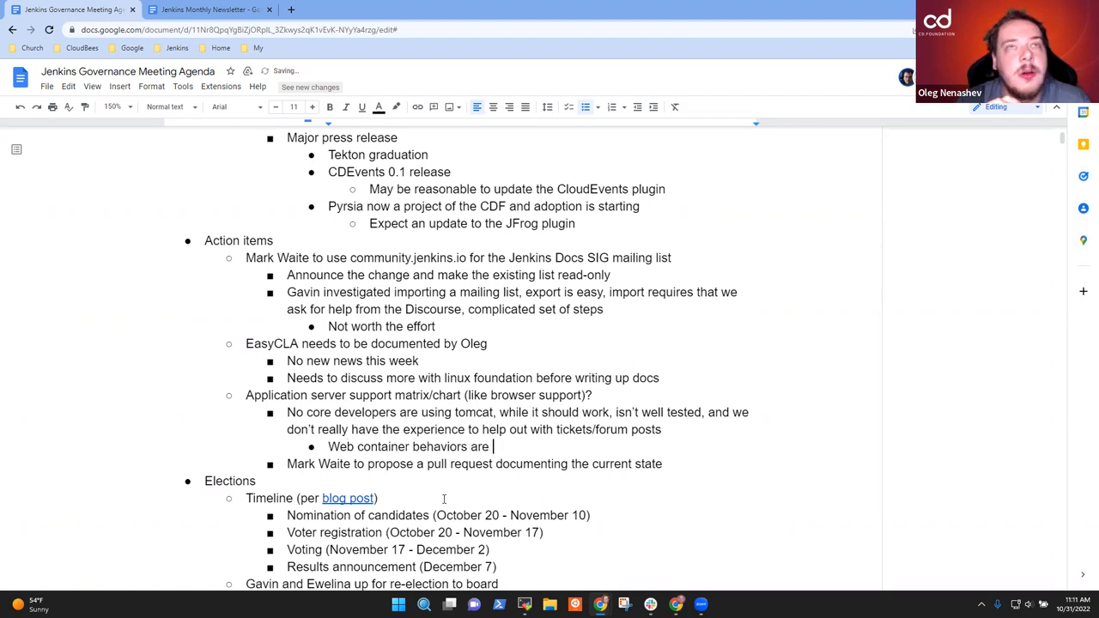
{"action": "type", "text": "highly"}
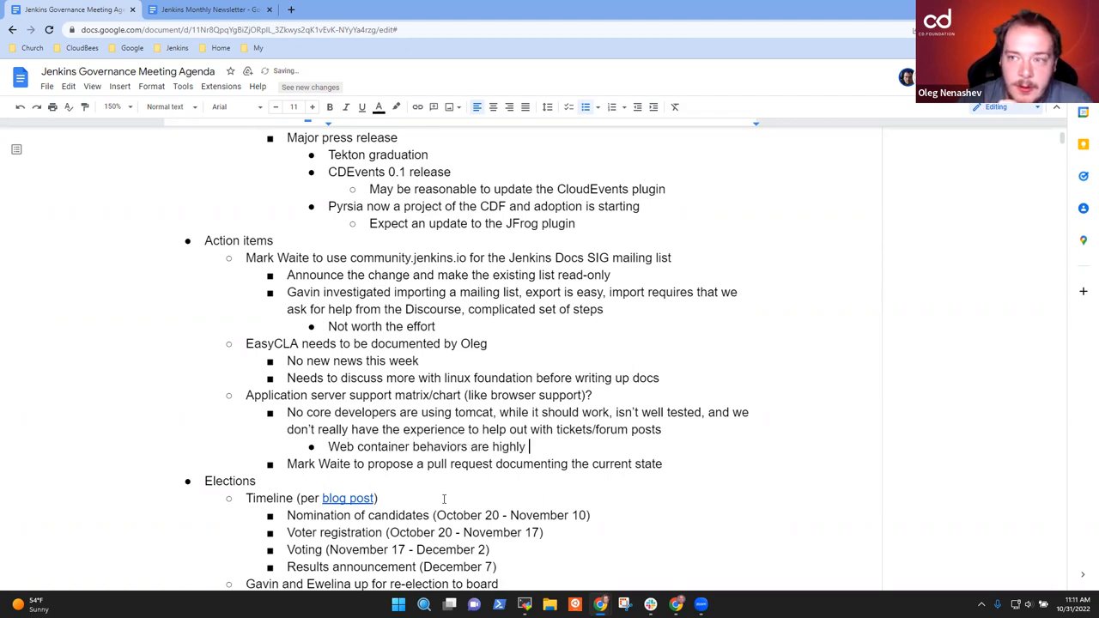
{"action": "type", "text": "dependent"}
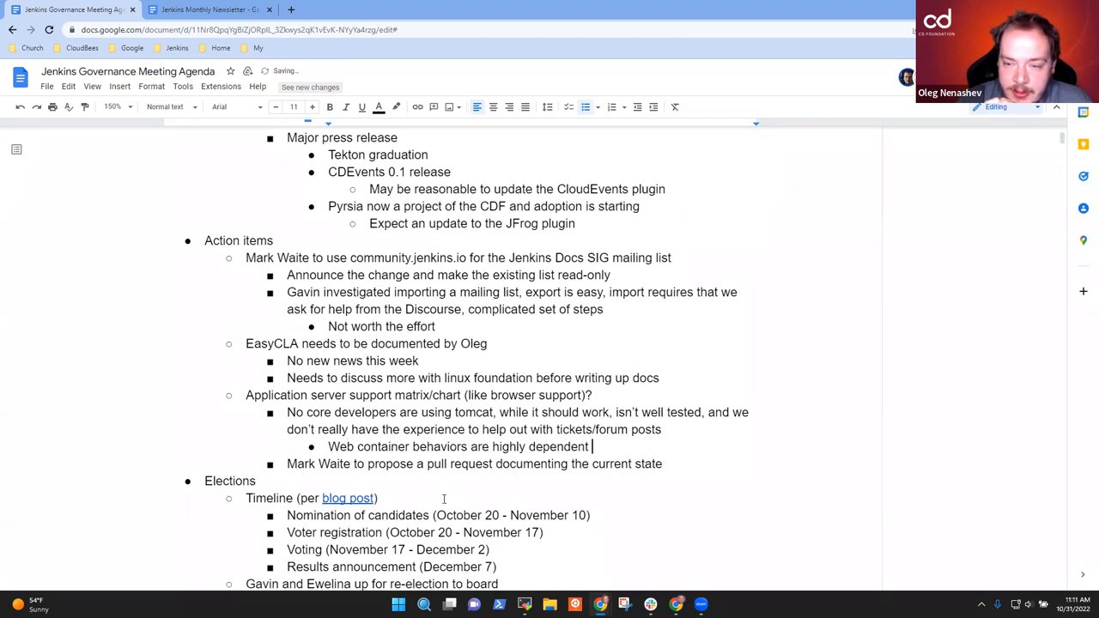
{"action": "type", "text": "on the Java version"}
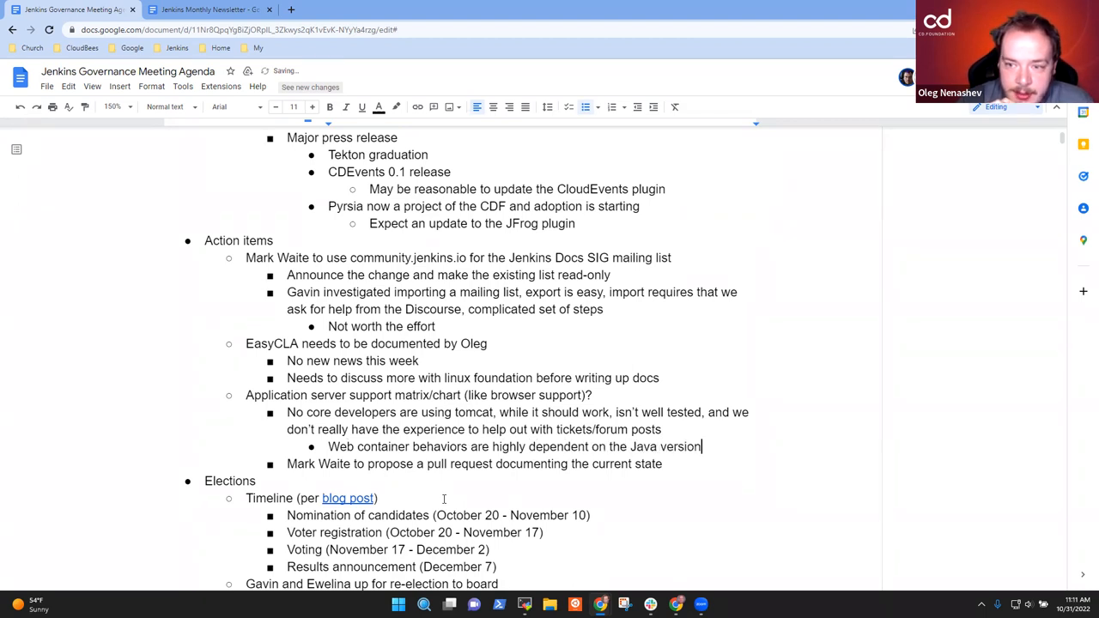
Step: Note WildFly and Tomcat testing in the Java 11 support project and no test automation in existing pipelines
{"action": "type", "text": "Performed some te"}
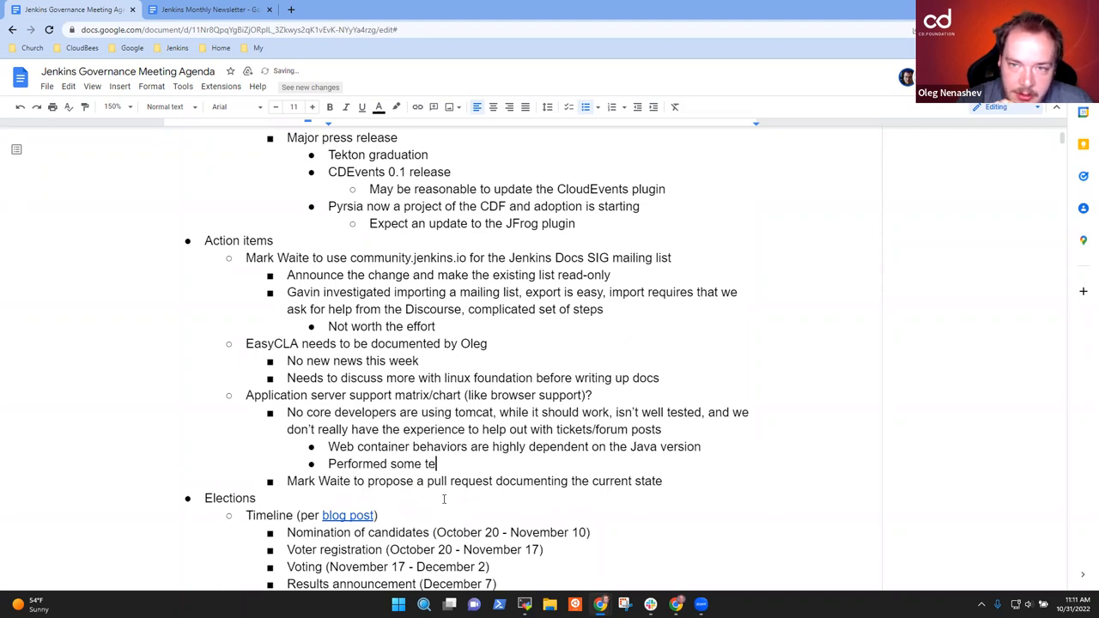
{"action": "type", "text": "sting with"}
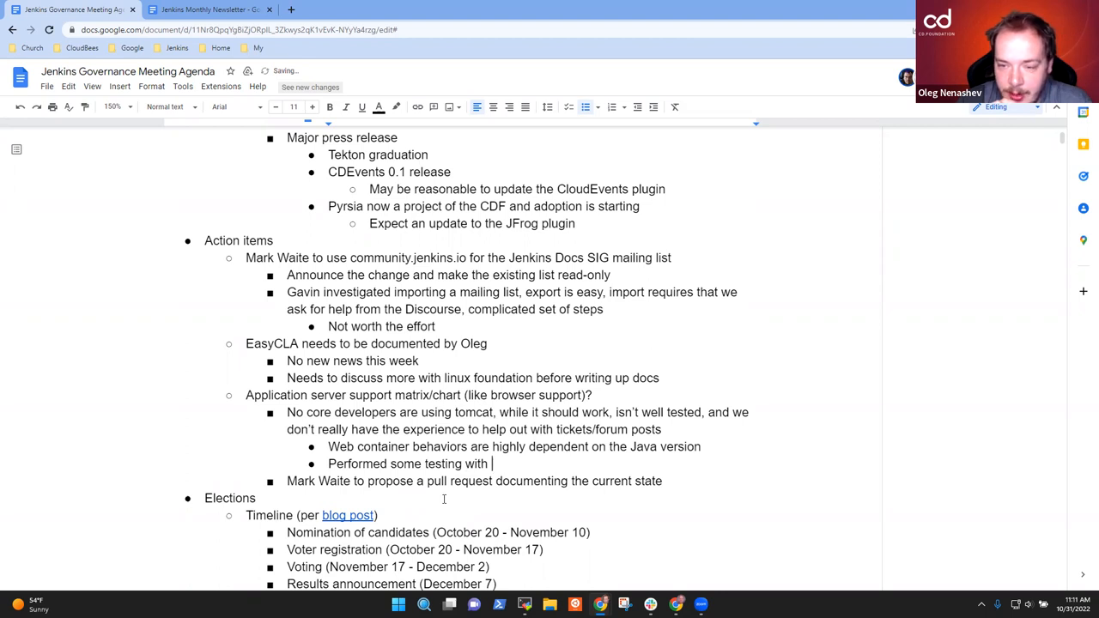
{"action": "type", "text": "Wild"}
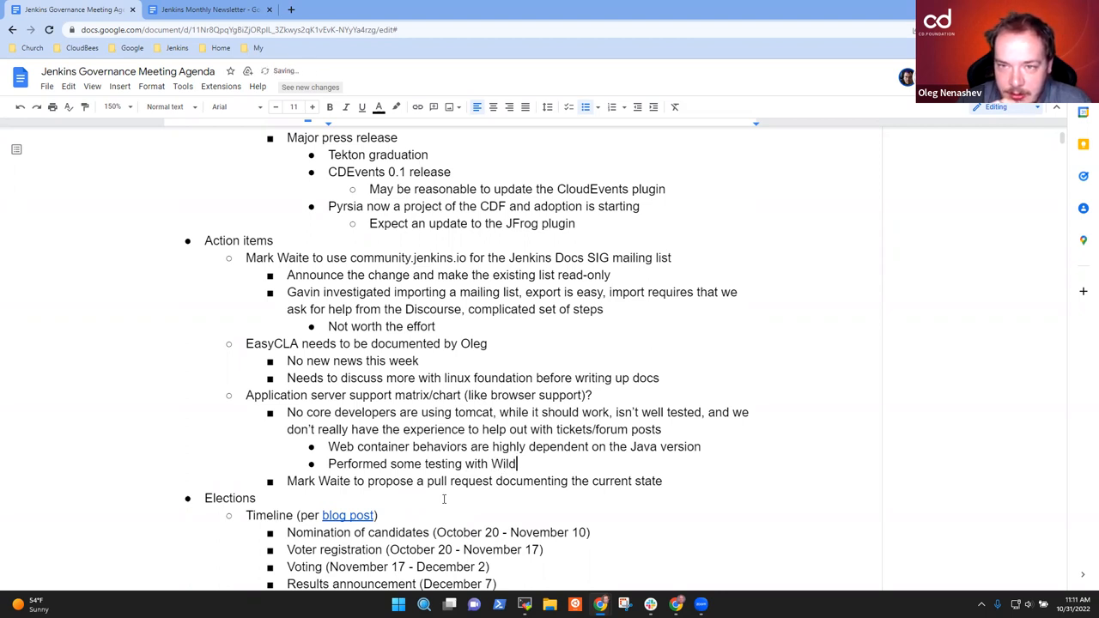
{"action": "type", "text": "Fly and Tomcat in Java"}
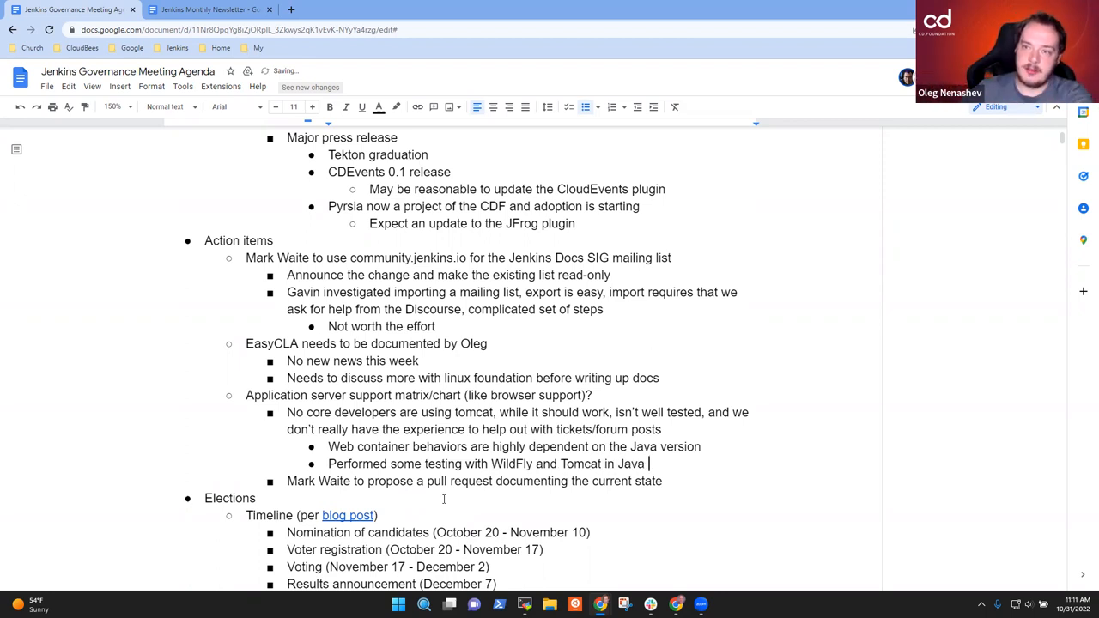
{"action": "type", "text": "11"}
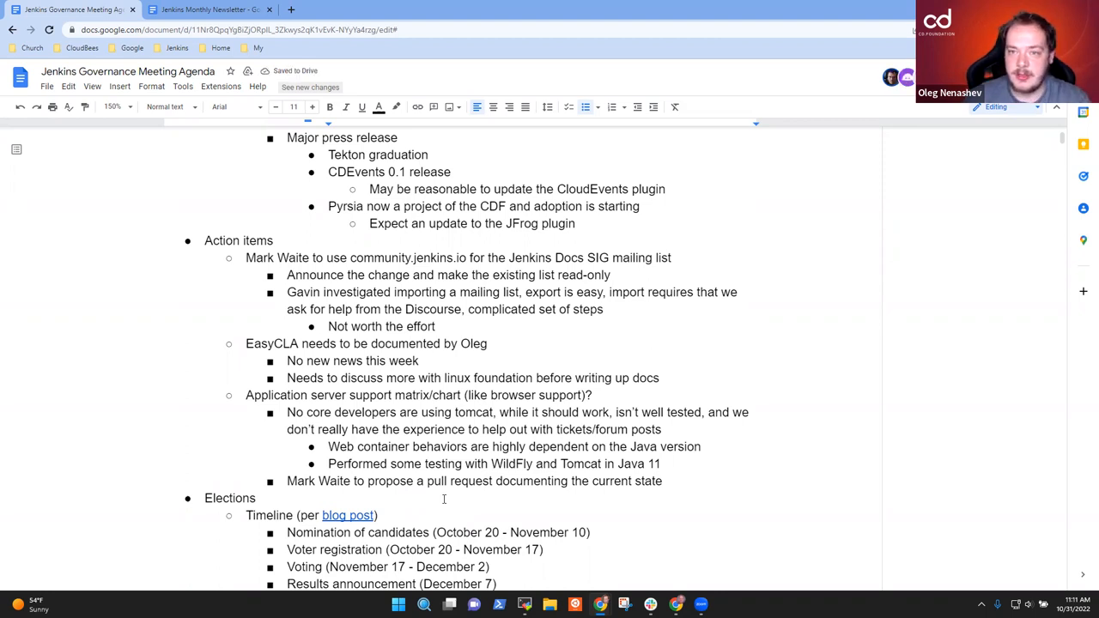
{"action": "type", "text": "support project"}
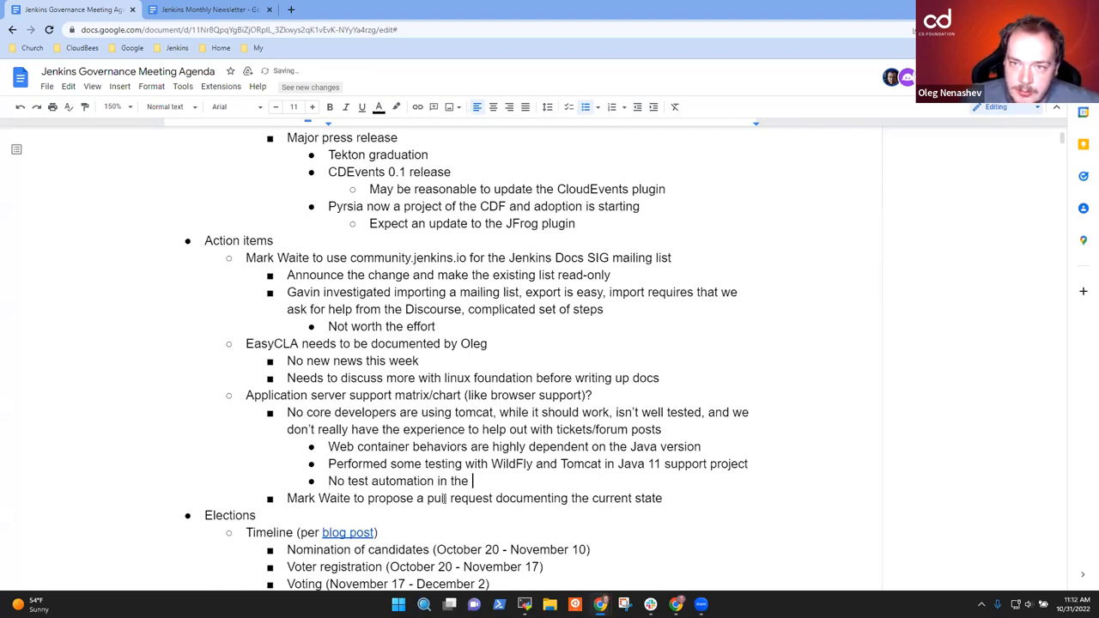
{"action": "type", "text": "existing pipeline"}
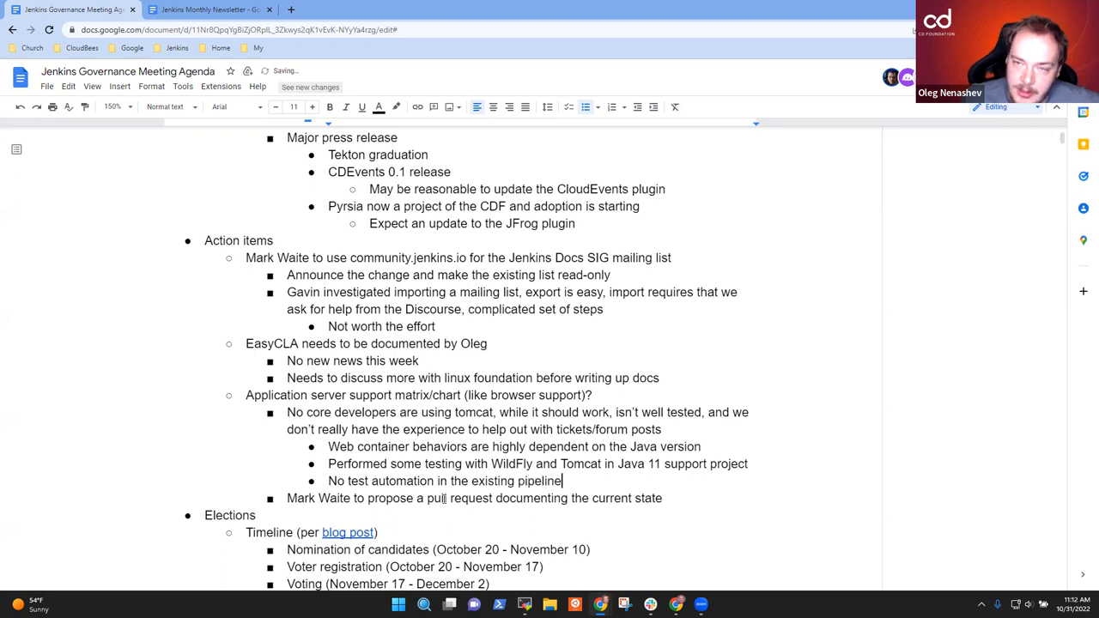
{"action": "type", "text": "s for it"}
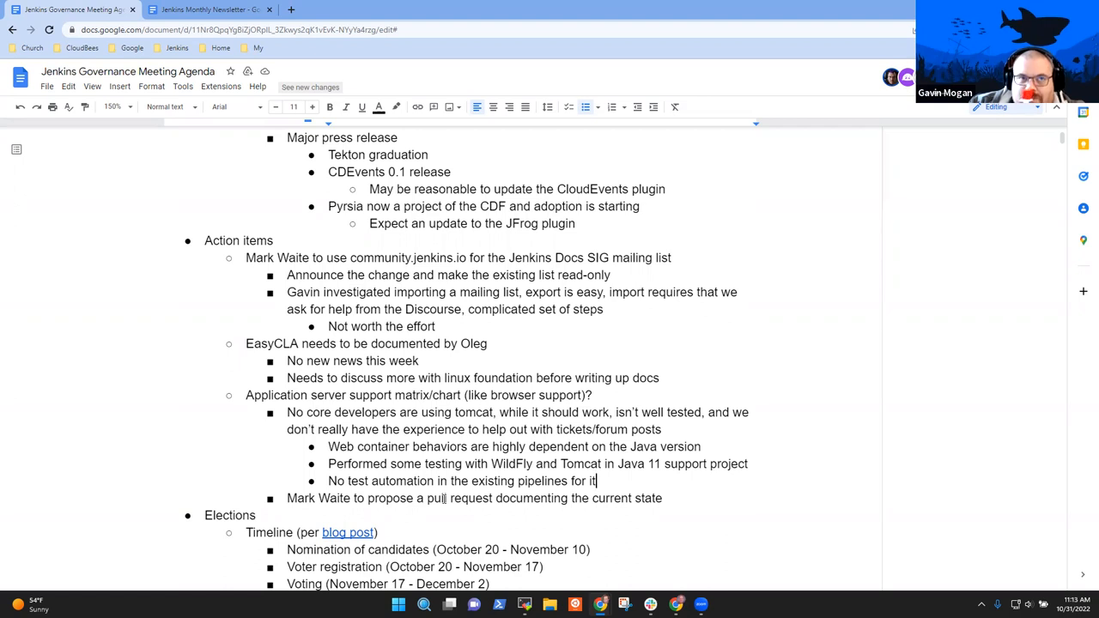
Step: Add a bullet about lots of recent chatter about Tomcat and WildFly
{"action": "key", "text": "enter"}
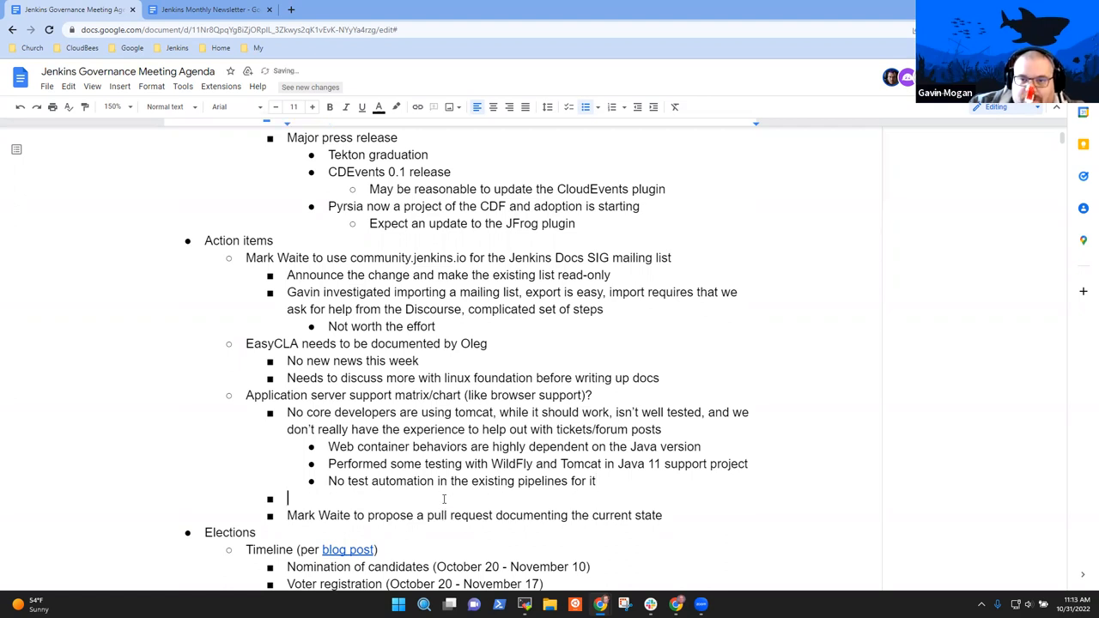
{"action": "type", "text": "Lots of"}
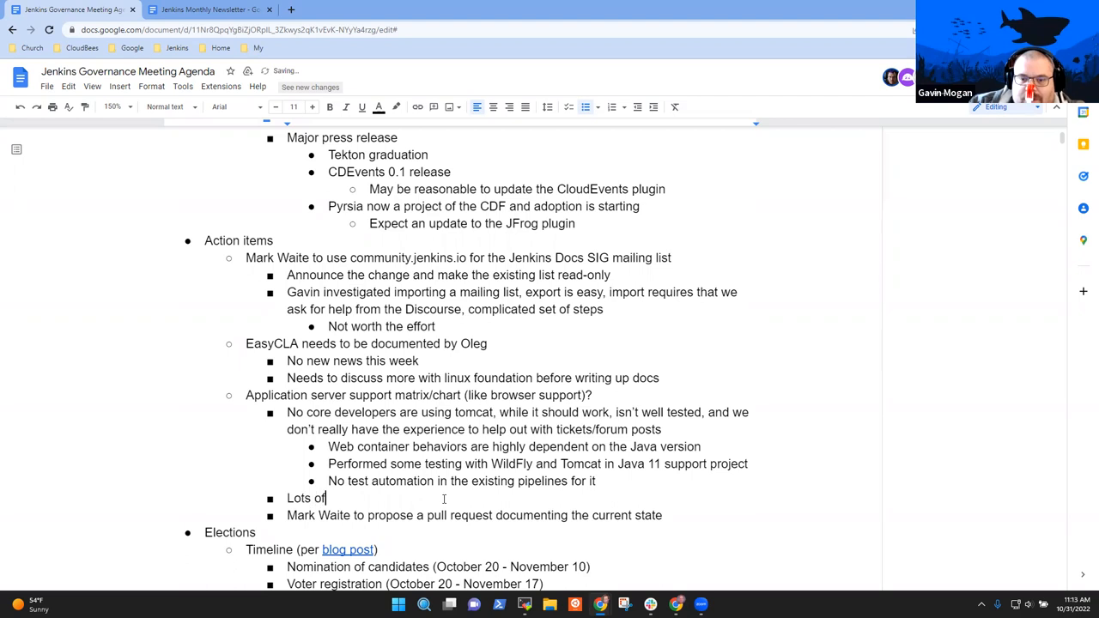
{"action": "type", "text": "chatter about"}
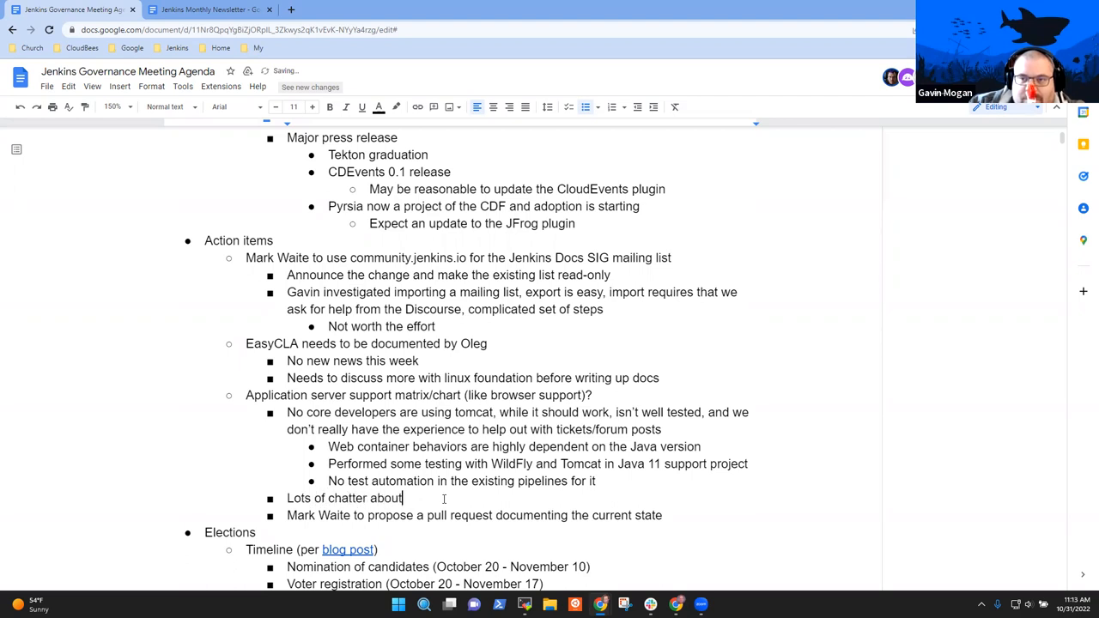
{"action": "type", "text": "Tomcat and WilidFly on the forums in th"}
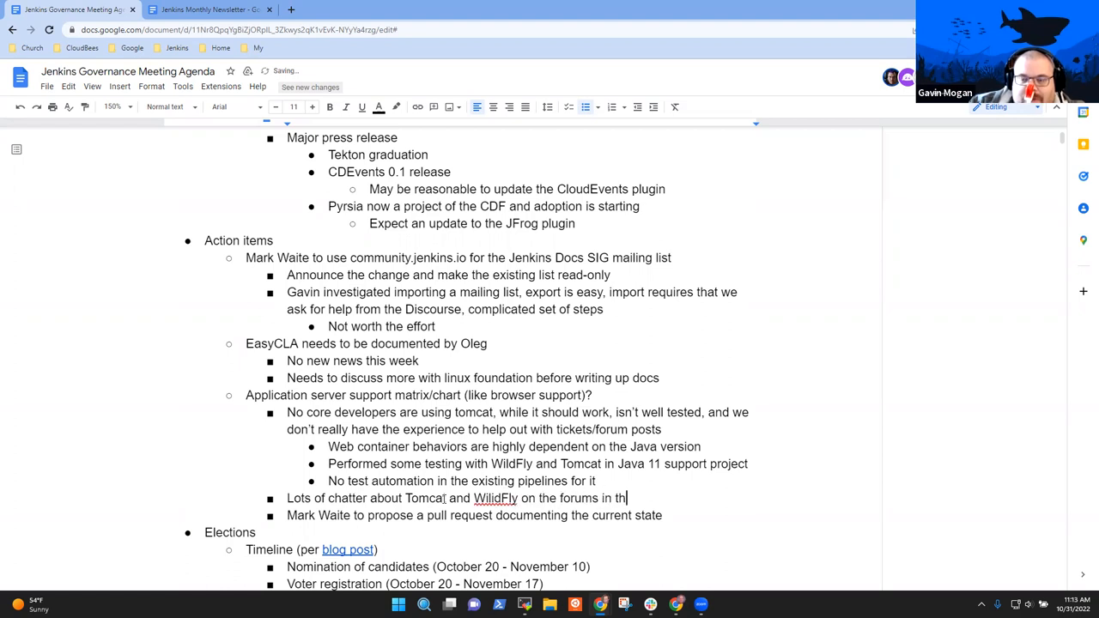
{"action": "type", "text": "e last month or two"}
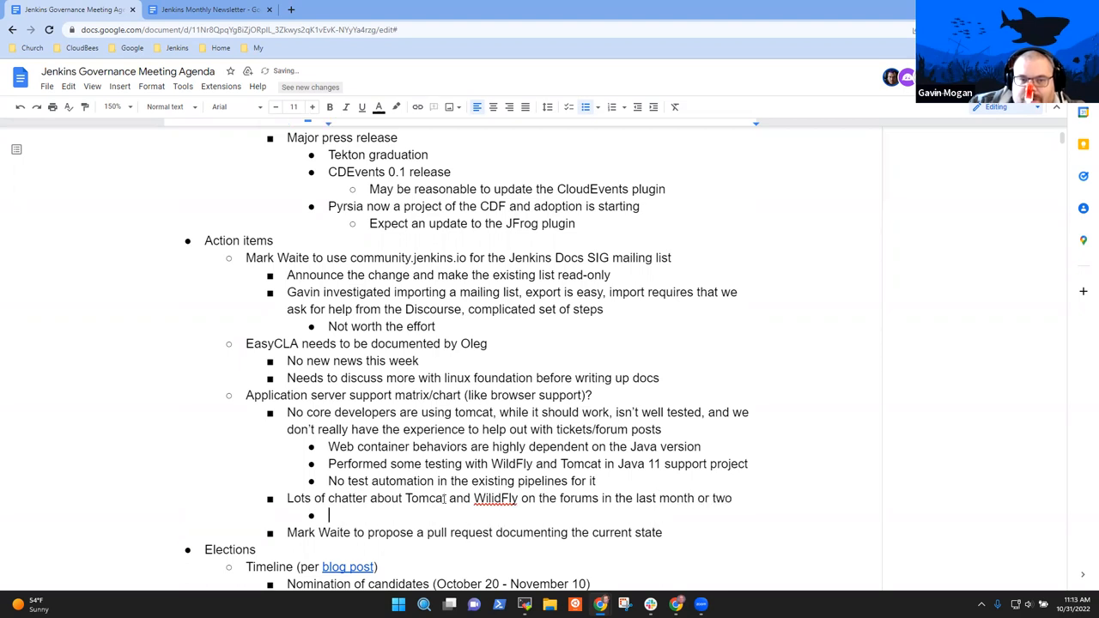
Step: Add a sub-bullet: enough people raise questions but no indications of anyone willing to support
{"action": "type", "text": "If chatter"}
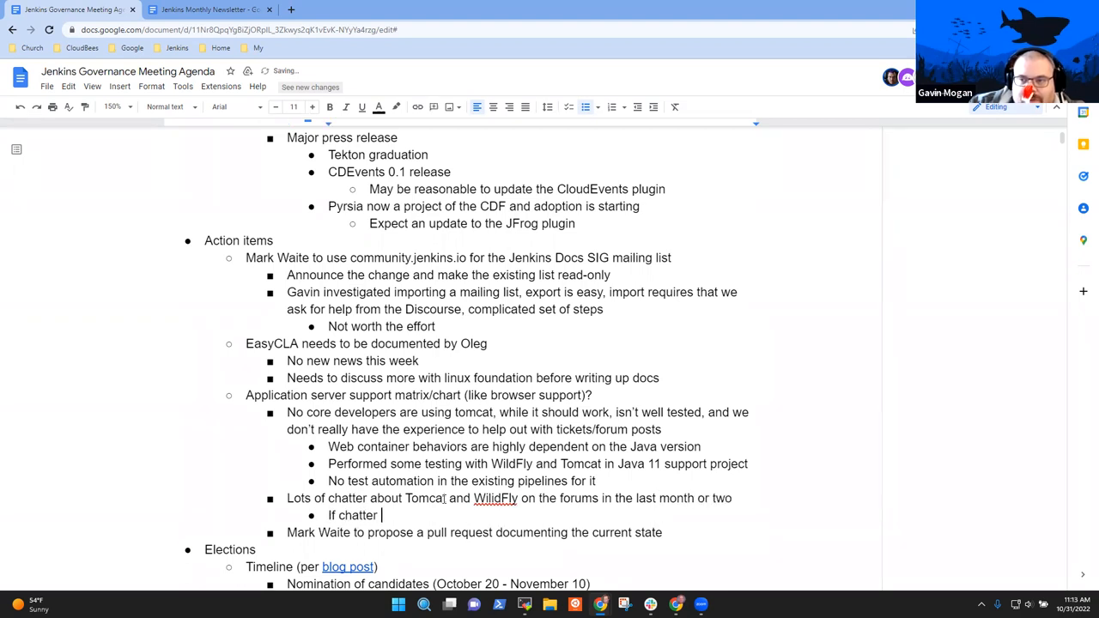
{"action": "type", "text": "is the indicator, then"}
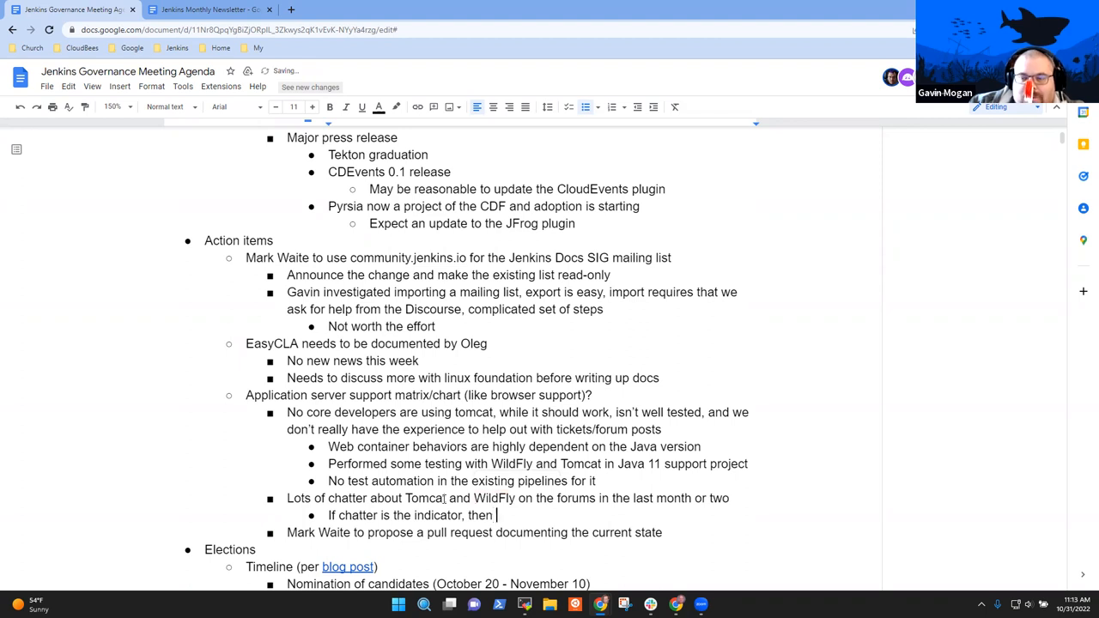
{"action": "type", "text": "there are enough people to"}
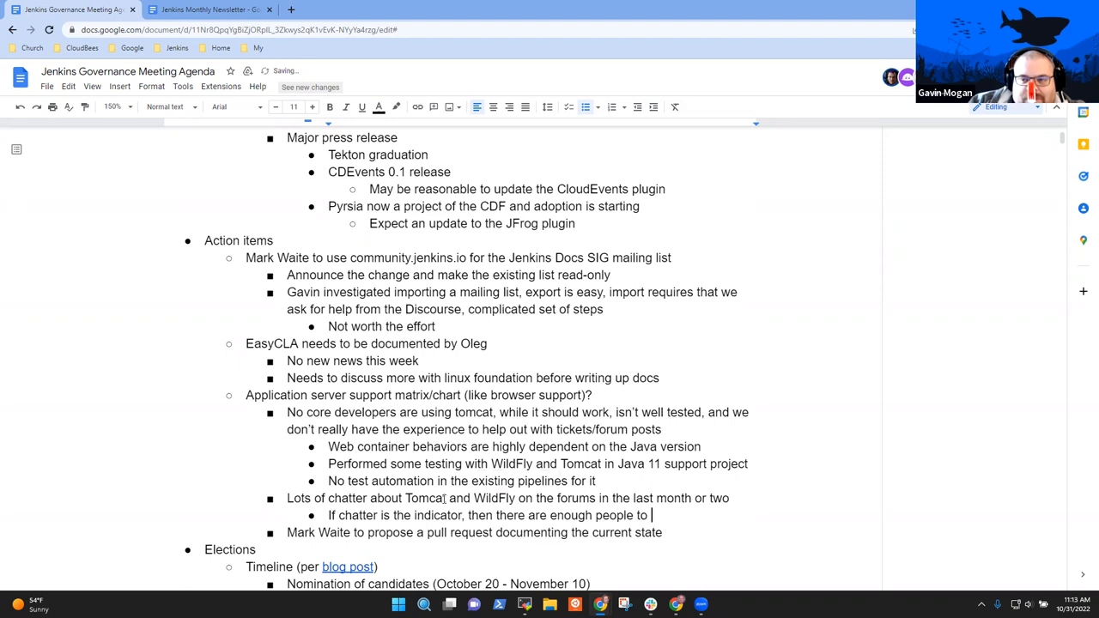
{"action": "type", "text": "raise questions"}
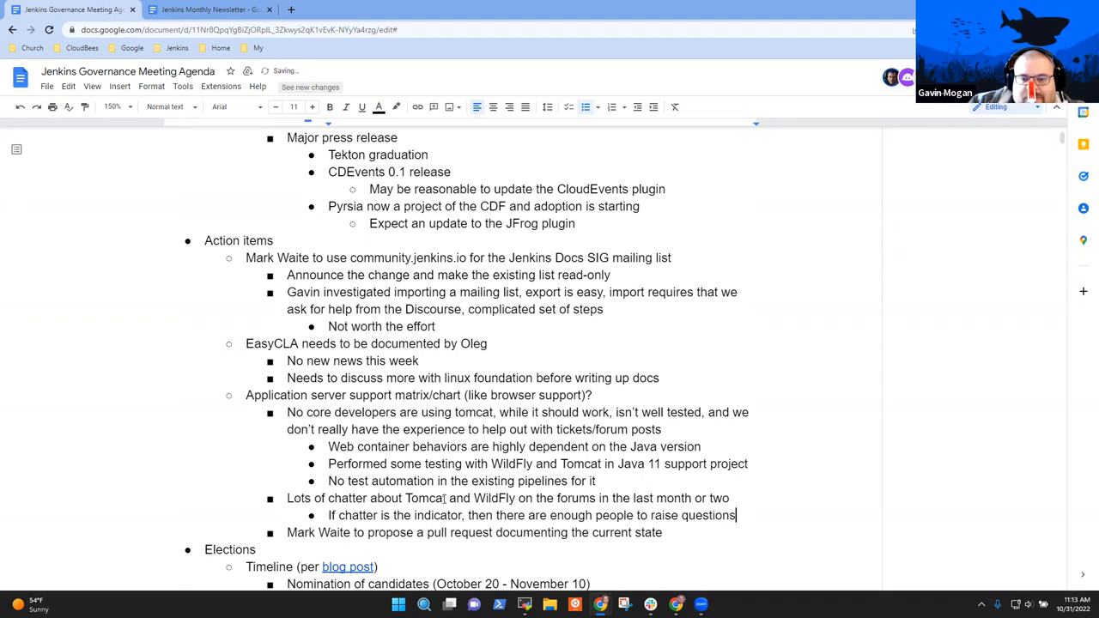
{"action": "type", "text": "by"}
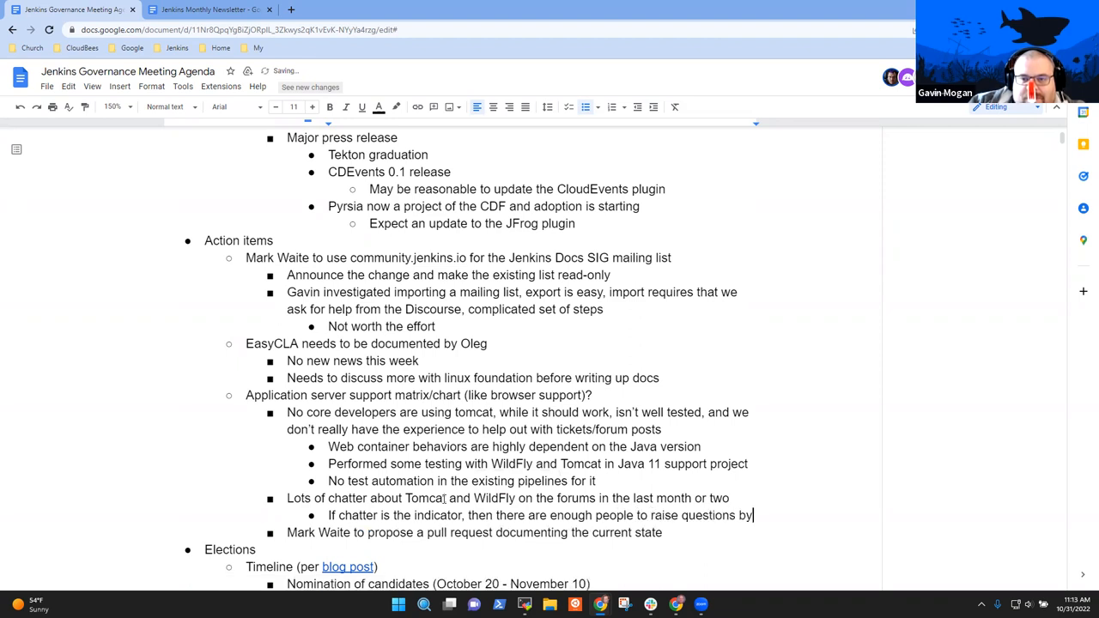
{"action": "type", "text": "but no indi"}
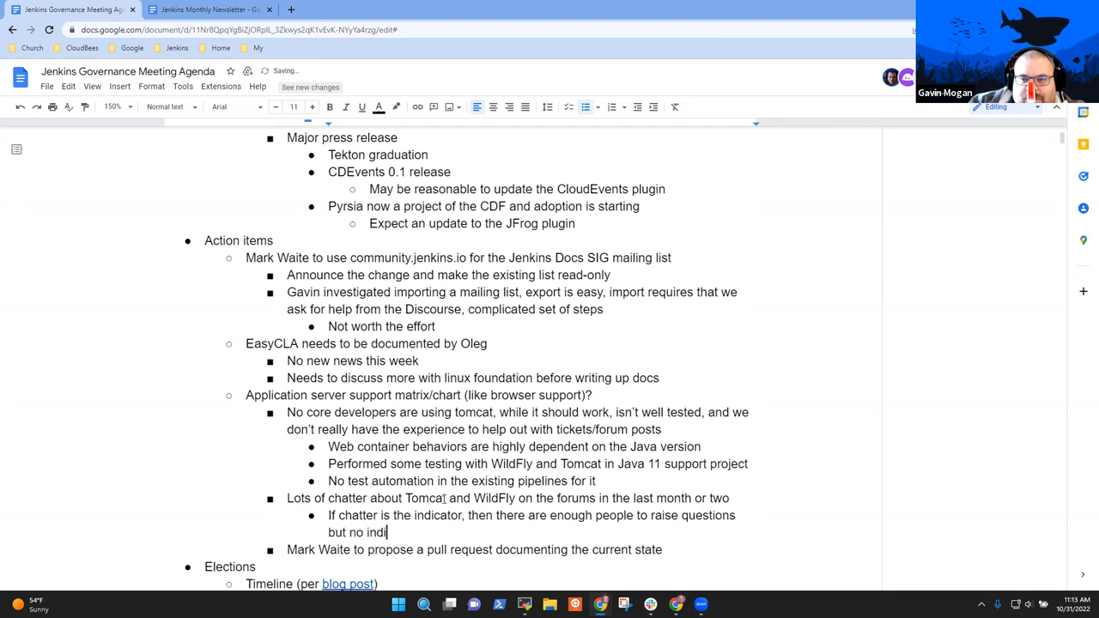
{"action": "type", "text": "cations of an"}
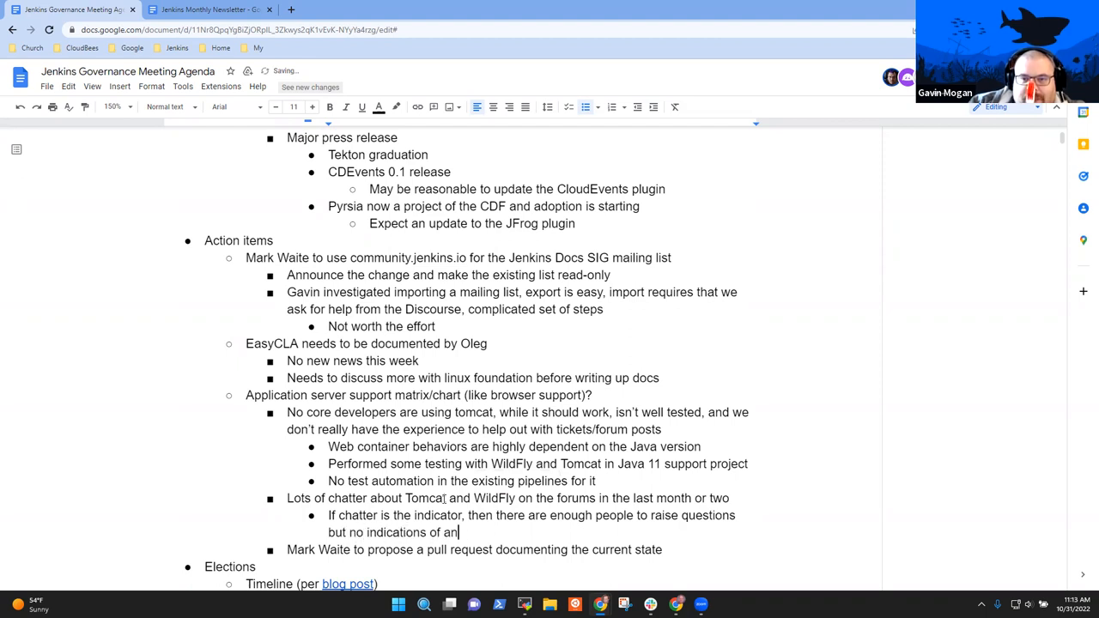
{"action": "type", "text": "yone willing to supp"}
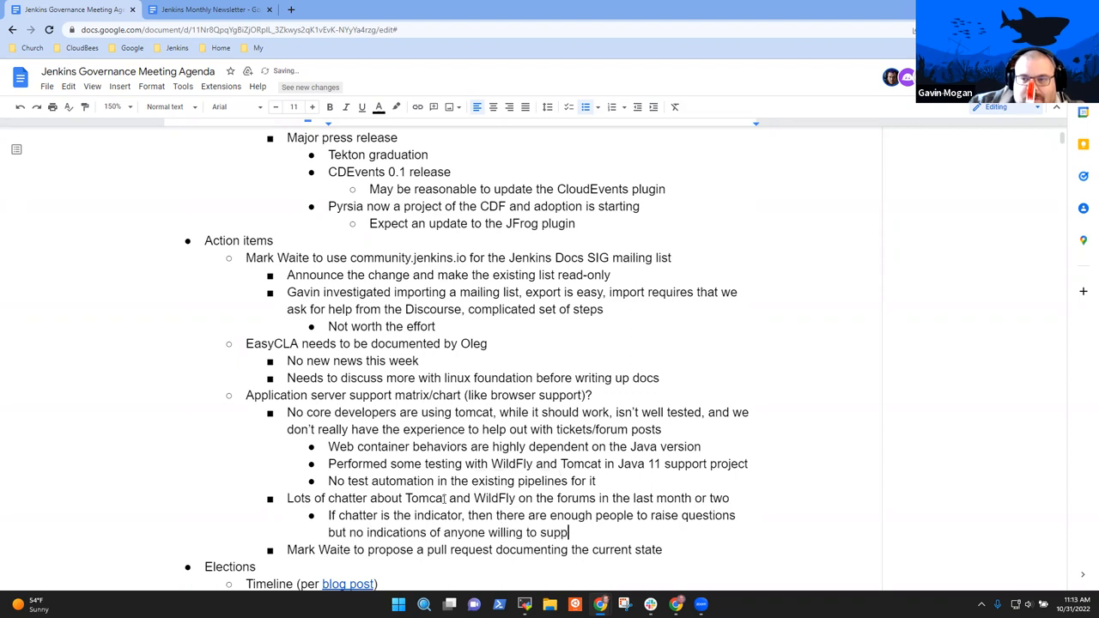
{"action": "type", "text": "ort"}
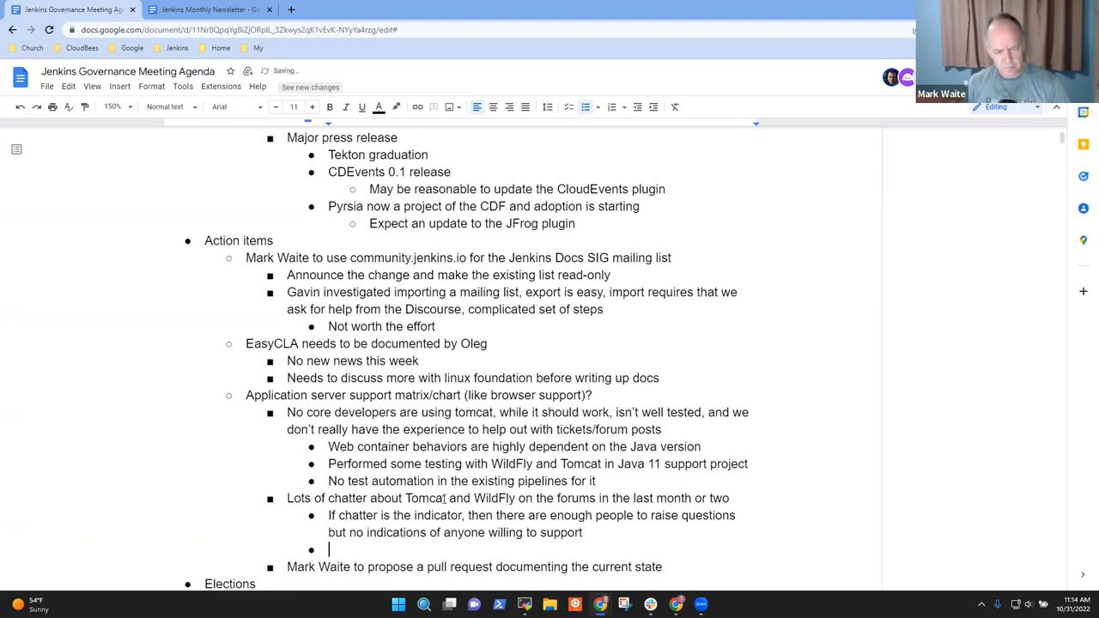
Step: Note that we test with Winstone and nothing else
{"action": "type", "text": "We test with"}
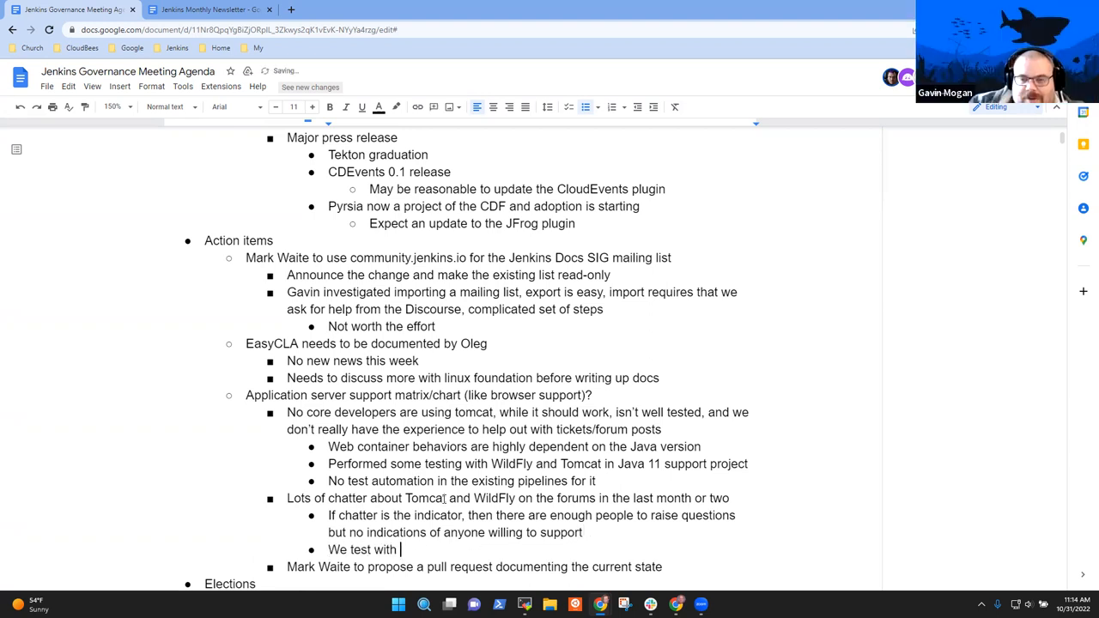
{"action": "type", "text": "Winstone and"}
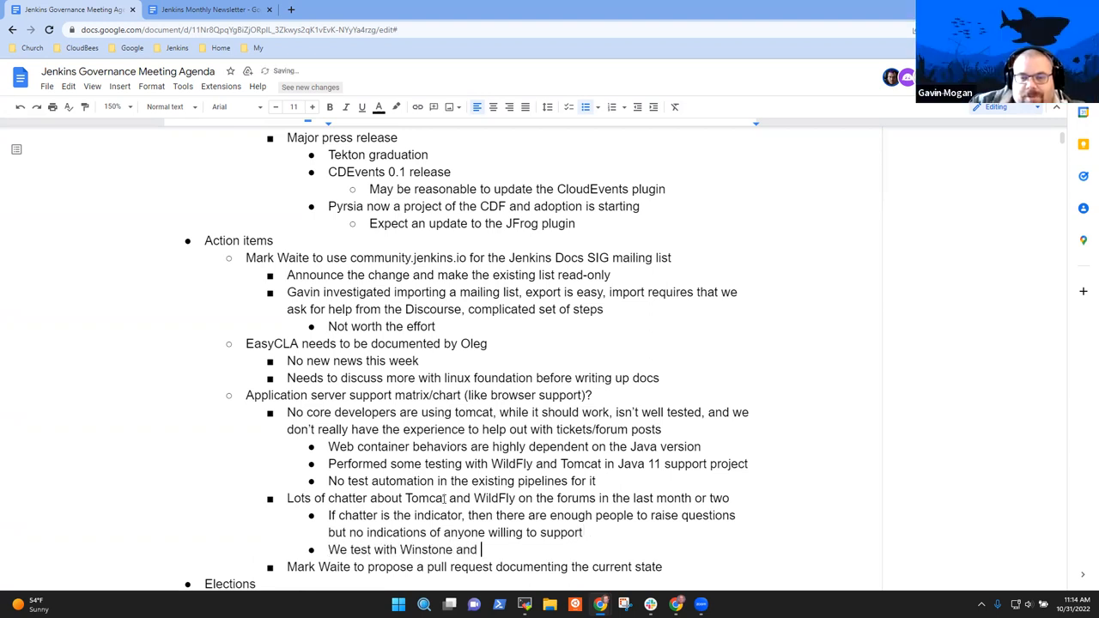
{"action": "type", "text": "nothing els"}
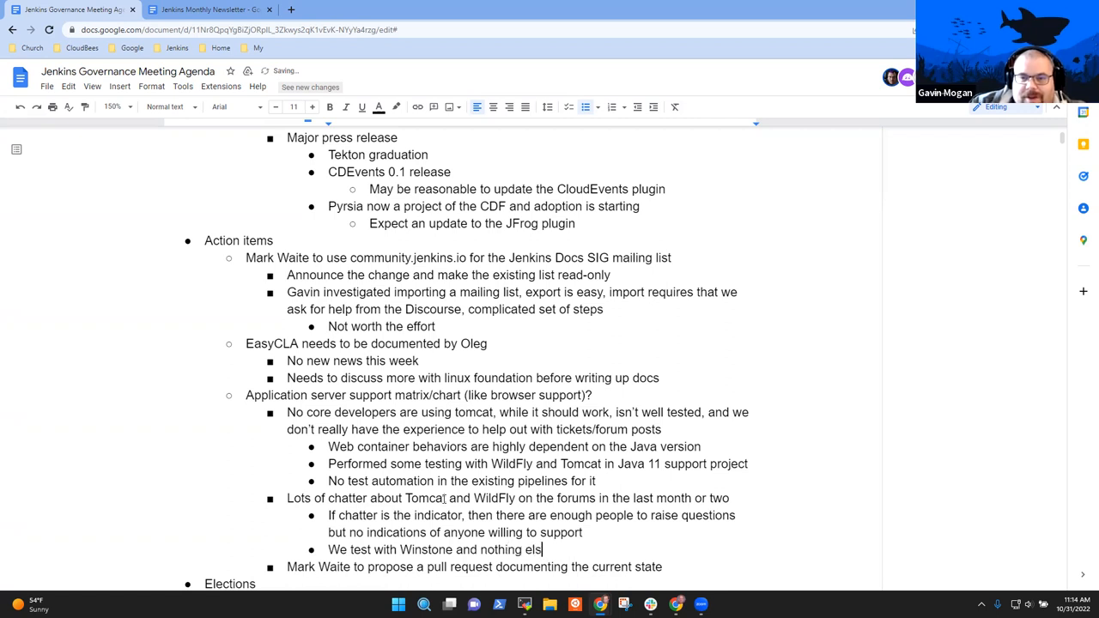
{"action": "key", "text": "enter"}
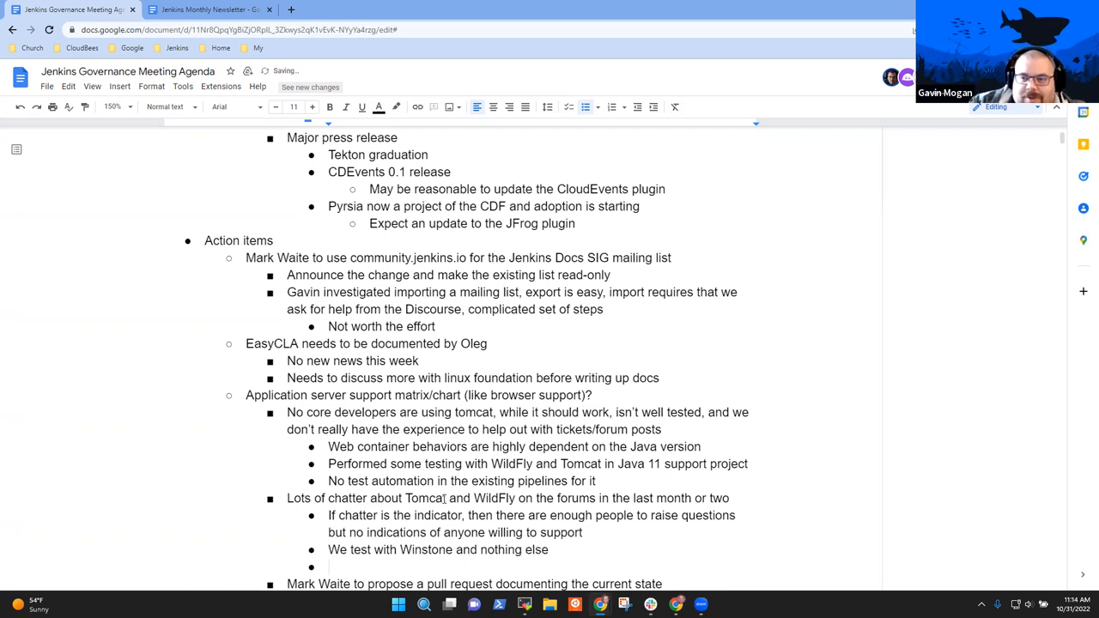
Step: Note that we don't actively block other web containers but don't test them
{"action": "type", "text": "We don't actively"}
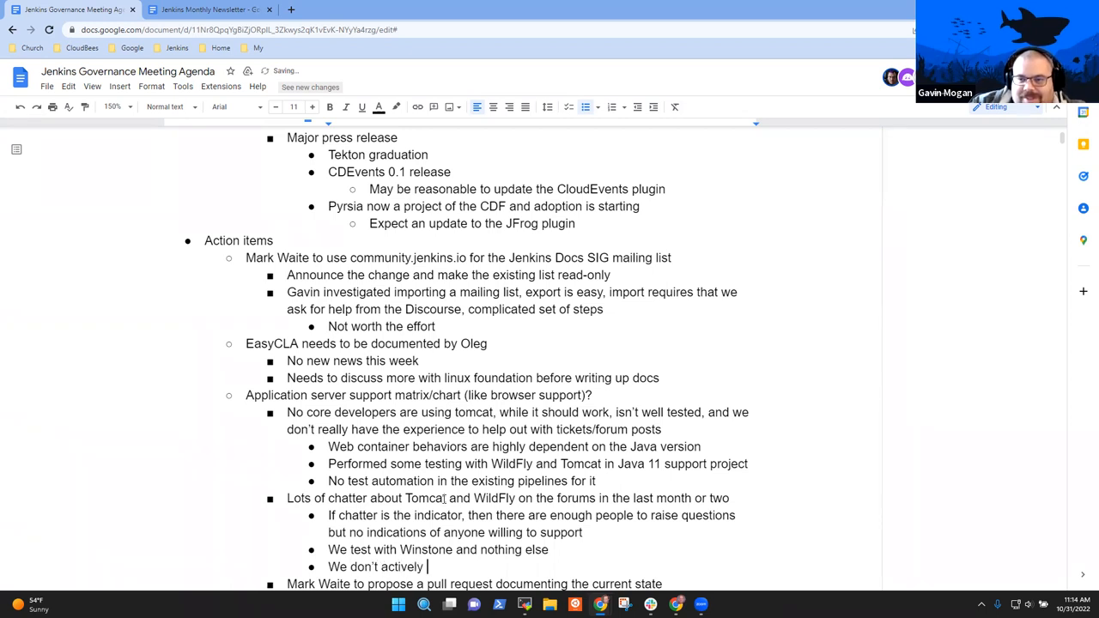
{"action": "type", "text": "block the use of"}
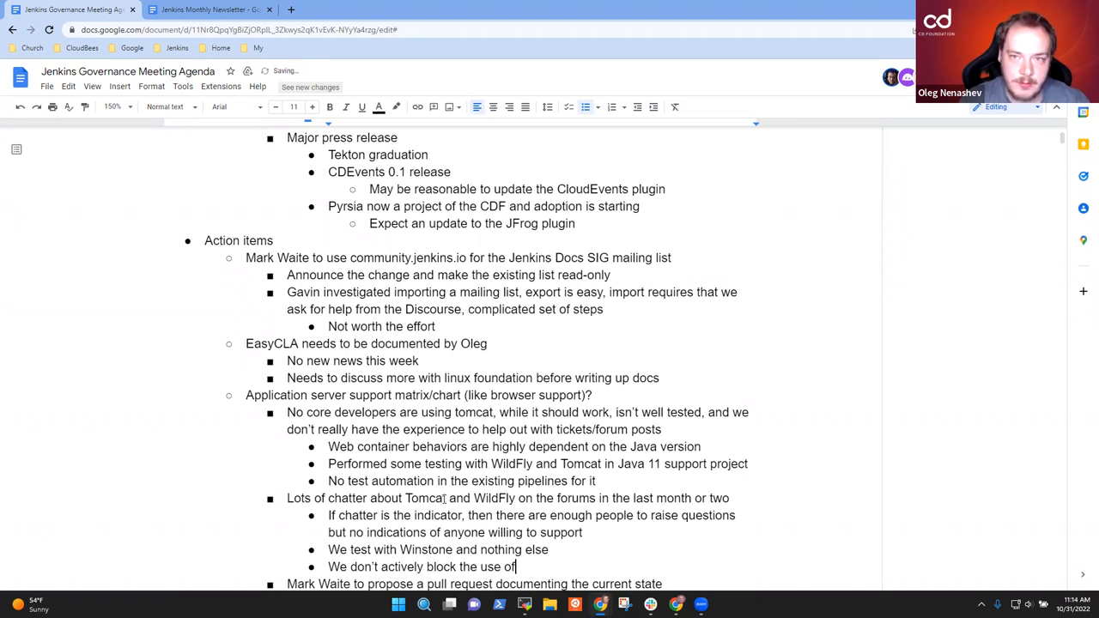
{"action": "type", "text": "other"}
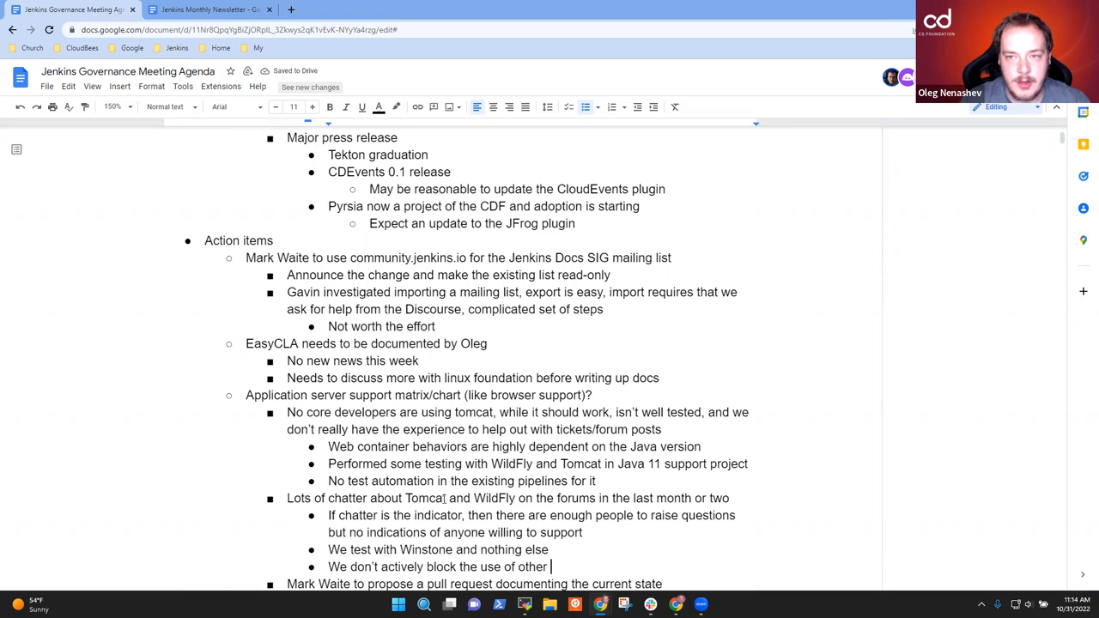
{"action": "triple_click", "coordinate": [438, 566]}
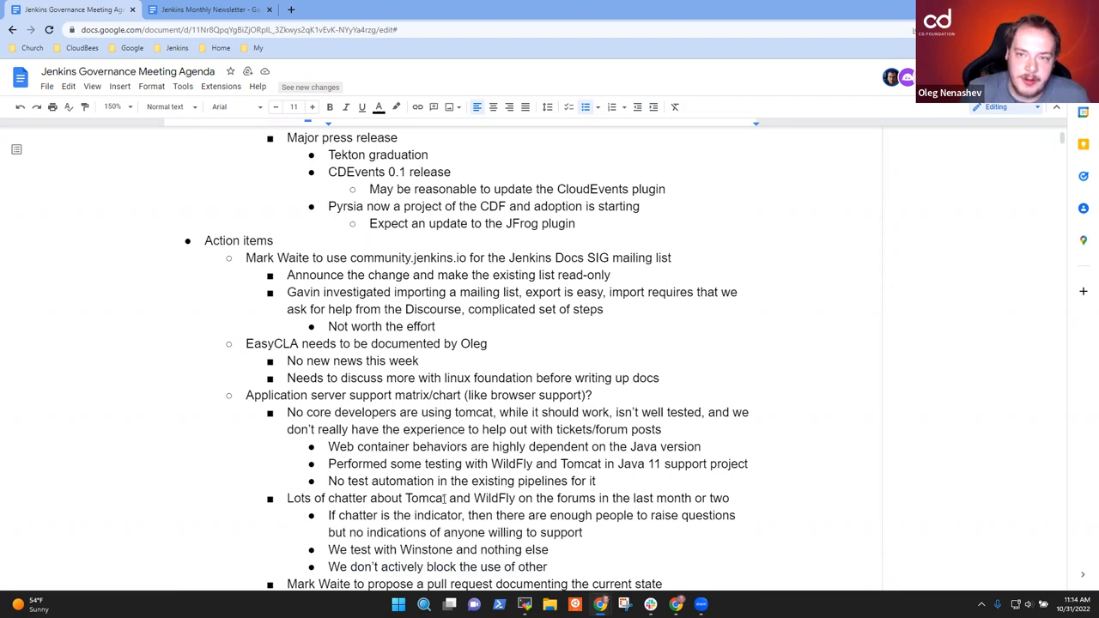
{"action": "type", "text": "web co"}
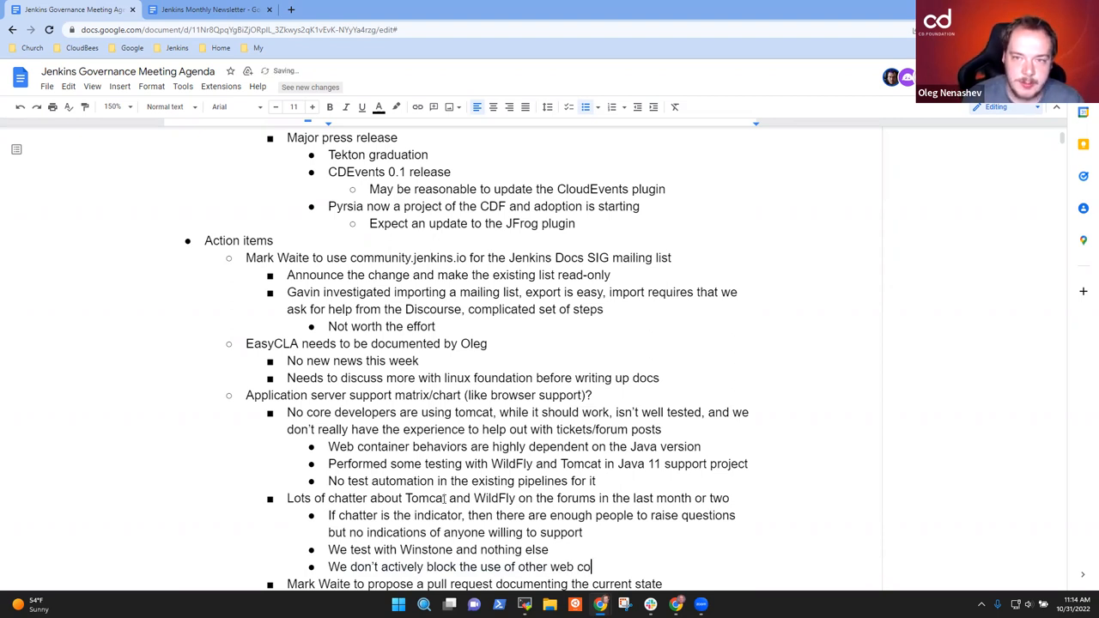
{"action": "type", "text": "ntainers"}
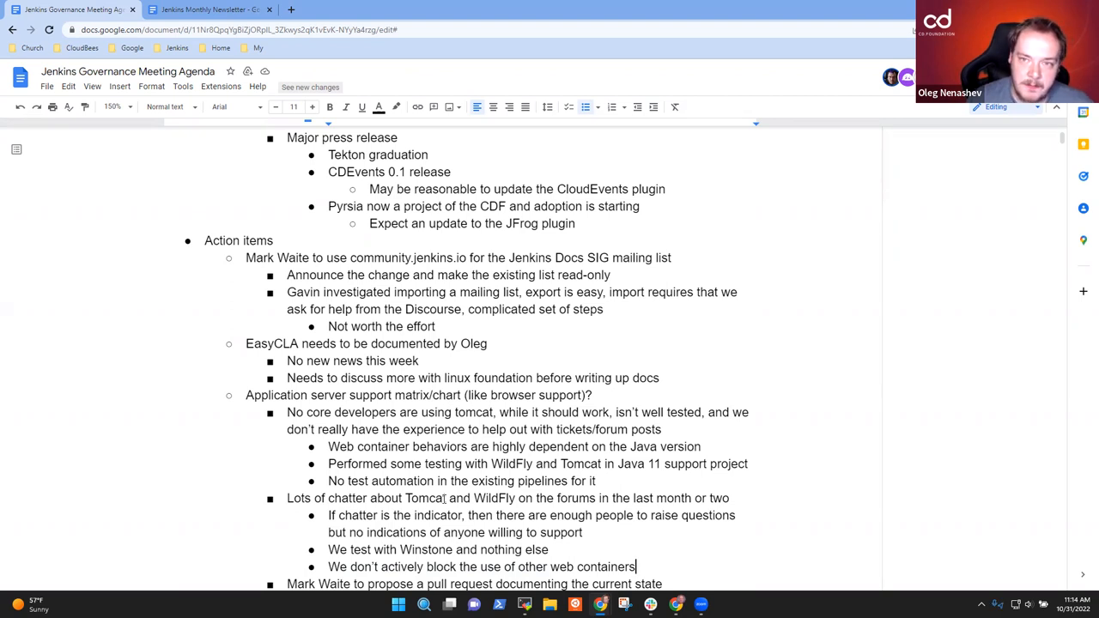
{"action": "scroll", "scroll_direction": "down", "scroll_amount": 3}
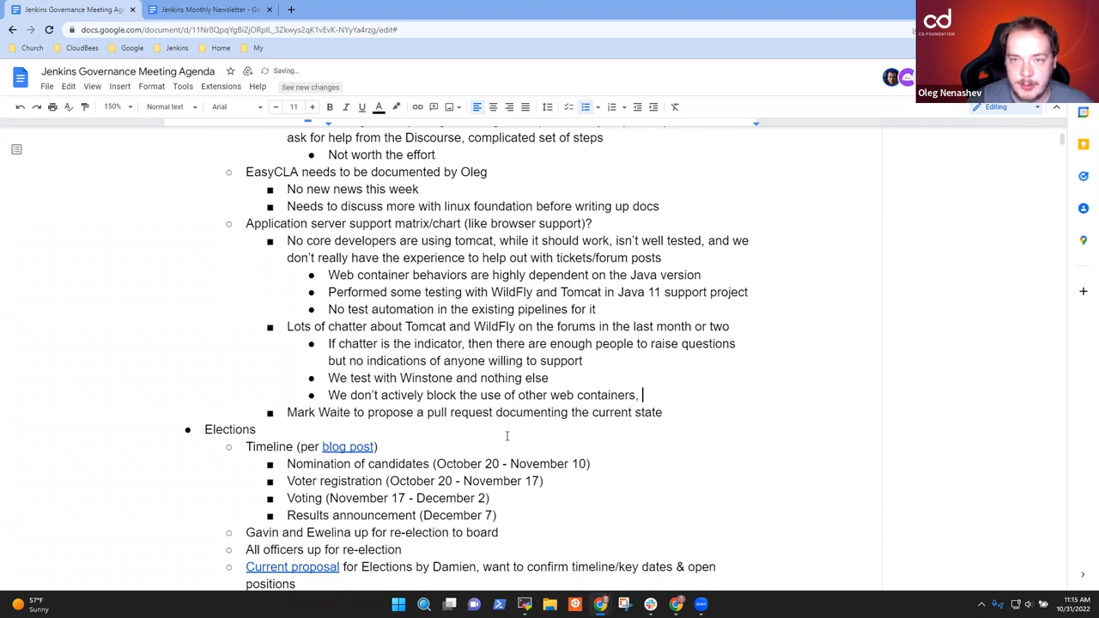
{"action": "type", "text": "but we don't"}
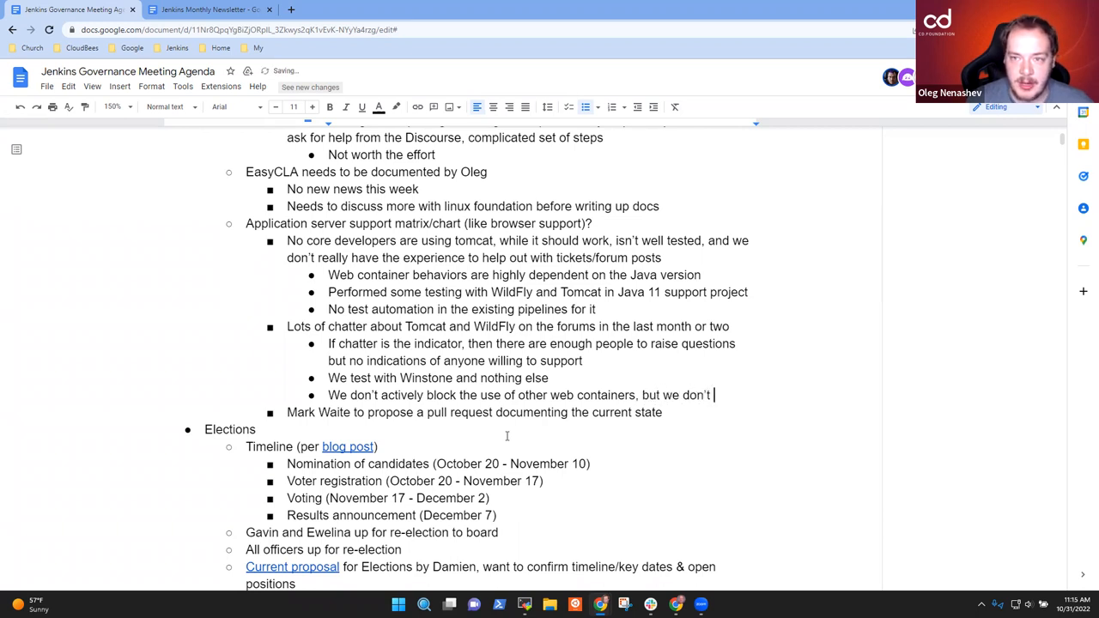
{"action": "type", "text": "test the"}
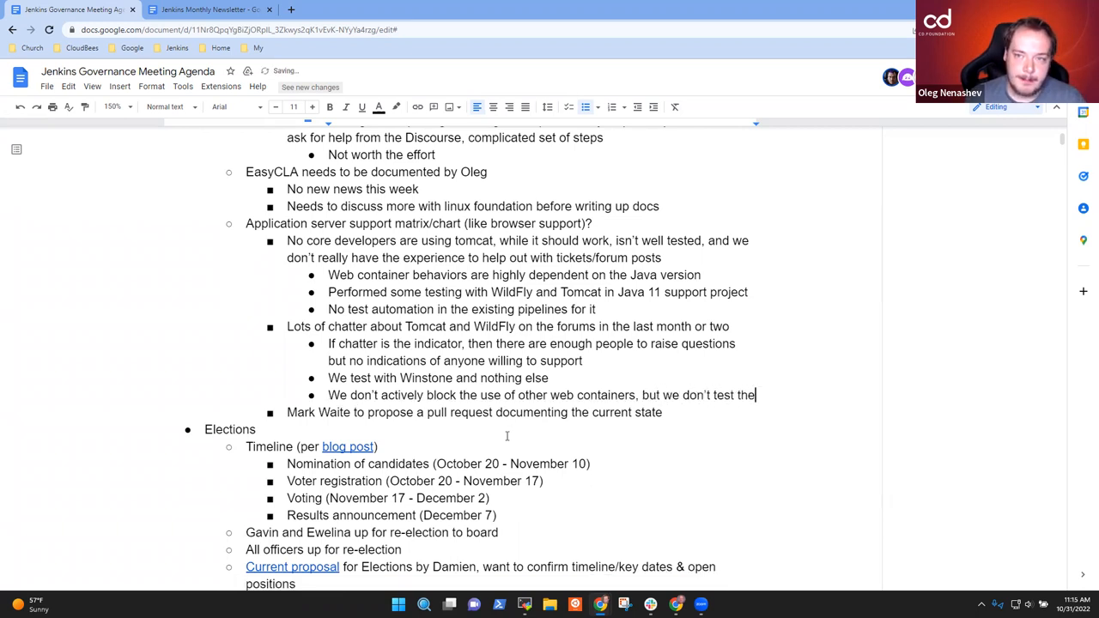
{"action": "key", "text": "Backspace"}
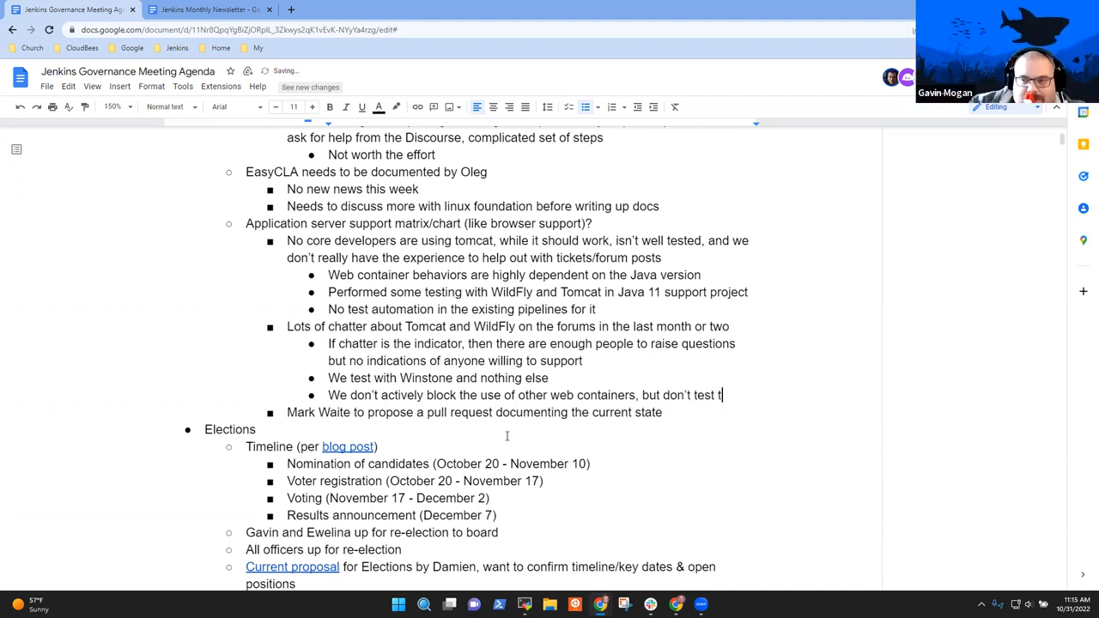
{"action": "type", "text": "hem"}
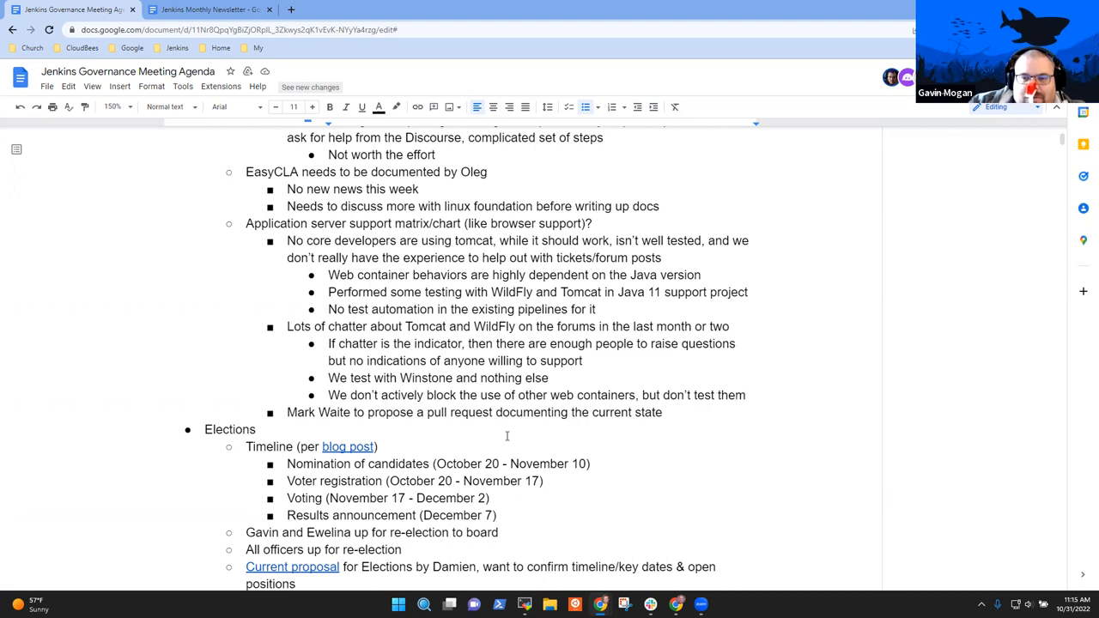
Step: Add a sub-point: update the system requirements page to state only Jetty is tested
{"action": "key", "text": "enter"}
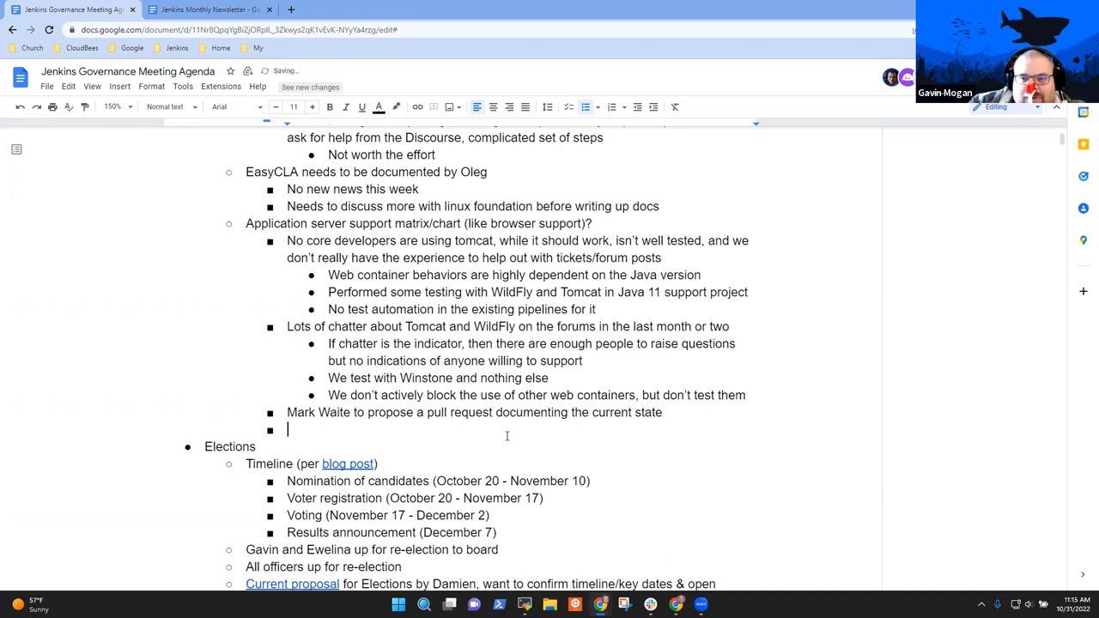
{"action": "type", "text": "Update teh"}
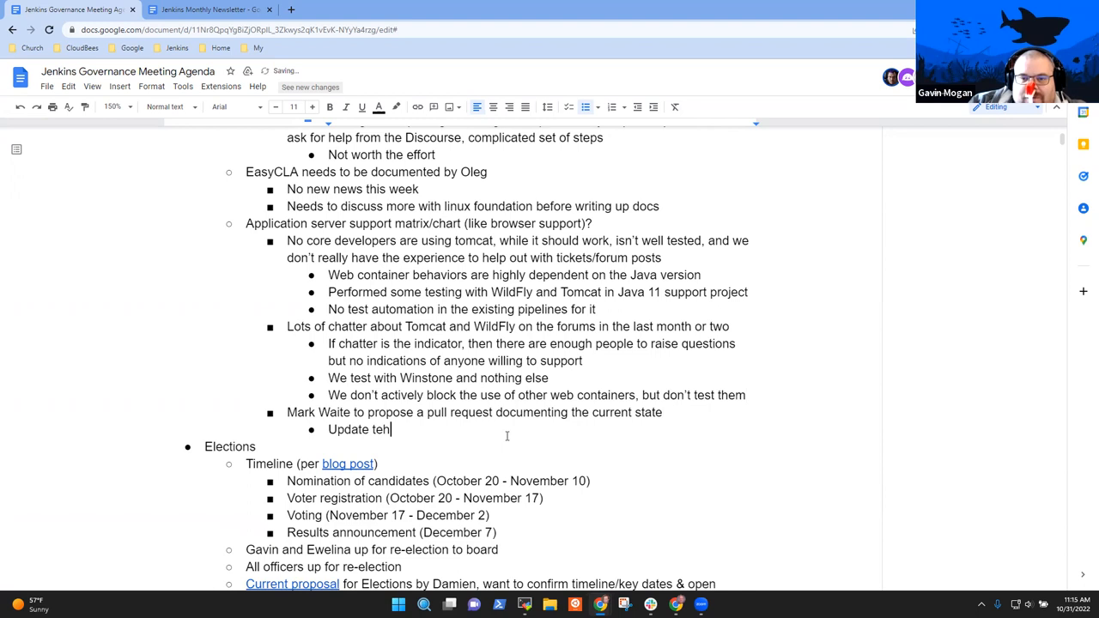
{"action": "type", "text": "the"}
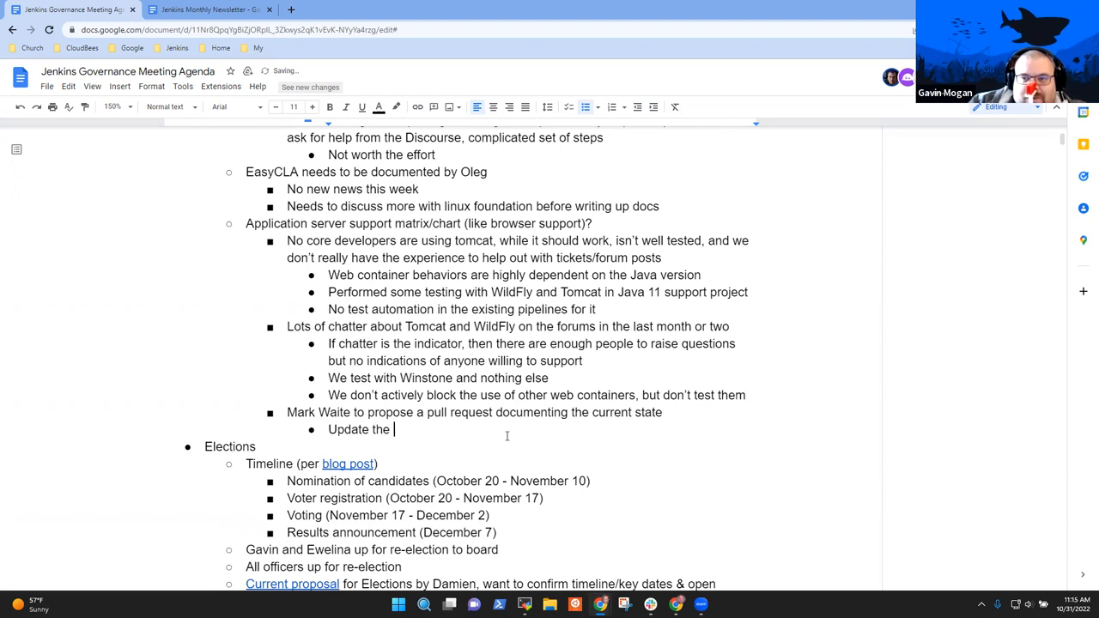
{"action": "type", "text": "system requirements p"}
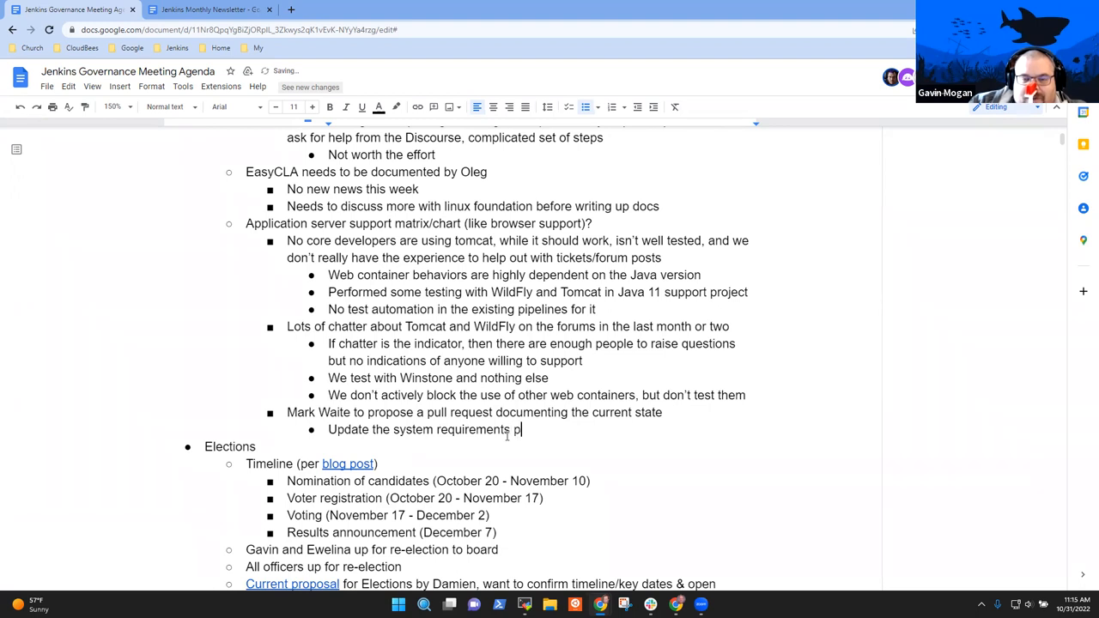
{"action": "type", "text": "age to"}
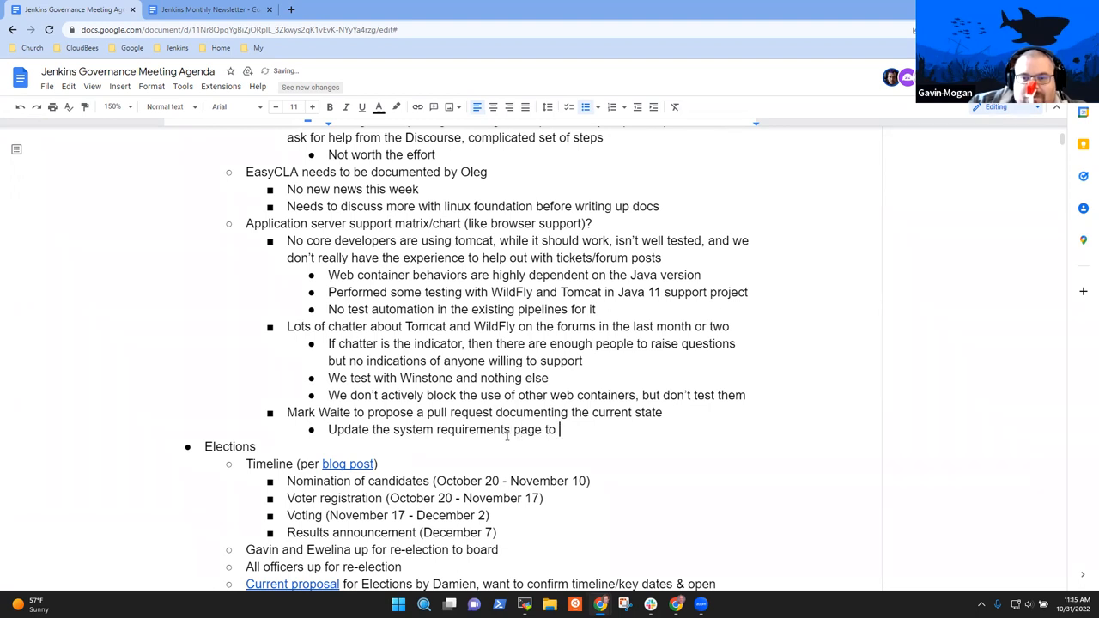
{"action": "type", "text": "state that we don't test"}
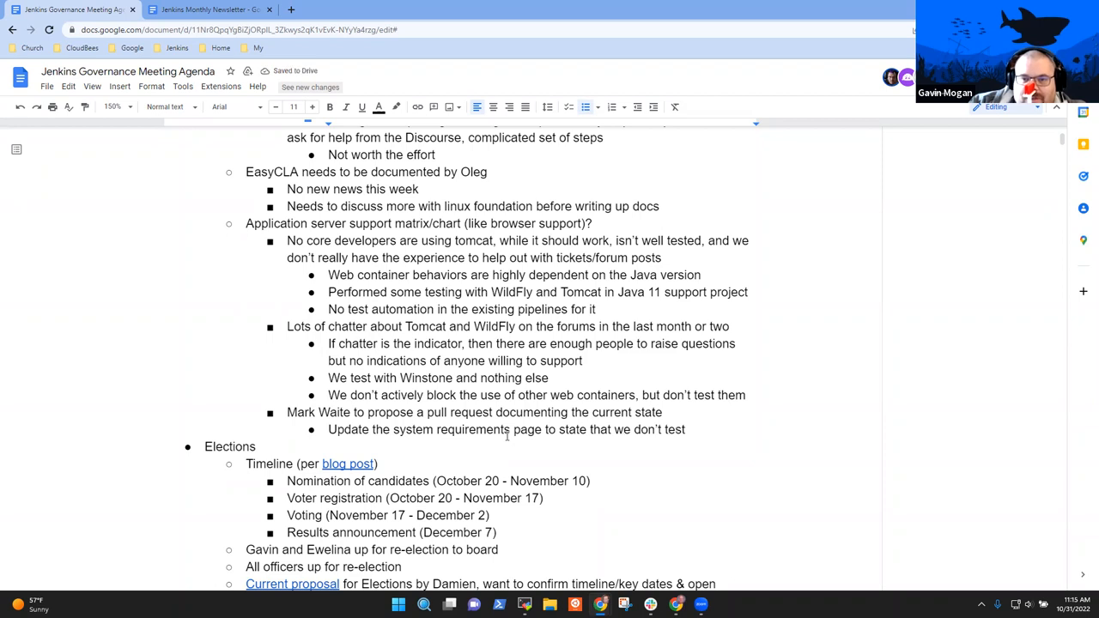
{"action": "type", "text": "only"}
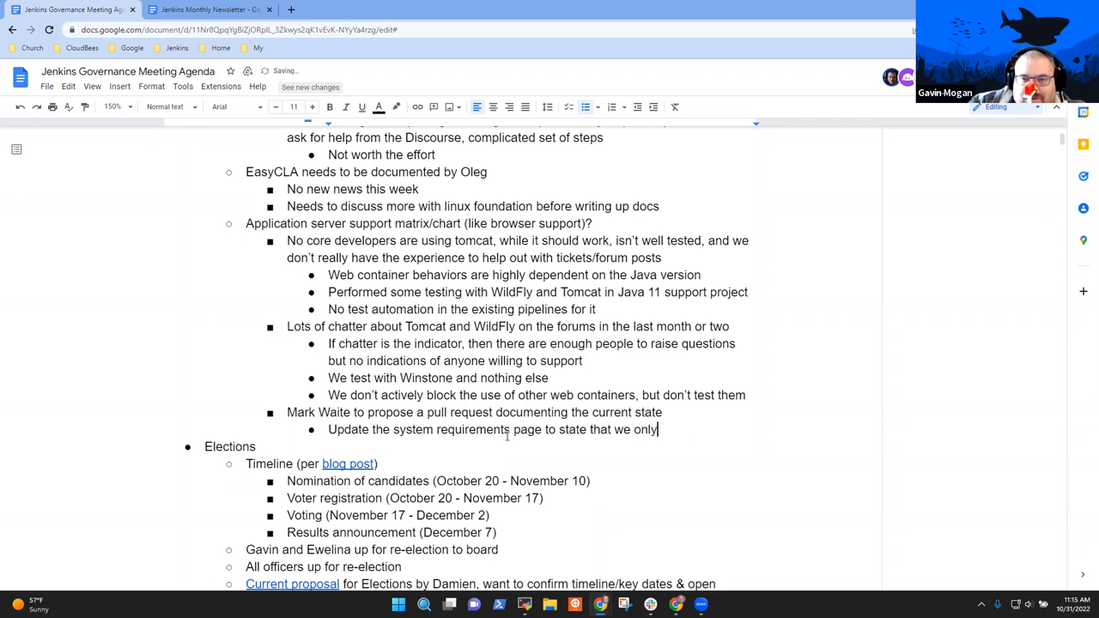
{"action": "type", "text": "test"}
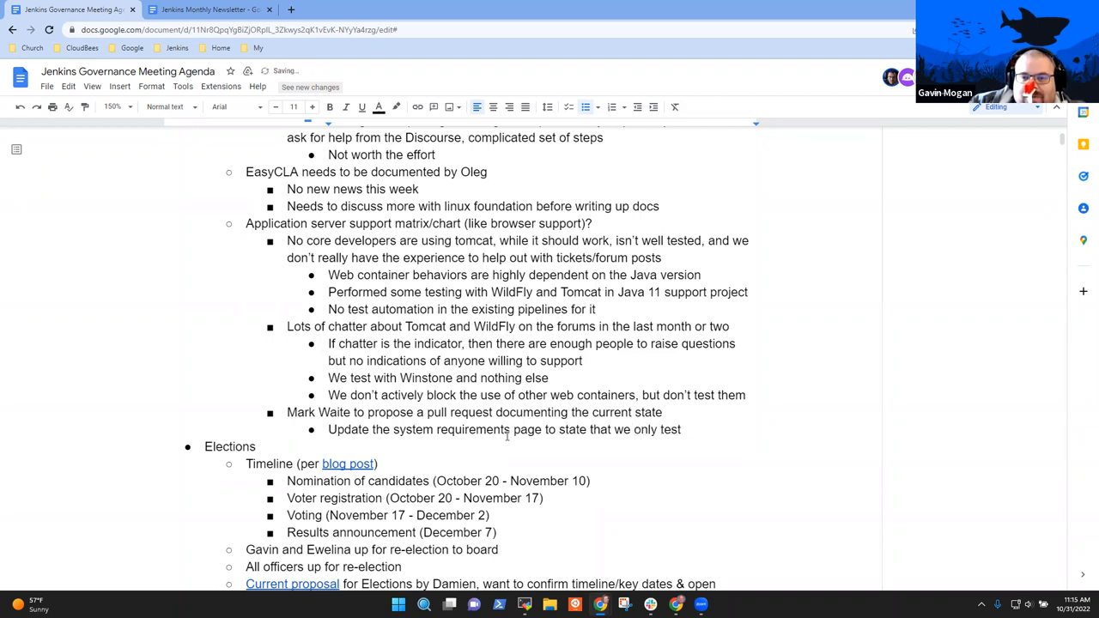
{"action": "type", "text": "Jetty in"}
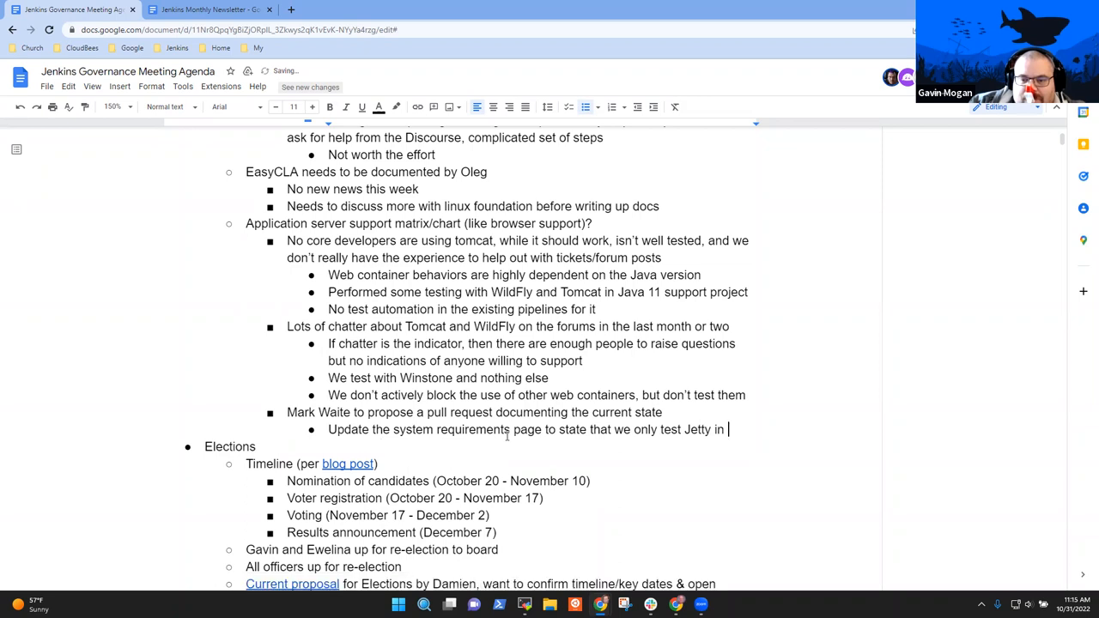
{"action": "key", "text": "Backspace"}
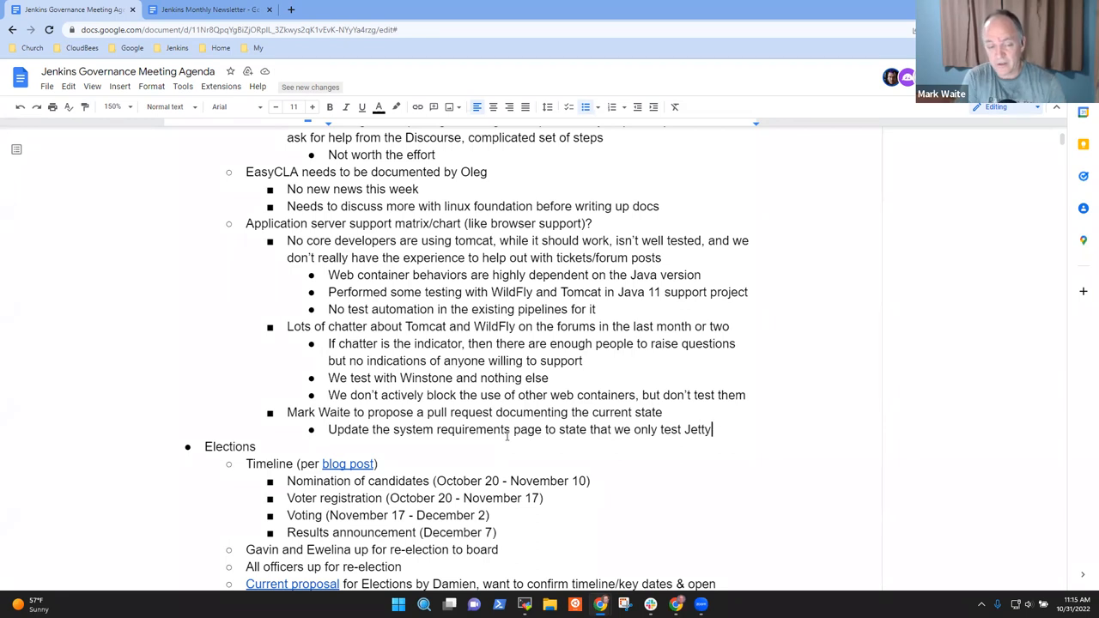
{"action": "triple_click", "coordinate": [515, 429]}
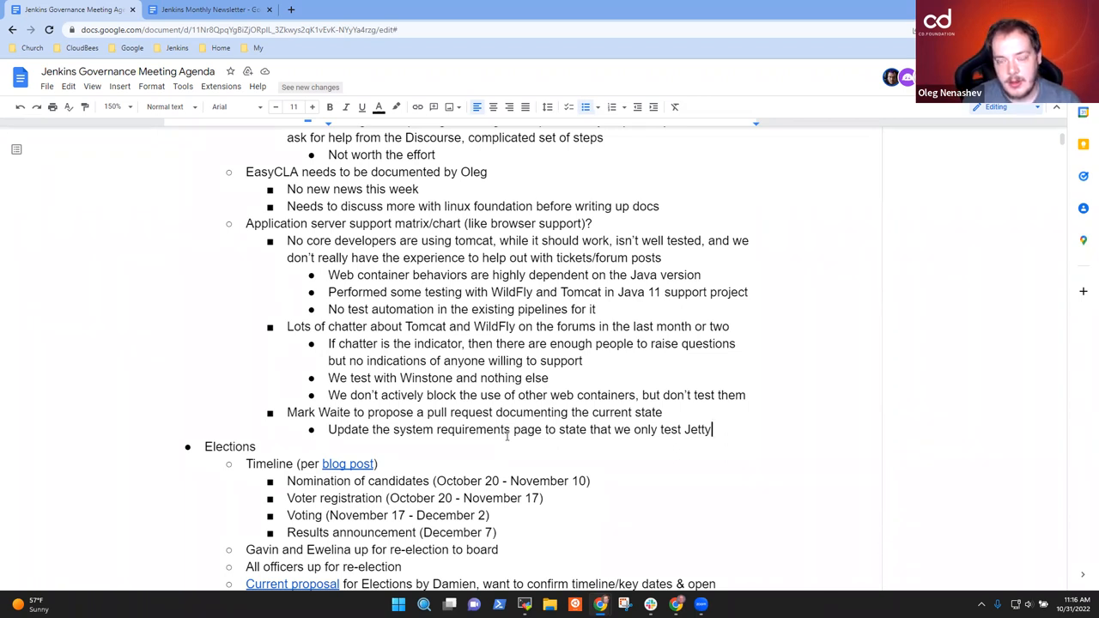
Step: Start a 'Consistent with the Internet Explorer non-support' sub-bullet, then delete it as abandoned
{"action": "key", "text": "enter"}
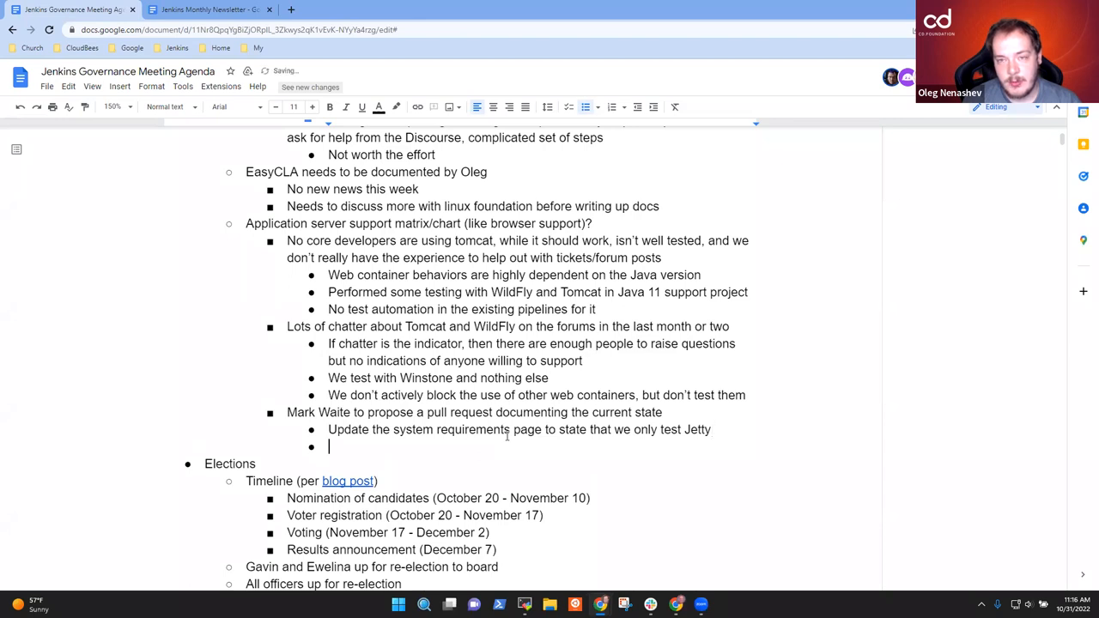
{"action": "type", "text": "Consistent"}
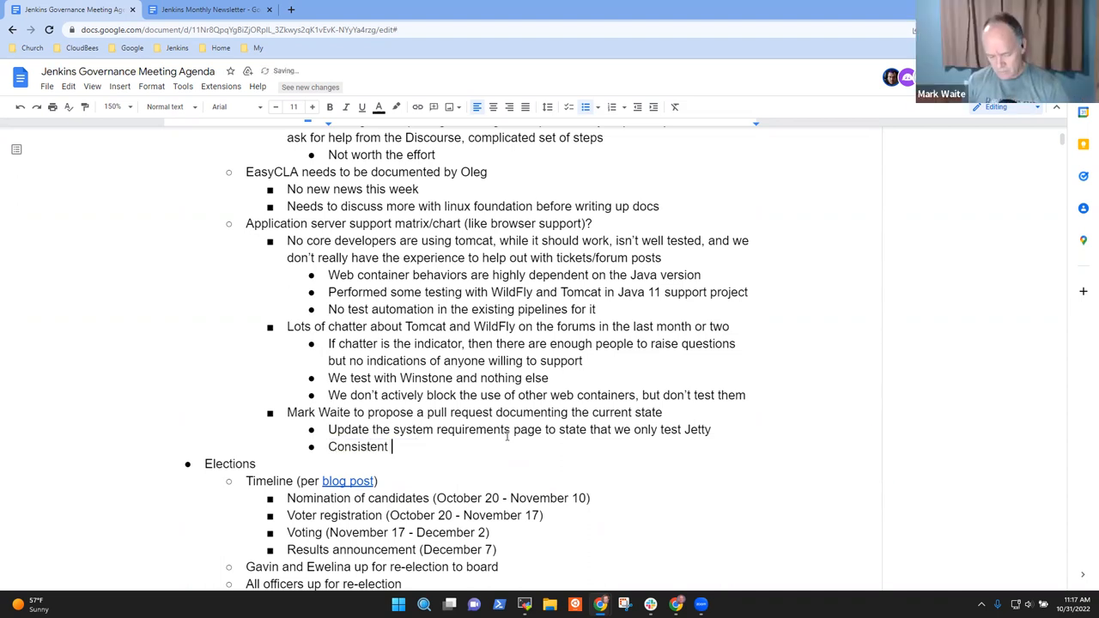
{"action": "key", "text": "Backspace"}
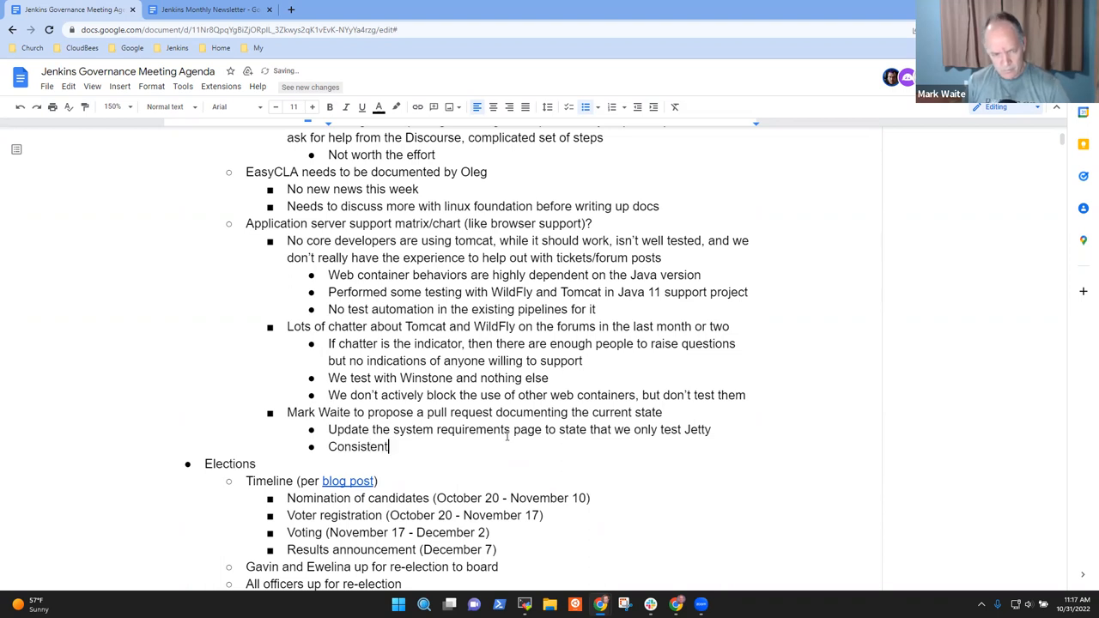
{"action": "type", "text": "with teh"}
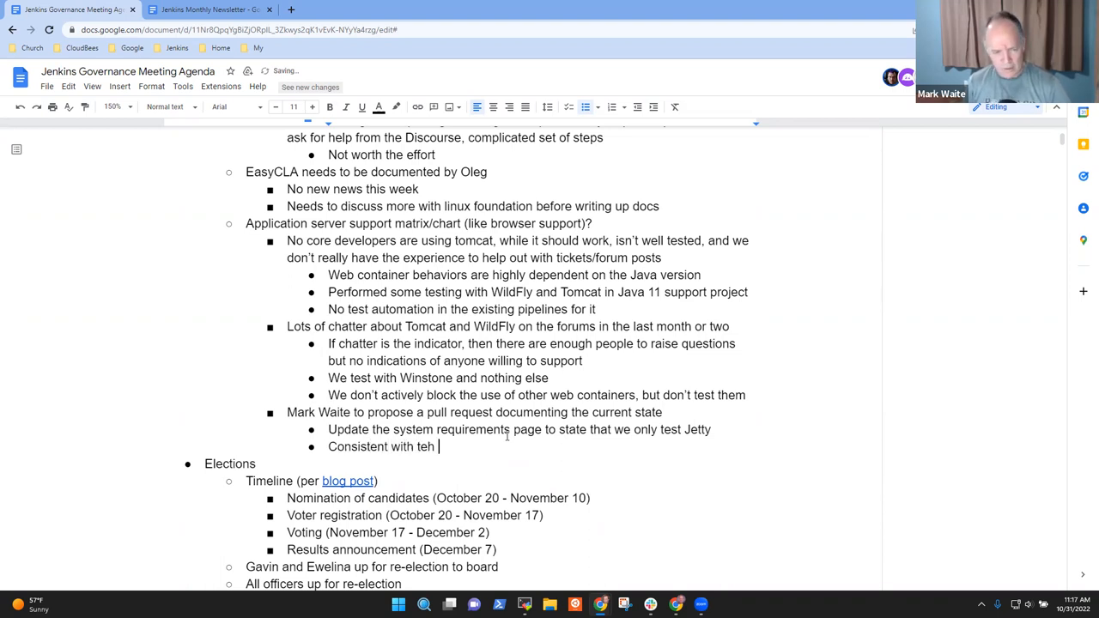
{"action": "type", "text": "the Internet"}
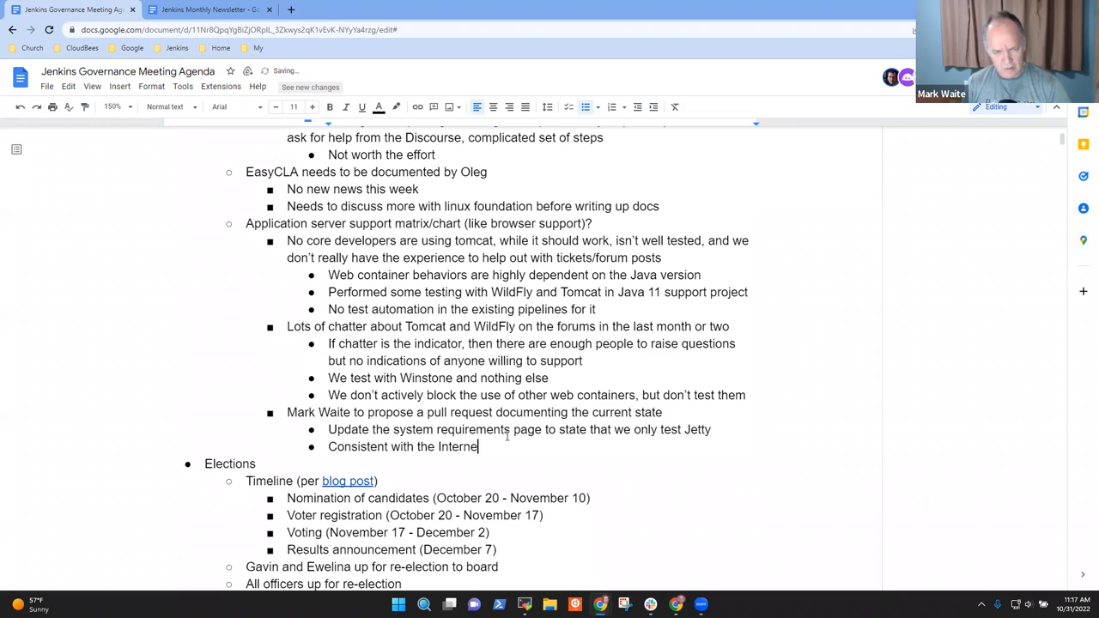
{"action": "type", "text": "Ex"}
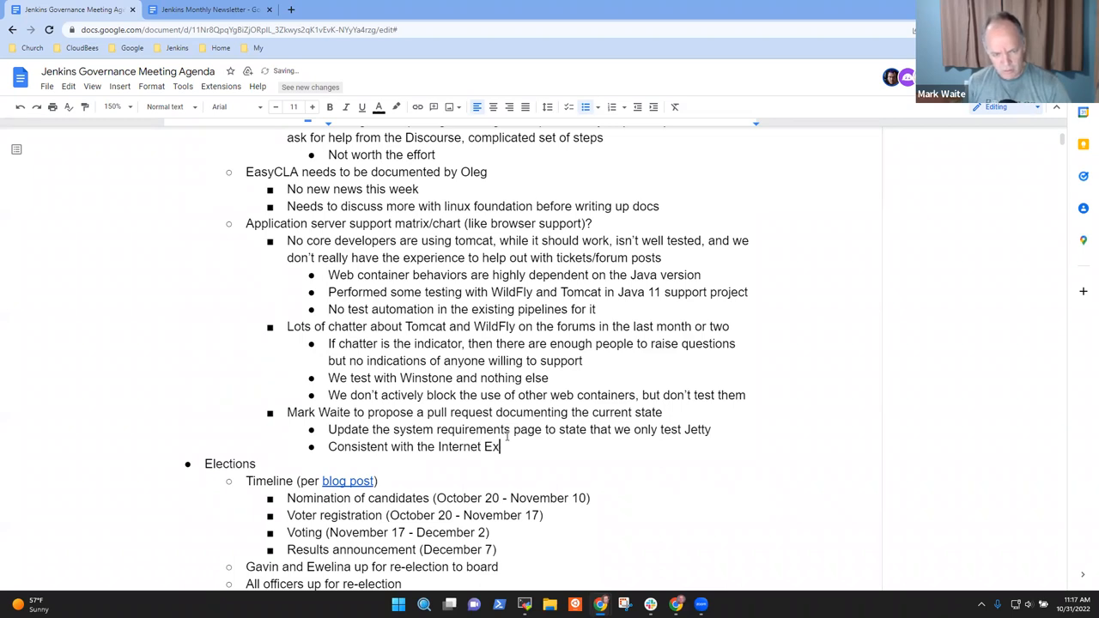
{"action": "type", "text": "plorer"}
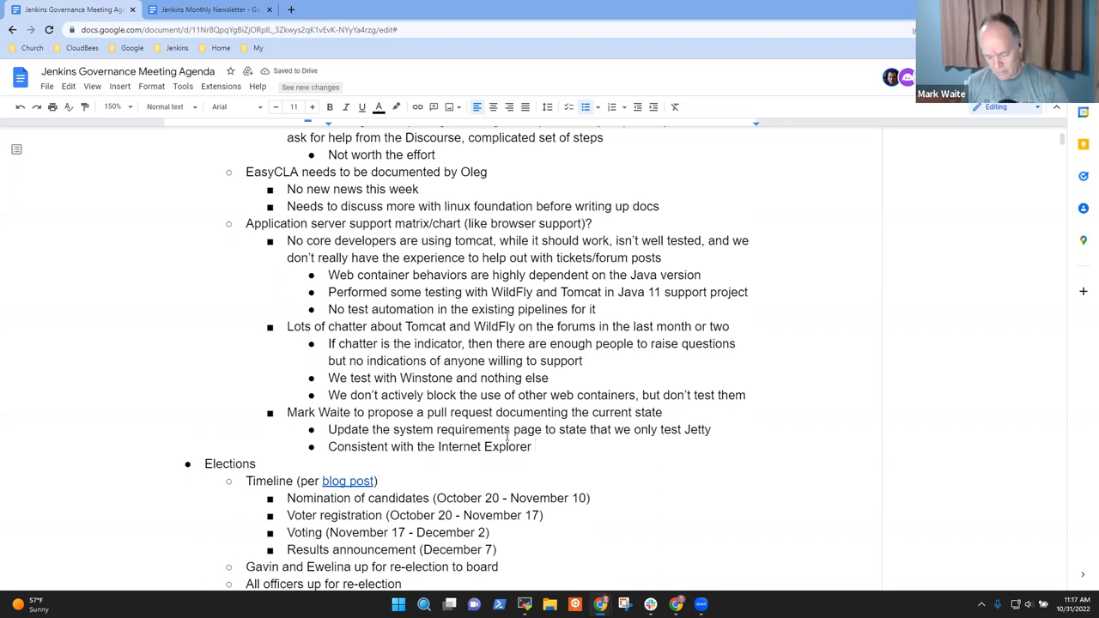
{"action": "type", "text": "non-su"}
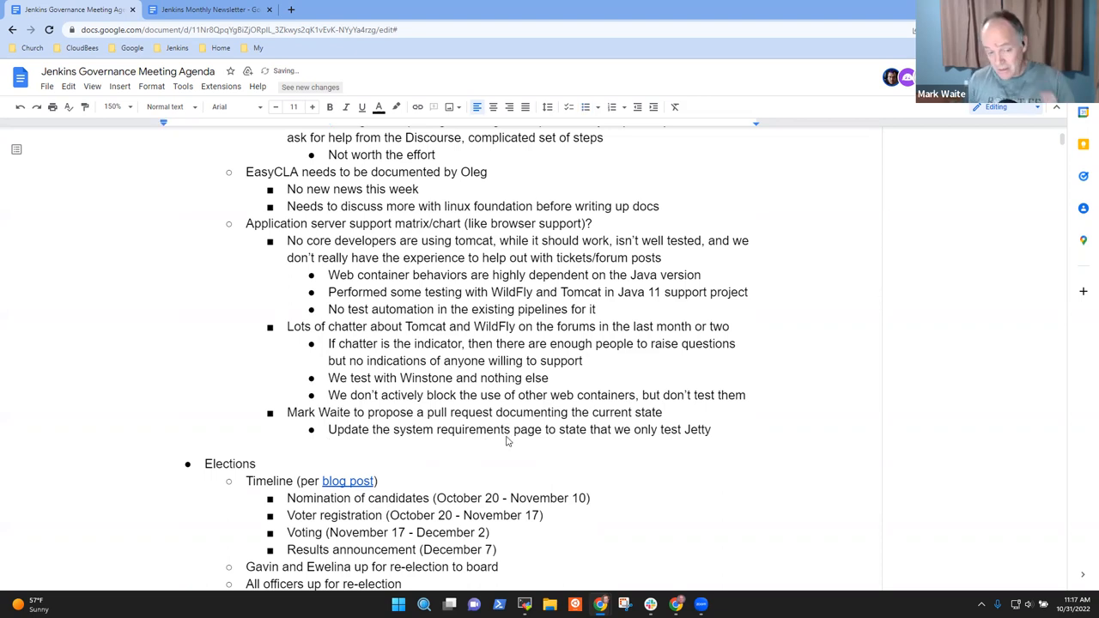
{"action": "key", "text": "F12"}
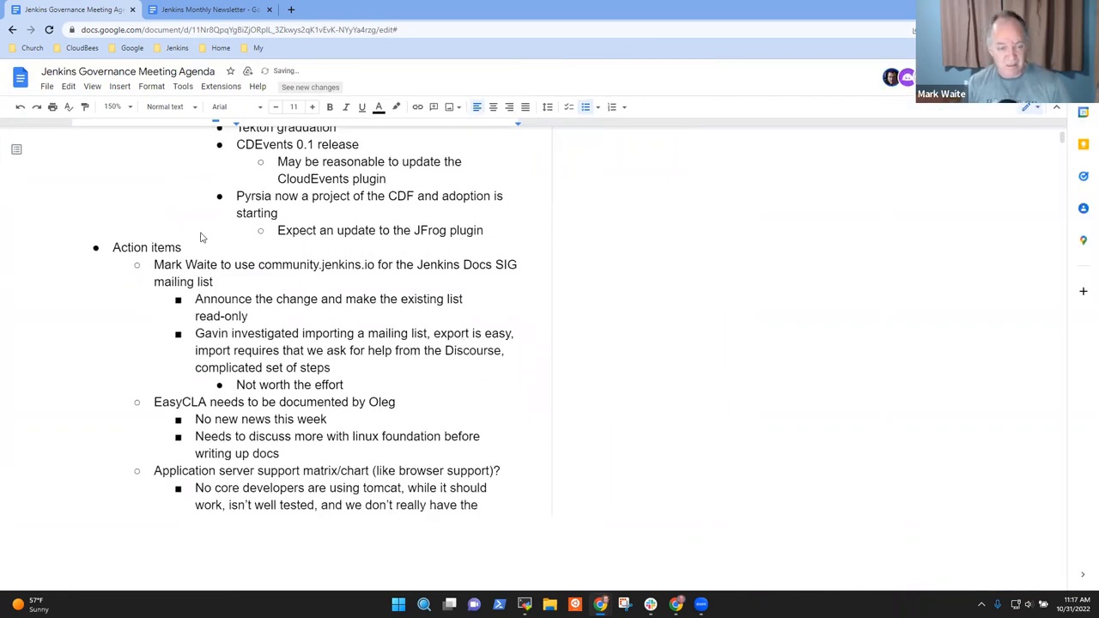
{"action": "scroll", "scroll_direction": "down", "scroll_amount": 3}
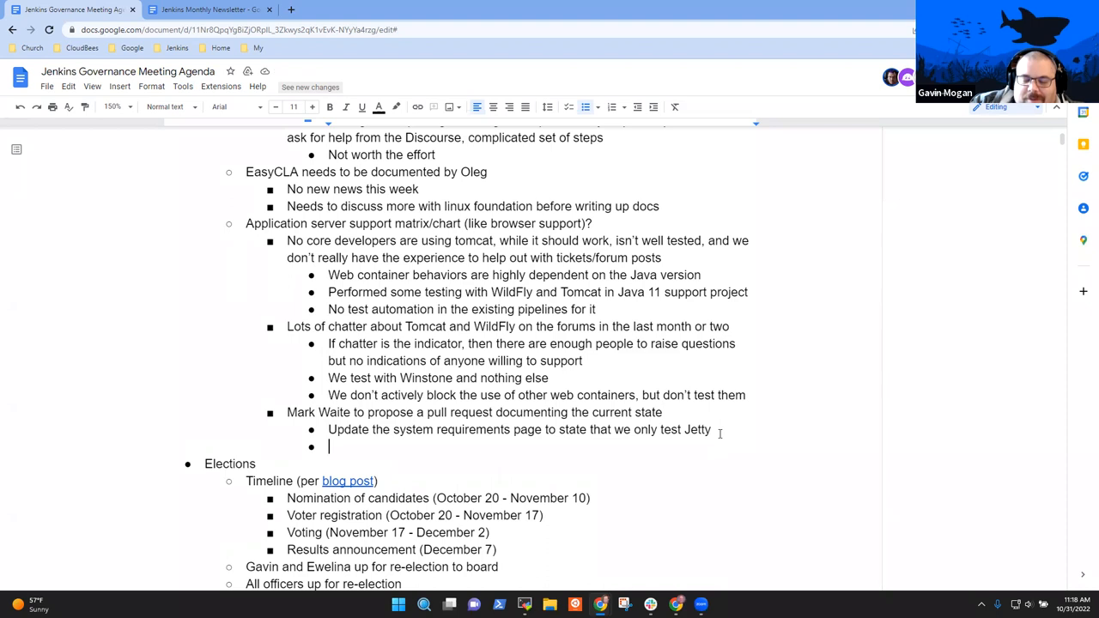
Step: Note that vendors are welcome to support other web containers and submit their pull requests
{"action": "type", "text": "Only maintain the"}
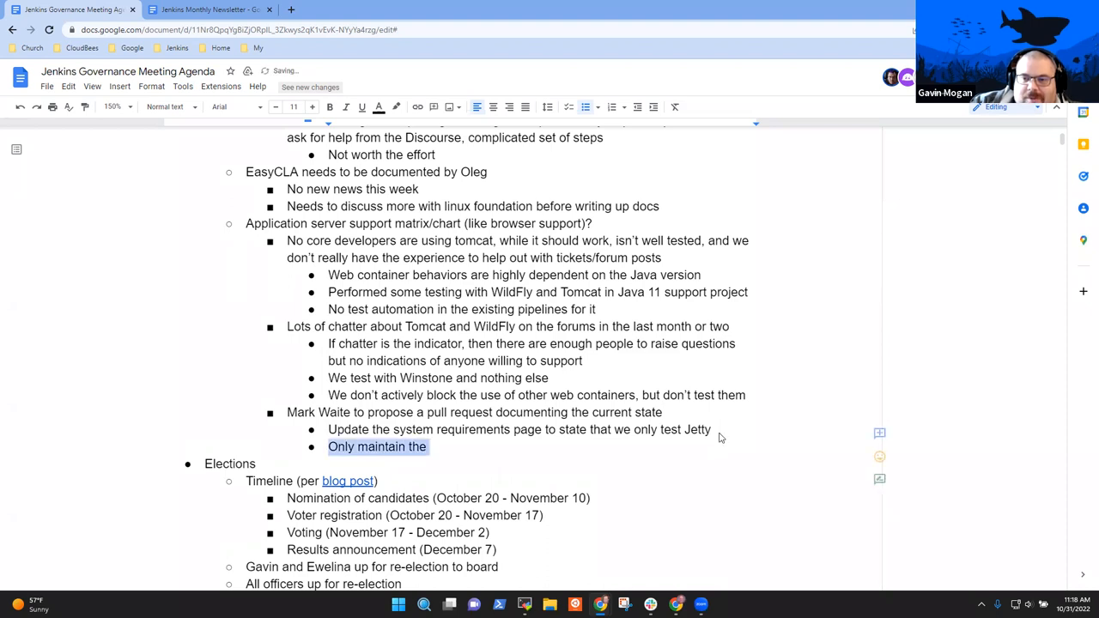
{"action": "type", "text": "Vendors are"}
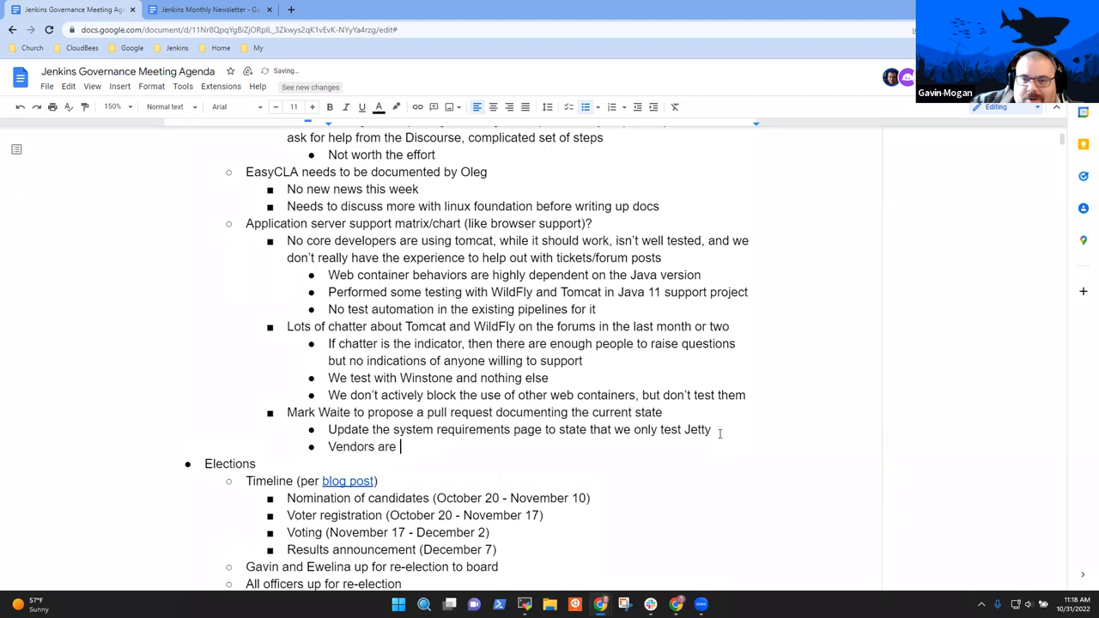
{"action": "type", "text": "welcome to support other"}
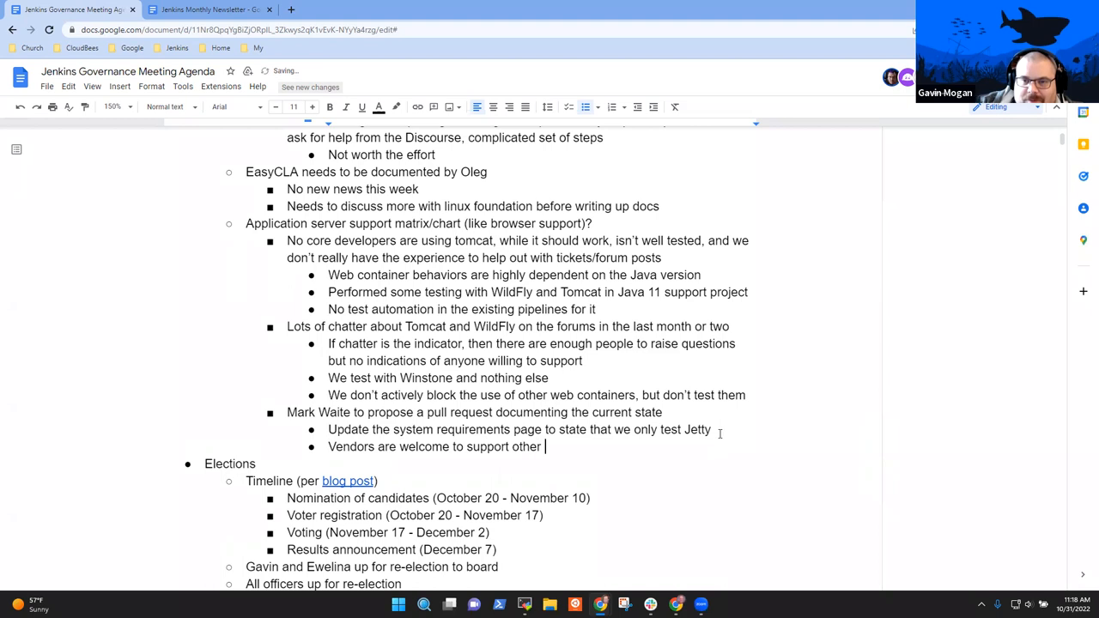
{"action": "type", "text": "web containers"}
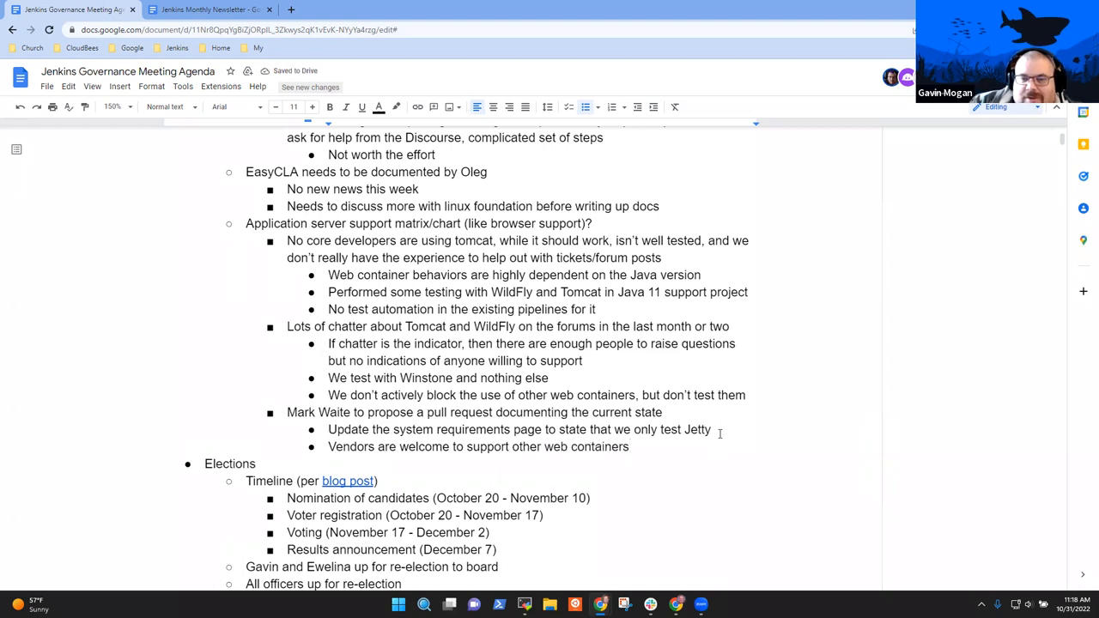
{"action": "type", "text": "and submit their"}
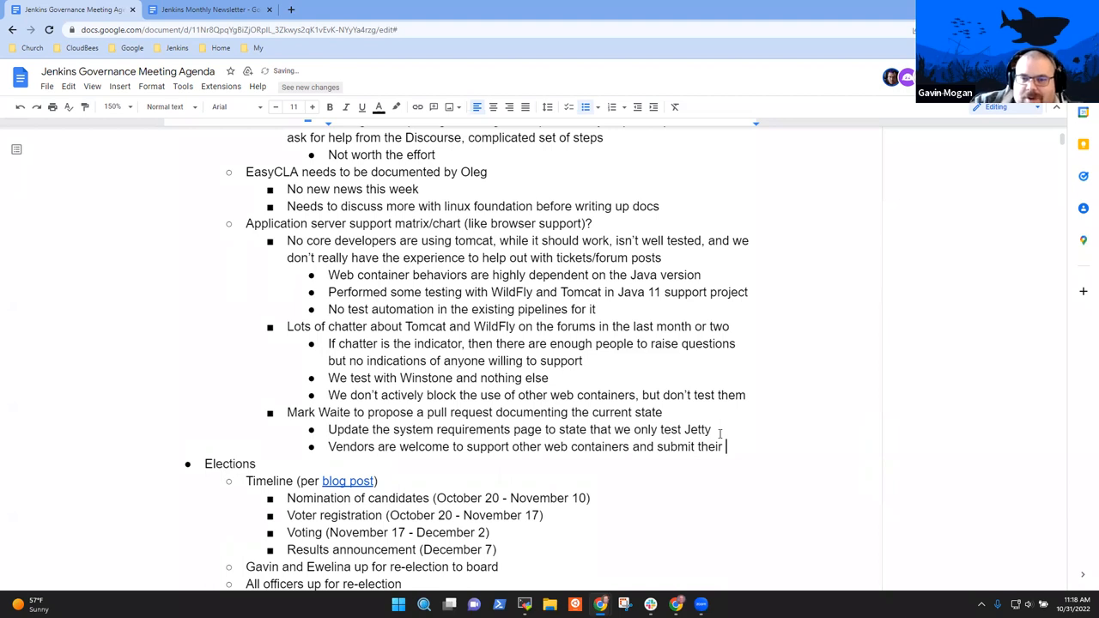
{"action": "type", "text": "pull reque"}
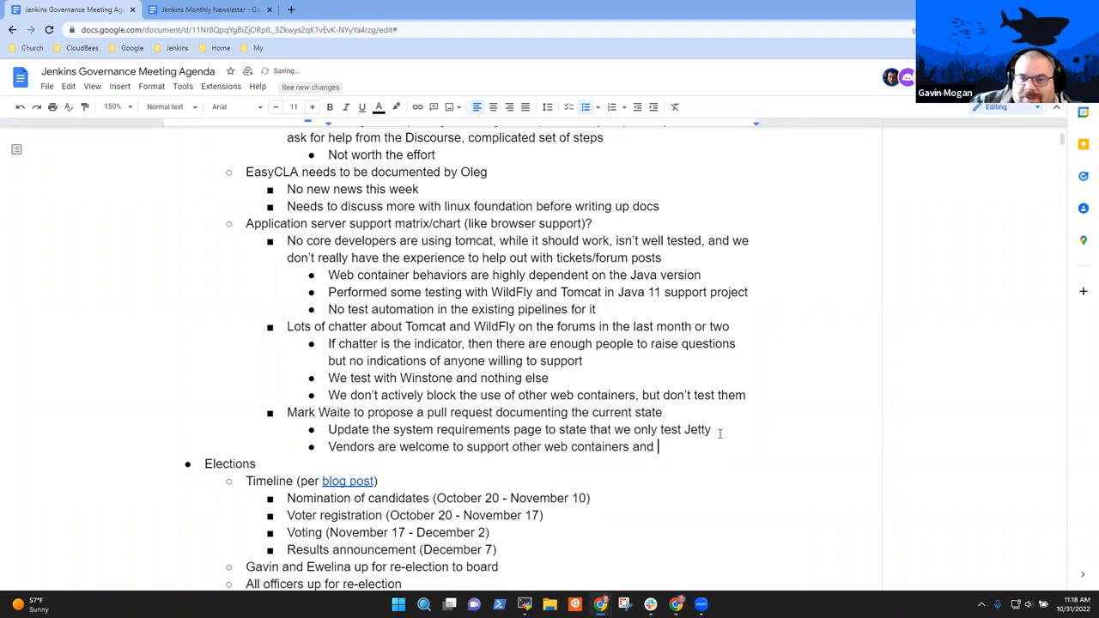
Step: Move 'submit pull requests to support' onto a nested sub-point under the vendors note
{"action": "type", "text": "submit pull requ"}
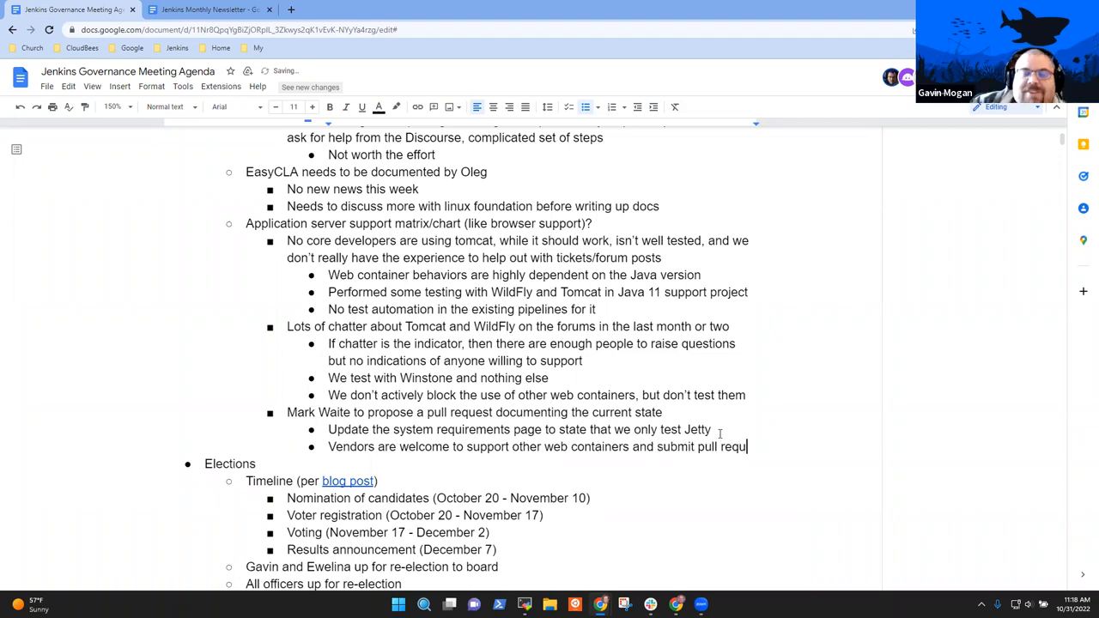
{"action": "type", "text": "et"}
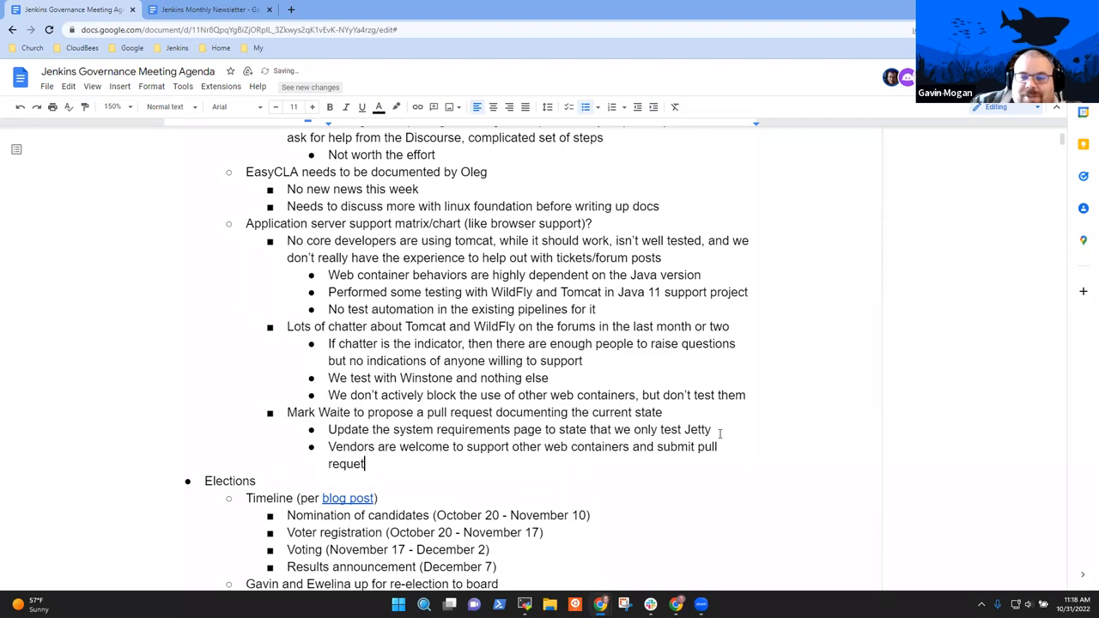
{"action": "type", "text": "s"}
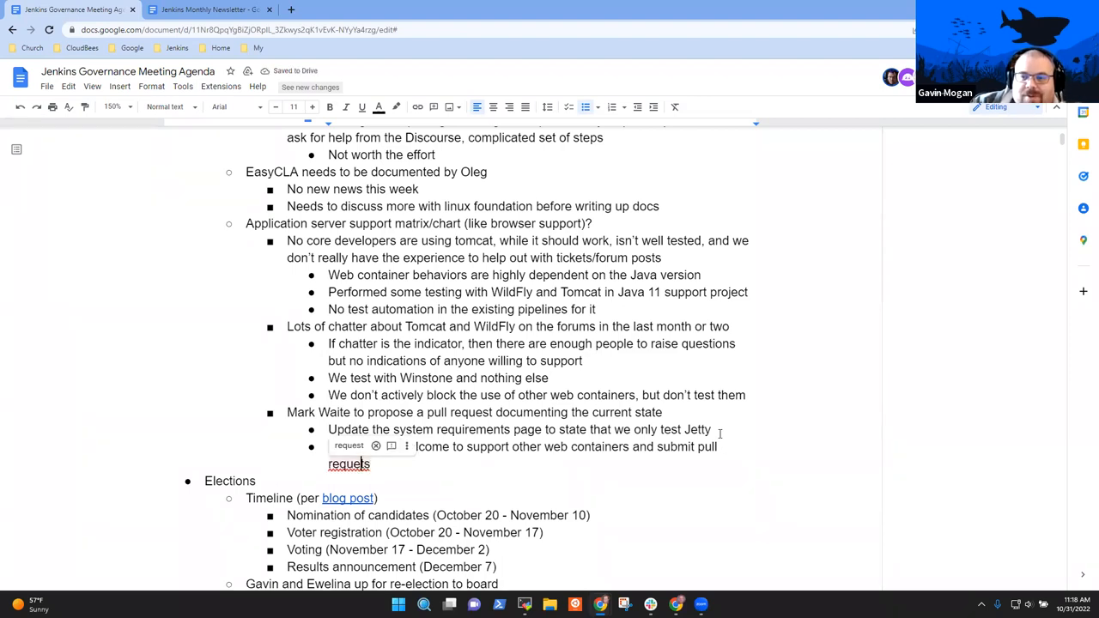
{"action": "type", "text": "Vendors are welcome"}
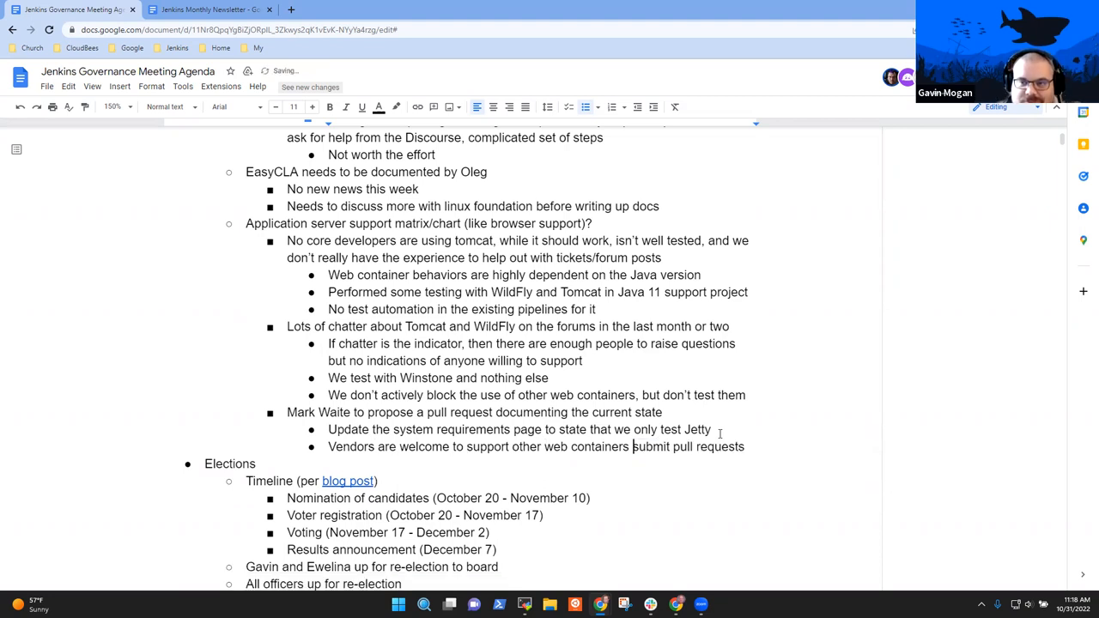
{"action": "key", "text": "enter"}
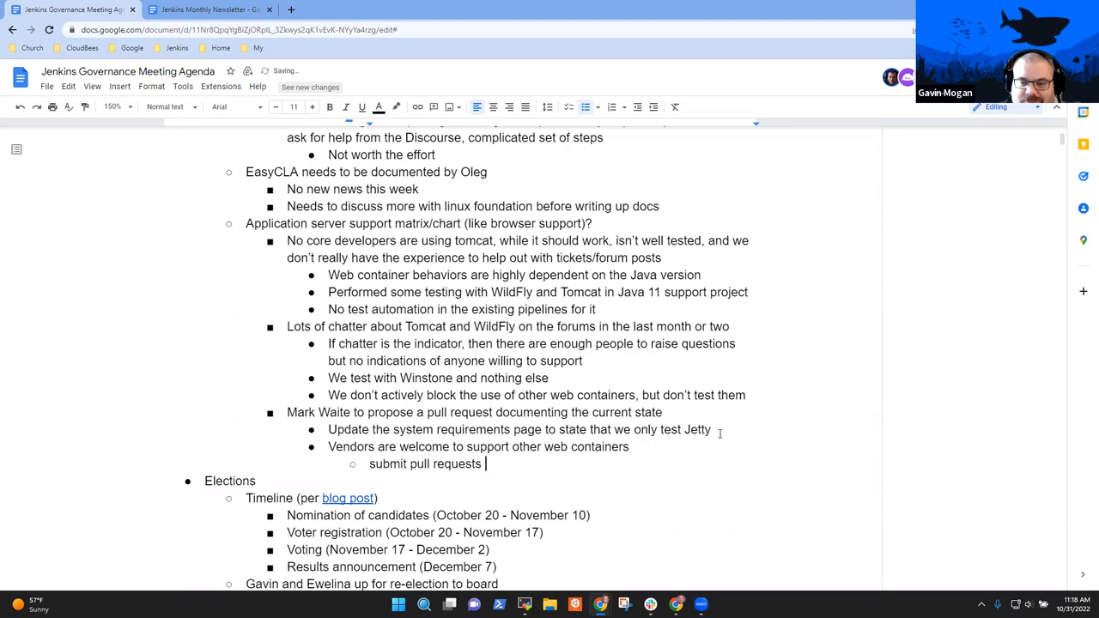
{"action": "type", "text": "to support"}
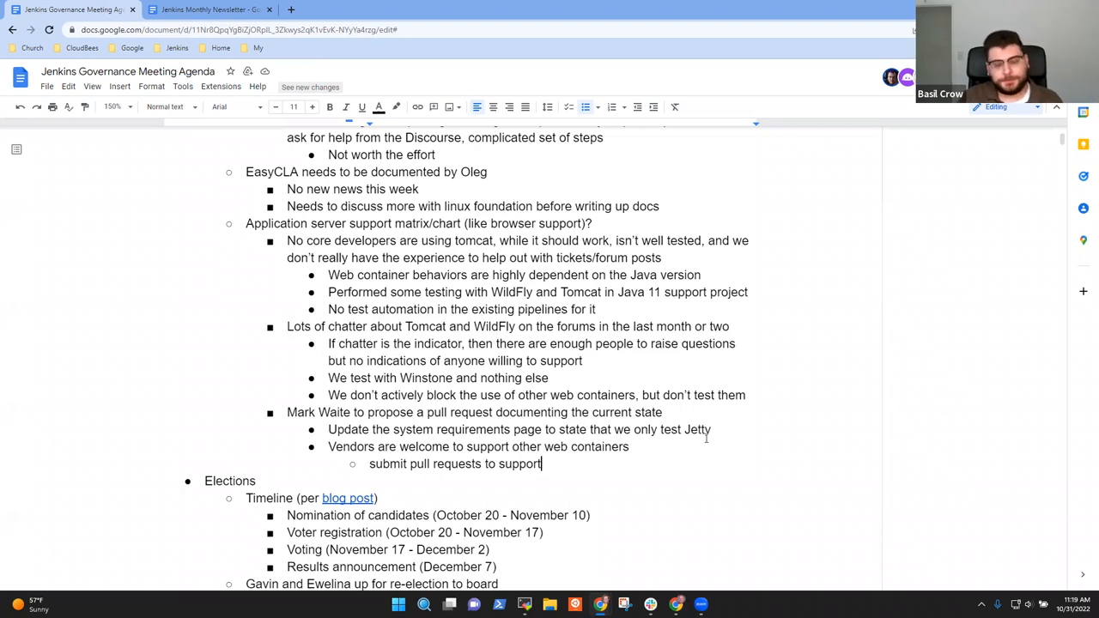
Step: Add an outdented bullet that Tomcat previously supported multiple Jenkins containers
{"action": "key", "text": "enter"}
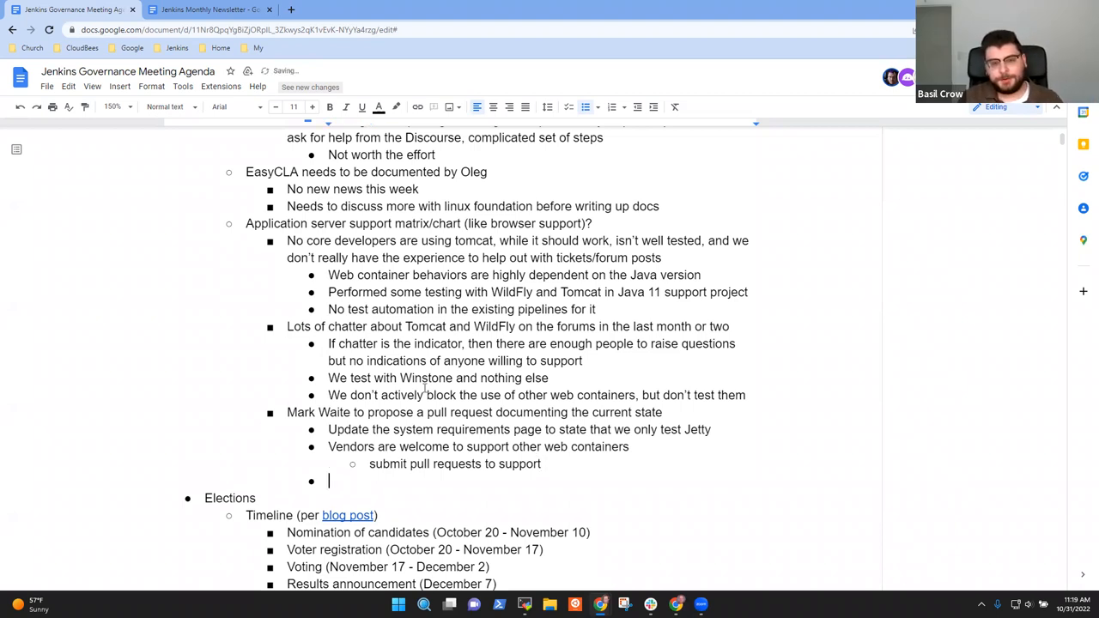
{"action": "key", "text": "shift+Tab"}
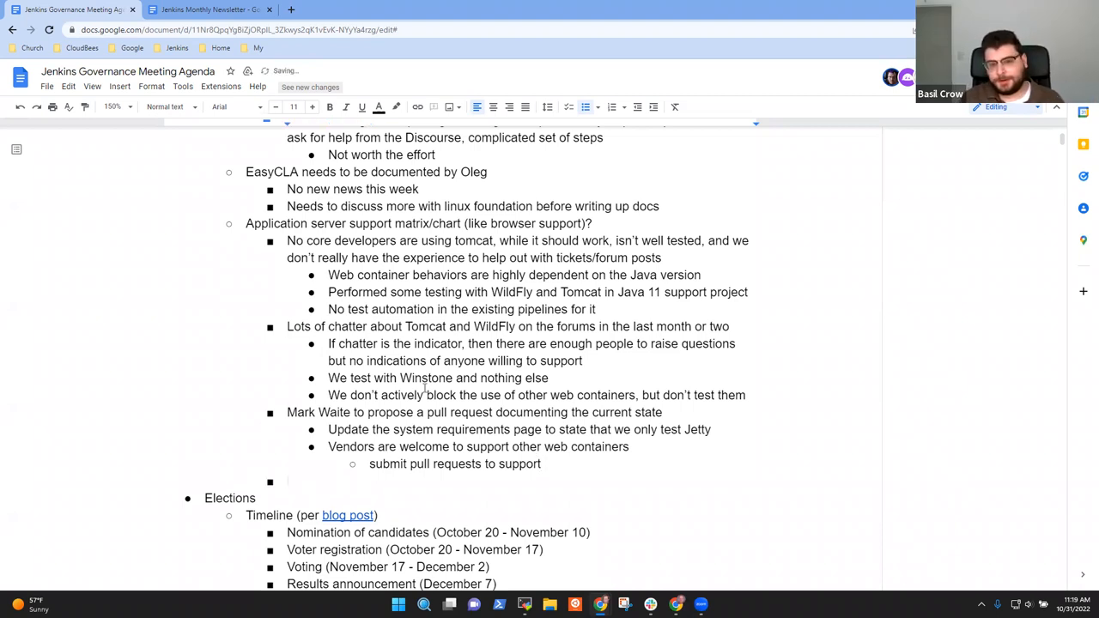
{"action": "type", "text": "Tomcat"}
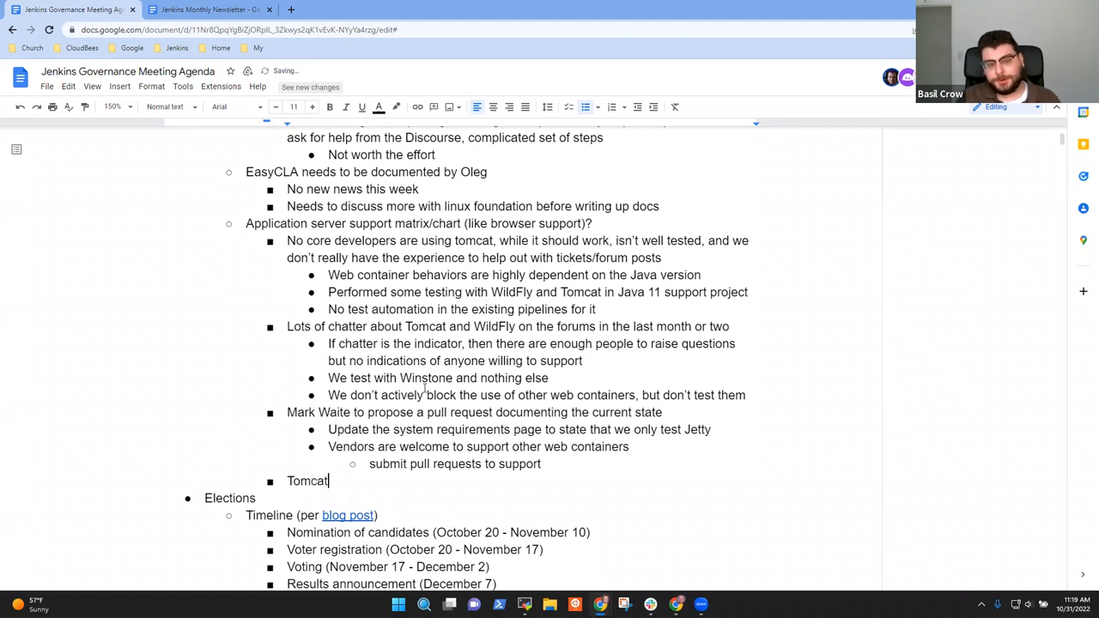
{"action": "type", "text": "\" \""}
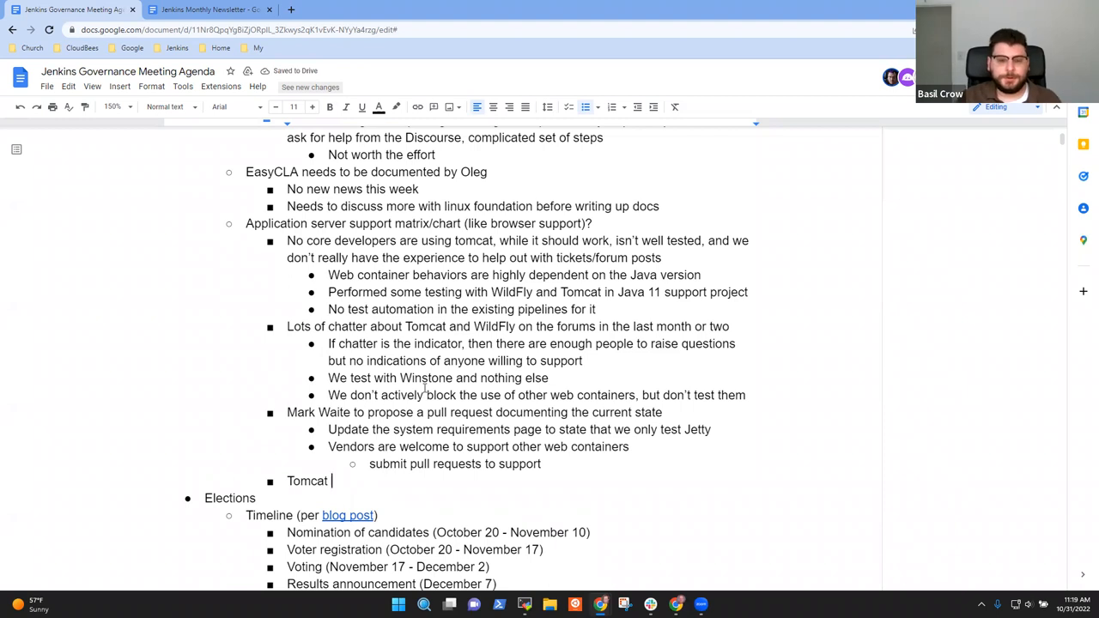
{"action": "type", "text": "topic"}
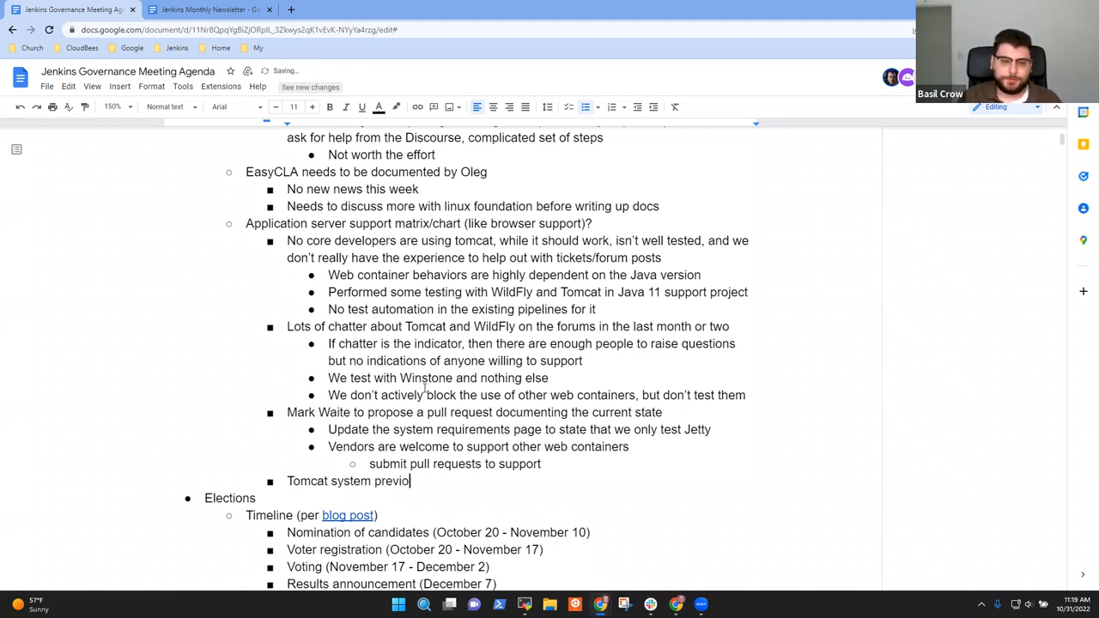
{"action": "type", "text": "usly supported"}
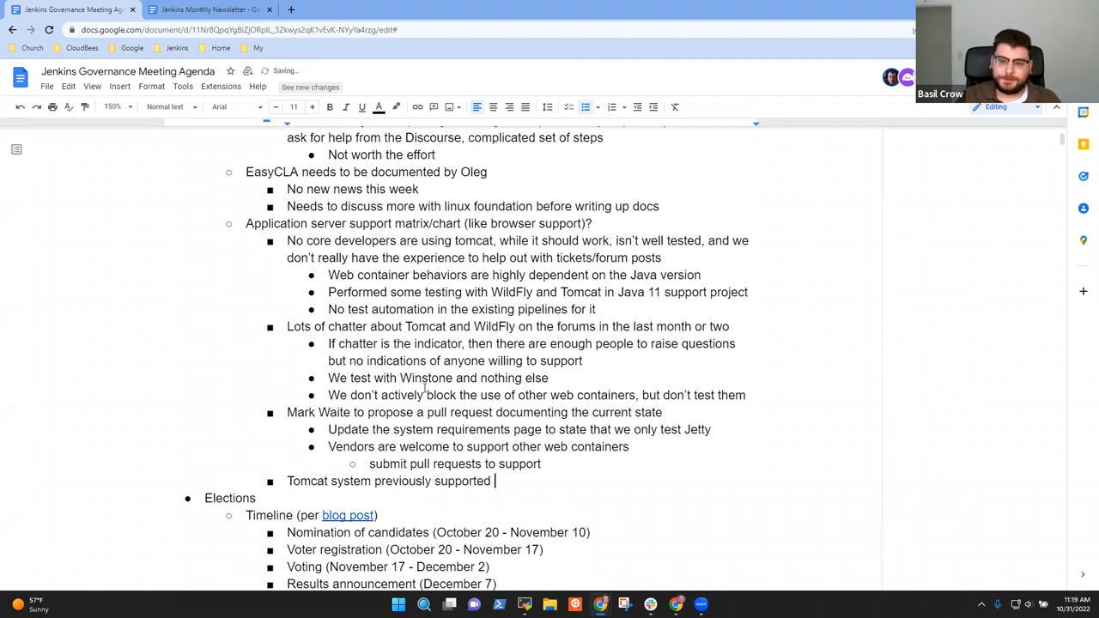
{"action": "type", "text": "multiple Je"}
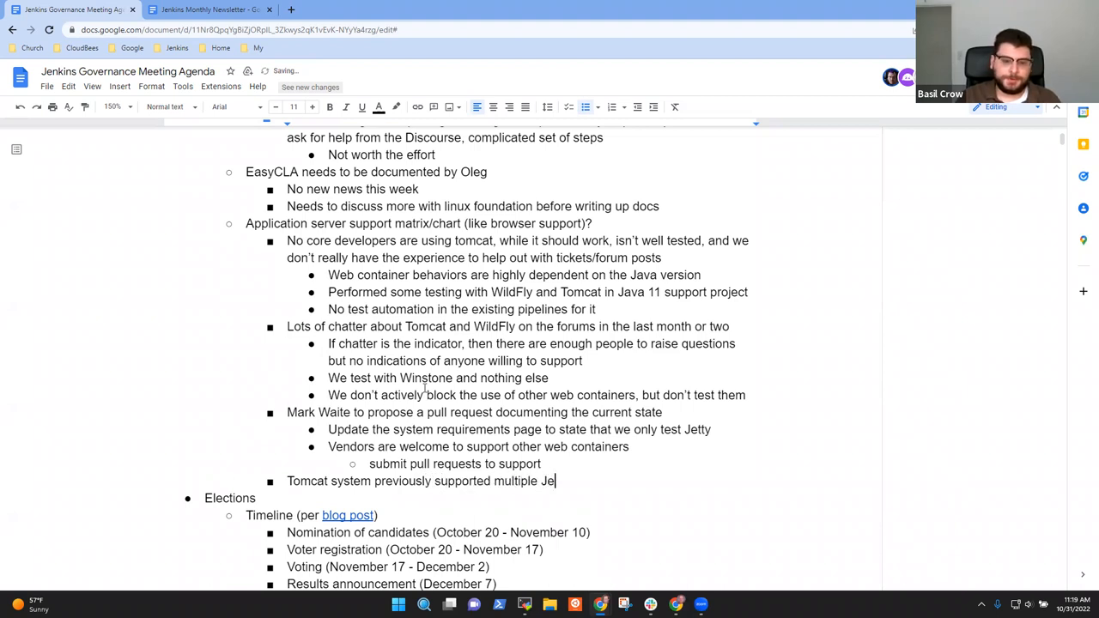
{"action": "type", "text": "nkins containers"}
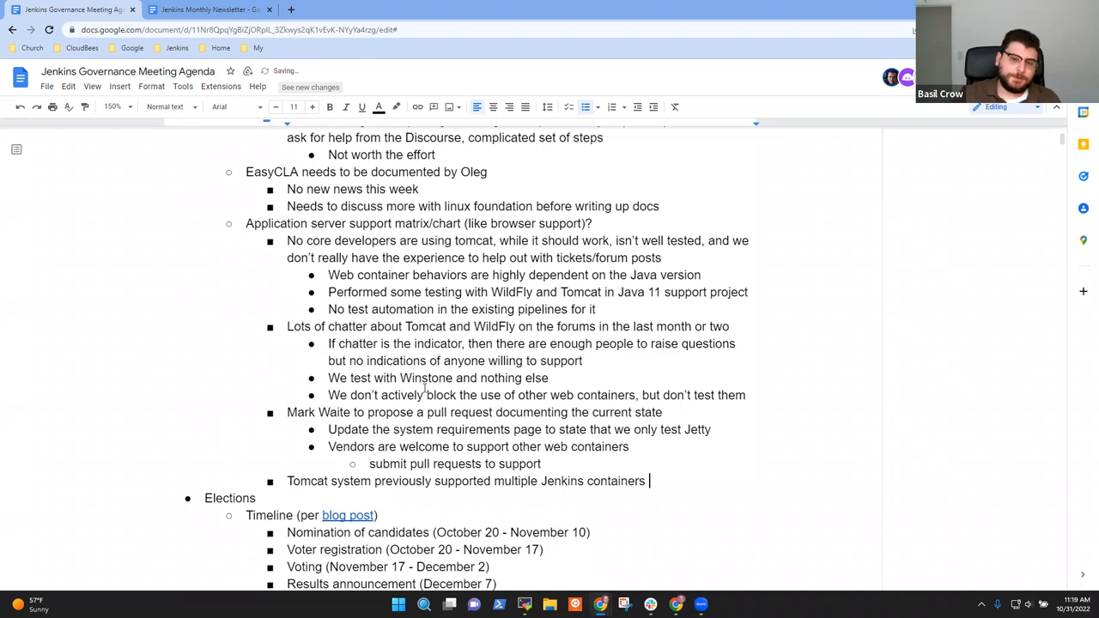
Step: Finish it: no longer supports multiple containers in a single Tomcat instance, and start a sub-bullet
{"action": "type", "text": "previously and"}
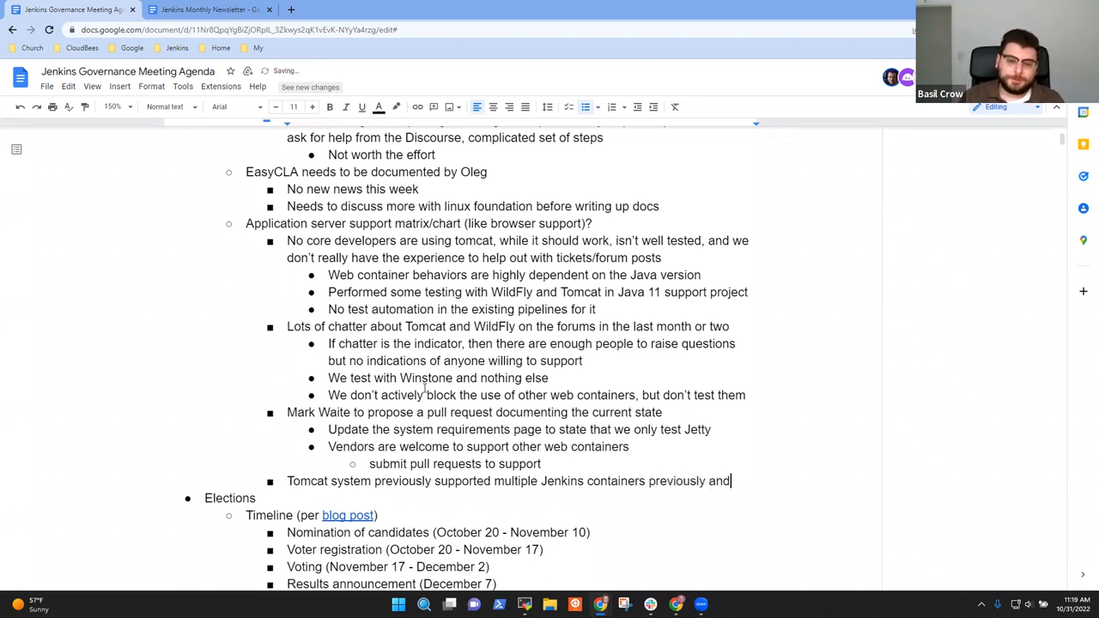
{"action": "type", "text": "no longer support"}
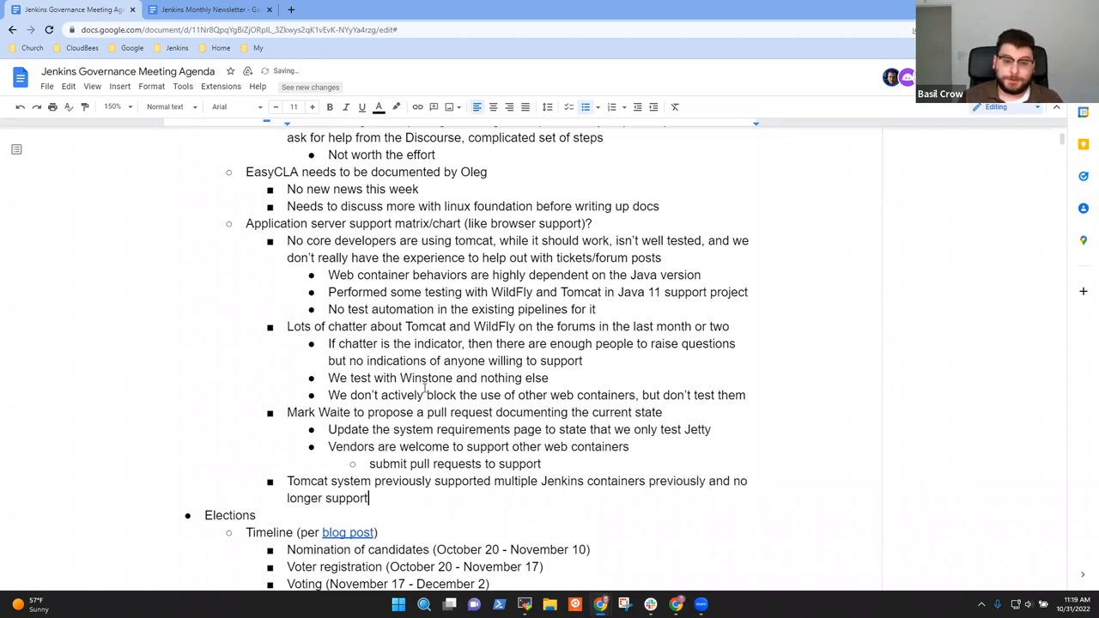
{"action": "type", "text": "s"}
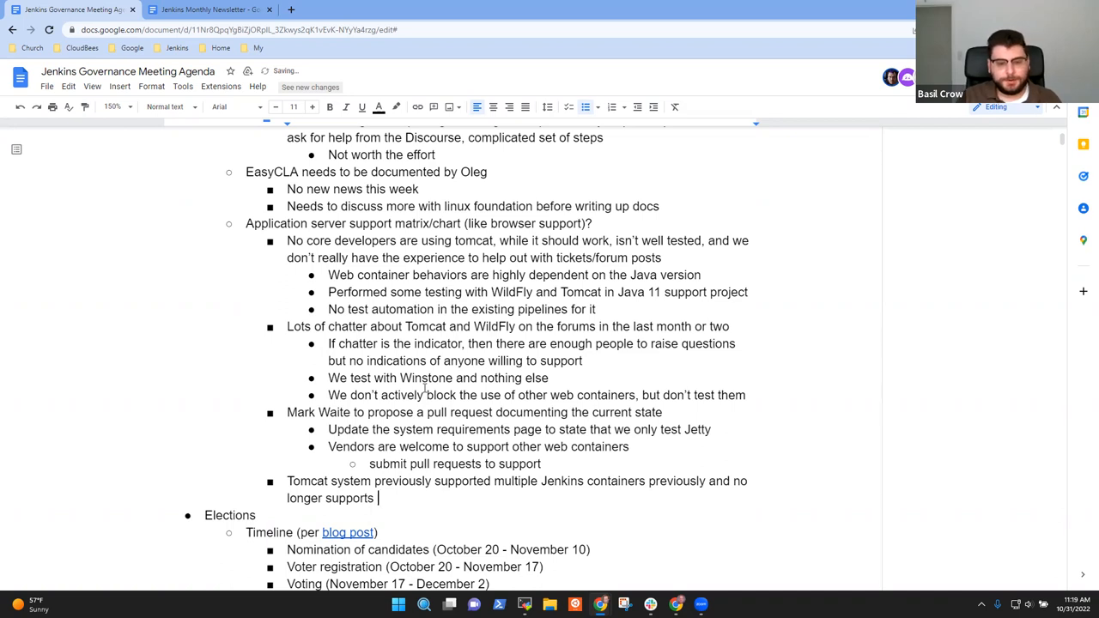
{"action": "type", "text": "multiple containers in a"}
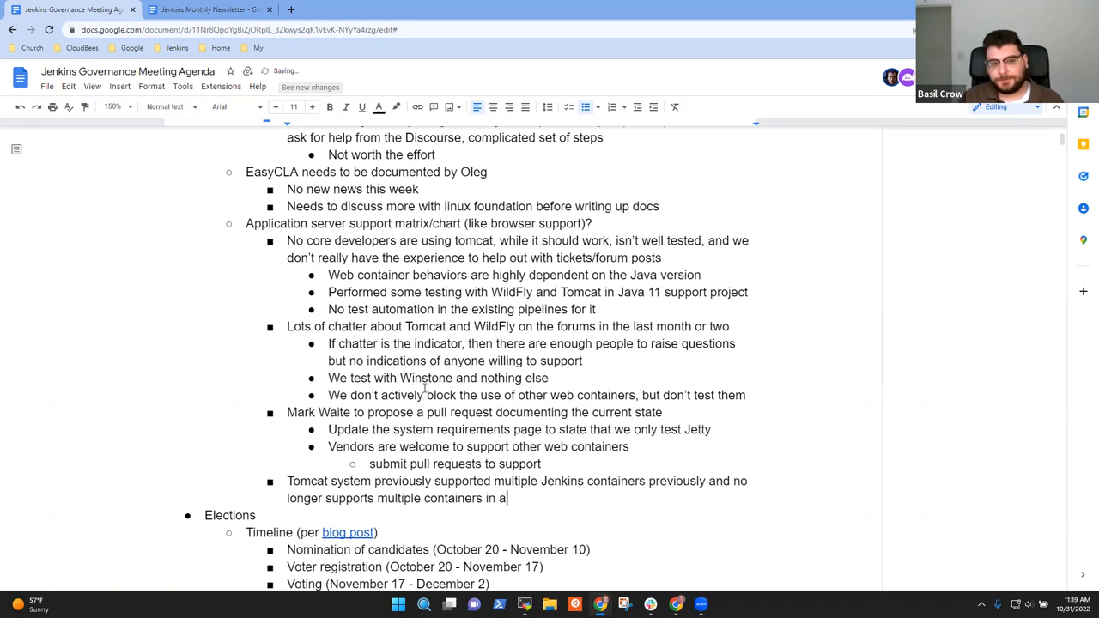
{"action": "type", "text": "single Tomca"}
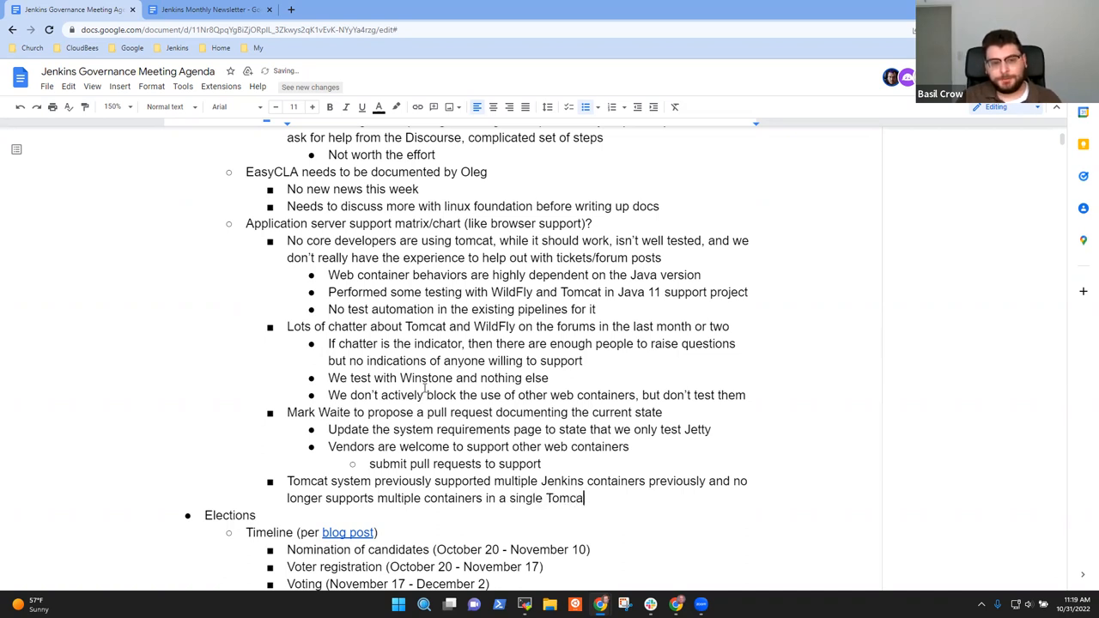
{"action": "type", "text": "instance"}
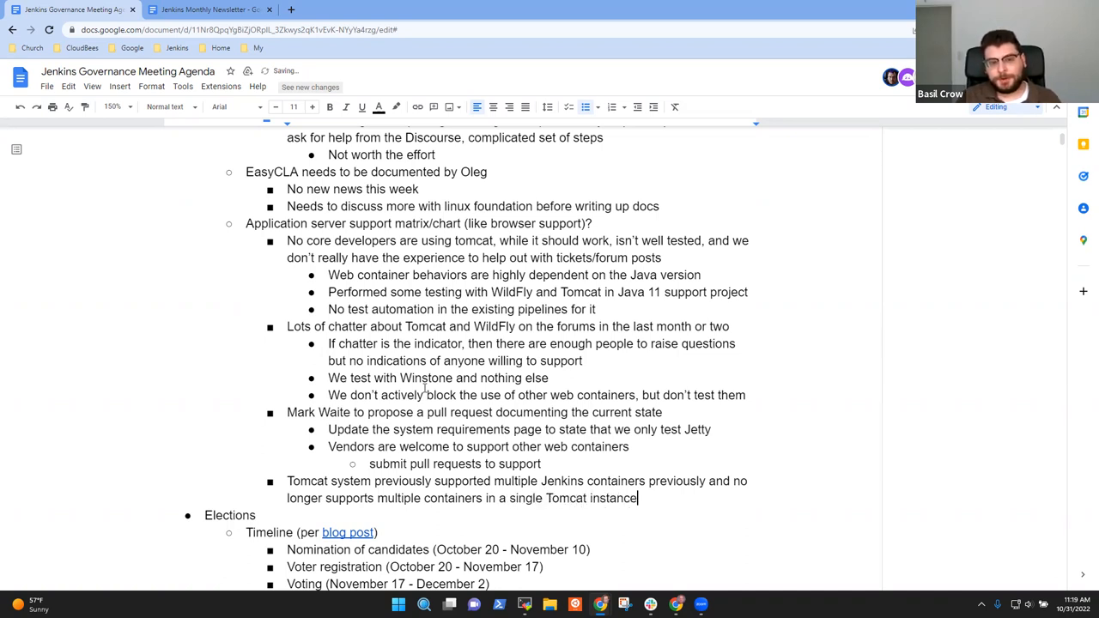
{"action": "key", "text": "enter"}
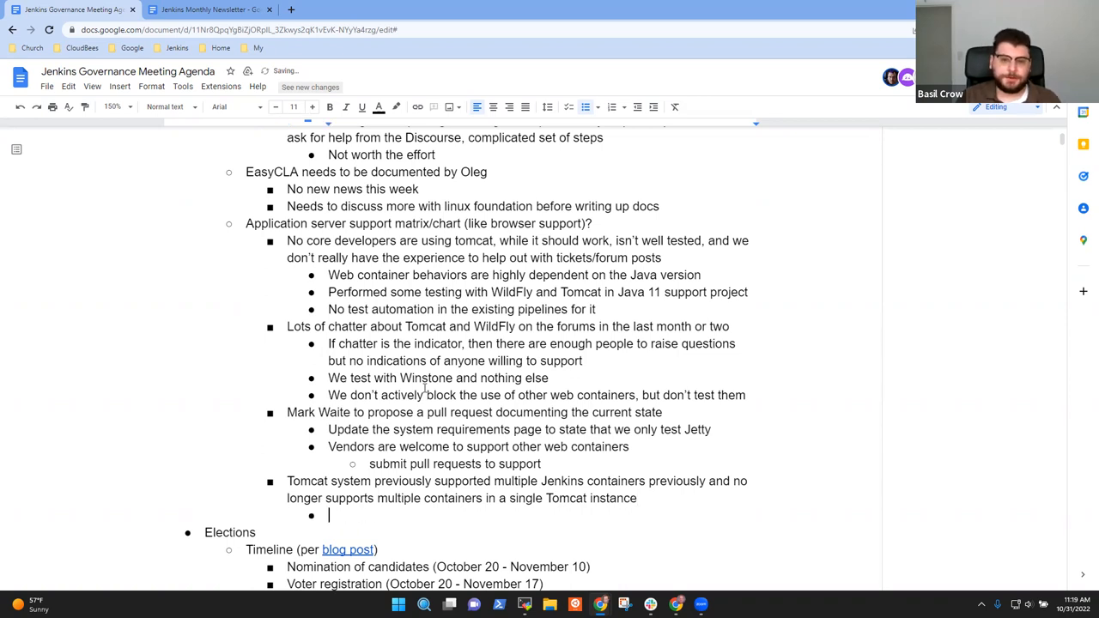
Step: Note that configuring Jenkins HOME that way is unsupported; use a Java argument instead
{"action": "type", "text": "Configuring Jenkins"}
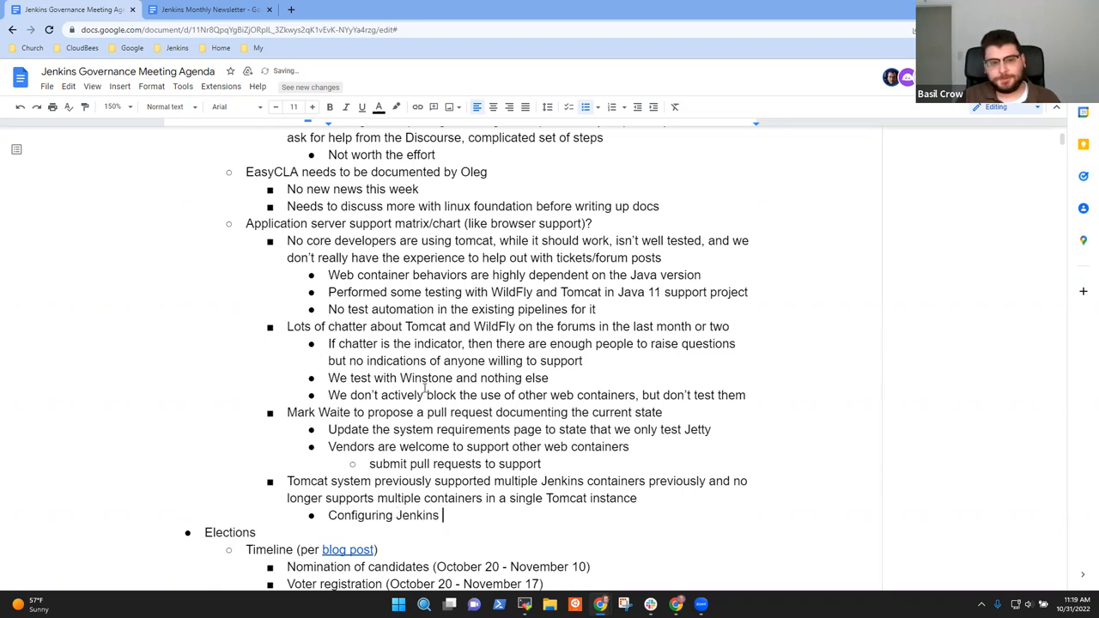
{"action": "type", "text": "HOME in a"}
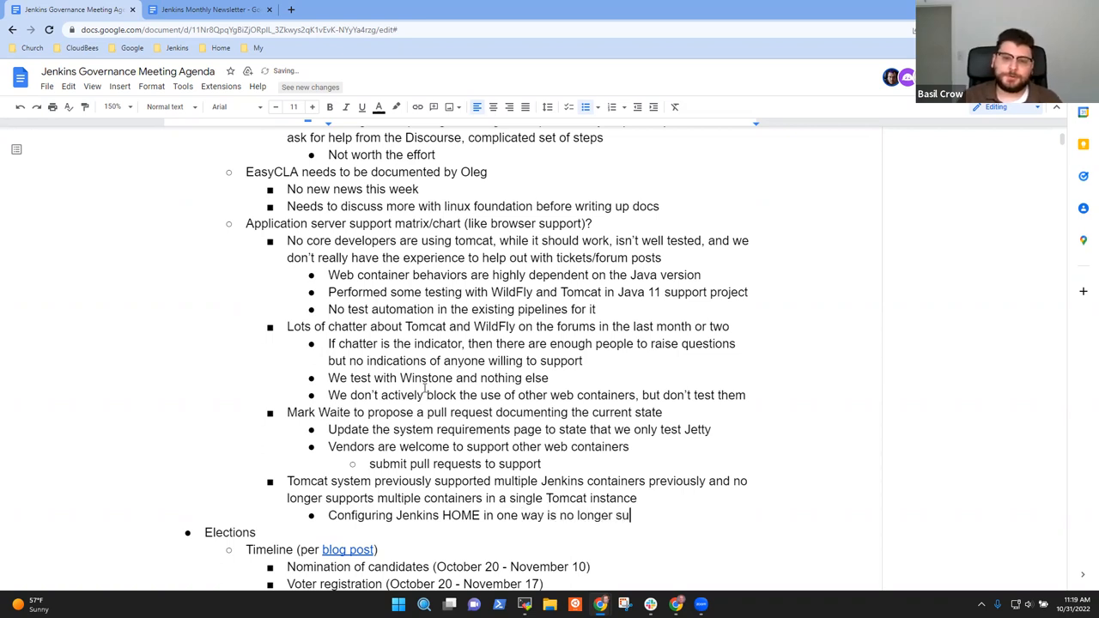
{"action": "type", "text": "pported, use a"}
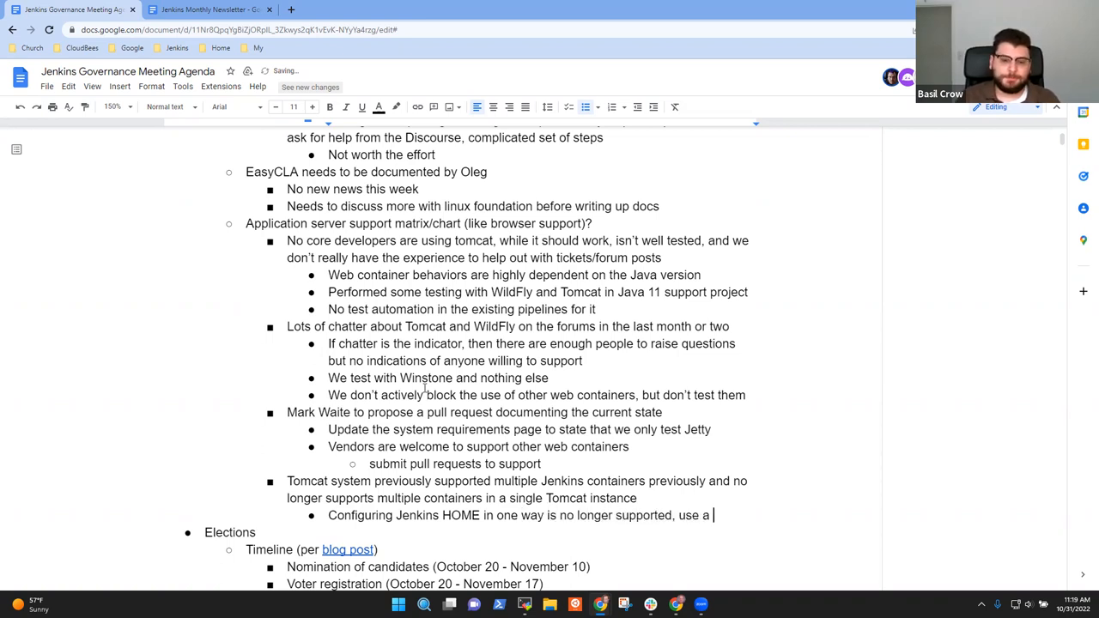
{"action": "type", "text": "Java argument instead"}
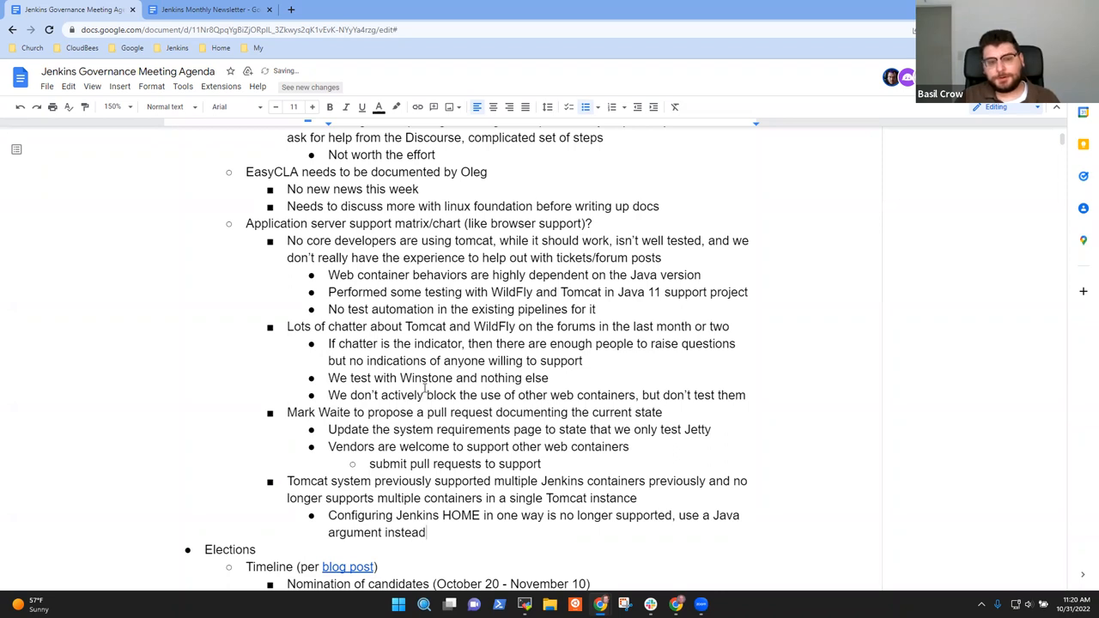
{"action": "key", "text": "enter"}
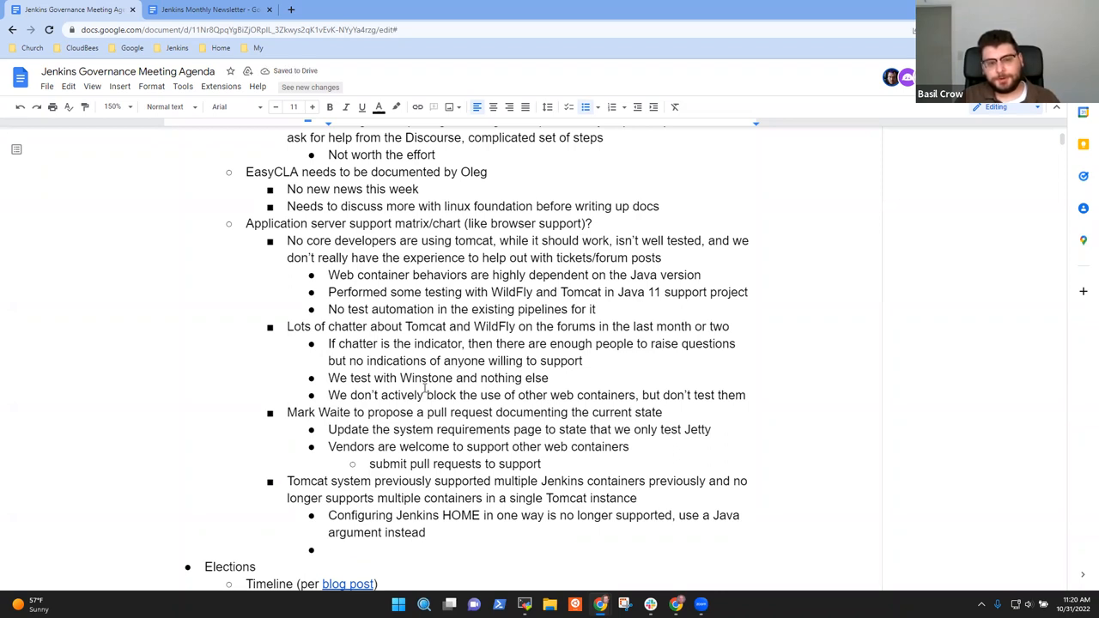
Step: Add that many web container errors are user error (using wrong container version)
{"action": "type", "text": "Many of the web c"}
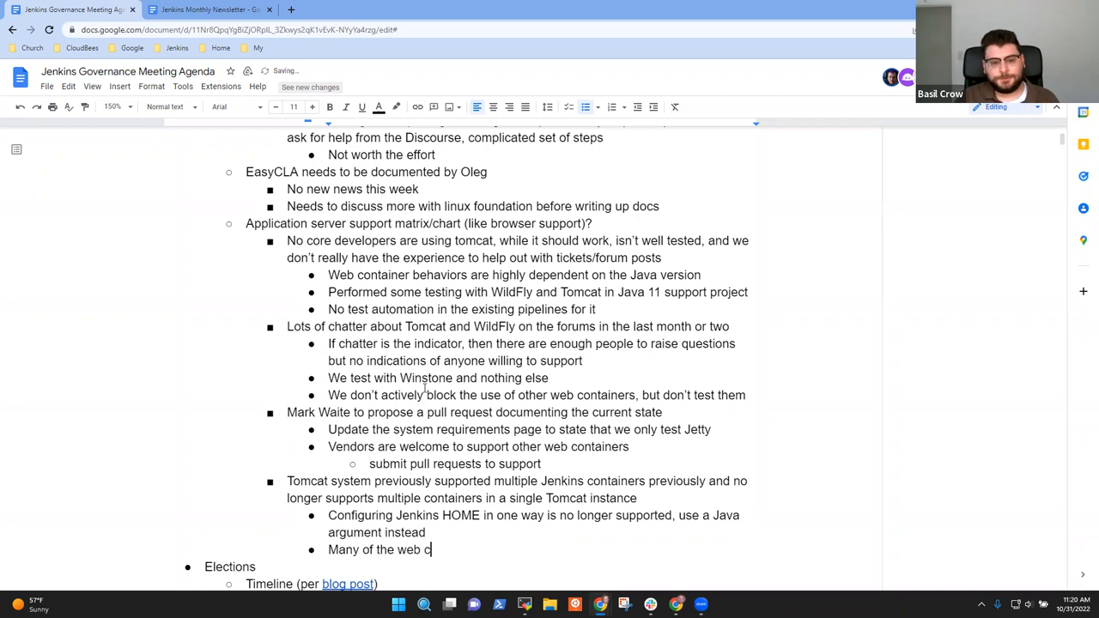
{"action": "type", "text": "ontainer errors"}
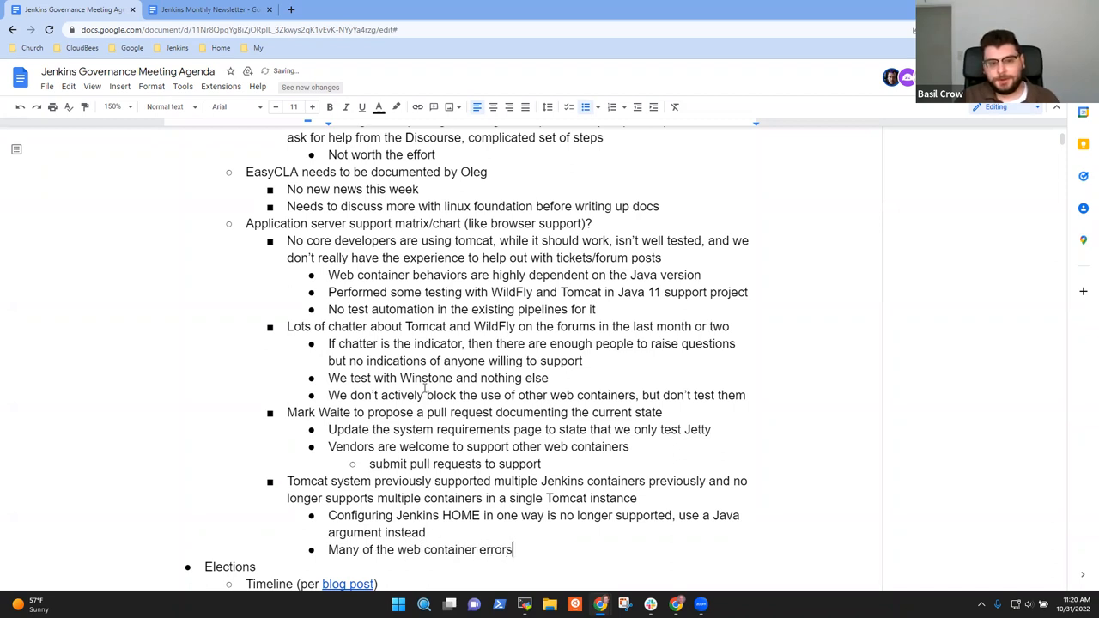
{"action": "type", "text": "may be"}
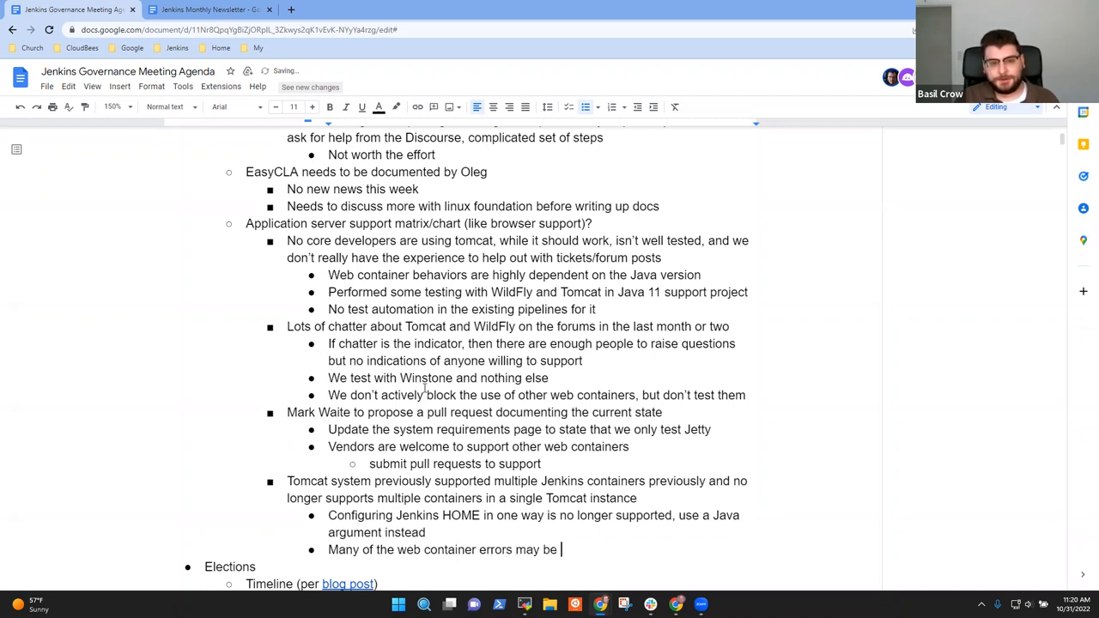
{"action": "type", "text": "use"}
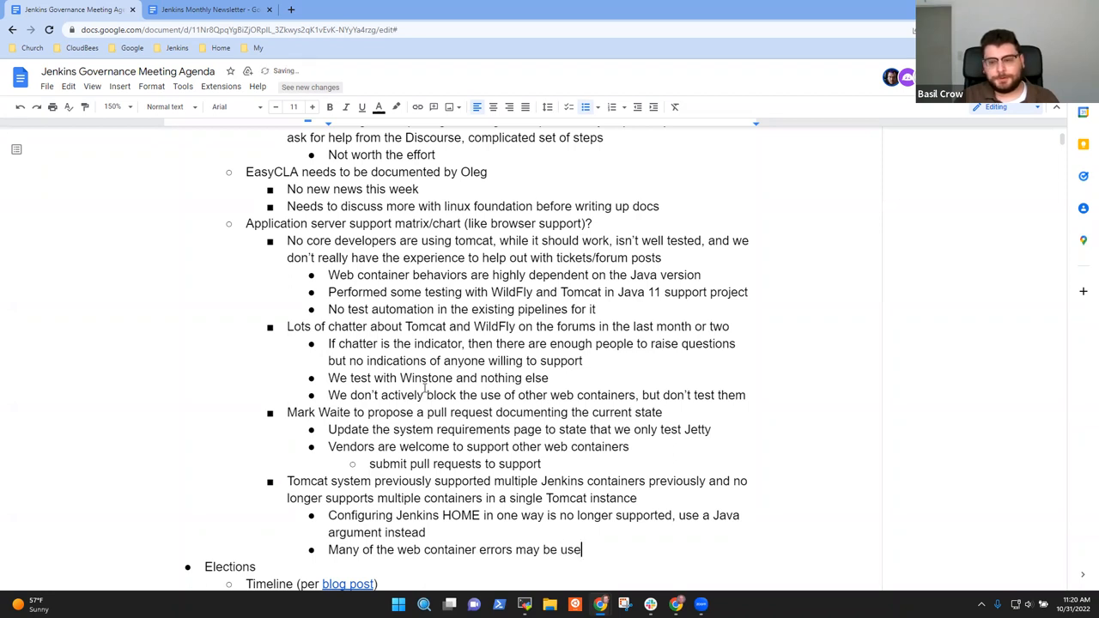
{"action": "type", "text": "r error"}
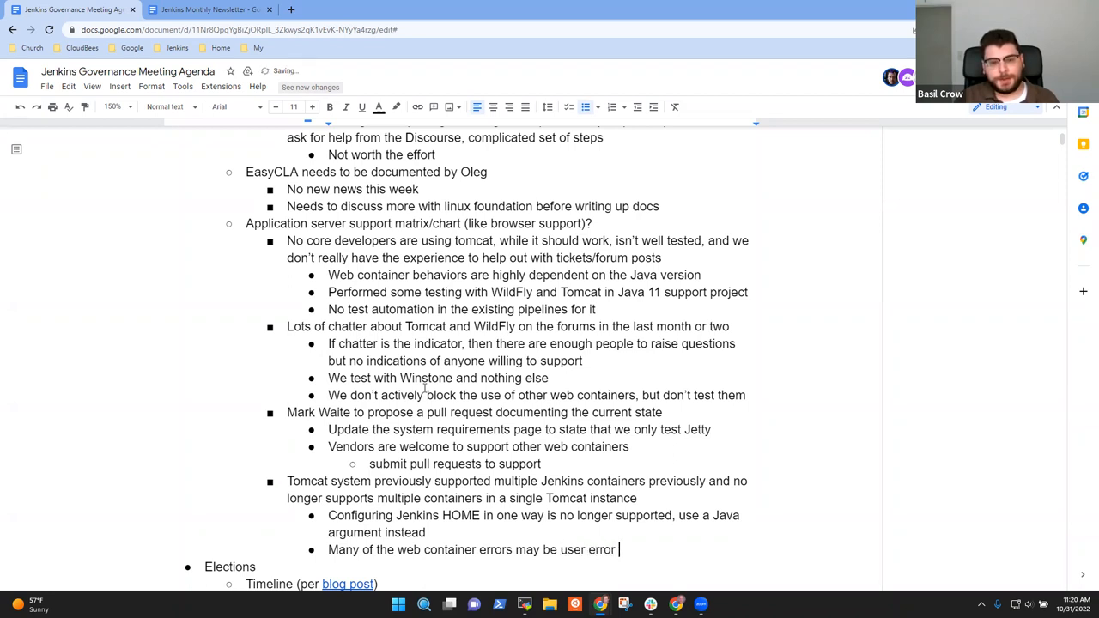
{"action": "type", "text": "(using"}
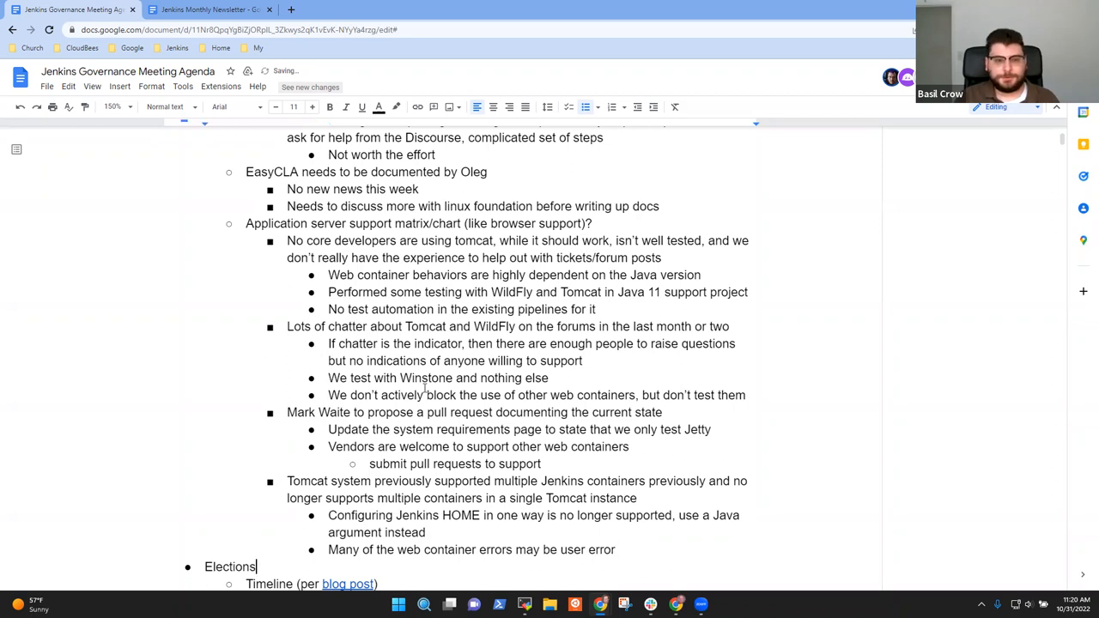
{"action": "type", "text": "("}
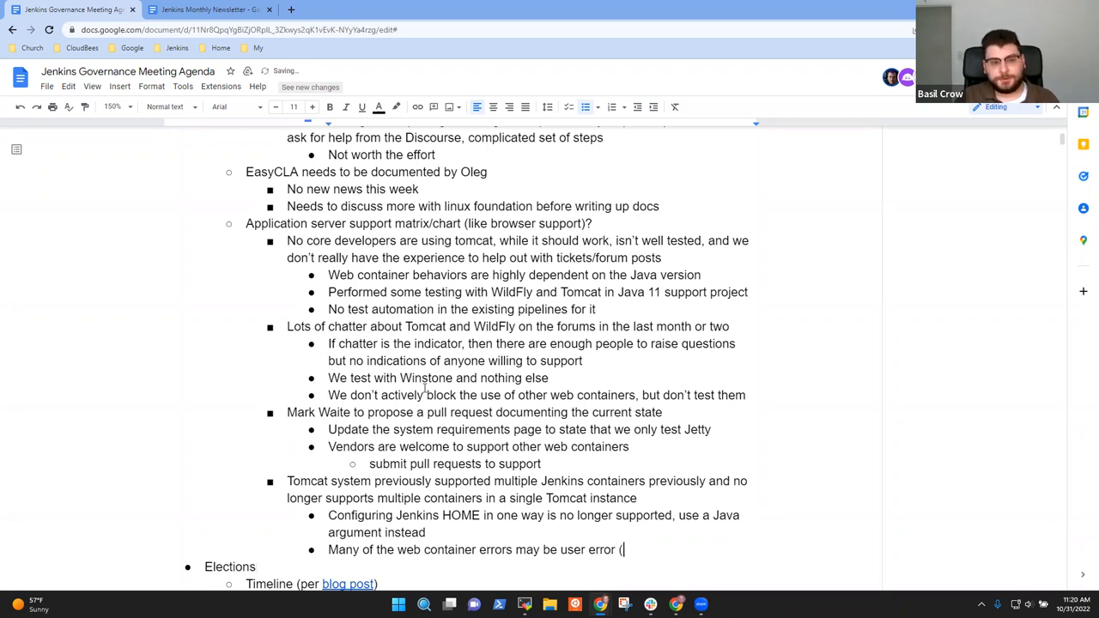
{"action": "type", "text": "w"}
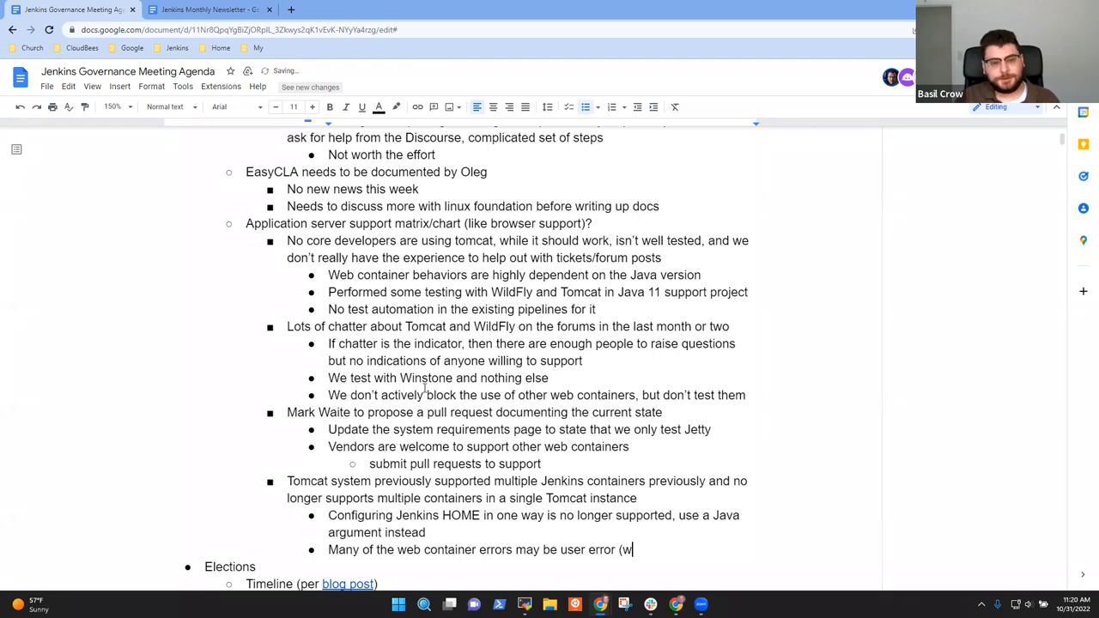
{"action": "type", "text": "rong version of container"}
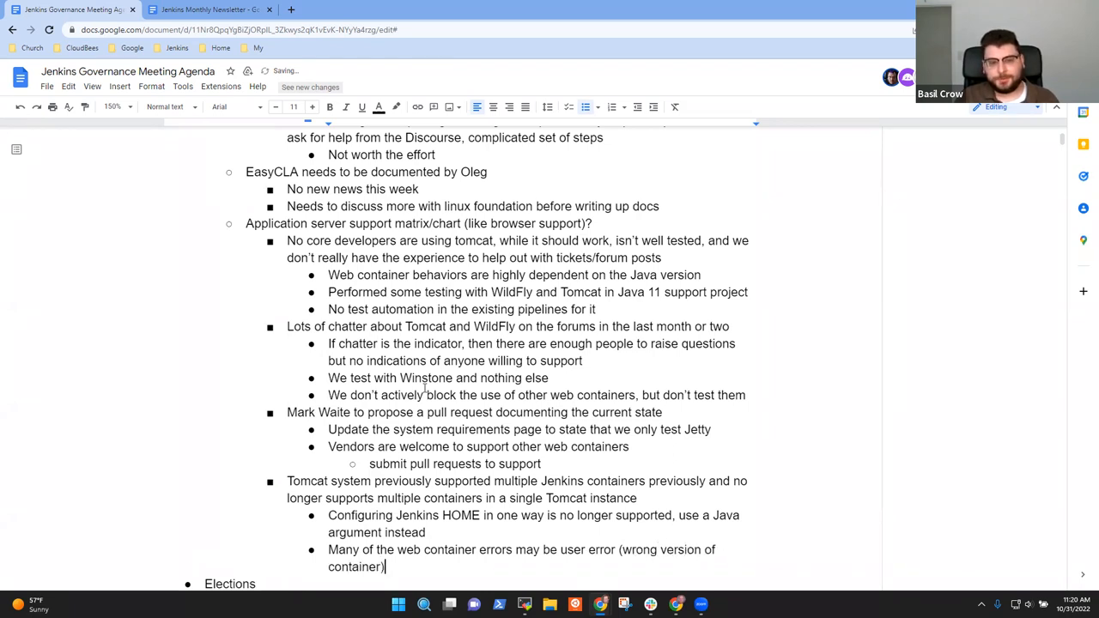
{"action": "double_click", "coordinate": [680, 550]}
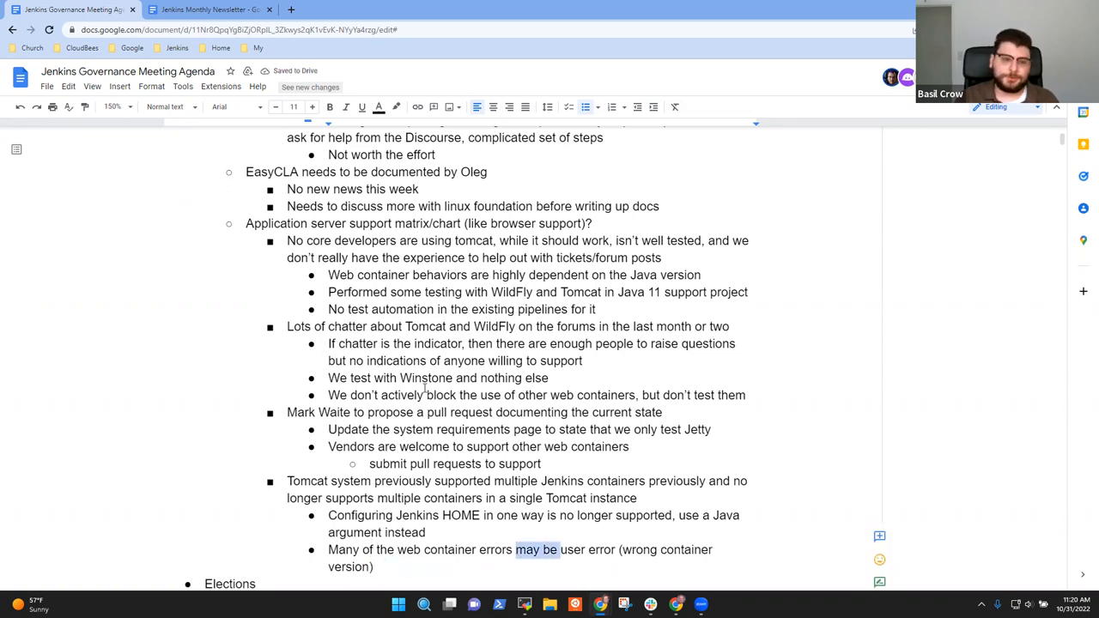
{"action": "type", "text": "are"}
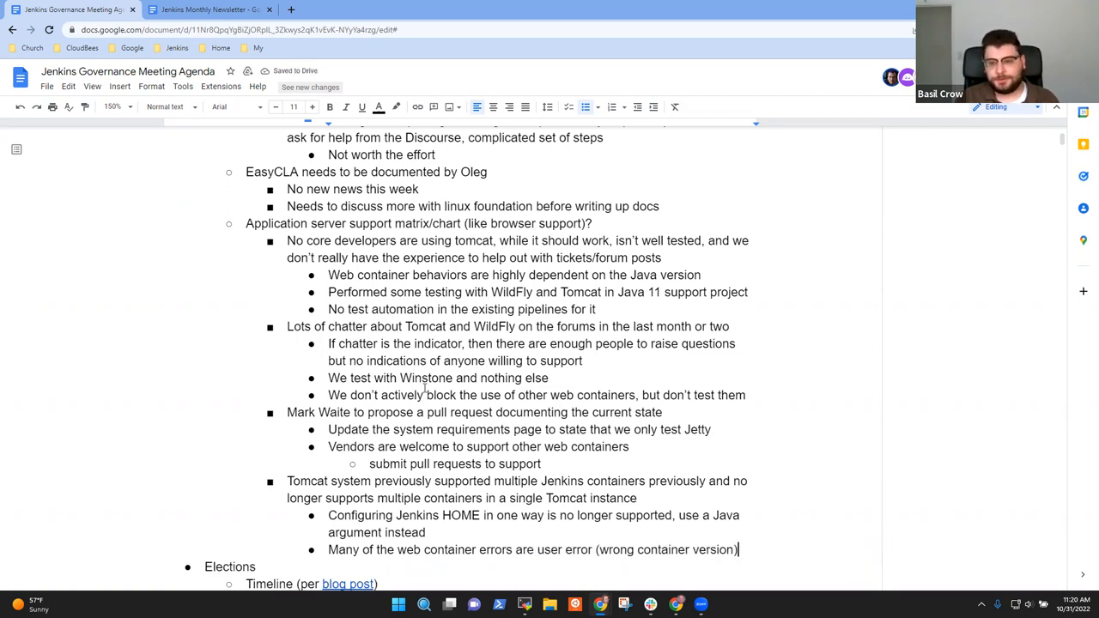
Step: Add a 'No documentation to contribute' point and correct the phrase to JENKINS_HOME
{"action": "key", "text": "enter"}
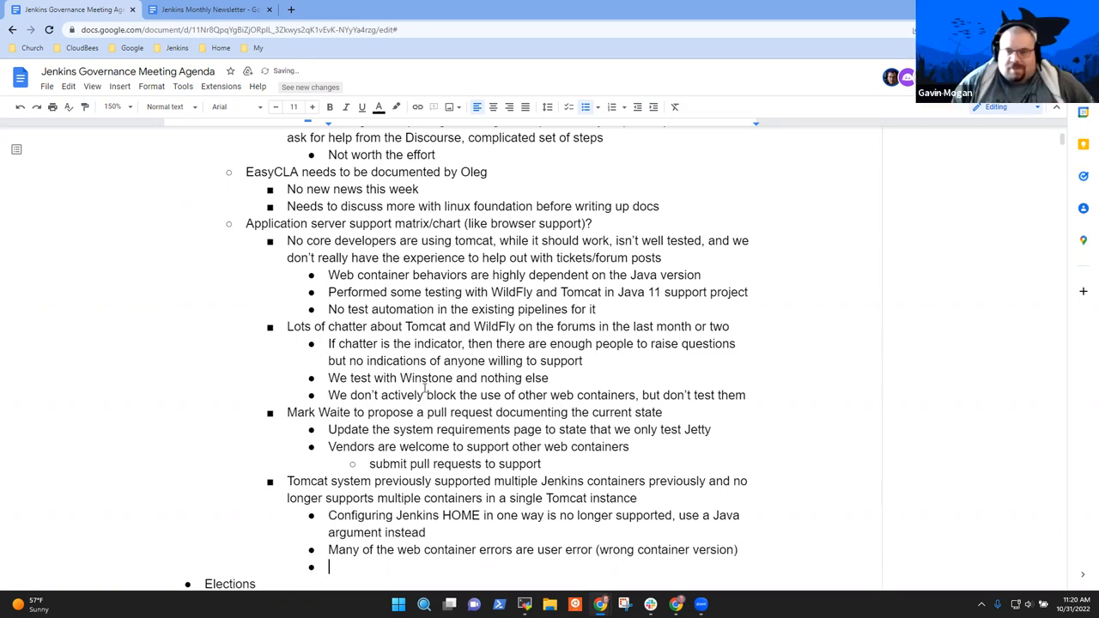
{"action": "type", "text": "No docu"}
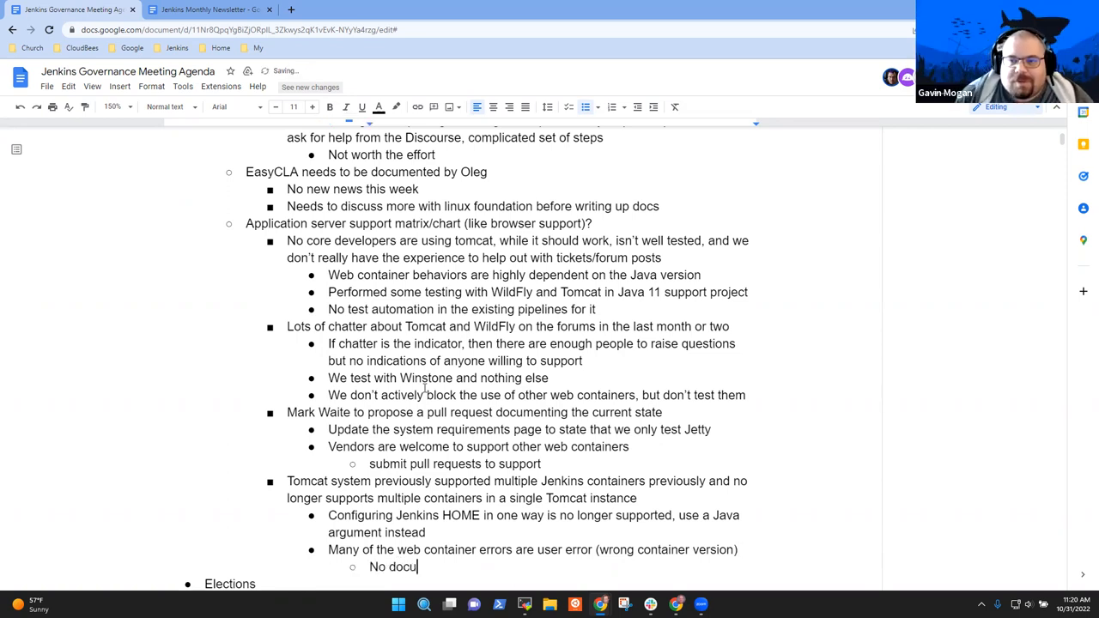
{"action": "type", "text": "mentation to"}
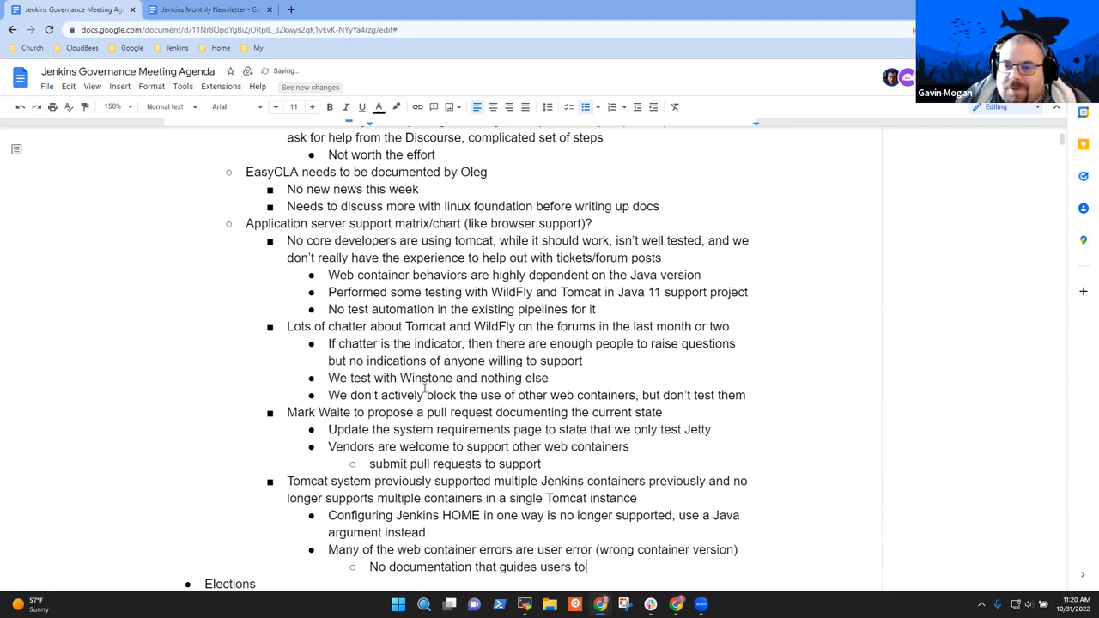
{"action": "type", "text": "contr"}
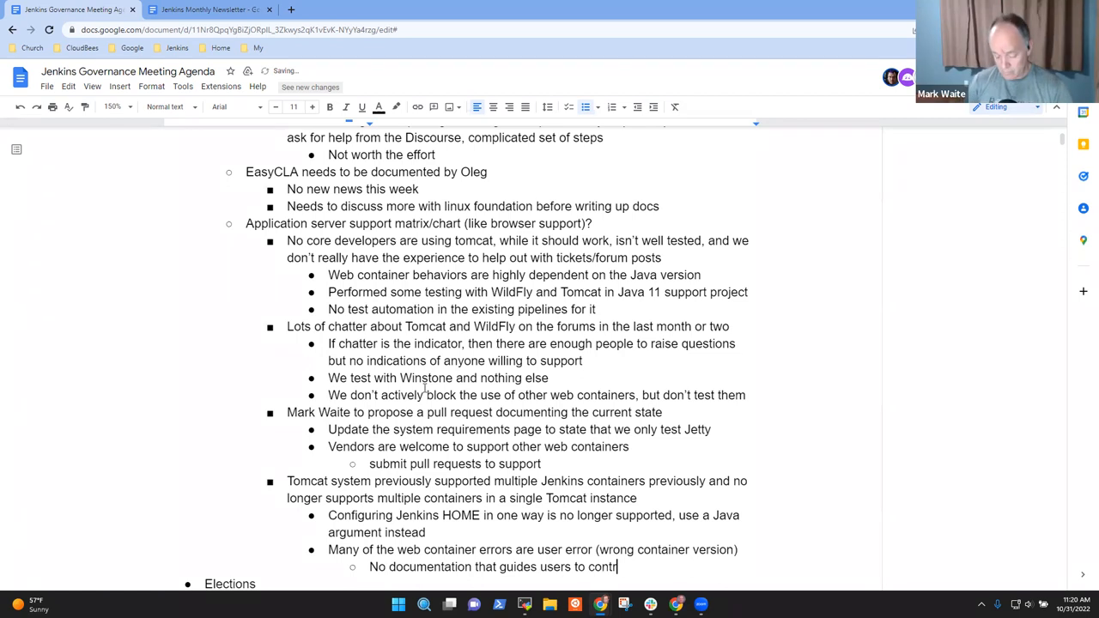
{"action": "type", "text": "i"}
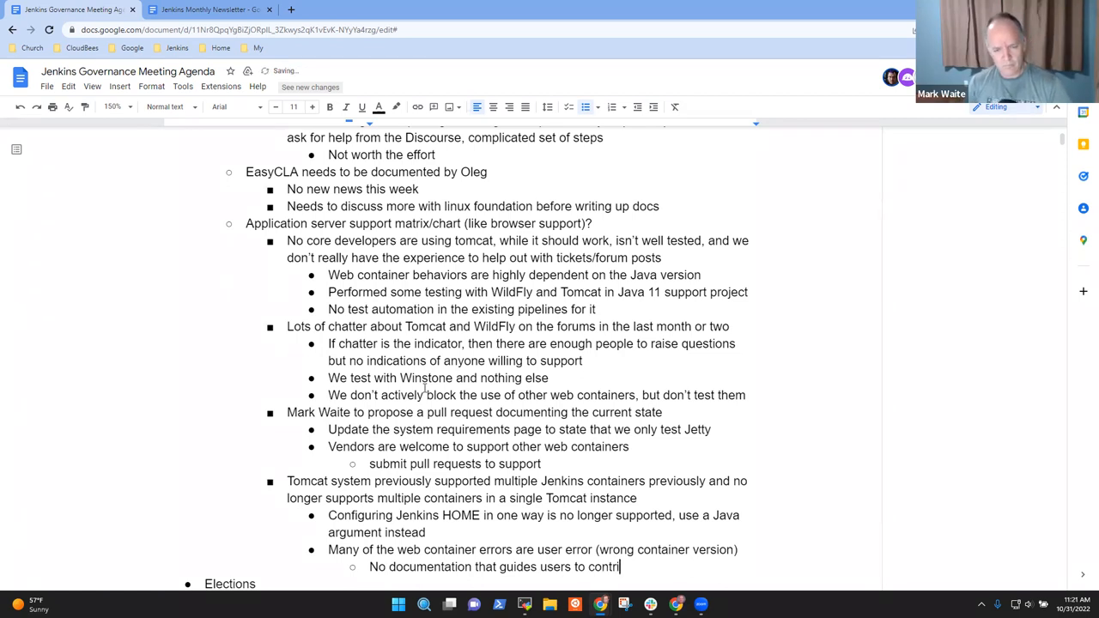
{"action": "type", "text": "bute"}
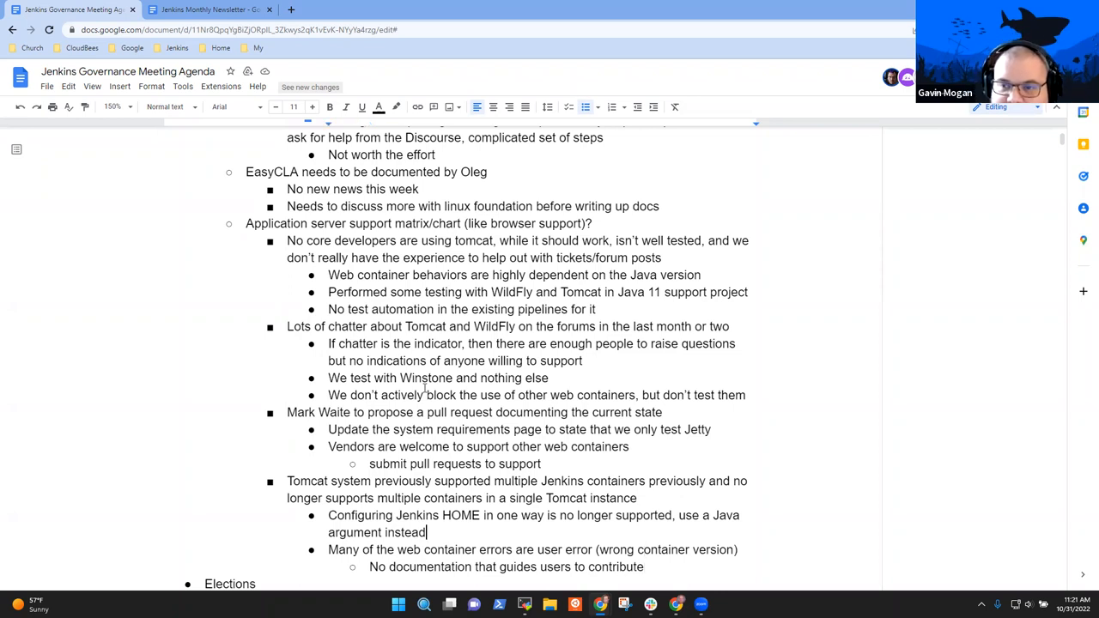
{"action": "double_click", "coordinate": [418, 515]}
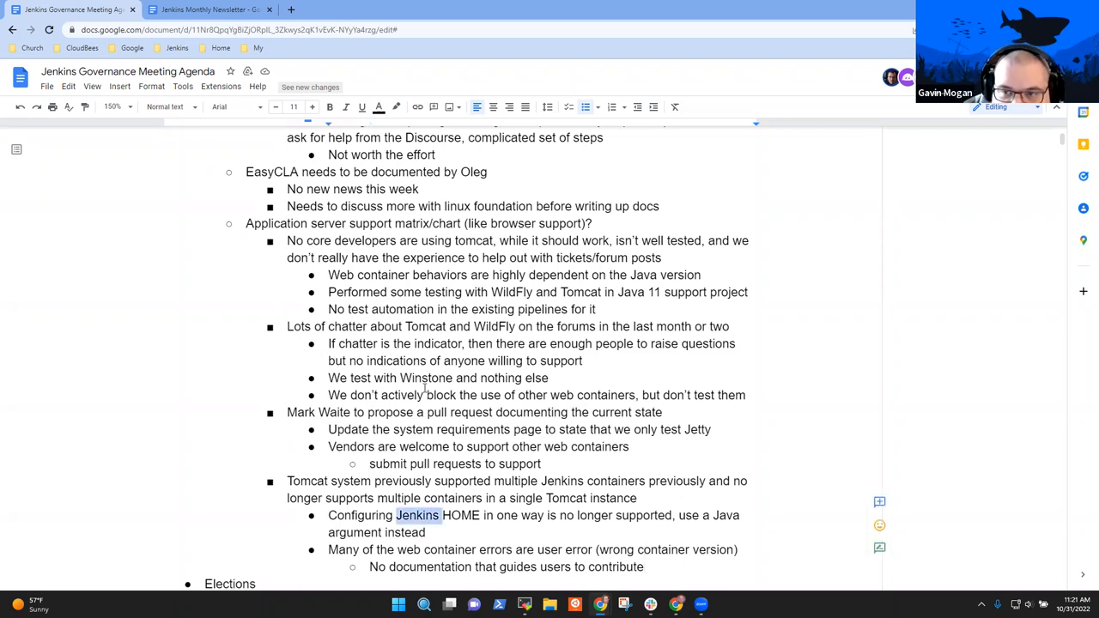
{"action": "type", "text": "JENKINS_HOME"}
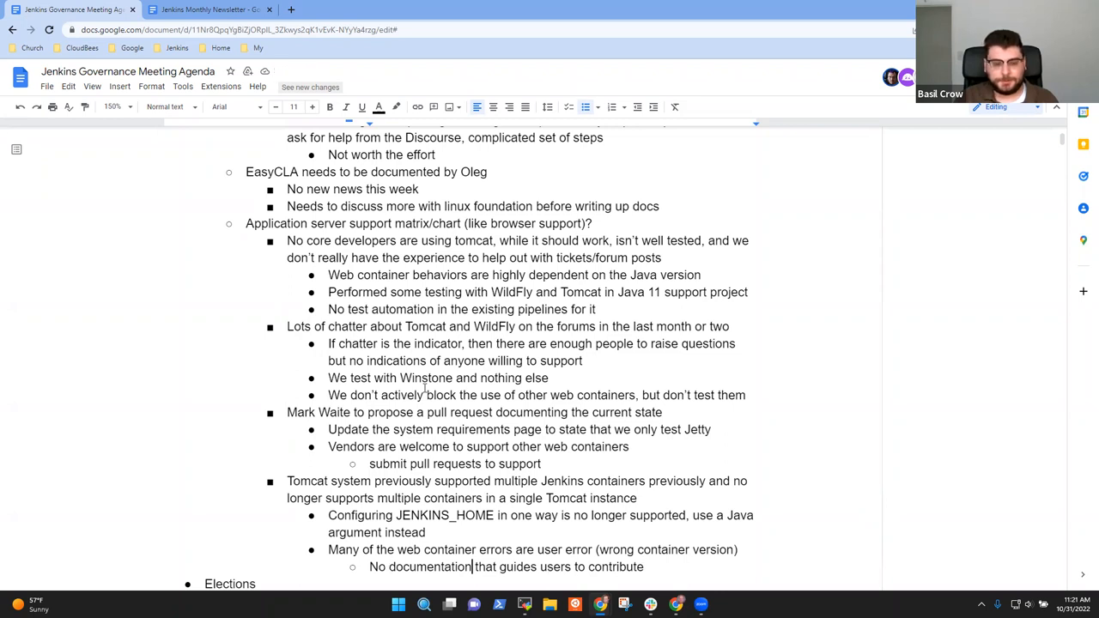
Step: Suggest docs on choosing the correct servlet container version and configuring home correctly
{"action": "type", "text": "sugges"}
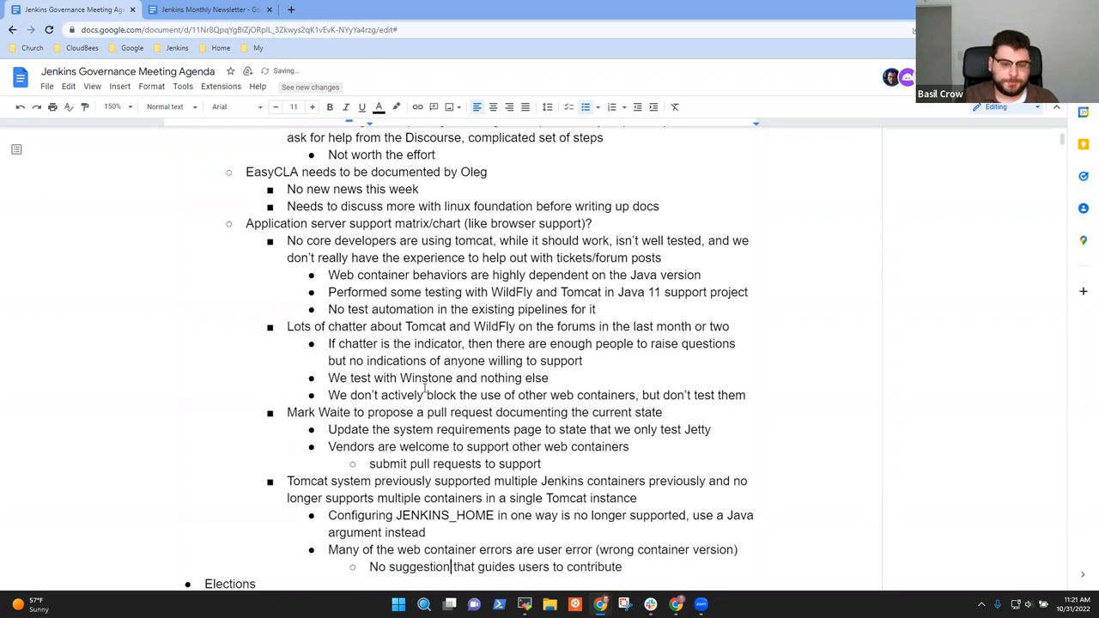
{"action": "type", "text": "d"}
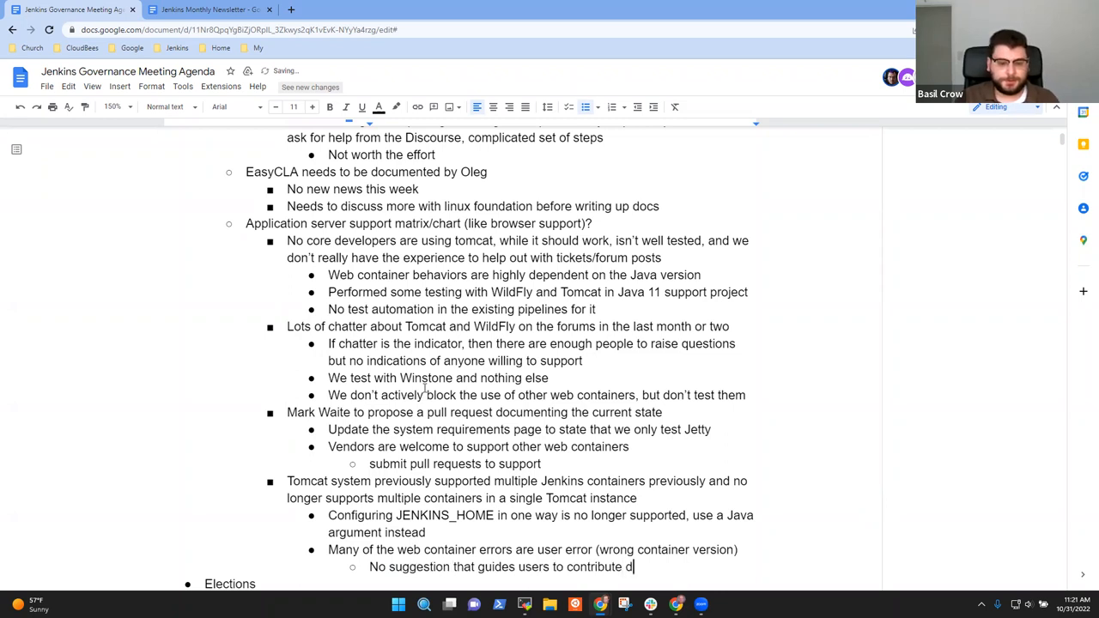
{"action": "type", "text": "ocs"}
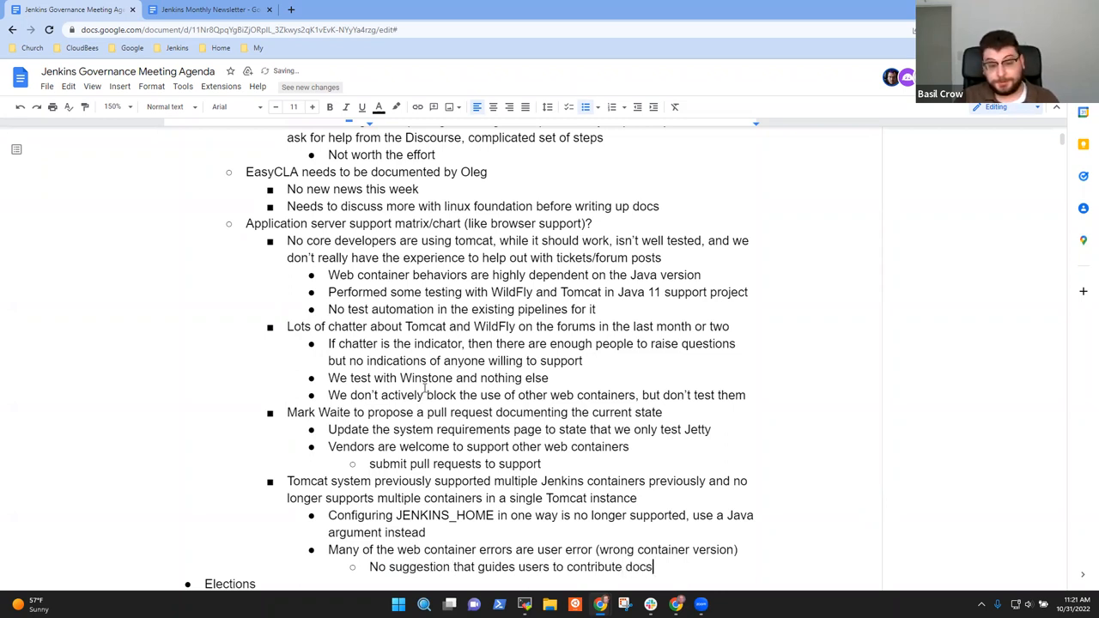
{"action": "type", "text": "on what they I;e"}
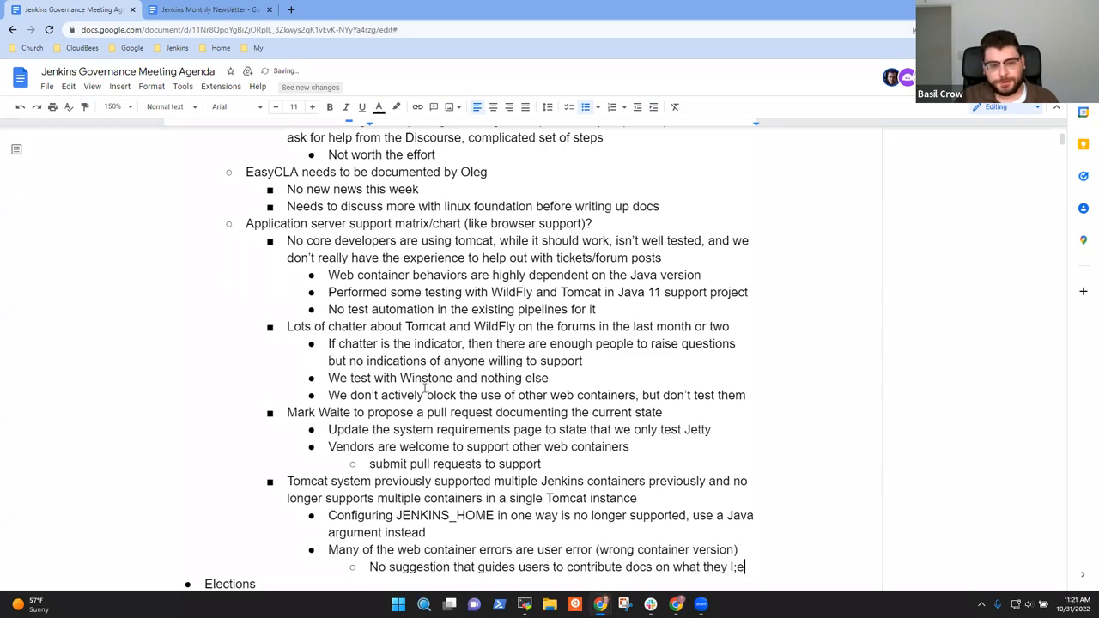
{"action": "type", "text": "kno"}
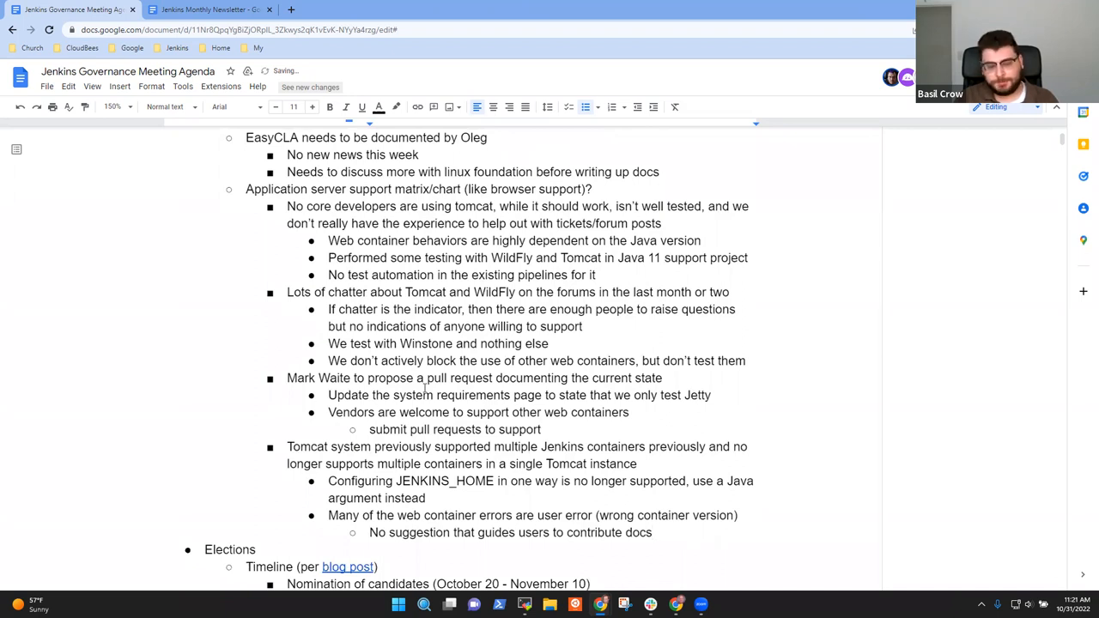
{"action": "type", "text": "Choose corre"}
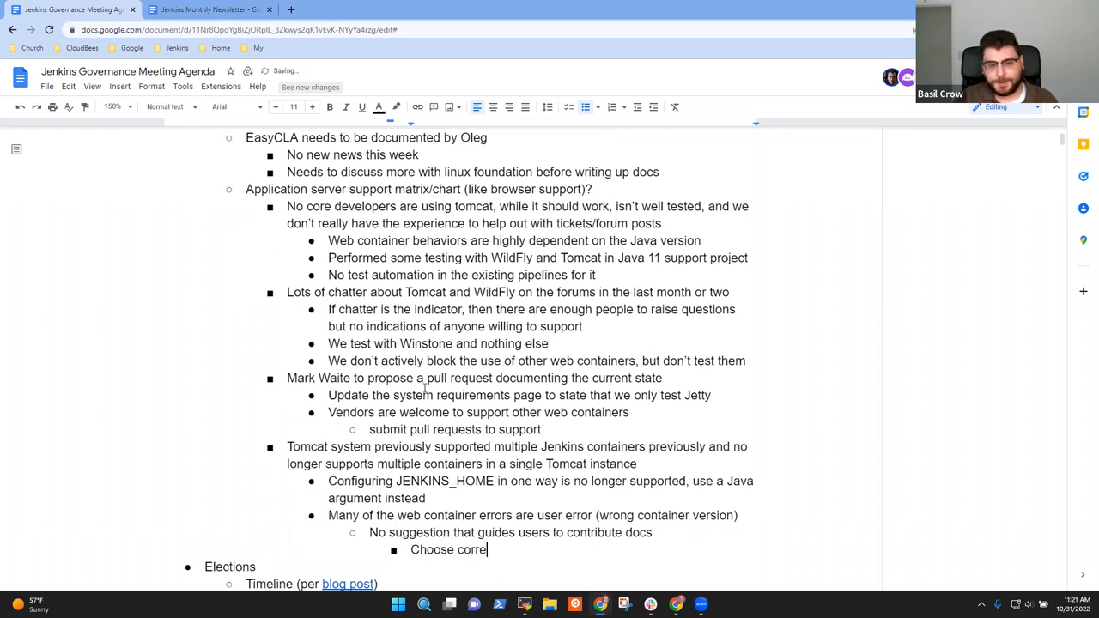
{"action": "type", "text": "ct version of servlet containe"}
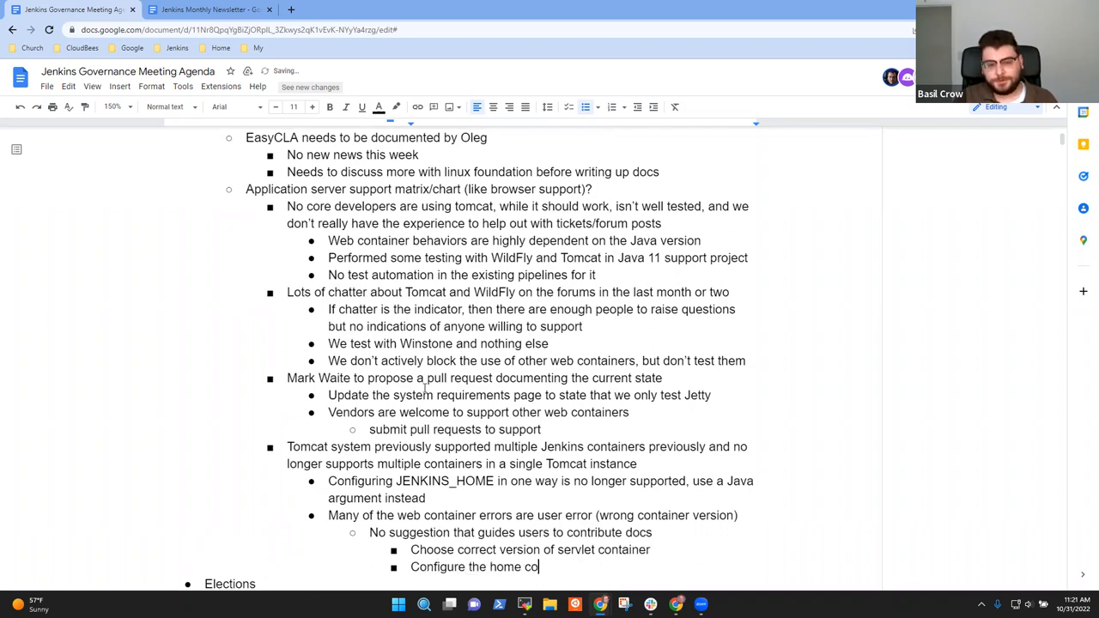
{"action": "type", "text": "rrectly"}
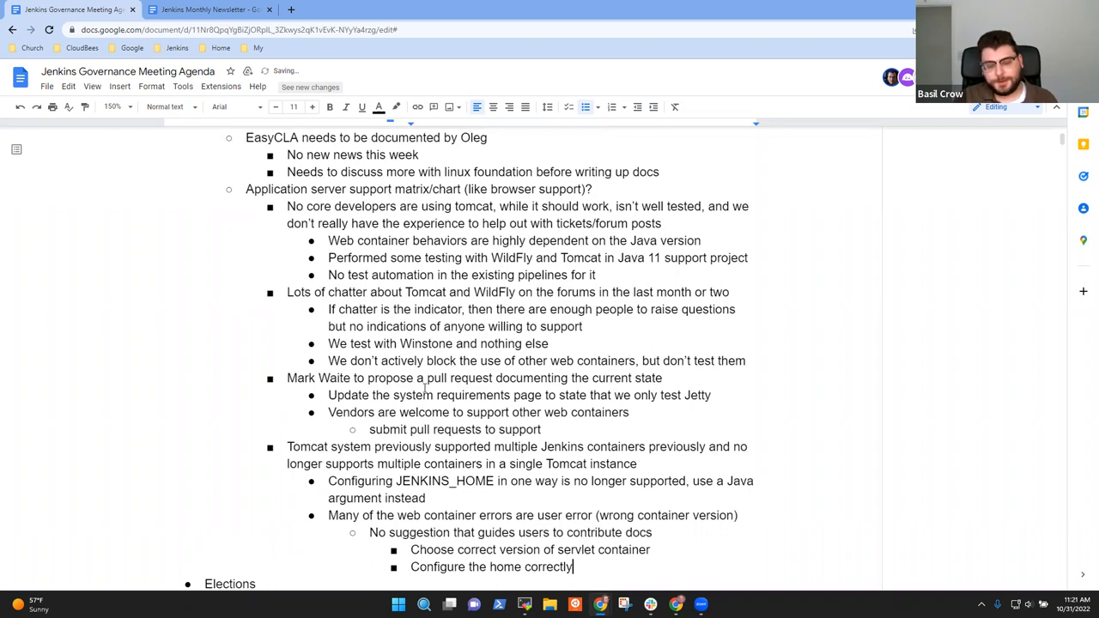
{"action": "scroll", "scroll_direction": "down", "scroll_amount": 3}
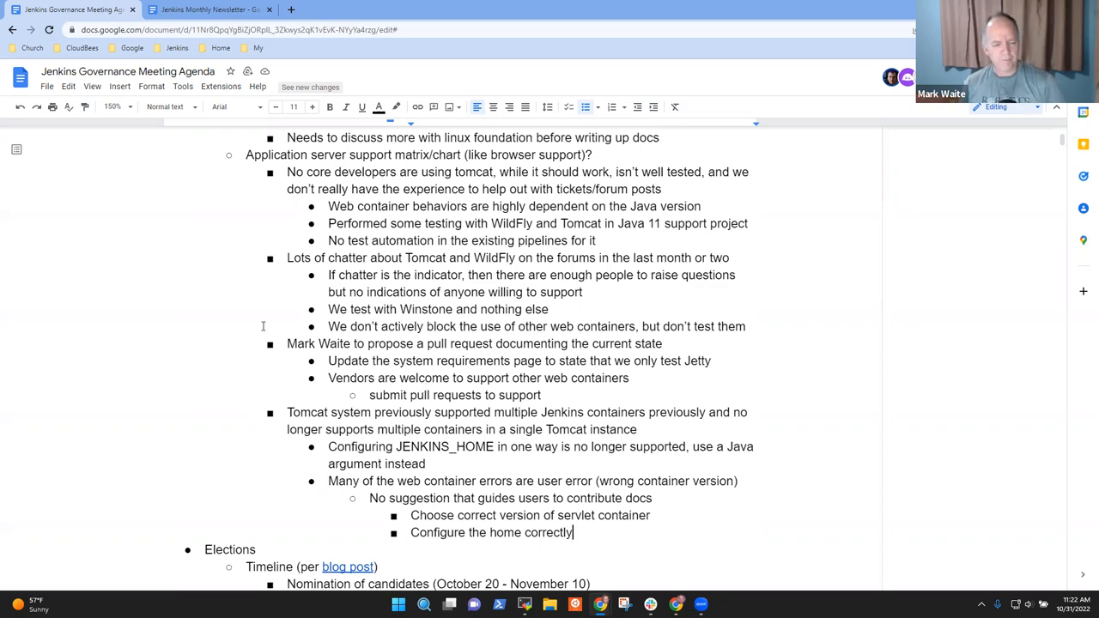
{"action": "scroll", "scroll_direction": "down", "scroll_amount": 3}
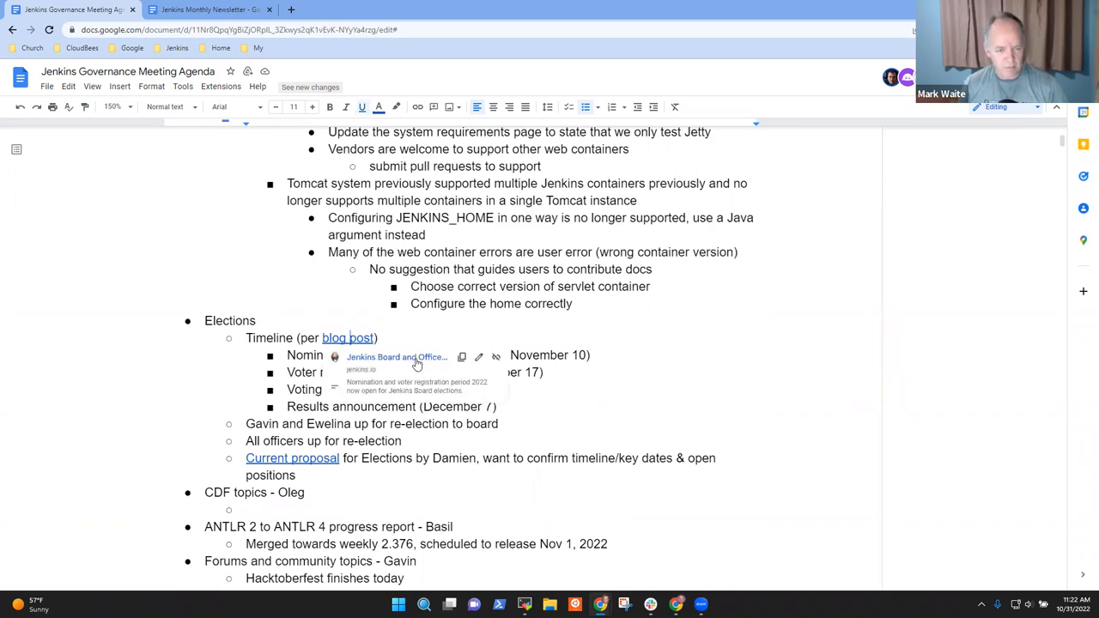
Step: View the Board and Officer Elections 2022 blog post, then return to the agenda document
{"action": "left_click", "coordinate": [347, 337]}
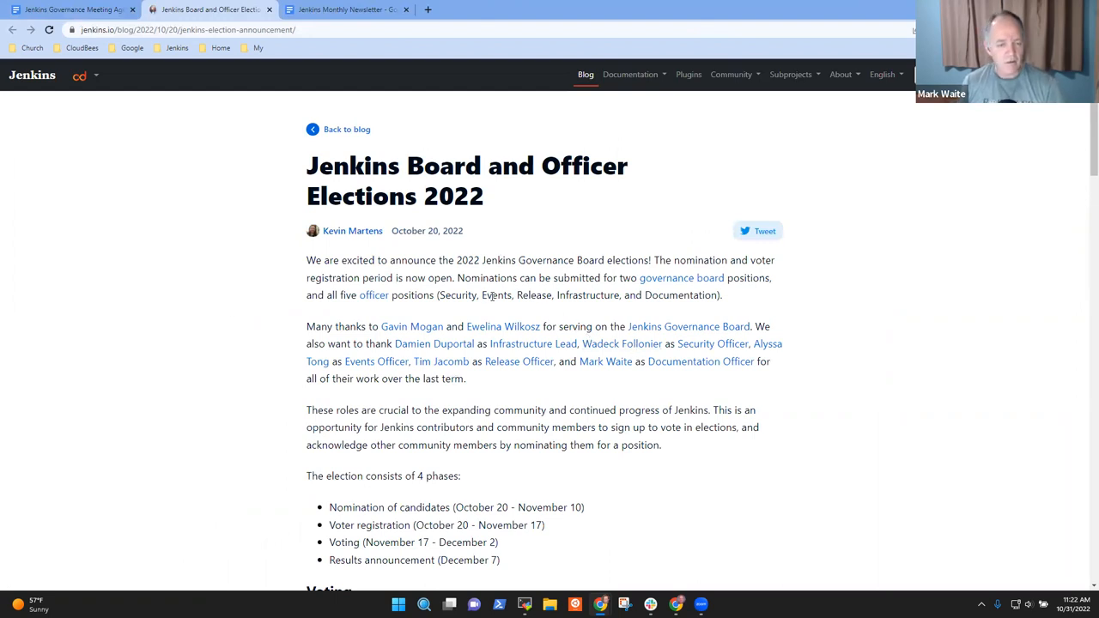
{"action": "scroll", "scroll_direction": "down", "scroll_amount": 3}
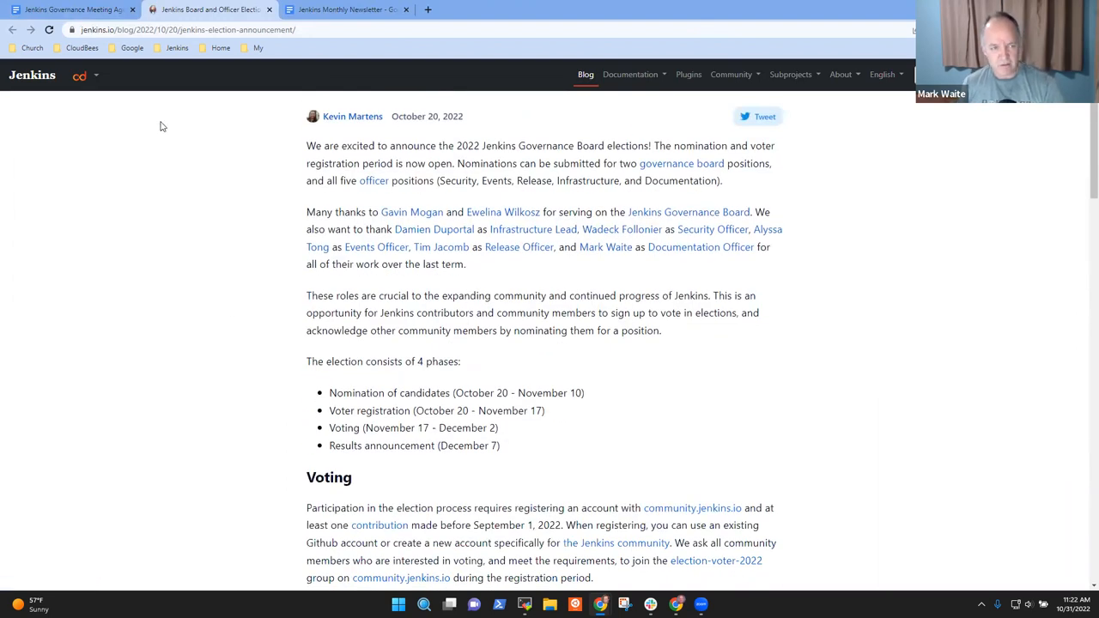
{"action": "left_click", "coordinate": [72, 11]}
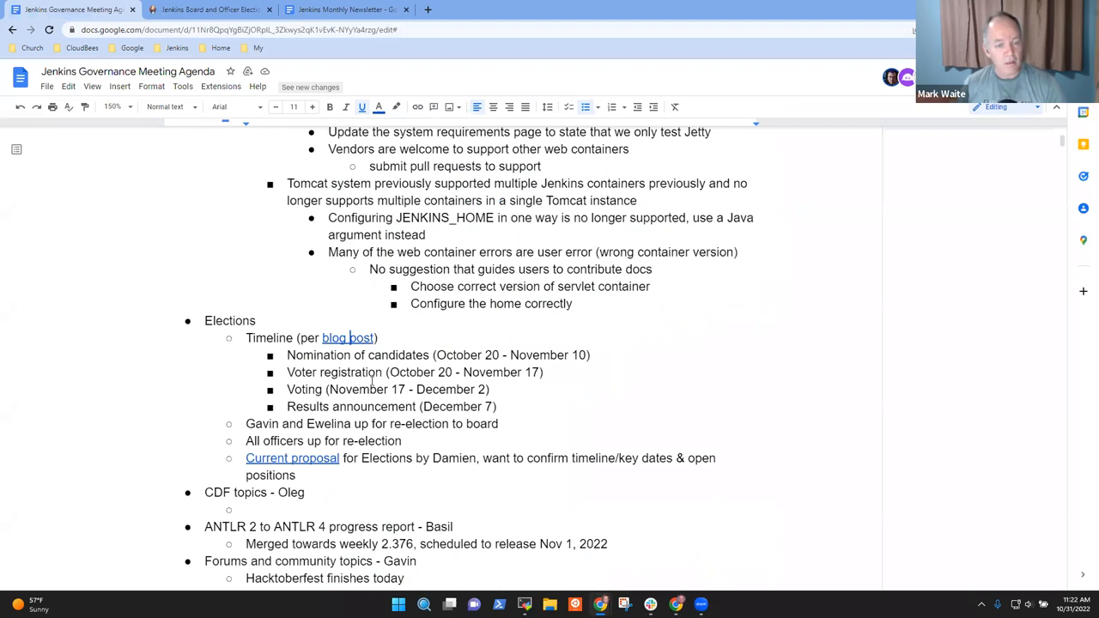
Step: Select the 'Current proposal for Elections by Damien' line to clear it
{"action": "triple_click", "coordinate": [416, 370]}
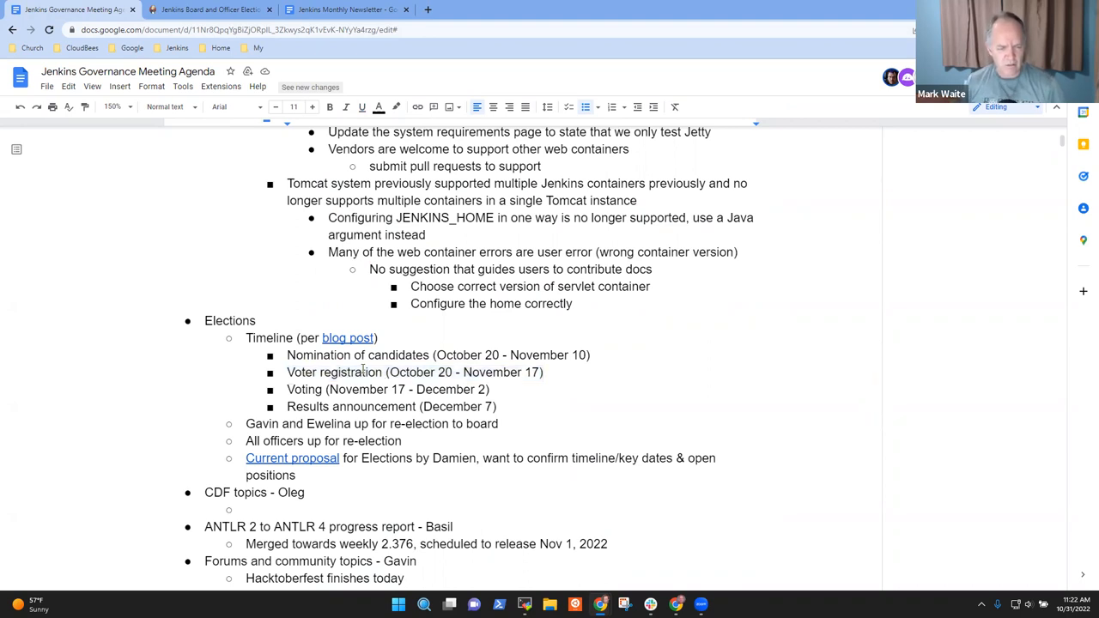
{"action": "double_click", "coordinate": [392, 405]}
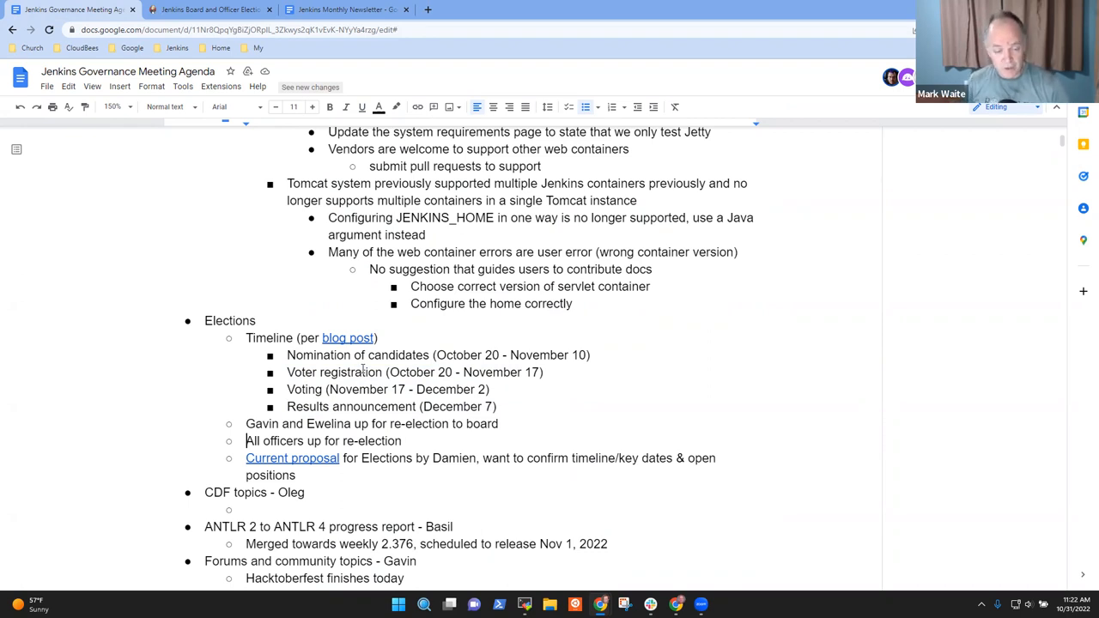
{"action": "mouse_move", "coordinate": [292, 457]}
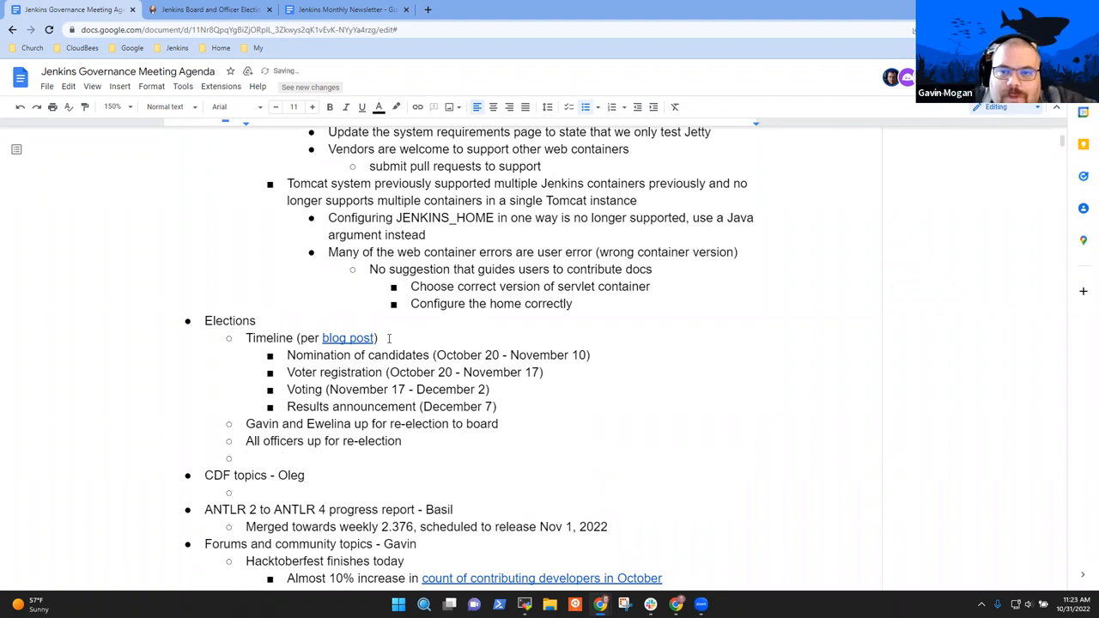
Step: Under Discussions, add transition of board members and officers: access to mailing lists, expensify
{"action": "type", "text": "Discussions"}
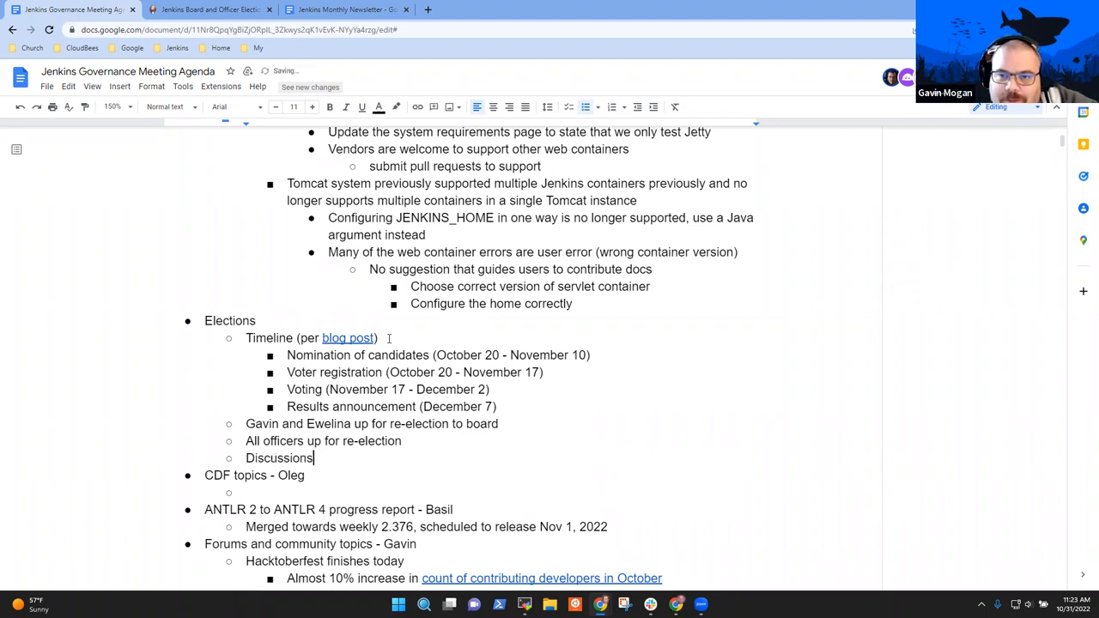
{"action": "key", "text": "enter"}
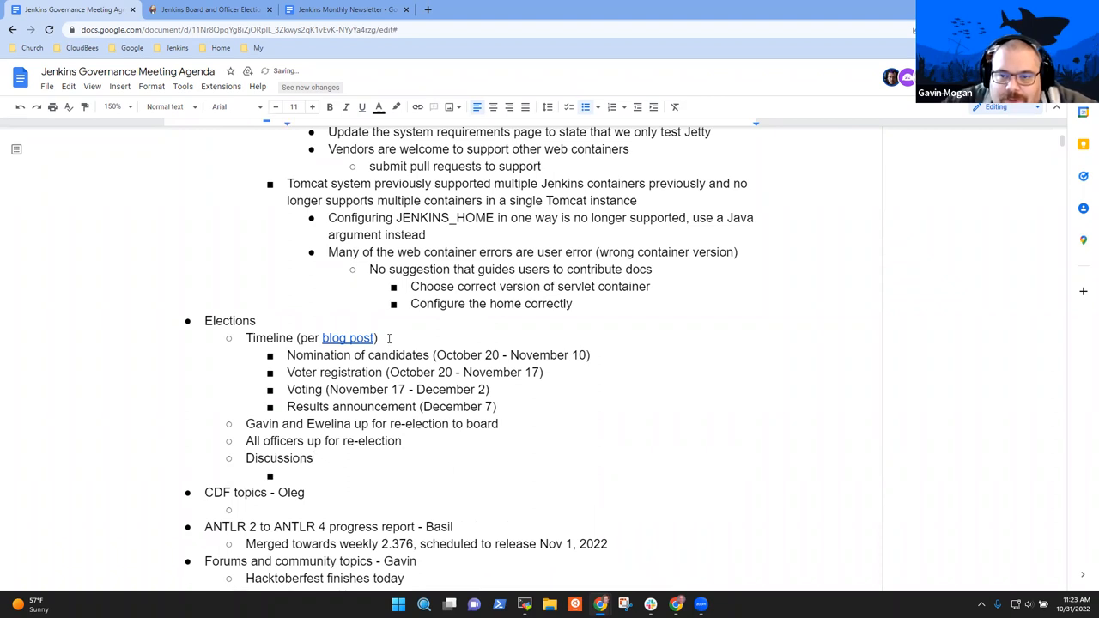
{"action": "type", "text": "Tran"}
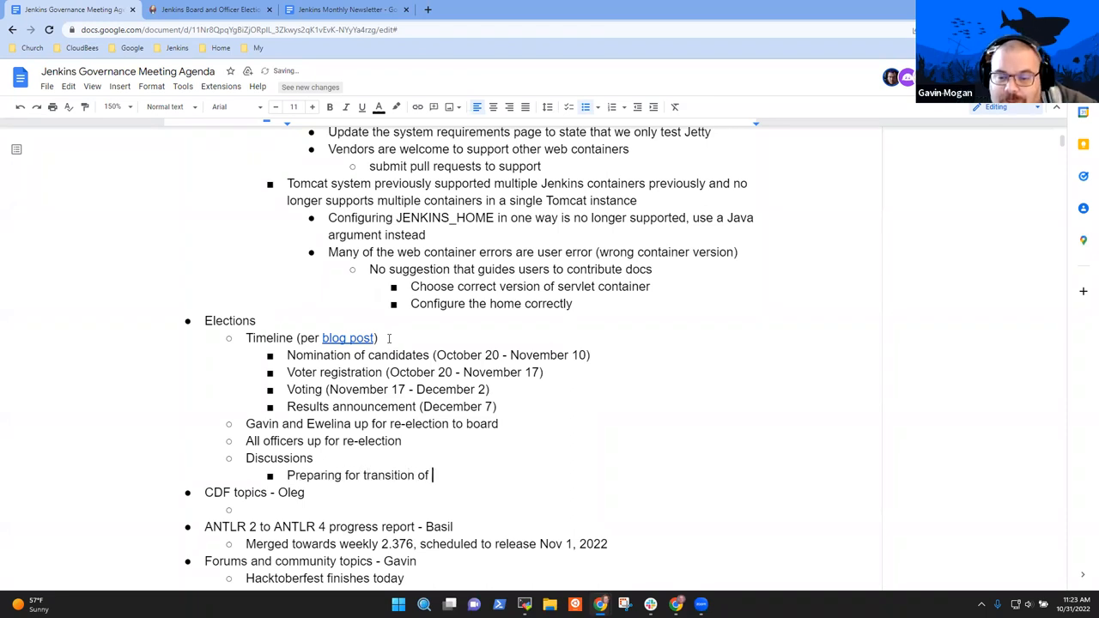
{"action": "type", "text": "board m"}
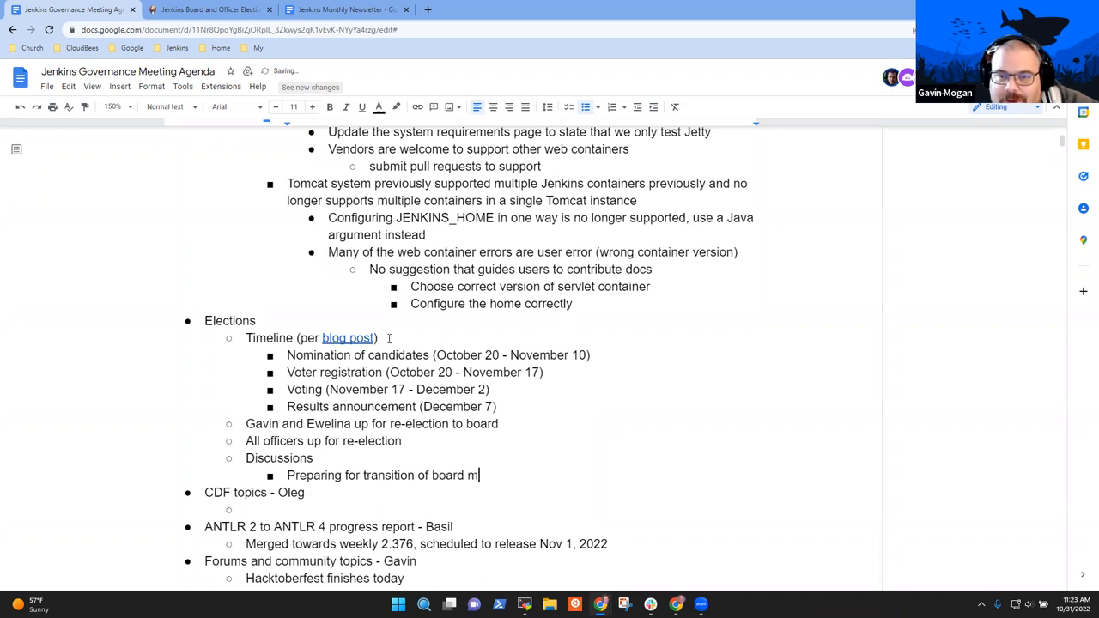
{"action": "type", "text": "embers and officers"}
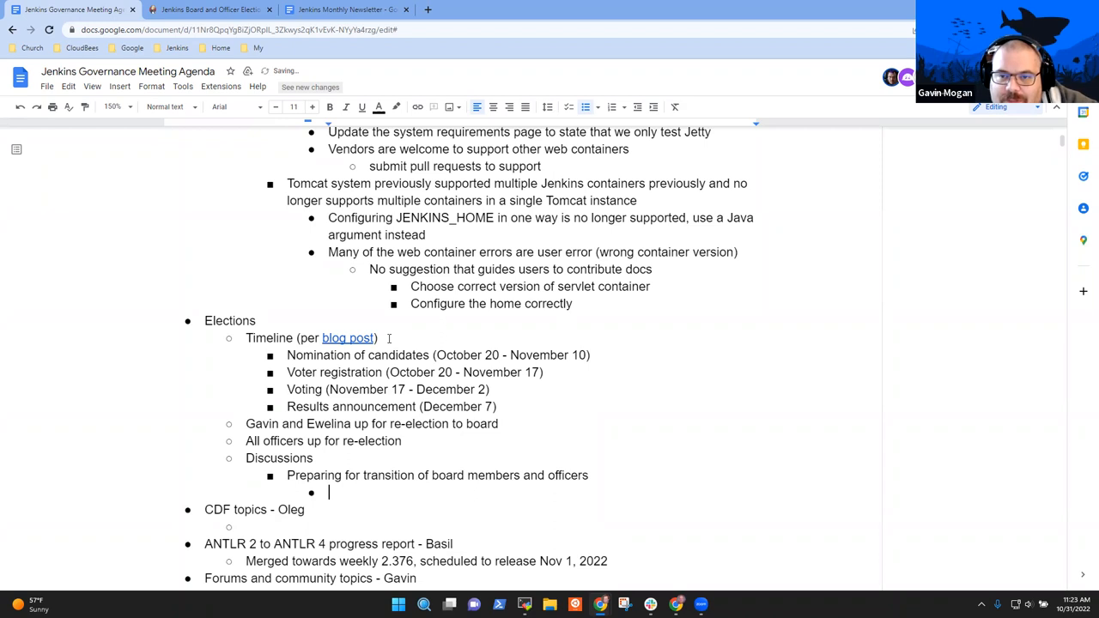
{"action": "type", "text": "Access to mailing lists"}
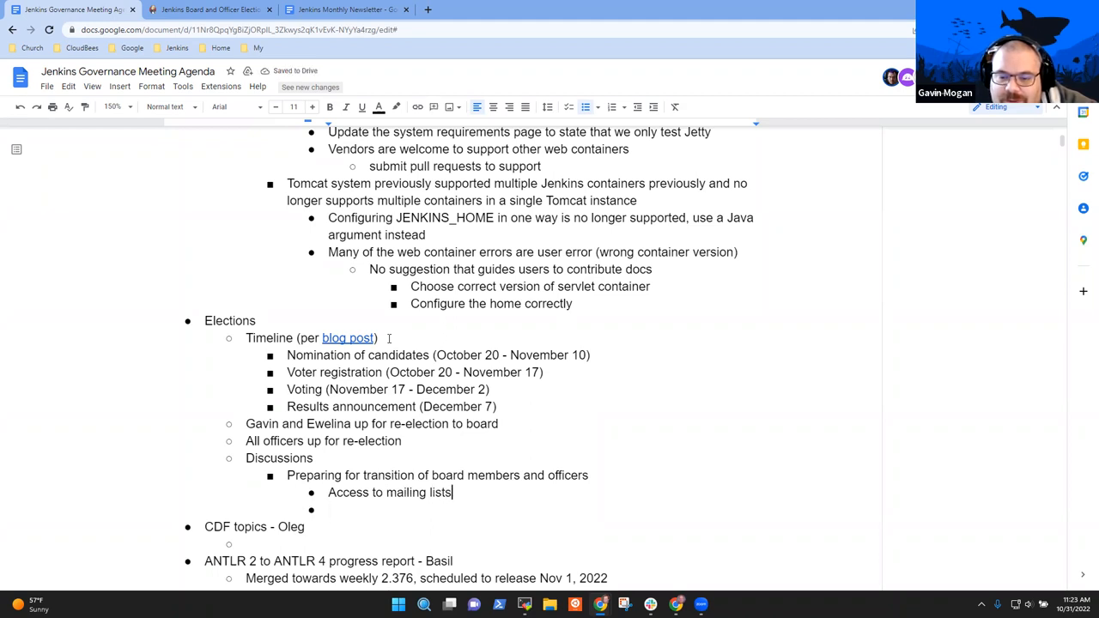
{"action": "type", "text": ", expens"}
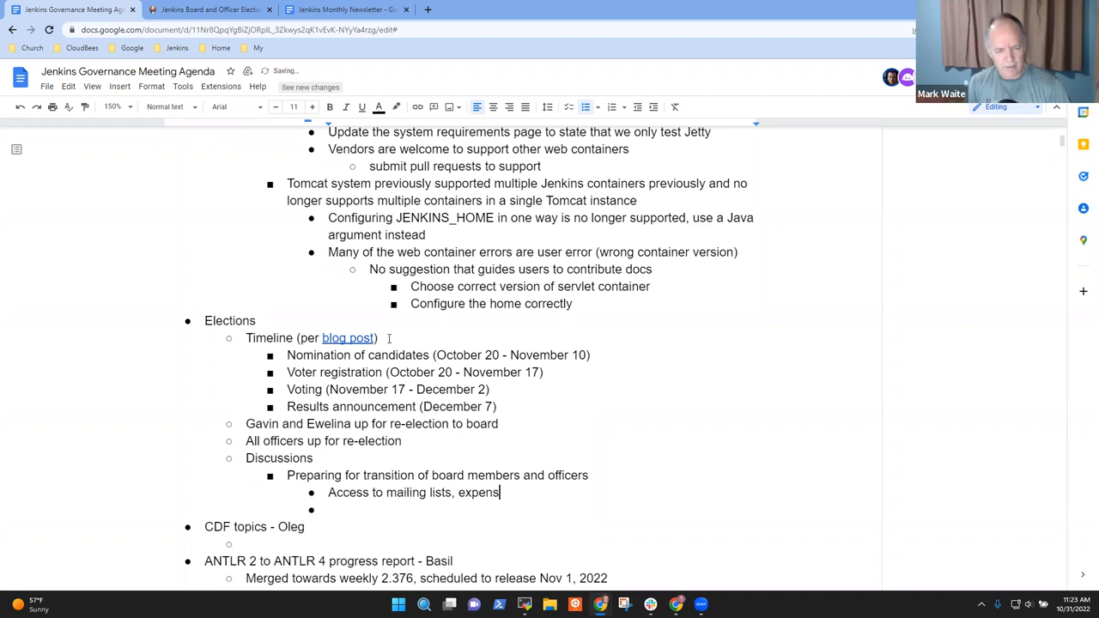
{"action": "type", "text": "ify"}
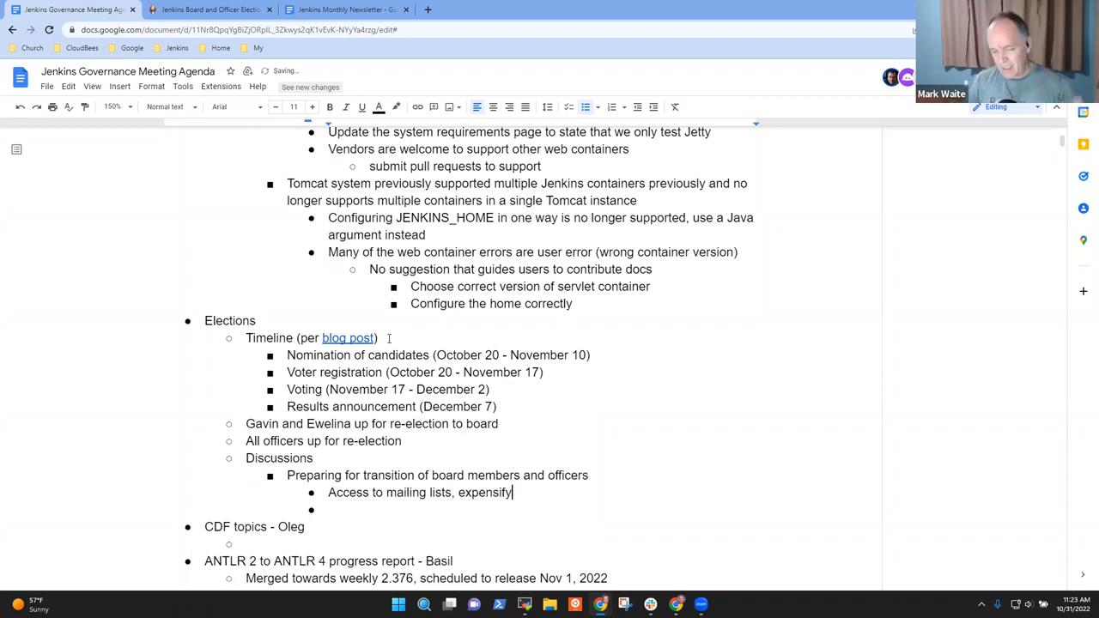
Step: Add a bullet for officer-specific GitHub groups
{"action": "key", "text": "enter"}
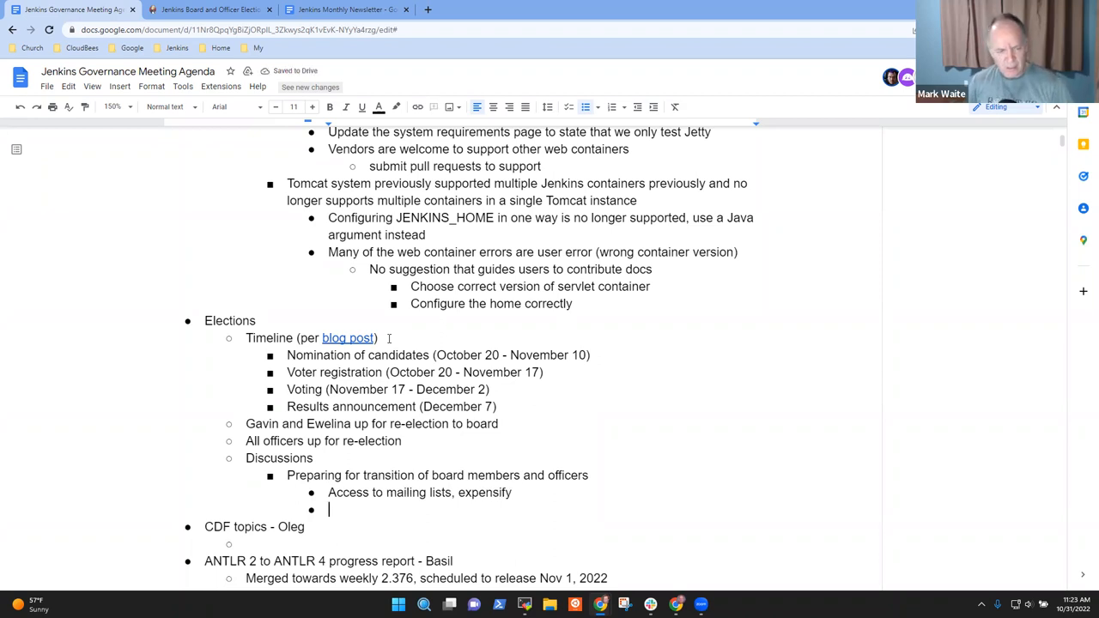
{"action": "type", "text": "Officer access to spe"}
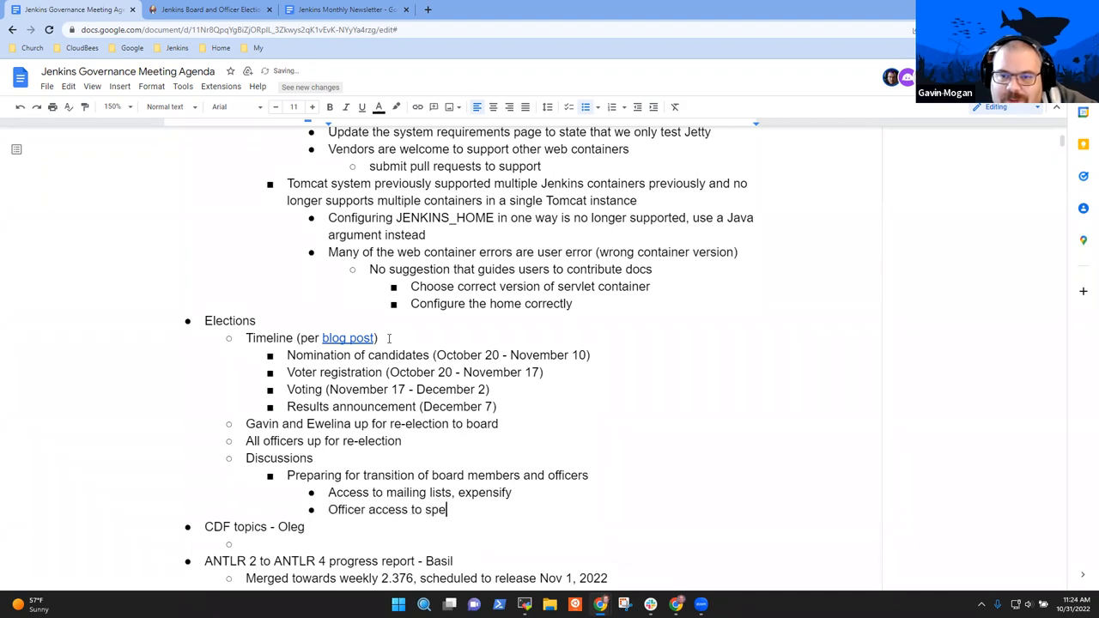
{"action": "type", "text": "cific"}
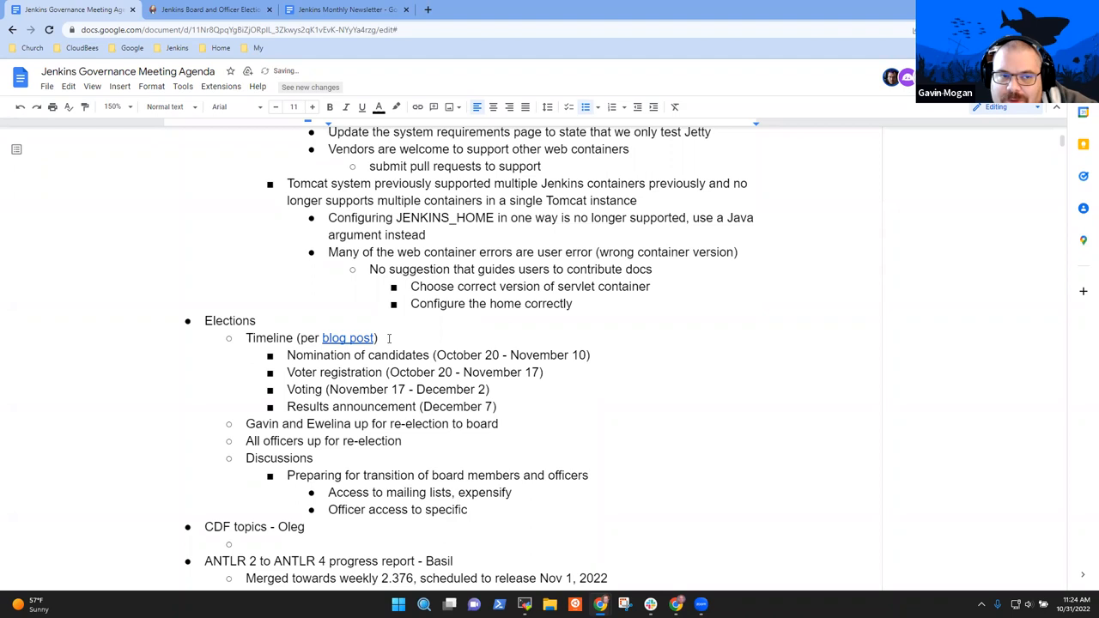
{"action": "type", "text": "GitH"}
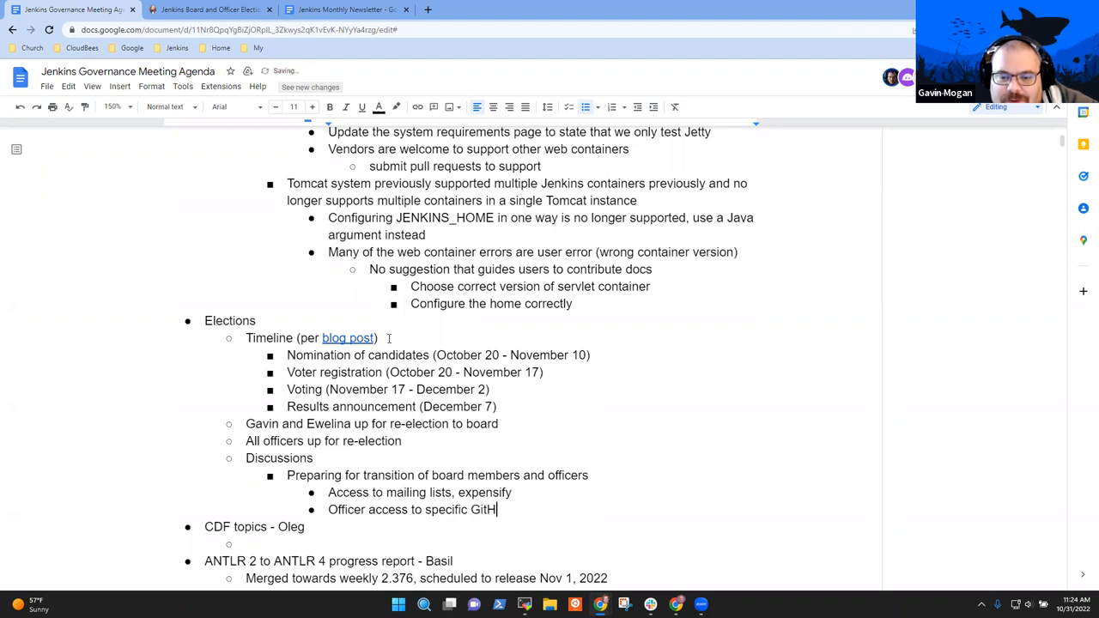
{"action": "type", "text": "ub groups"}
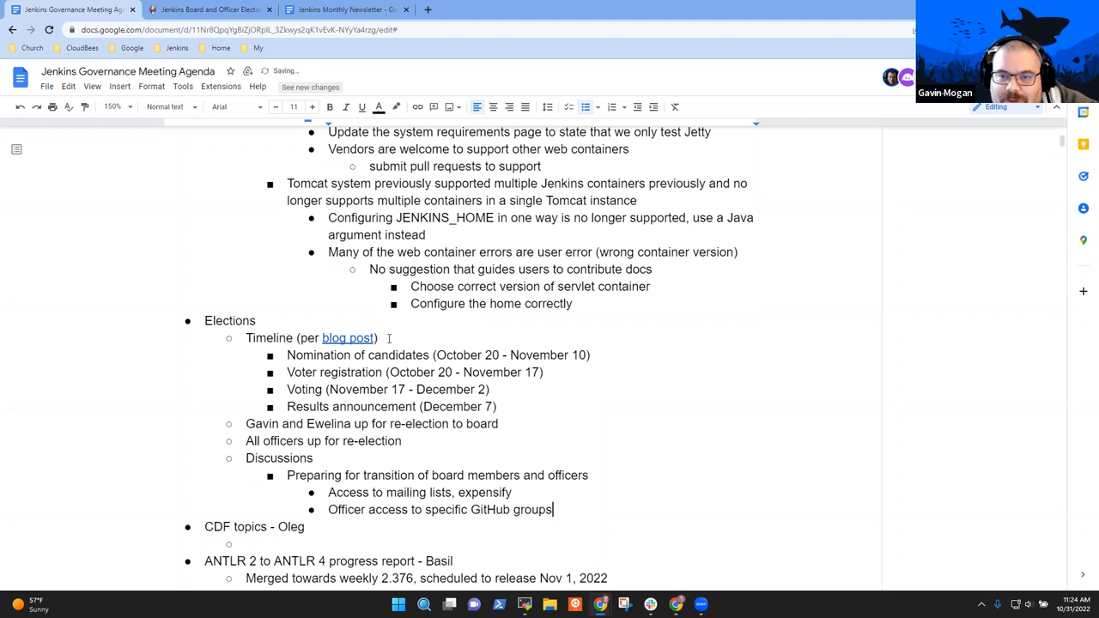
Step: Add access to 1Password, plus Infra officer and Security officer sub-bullets
{"action": "key", "text": "enter"}
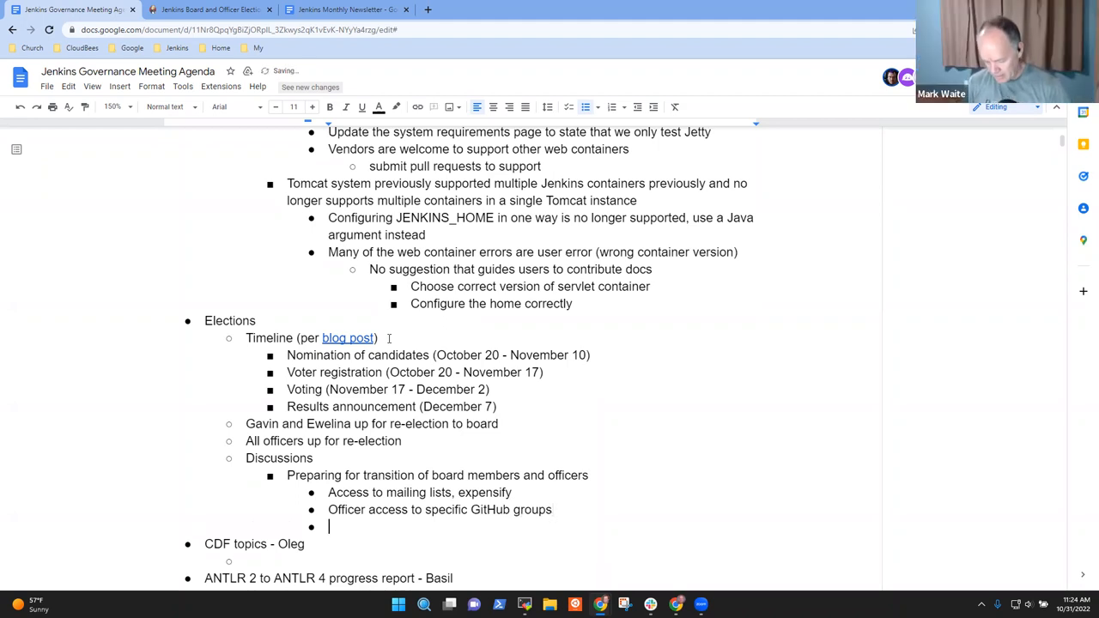
{"action": "type", "text": "Access to 1"}
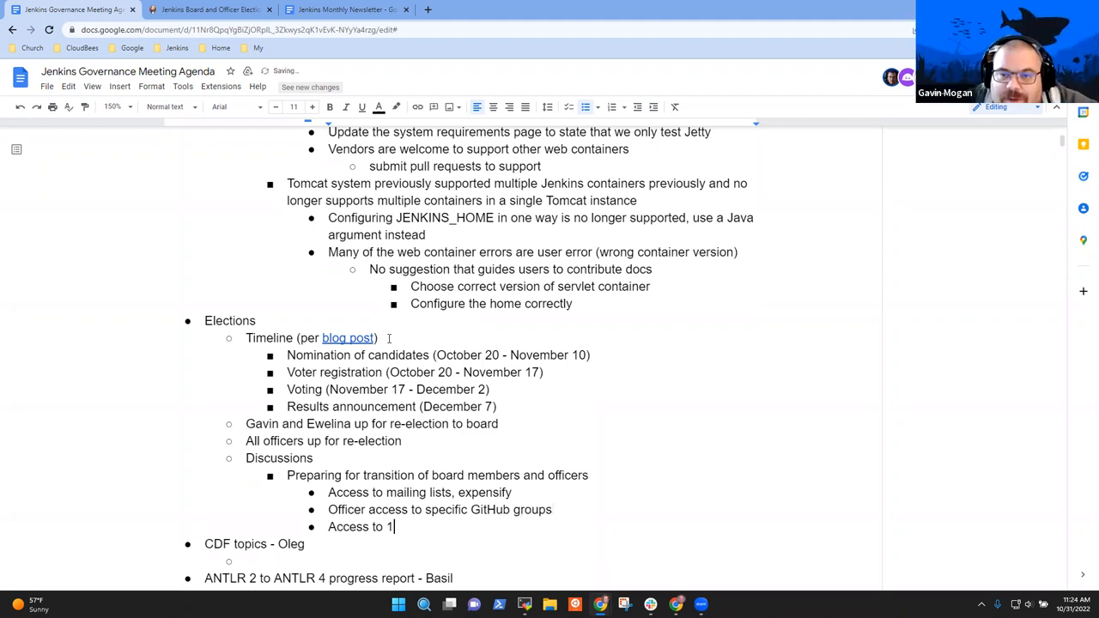
{"action": "type", "text": "Password"}
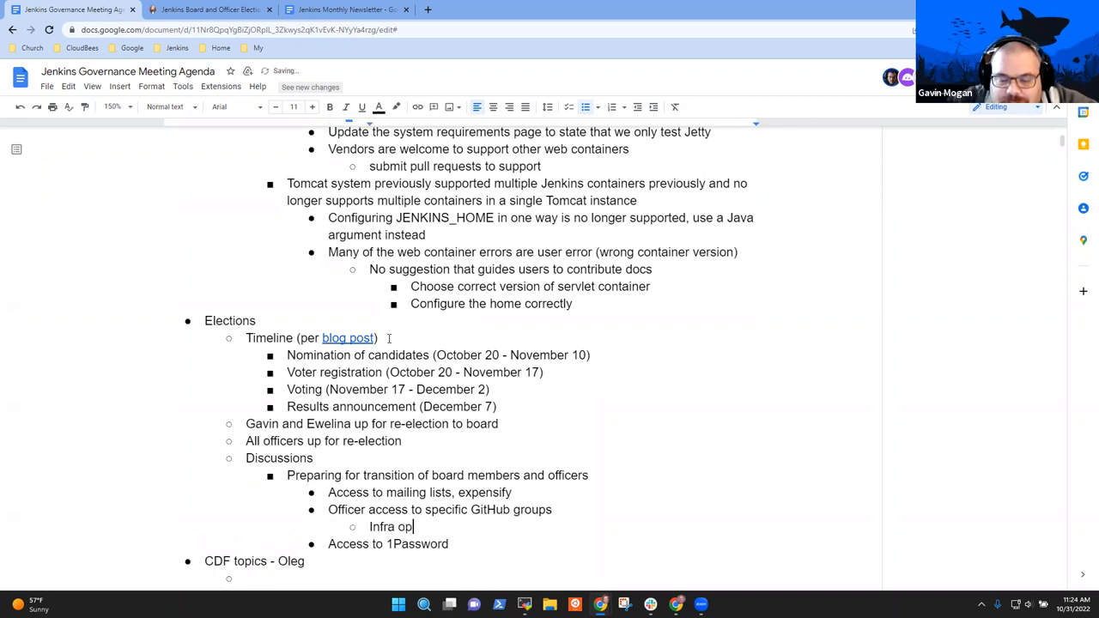
{"action": "type", "text": "ficer"}
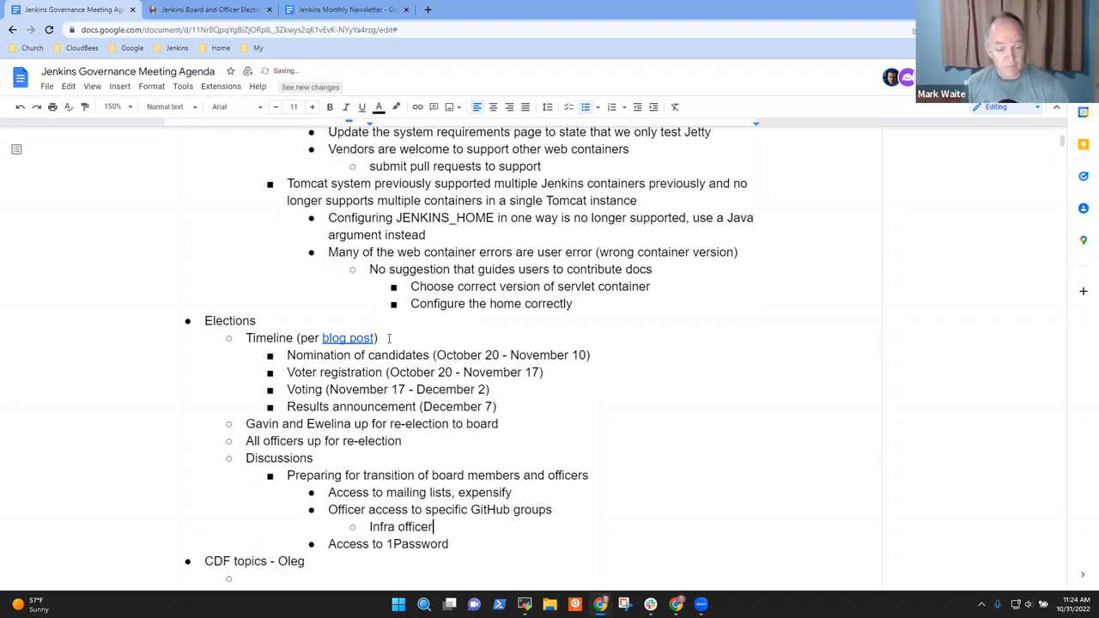
{"action": "type", "text": "Security officer"}
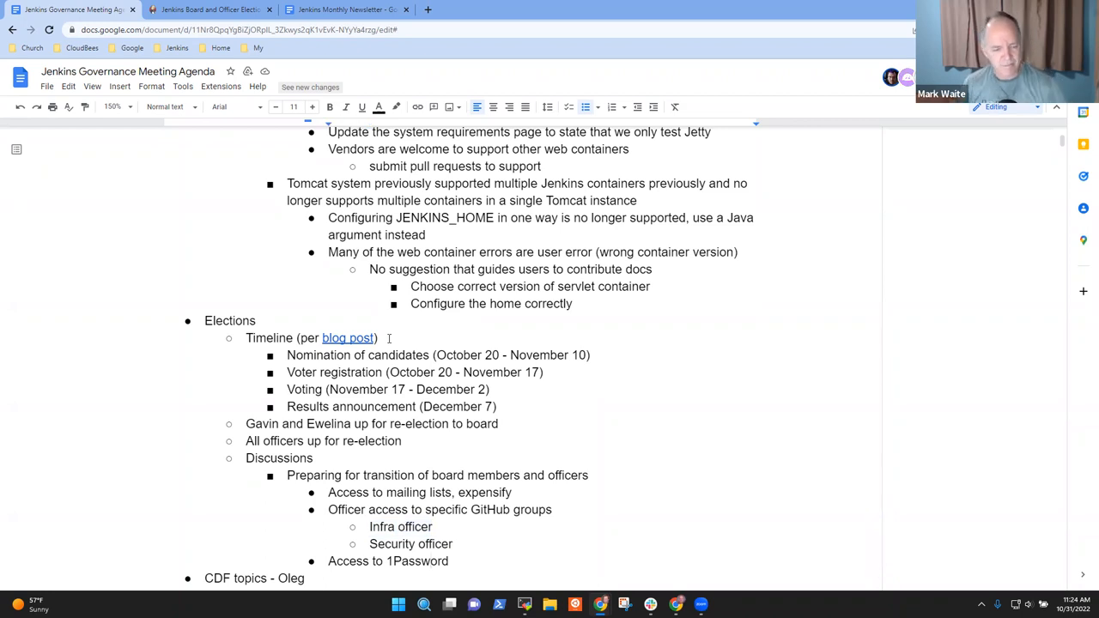
Step: Under CDF topics, note the governing board meeting in November (moved to not conflict with Kubecon)
{"action": "scroll", "scroll_direction": "down", "scroll_amount": 3}
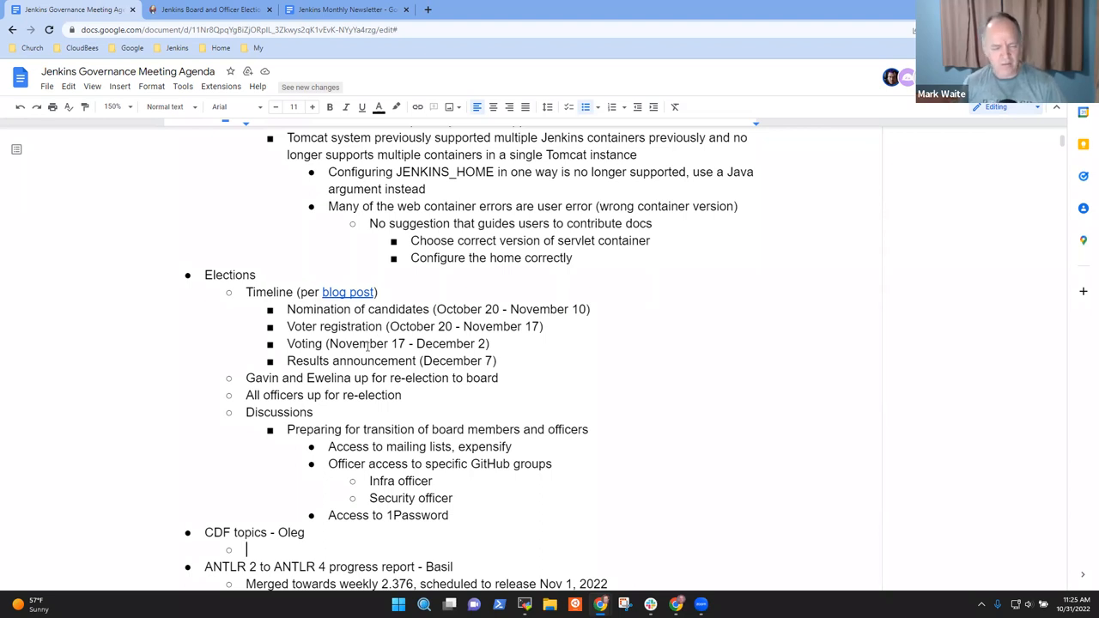
{"action": "scroll", "scroll_direction": "down", "scroll_amount": 3}
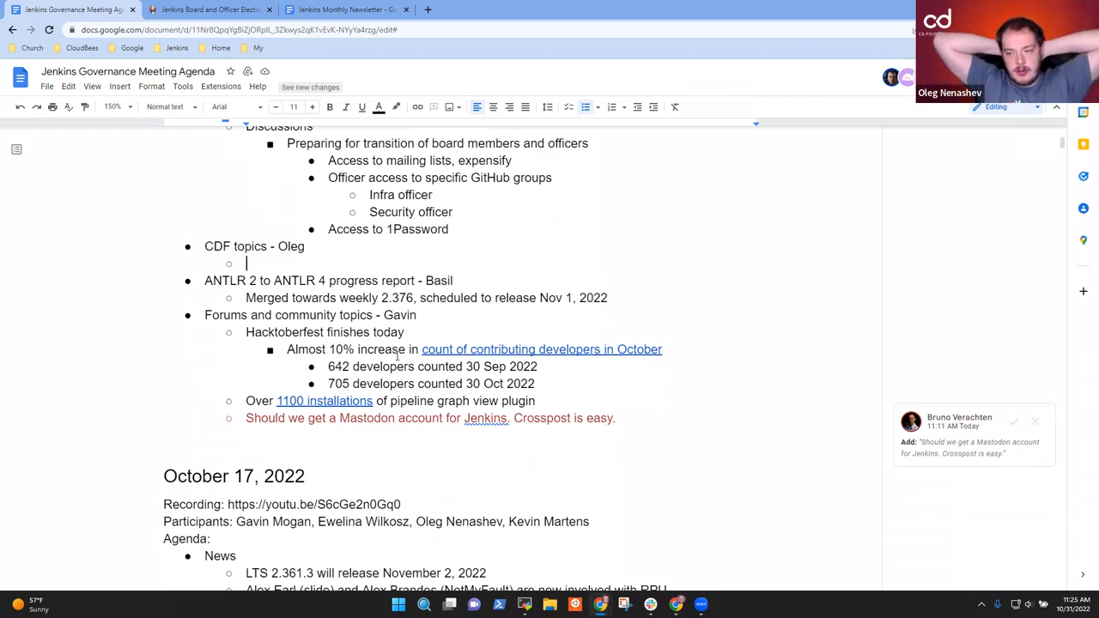
{"action": "type", "text": "Governing board meeting in November"}
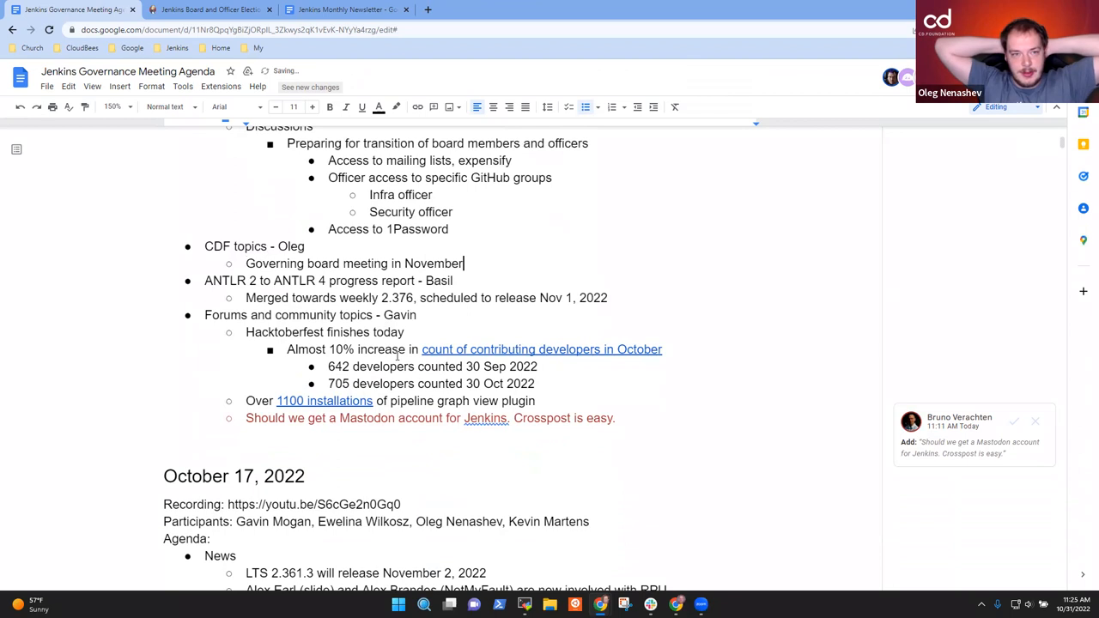
{"action": "type", "text": "(move"}
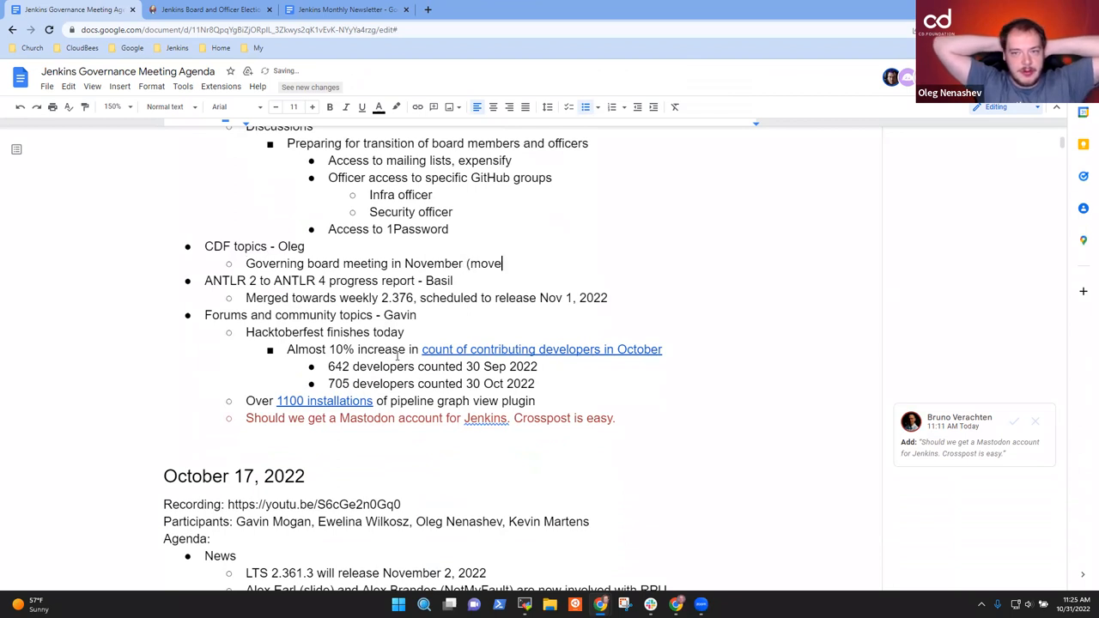
{"action": "type", "text": "\" \""}
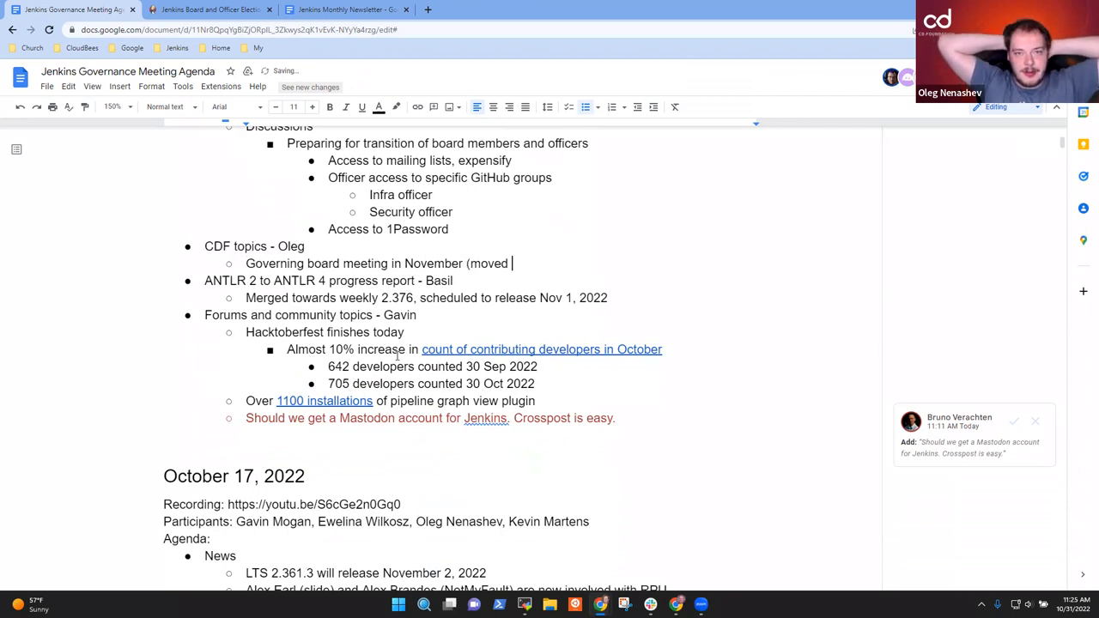
{"action": "type", "text": "to"}
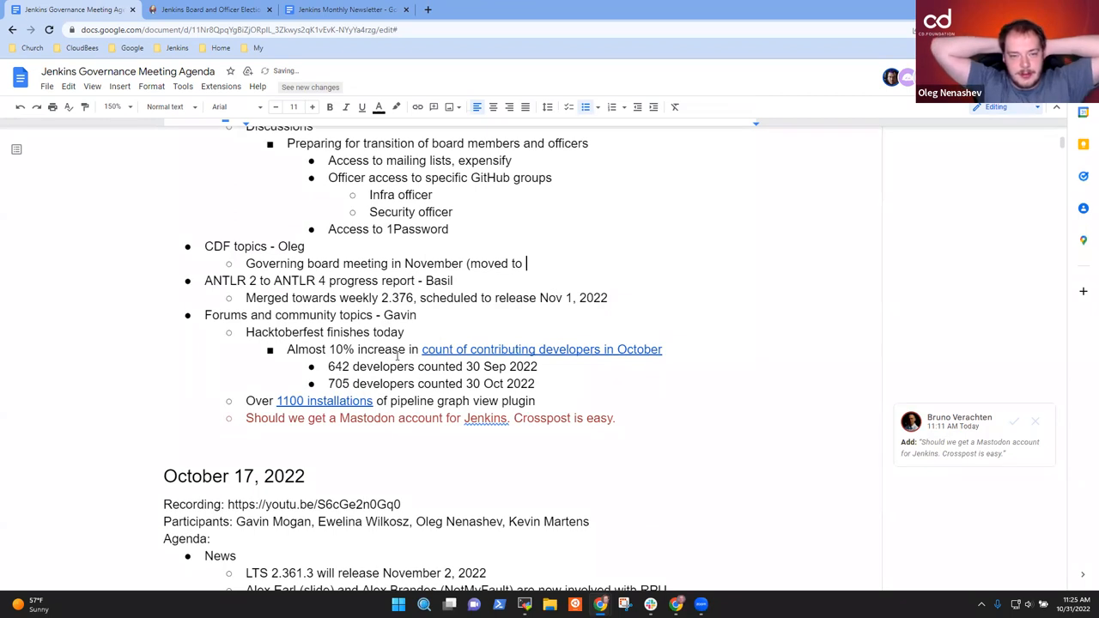
{"action": "type", "text": "not confloi"}
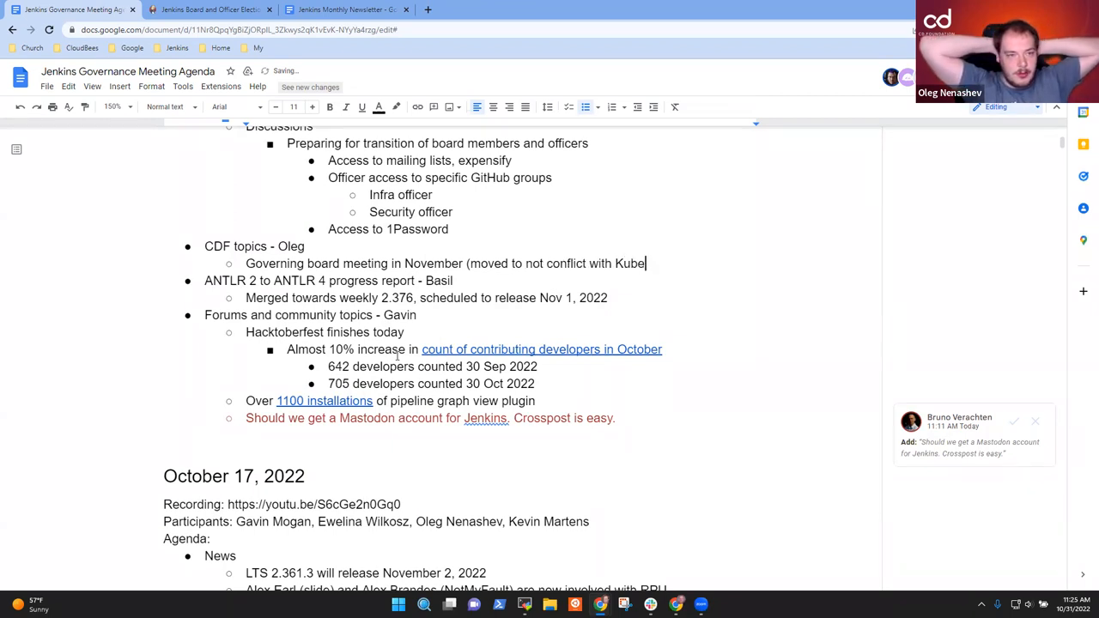
{"action": "type", "text": "con)"}
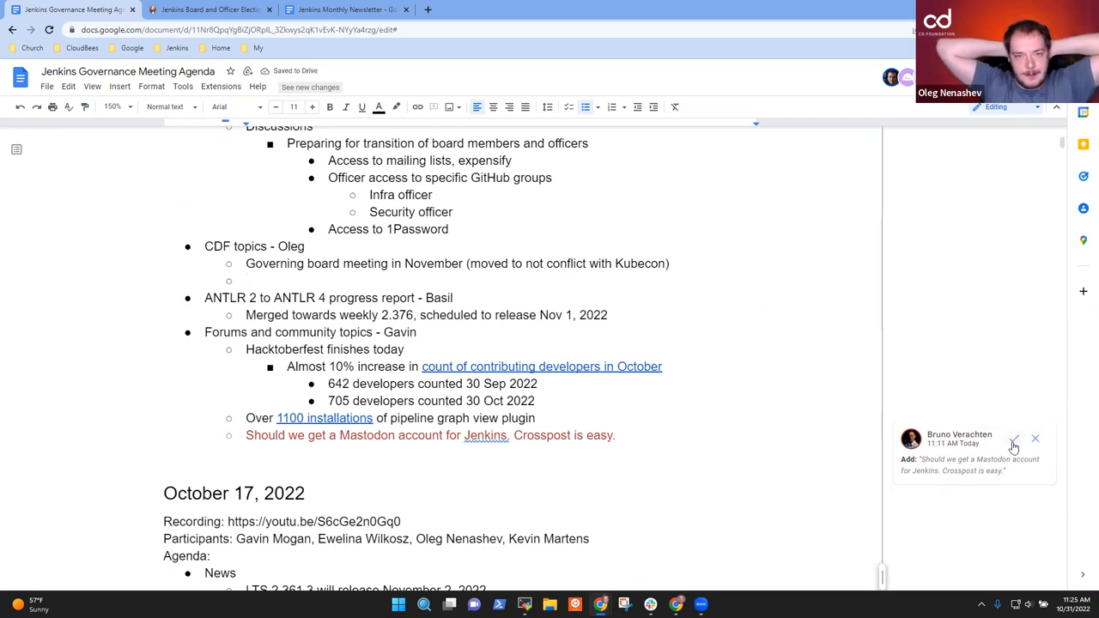
Step: Accept the Mastodon note and start an LFX item: no new decision on whether the CDF will be..
{"action": "left_click", "coordinate": [1013, 439]}
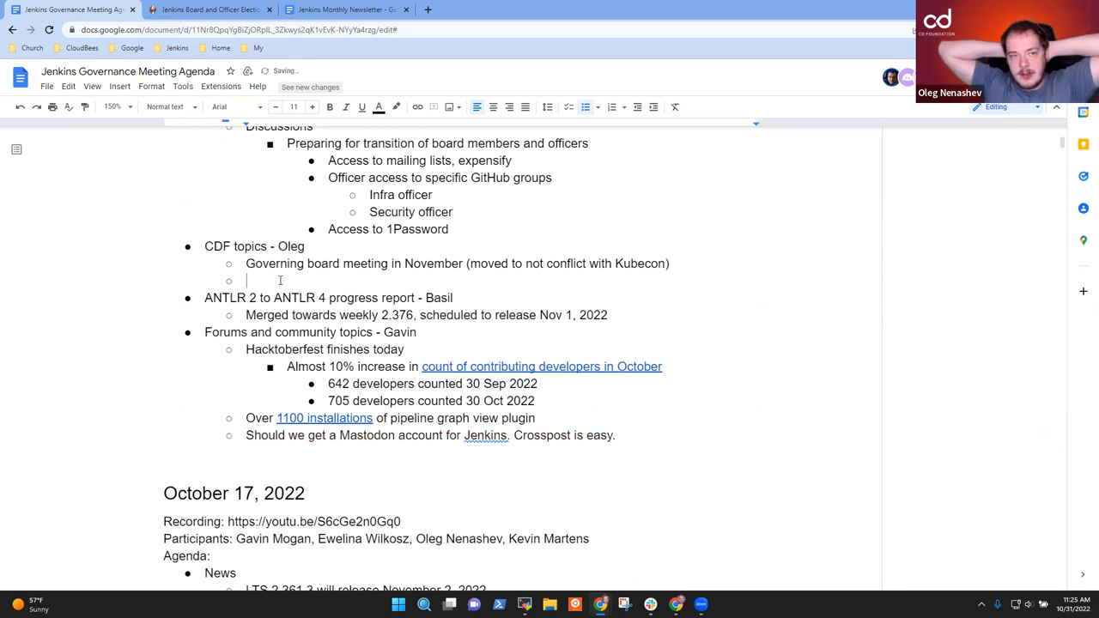
{"action": "type", "text": "LFX"}
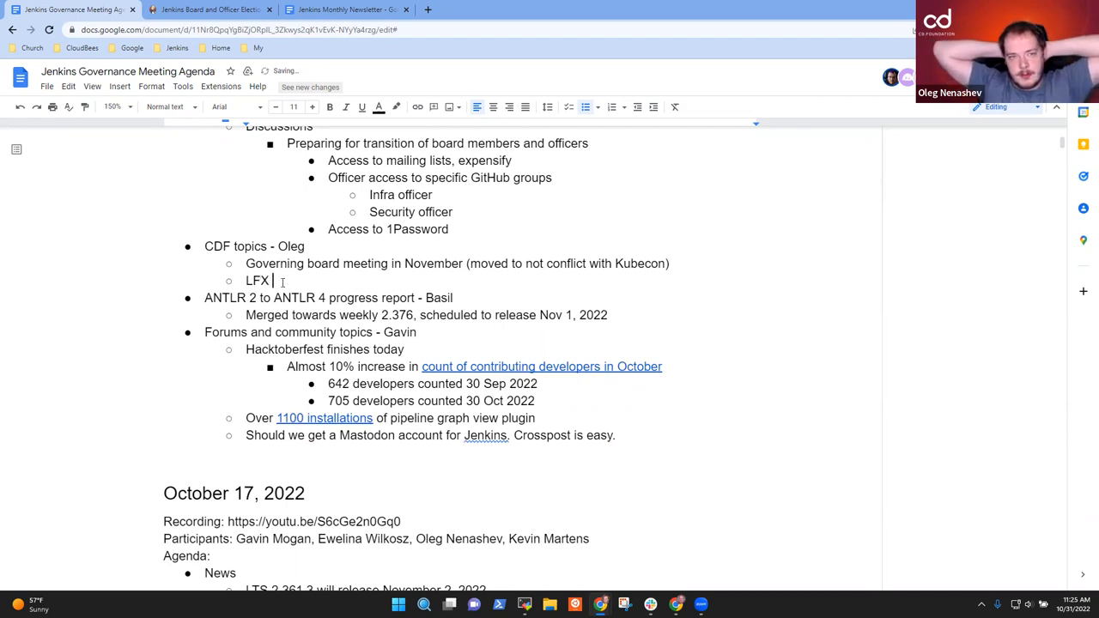
{"action": "key", "text": "Backspace"}
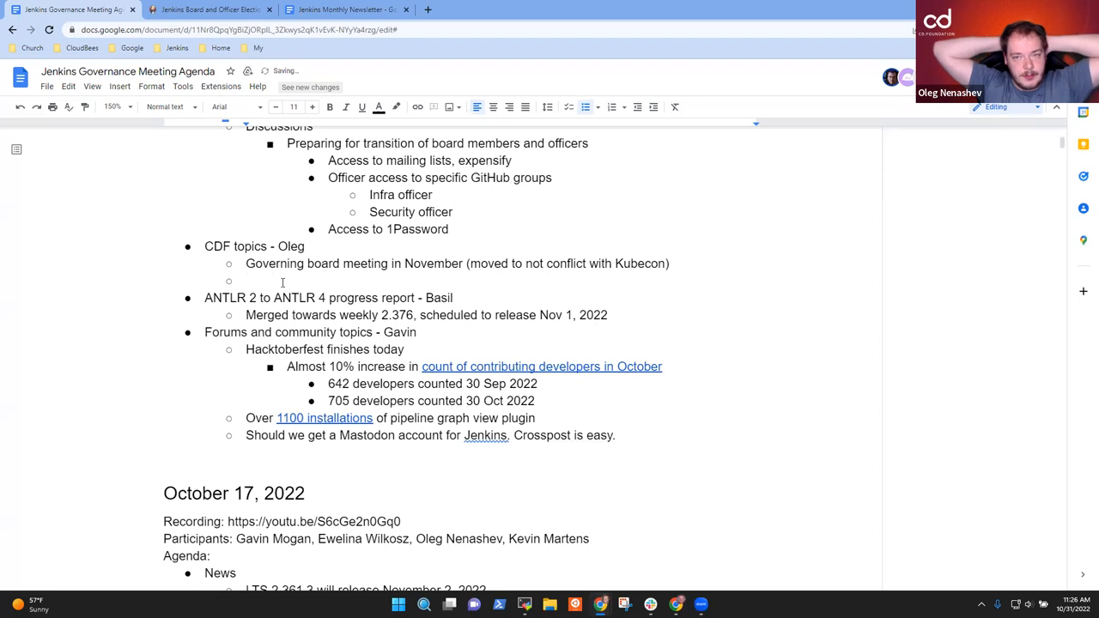
{"action": "type", "text": "LFX"}
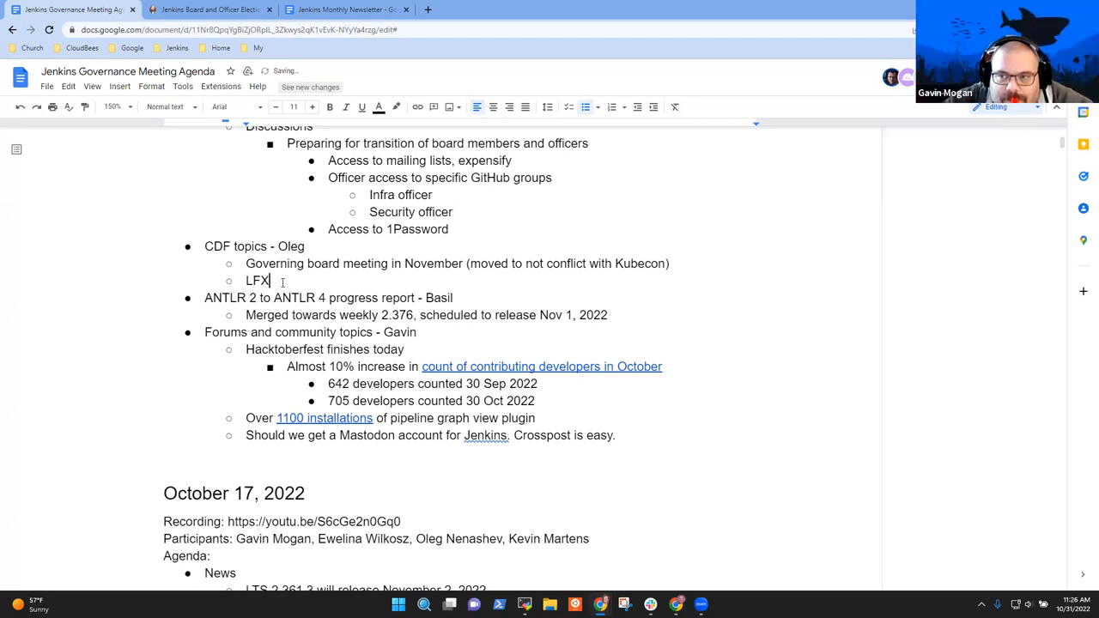
{"action": "type", "text": "no new"}
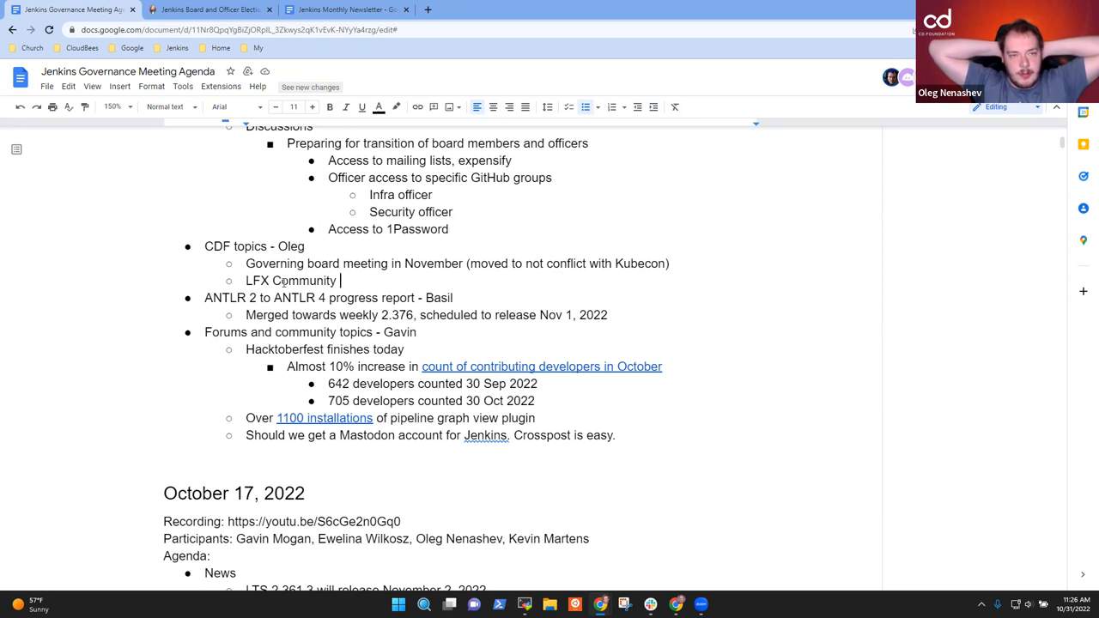
{"action": "type", "text": "to decide"}
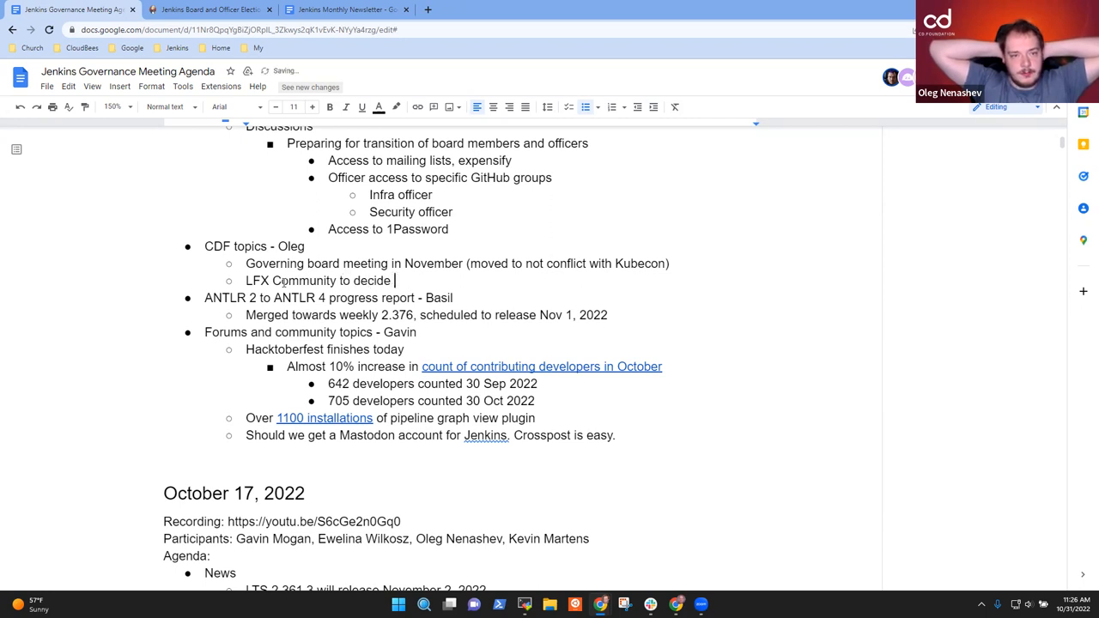
{"action": "type", "text": "if the"}
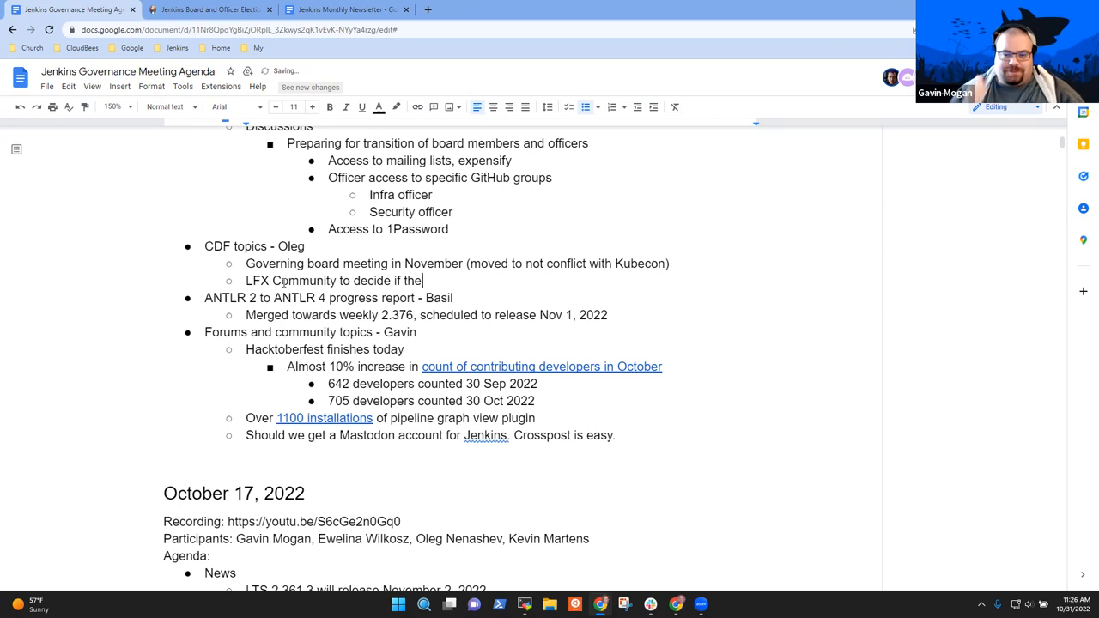
{"action": "type", "text": "CDF will"}
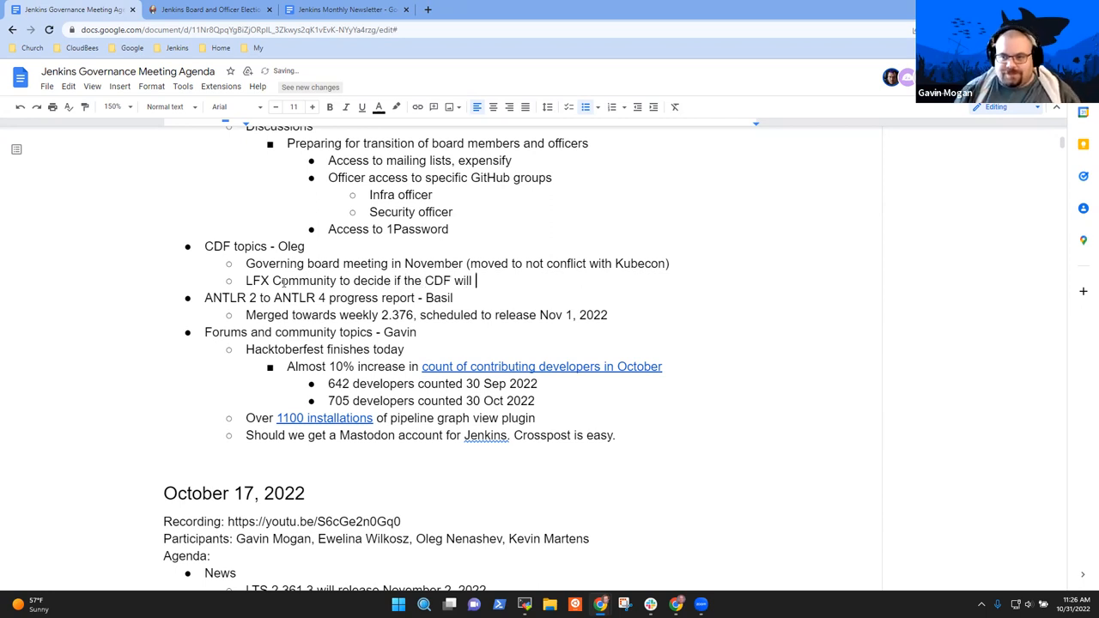
{"action": "type", "text": "be"}
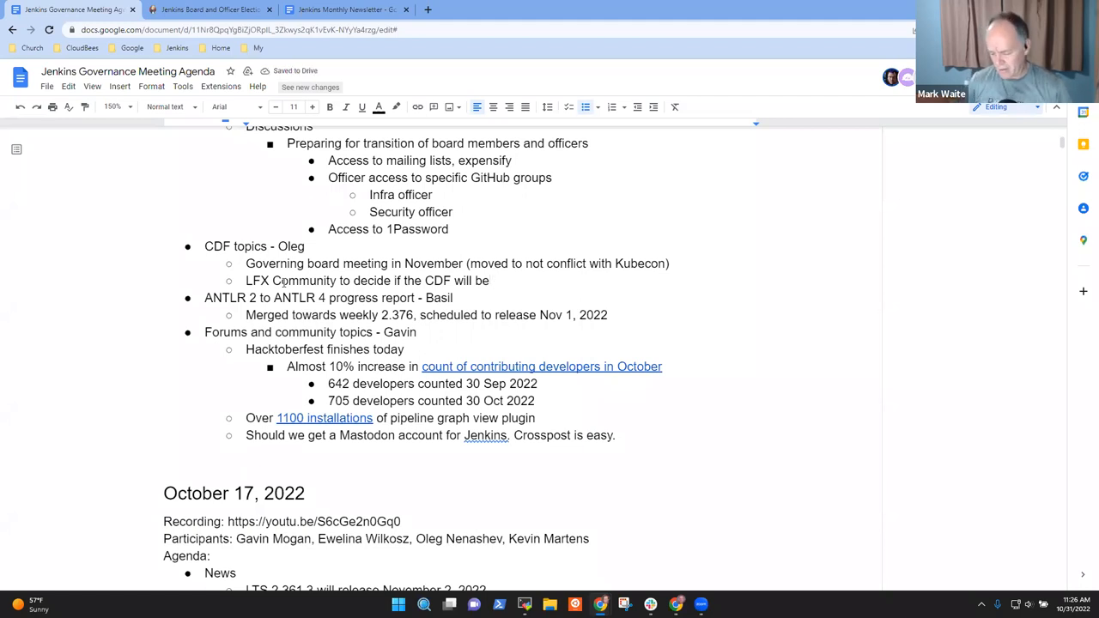
Step: Reword it to 'CDF use Bevy vs. Zoom continues, no decision likely until'
{"action": "double_click", "coordinate": [290, 282]}
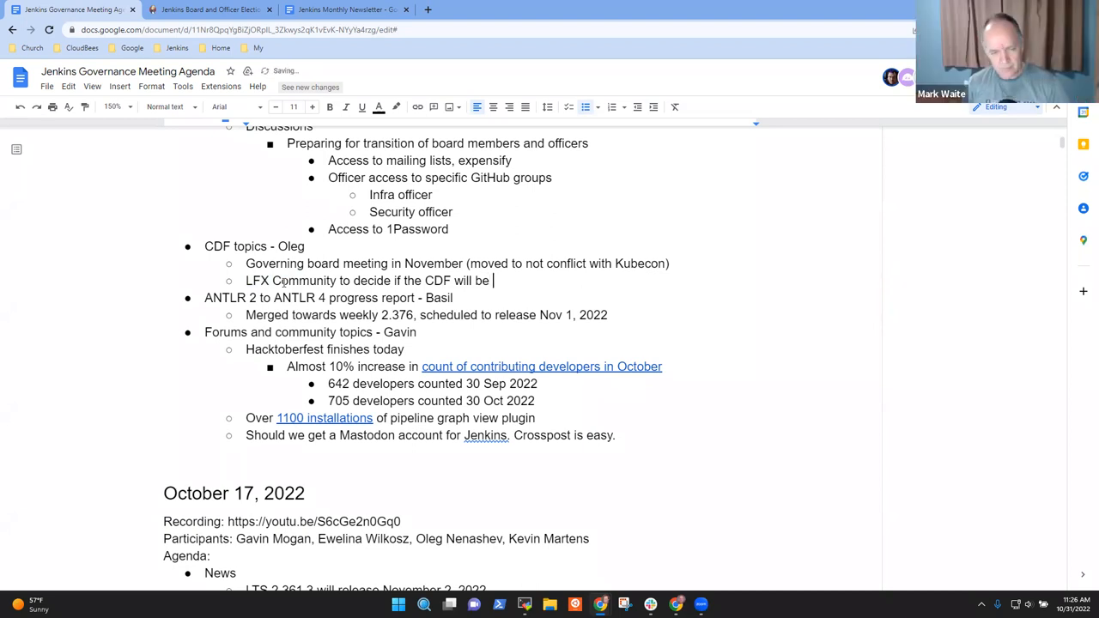
{"action": "key", "text": "Backspace"}
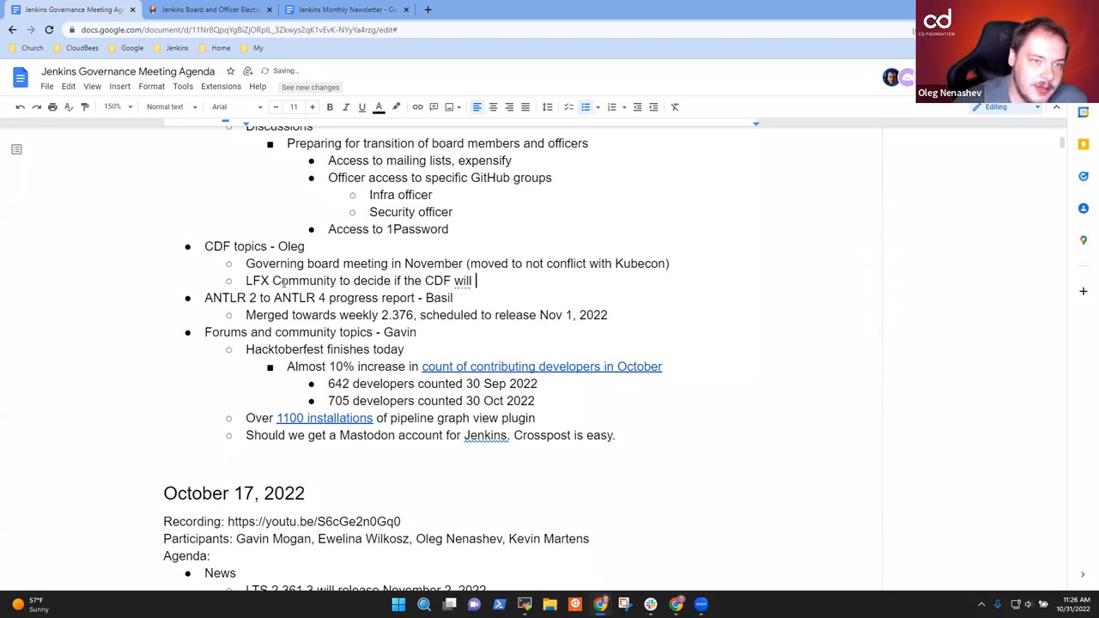
{"action": "type", "text": "use"}
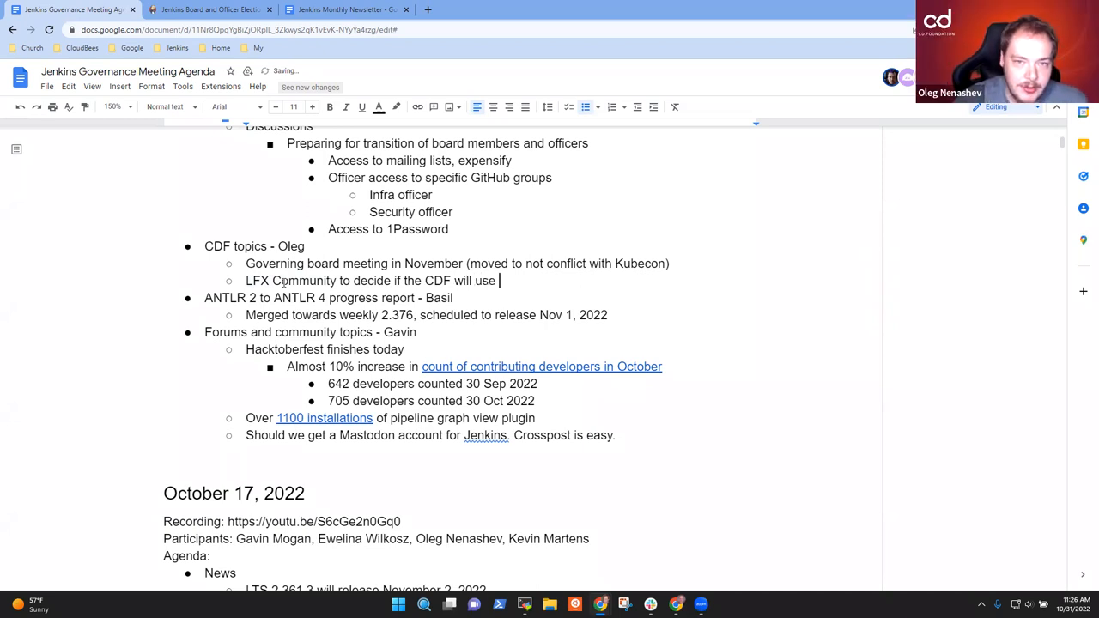
{"action": "type", "text": "Be"}
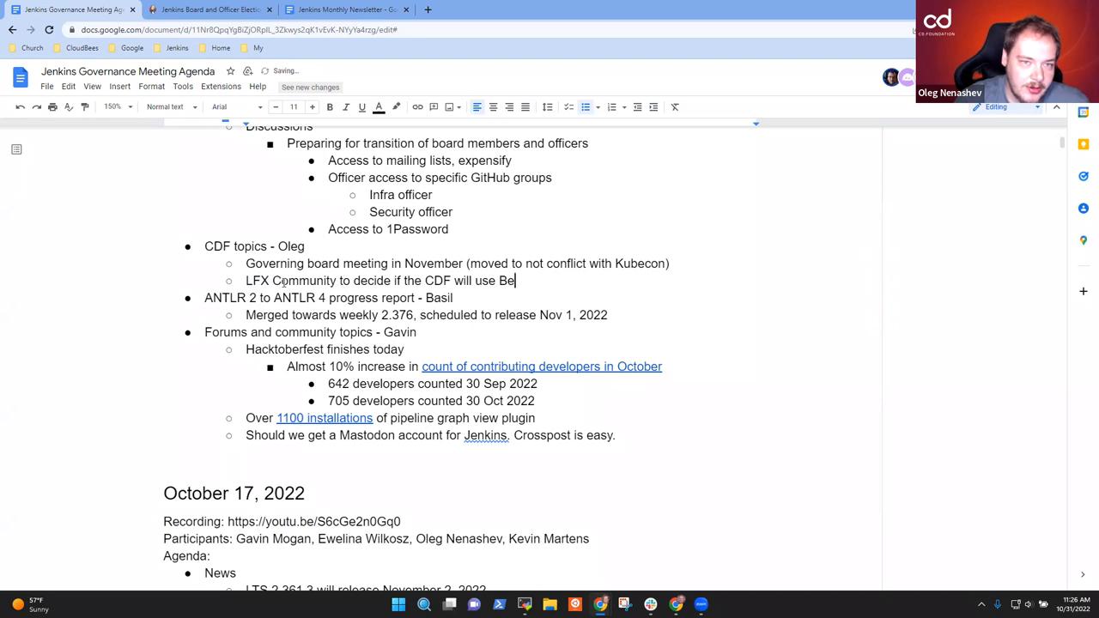
{"action": "type", "text": "vy or will us"}
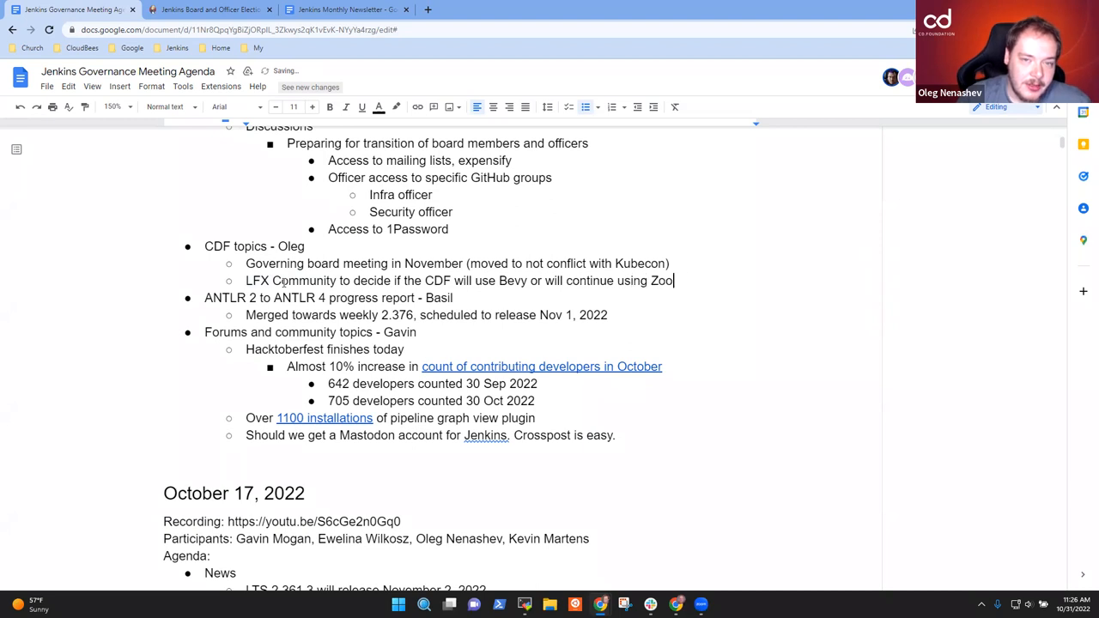
{"action": "type", "text": "m"}
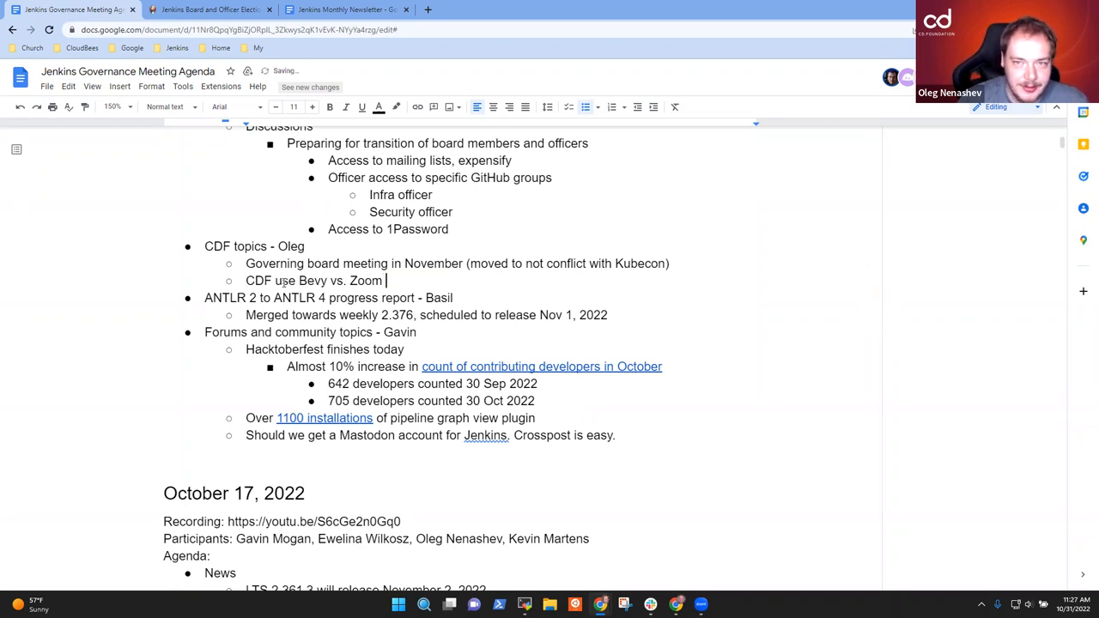
{"action": "type", "text": "continues, no dec"}
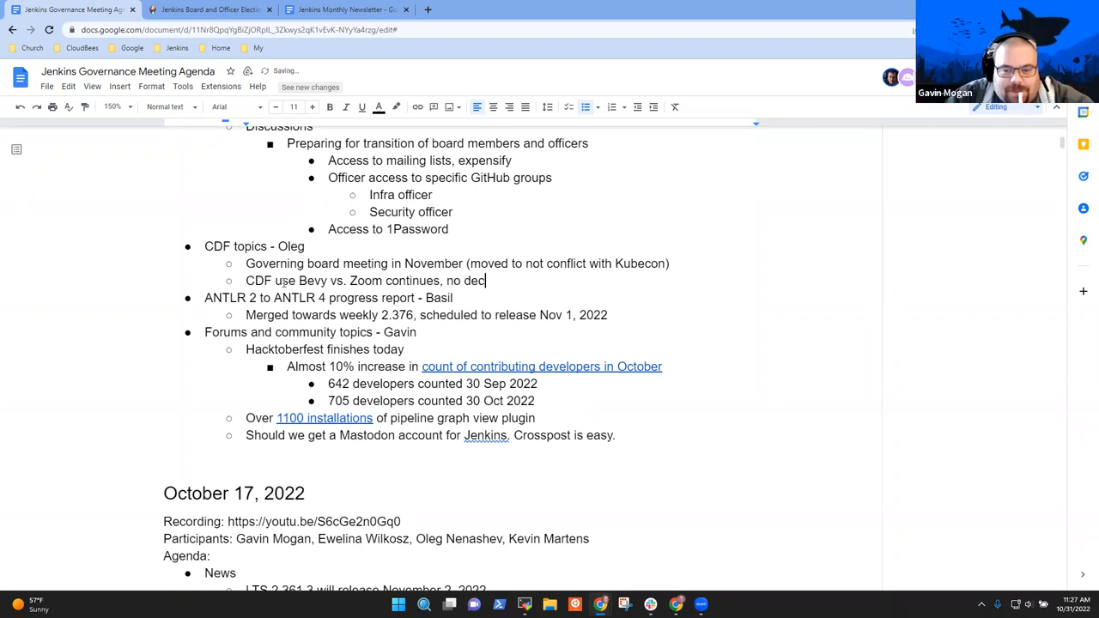
{"action": "type", "text": "sion"}
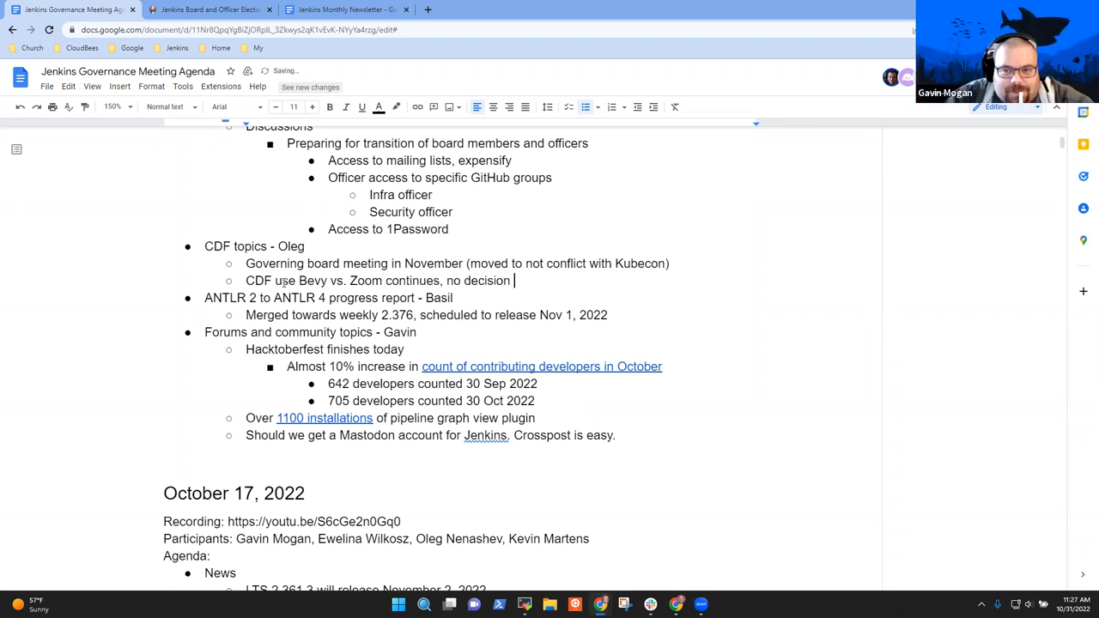
{"action": "type", "text": "likely until"}
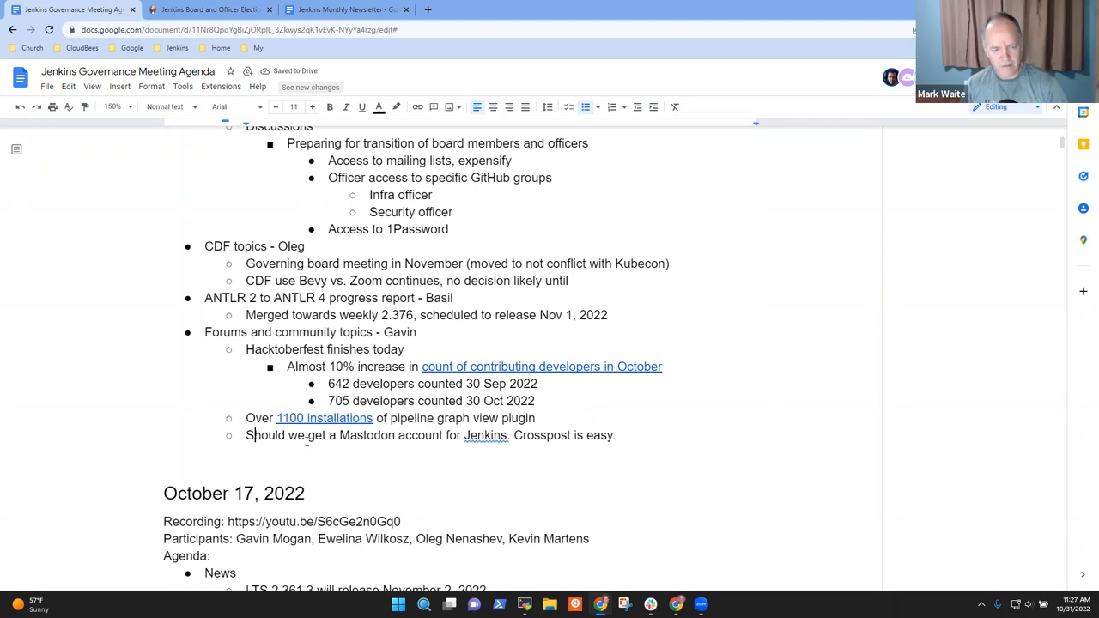
Step: Complete the Bevy vs. Zoom note with 'early 2023'
{"action": "left_click_drag", "start_coordinate": [245, 435], "coordinate": [615, 434]}
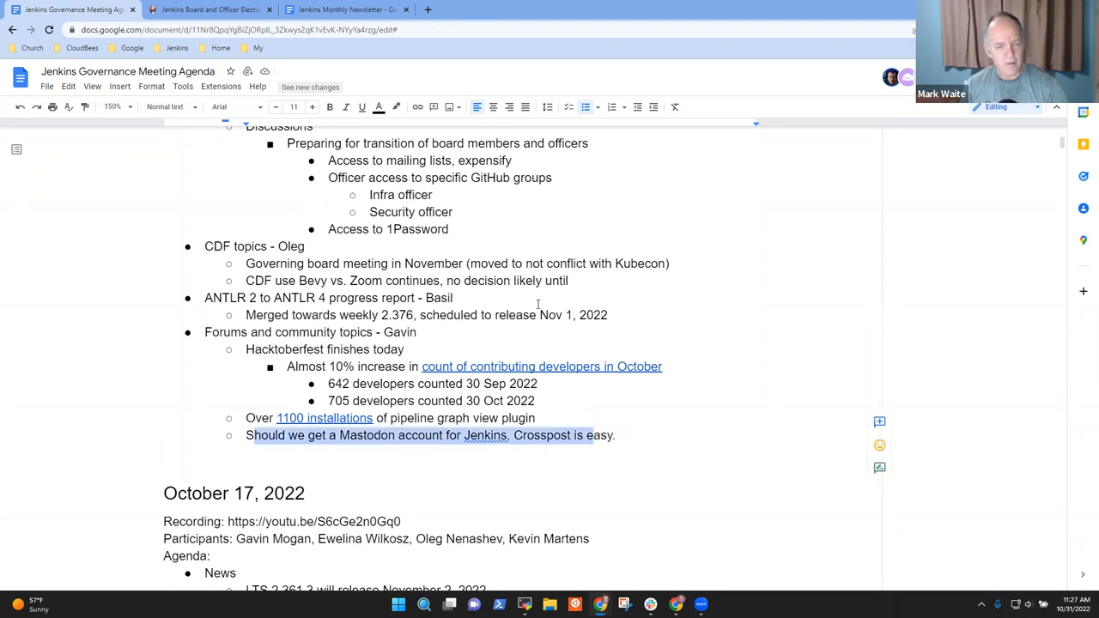
{"action": "left_click", "coordinate": [575, 282]}
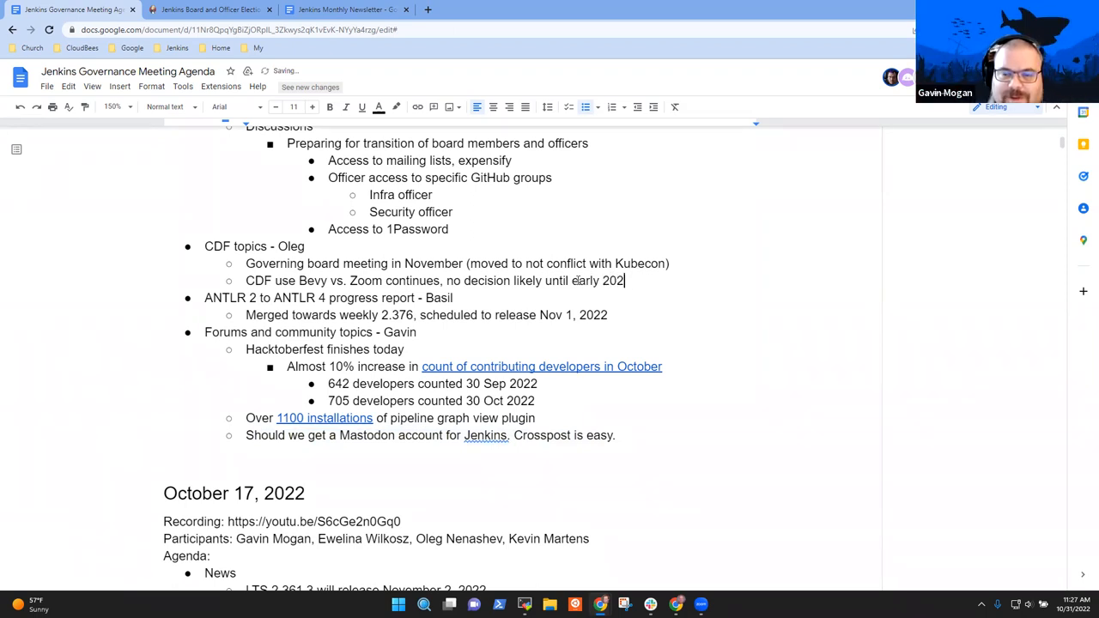
{"action": "type", "text": "3"}
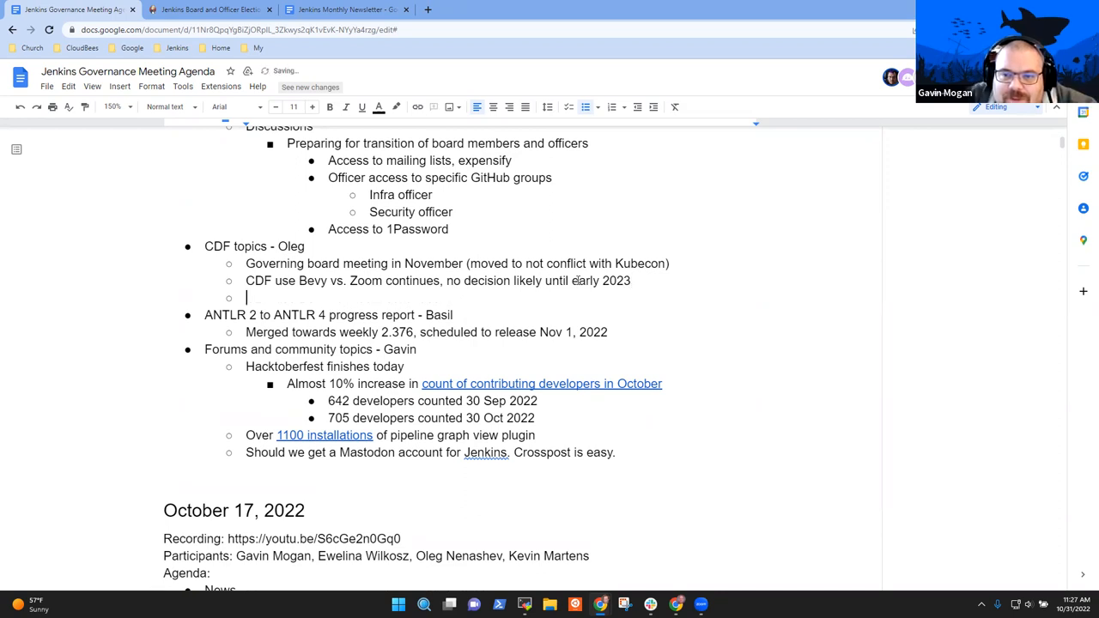
Step: Note the question whether CDF is considering running Mastodon for any of their projects
{"action": "type", "text": "Is"}
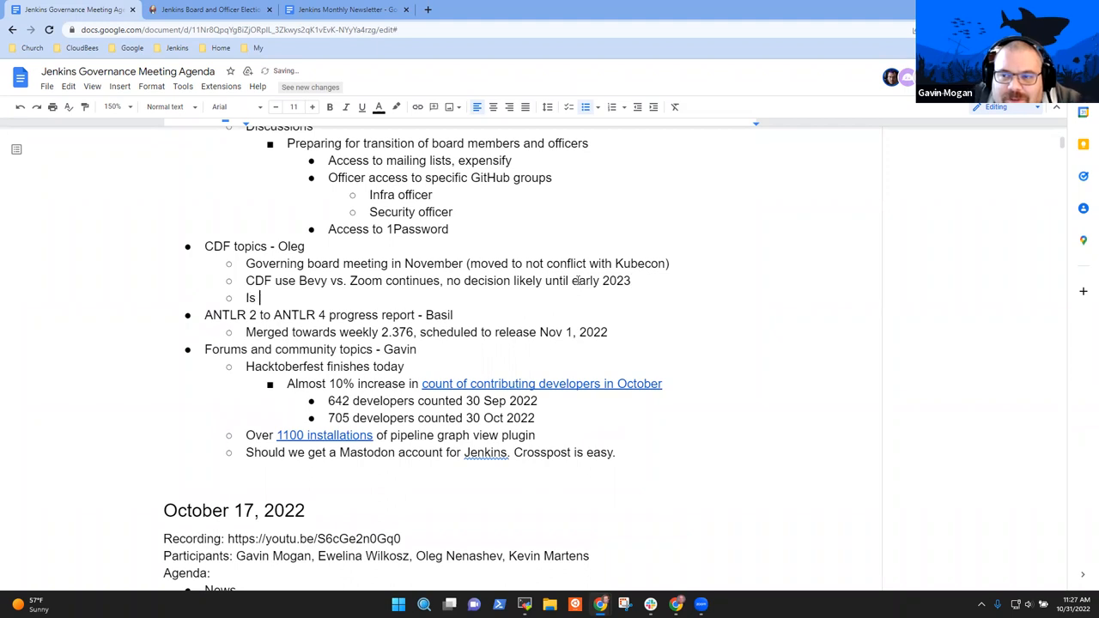
{"action": "type", "text": "CDF considering running Mastodon for any of their p"}
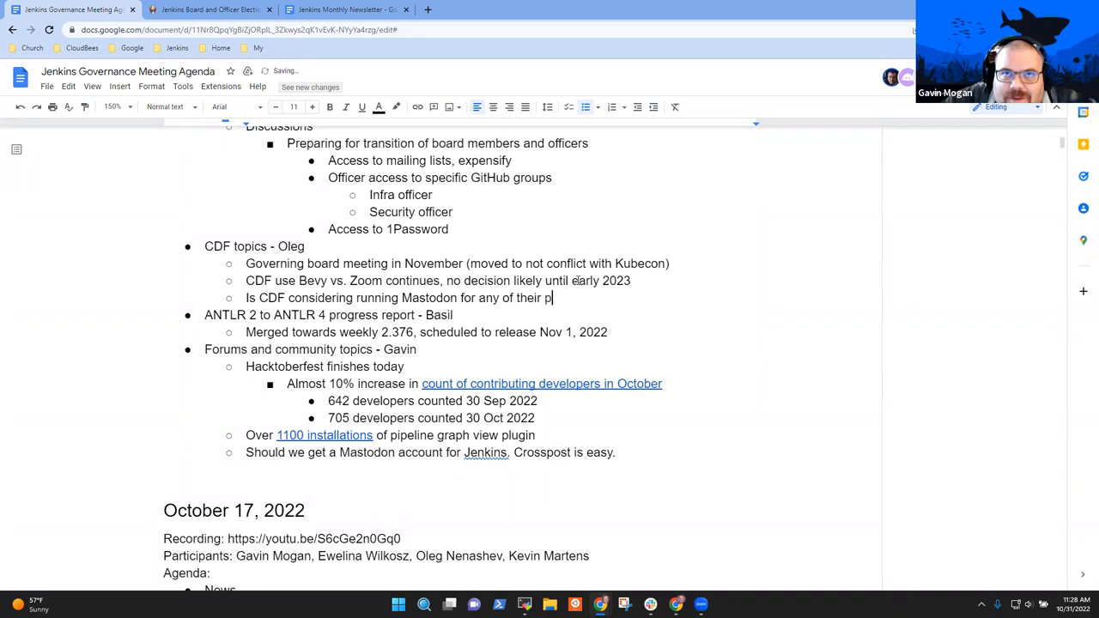
{"action": "type", "text": "rojects"}
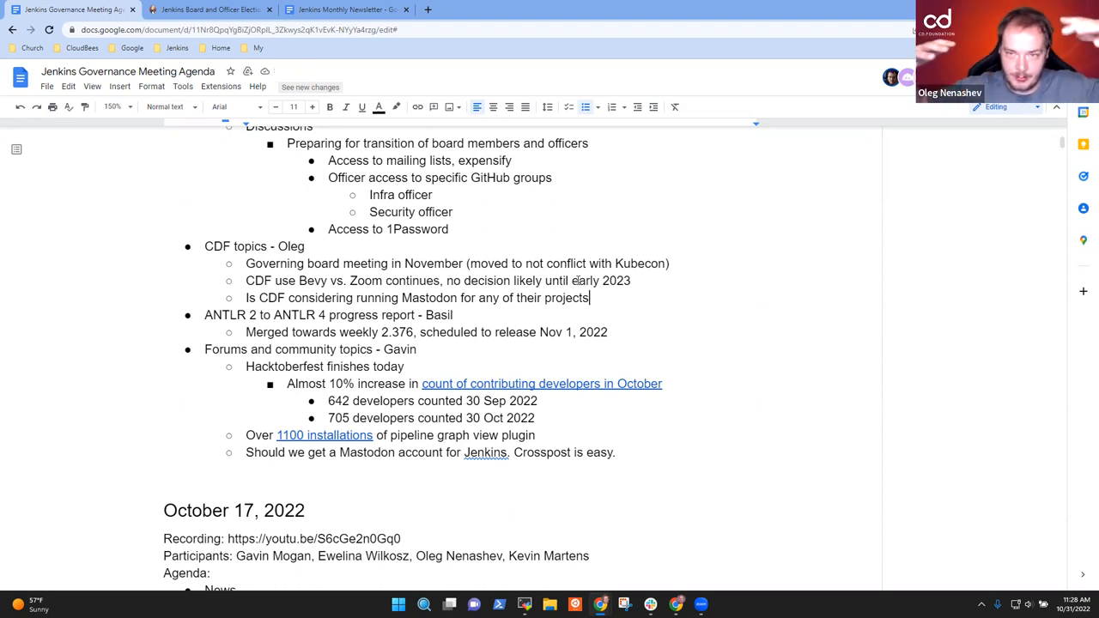
Step: Add sub-points on distributed servers with a central registry and whether it could be hosted by Linux Foundation
{"action": "type", "text": "D"}
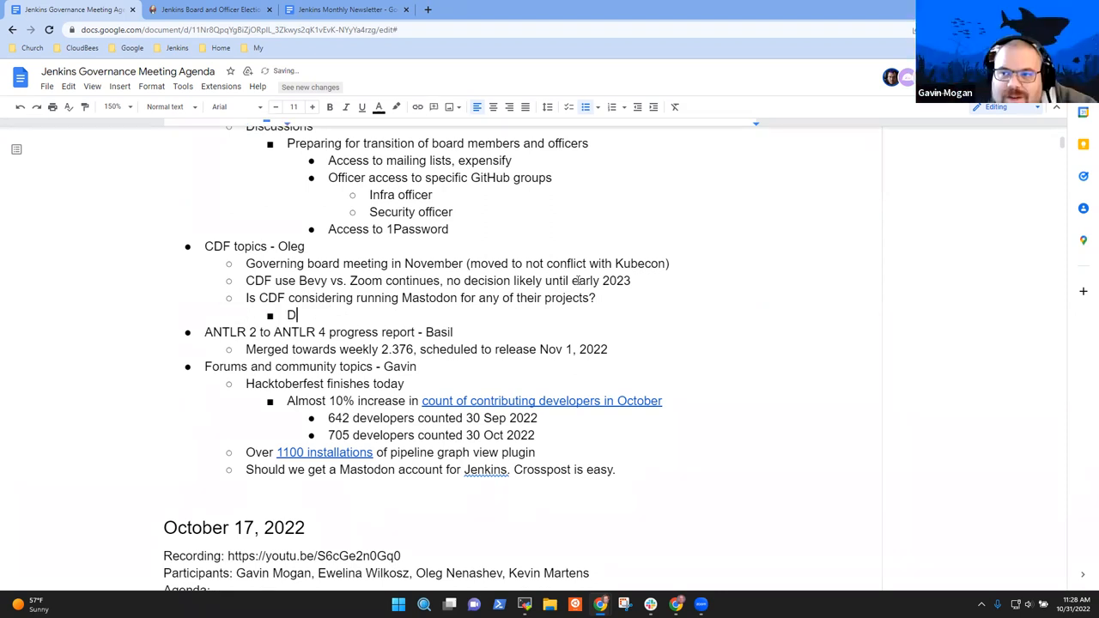
{"action": "type", "text": "istributed"}
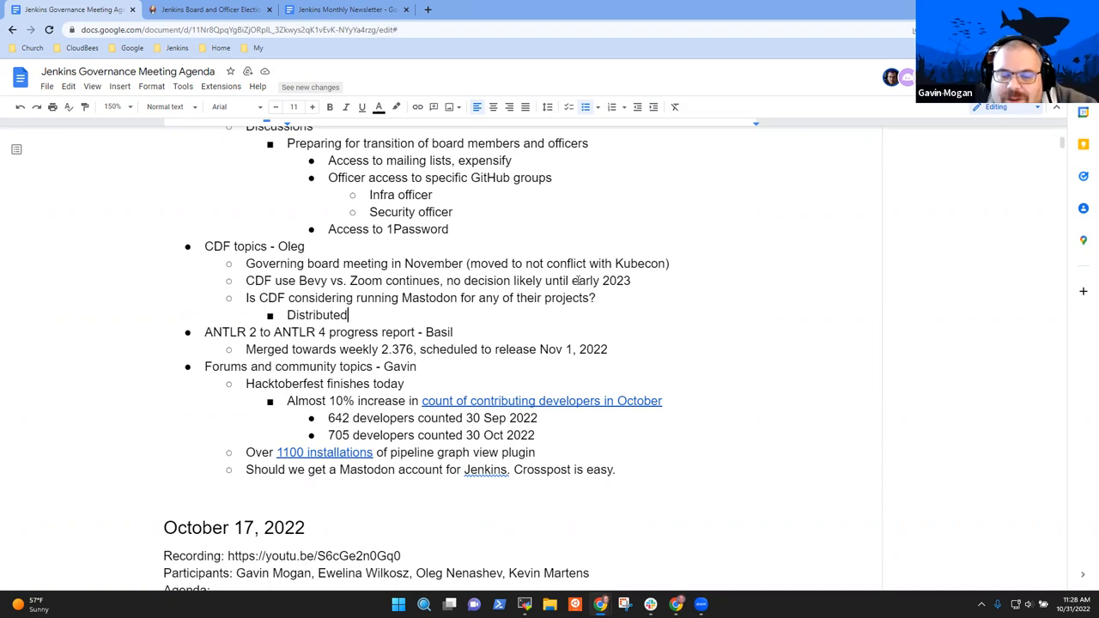
{"action": "type", "text": "servers with a"}
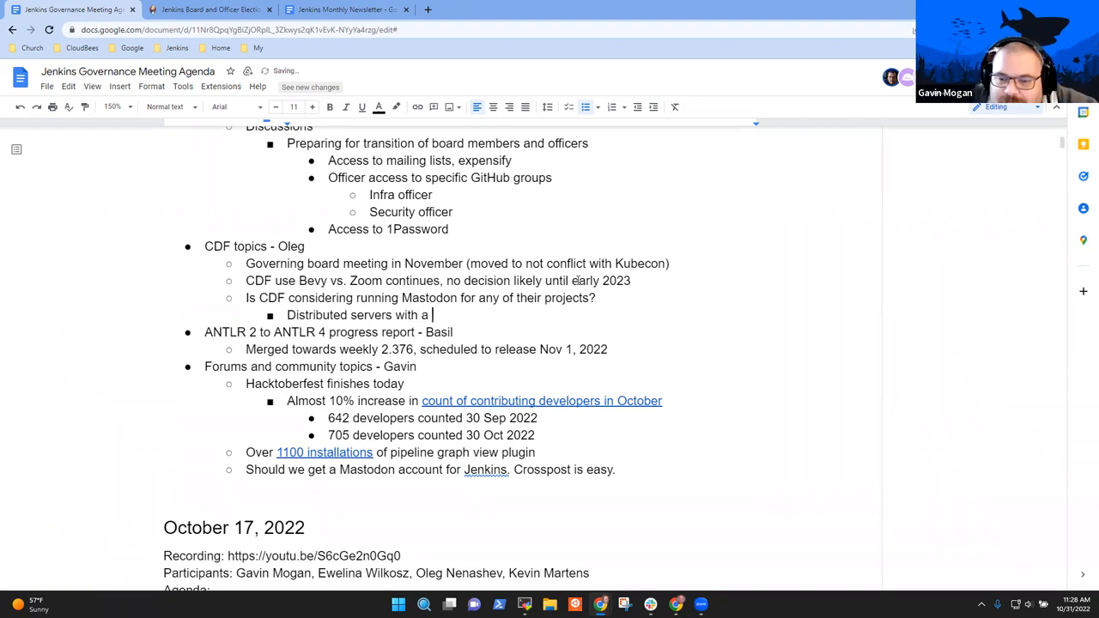
{"action": "type", "text": "central re"}
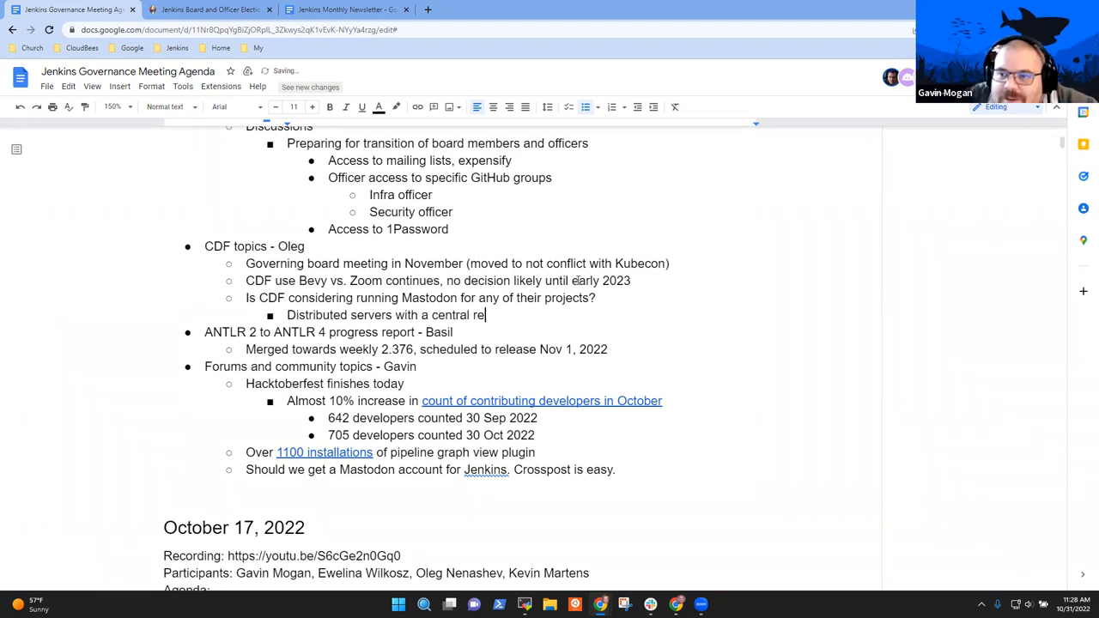
{"action": "type", "text": "gistry"}
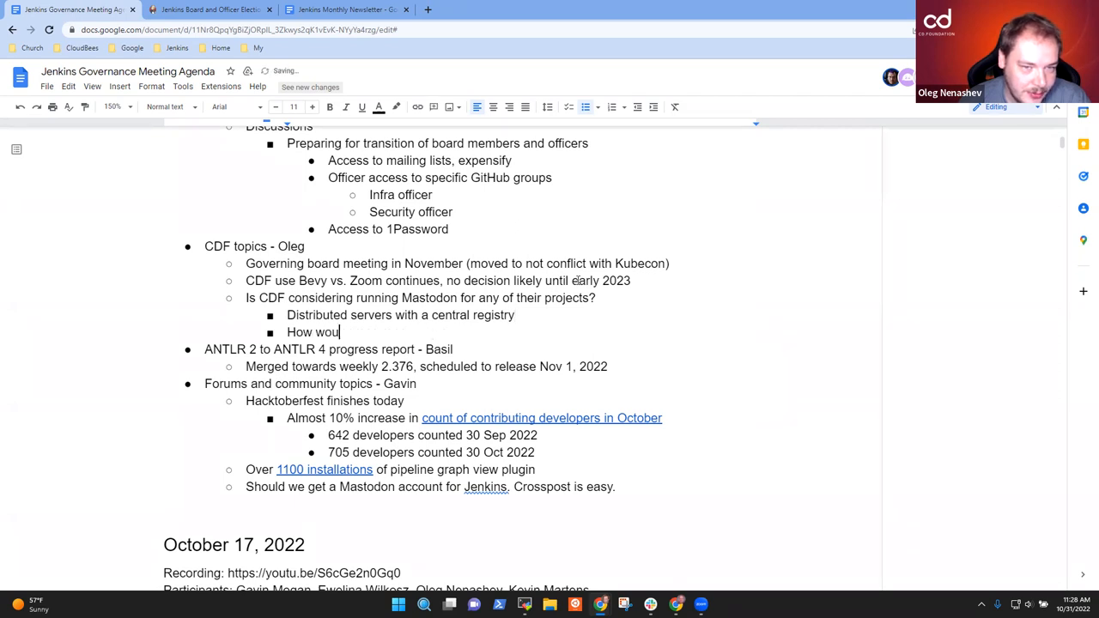
{"action": "type", "text": "ld it be hosted"}
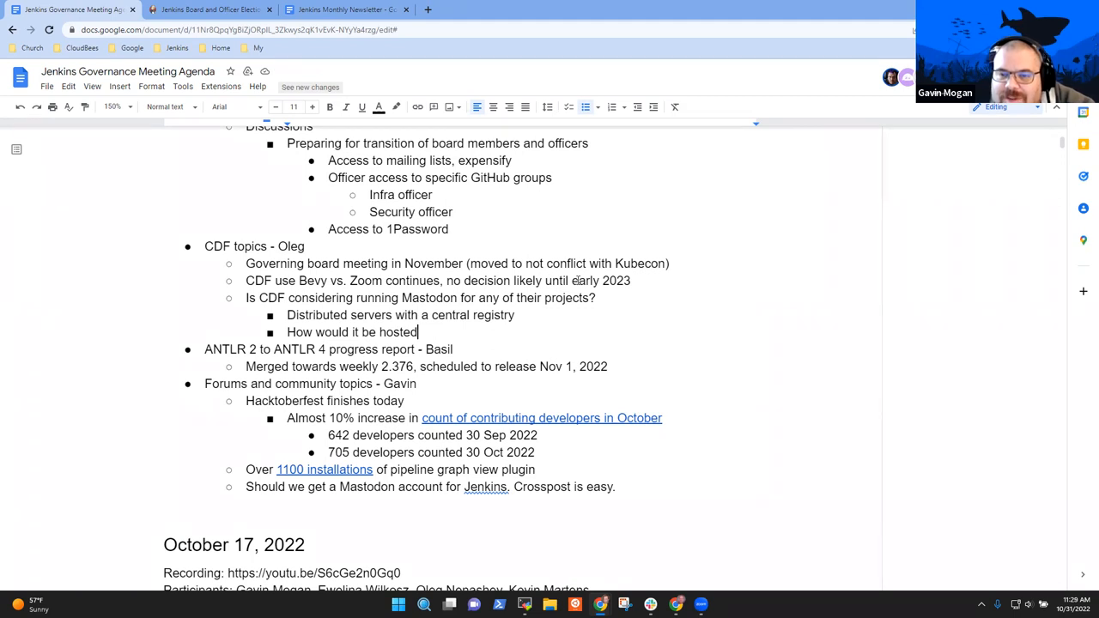
{"action": "type", "text": "by Linux Fou"}
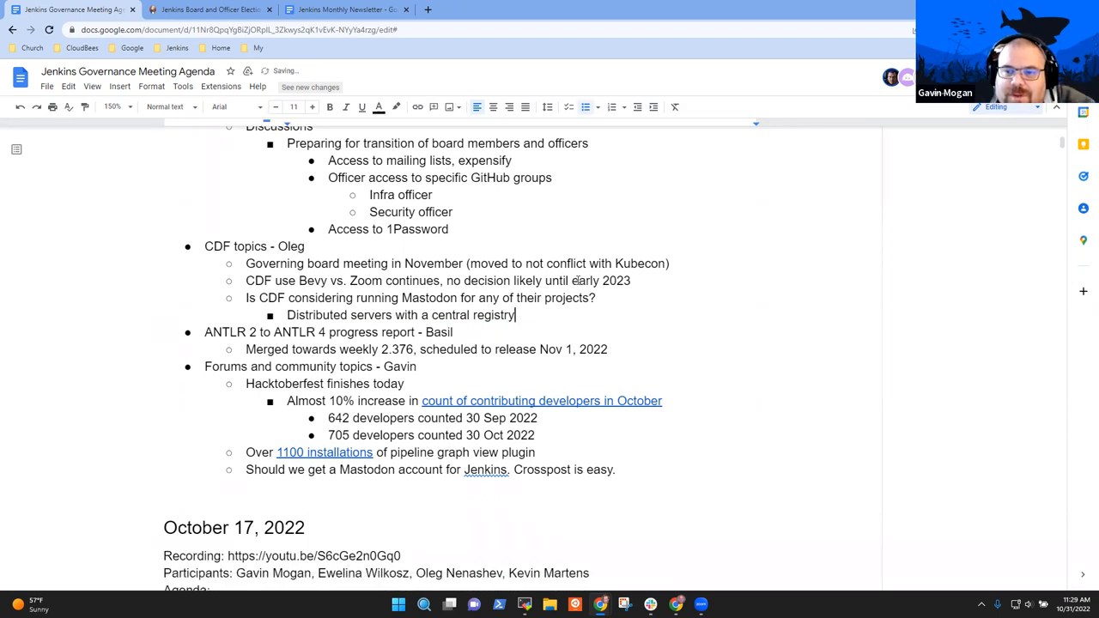
{"action": "type", "text": "Gavin sees"}
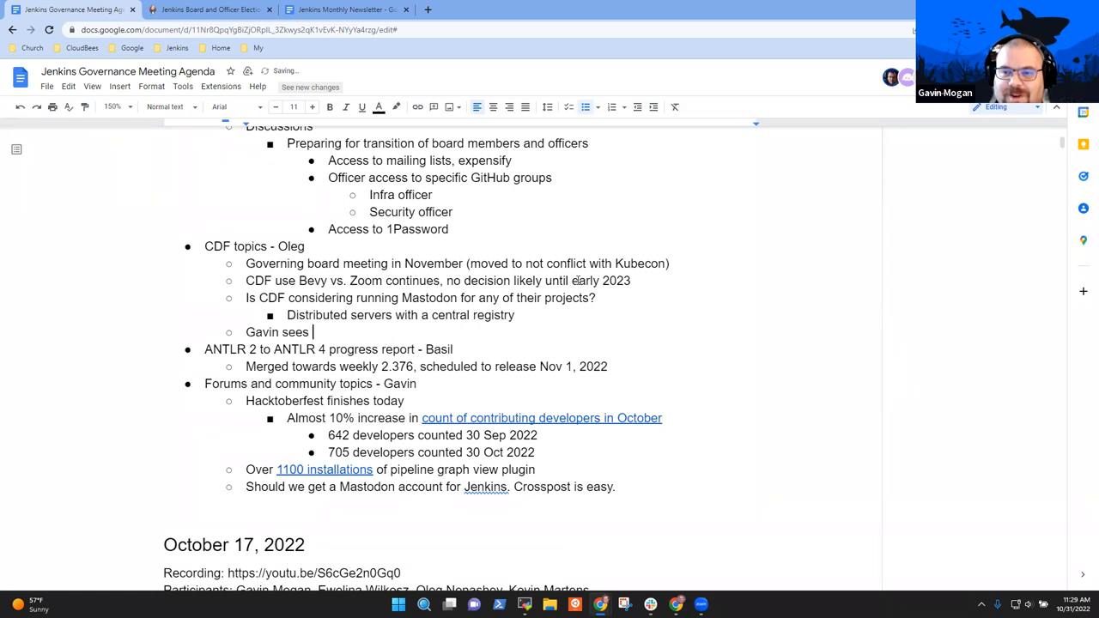
{"action": "type", "text": "that someone"}
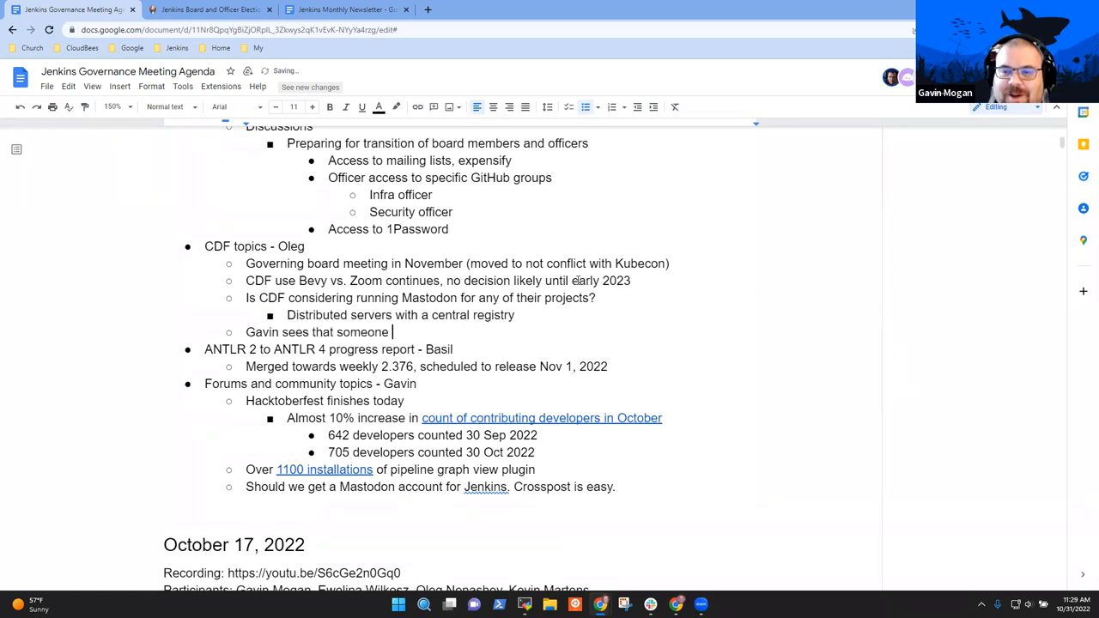
{"action": "type", "text": "has already claim"}
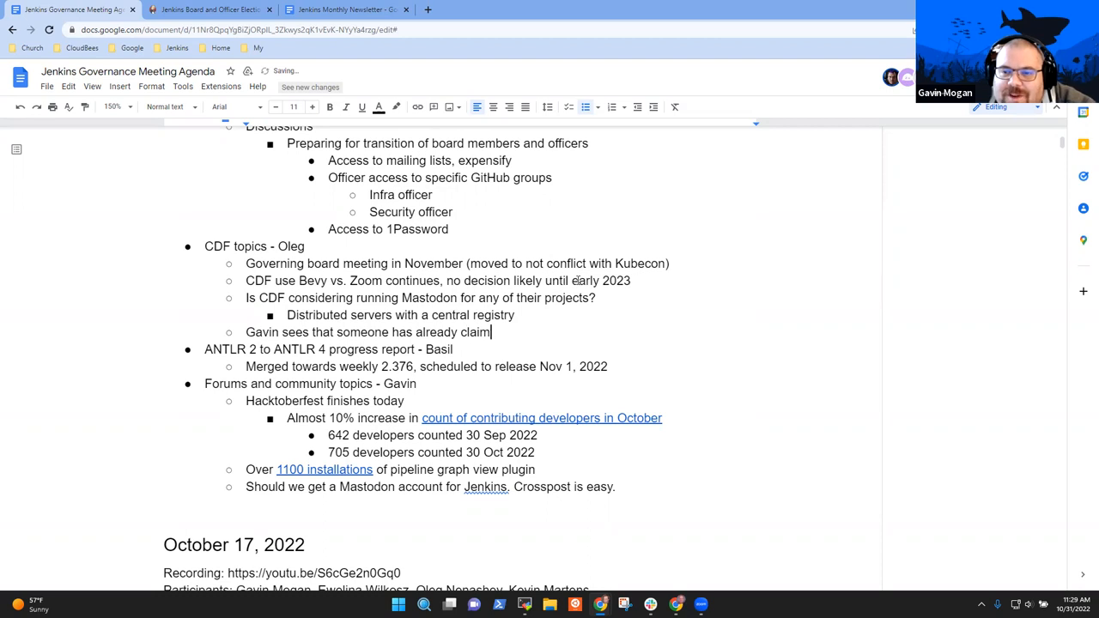
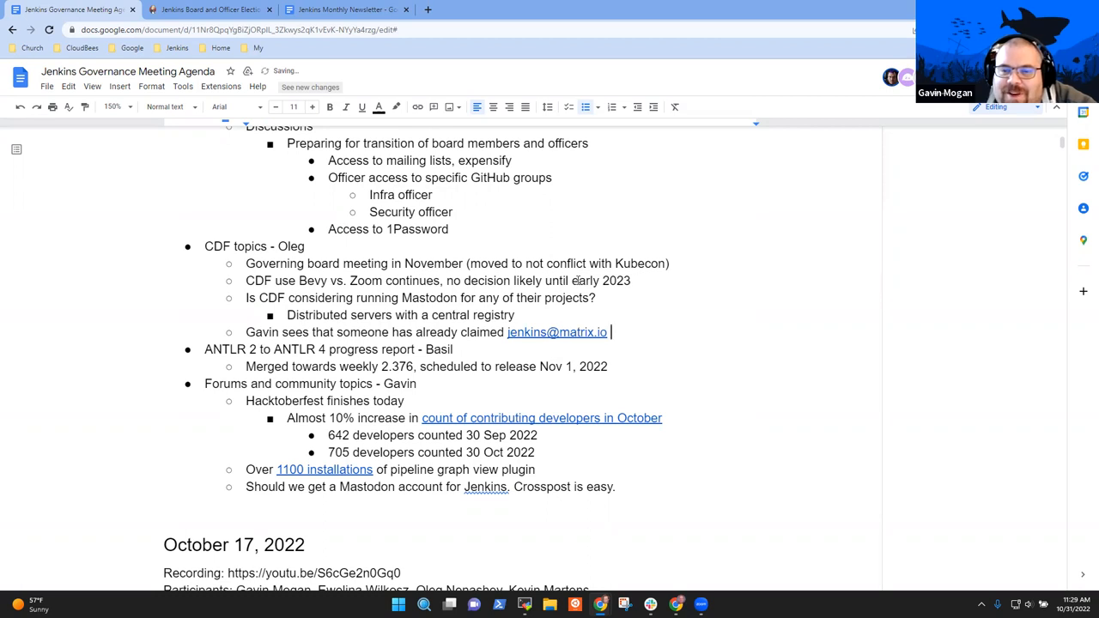
{"action": "key", "text": "enter"}
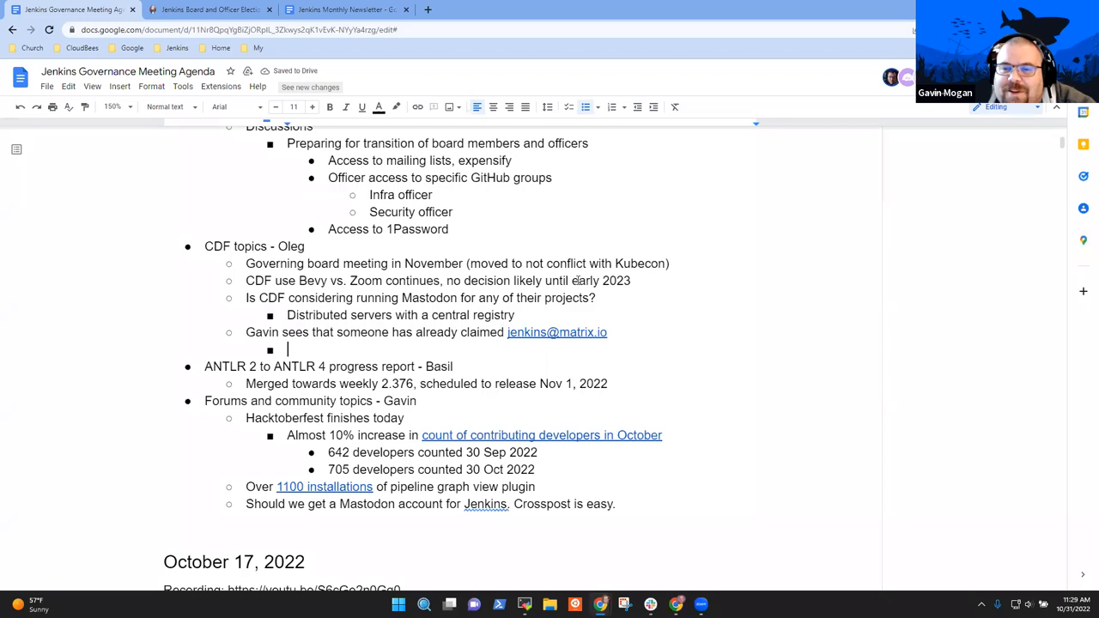
{"action": "type", "text": "N"}
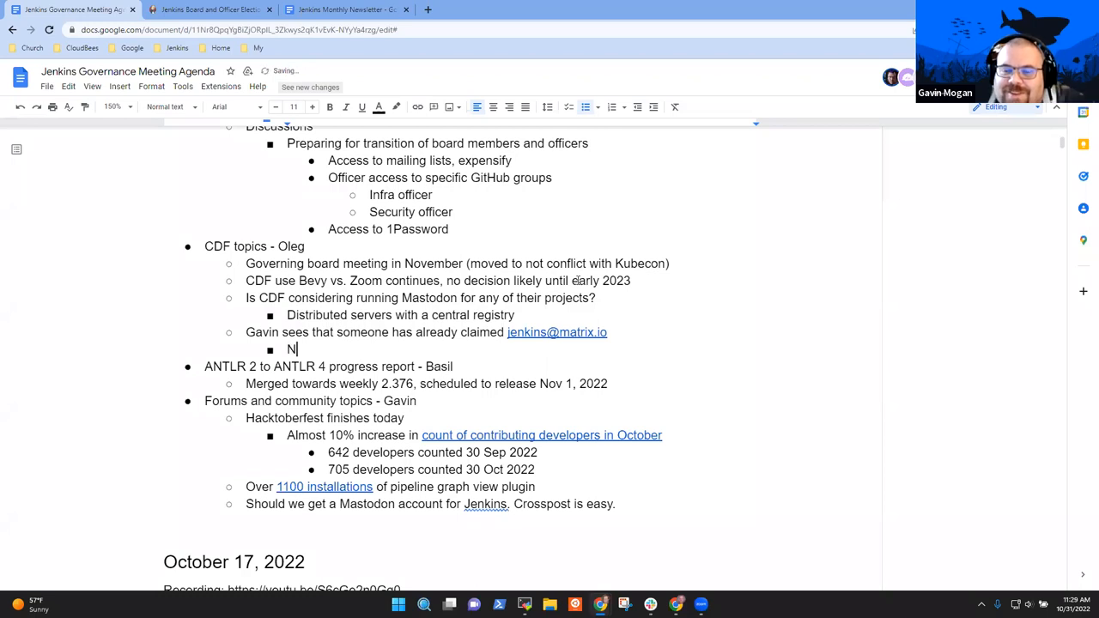
{"action": "type", "text": "Would be"}
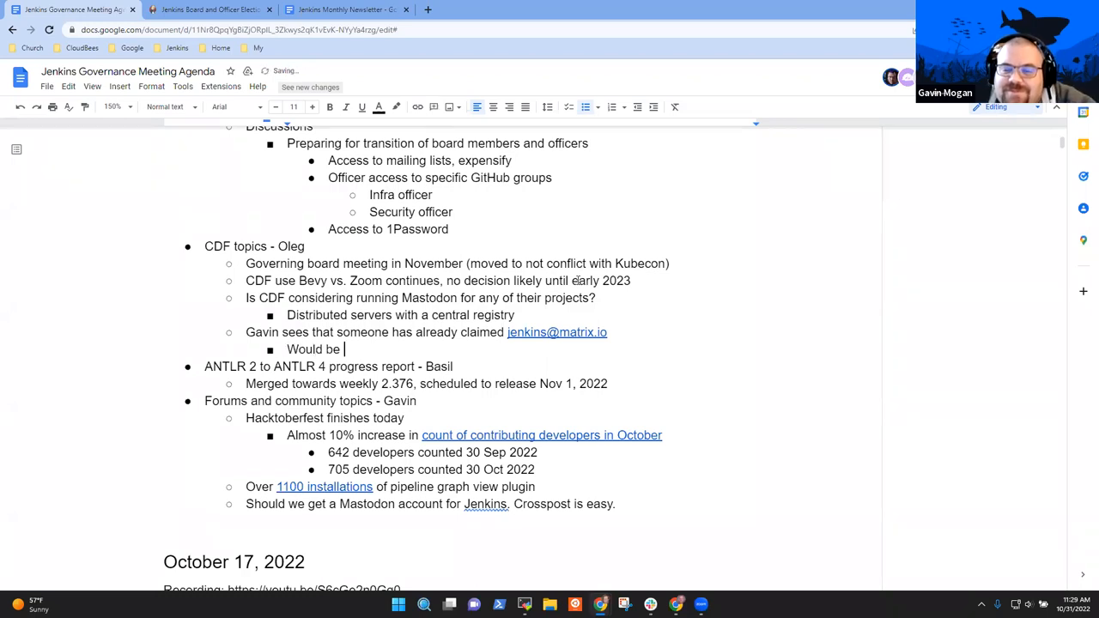
{"action": "type", "text": "nice to"}
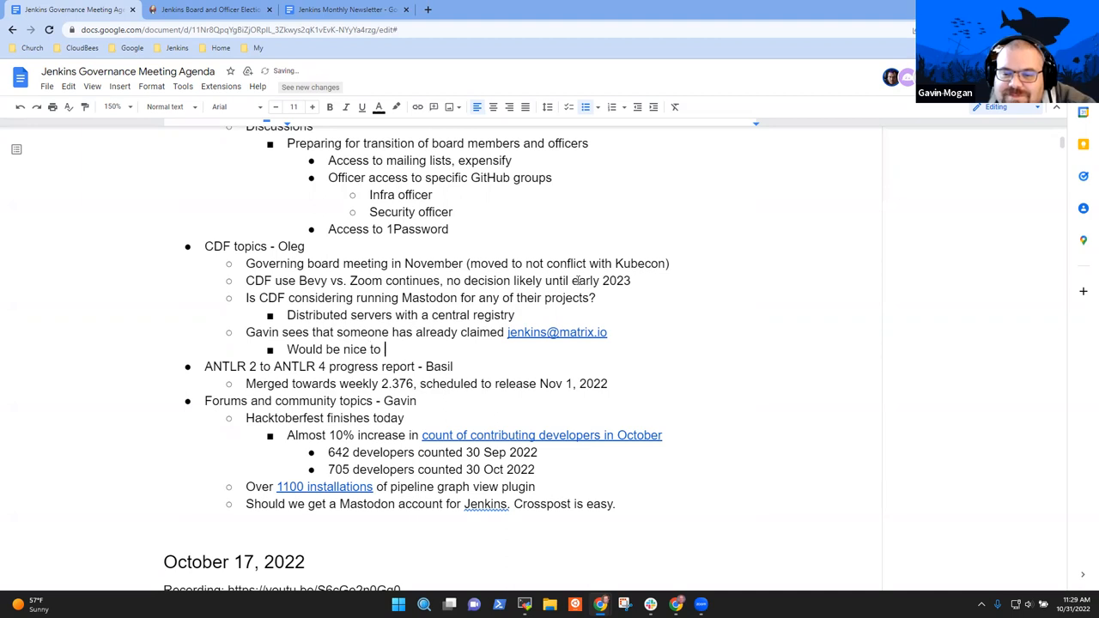
{"action": "type", "text": "have"}
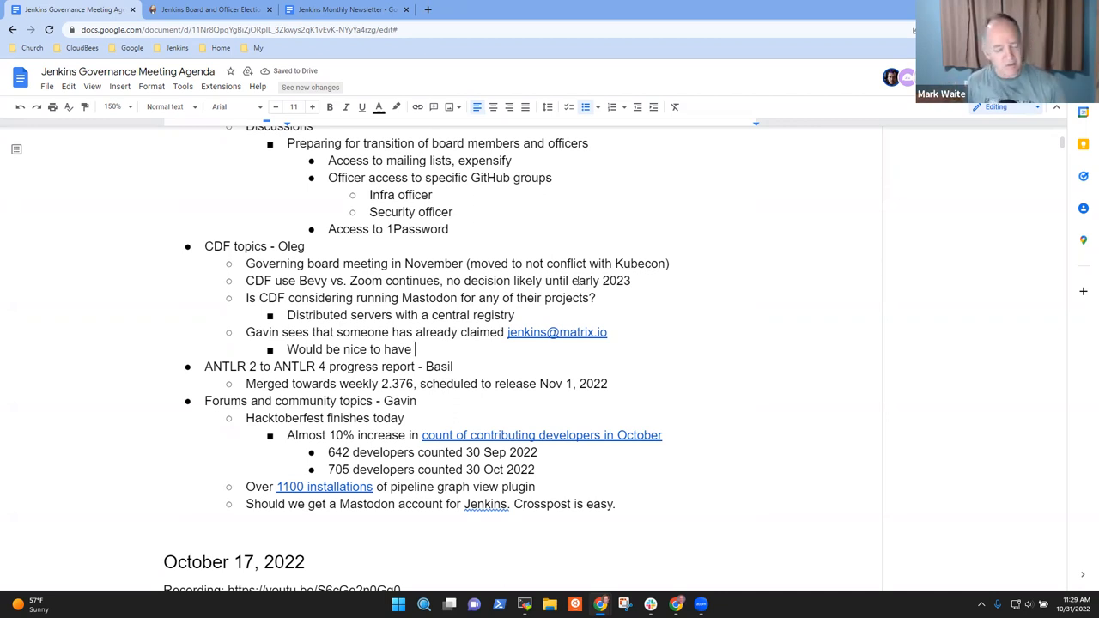
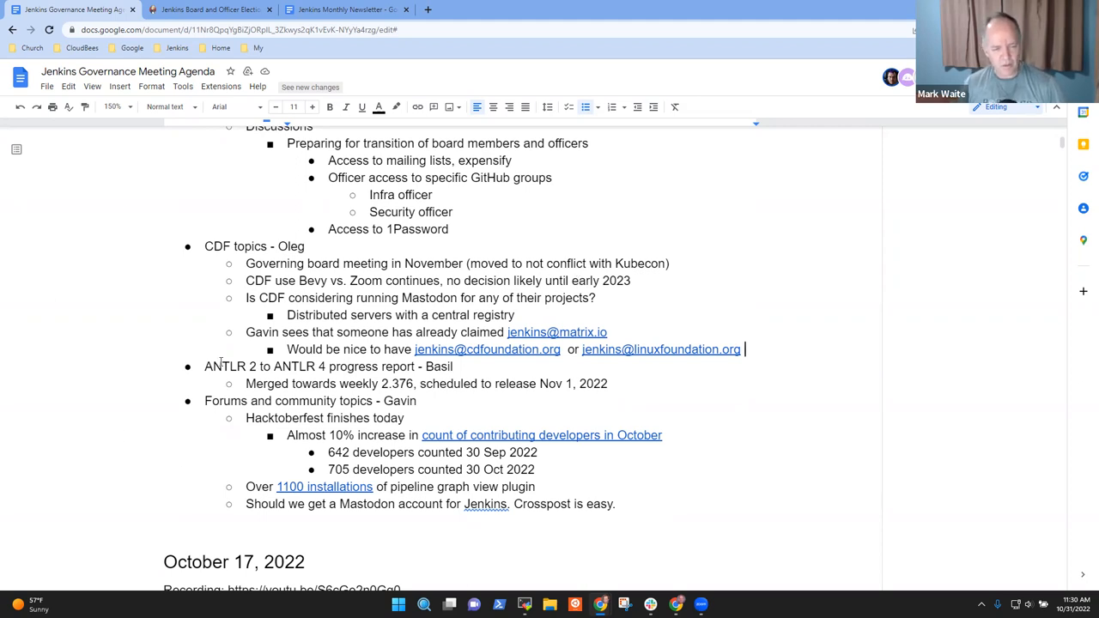
{"action": "triple_click", "coordinate": [328, 367]}
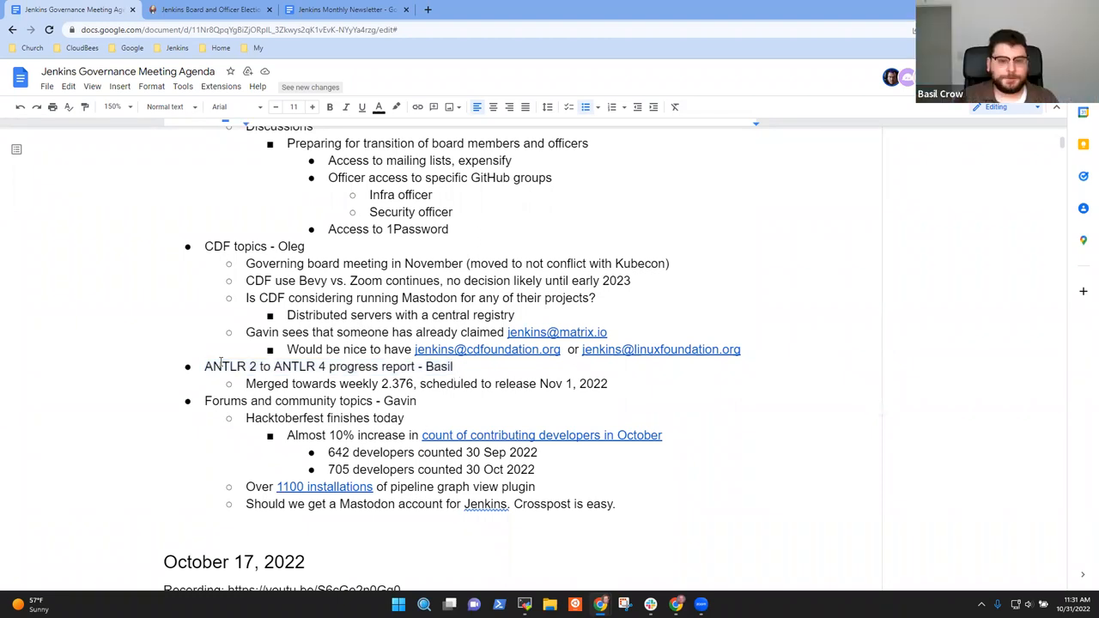
{"action": "type", "text": "All"}
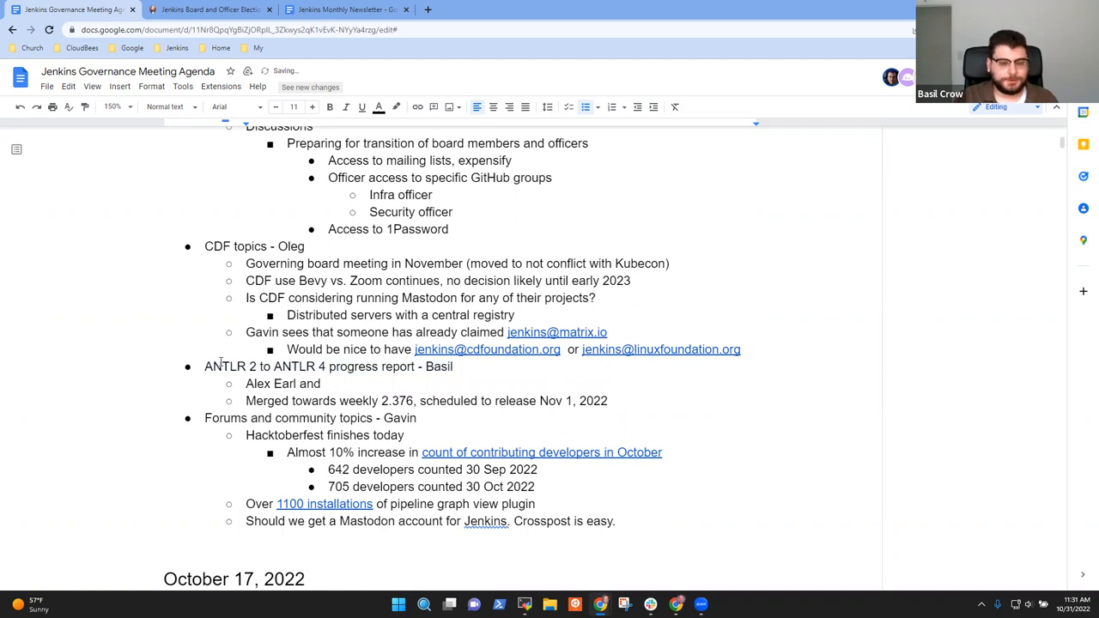
{"action": "type", "text": "Basil Crow"}
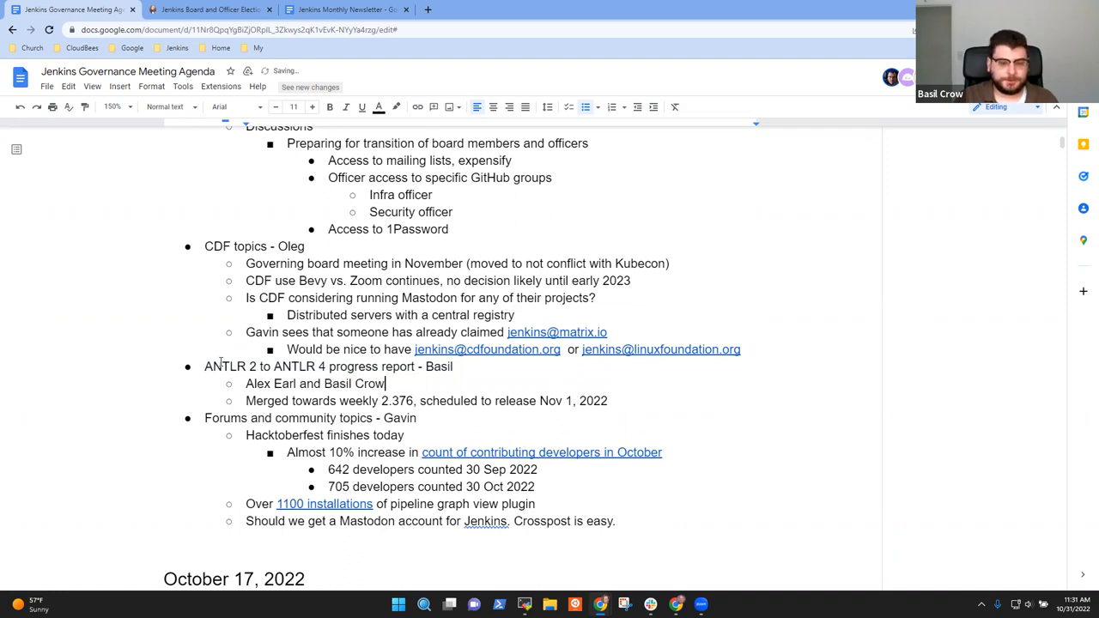
{"action": "type", "text": "co-authored the tr"}
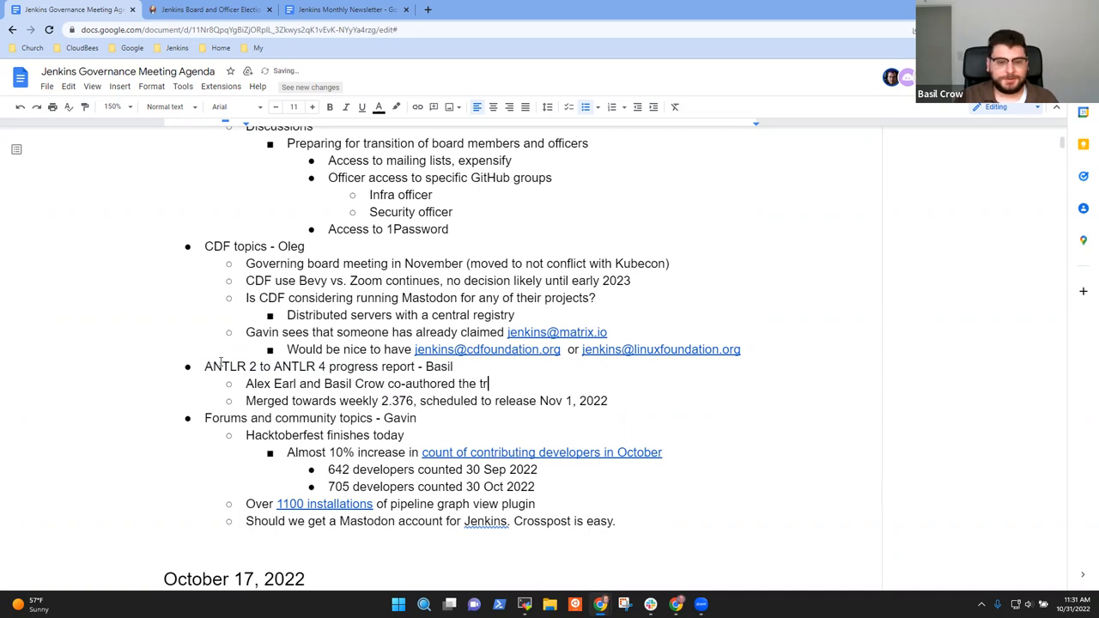
{"action": "type", "text": "ansition"}
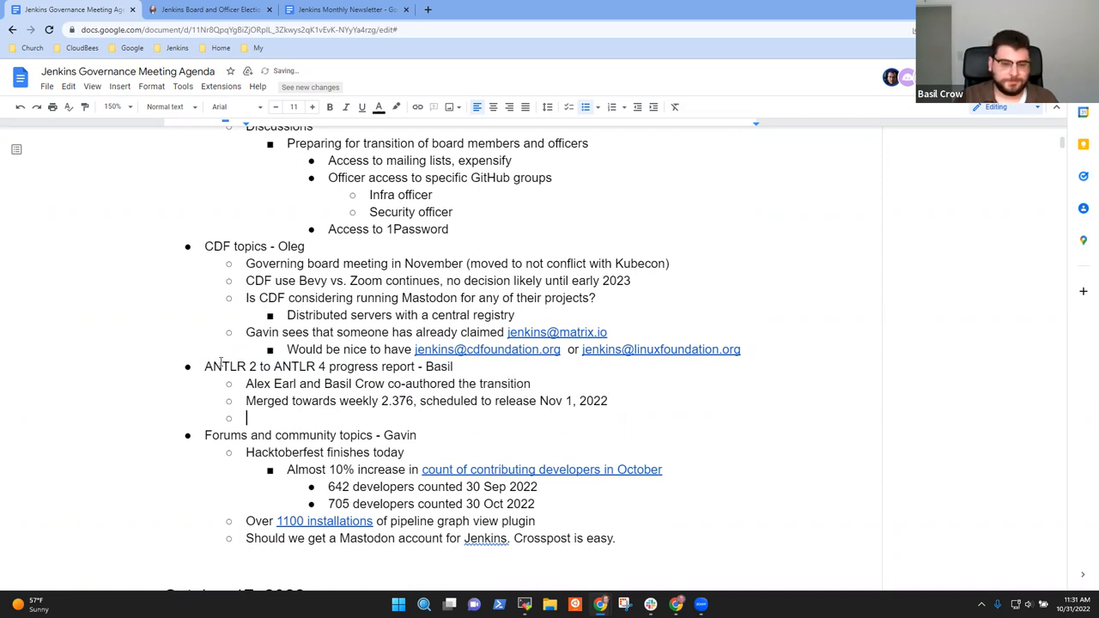
{"action": "type", "text": "Can"}
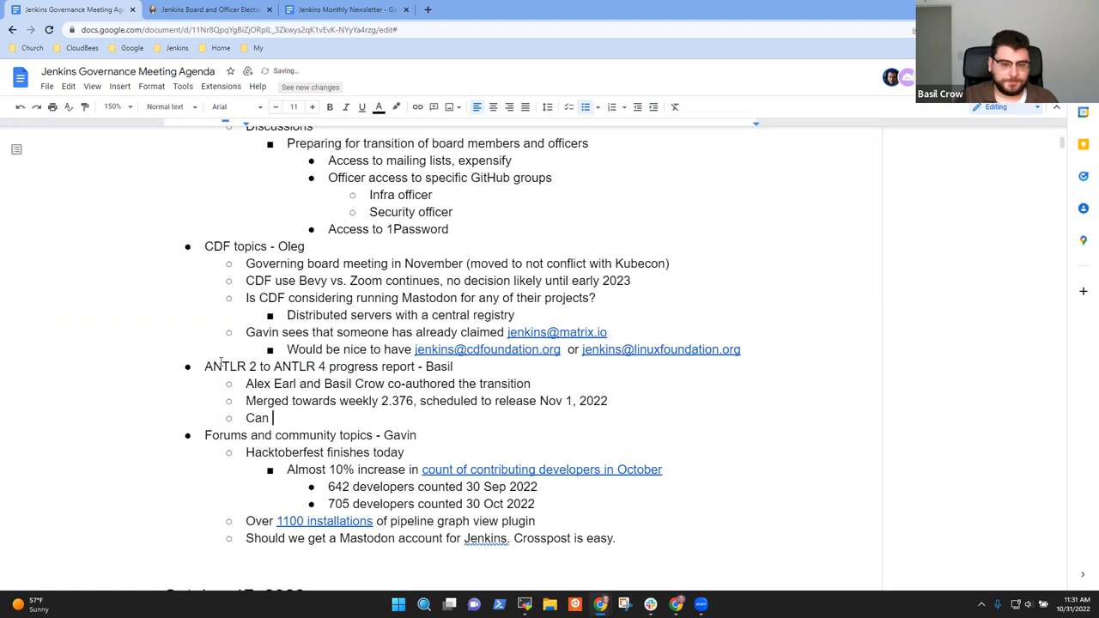
{"action": "type", "text": "close the ticket an"}
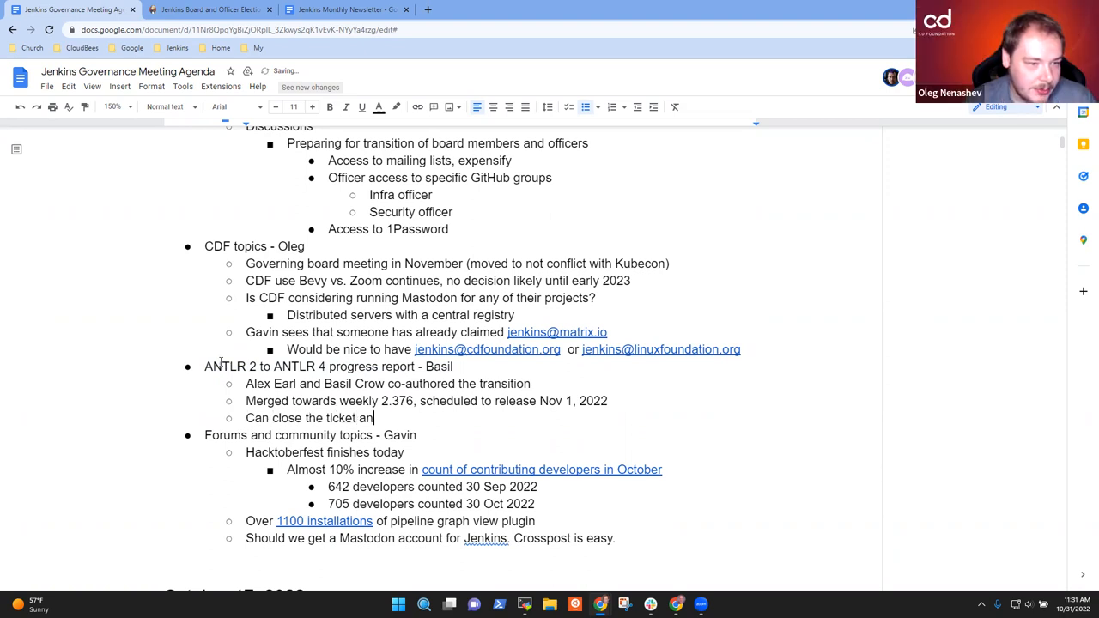
{"action": "type", "text": "d declare su"}
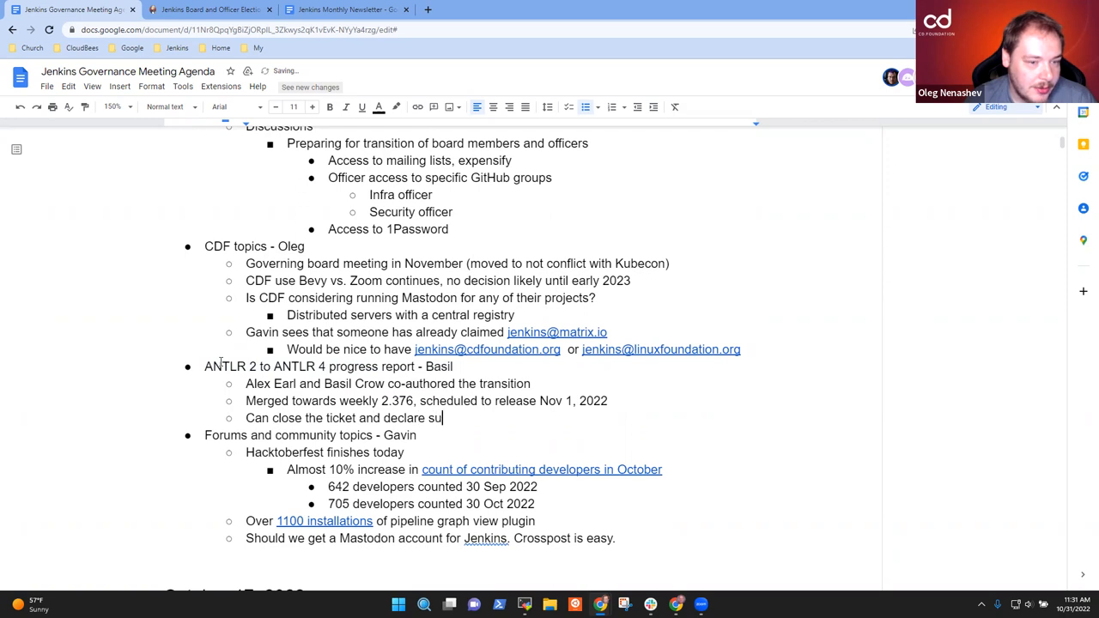
{"action": "type", "text": "ccess"}
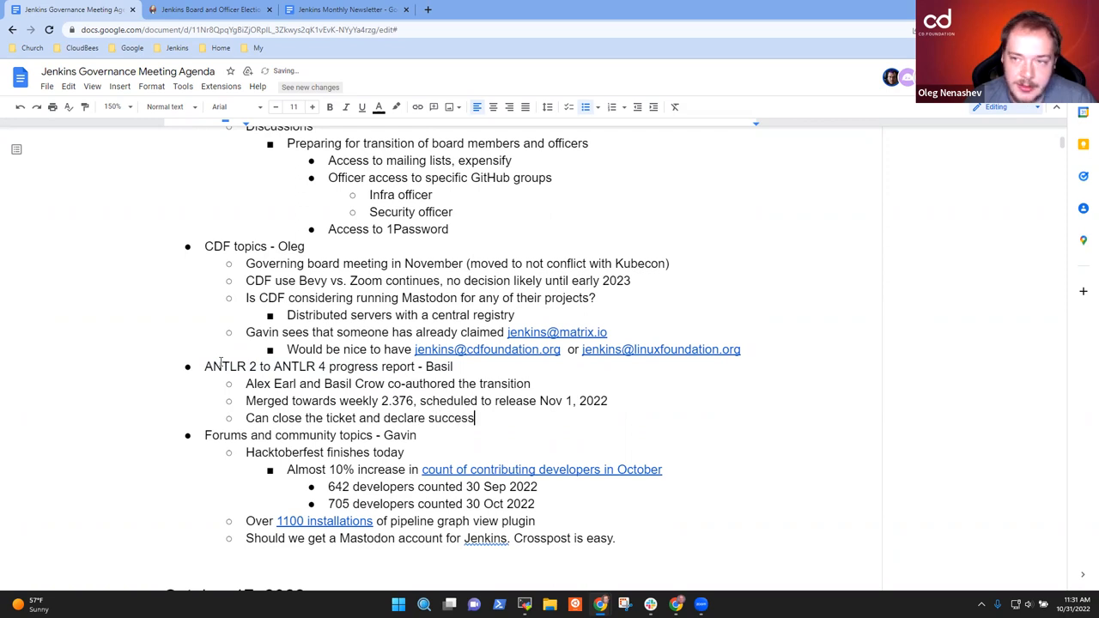
Step: Note the budget request is no longer needed, transition complete, and append 'from ANTLR 2 to ANTLR 4' to the co-authored line
{"action": "type", "text": "Budget"}
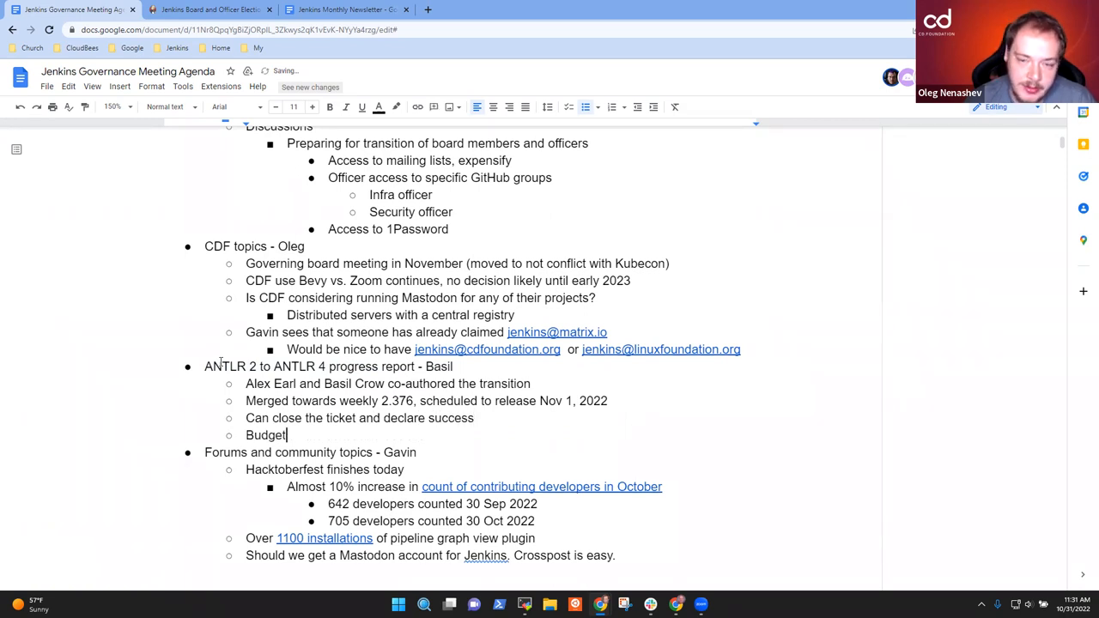
{"action": "type", "text": "re"}
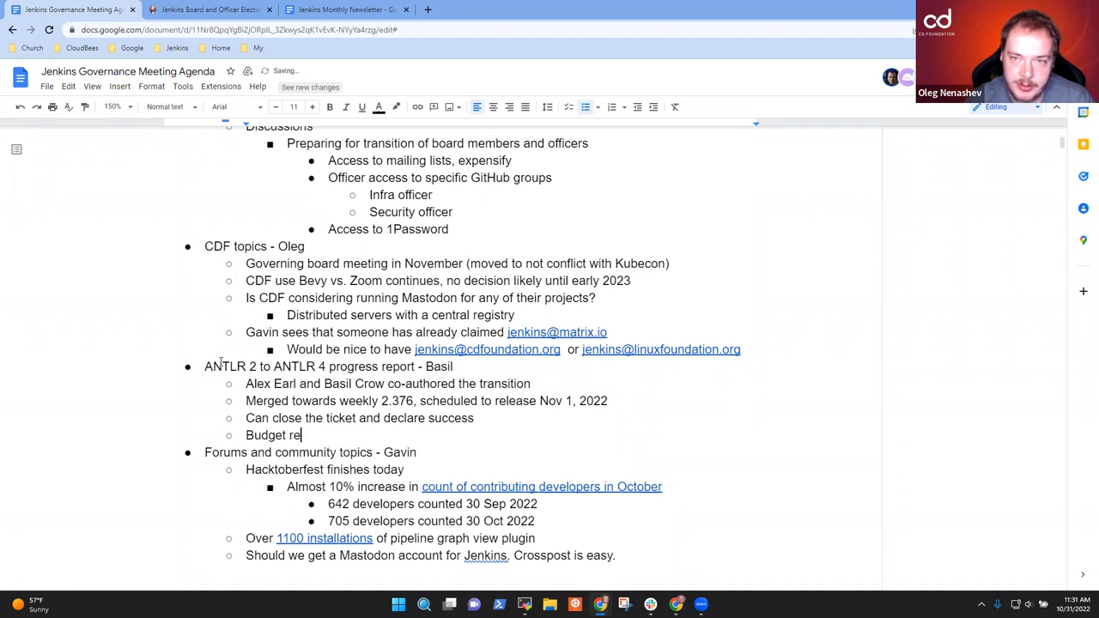
{"action": "type", "text": "quest"}
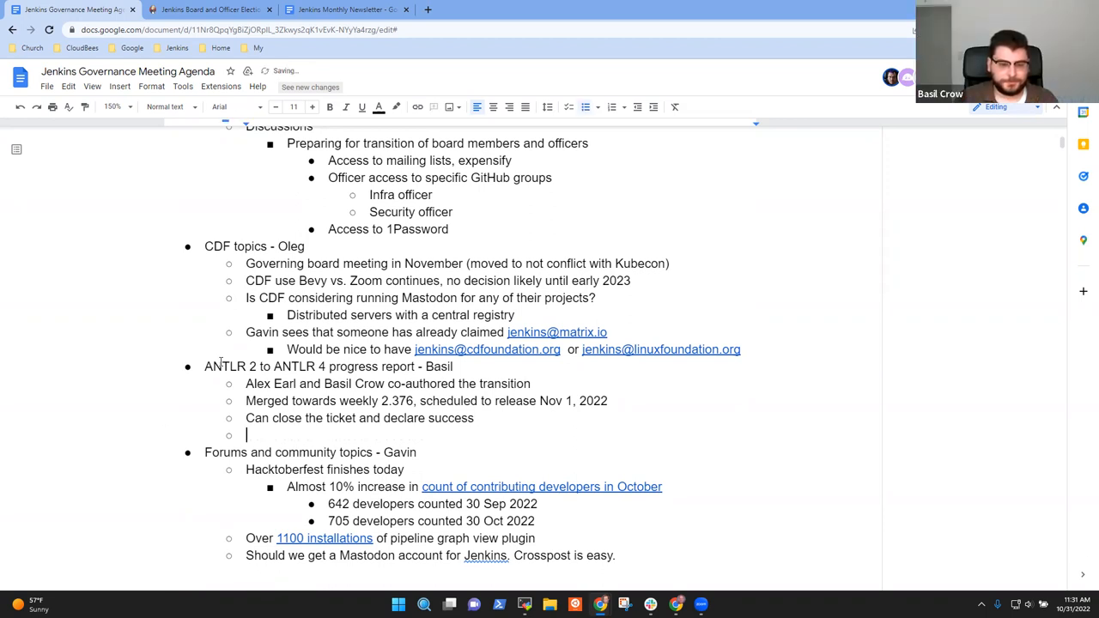
{"action": "type", "text": "B"}
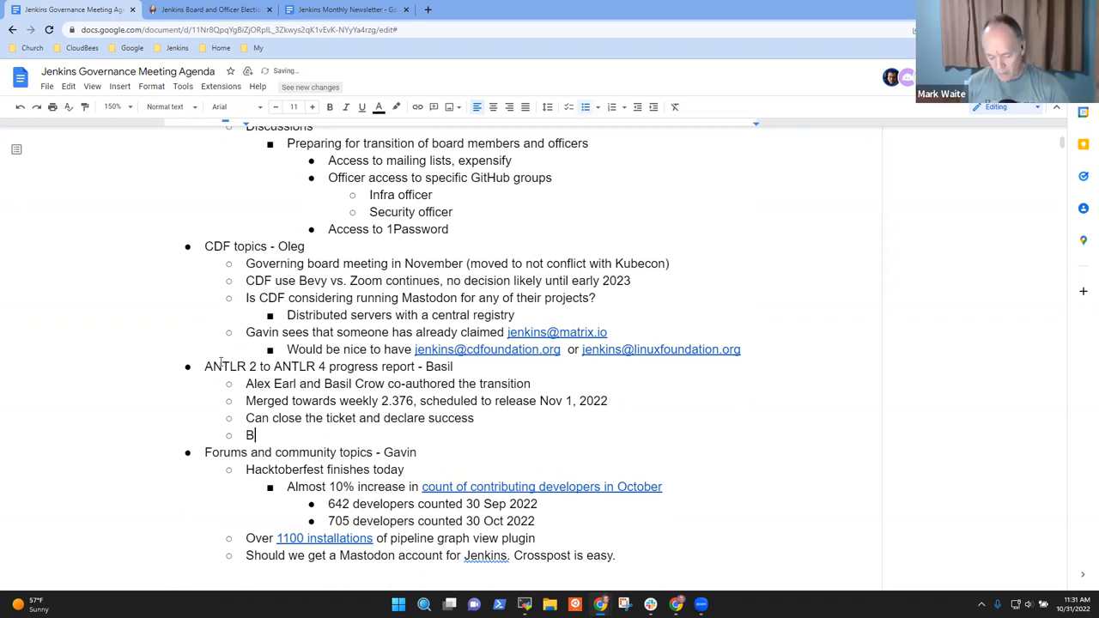
{"action": "type", "text": "udget request is no lo"}
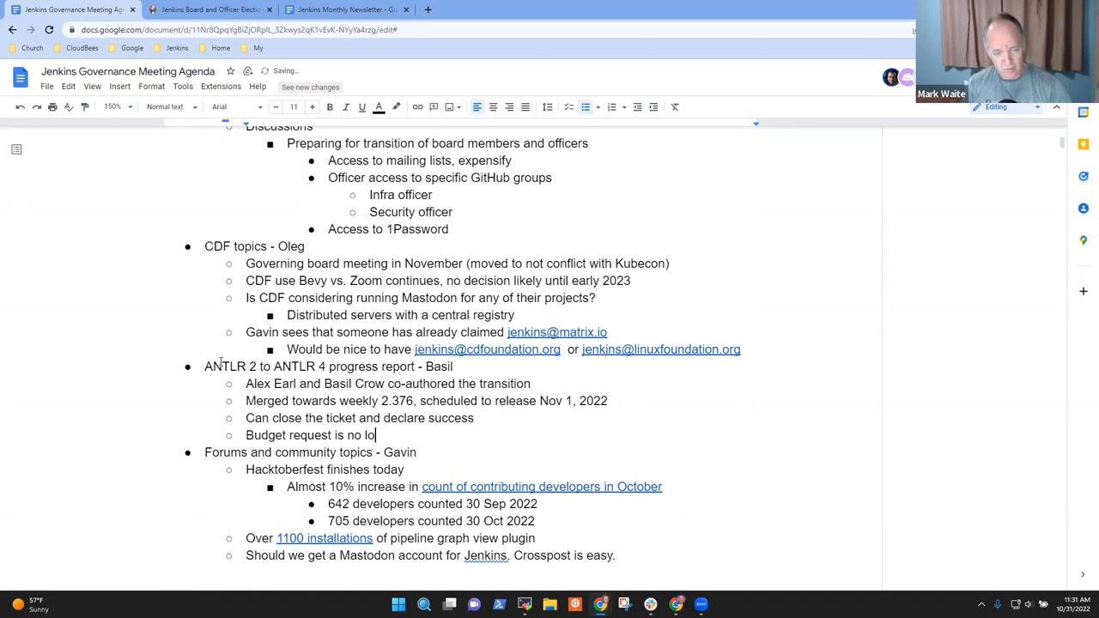
{"action": "type", "text": "nger needed"}
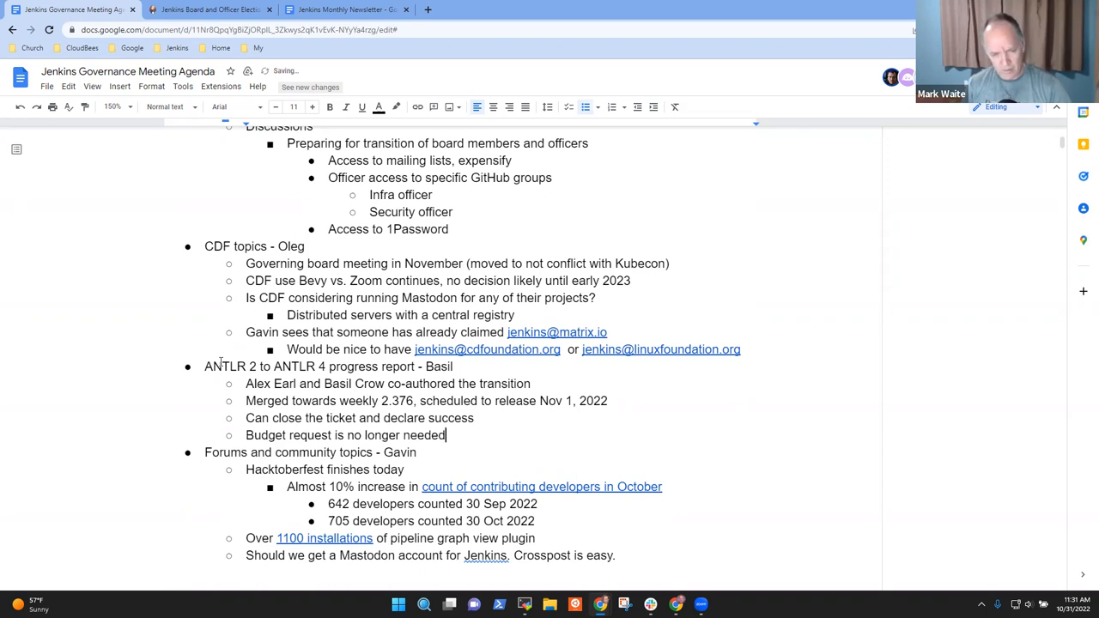
{"action": "type", "text": ", transition"}
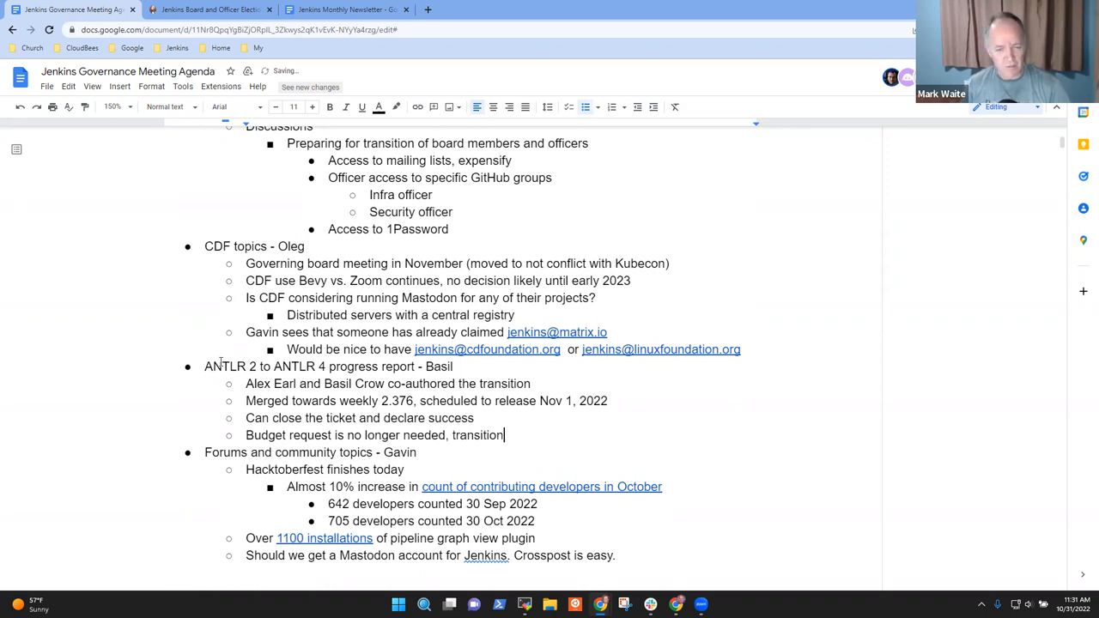
{"action": "type", "text": "is complete"}
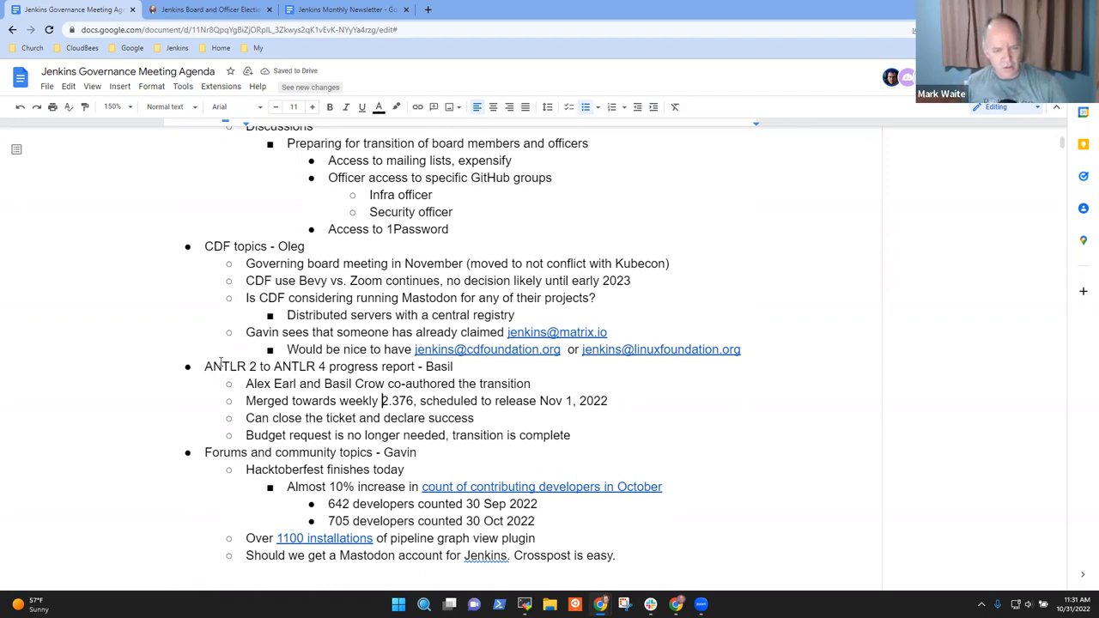
{"action": "double_click", "coordinate": [395, 402]}
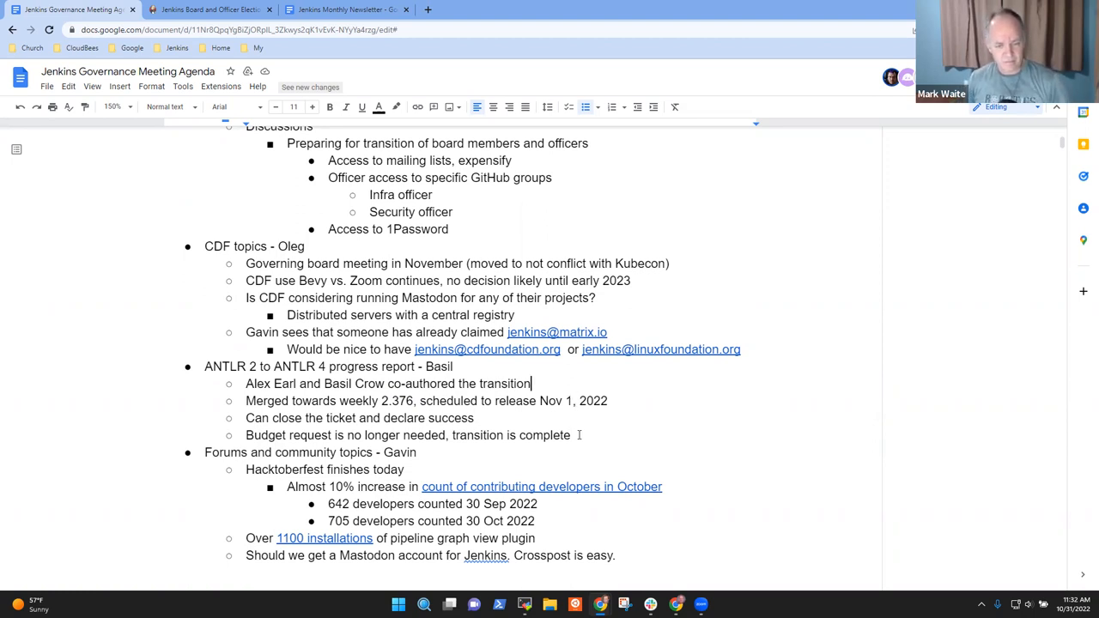
{"action": "type", "text": "from ANTLR 2 to ANTLR 4"}
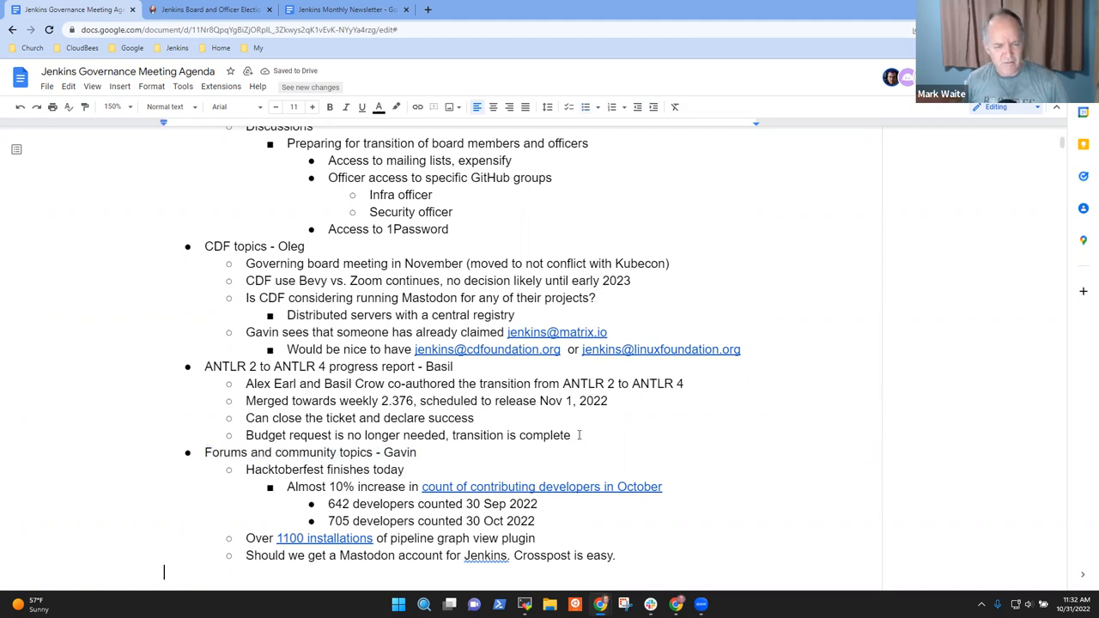
Step: Add a note under the developer counts that Jean-Marc Meessen's stats are very helpful
{"action": "scroll", "scroll_direction": "down", "scroll_amount": 3}
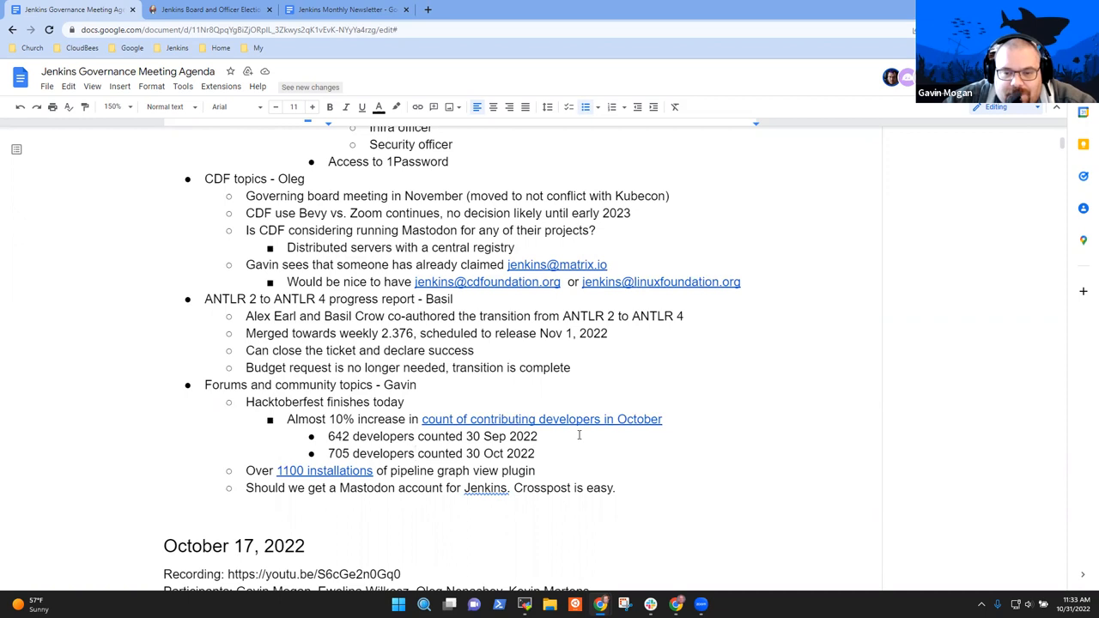
{"action": "left_click", "coordinate": [406, 402]}
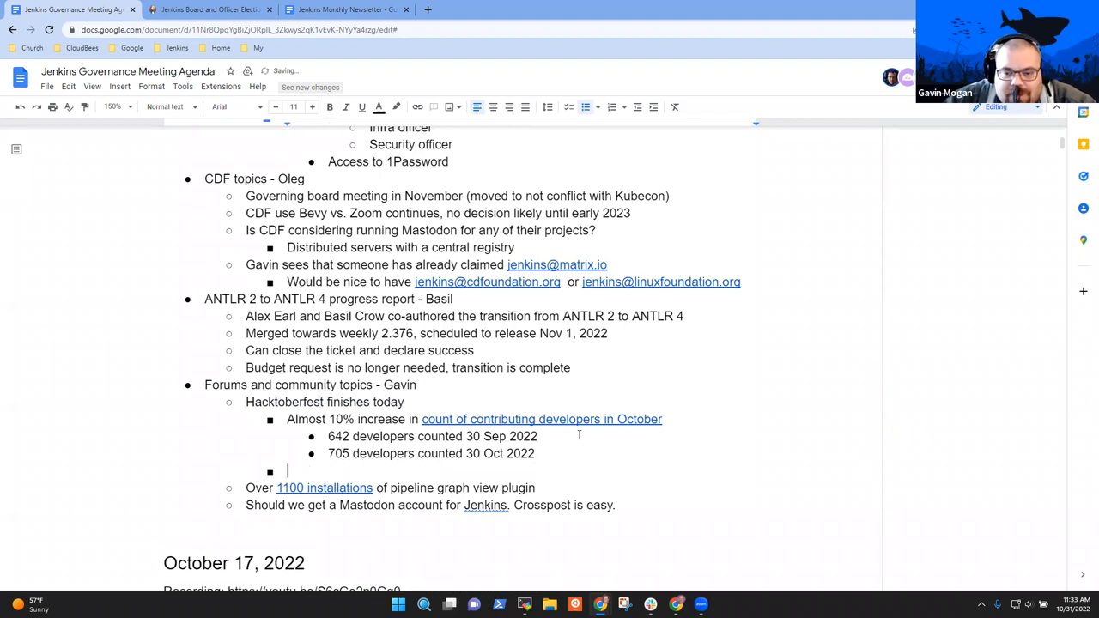
{"action": "type", "text": "Jean-Marc"}
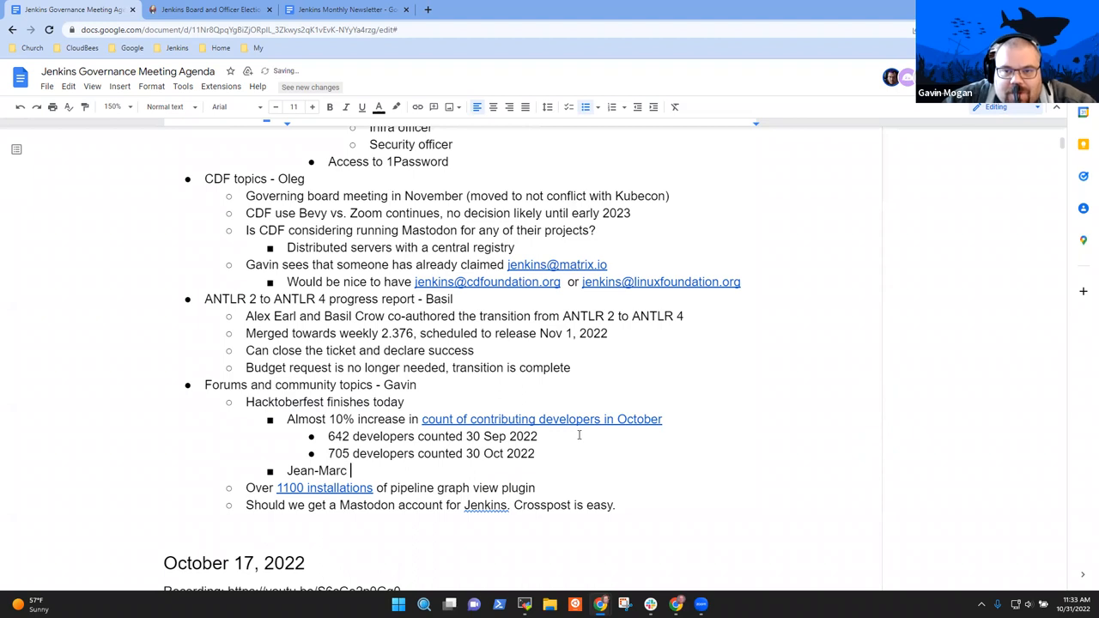
{"action": "type", "text": "Meessen"}
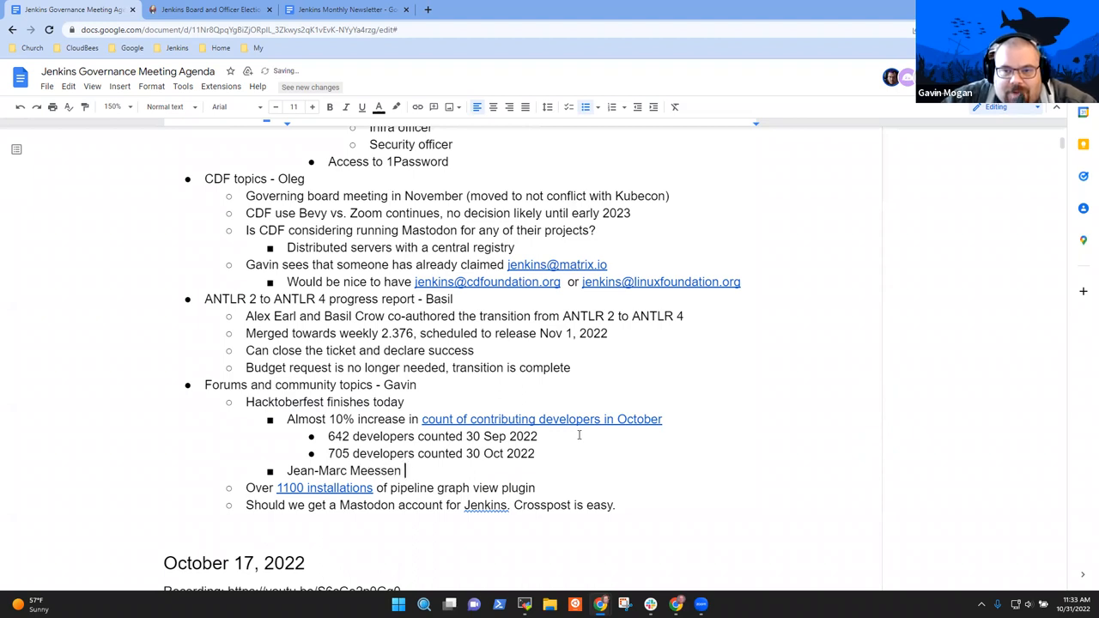
{"action": "type", "text": "stats are"}
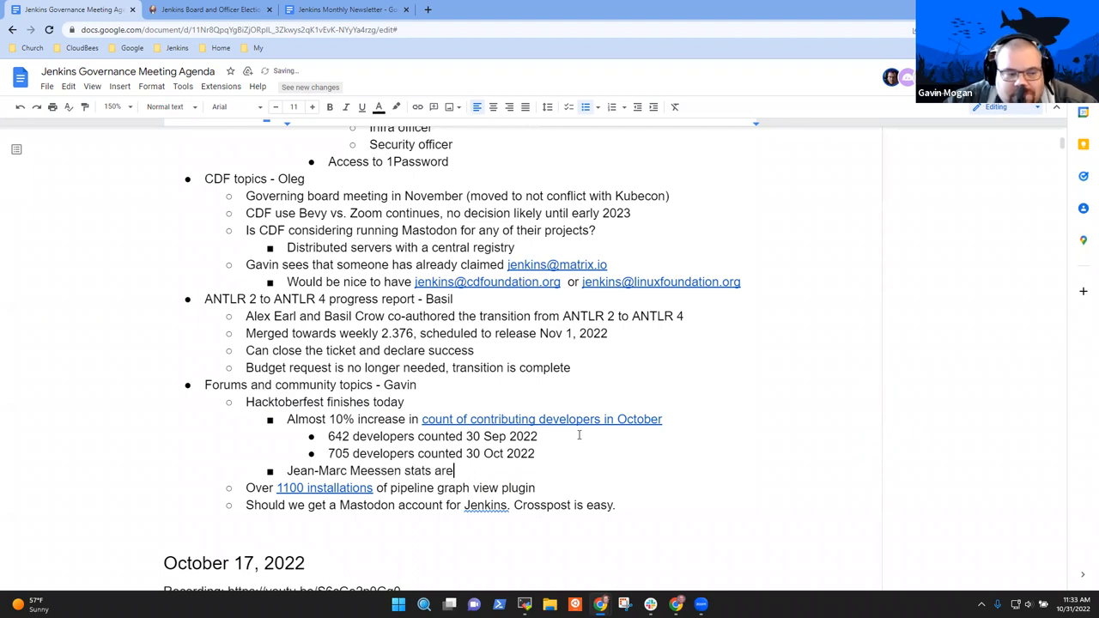
{"action": "type", "text": "very"}
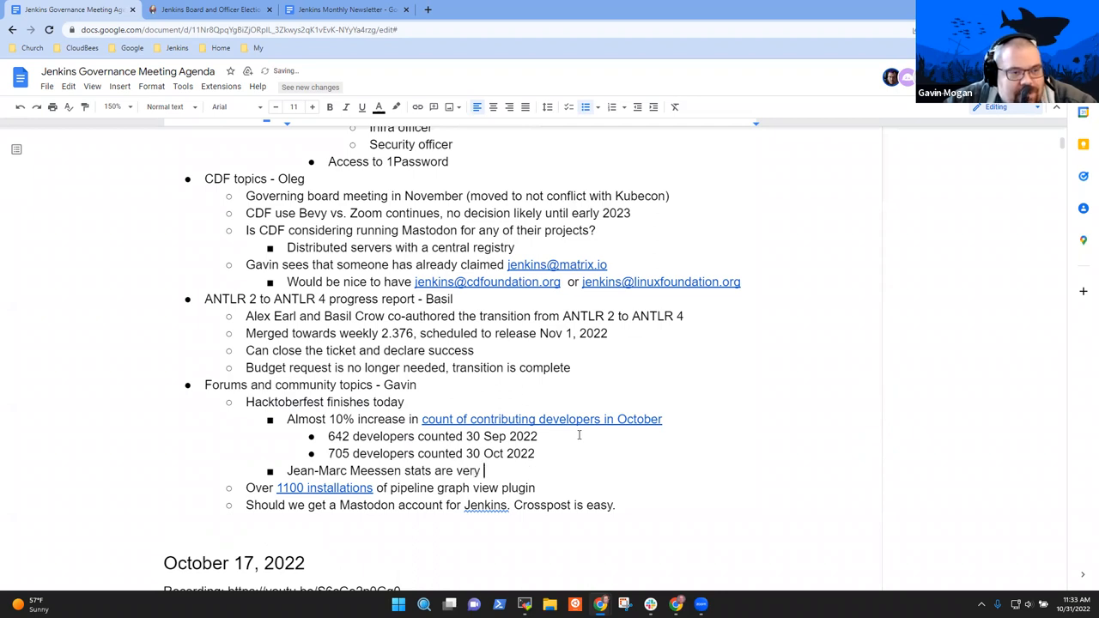
{"action": "type", "text": "helpful"}
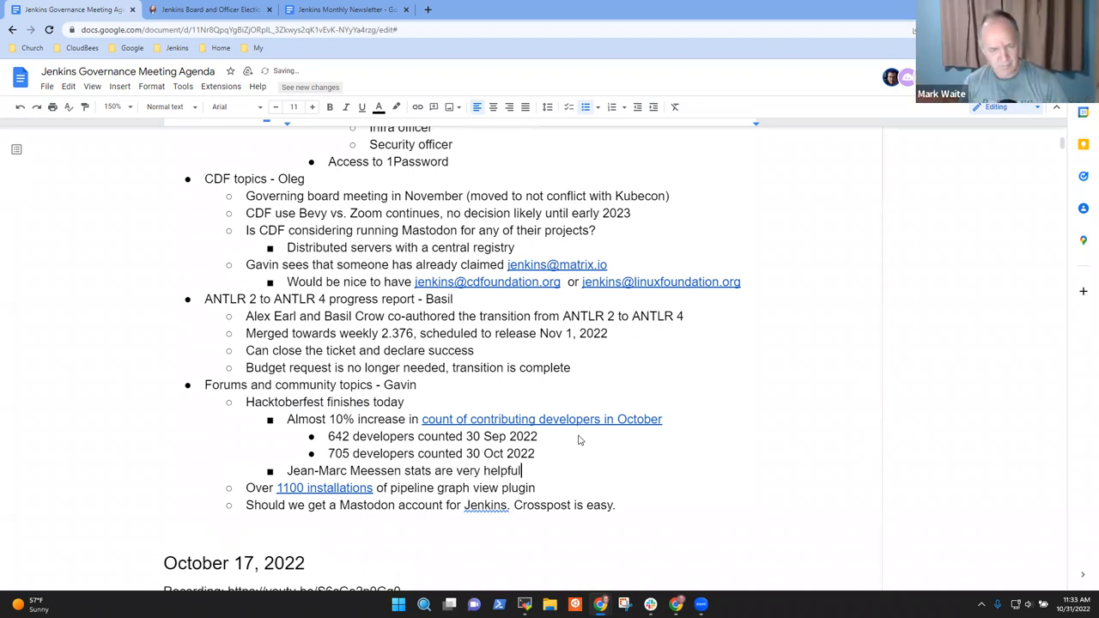
Step: Add sub-points: visible in one of the channels, and many new contributors making first submissions
{"action": "key", "text": "enter"}
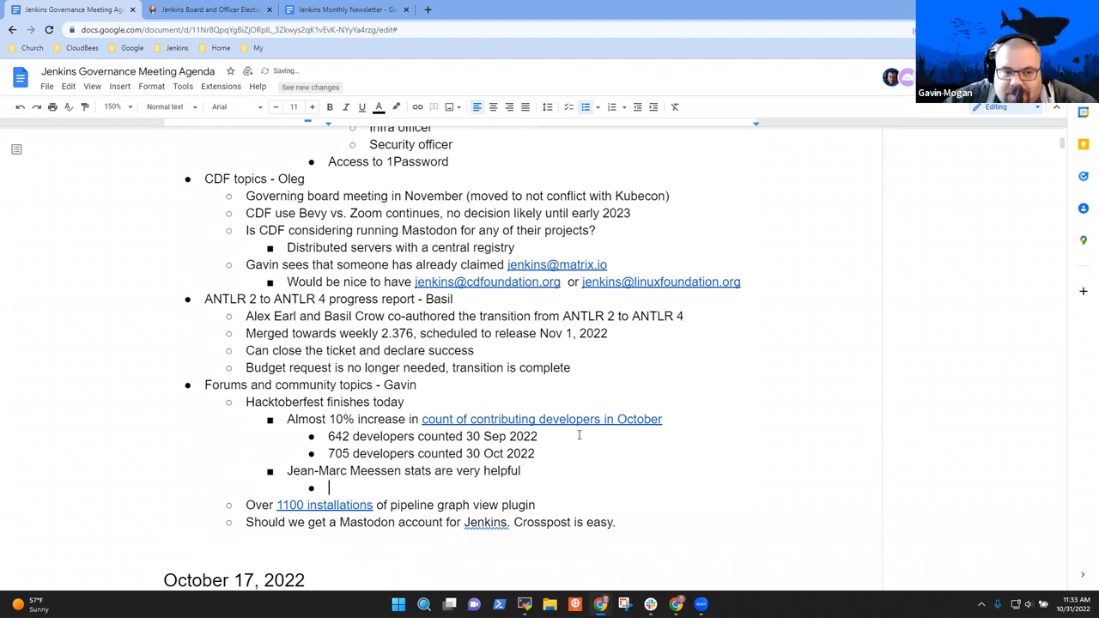
{"action": "type", "text": "Visible in"}
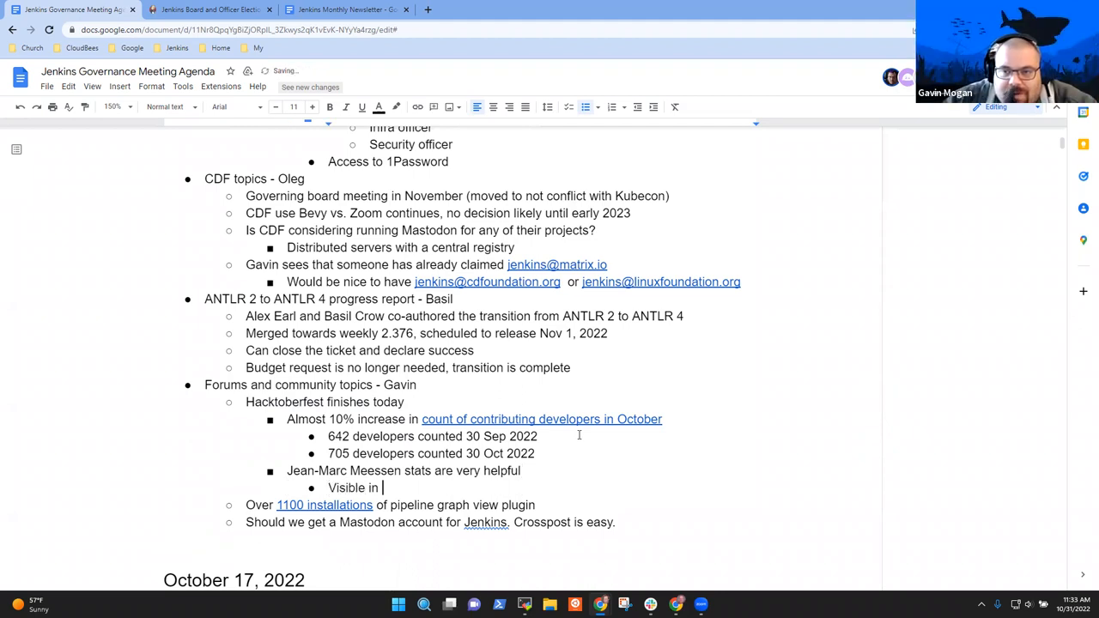
{"action": "type", "text": "one of the channels"}
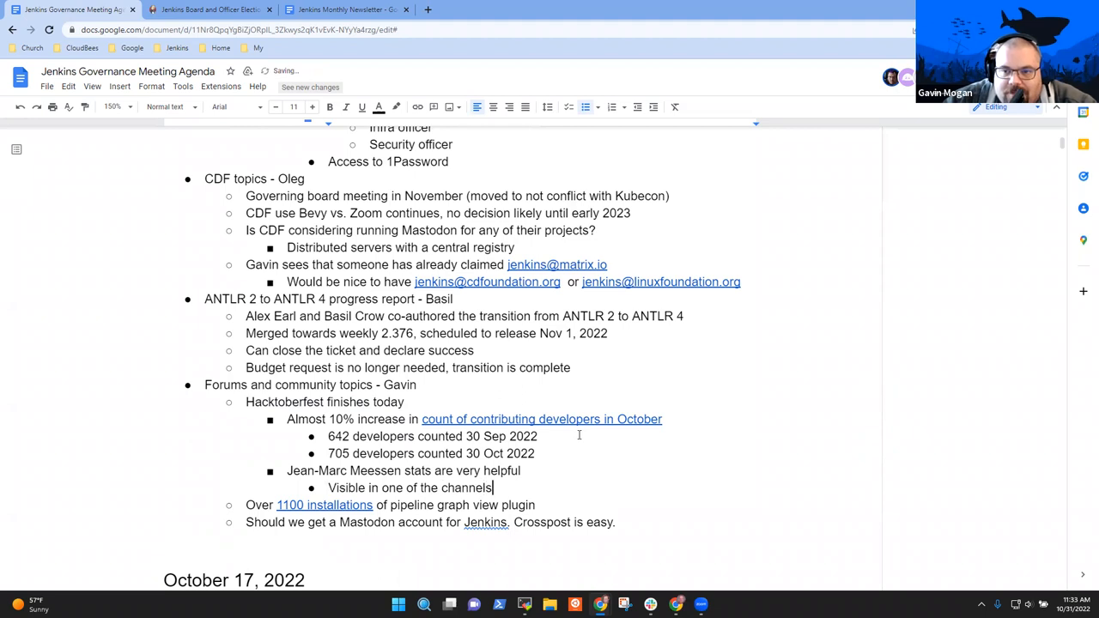
{"action": "key", "text": "enter"}
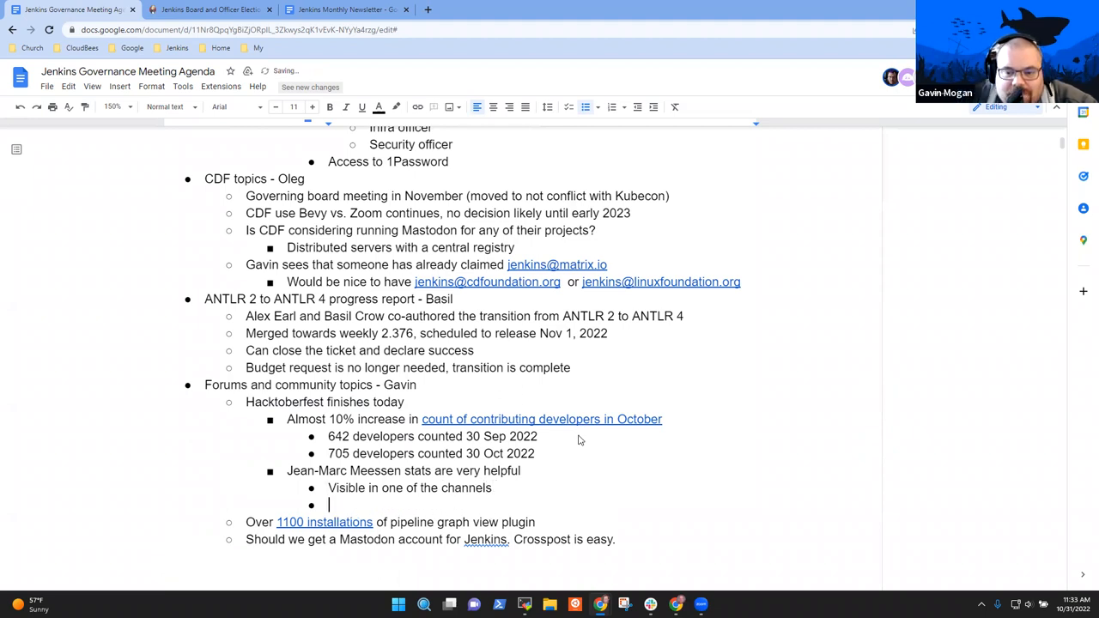
{"action": "type", "text": "Many new contri"}
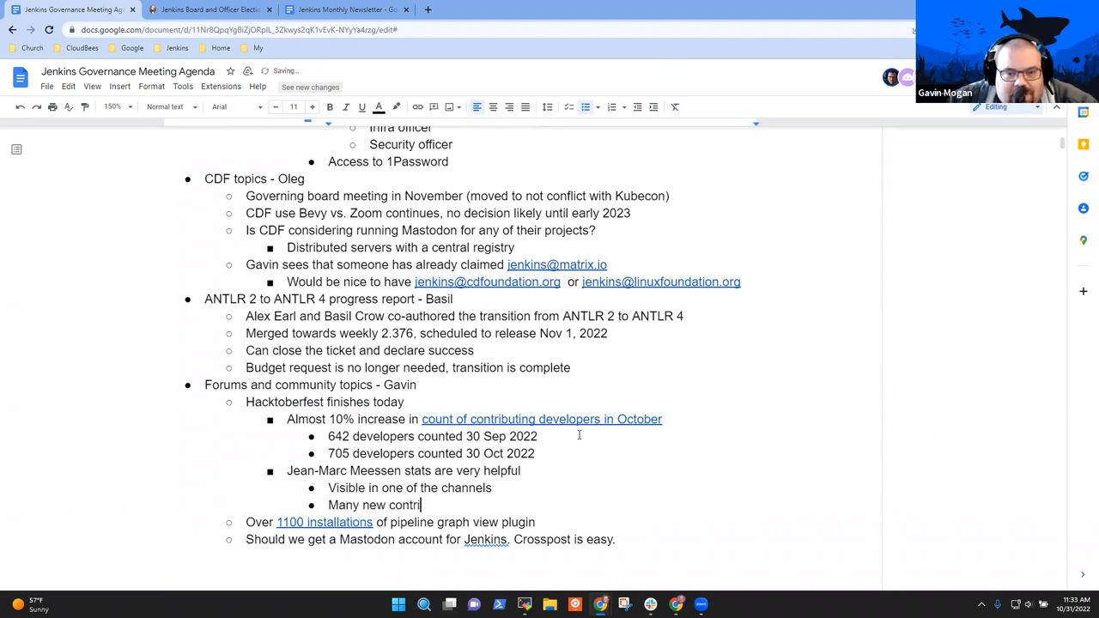
{"action": "type", "text": "butors,"}
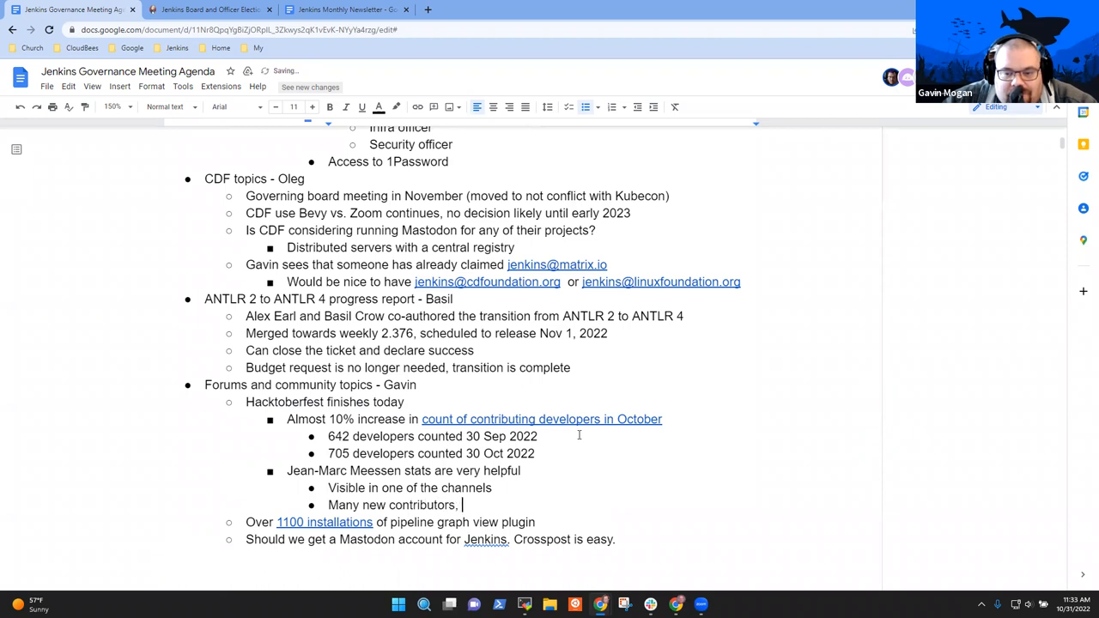
{"action": "type", "text": "first submi"}
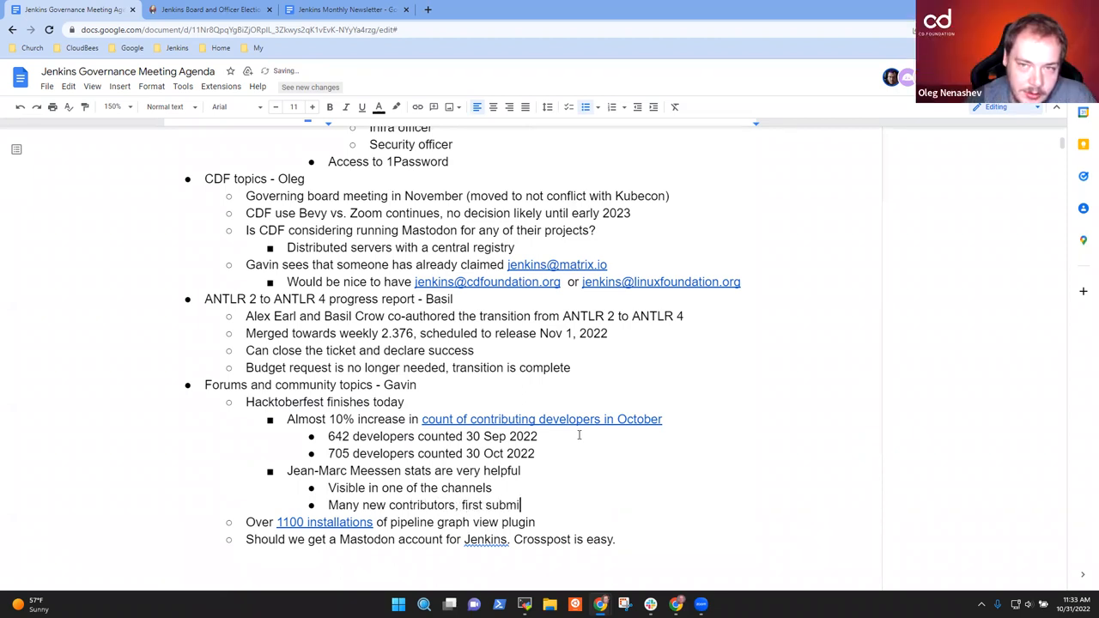
{"action": "type", "text": "ssions to open source"}
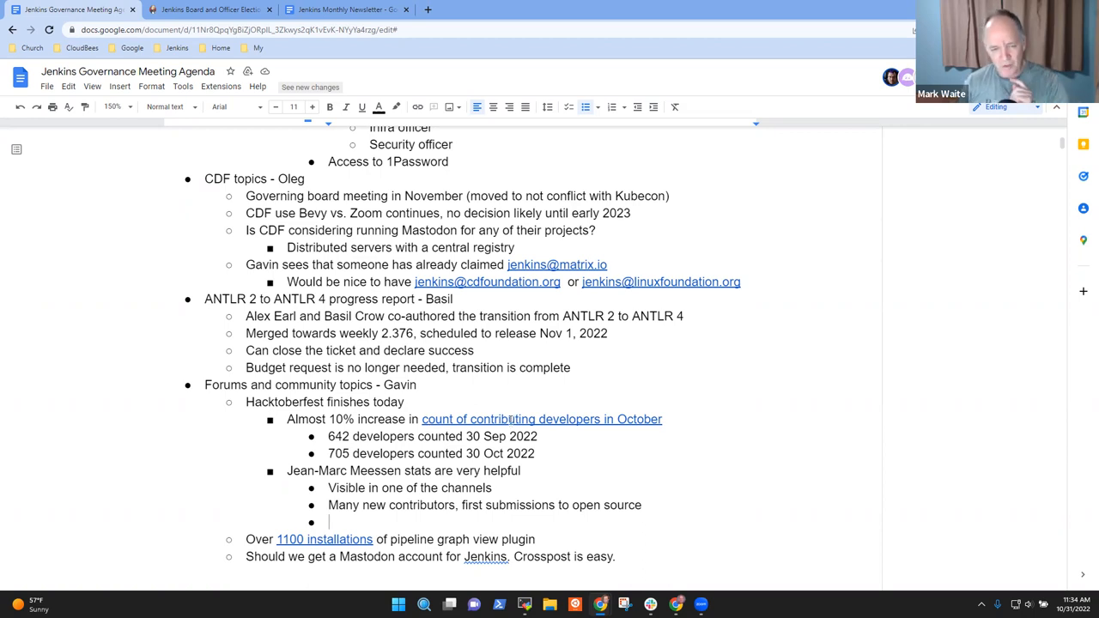
Step: Check the DevStats contributing developers chart, then return to the agenda document
{"action": "left_click", "coordinate": [542, 419]}
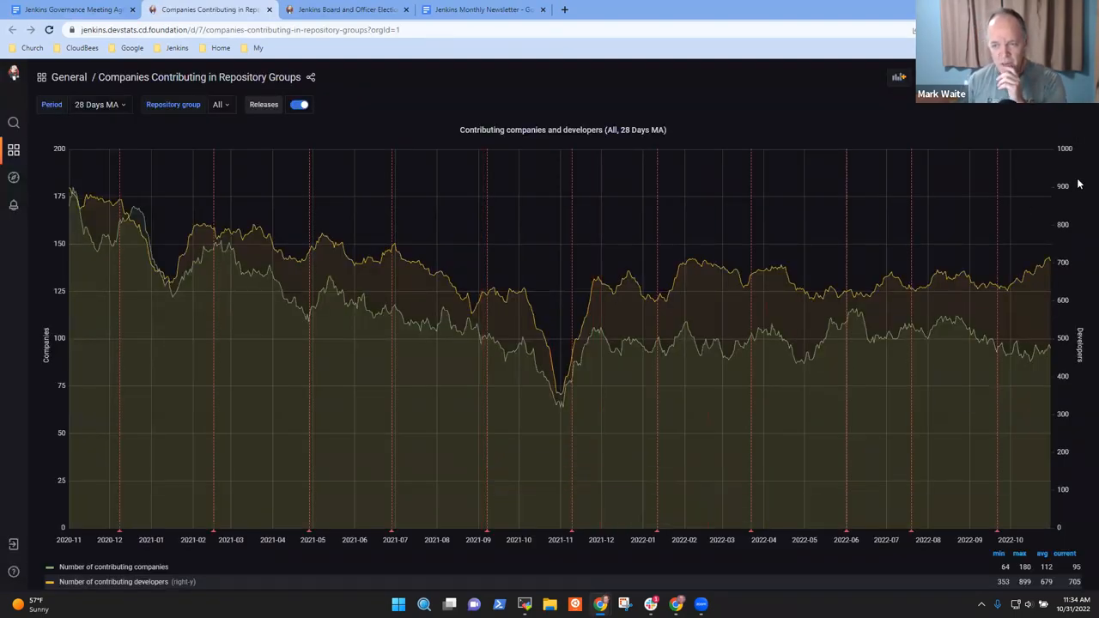
{"action": "mouse_move", "coordinate": [1004, 288]}
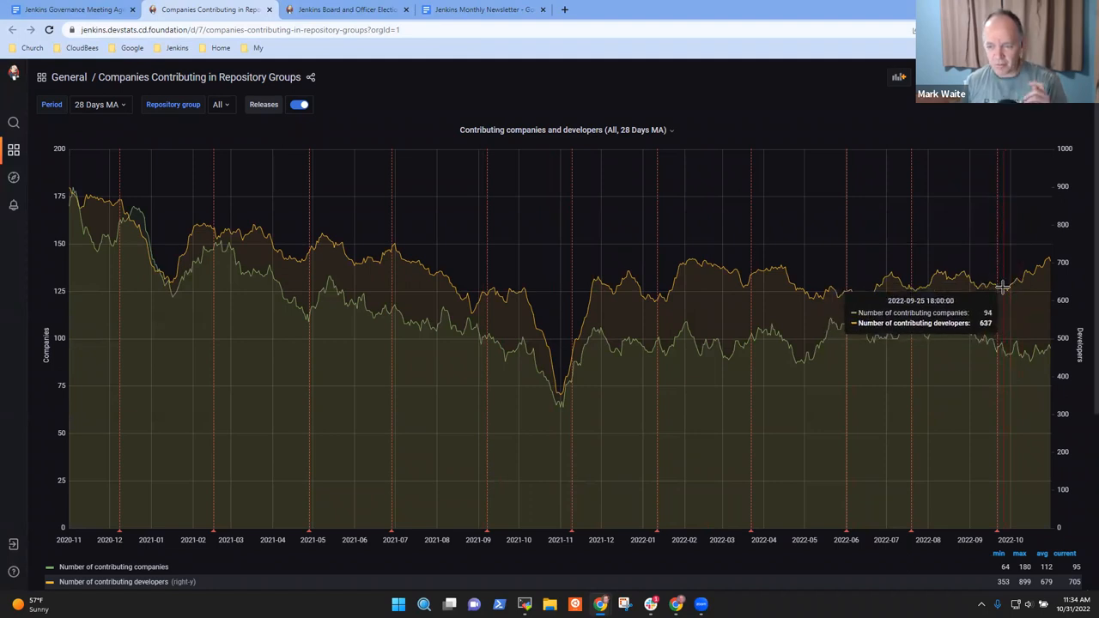
{"action": "mouse_move", "coordinate": [1011, 288]}
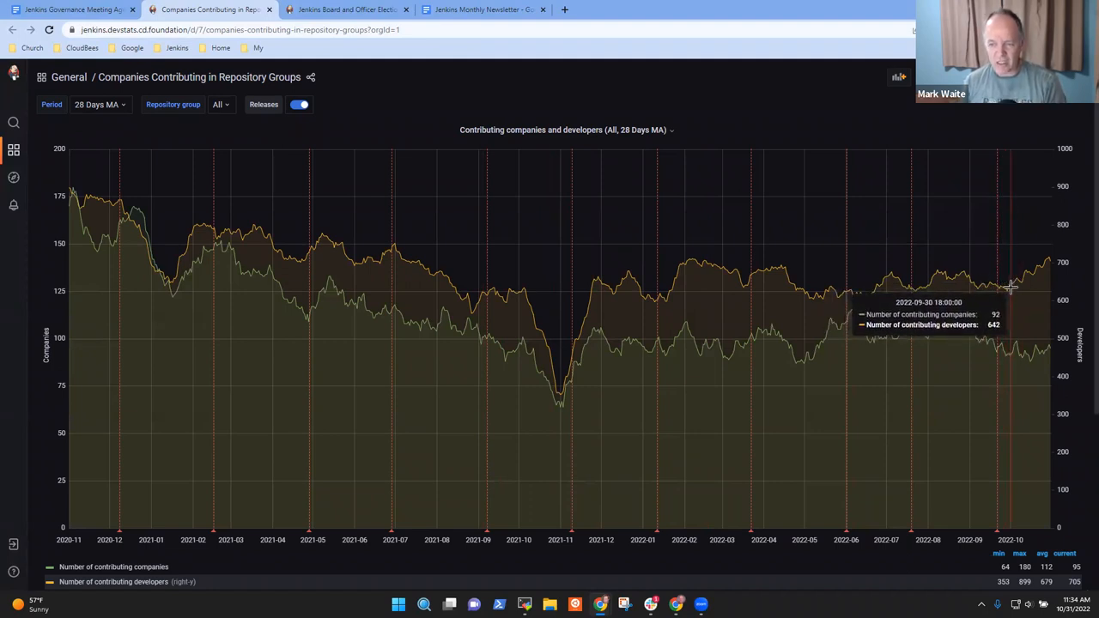
{"action": "mouse_move", "coordinate": [1027, 272]}
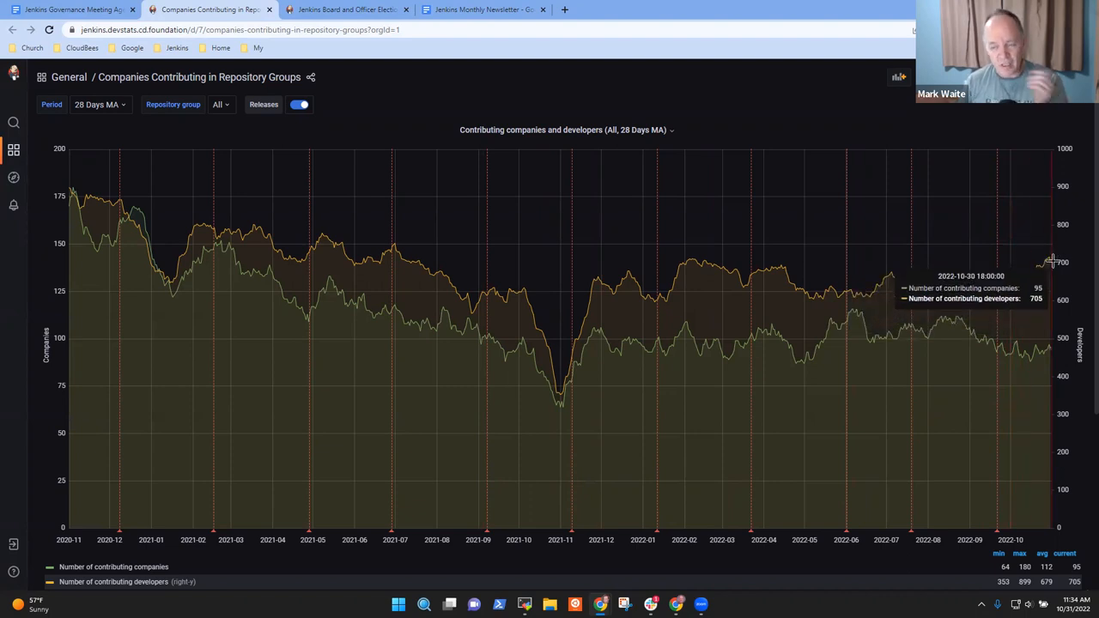
{"action": "mouse_move", "coordinate": [1050, 268]}
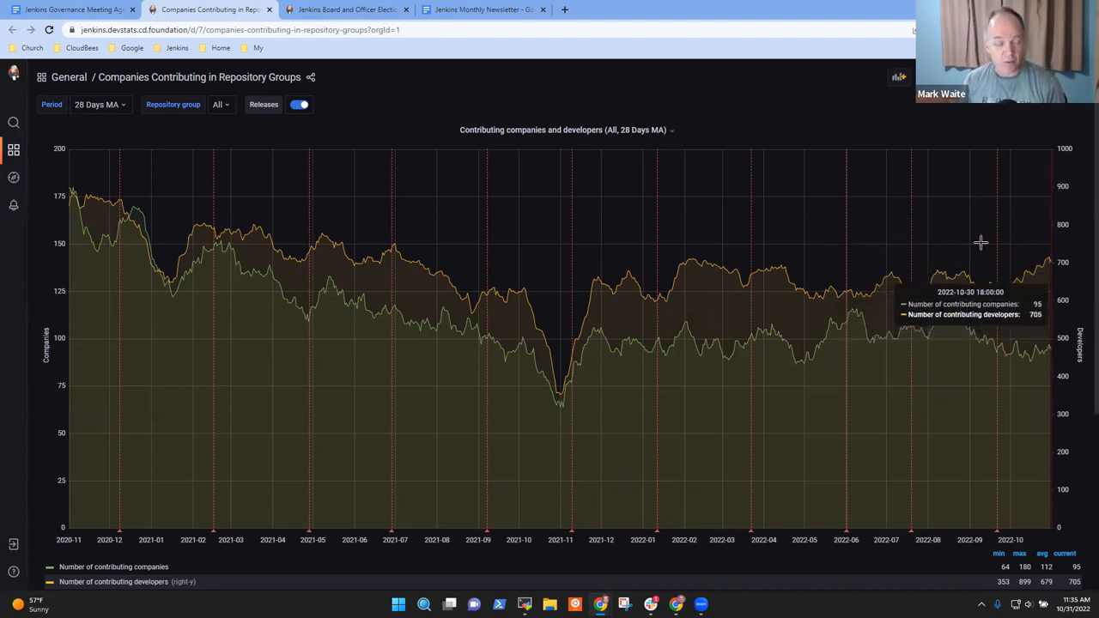
{"action": "left_click", "coordinate": [72, 10]}
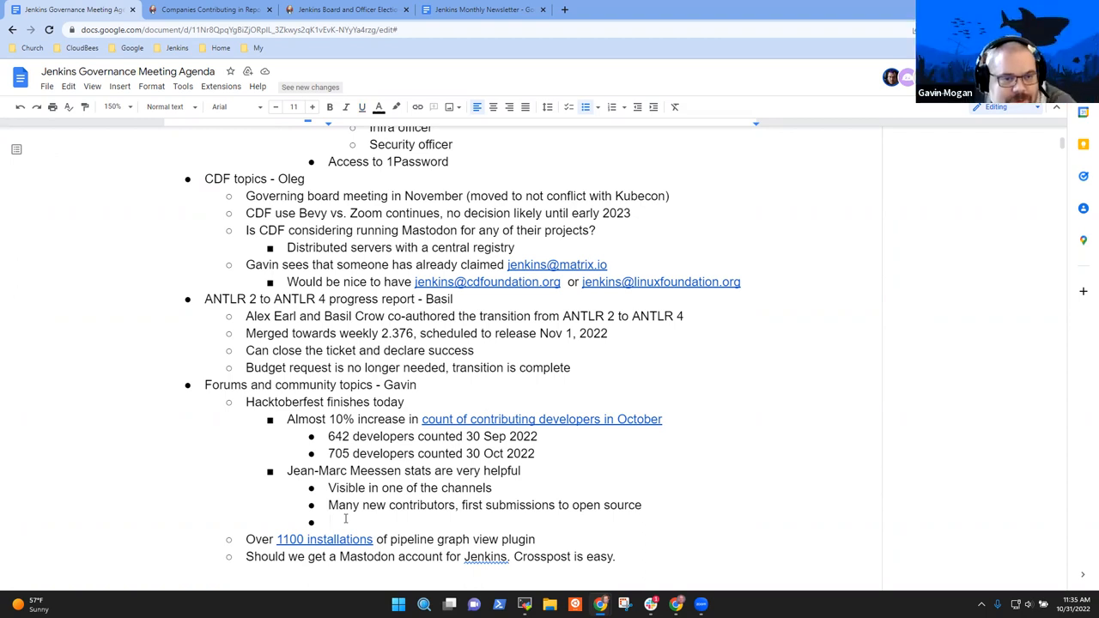
Step: Record last week's 535 eligible pull requests by 111 contributors
{"action": "type", "text": "Last"}
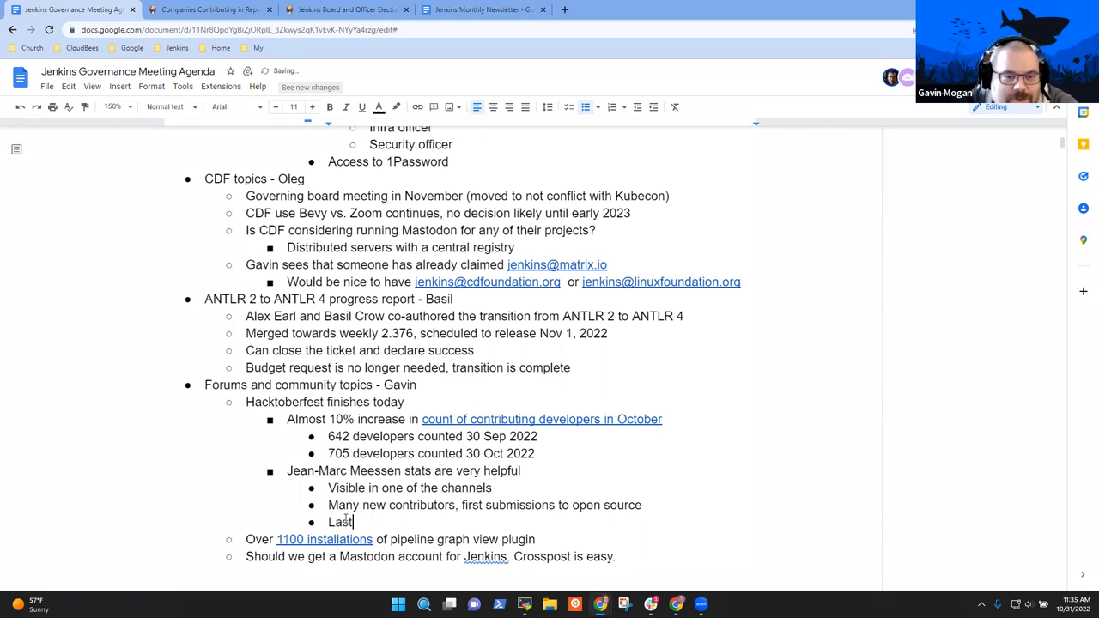
{"action": "type", "text": "week - 535 eligible"}
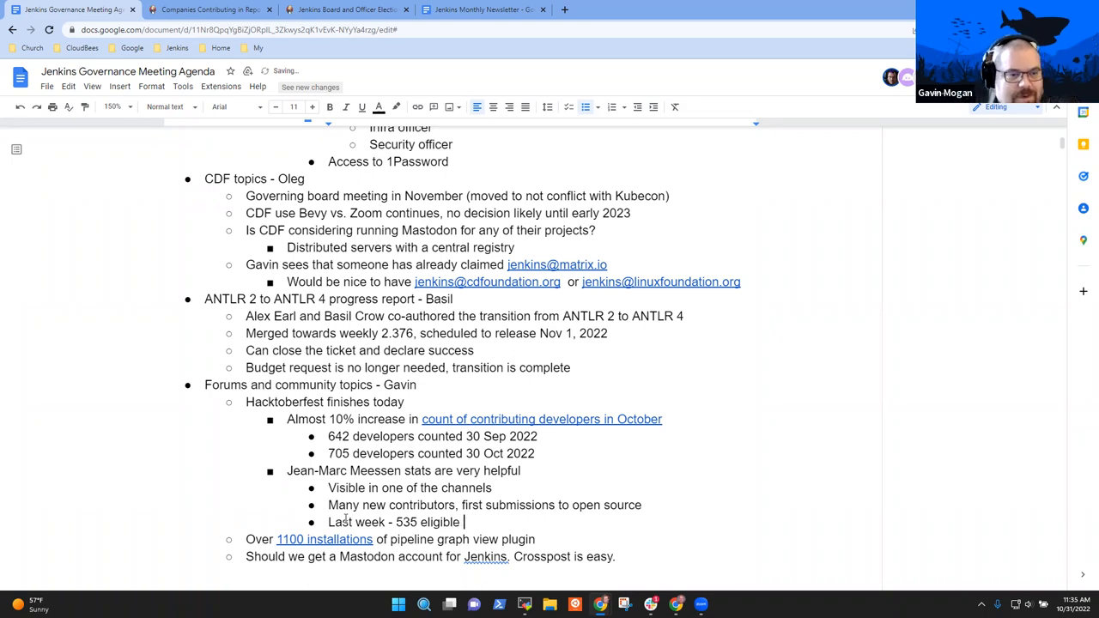
{"action": "type", "text": "pull requests by 111 contributors"}
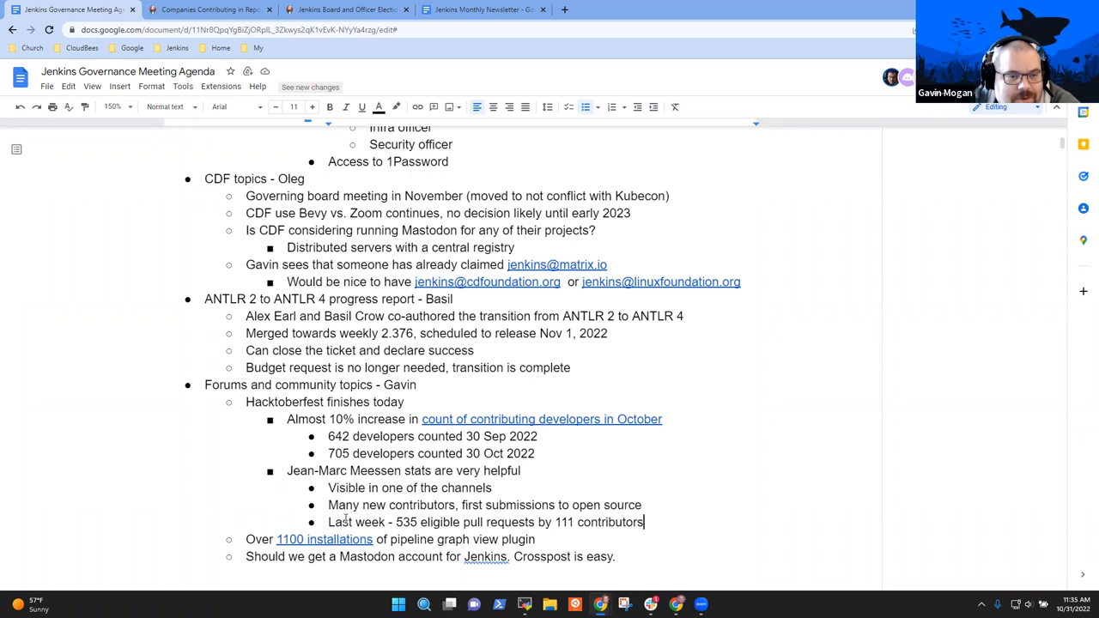
Step: Add a sub-point that 35 qualify for swag just with Jenkins contributions (4+ PRs)
{"action": "key", "text": "enter"}
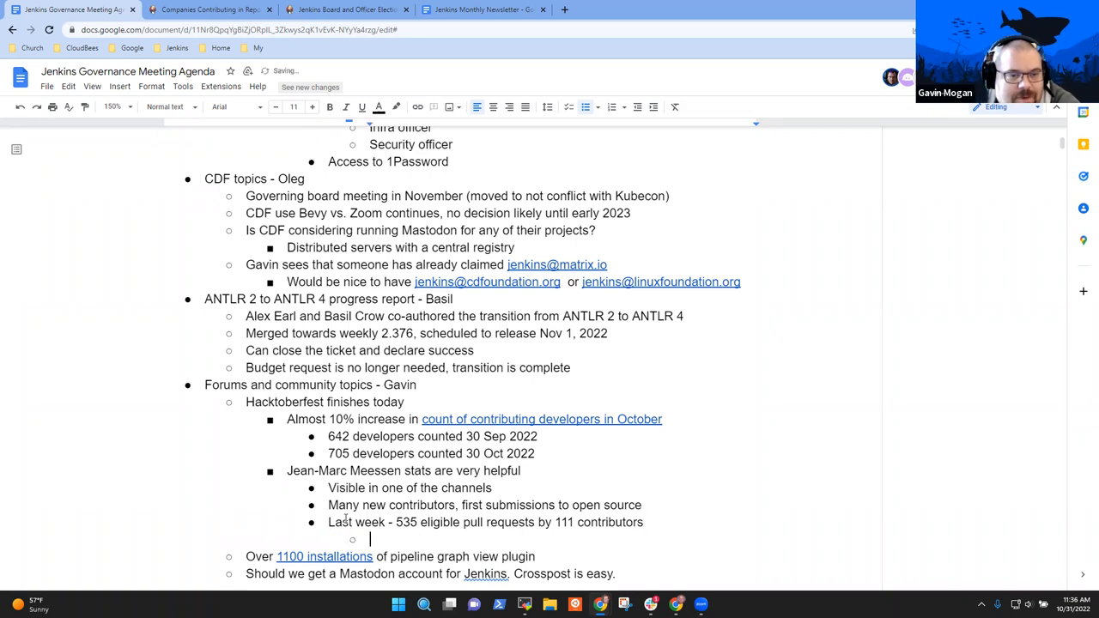
{"action": "type", "text": "89"}
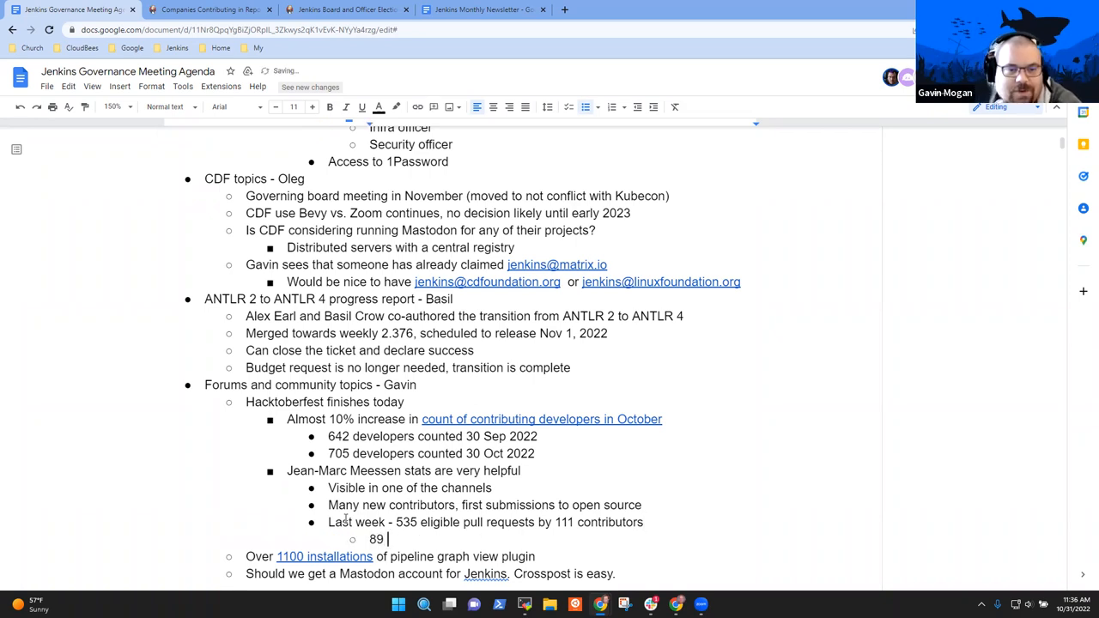
{"action": "key", "text": "backspace"}
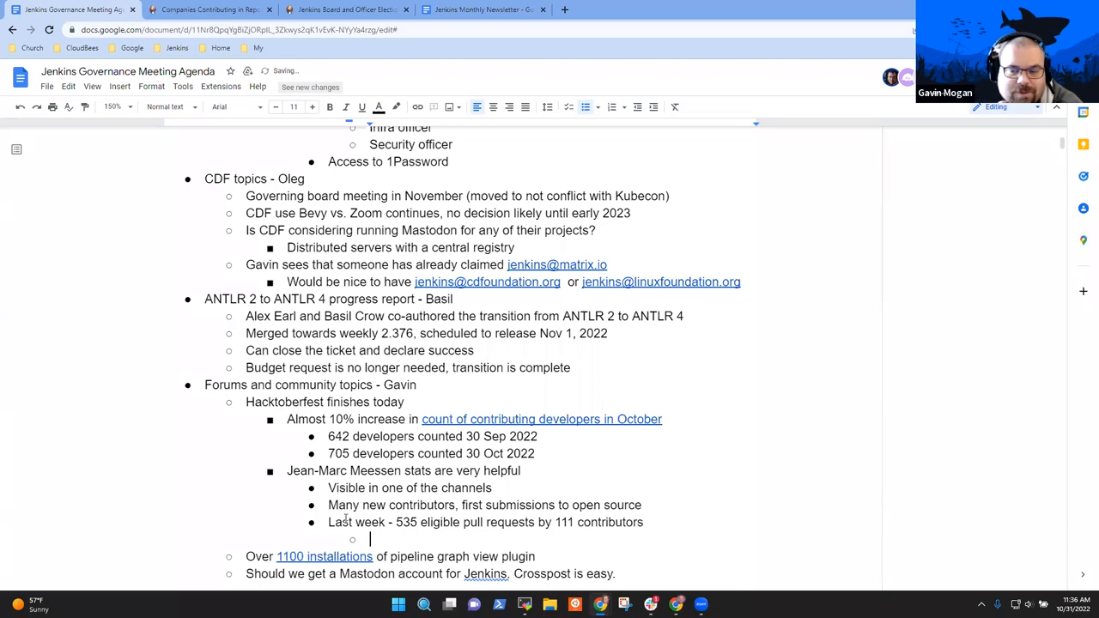
{"action": "type", "text": "35 qualified for"}
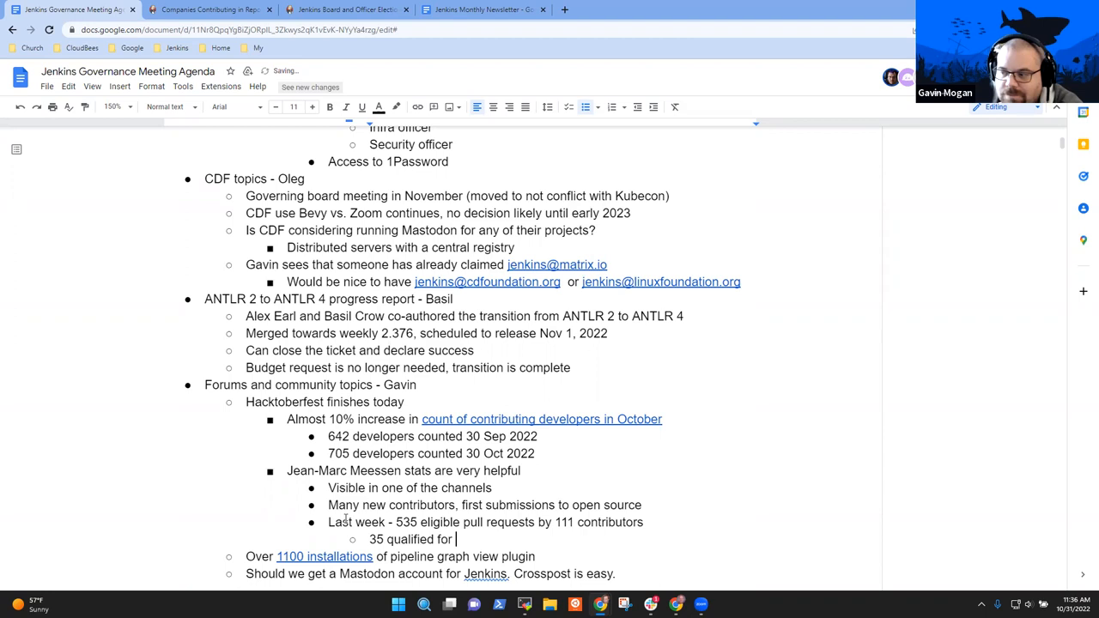
{"action": "type", "text": "swag just"}
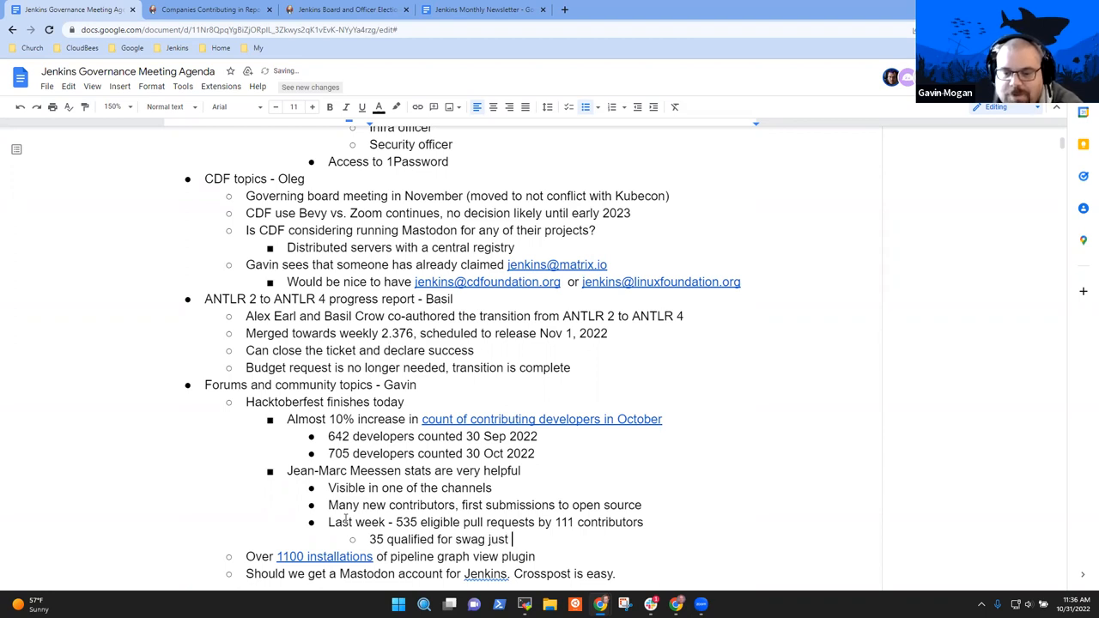
{"action": "type", "text": "with Jenkins contributions"}
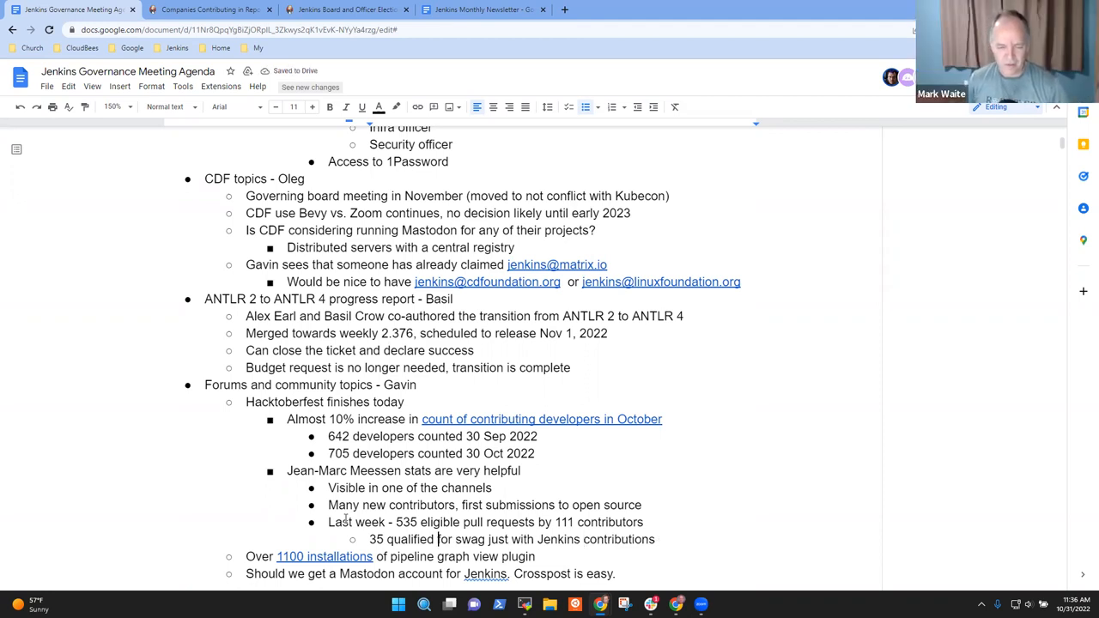
{"action": "type", "text": "(4+ pull request"}
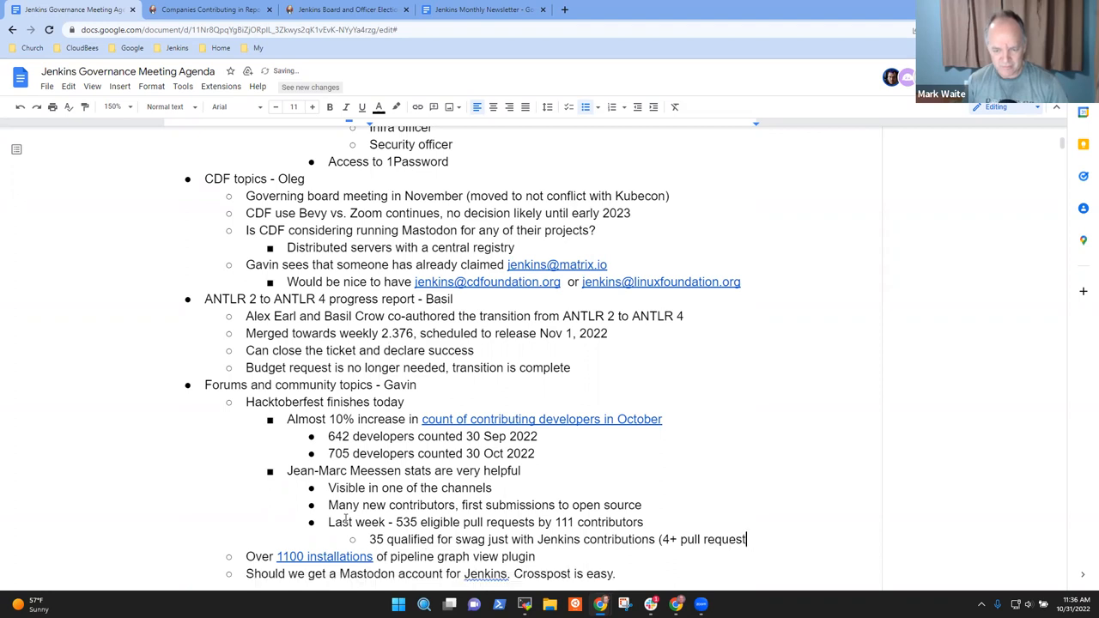
{"action": "type", "text": "s"}
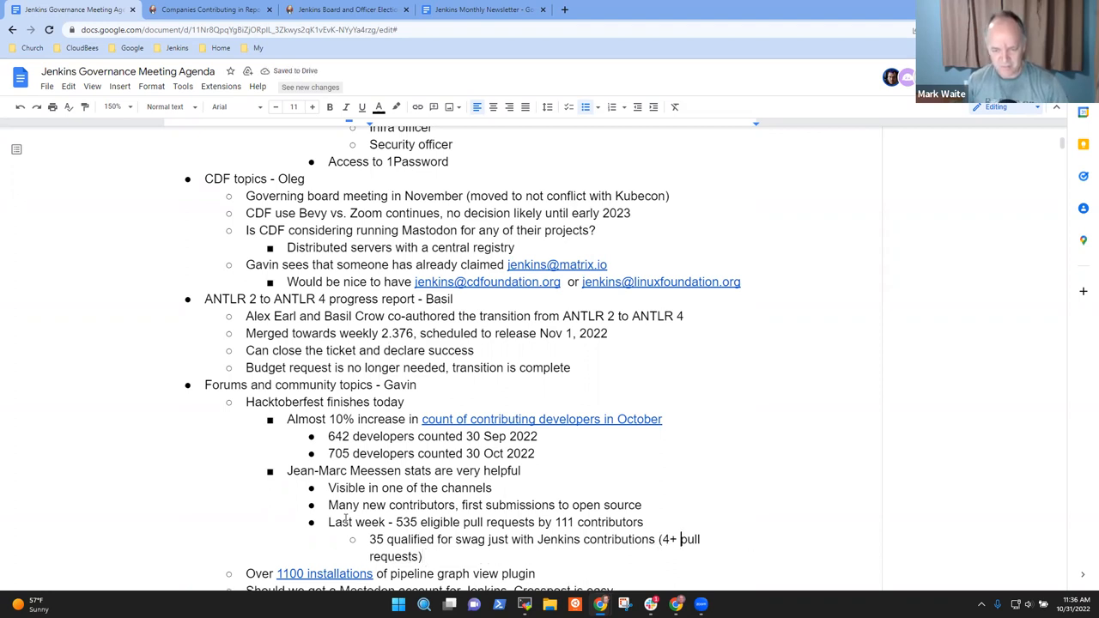
{"action": "type", "text": "PR's"}
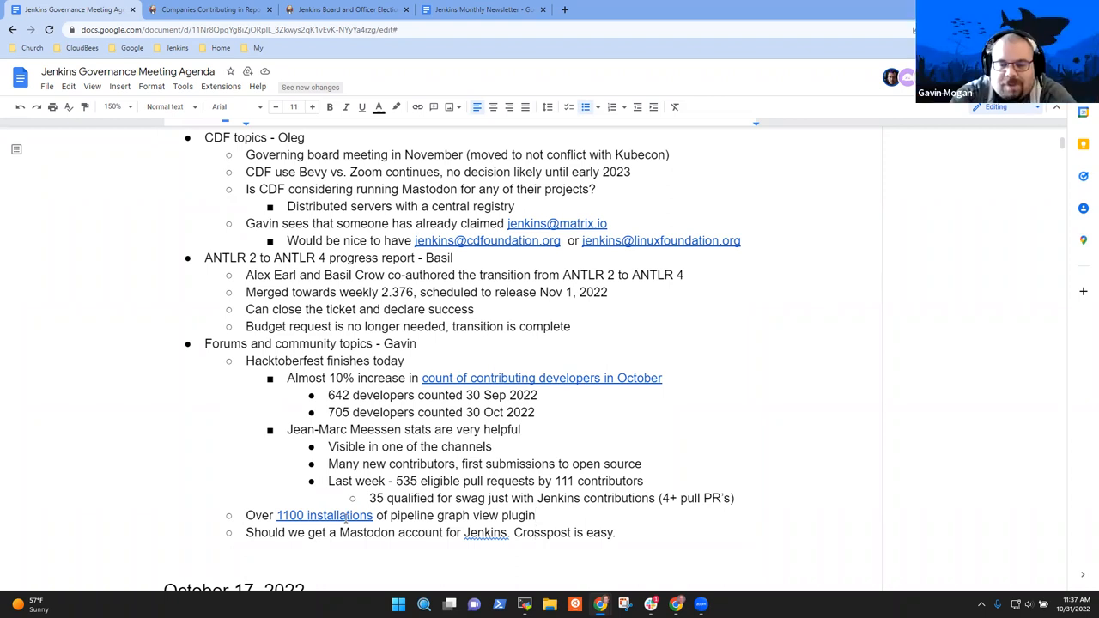
Step: Note under the 1100 installations item that Gavin is considering a PR for notifications when a build is done
{"action": "left_click", "coordinate": [535, 515]}
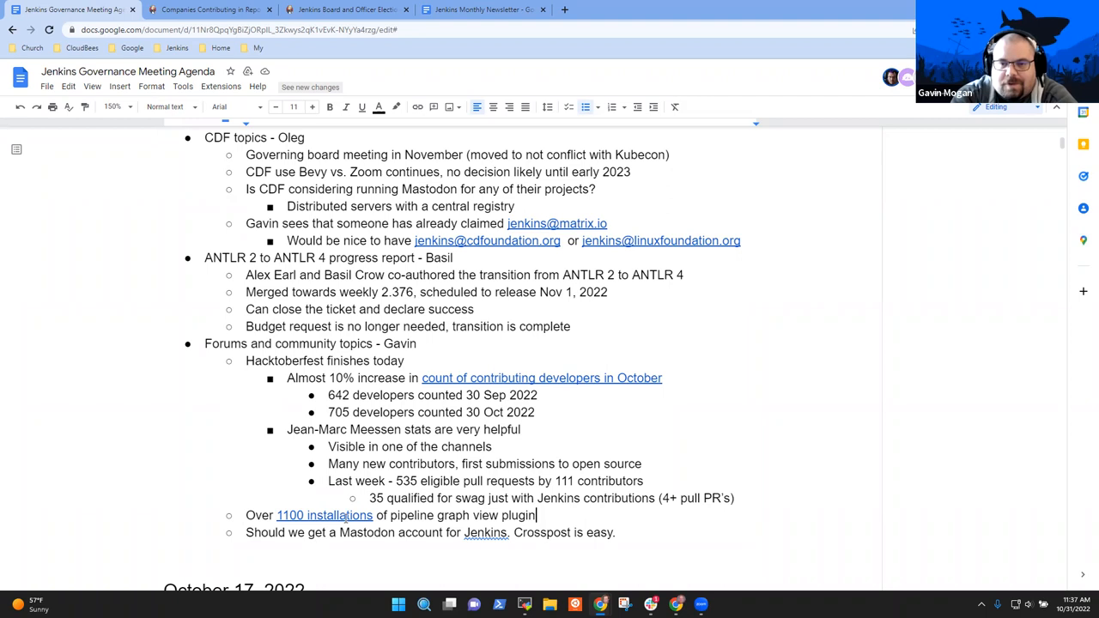
{"action": "type", "text": "G"}
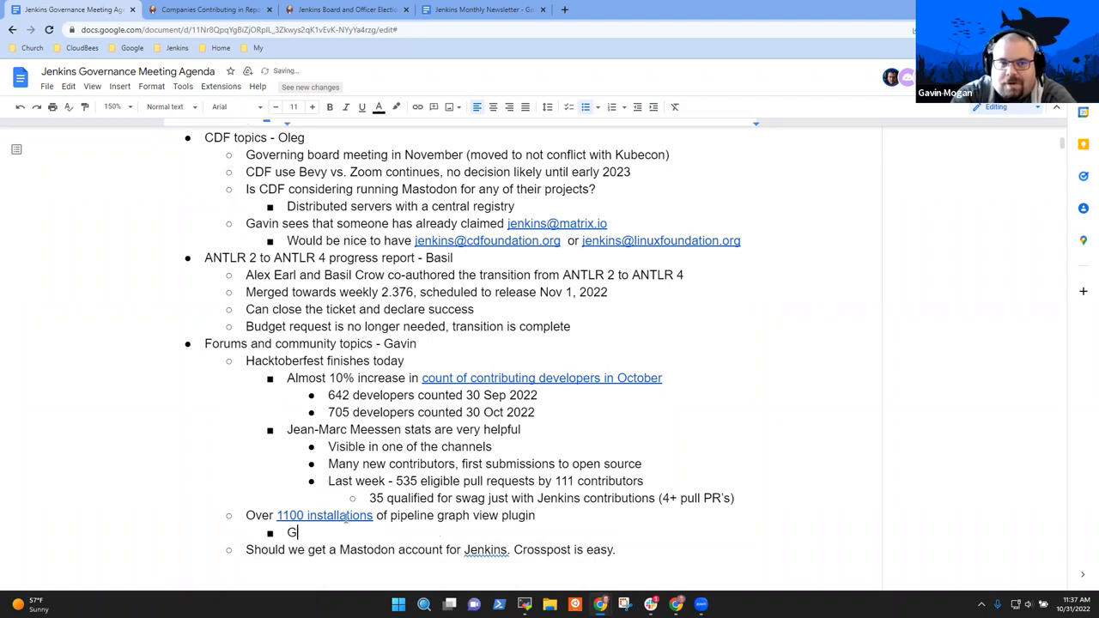
{"action": "type", "text": "avin"}
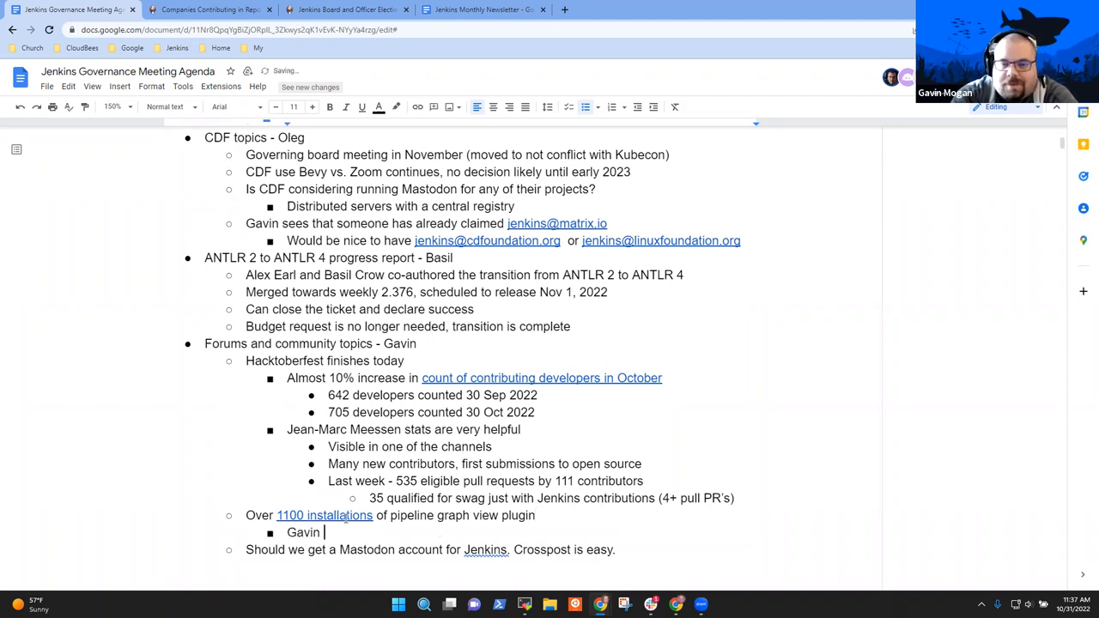
{"action": "type", "text": "considering a P"}
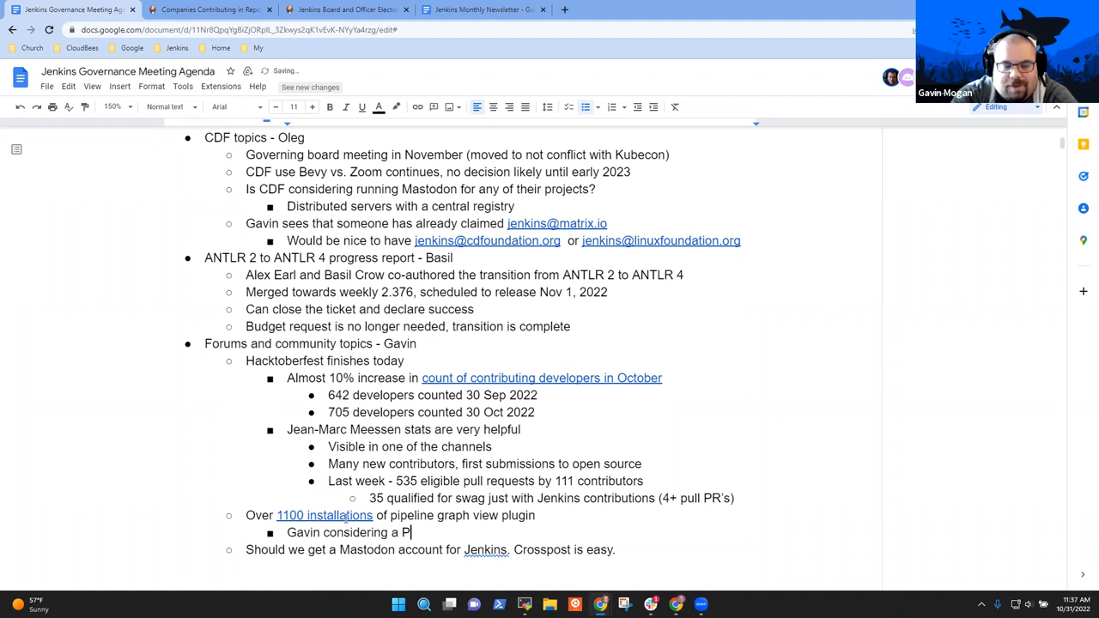
{"action": "type", "text": "R for notifications (notify me when the b"}
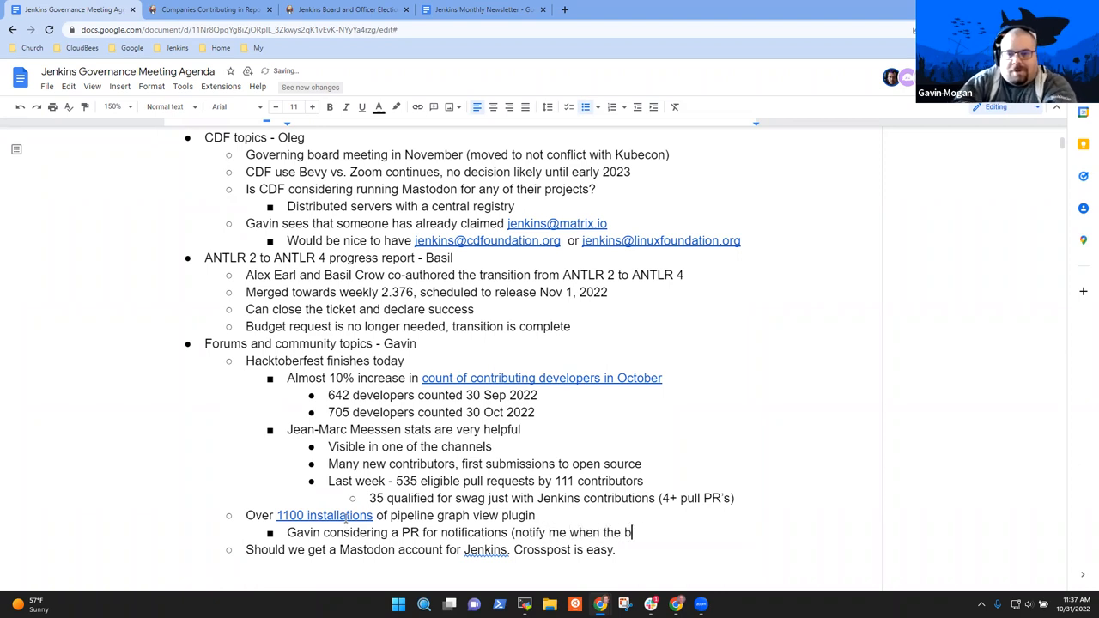
{"action": "type", "text": "uild is done)"}
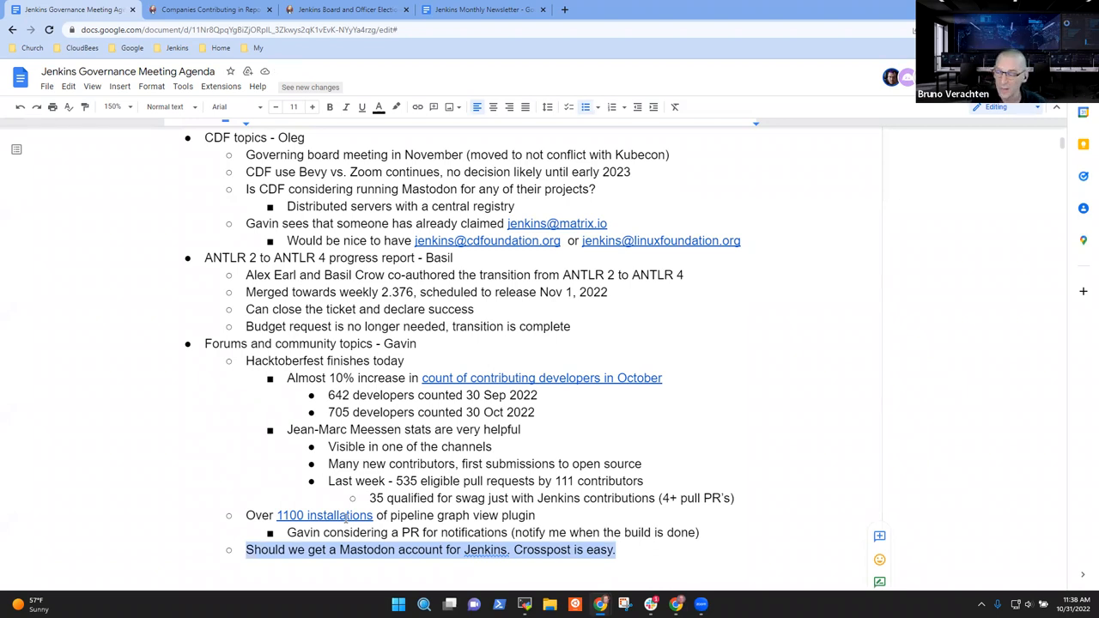
Step: Add the sub-point 'Twitter competitor with easy crosspost' under the Mastodon question
{"action": "key", "text": "enter"}
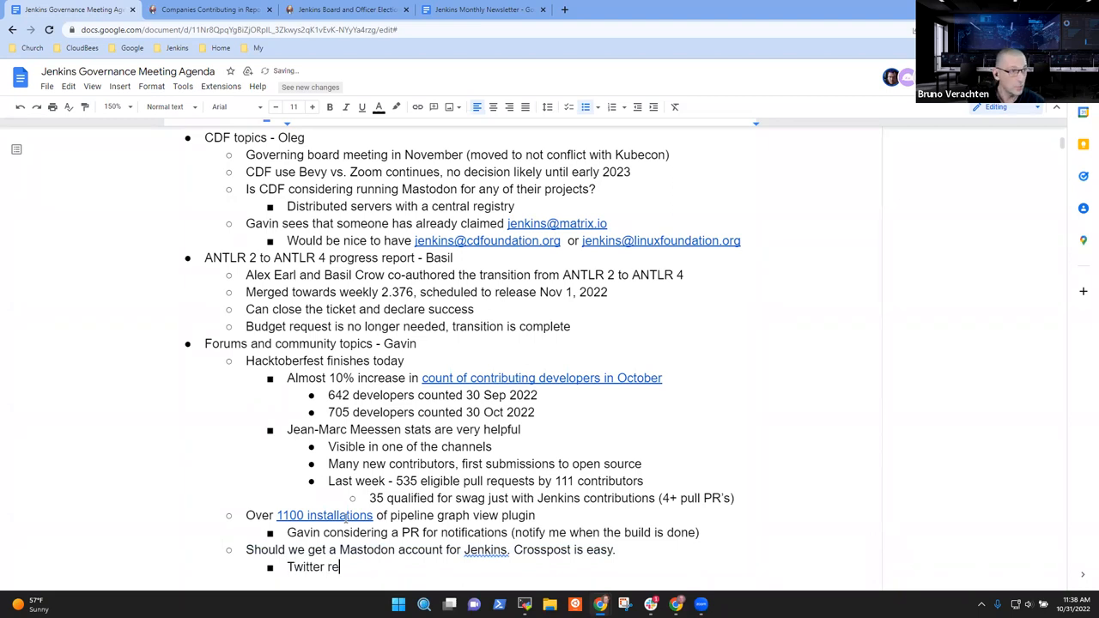
{"action": "key", "text": "BackSpace"}
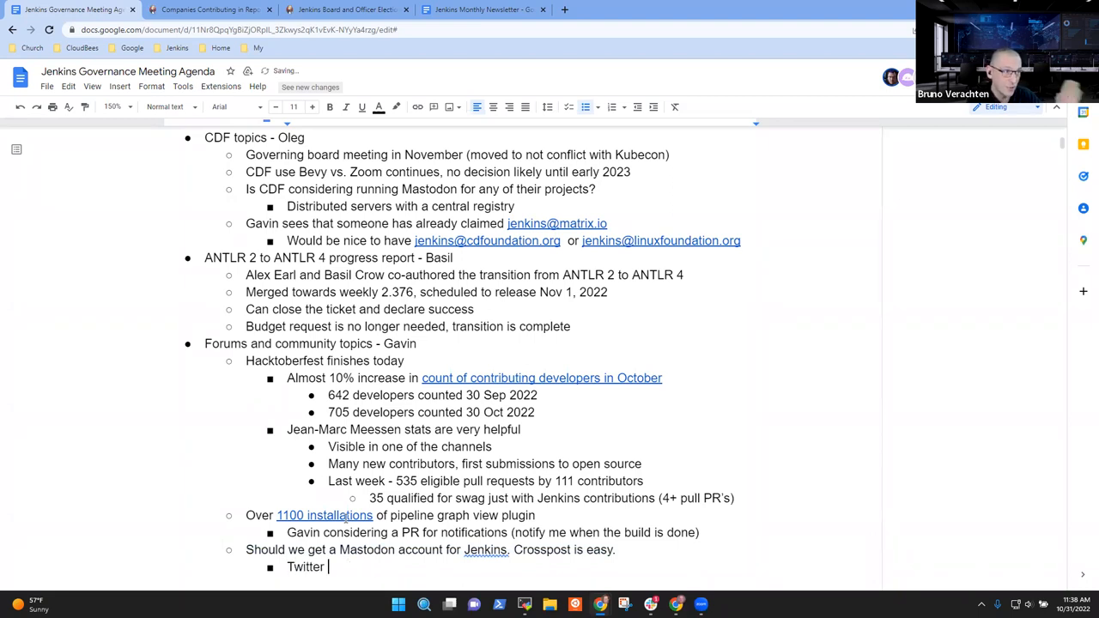
{"action": "type", "text": "competitor"}
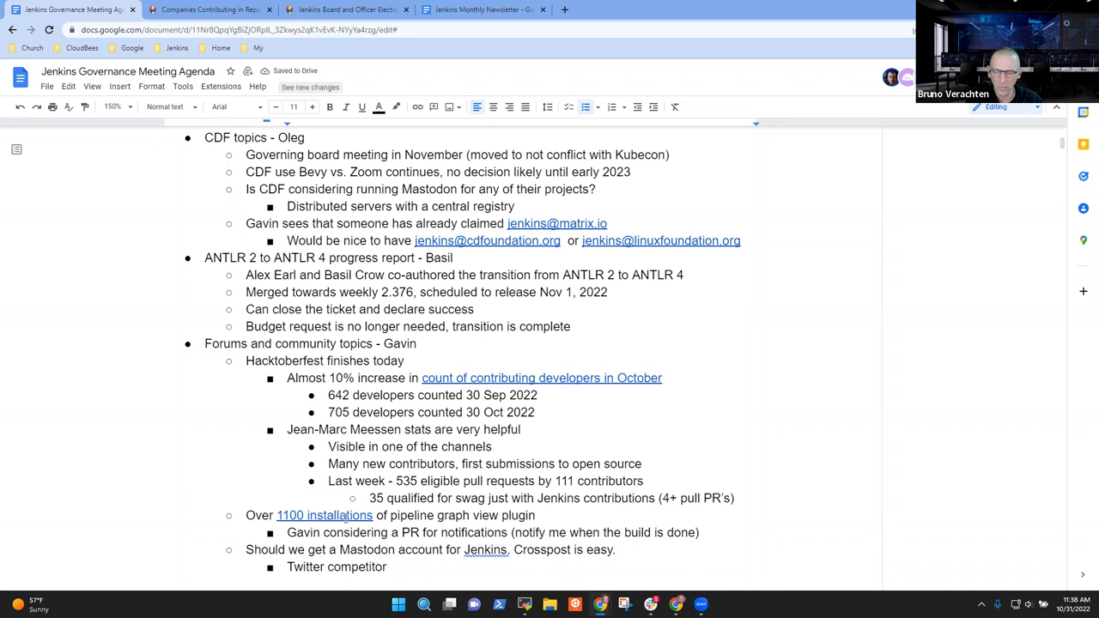
{"action": "type", "text": "with"}
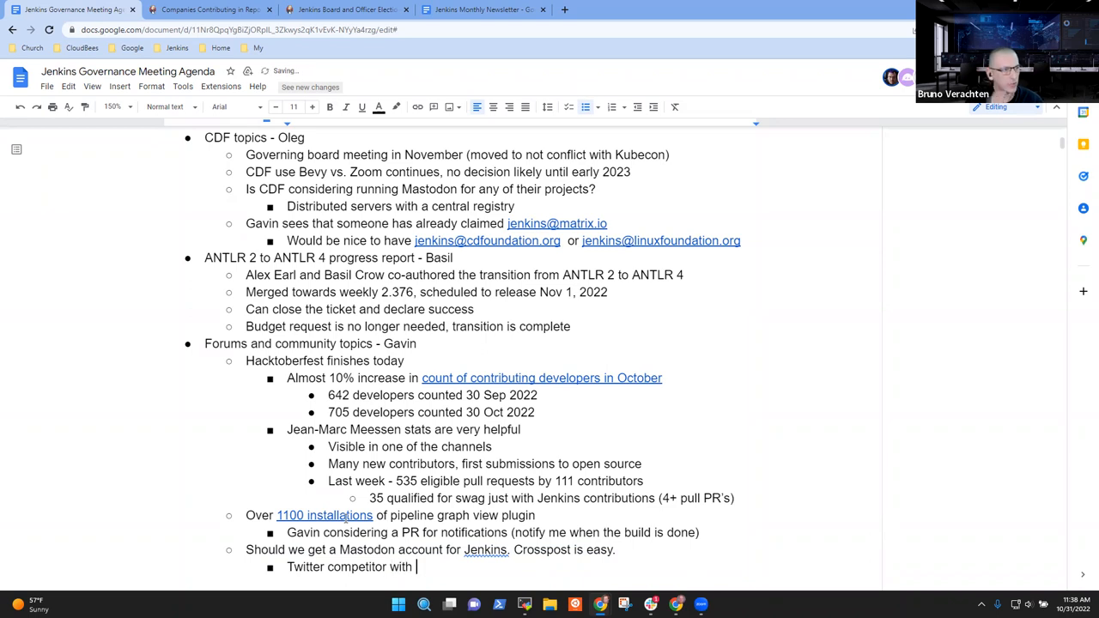
{"action": "type", "text": "easy cross"}
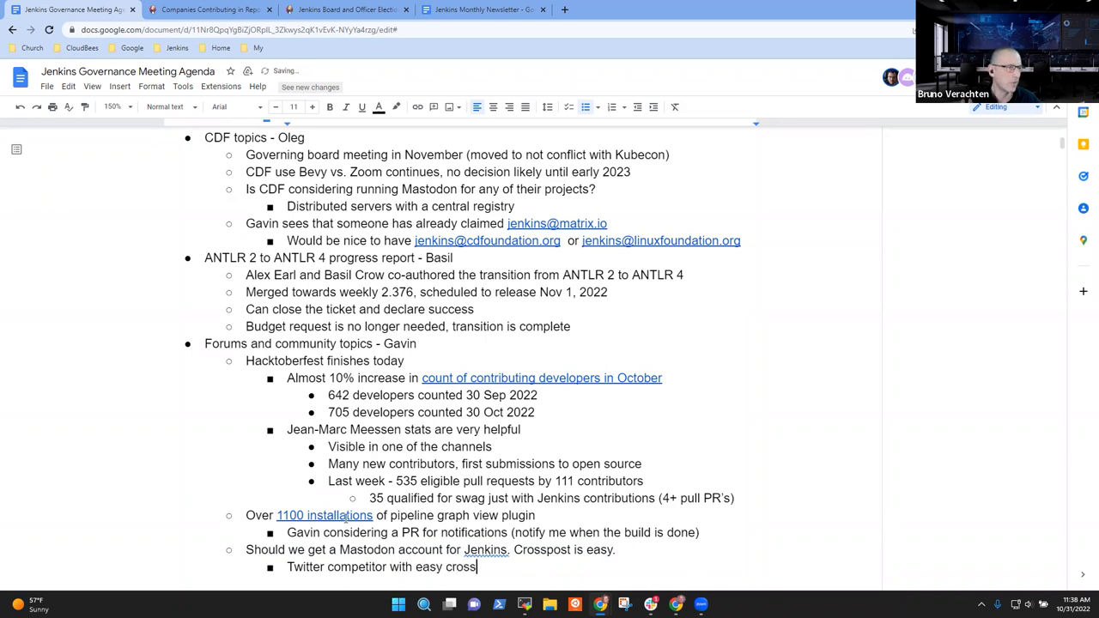
{"action": "type", "text": "post"}
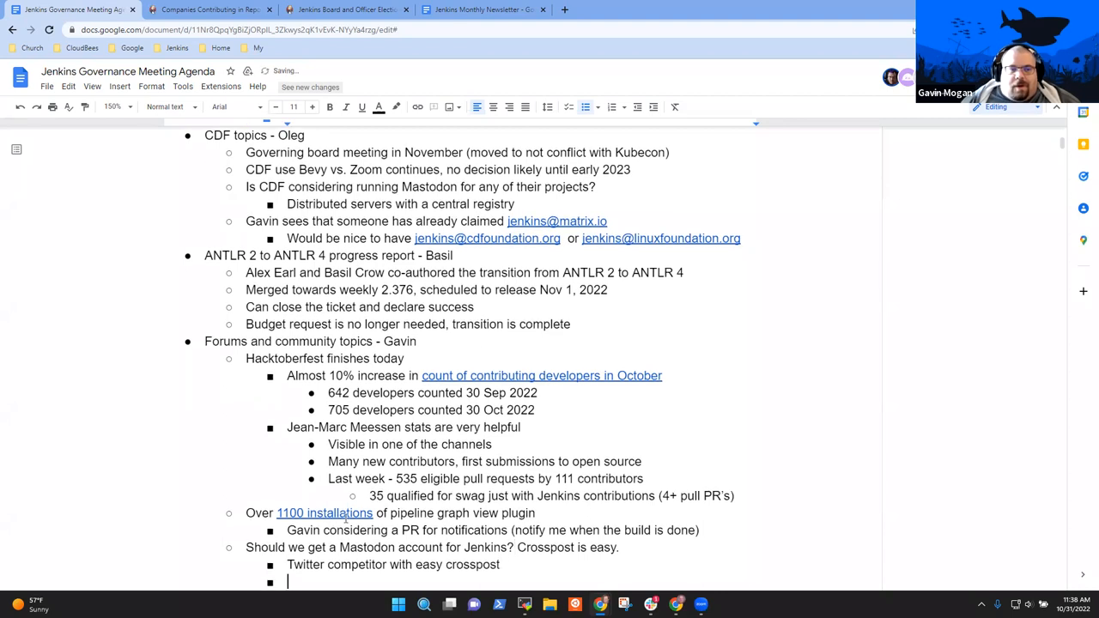
Step: Add an action item: someone from board or infra talk to a Mastodon host to find a sponsored install for Jenkins
{"action": "type", "text": "Action item"}
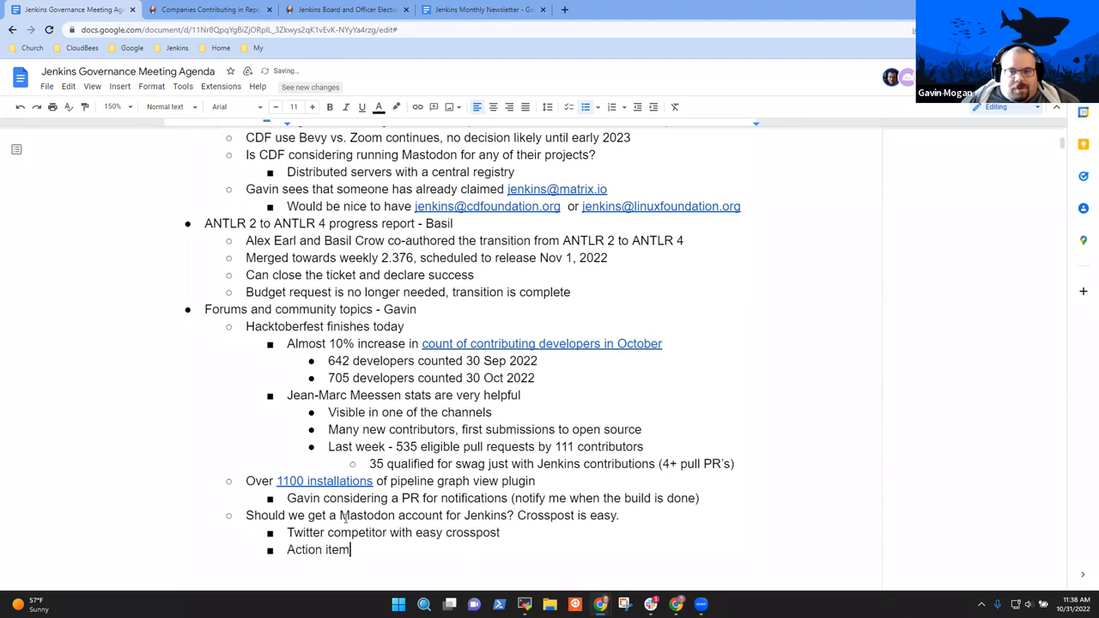
{"action": "type", "text": ": Someone from"}
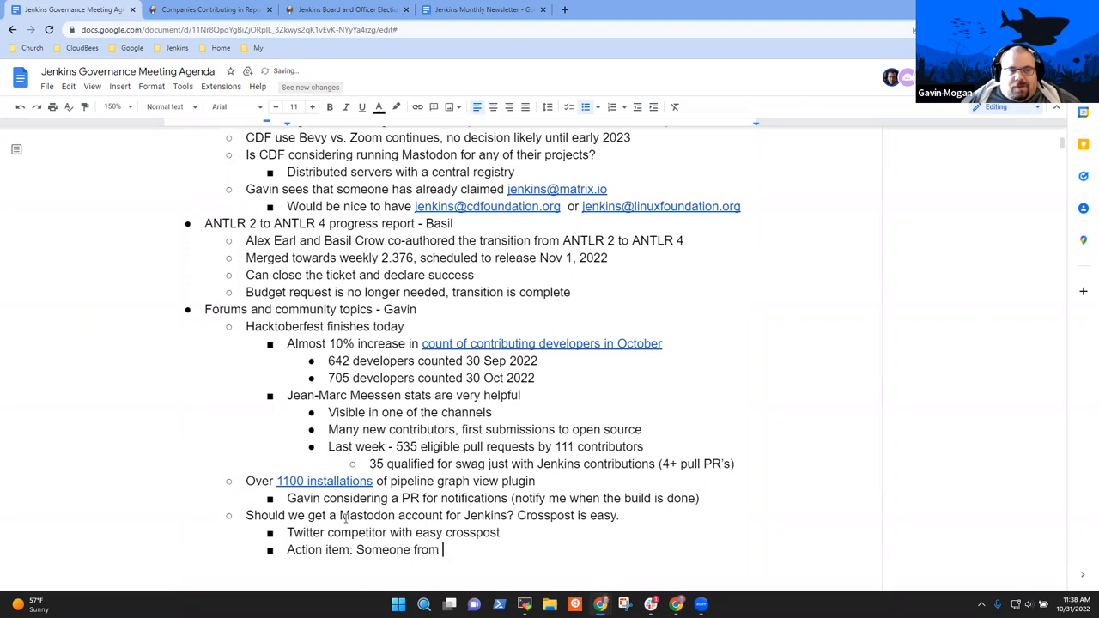
{"action": "type", "text": "board or infra talk to Mas"}
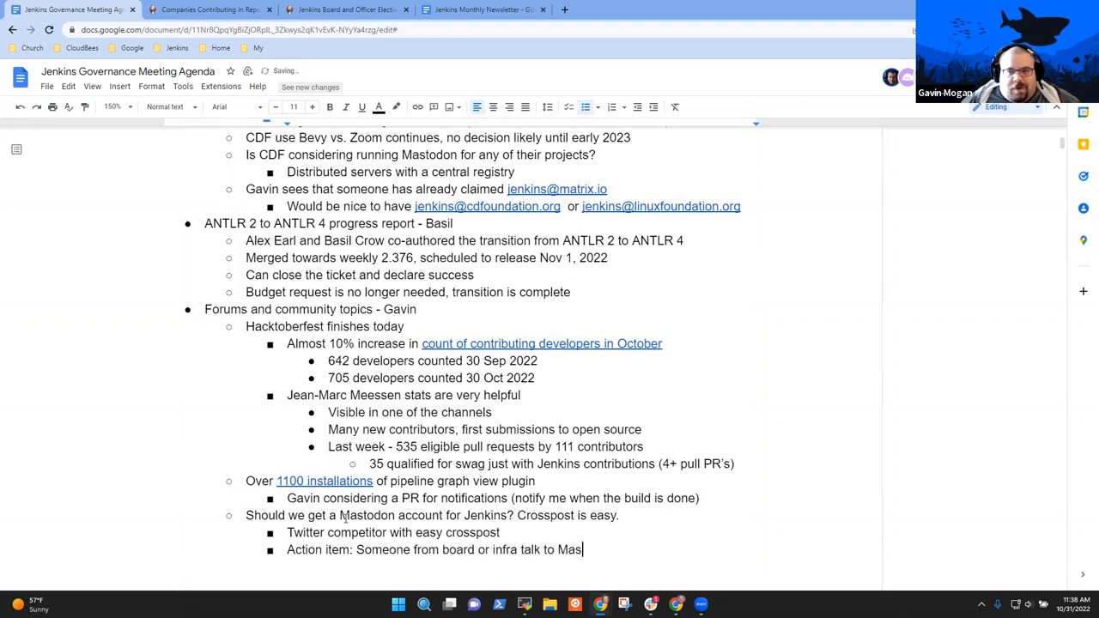
{"action": "type", "text": "a"}
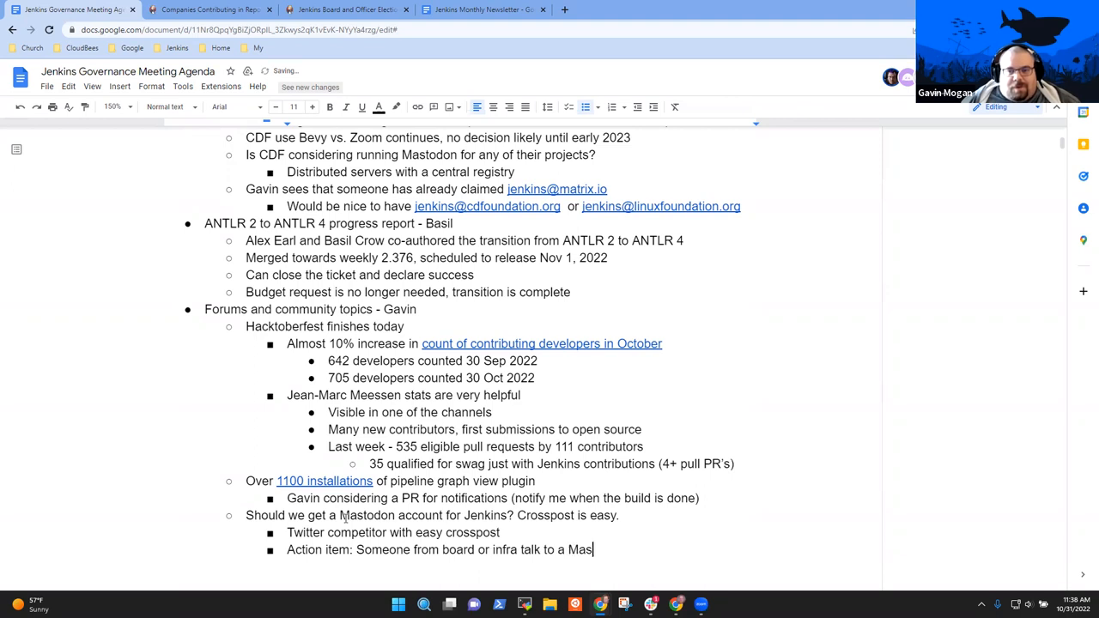
{"action": "type", "text": "todon"}
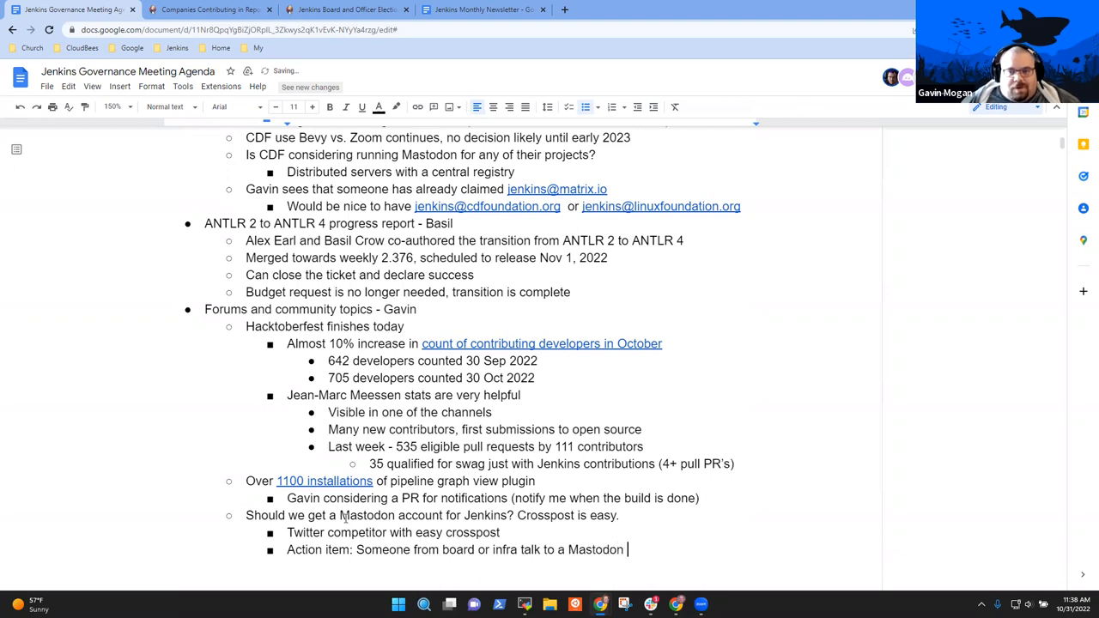
{"action": "type", "text": "host to find a"}
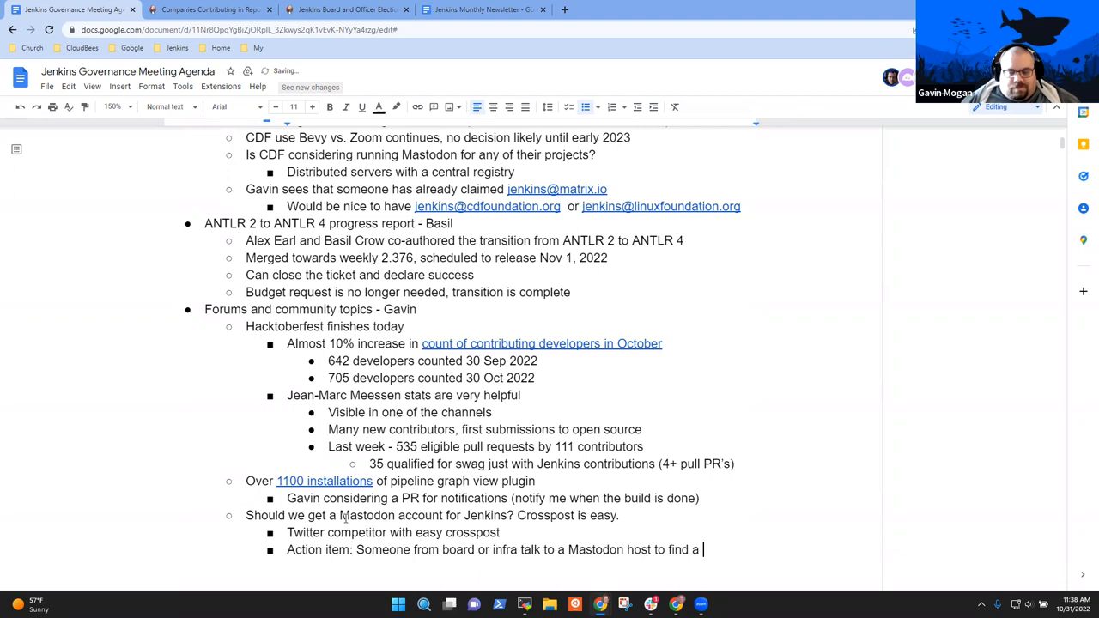
{"action": "type", "text": "sponsored install for"}
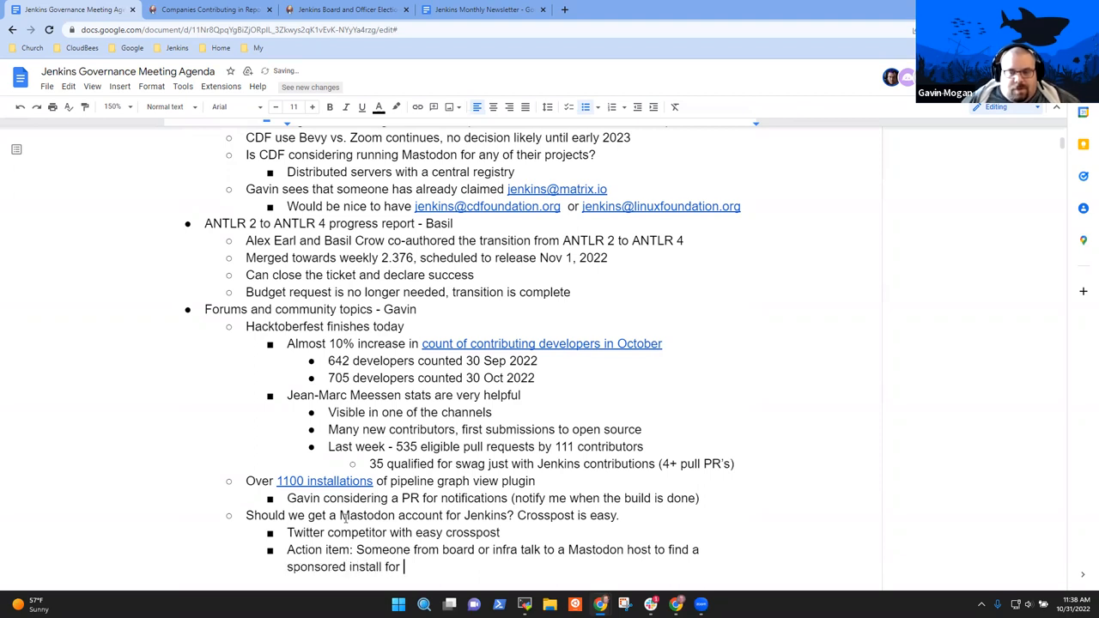
{"action": "type", "text": "Jenkins"}
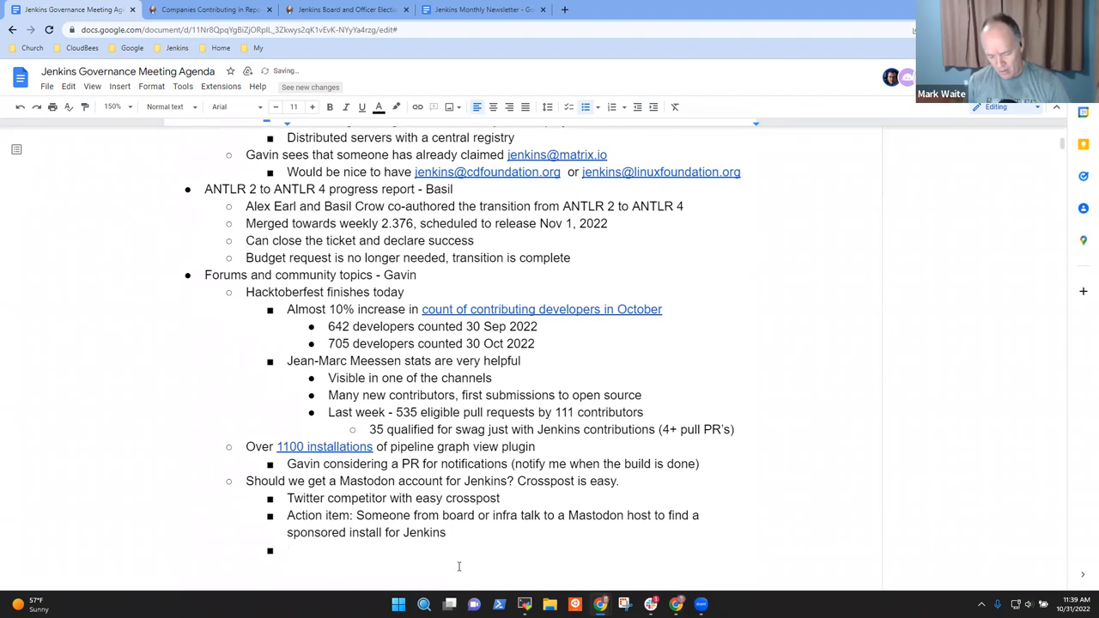
{"action": "type", "text": "Action item"}
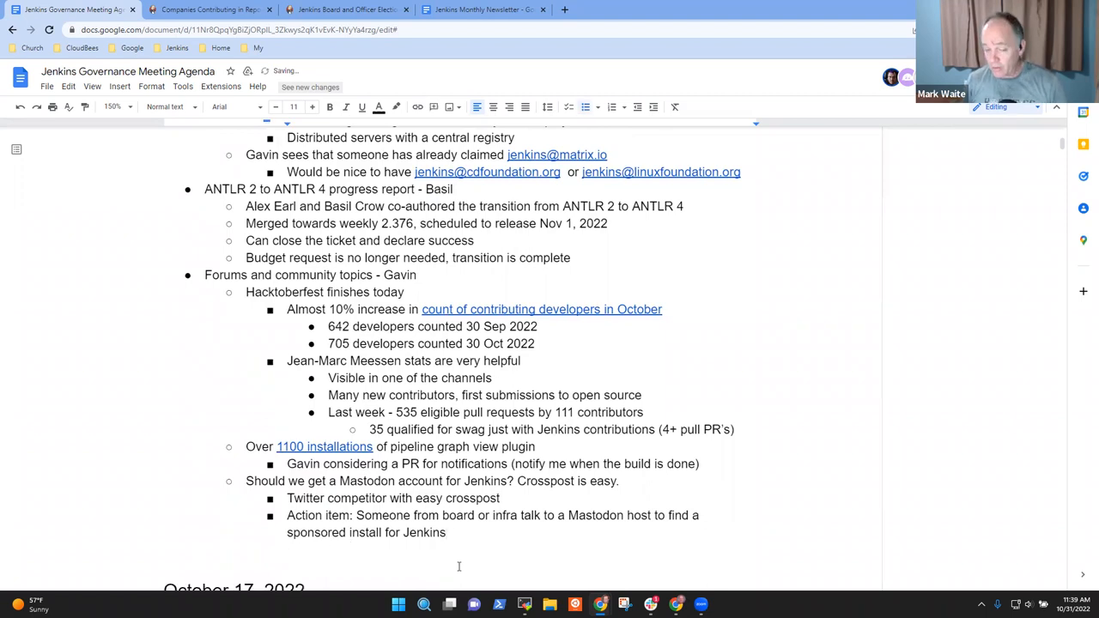
Step: Copy the Mastodon action item into the Action items list, reassigned to Gavin or Damien
{"action": "left_click_drag", "start_coordinate": [287, 515], "coordinate": [446, 532]}
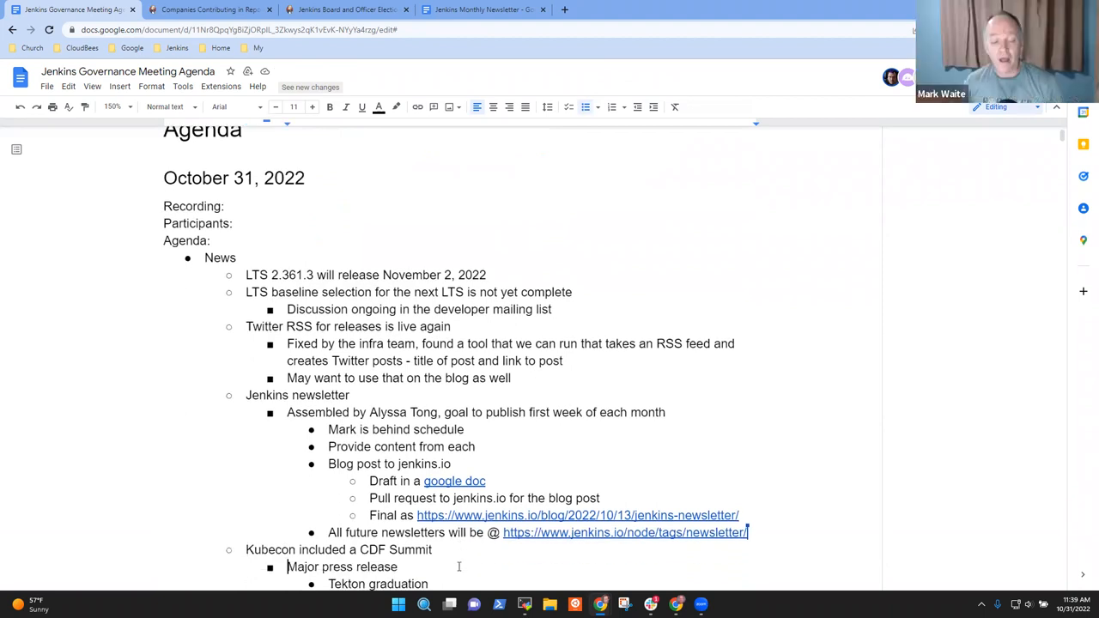
{"action": "scroll", "scroll_direction": "down", "scroll_amount": 3}
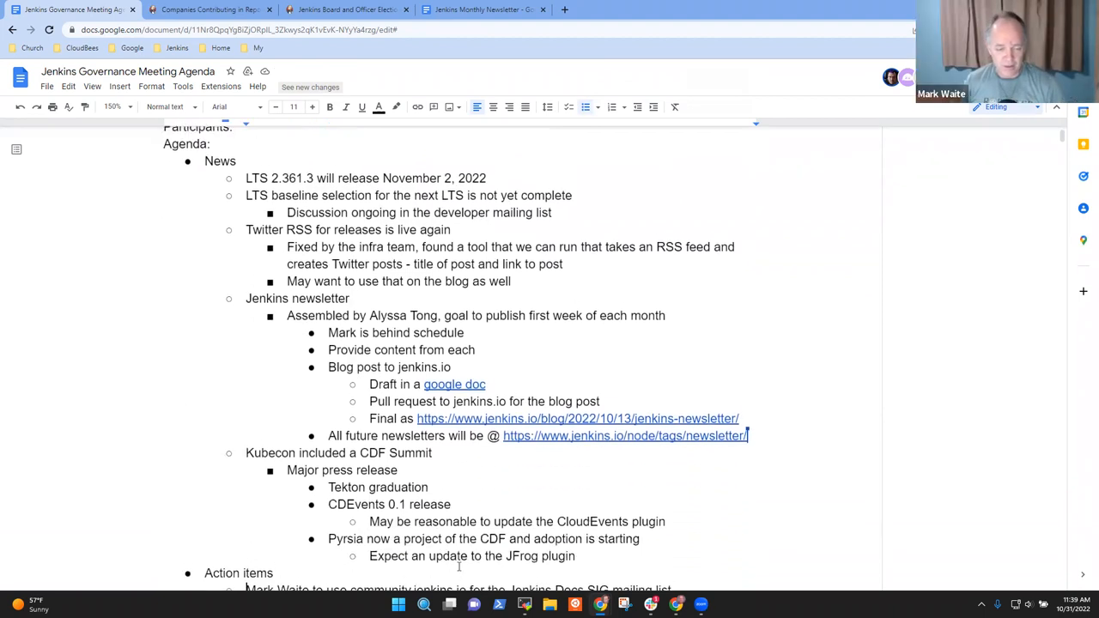
{"action": "scroll", "scroll_direction": "down", "scroll_amount": 3}
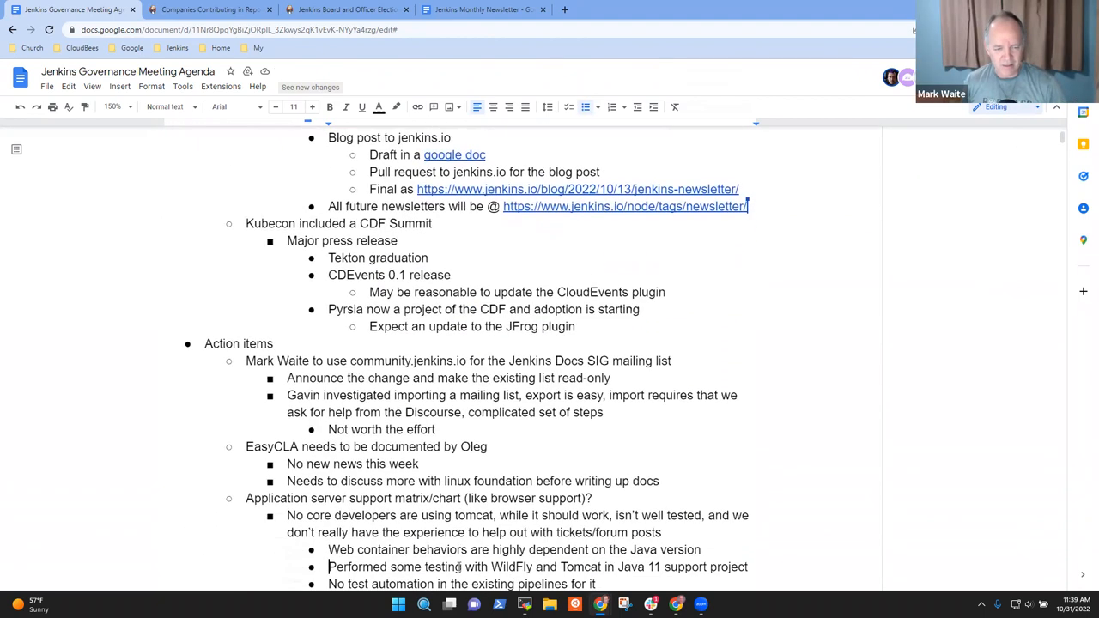
{"action": "scroll", "scroll_direction": "down", "scroll_amount": 3}
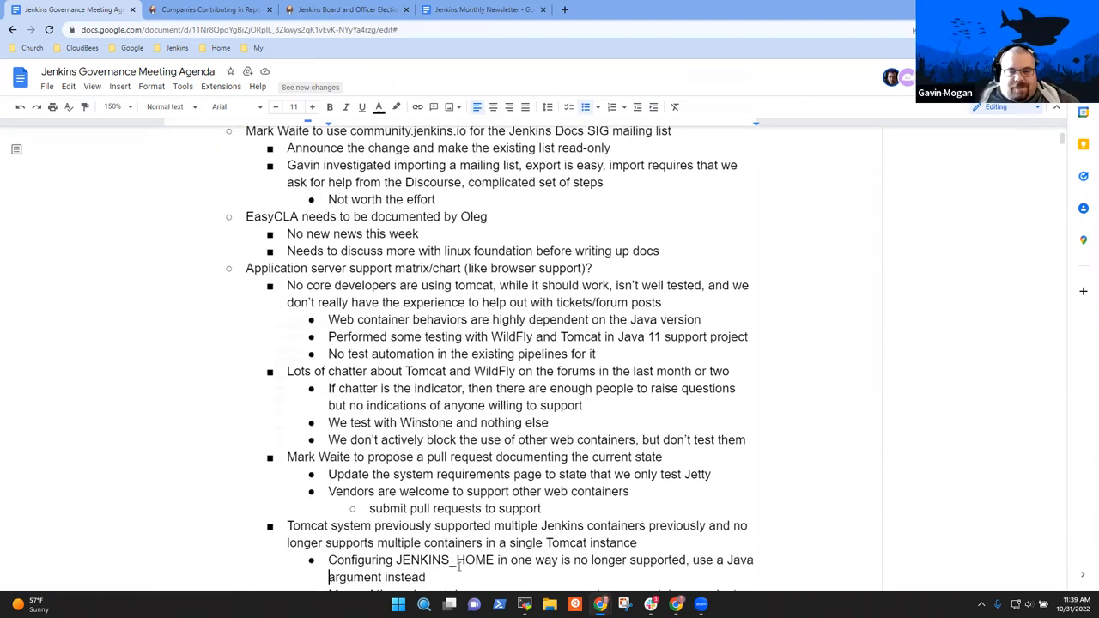
{"action": "scroll", "scroll_direction": "down", "scroll_amount": 3}
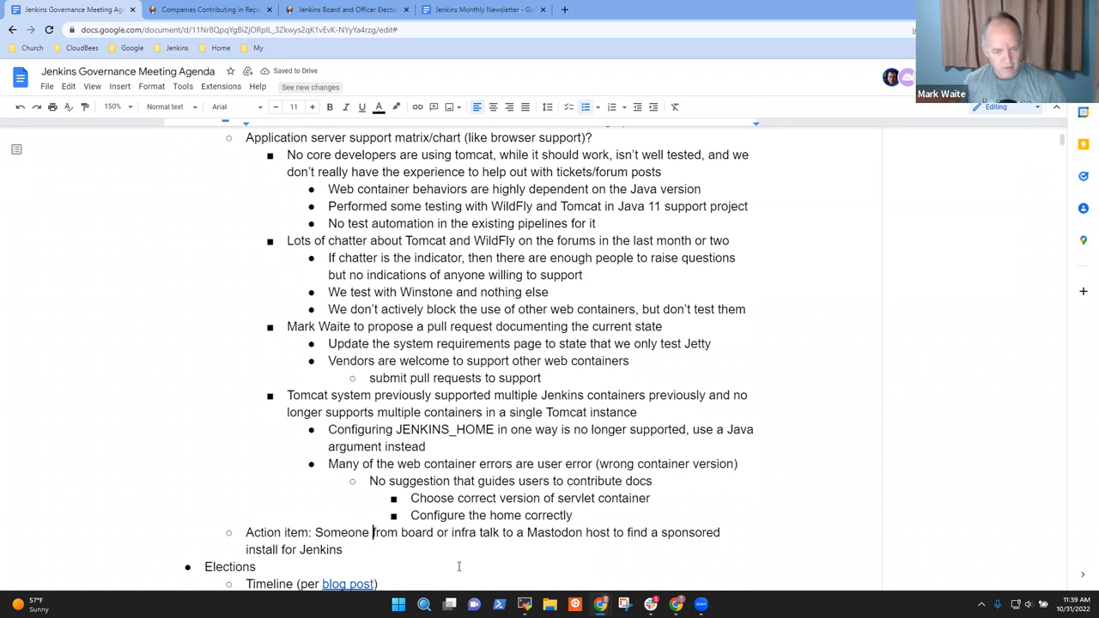
{"action": "type", "text": "Gavin"}
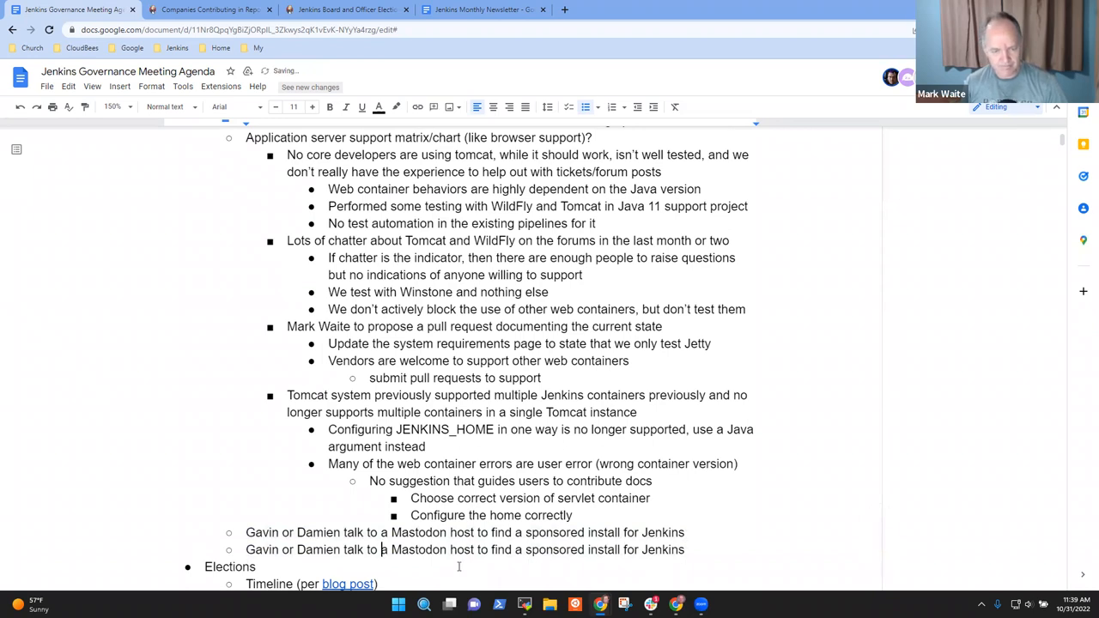
Step: Make the duplicated item a Matrix host task and move the newsletter/releases-without-claiming-namespaces note under the Mastodon item
{"action": "double_click", "coordinate": [419, 549]}
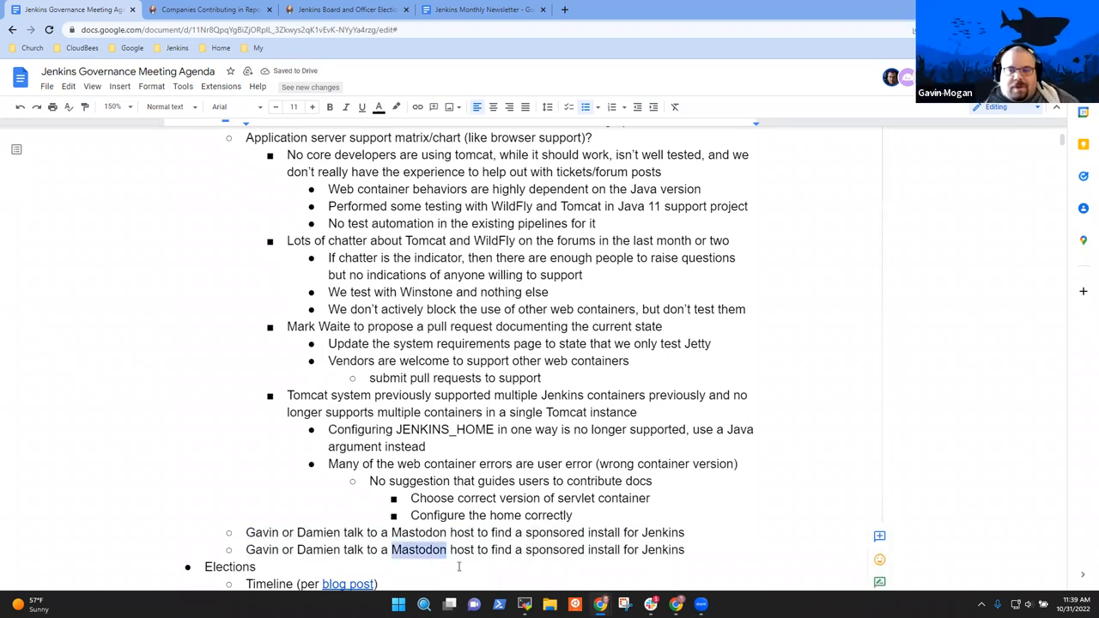
{"action": "type", "text": "Matrix"}
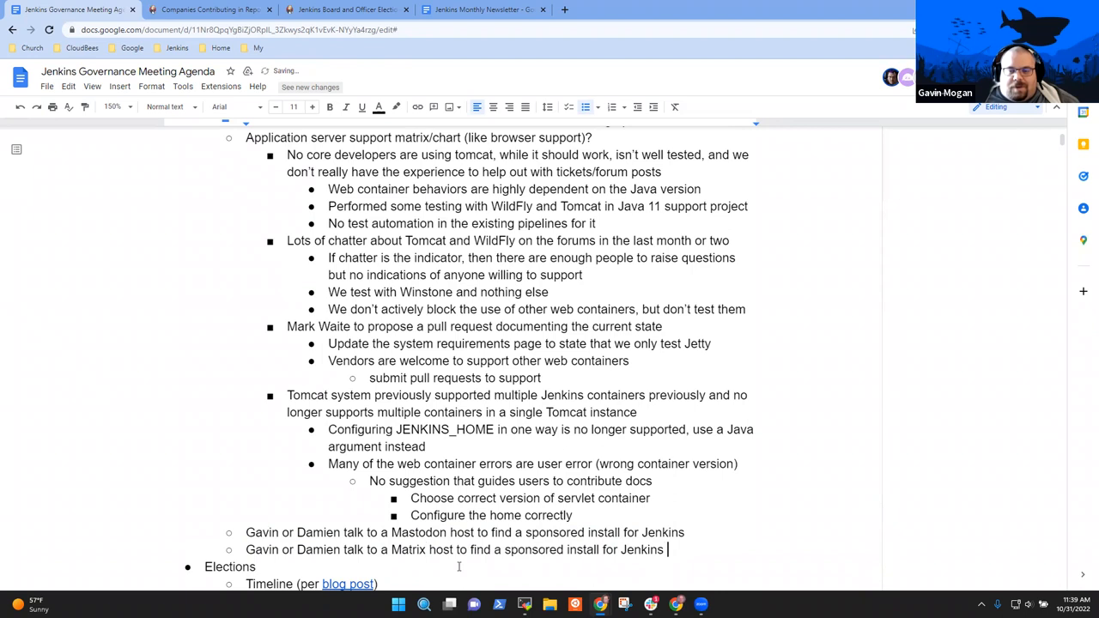
{"action": "type", "text": "Have a newsle"}
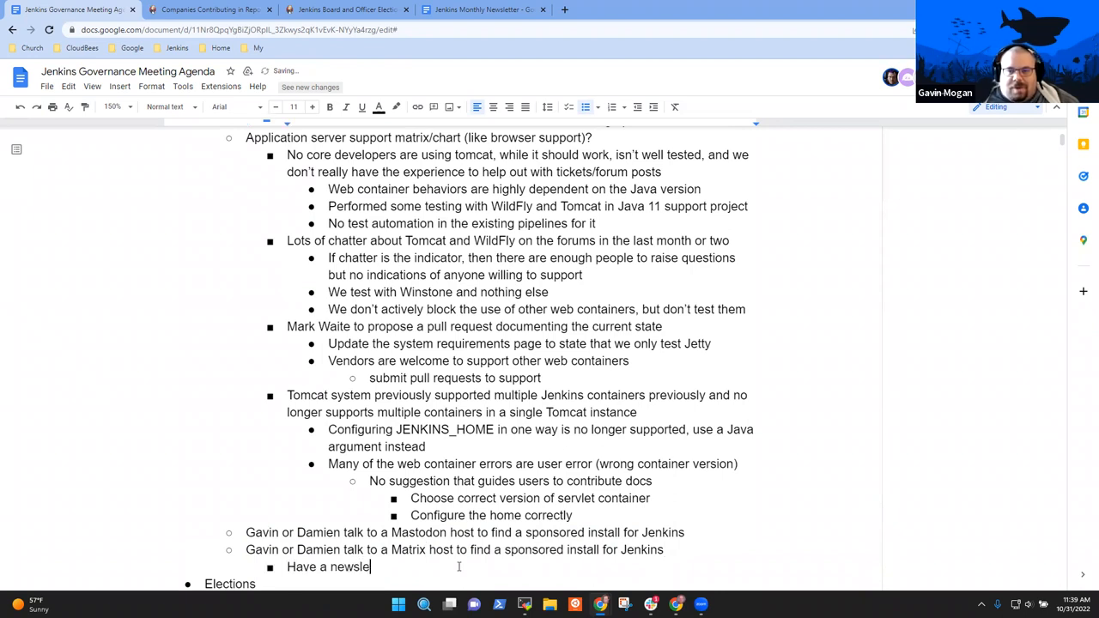
{"action": "type", "text": "tter,"}
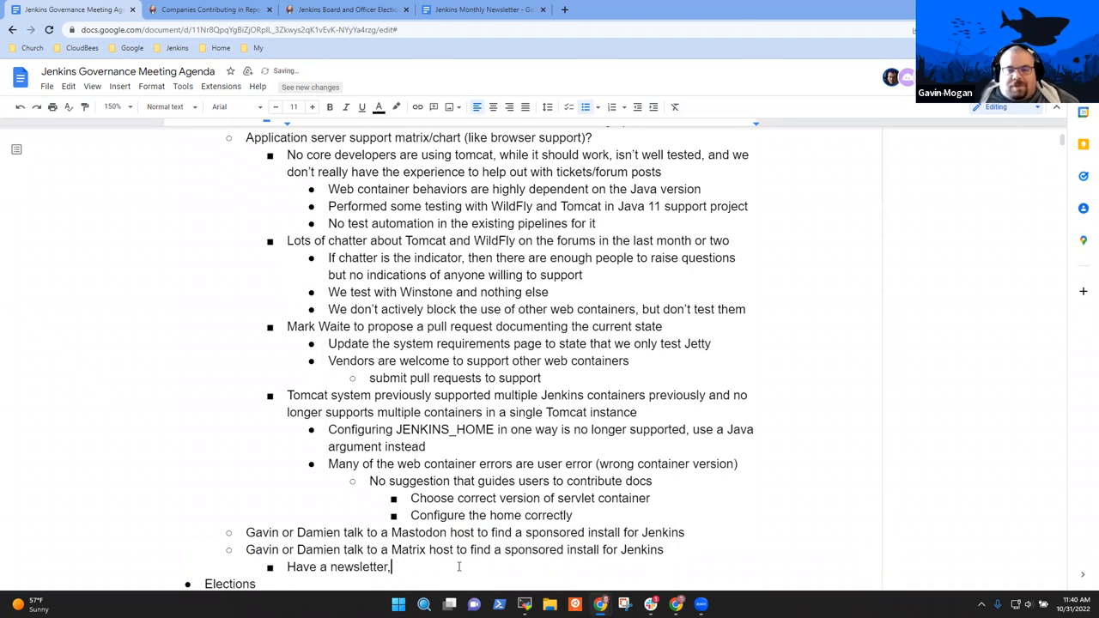
{"action": "type", "text": "releases, etc."}
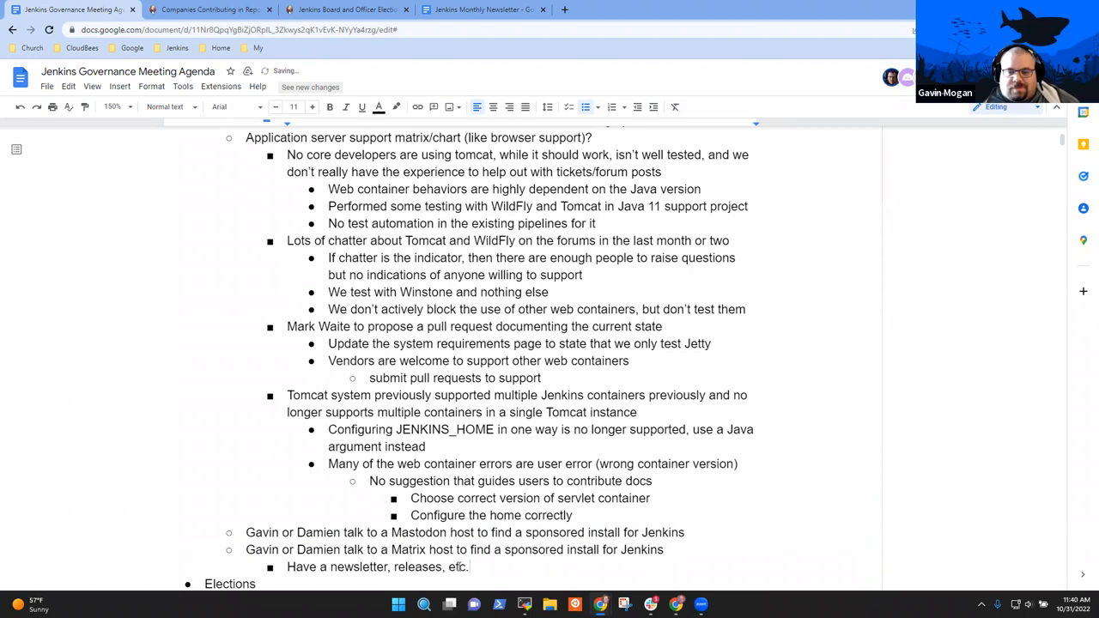
{"action": "type", "text": "without worrying about claiming namespaces el"}
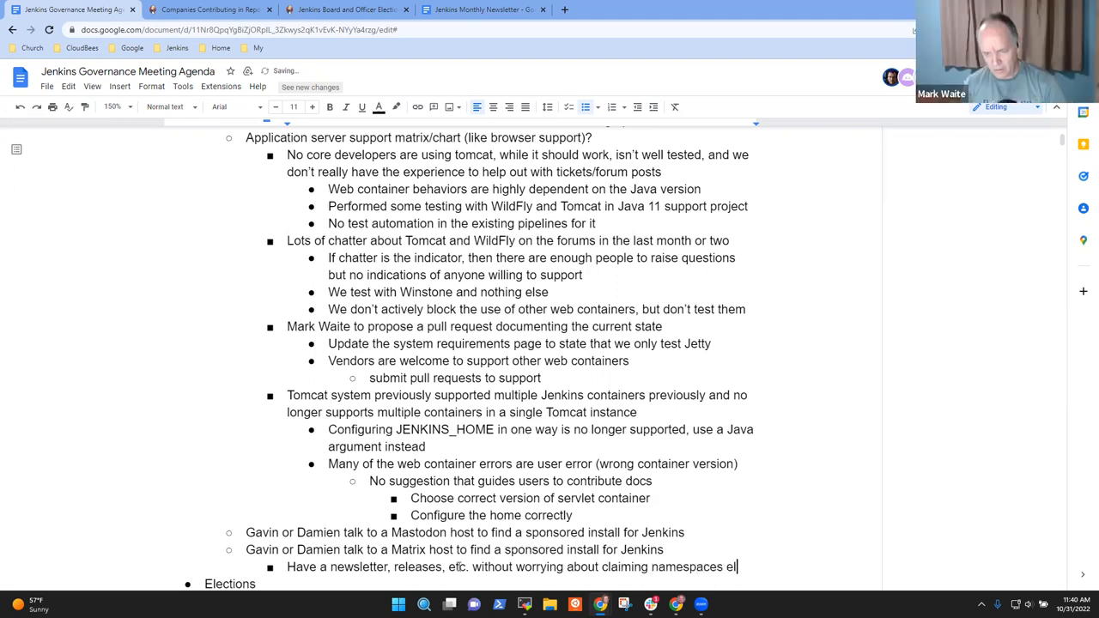
{"action": "type", "text": "arly"}
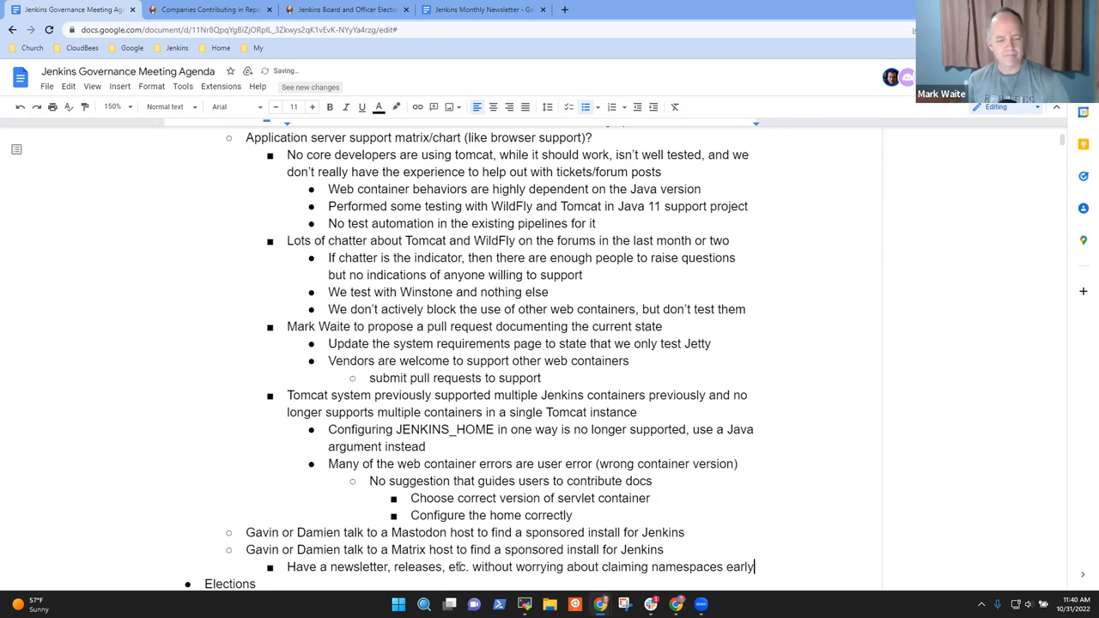
{"action": "triple_click", "coordinate": [520, 567]}
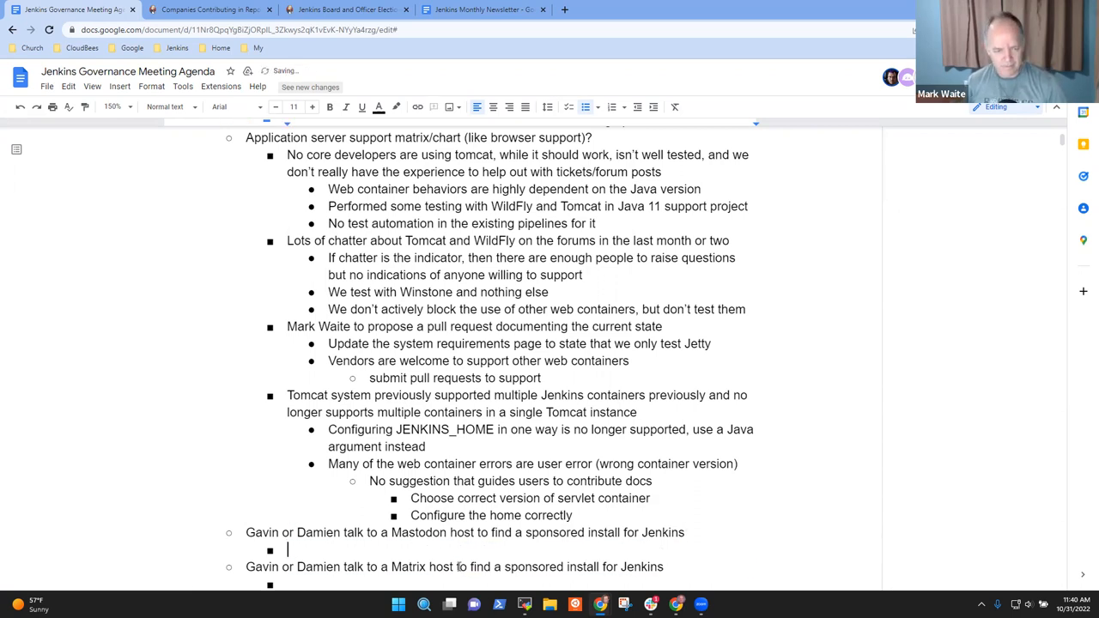
{"action": "type", "text": "Have a newsletter, releases, etc. without worrying about claiming namespaces early"}
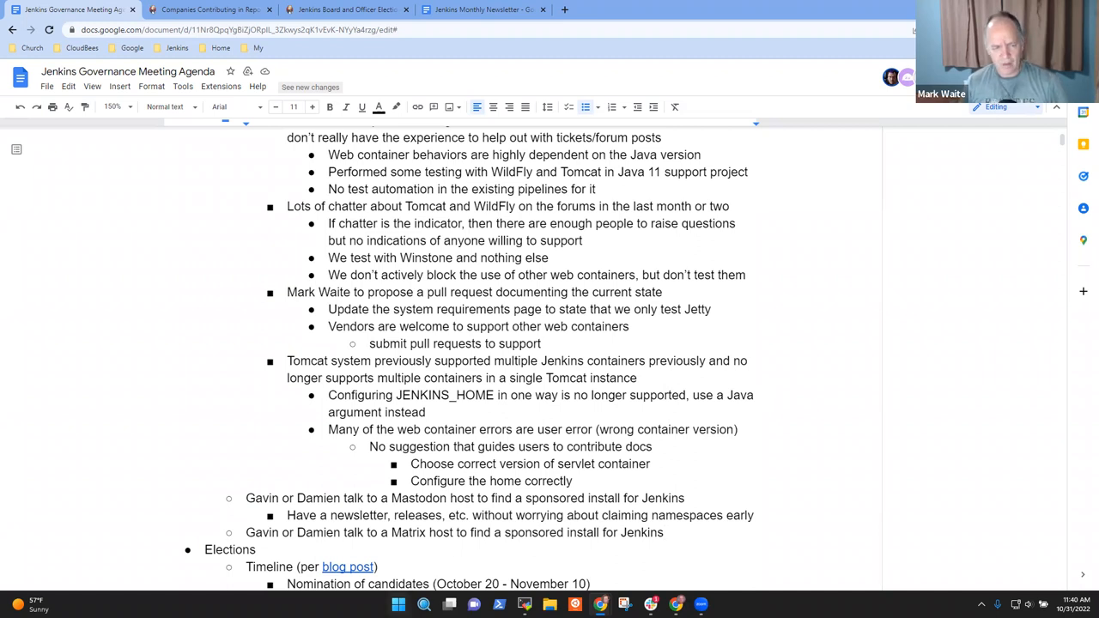
Step: Add the note 'New members of the hosting team are doing great' after the sponsored install note
{"action": "scroll", "scroll_direction": "down", "scroll_amount": 3}
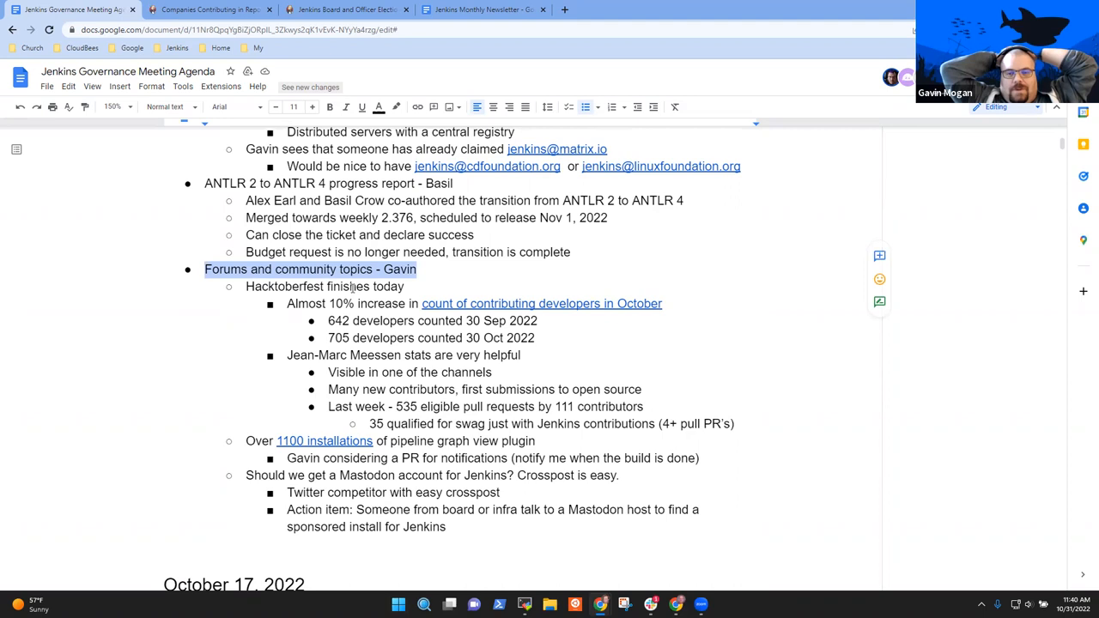
{"action": "left_click", "coordinate": [446, 526]}
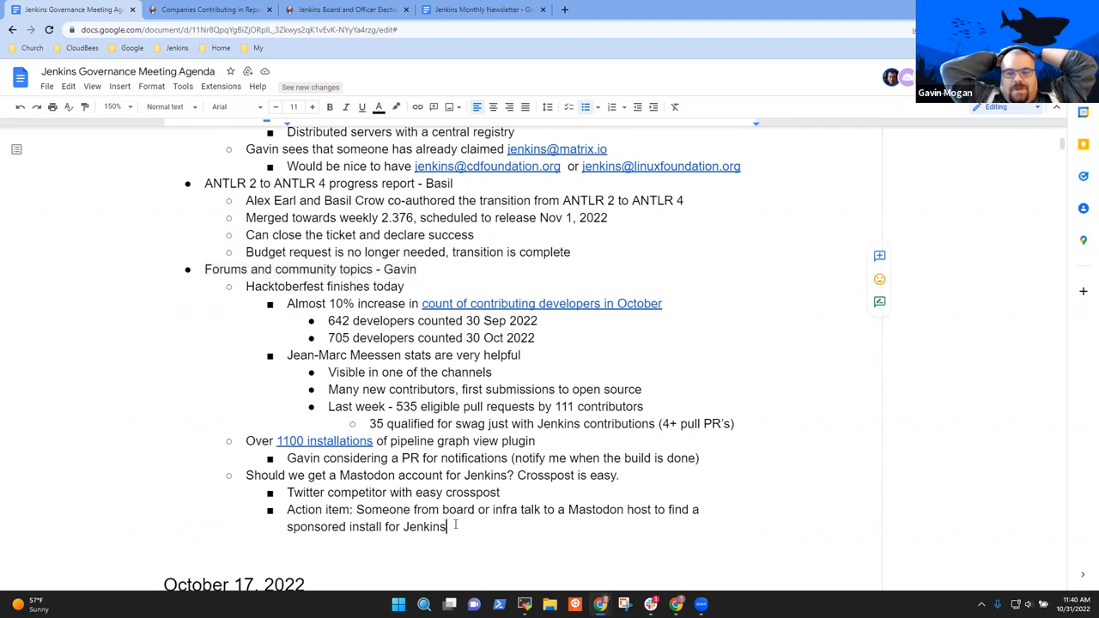
{"action": "type", "text": "New"}
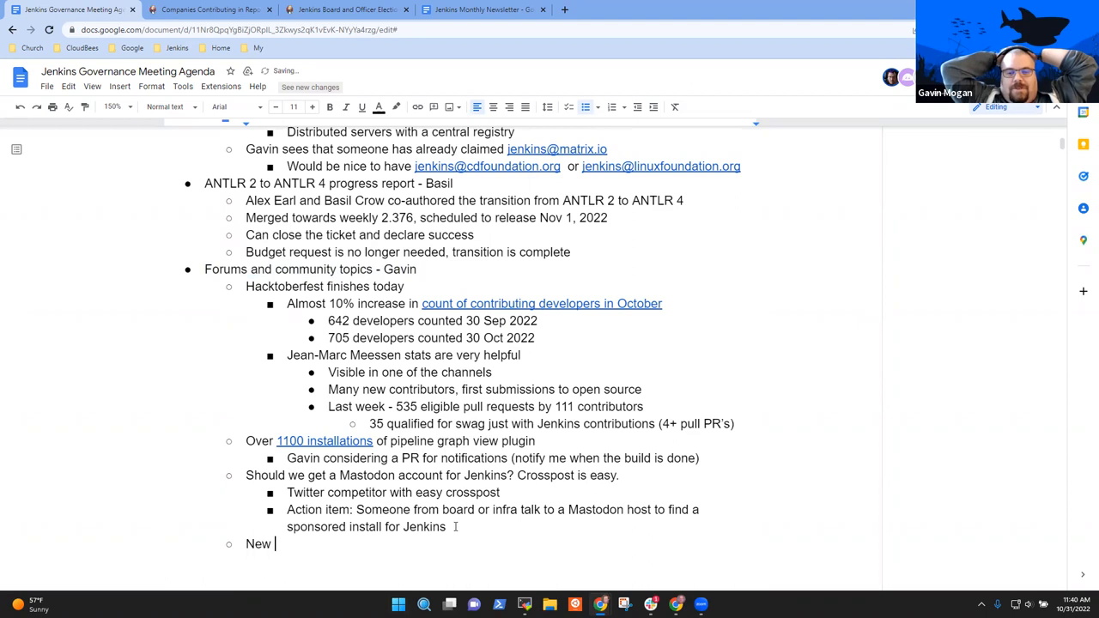
{"action": "type", "text": "members of the"}
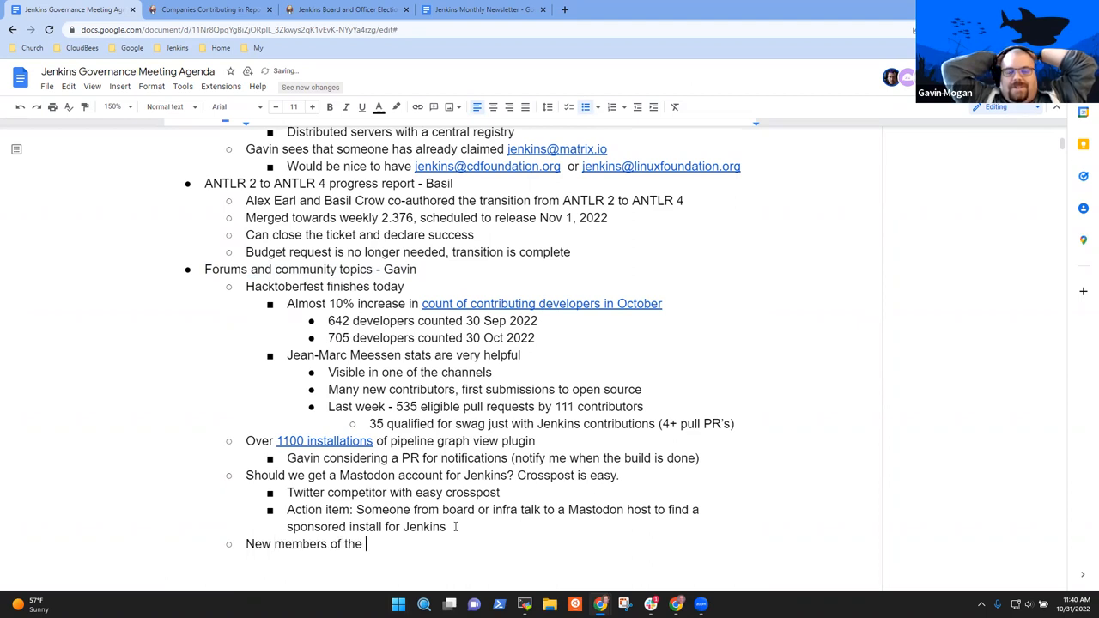
{"action": "type", "text": "hosting team"}
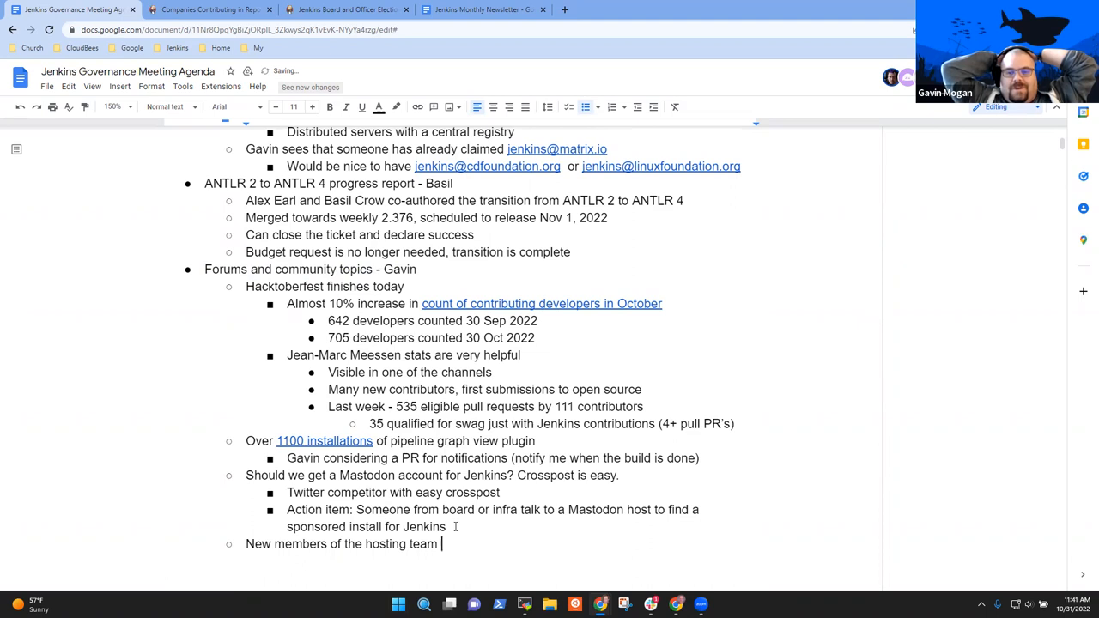
{"action": "type", "text": "are"}
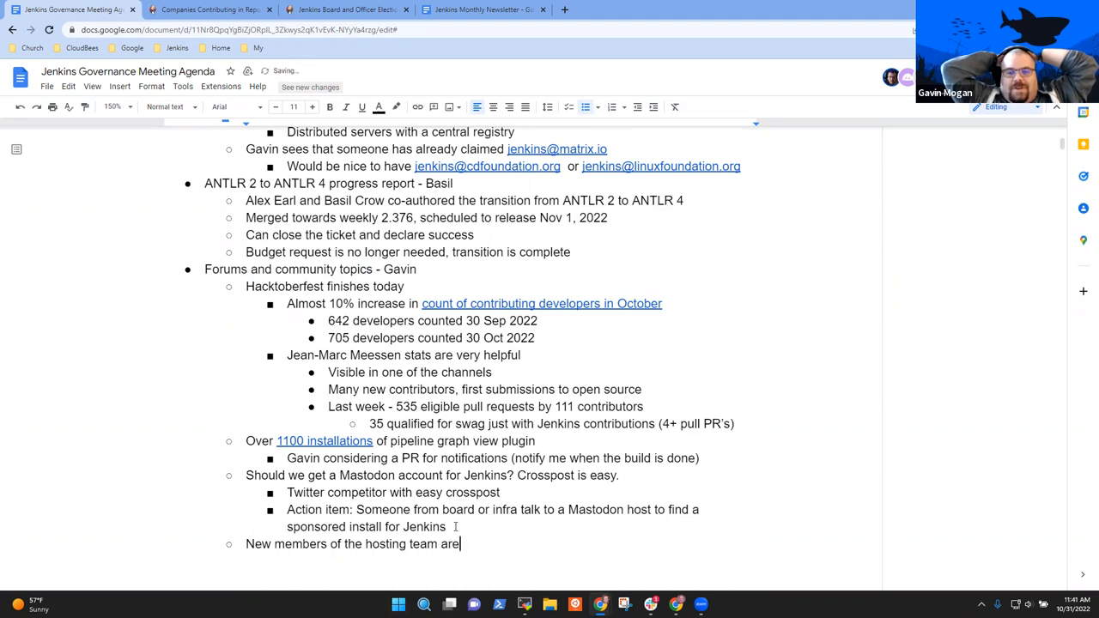
{"action": "type", "text": "doing grea"}
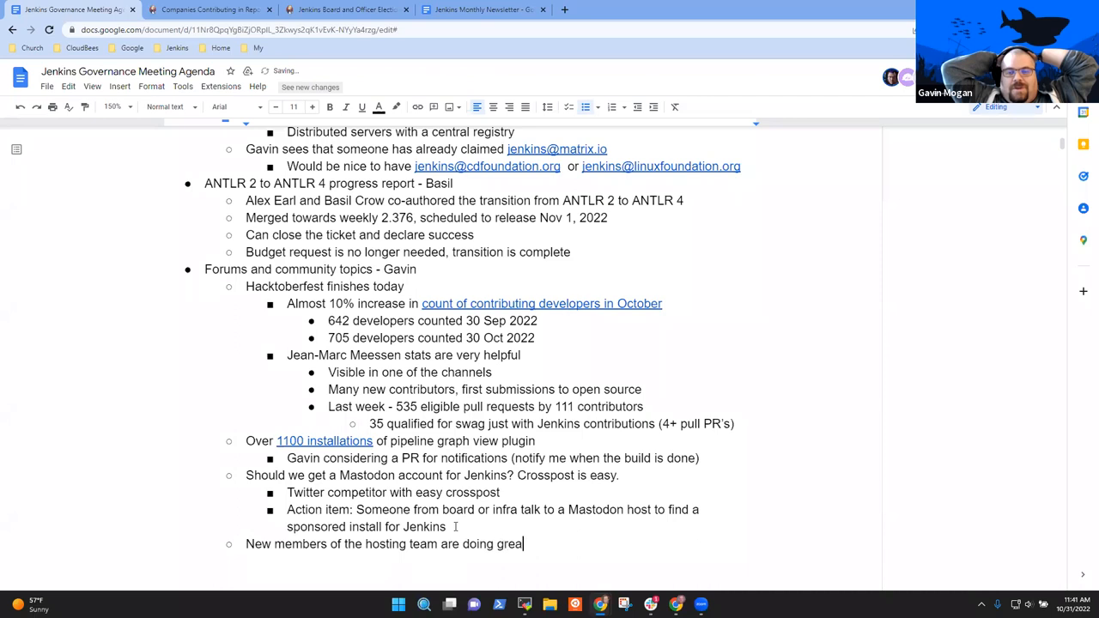
{"action": "type", "text": "Alex Earl and Alex"}
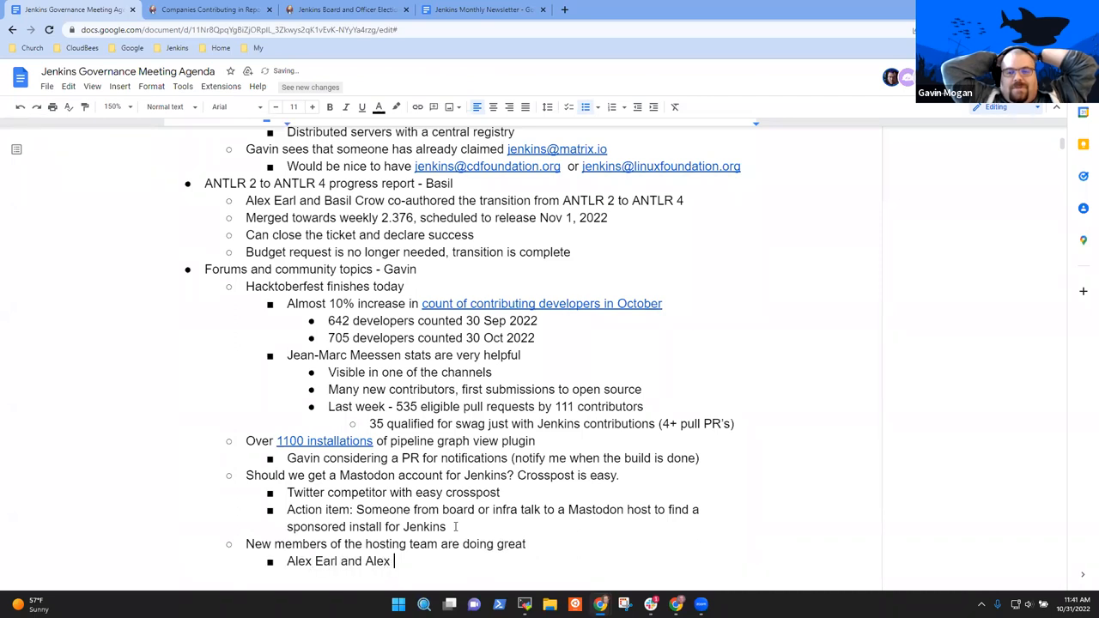
{"action": "type", "text": "Brandes are"}
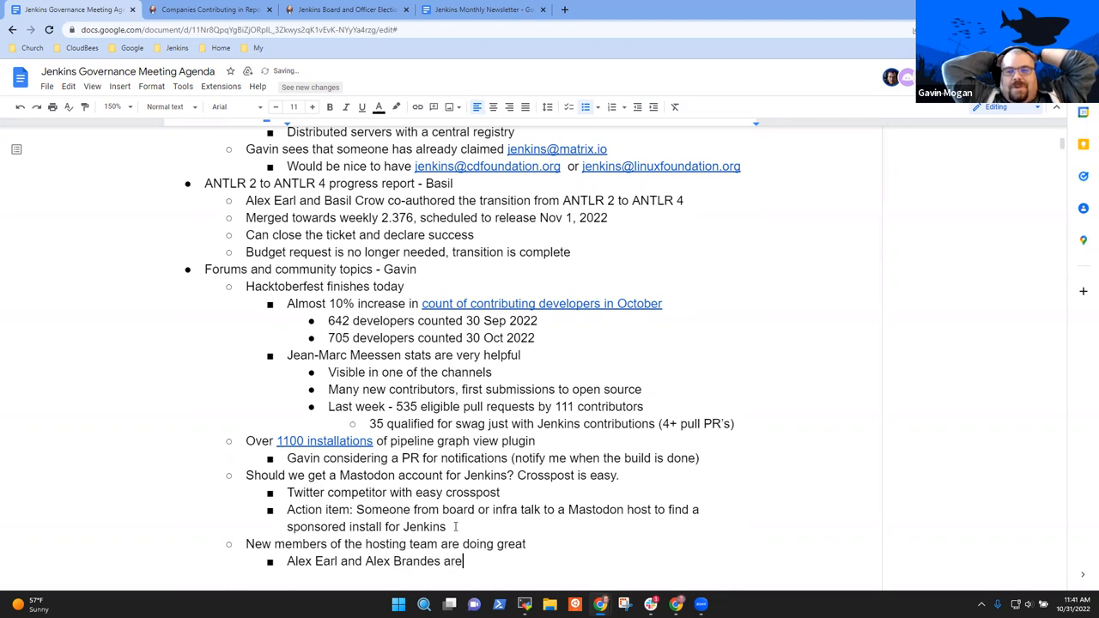
{"action": "type", "text": "improving"}
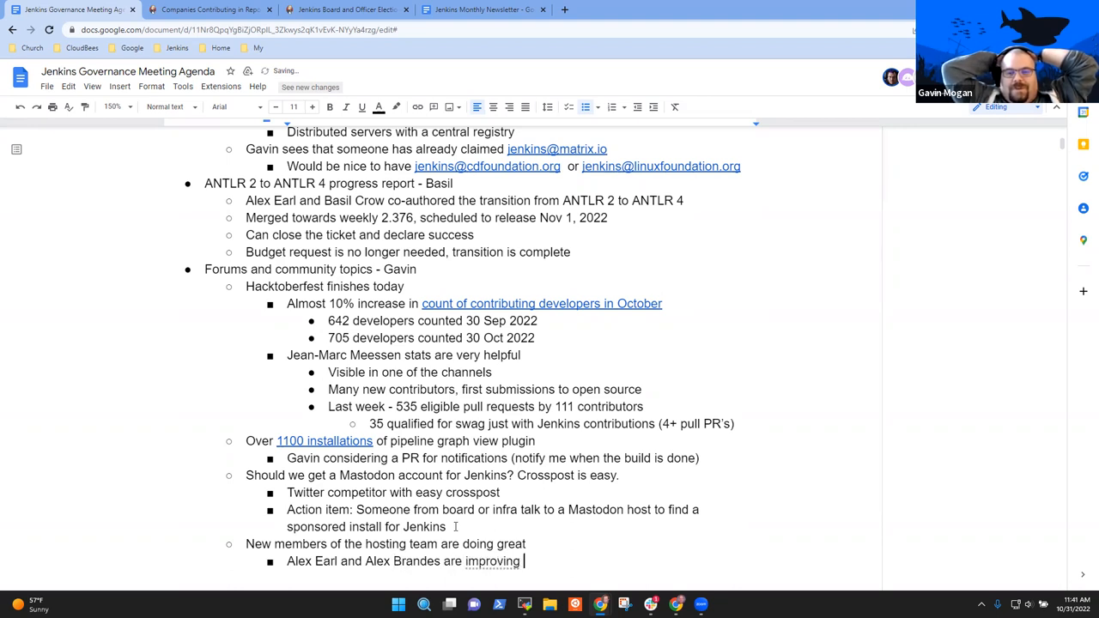
{"action": "type", "text": "things very"}
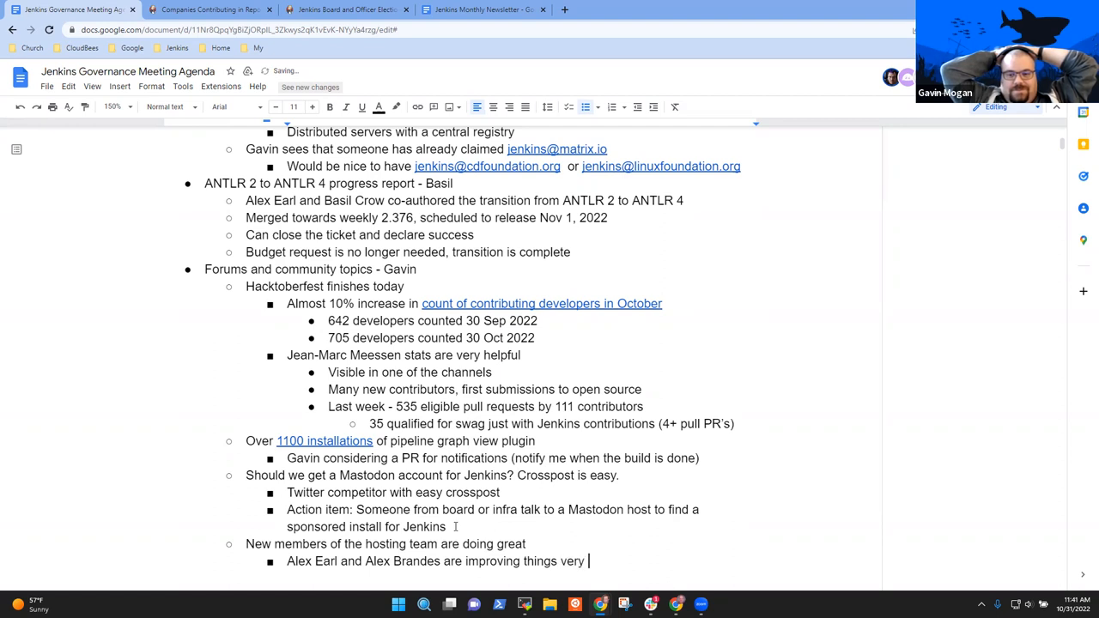
{"action": "type", "text": "nicely"}
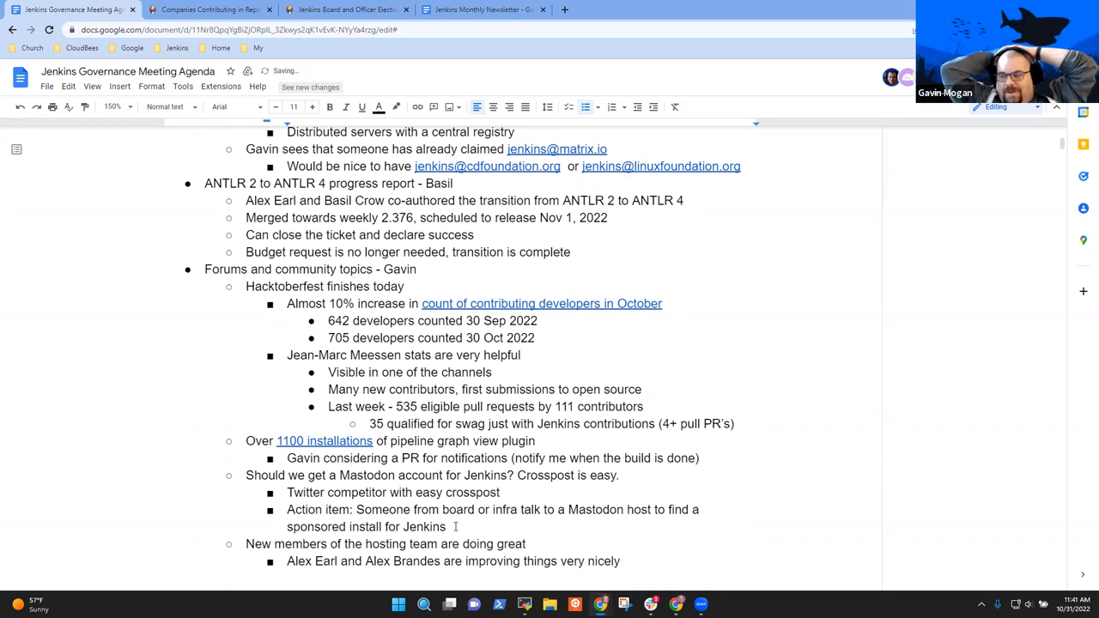
Step: Add the topic 'Accounts.jenkins.io has been tidied, looks better now' with a newsletter facelift sub-point
{"action": "key", "text": "enter"}
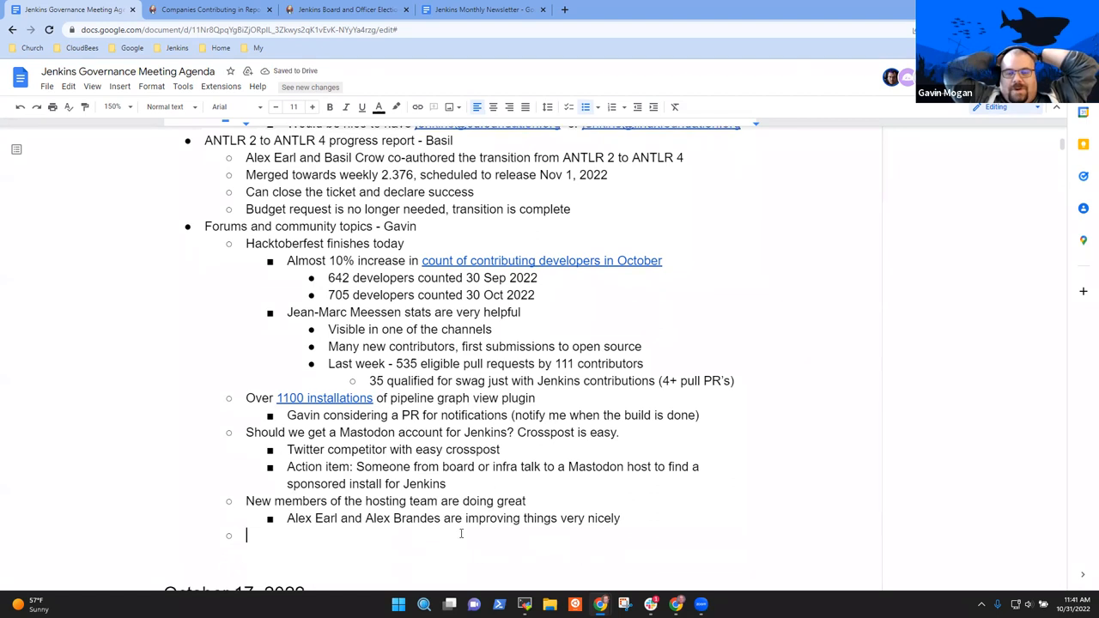
{"action": "scroll", "scroll_direction": "down", "scroll_amount": 3}
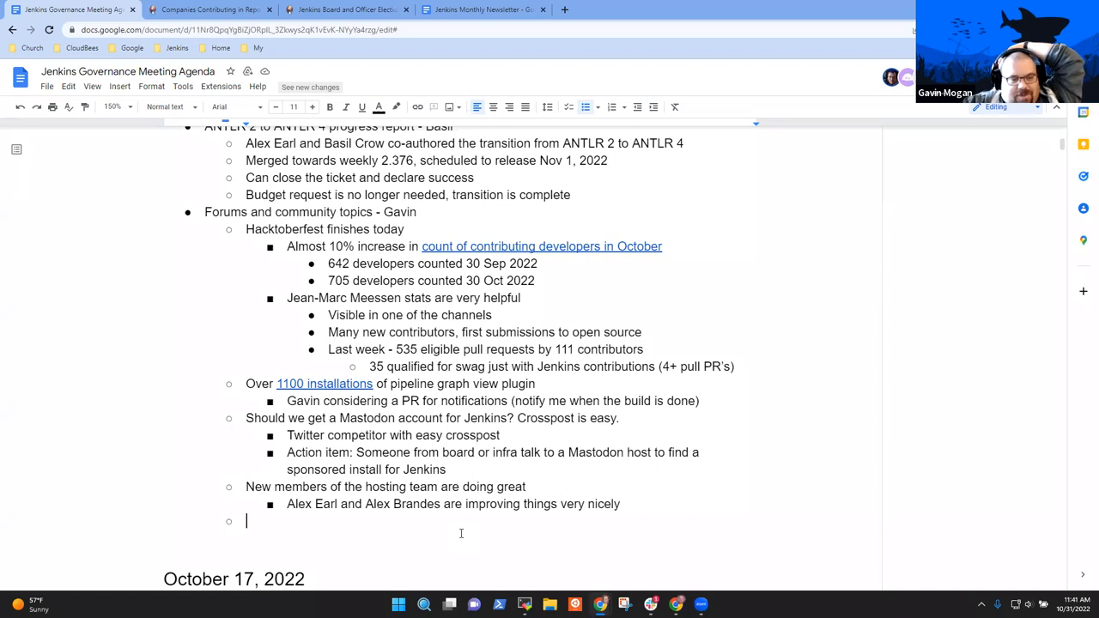
{"action": "type", "text": "Accounts."}
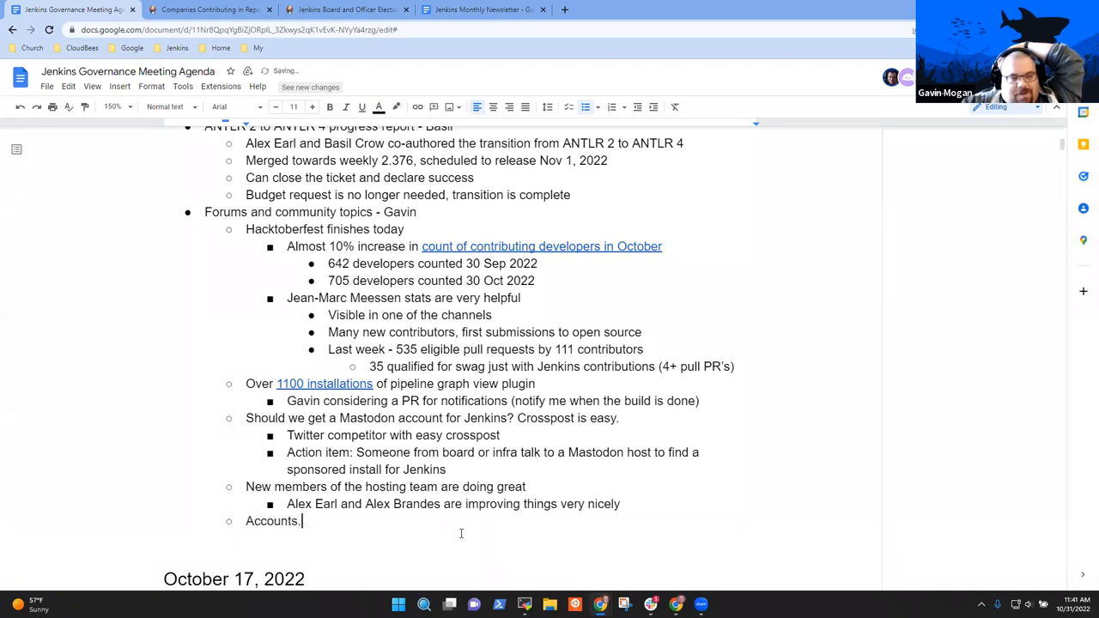
{"action": "type", "text": "jenkins.io"}
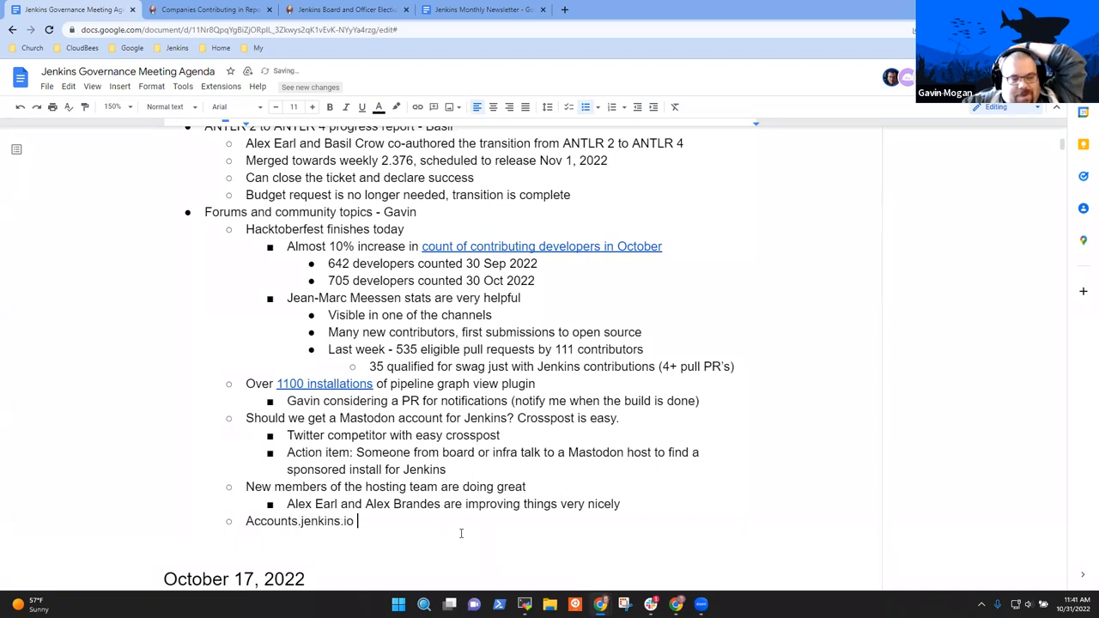
{"action": "type", "text": "has been tidied and"}
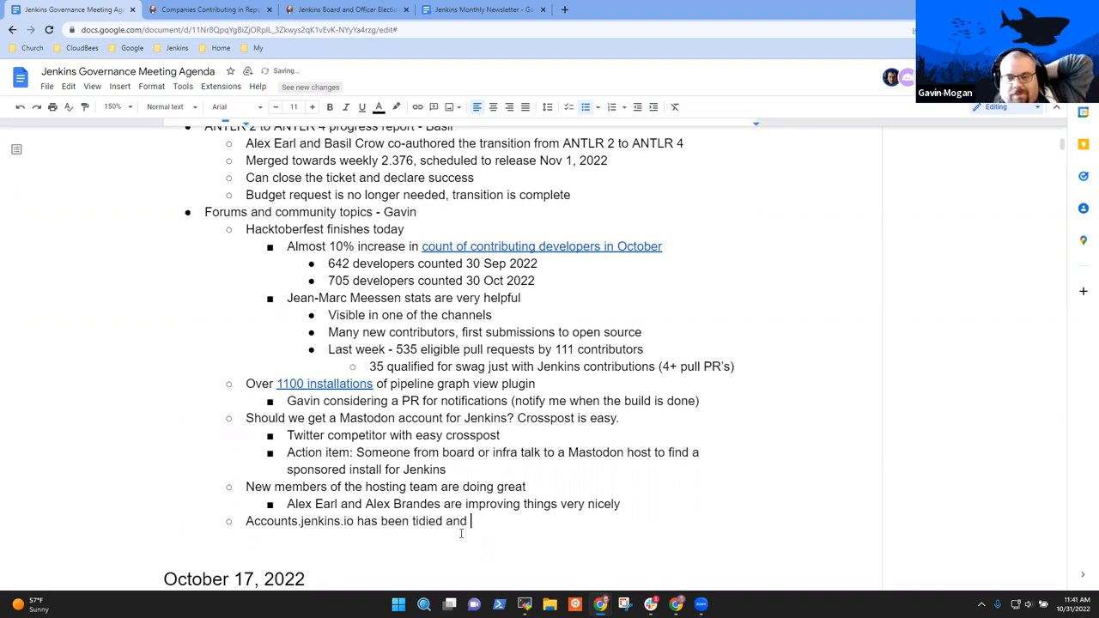
{"action": "type", "text": "looks better"}
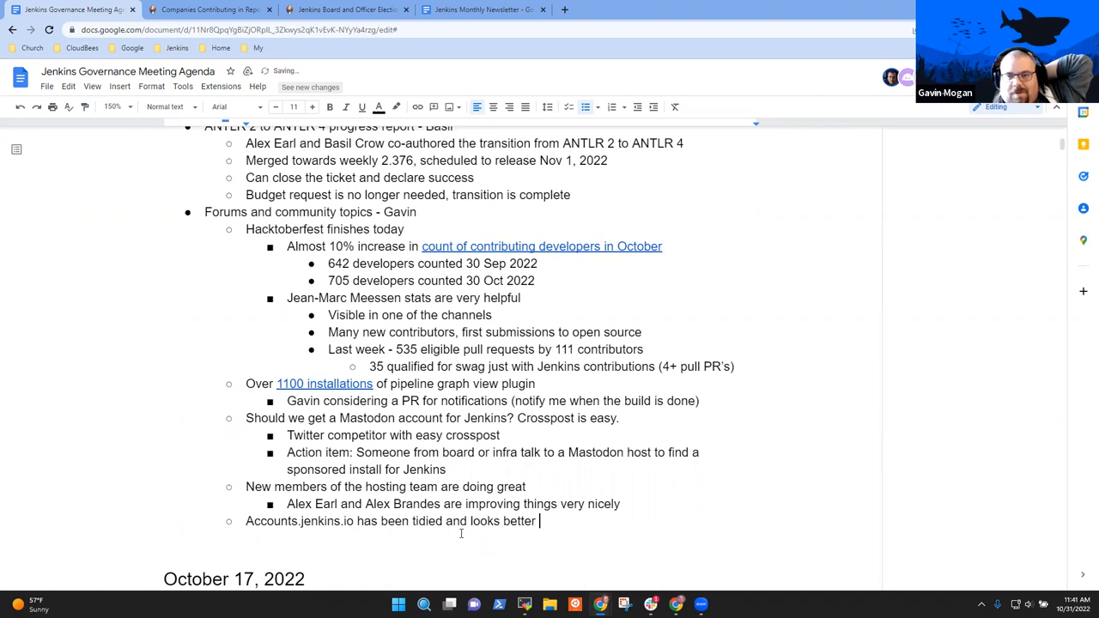
{"action": "type", "text": "now"}
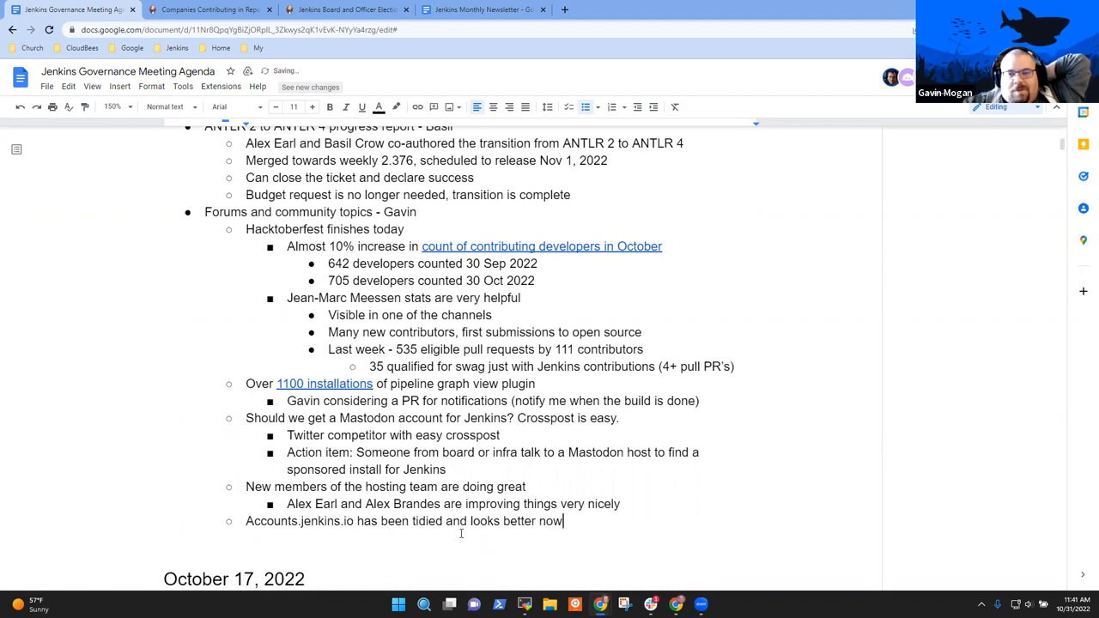
{"action": "type", "text": "Fac"}
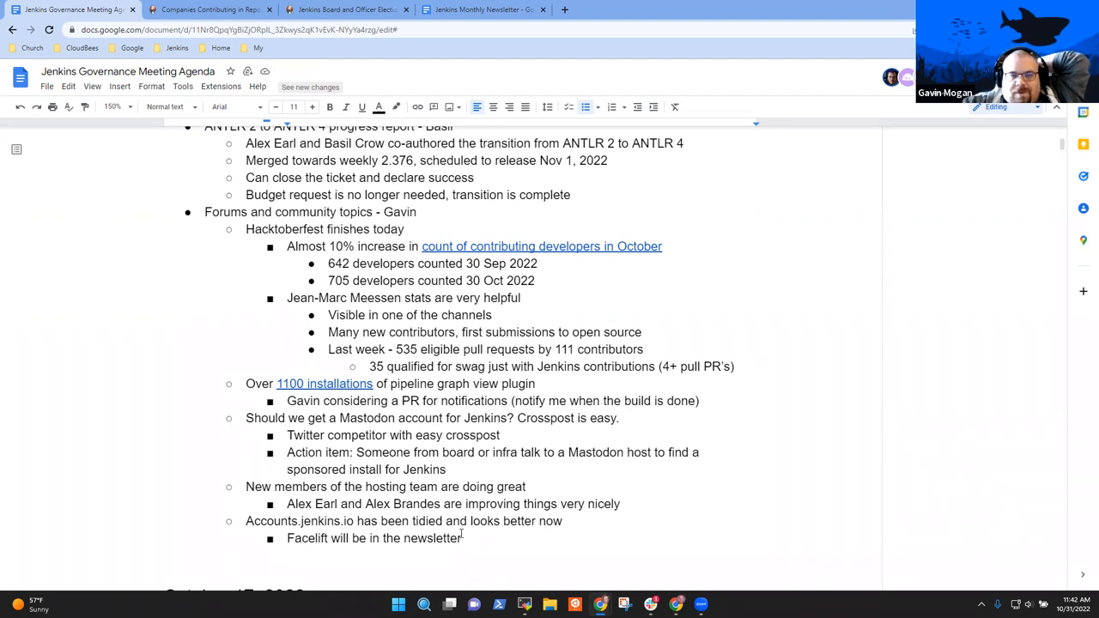
Step: Add the sub-point 'Future improvements may be coming for email notifications'
{"action": "key", "text": "enter"}
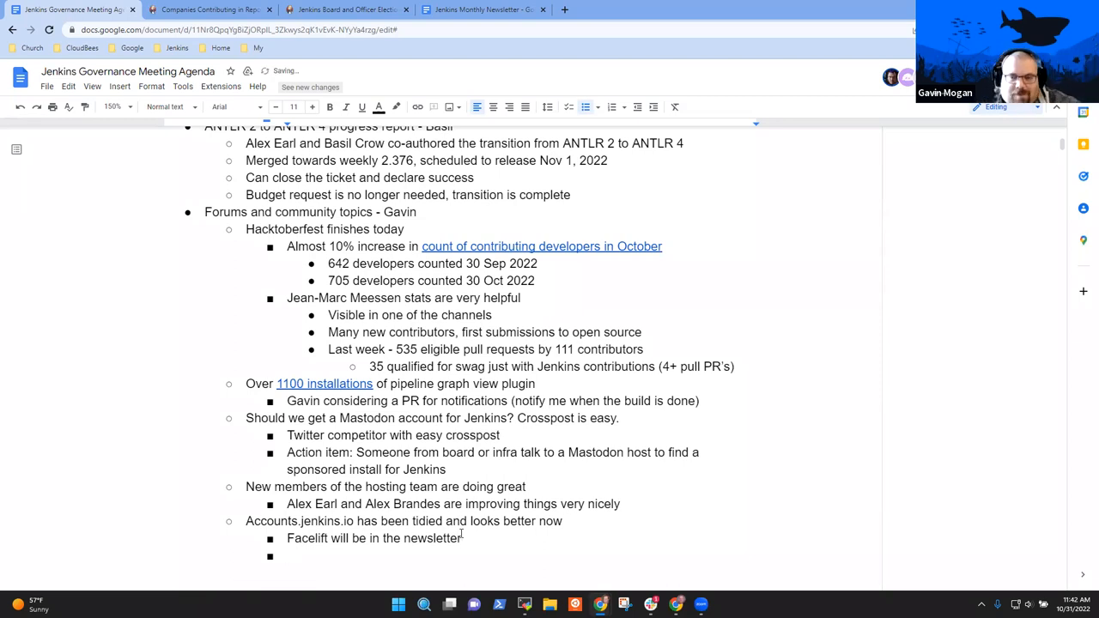
{"action": "type", "text": "Future impr"}
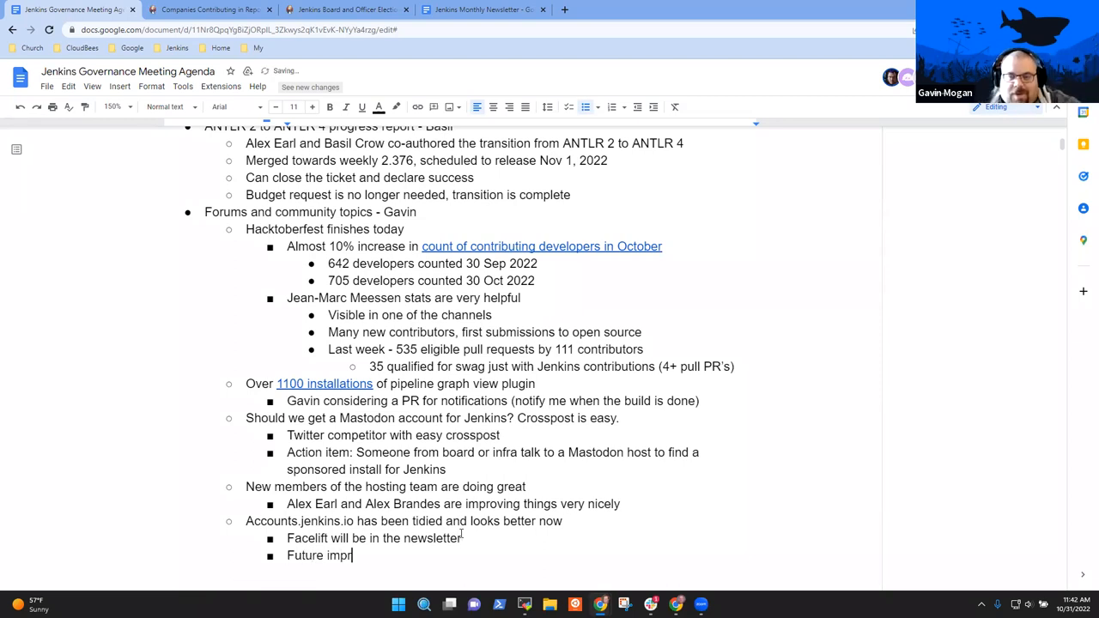
{"action": "type", "text": "ovements"}
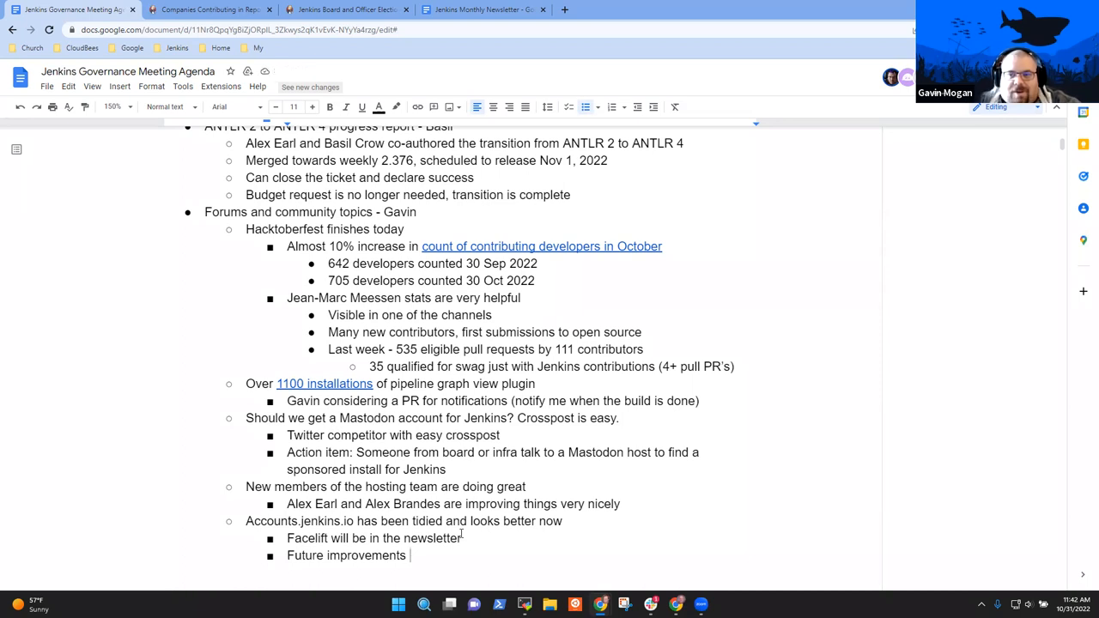
{"action": "type", "text": "may be co"}
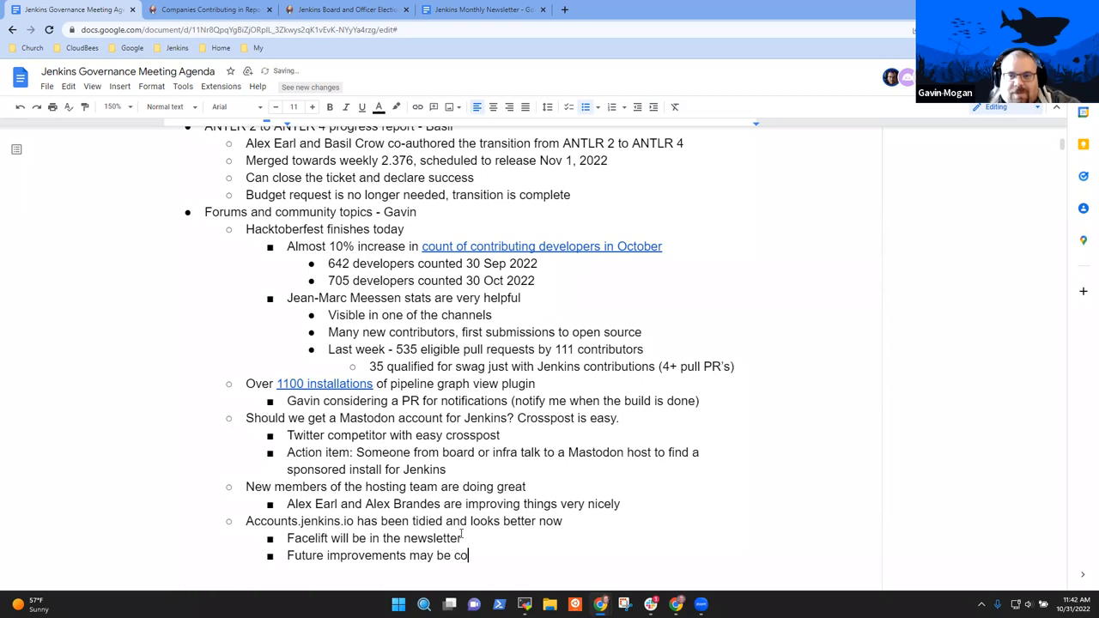
{"action": "type", "text": "ming for email"}
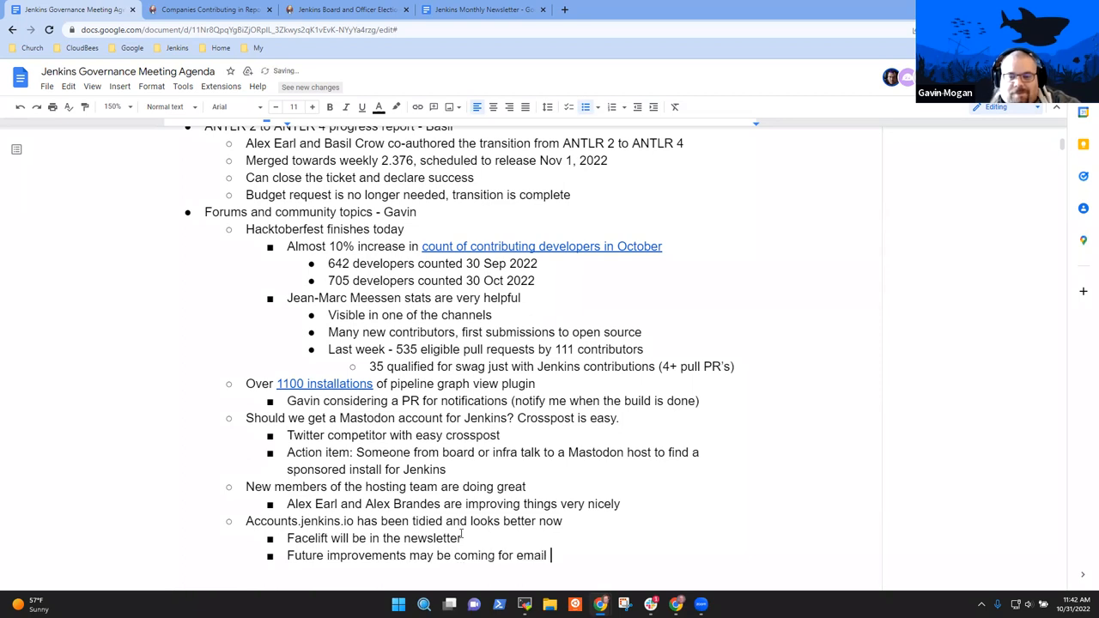
{"action": "type", "text": "notificastion"}
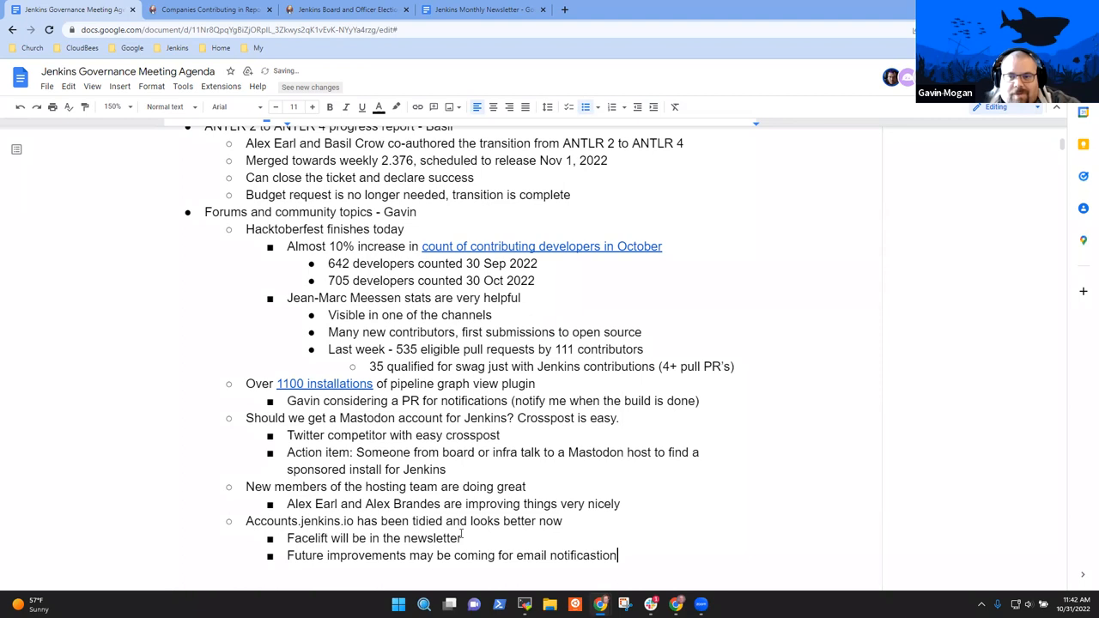
{"action": "type", "text": "n"}
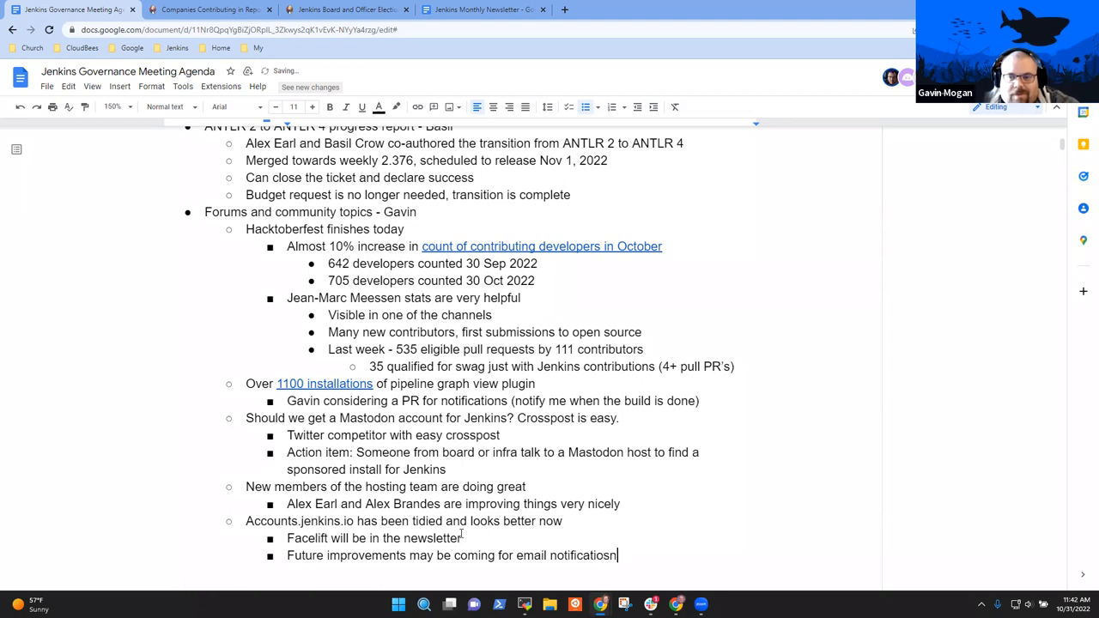
{"action": "key", "text": "Backspace"}
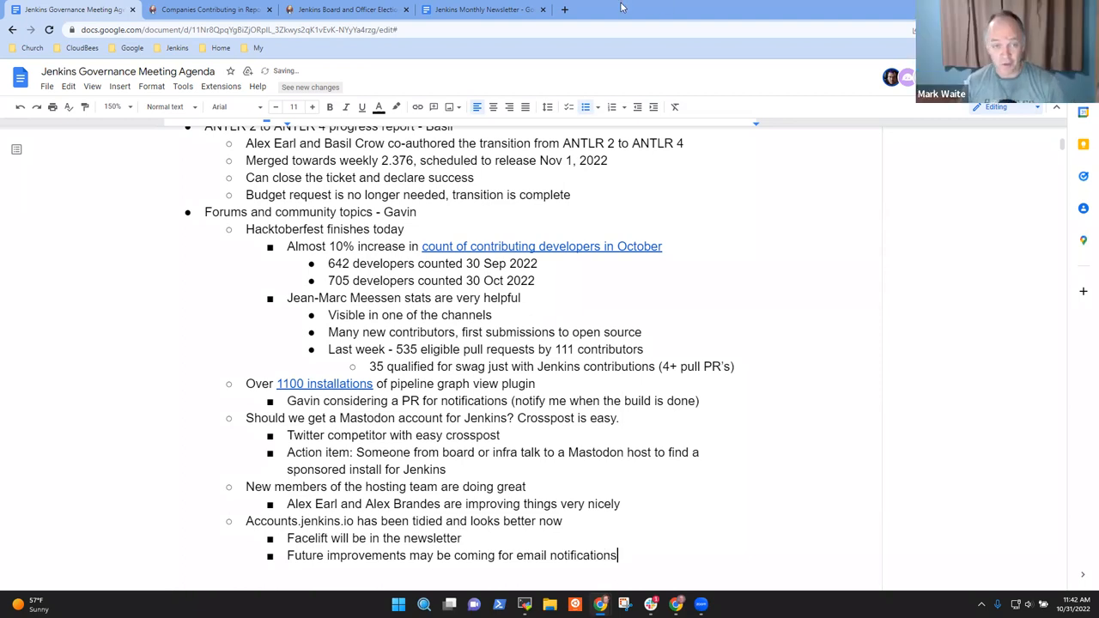
Step: Bring up accounts.jenkins.io/login and the wiki's JENKINS space in new tabs, returning to the agenda
{"action": "left_click", "coordinate": [563, 11]}
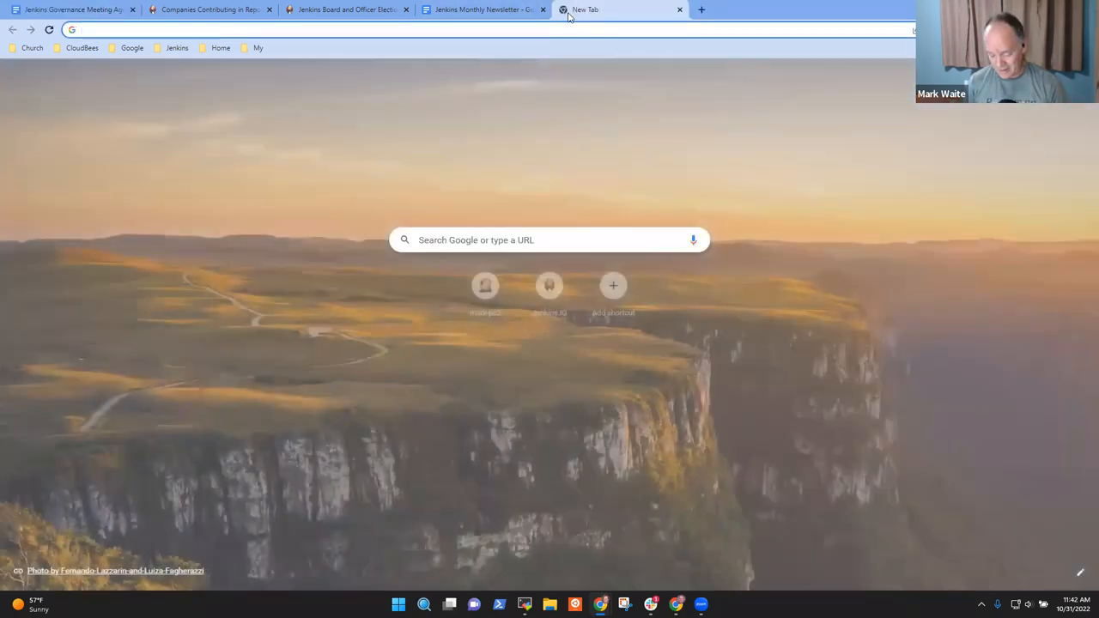
{"action": "type", "text": "accounts.jenkins.io/login"}
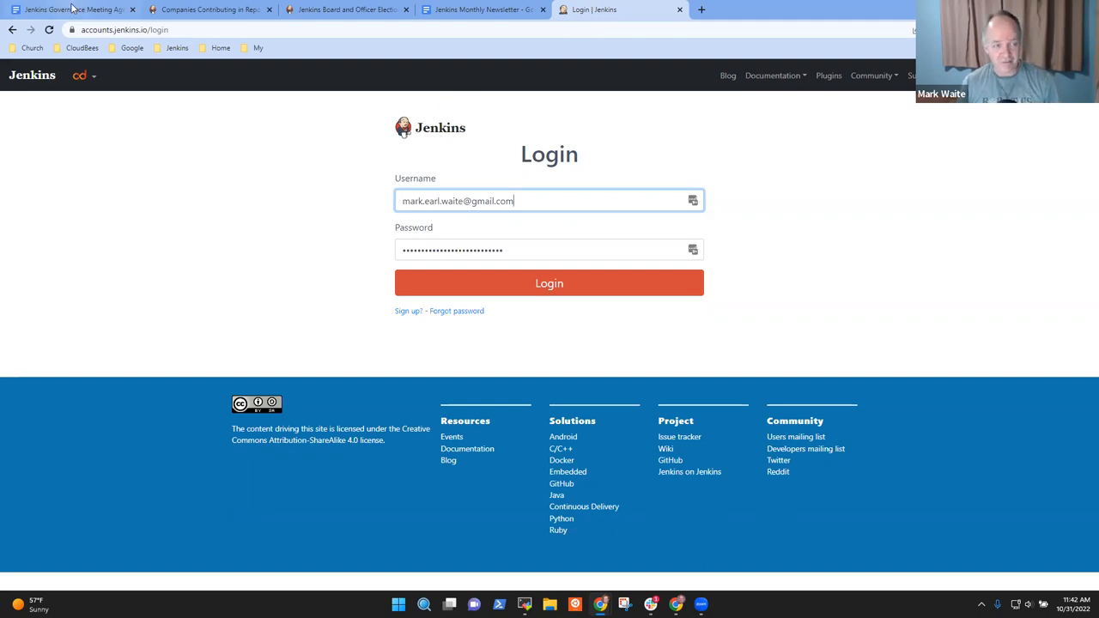
{"action": "left_click", "coordinate": [68, 10]}
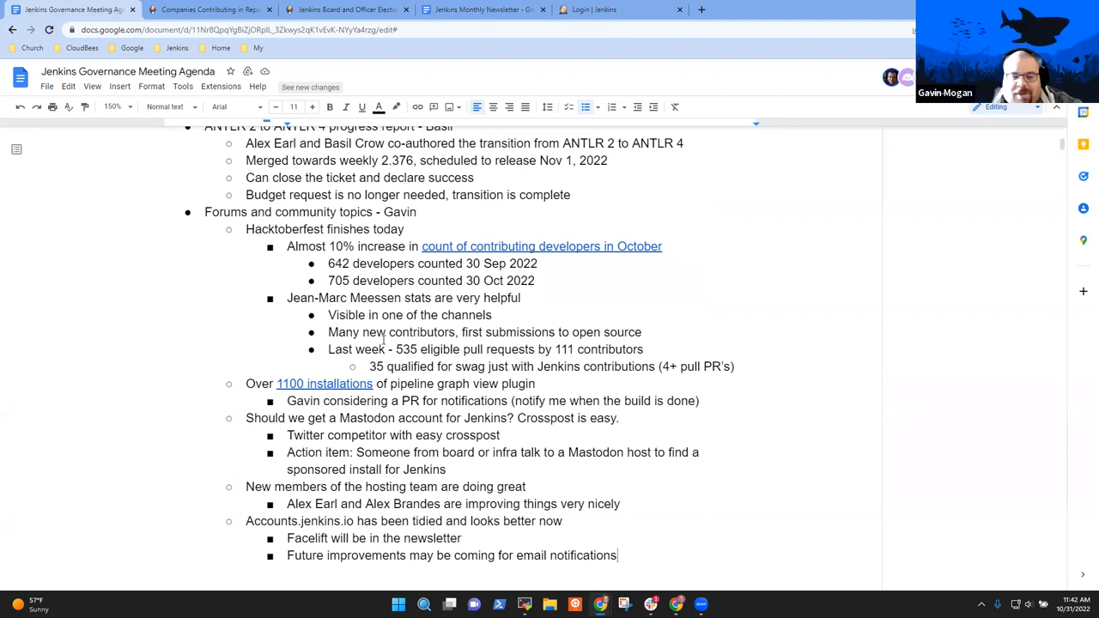
{"action": "mouse_move", "coordinate": [807, 17]}
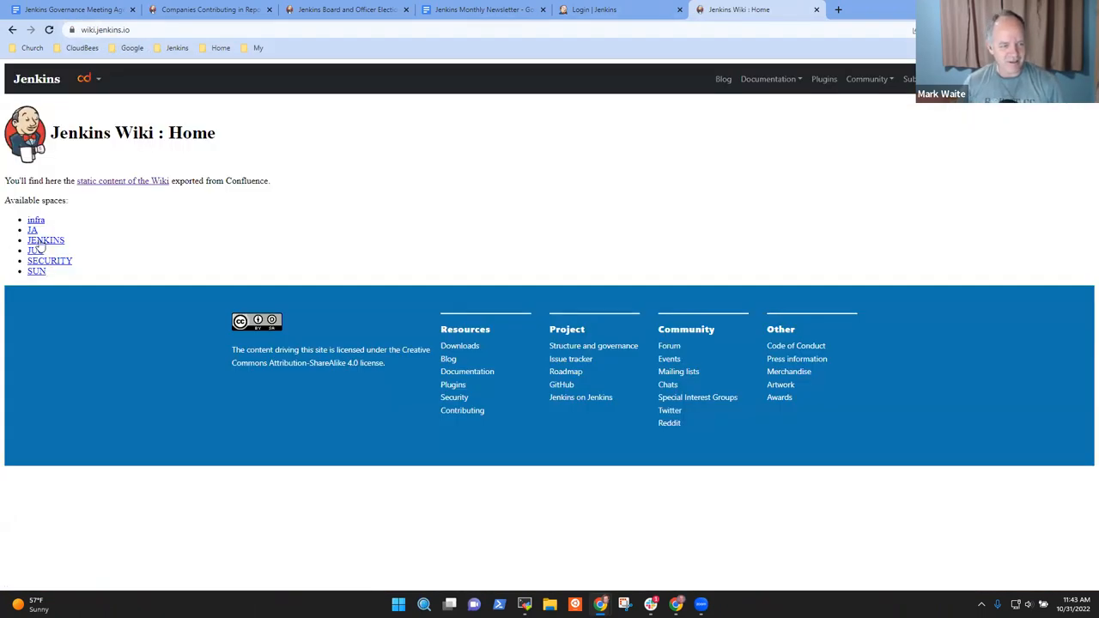
{"action": "left_click", "coordinate": [44, 240]}
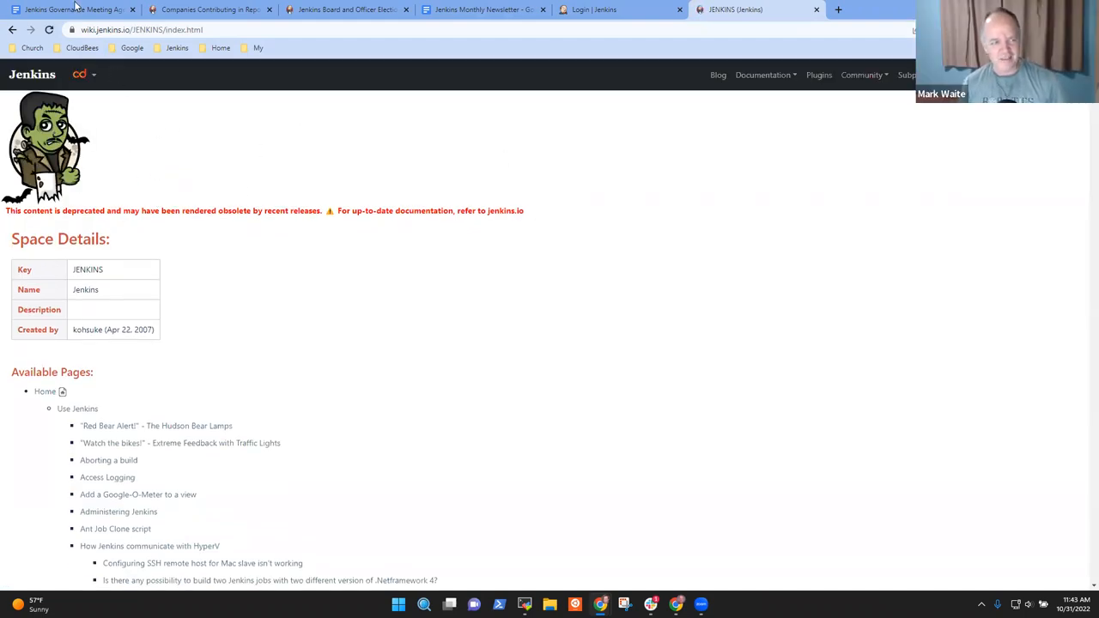
{"action": "mouse_move", "coordinate": [72, 11]}
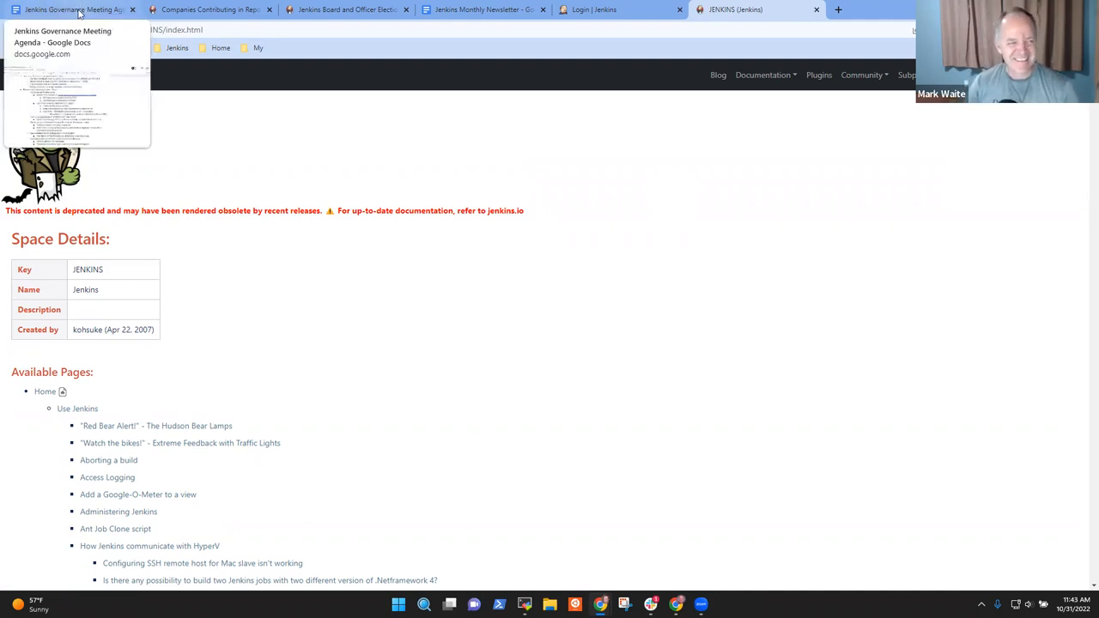
{"action": "left_click", "coordinate": [72, 10]}
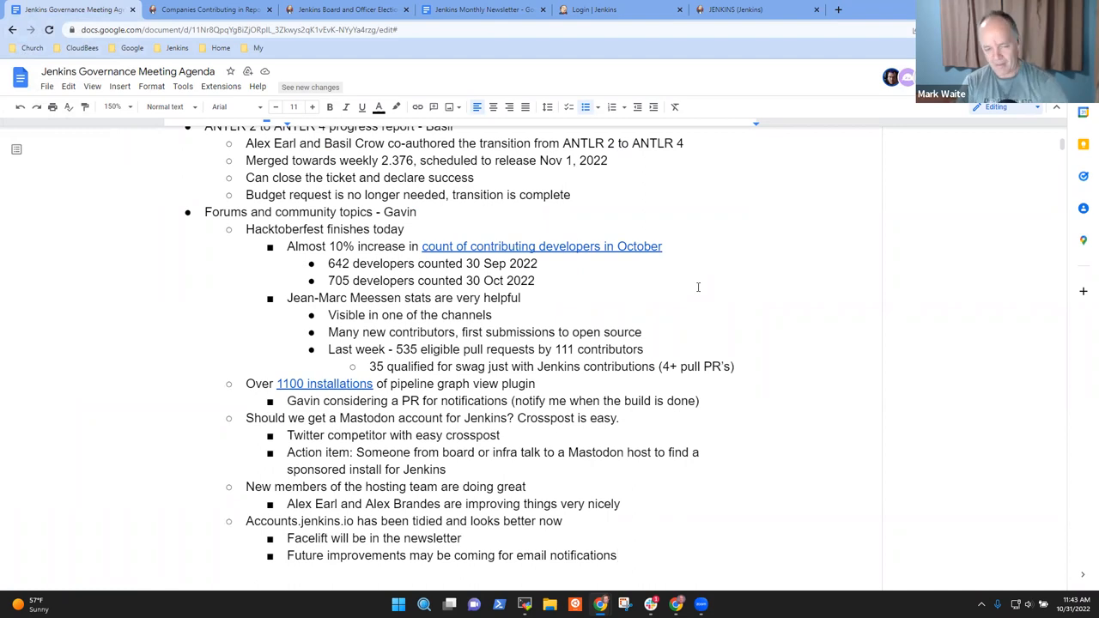
Step: Add the bullet 'Similar improvements made to wiki.jenkins.io deprecated pages' under the accounts item
{"action": "type", "text": "Similar improvements"}
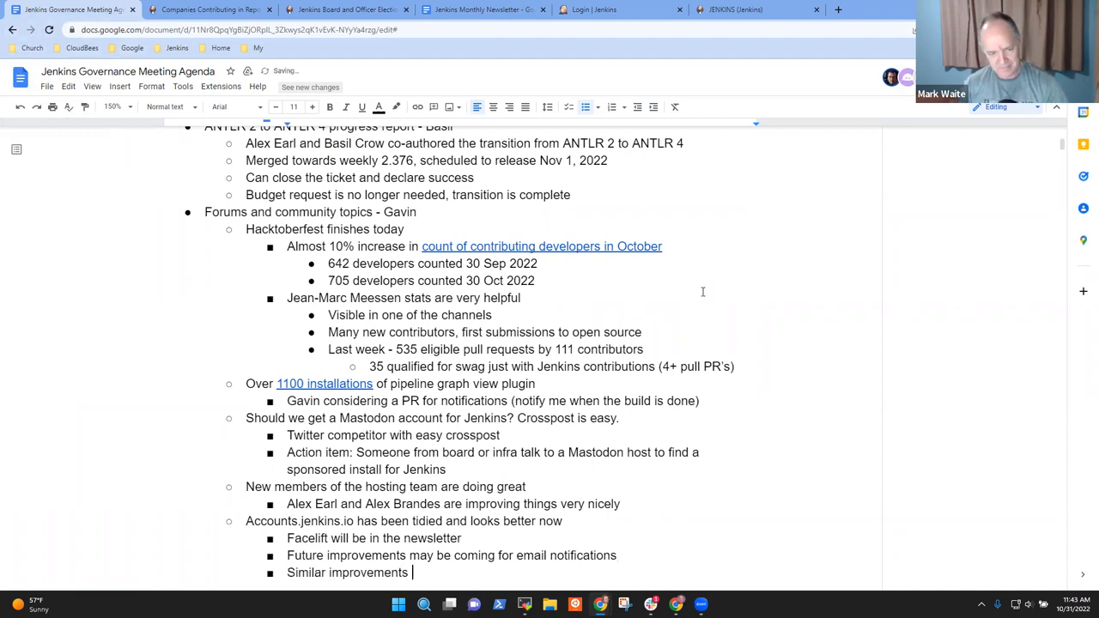
{"action": "type", "text": "made to wiki.jenkins.io"}
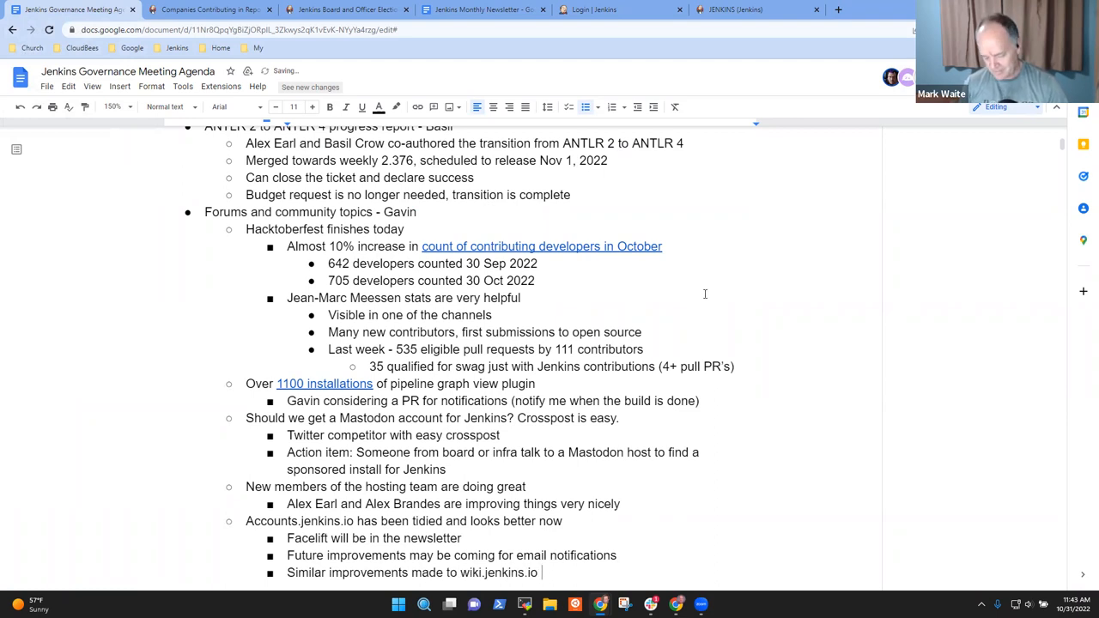
{"action": "type", "text": "dec"}
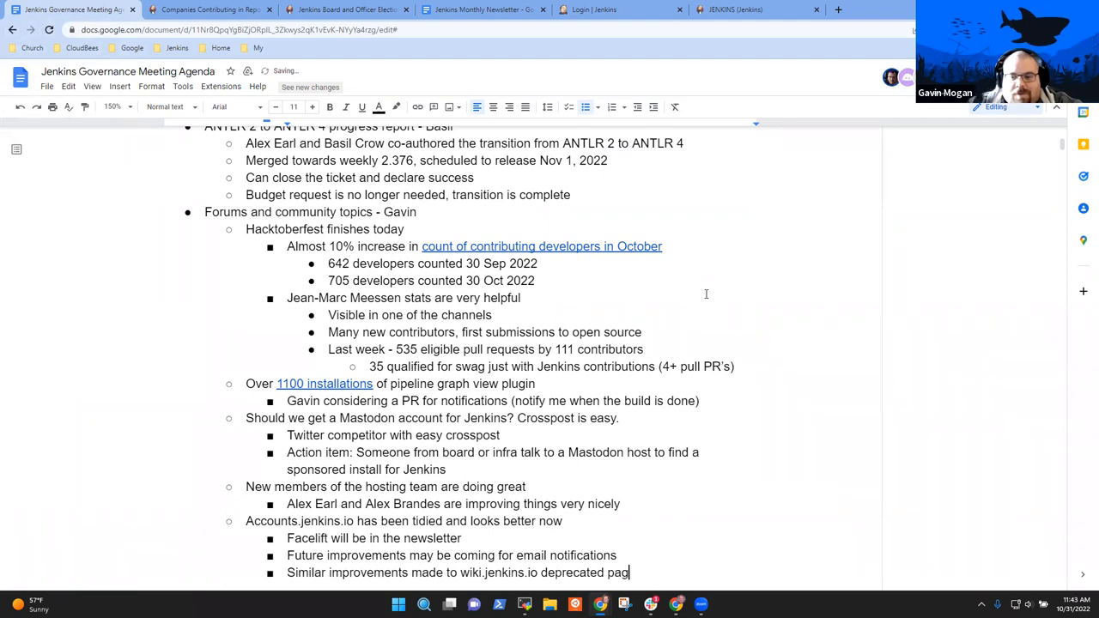
{"action": "type", "text": "es"}
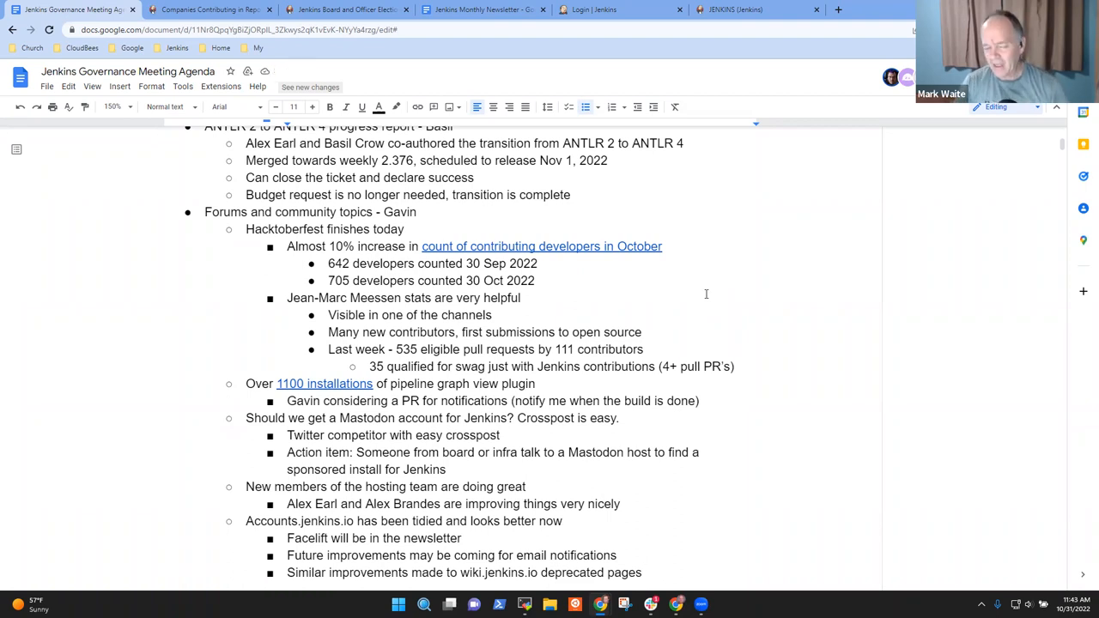
{"action": "scroll", "scroll_direction": "down", "scroll_amount": 3}
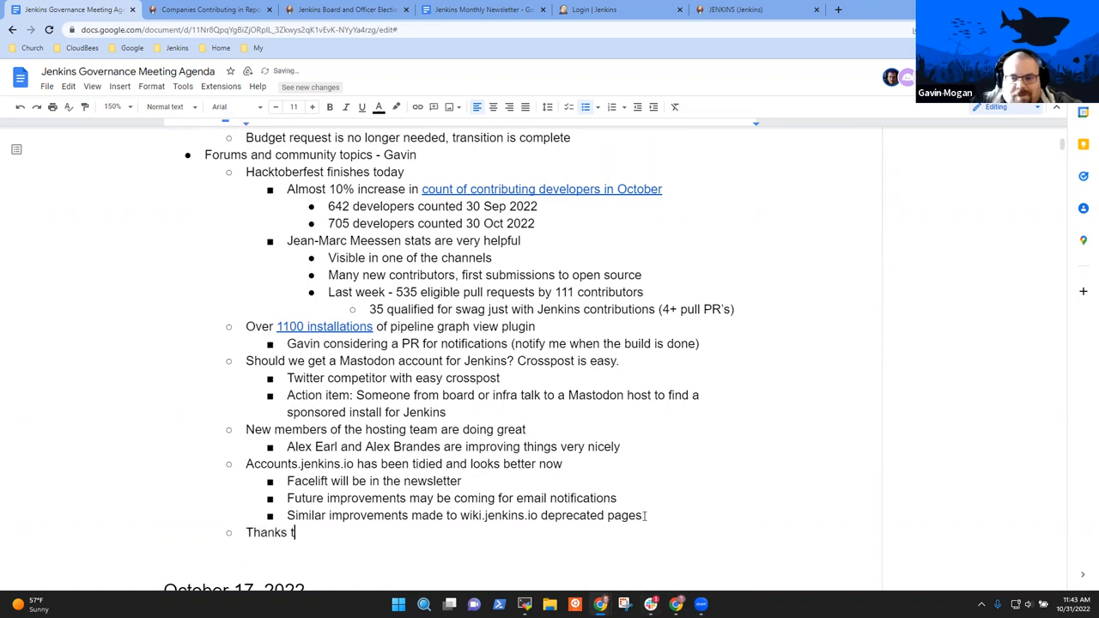
Step: Note thanks to all helping on community.jenkins.io, adding that more helpers would be welcome
{"action": "type", "text": "o all that are"}
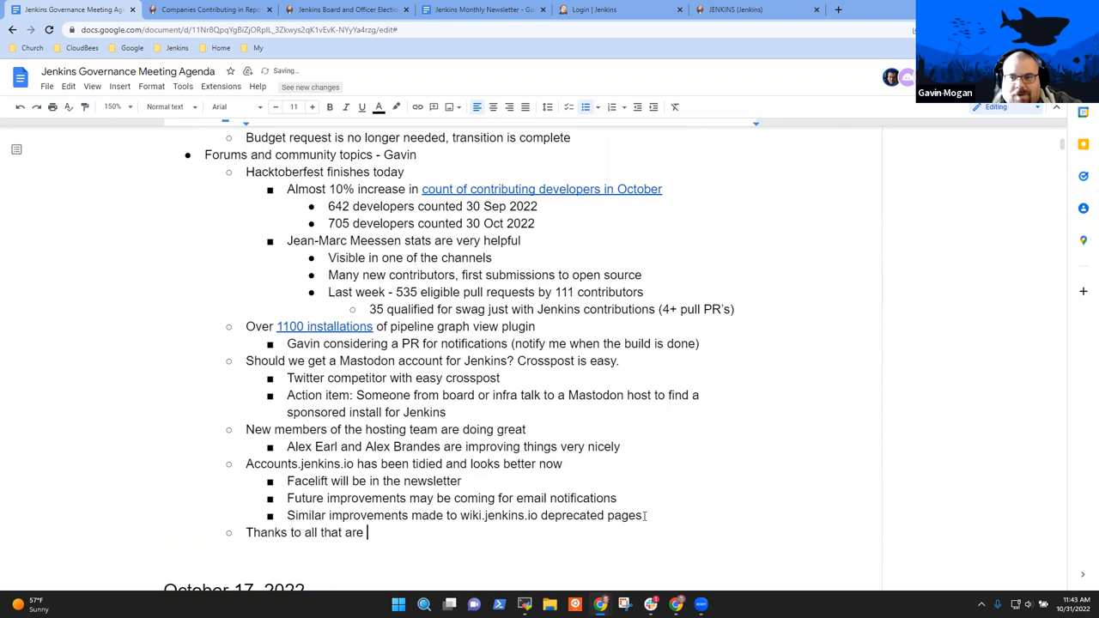
{"action": "type", "text": "helping on teh co"}
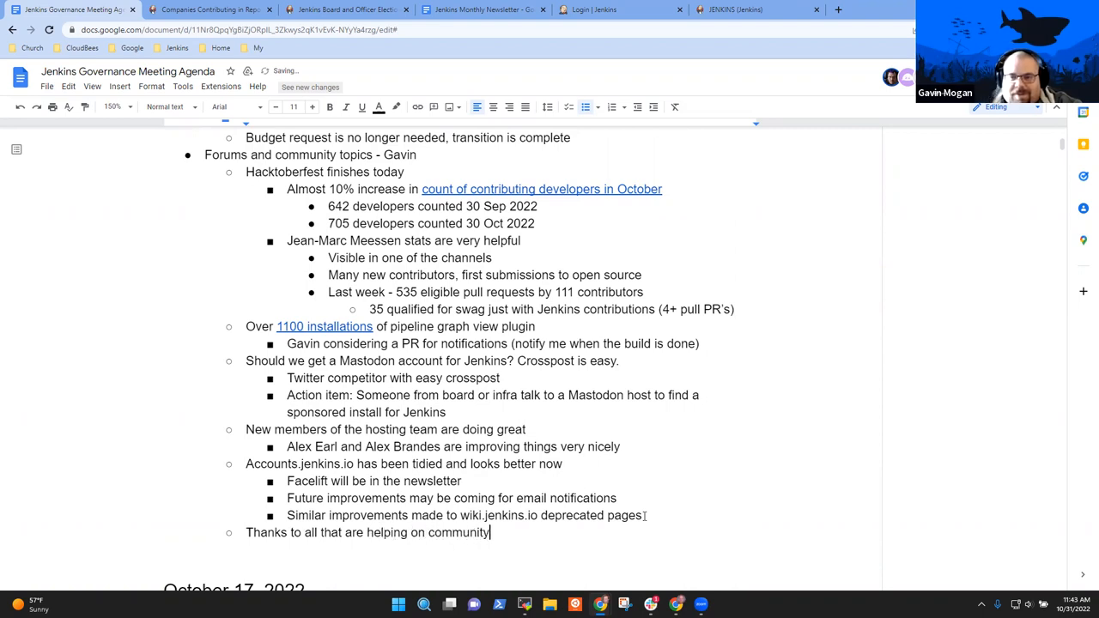
{"action": "type", "text": ".jenkisn"}
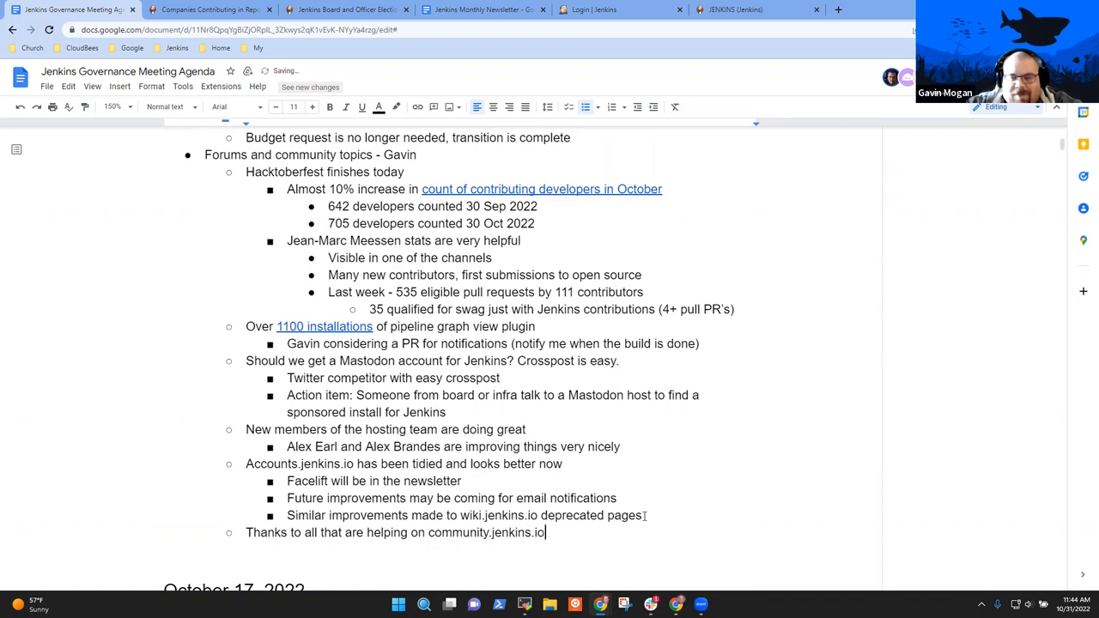
{"action": "type", "text": "Love"}
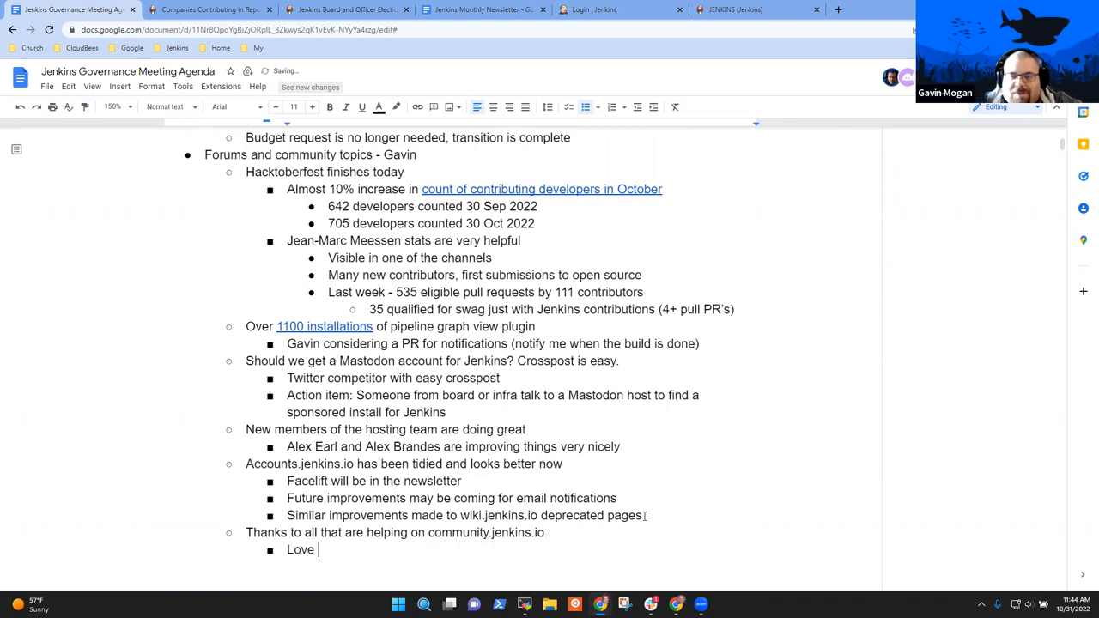
{"action": "type", "text": "to have more"}
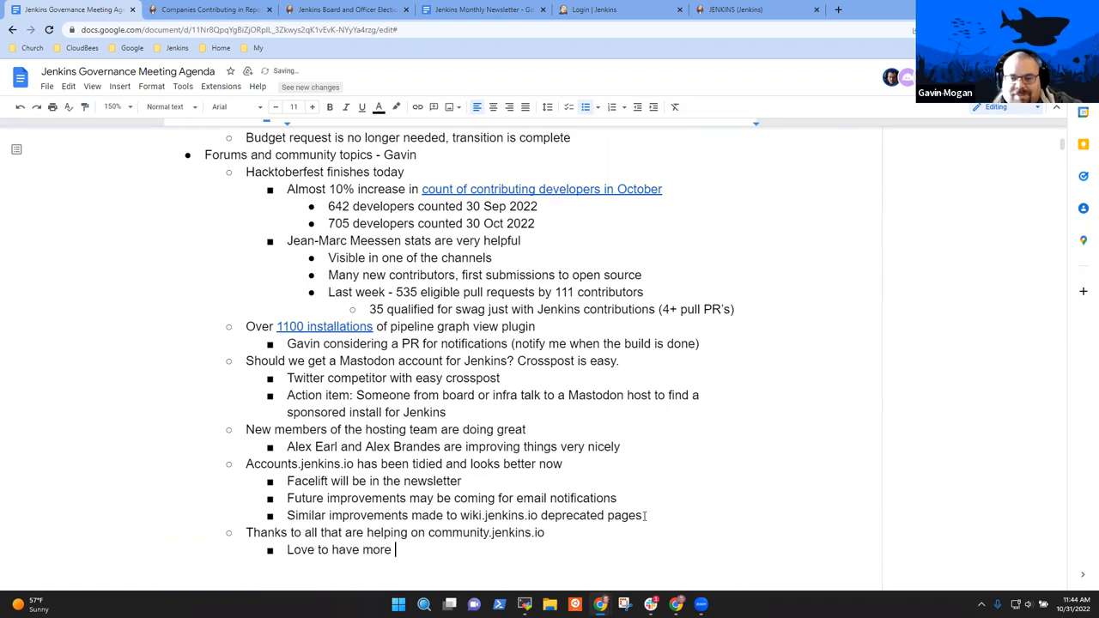
{"action": "type", "text": "Welco"}
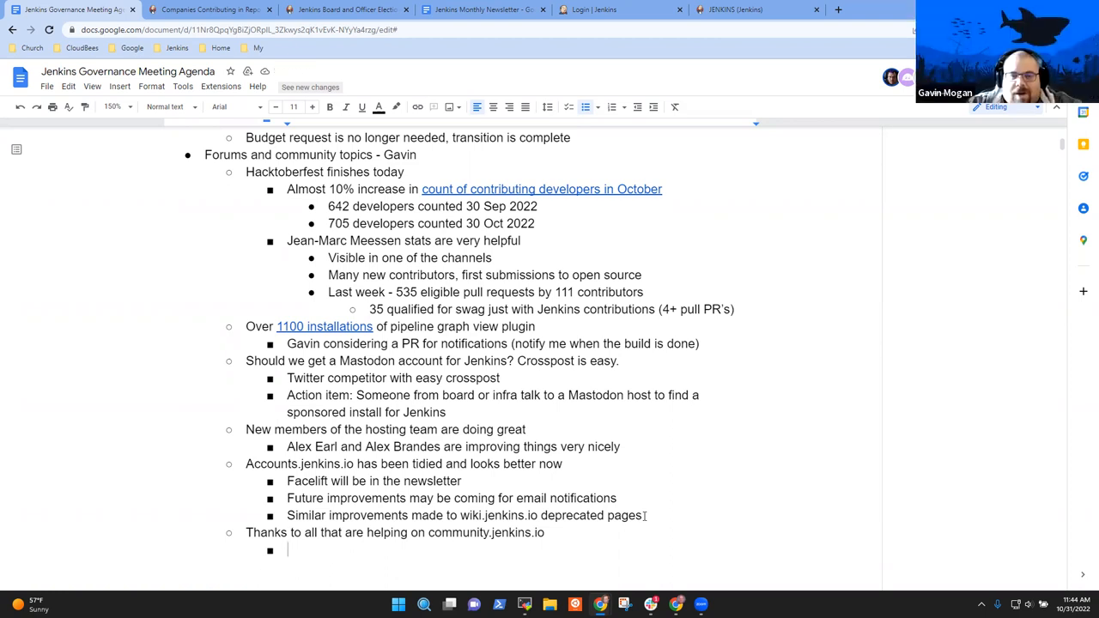
Step: Add sub-points 'Standard templates for responses have recently been improved' and 'Makes it easier for idea submission'
{"action": "type", "text": "S"}
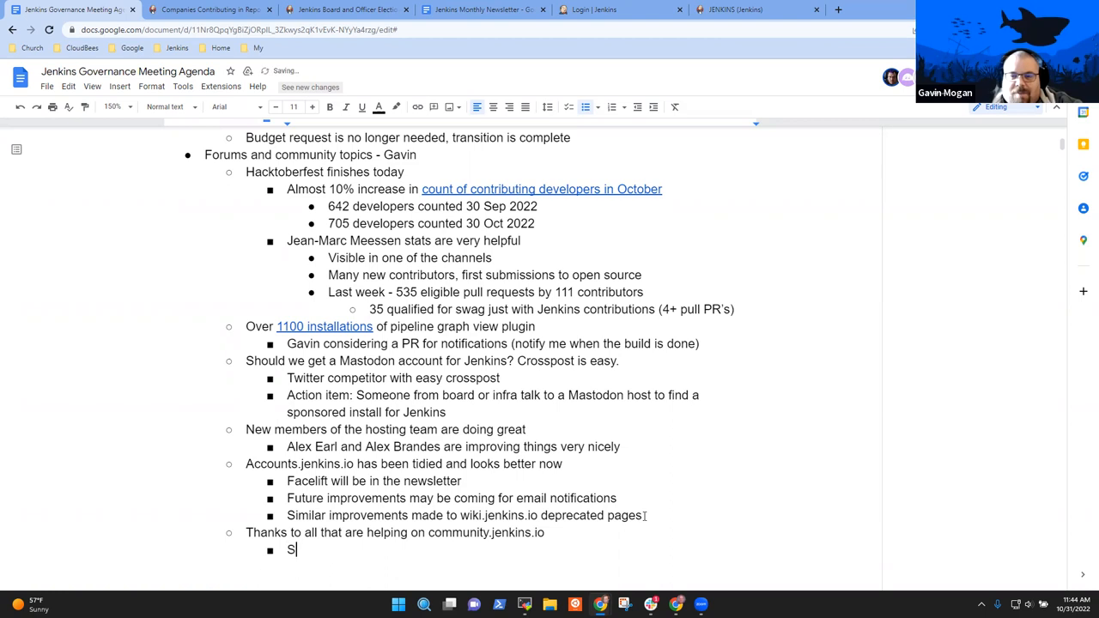
{"action": "type", "text": "tandard templates f"}
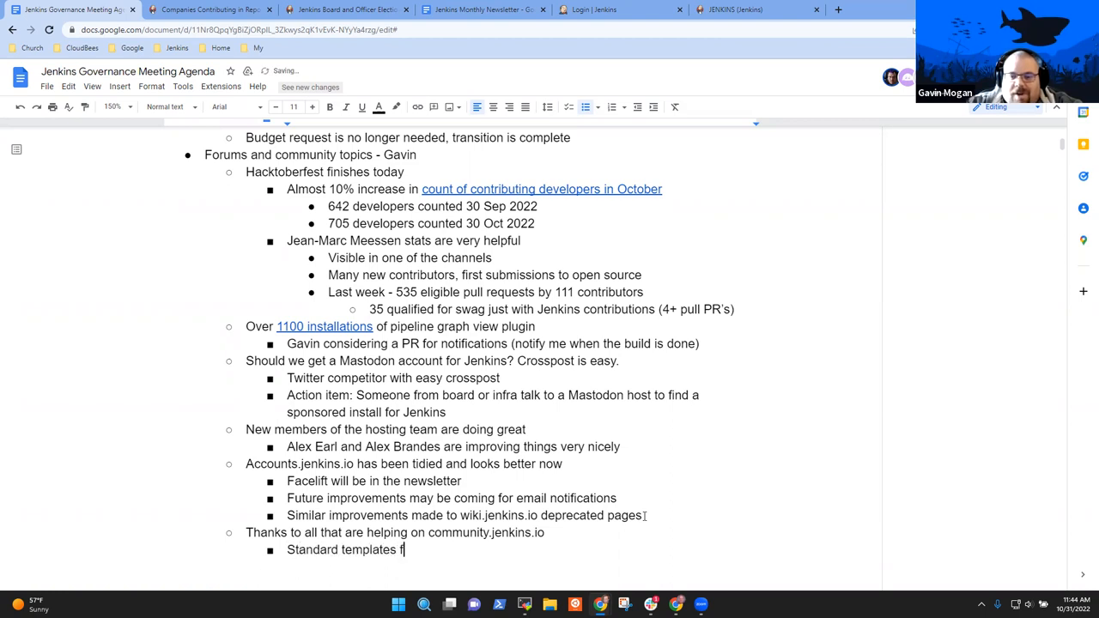
{"action": "type", "text": "or responses"}
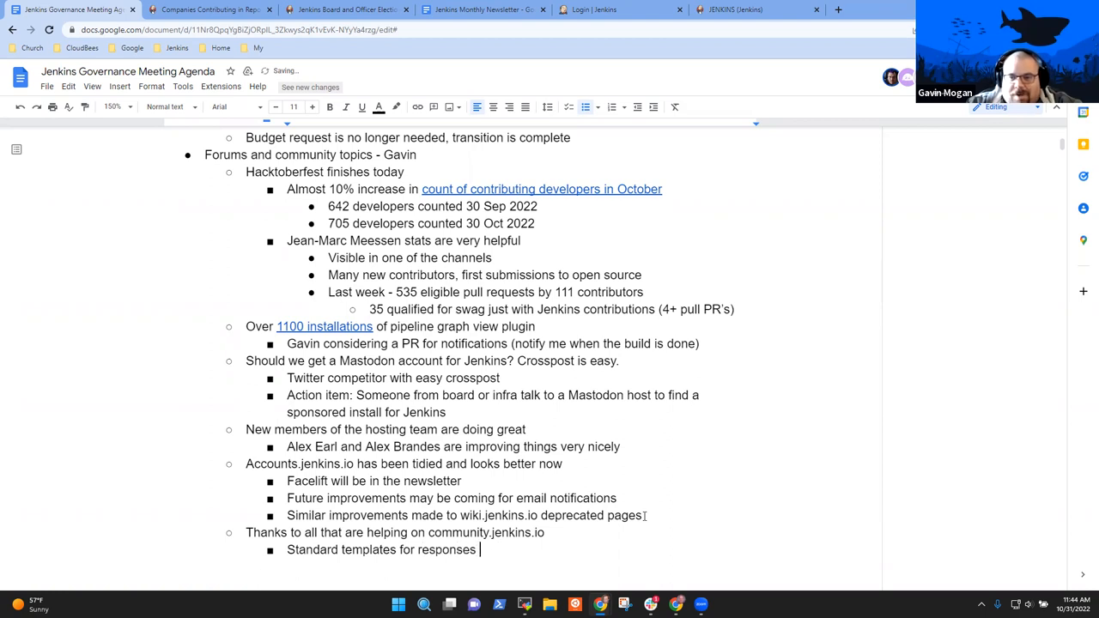
{"action": "type", "text": "have recently"}
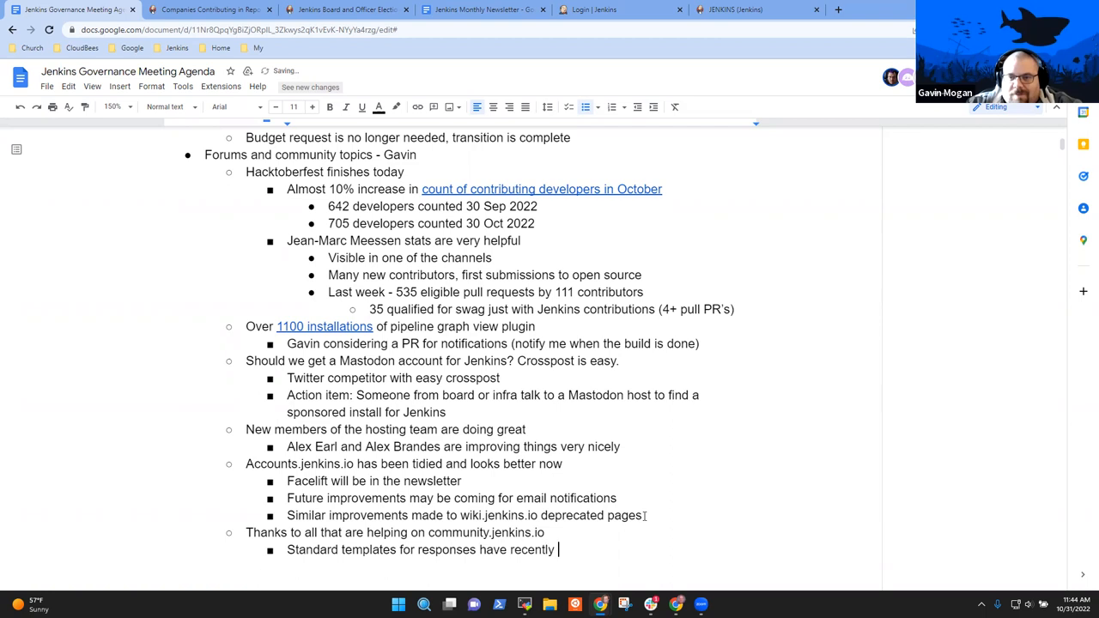
{"action": "type", "text": "been improve"}
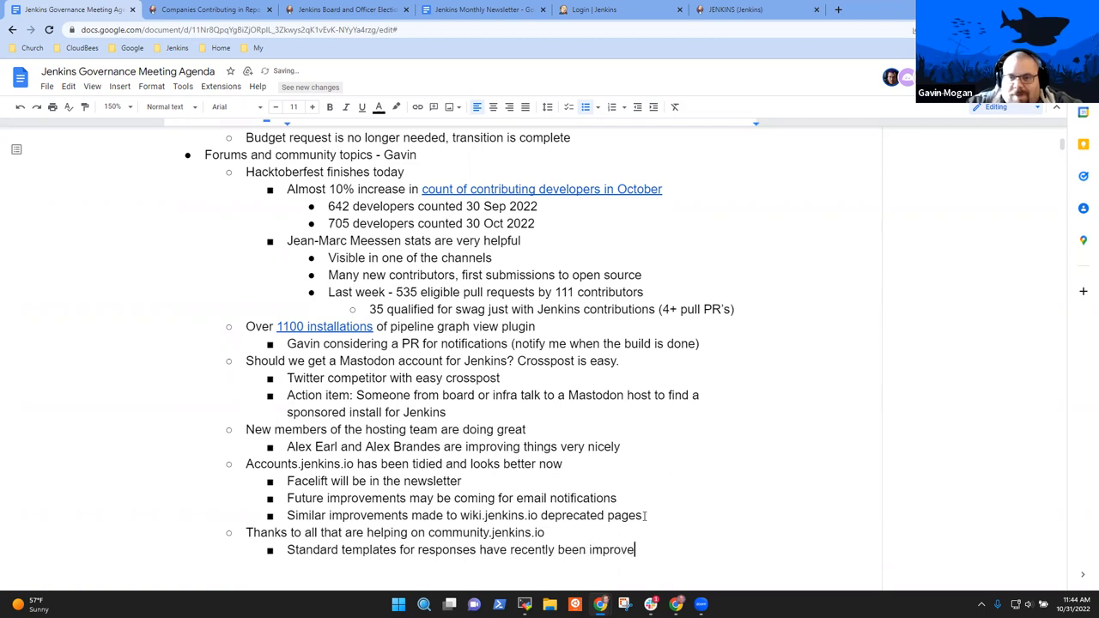
{"action": "type", "text": "d"}
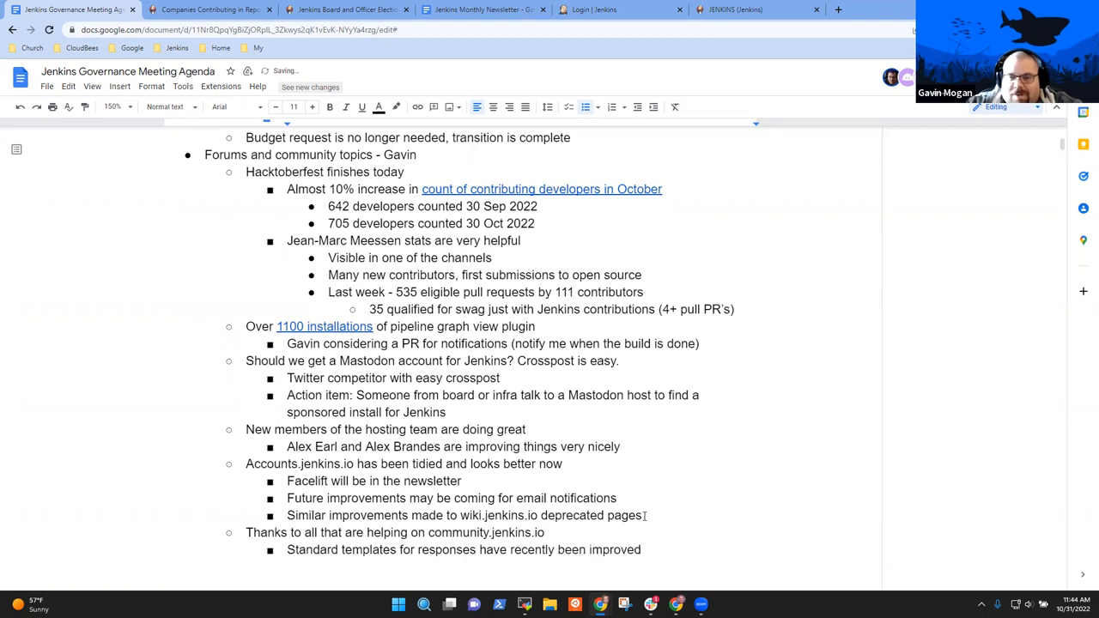
{"action": "type", "text": "Can"}
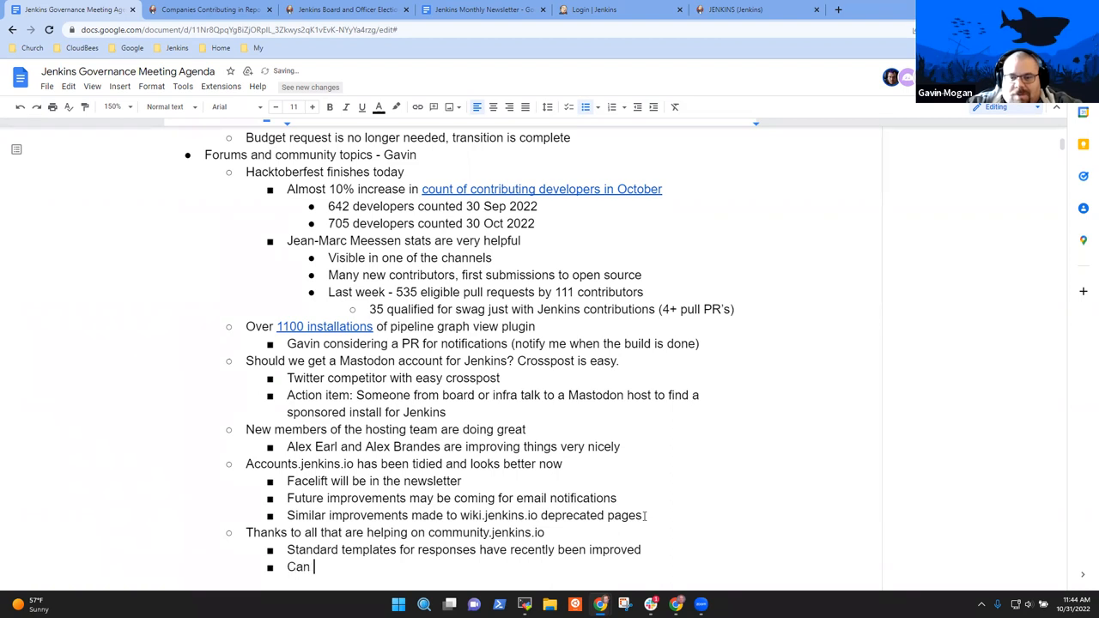
{"action": "type", "text": "Makes it"}
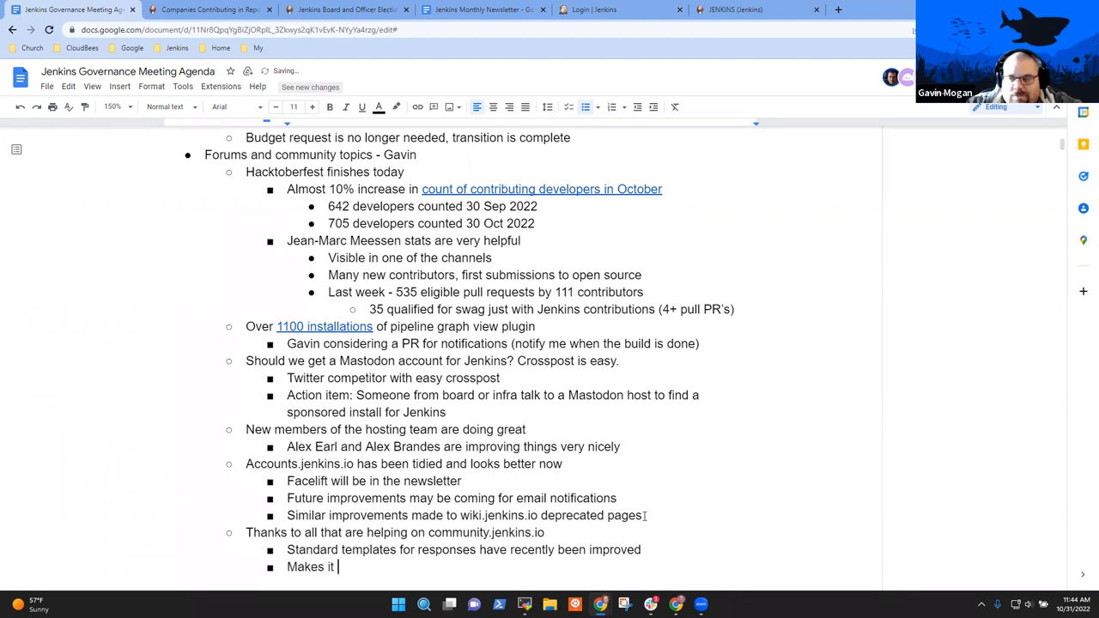
{"action": "type", "text": "easier for idea submission"}
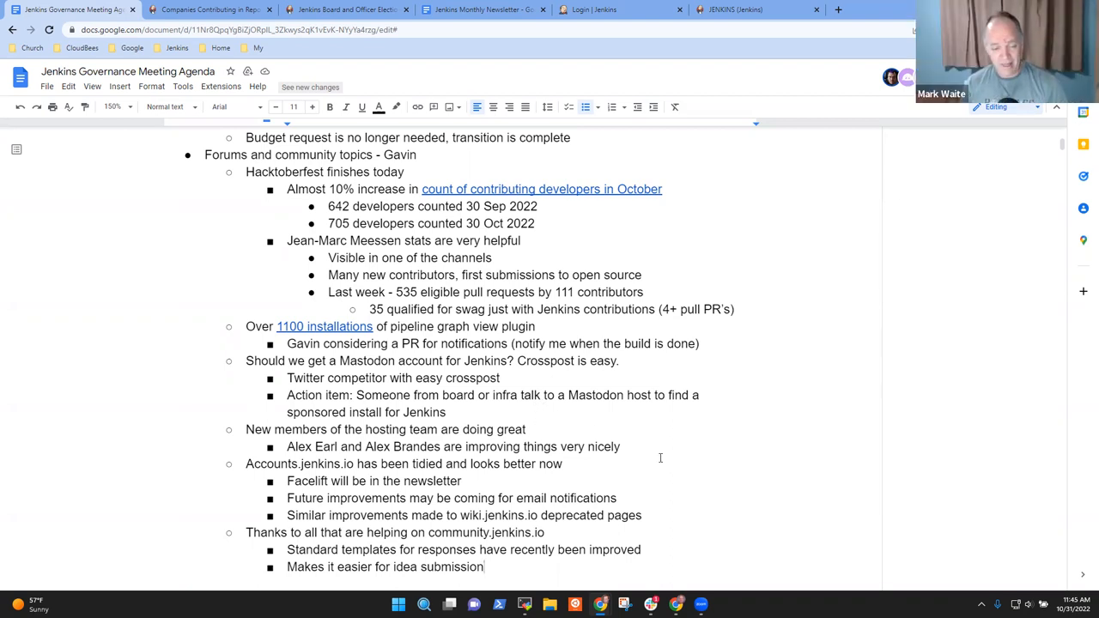
{"action": "scroll", "scroll_direction": "down", "scroll_amount": 3}
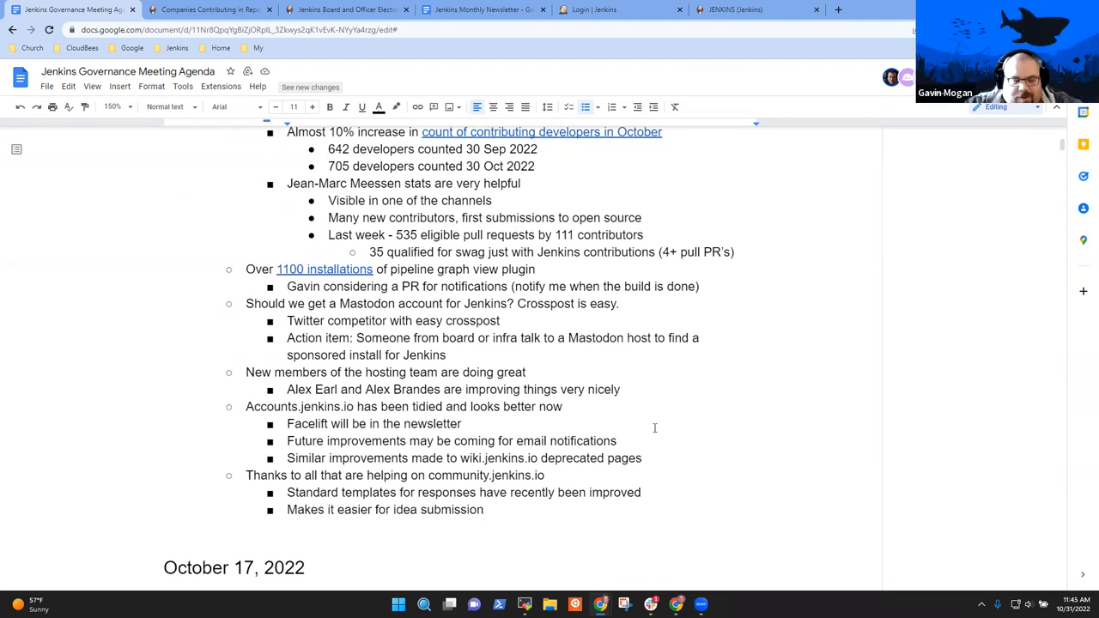
Step: Go to community.jenkins.io in a new tab and filter the topic list to the Templates category
{"action": "left_click", "coordinate": [837, 10]}
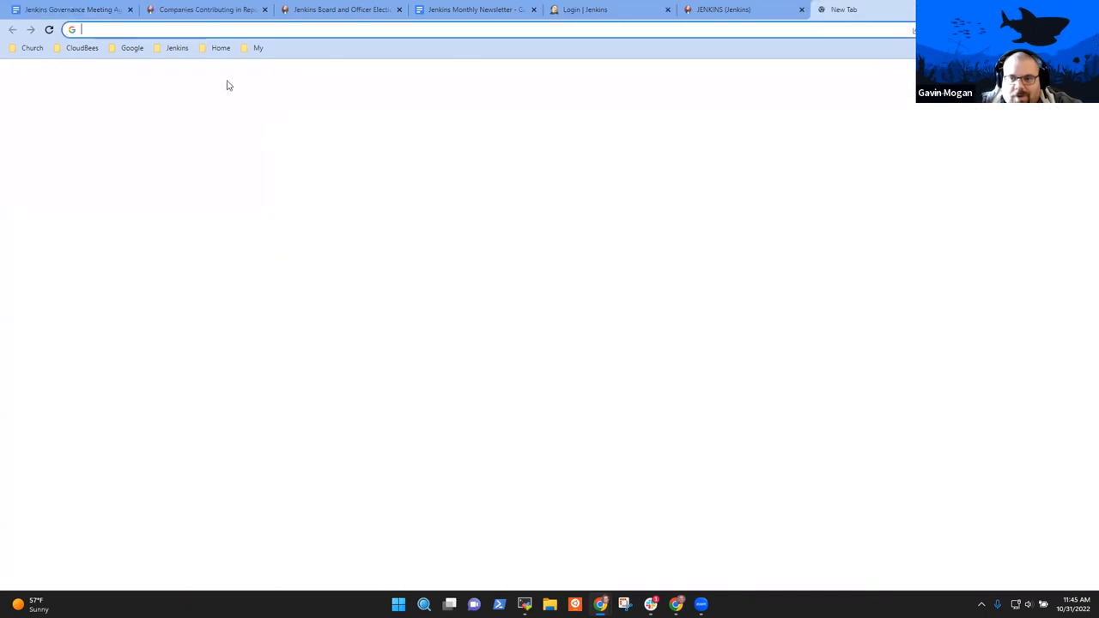
{"action": "left_click", "coordinate": [177, 48]}
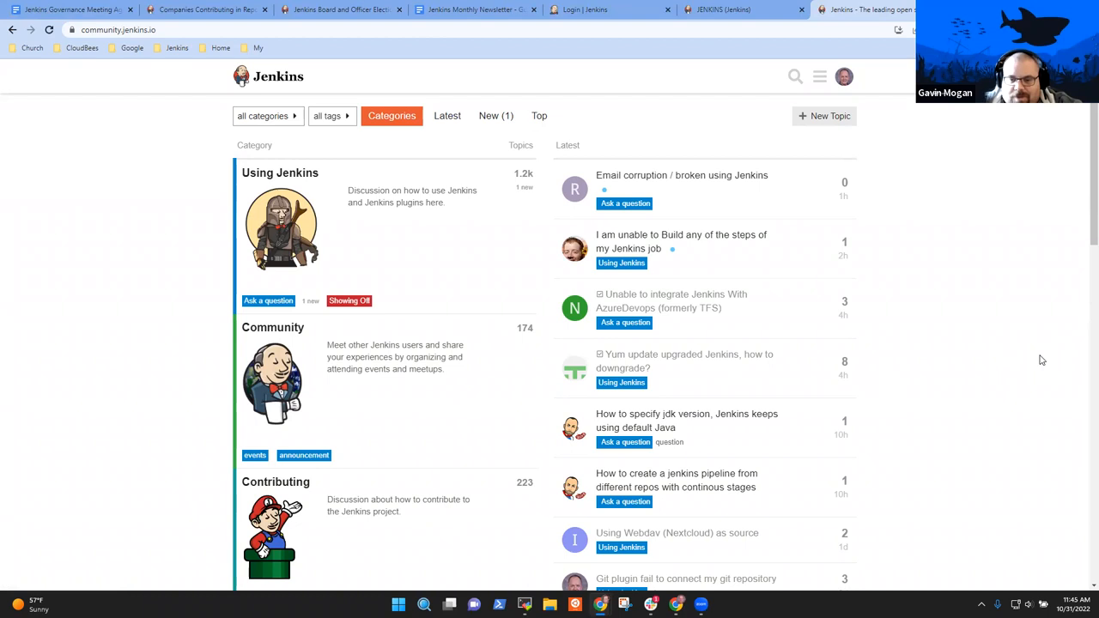
{"action": "mouse_move", "coordinate": [908, 263]}
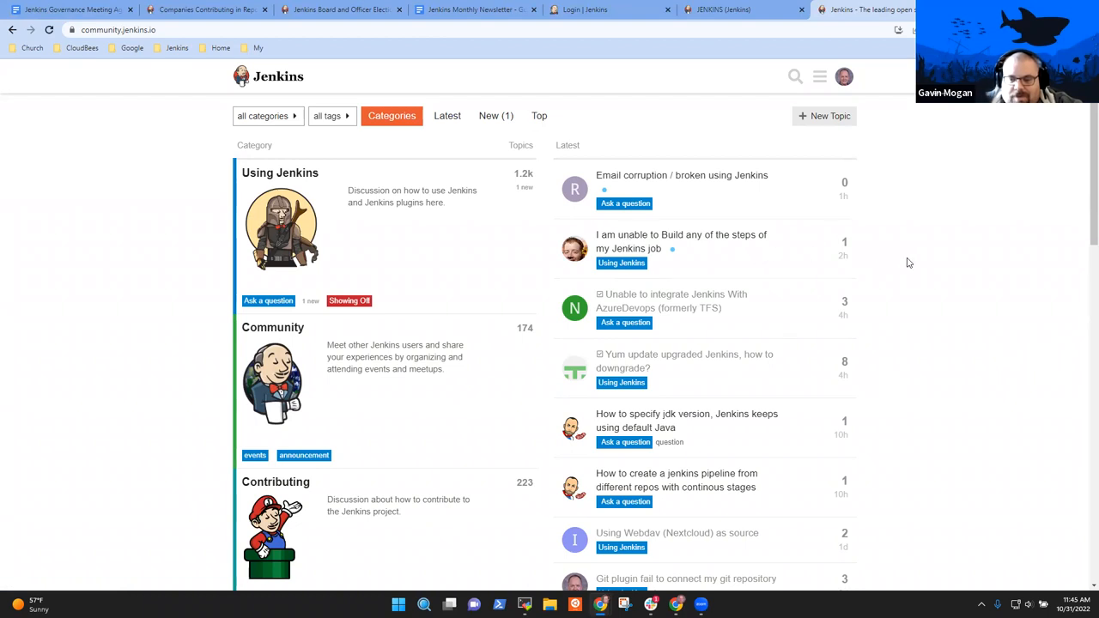
{"action": "mouse_move", "coordinate": [913, 263]}
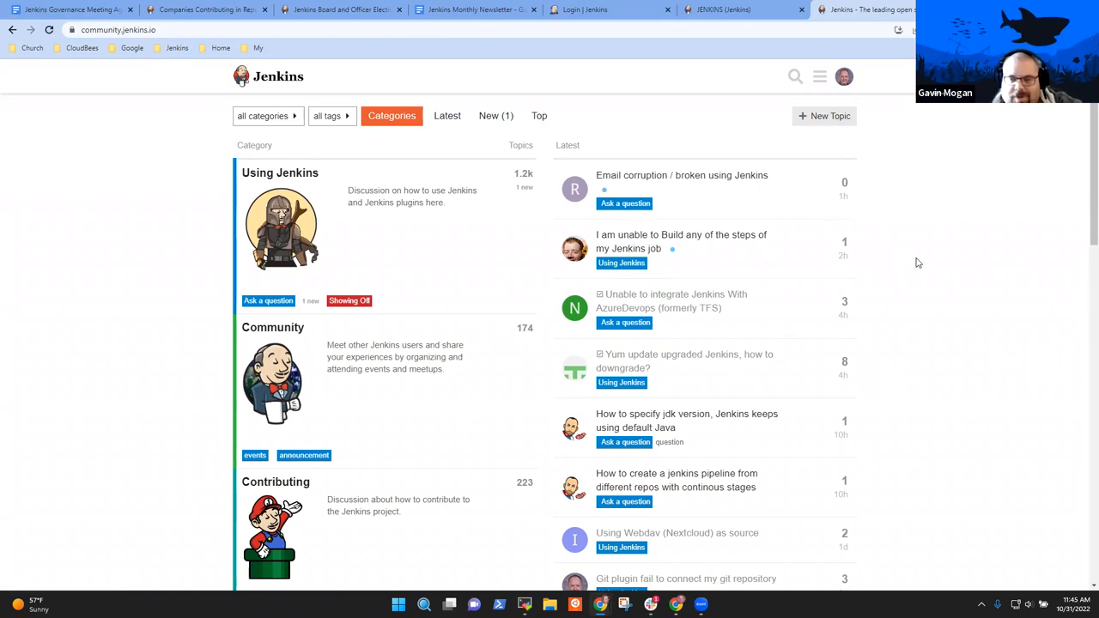
{"action": "mouse_move", "coordinate": [901, 258]}
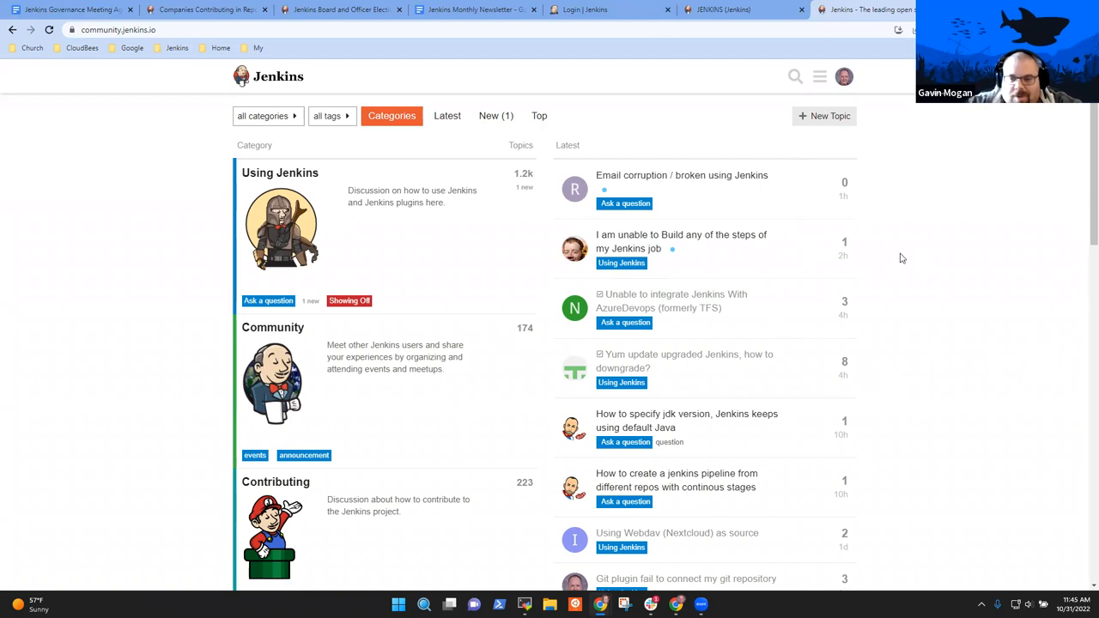
{"action": "mouse_move", "coordinate": [536, 175]}
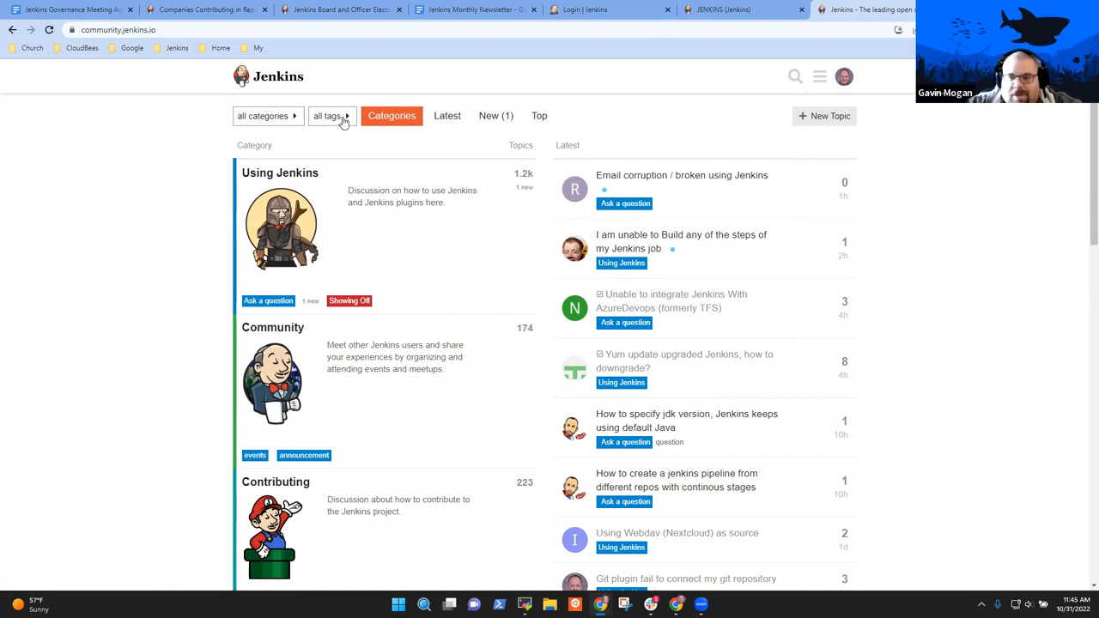
{"action": "left_click", "coordinate": [262, 115]}
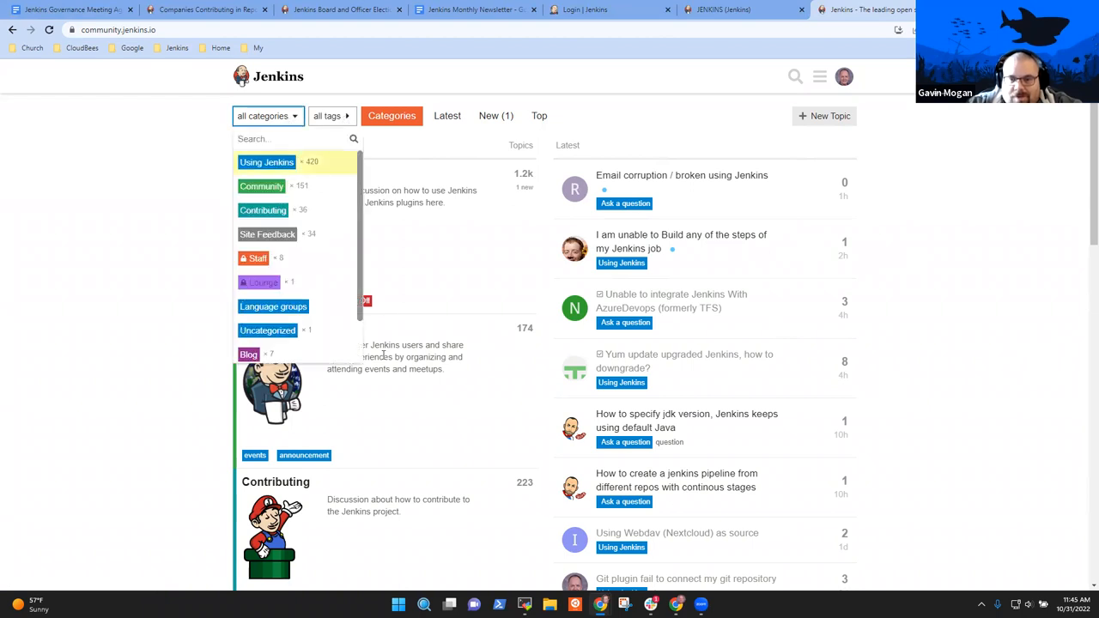
{"action": "mouse_move", "coordinate": [271, 306]}
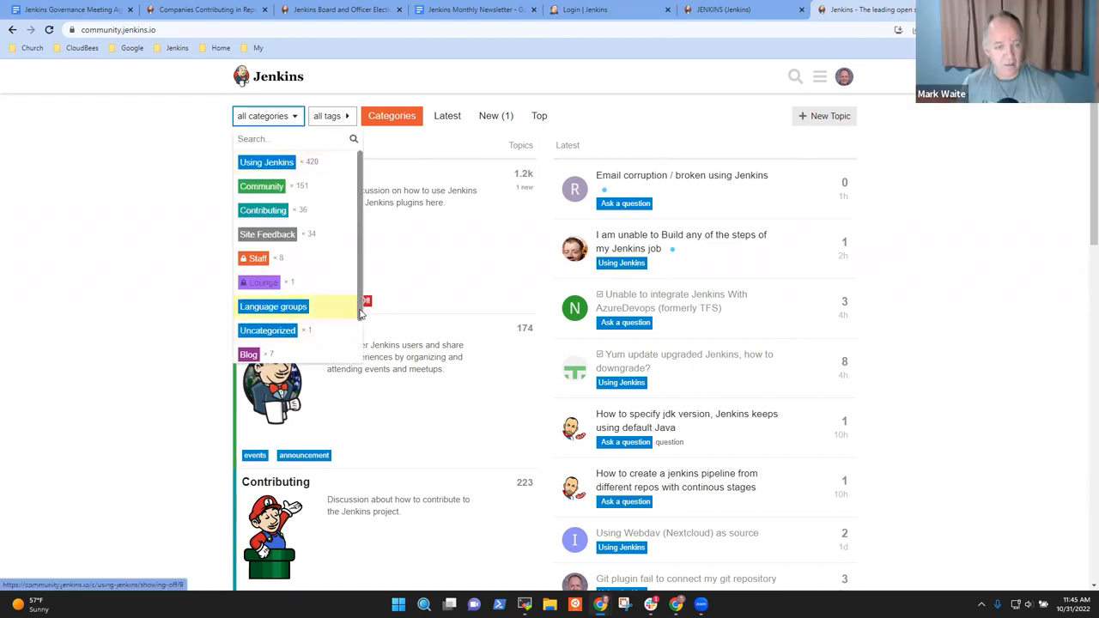
{"action": "left_click", "coordinate": [271, 305]}
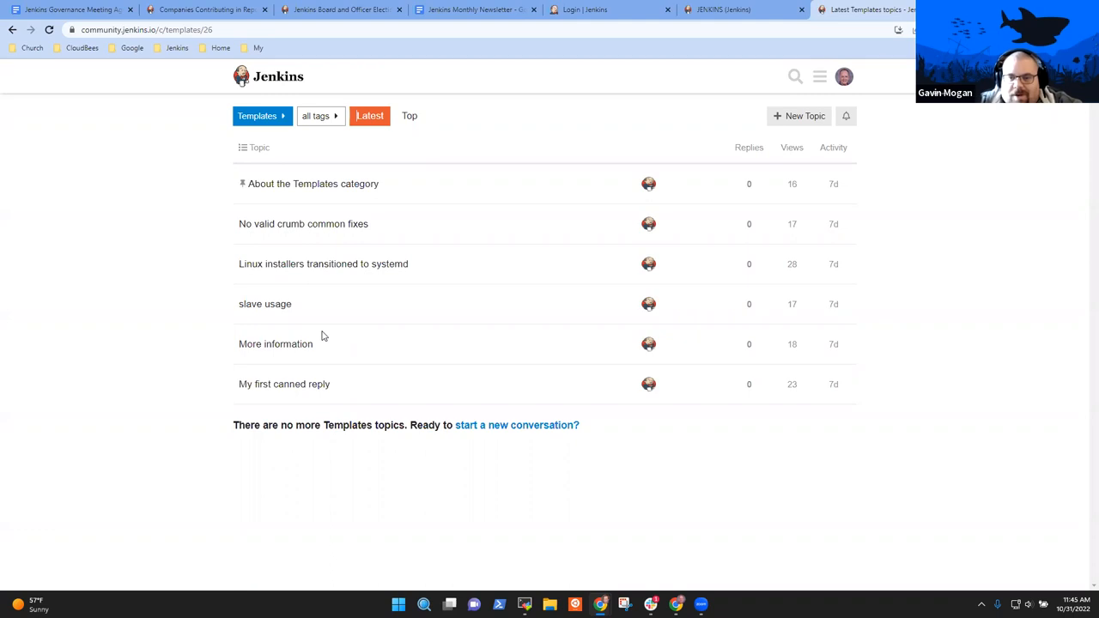
{"action": "mouse_move", "coordinate": [347, 230]}
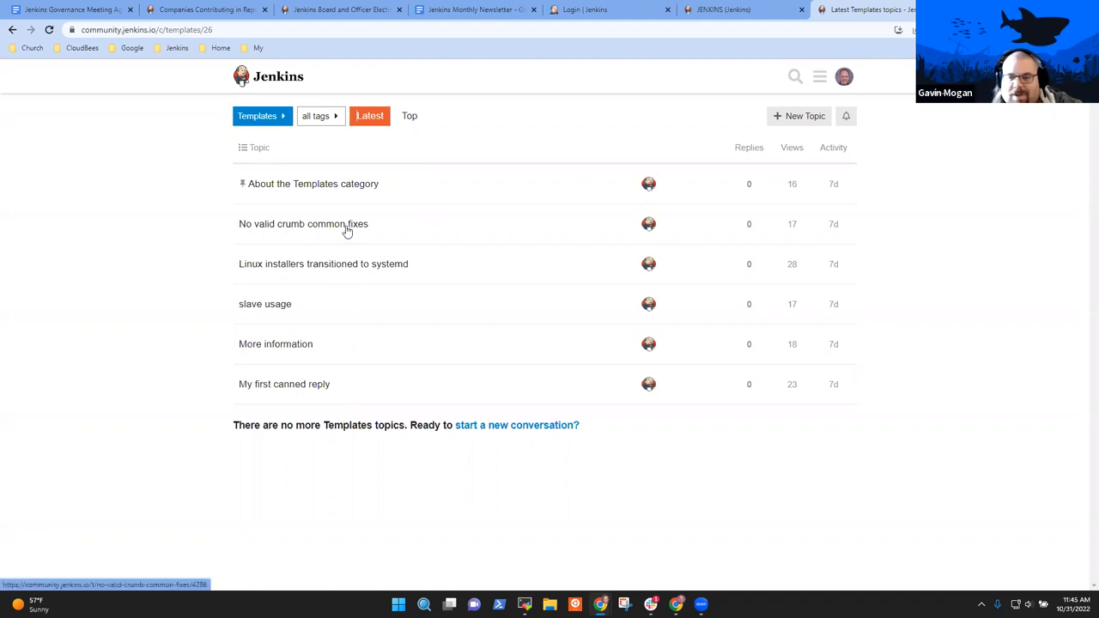
{"action": "mouse_move", "coordinate": [364, 271]}
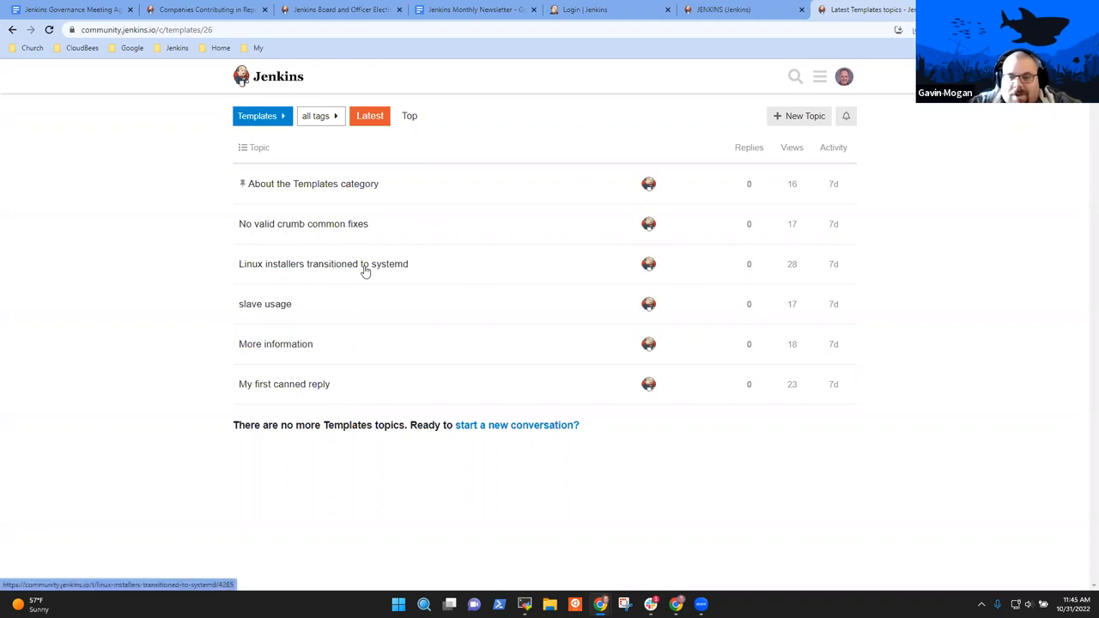
Step: Look over the slave usage and My first canned reply template topics, glancing at the agenda
{"action": "left_click", "coordinate": [322, 264]}
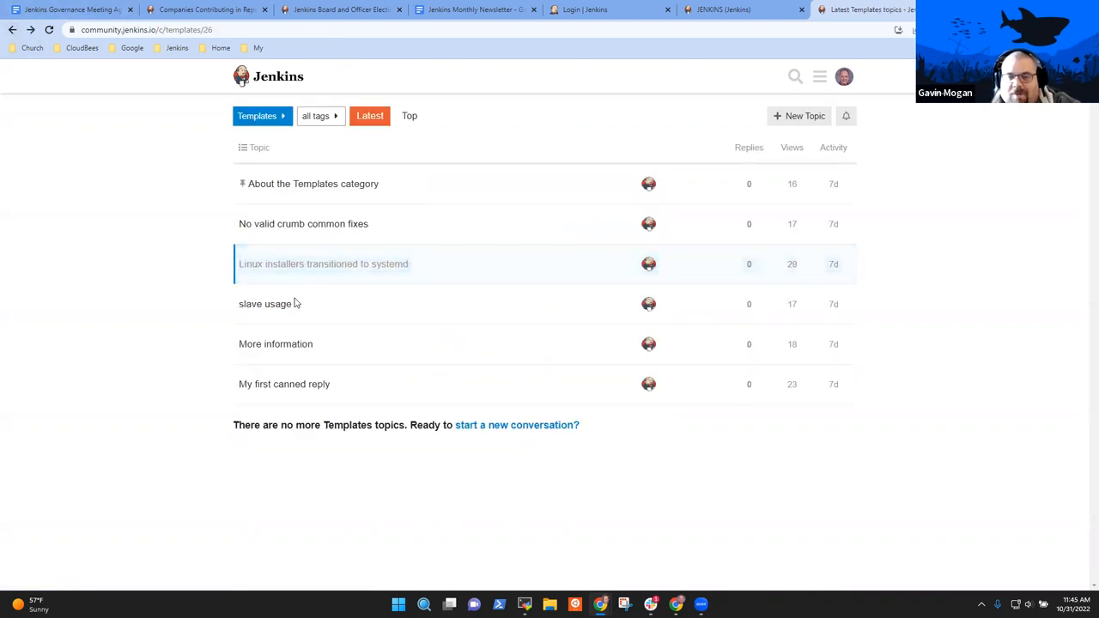
{"action": "left_click", "coordinate": [264, 304]}
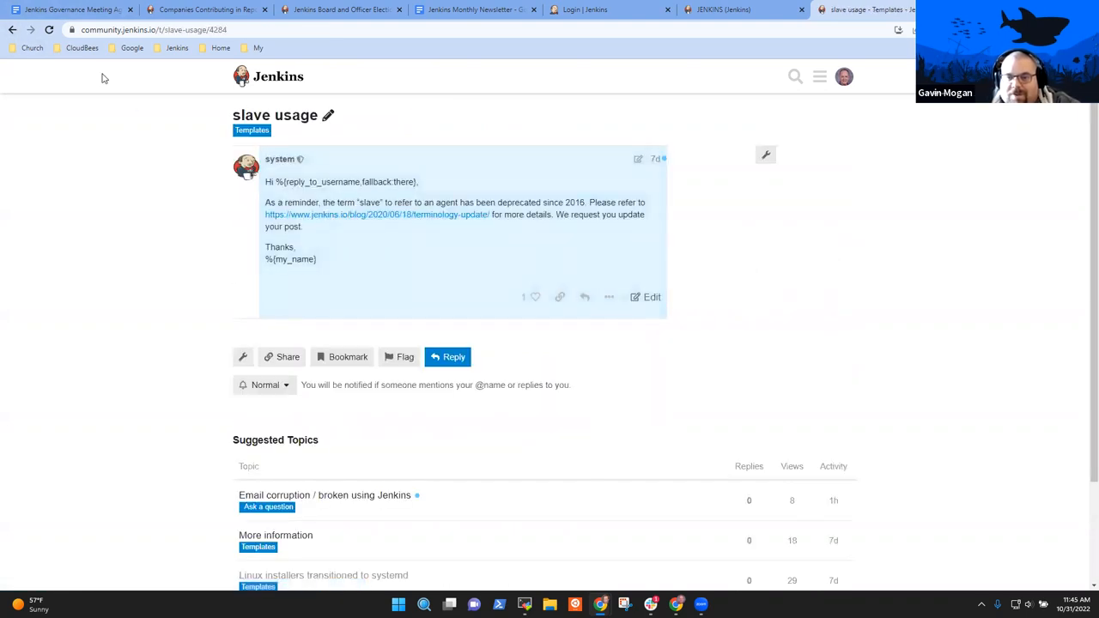
{"action": "left_click", "coordinate": [250, 131]}
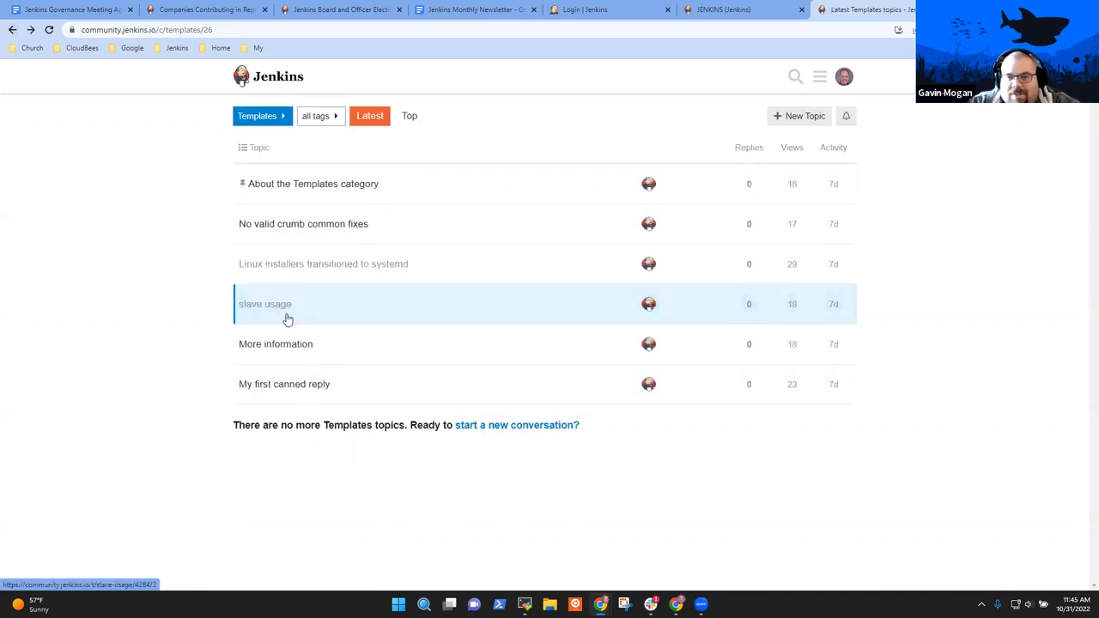
{"action": "left_click", "coordinate": [275, 343]}
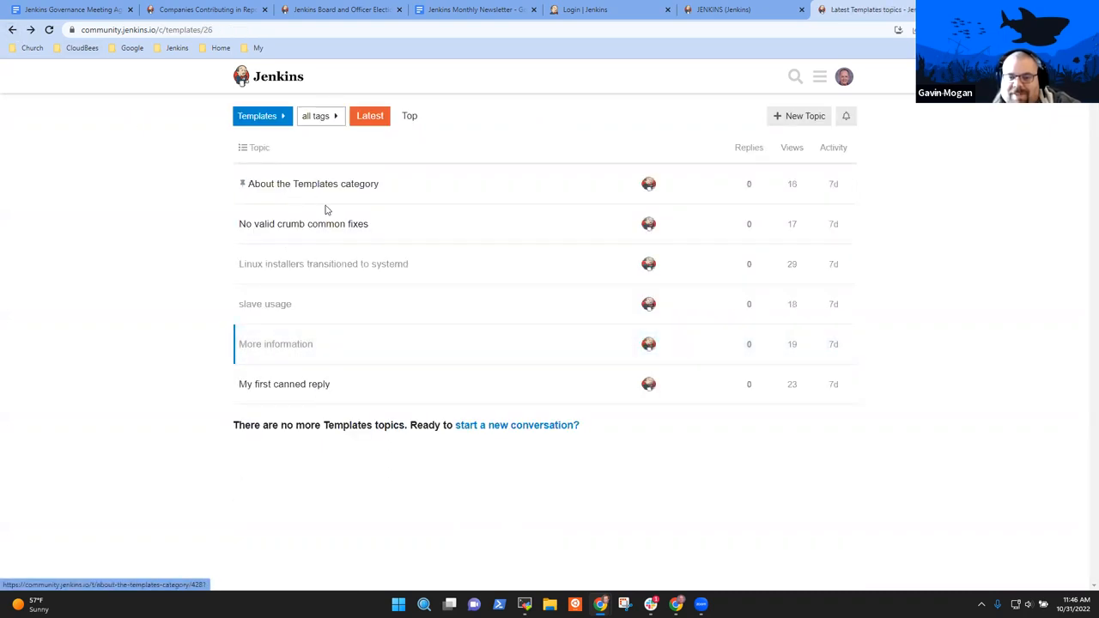
{"action": "left_click", "coordinate": [285, 385]}
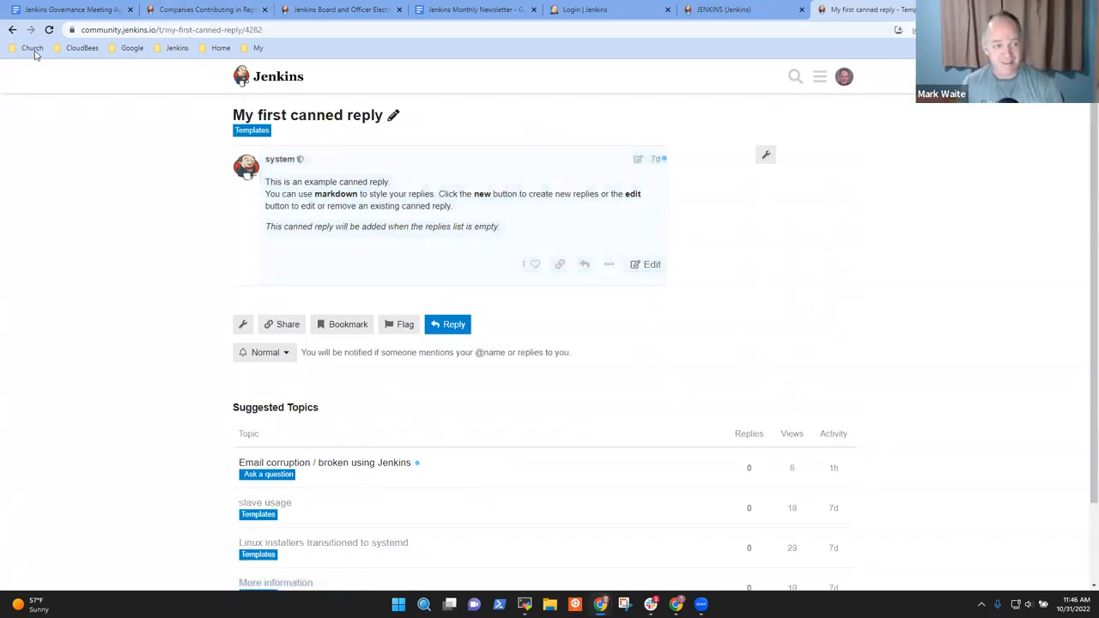
{"action": "left_click", "coordinate": [72, 10]}
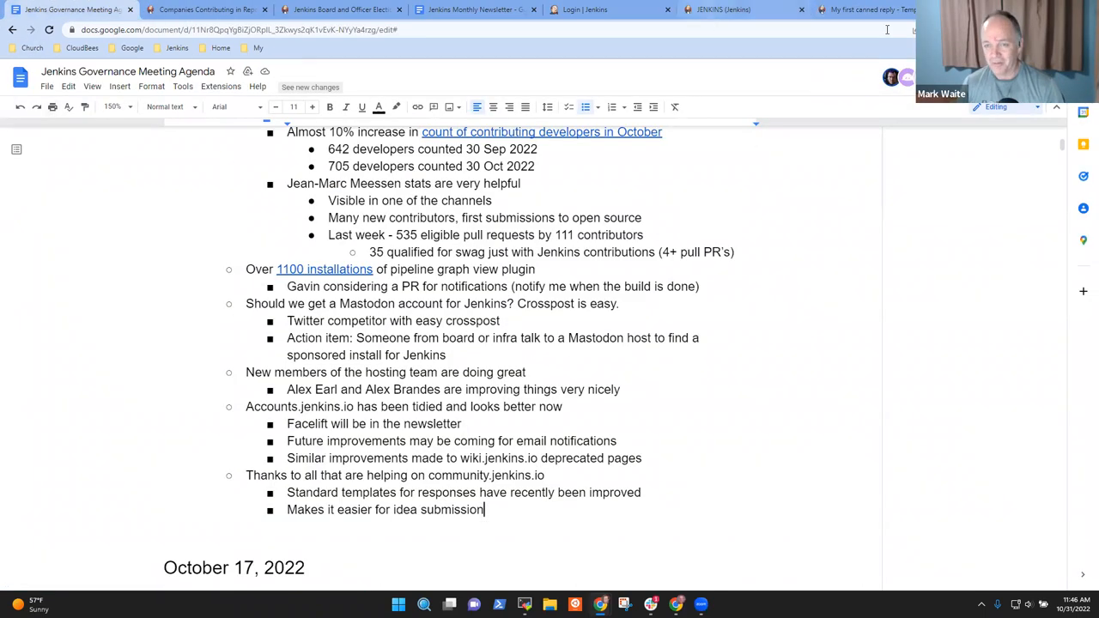
{"action": "left_click", "coordinate": [850, 10]}
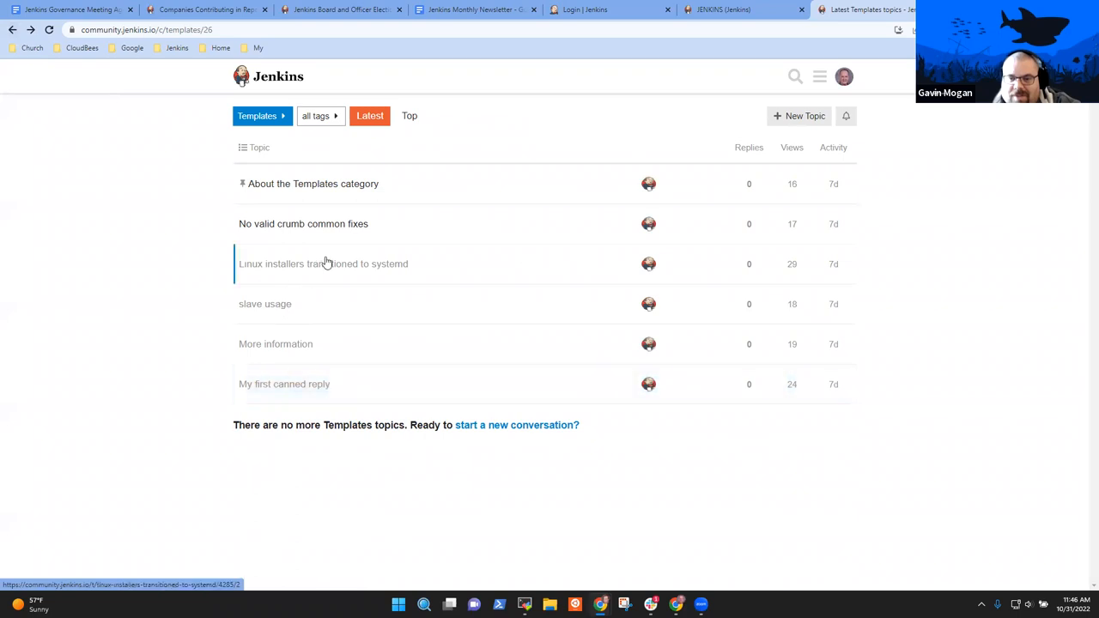
Step: Review the Linux installers and No valid crumb templates, then open the AzureDevops question from the home page
{"action": "left_click", "coordinate": [323, 265]}
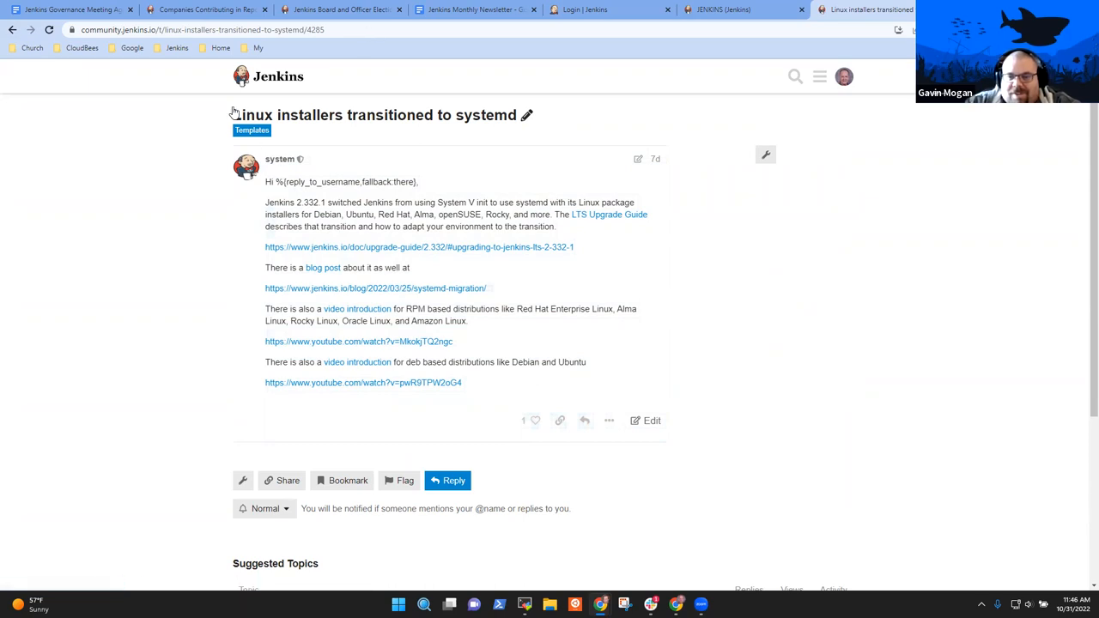
{"action": "left_click", "coordinate": [251, 131]}
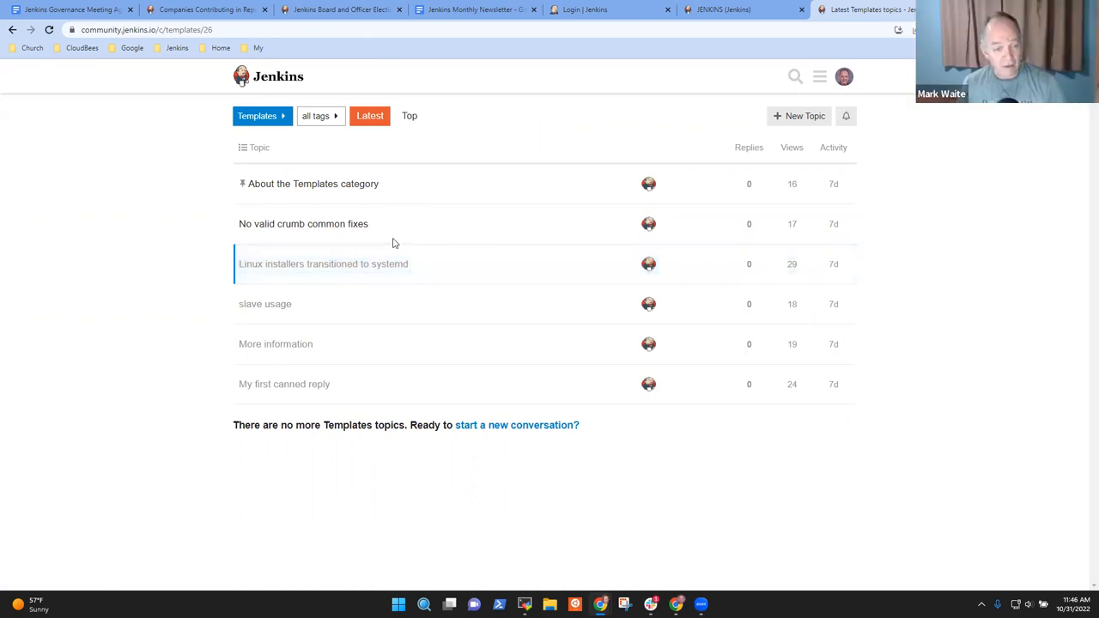
{"action": "left_click", "coordinate": [302, 223]}
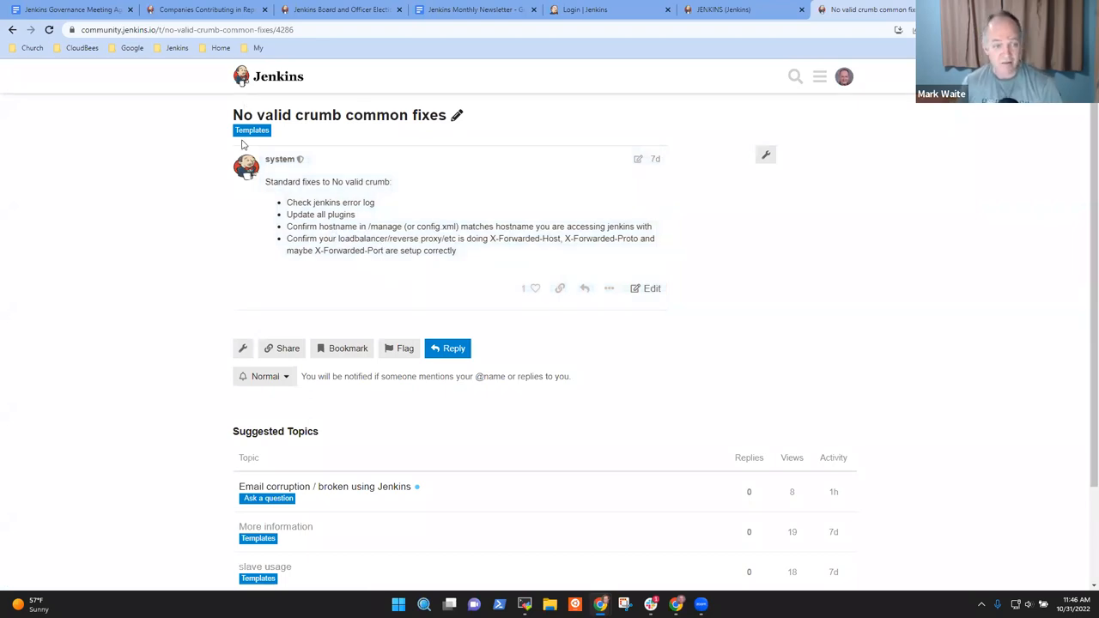
{"action": "left_click", "coordinate": [250, 131]}
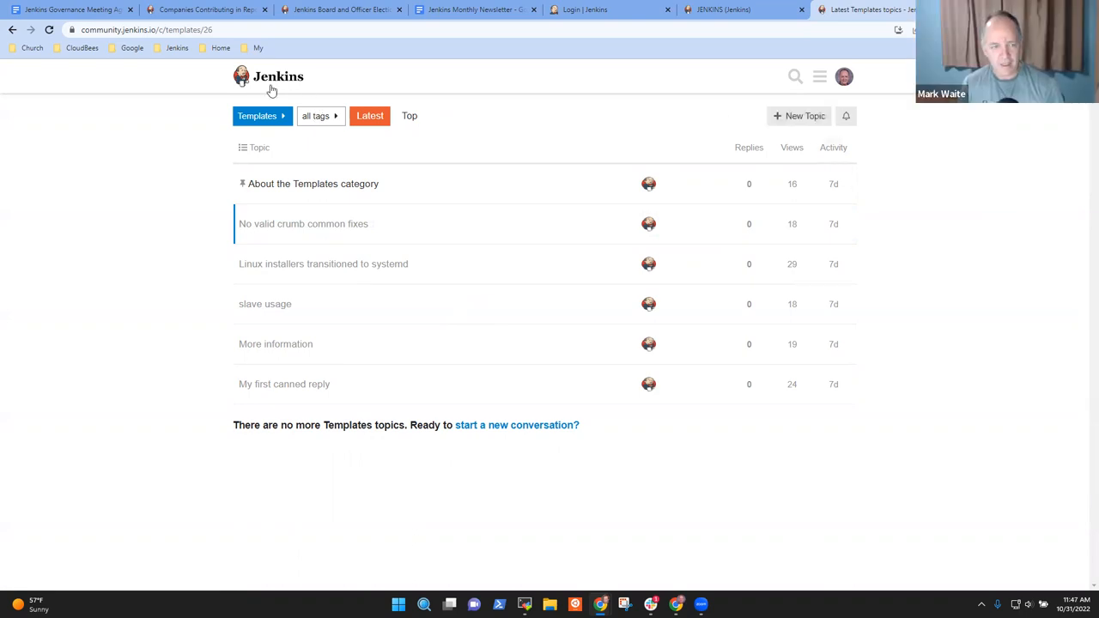
{"action": "left_click", "coordinate": [267, 75]}
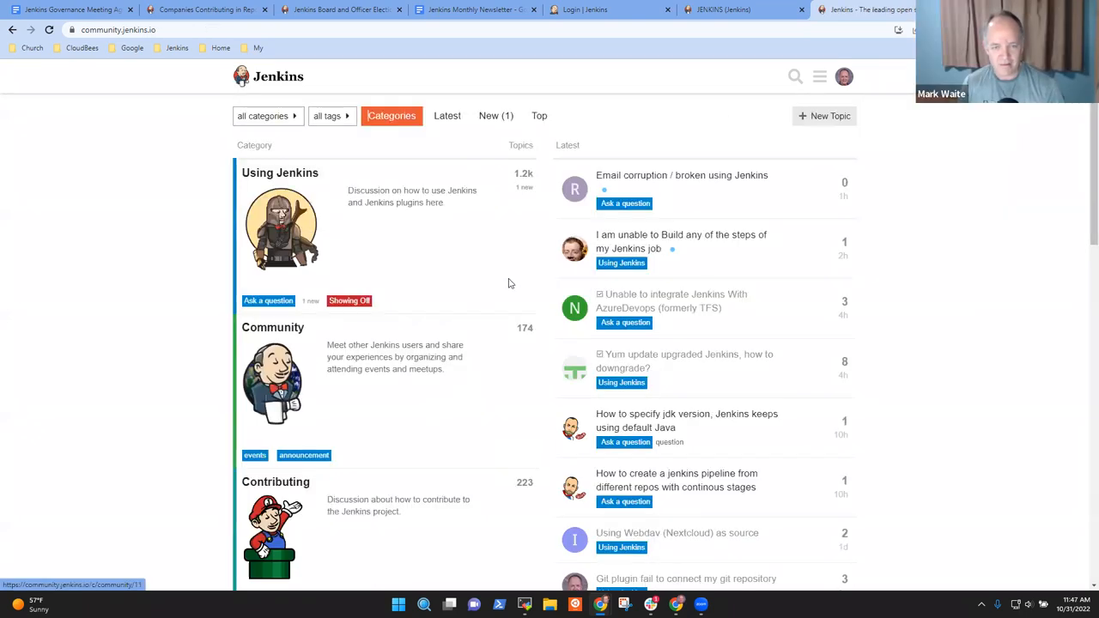
{"action": "mouse_move", "coordinate": [654, 347]}
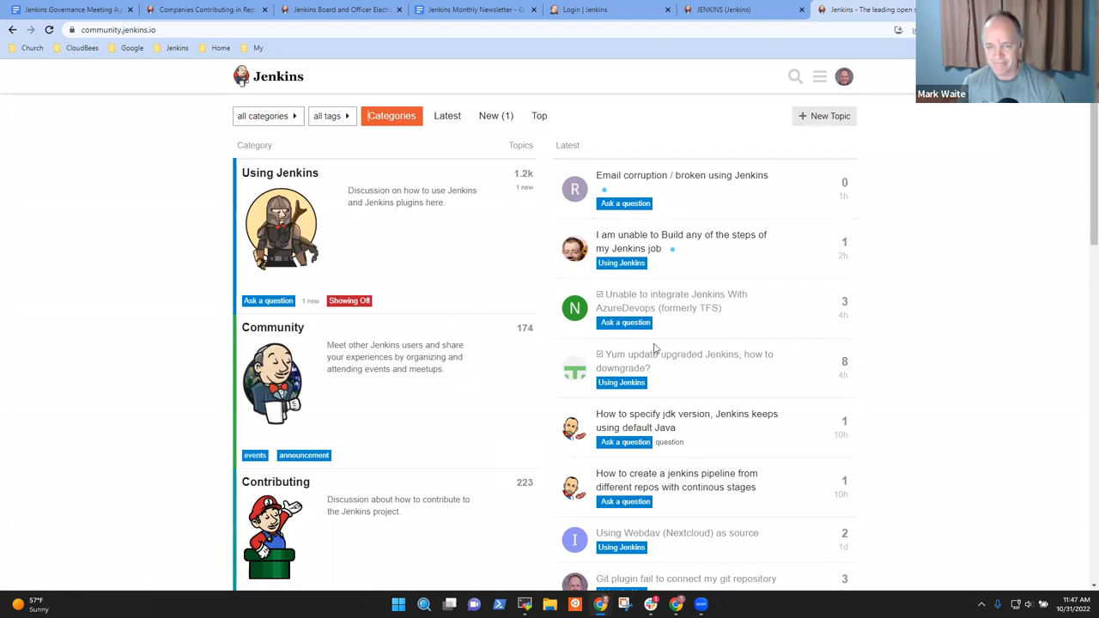
{"action": "left_click", "coordinate": [671, 300]}
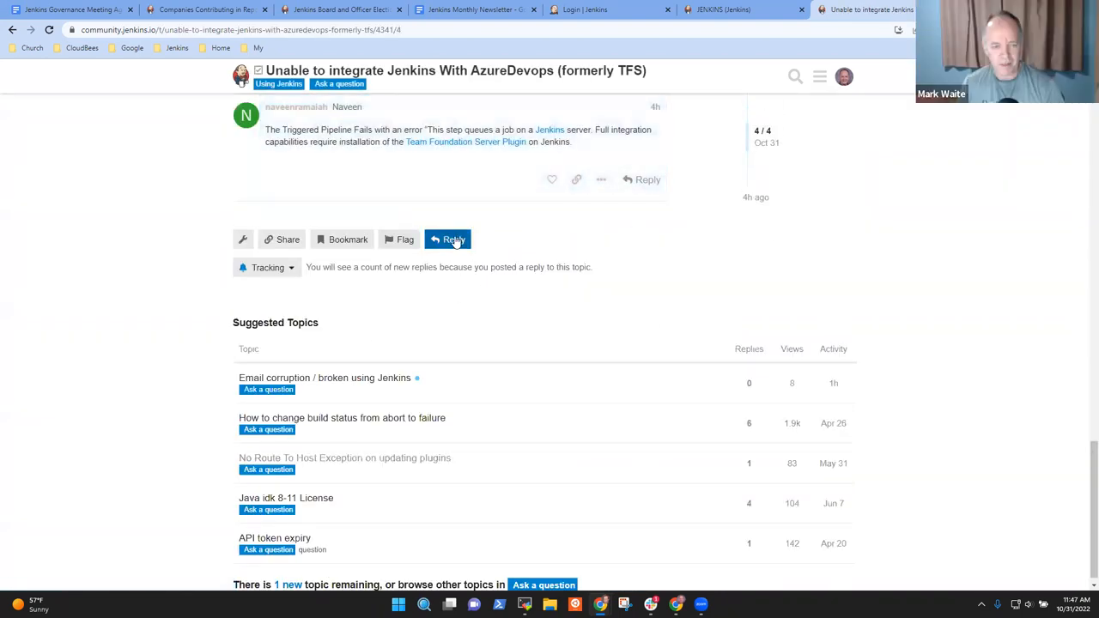
Step: Start a reply on the AzureDevops topic and insert the 'Linux installers transitioned to systemd' template
{"action": "left_click", "coordinate": [447, 239]}
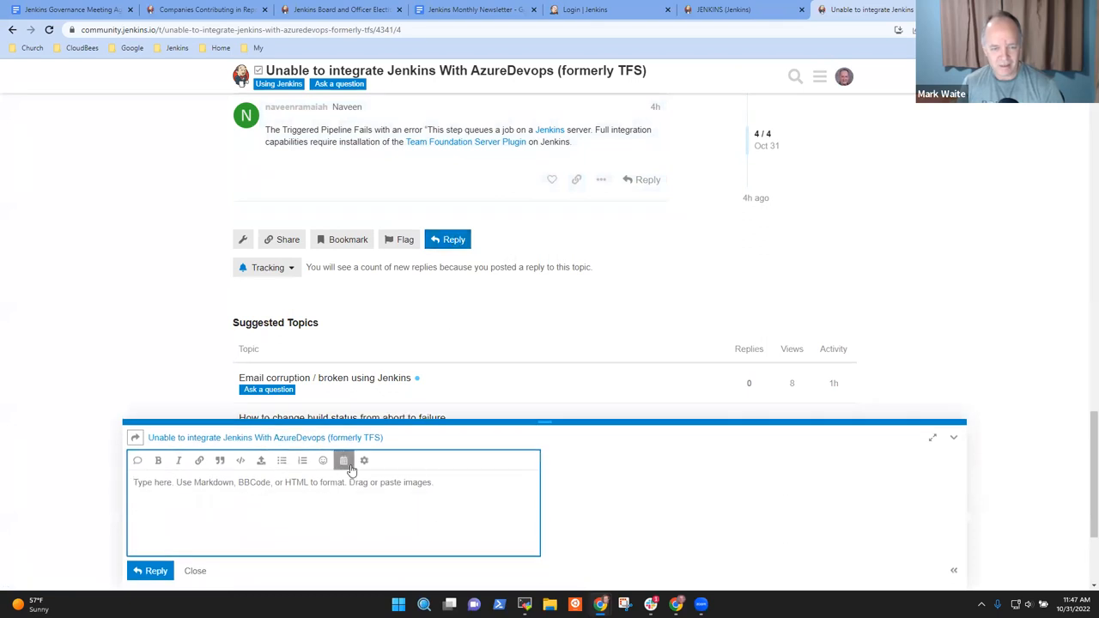
{"action": "left_click", "coordinate": [364, 460]}
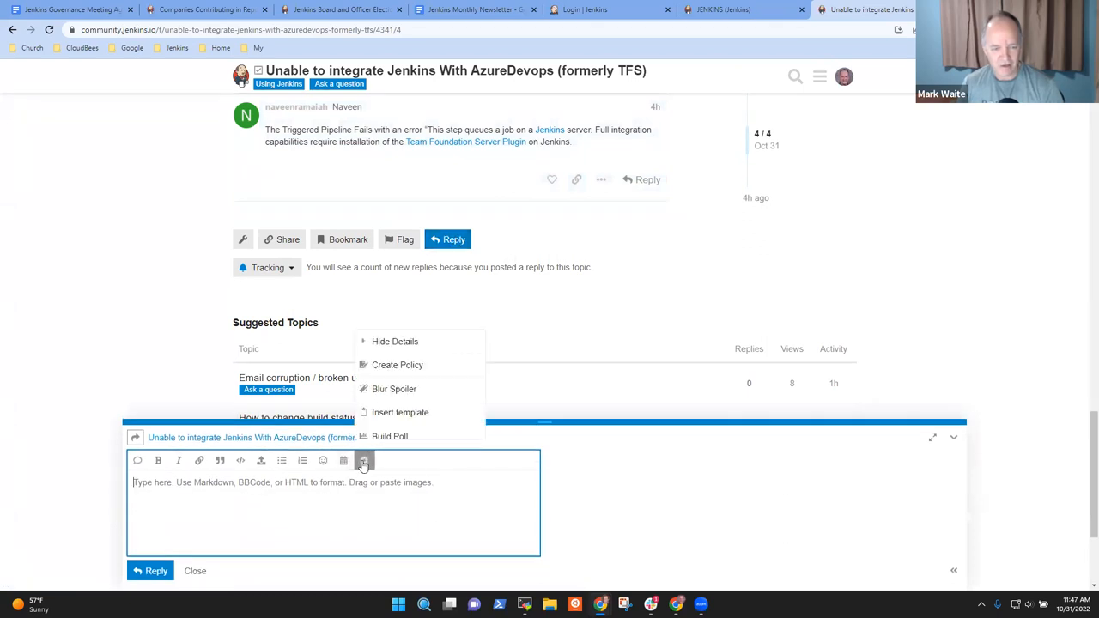
{"action": "mouse_move", "coordinate": [400, 412]}
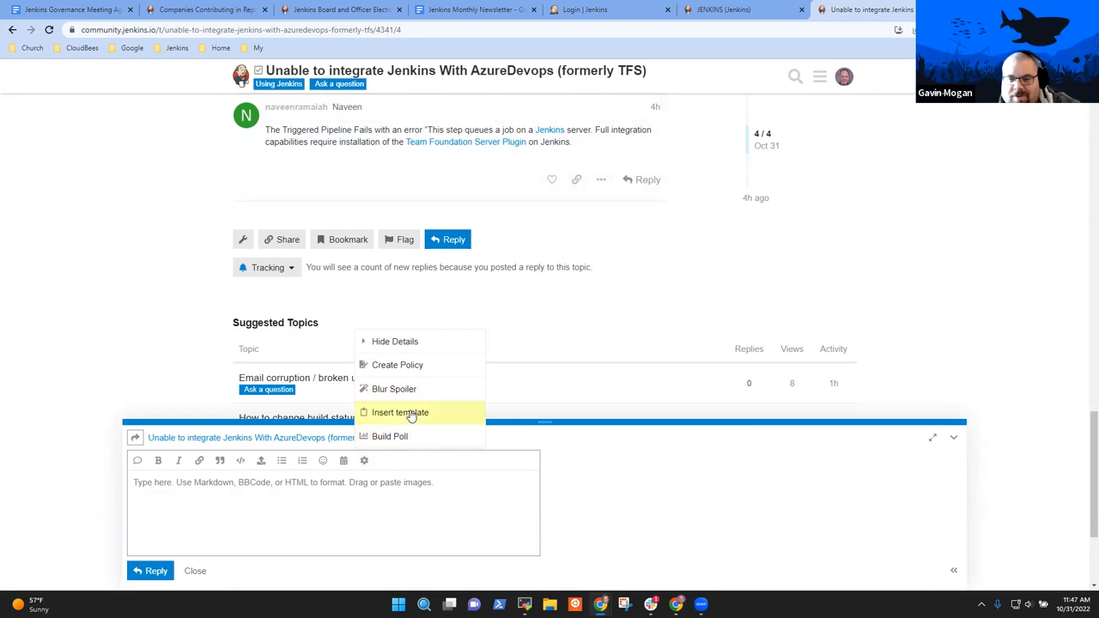
{"action": "left_click", "coordinate": [399, 412]}
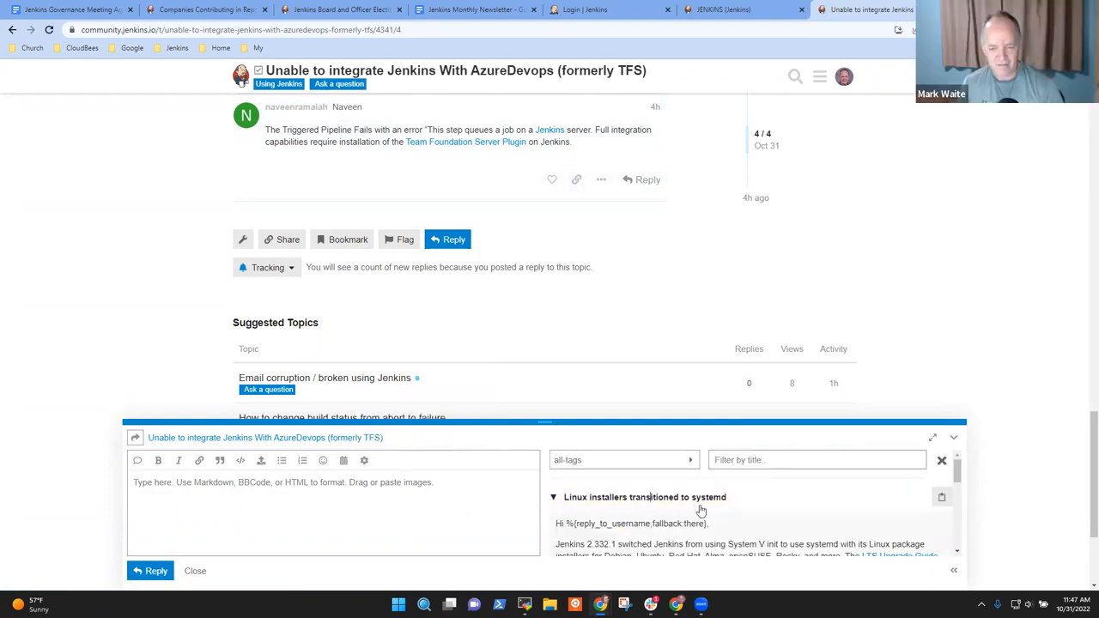
{"action": "left_click", "coordinate": [622, 460]}
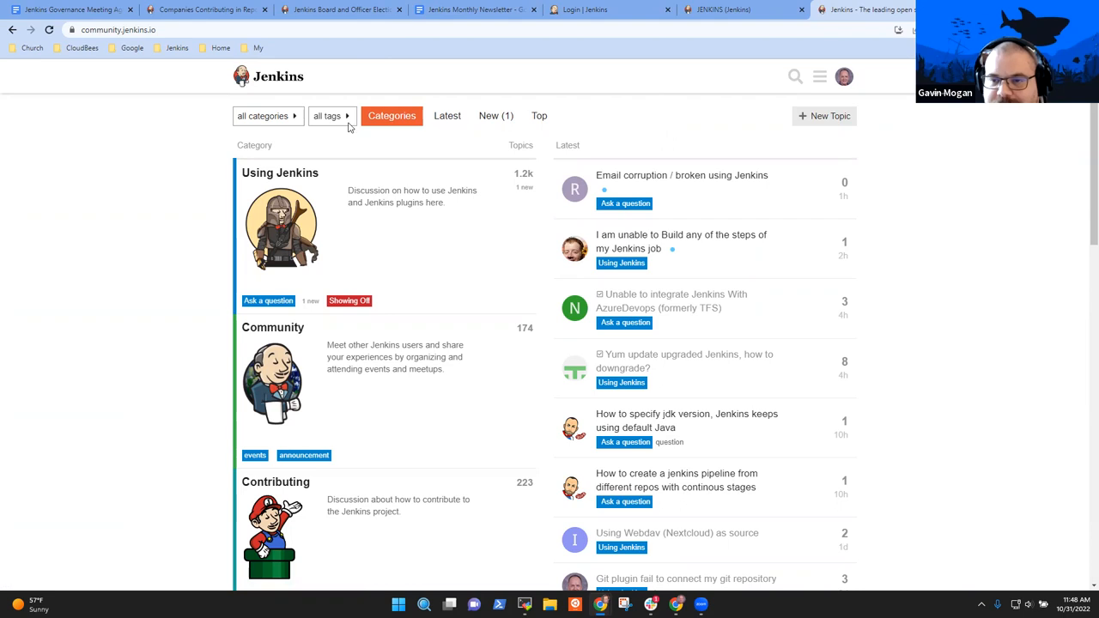
{"action": "mouse_move", "coordinate": [615, 176]}
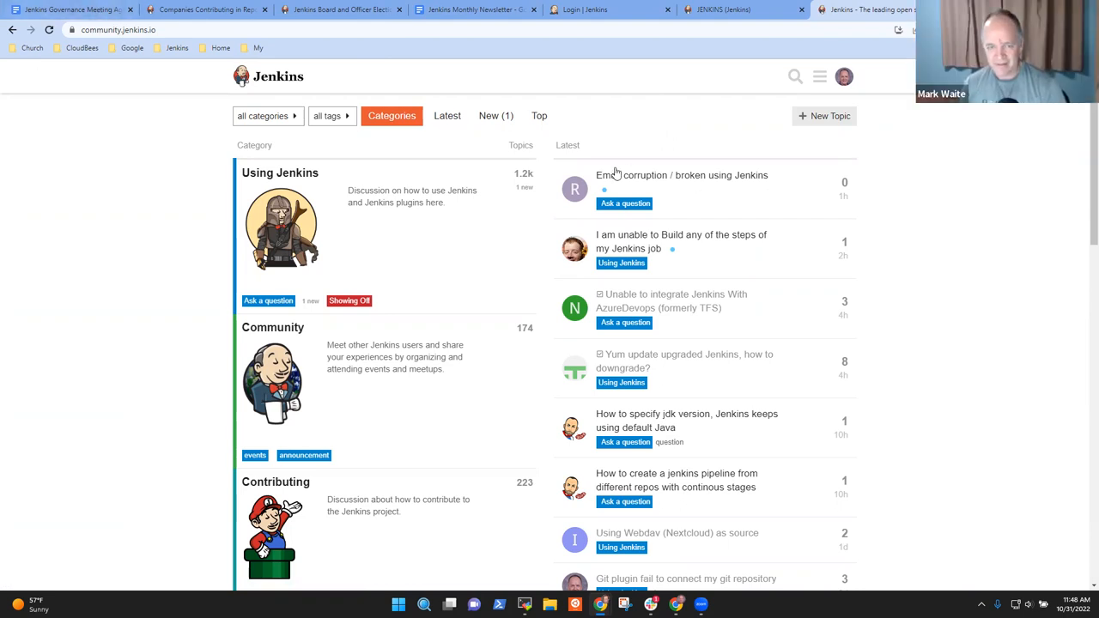
{"action": "mouse_move", "coordinate": [944, 237]}
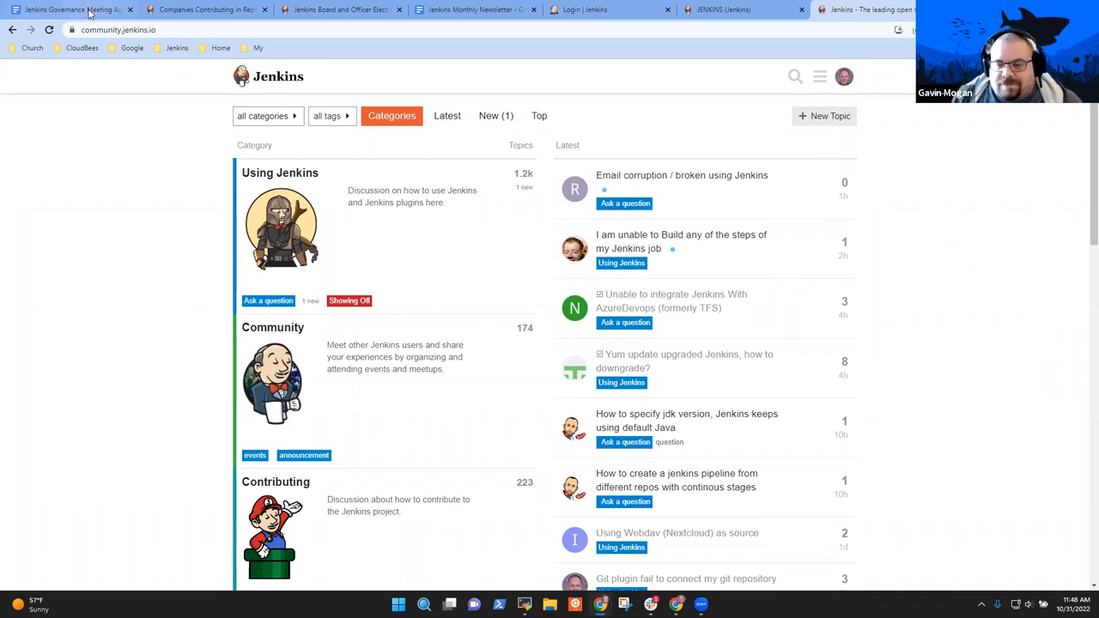
Step: Add the agenda bullet 'Demo of the Templates category and using for canned responses'
{"action": "left_click", "coordinate": [68, 11]}
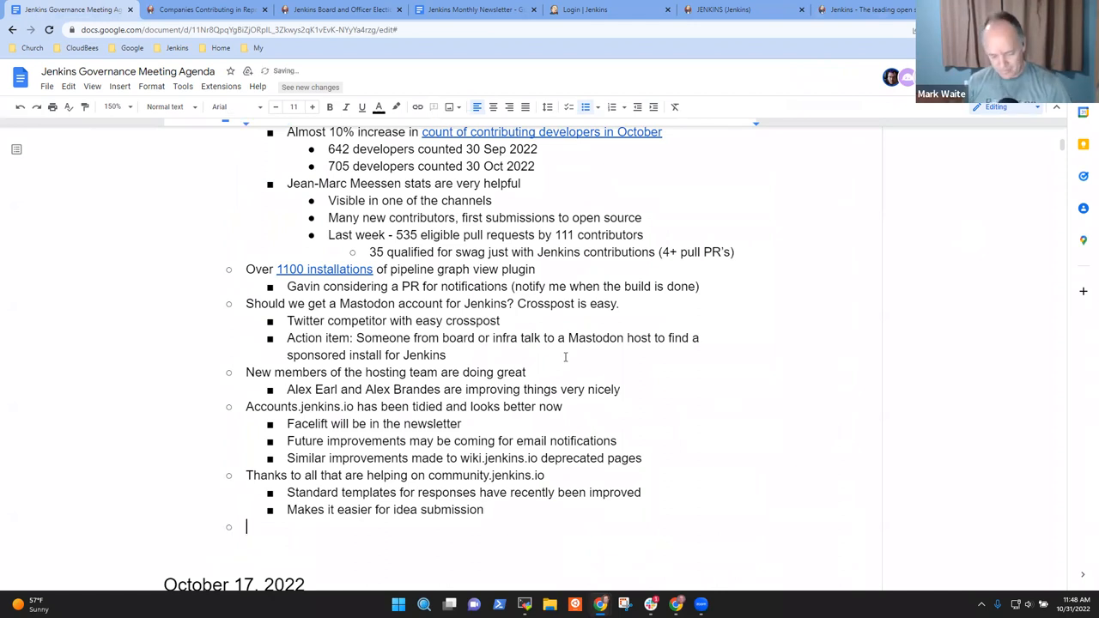
{"action": "type", "text": "See this"}
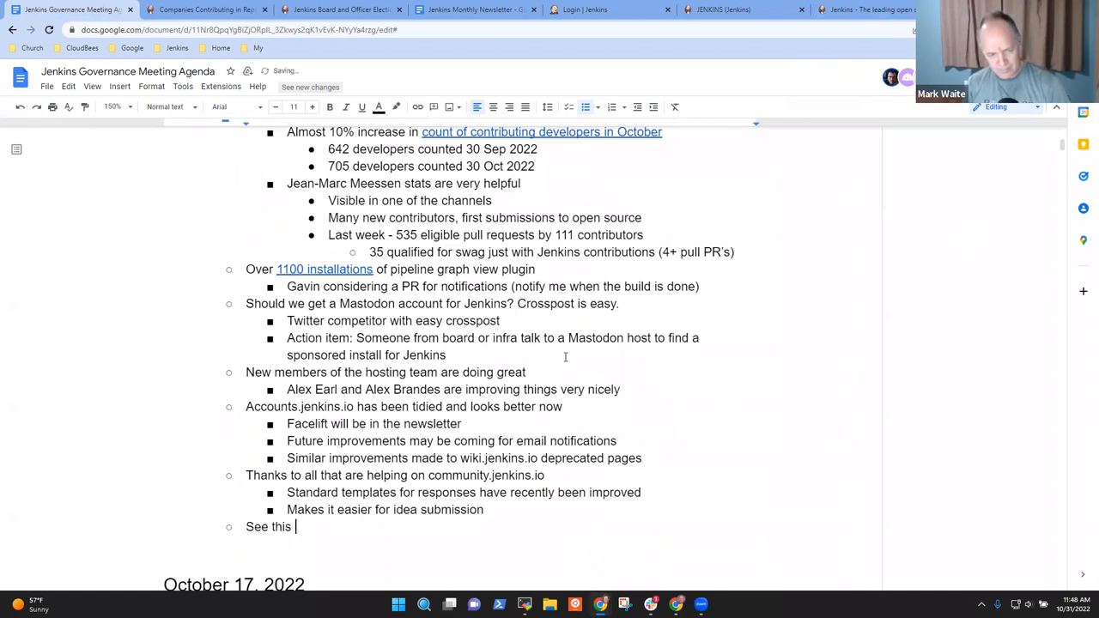
{"action": "type", "text": "Demo of"}
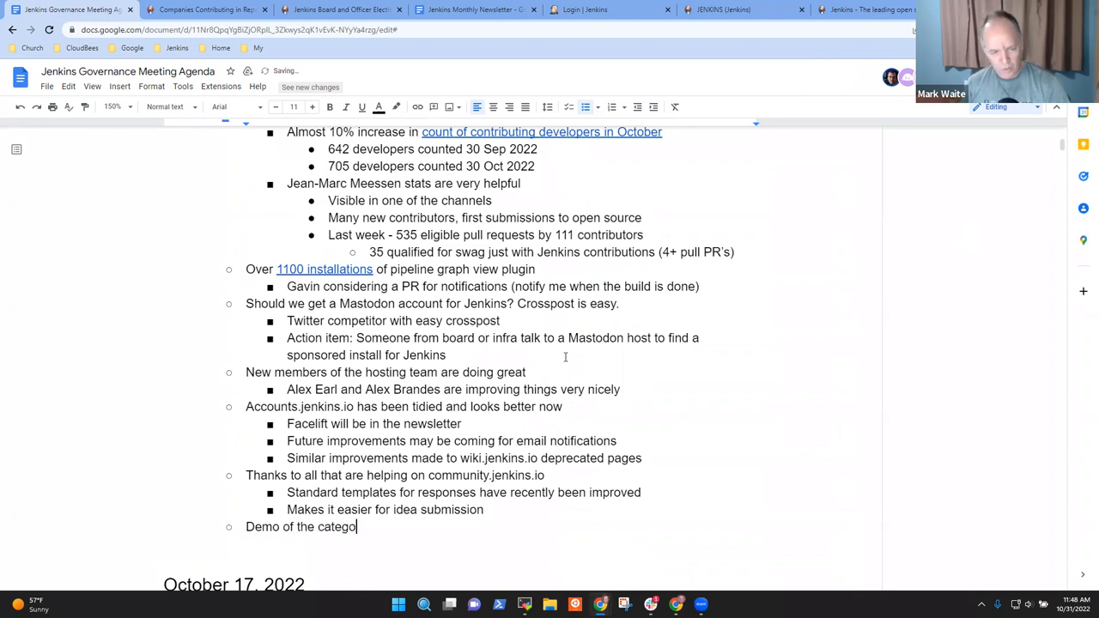
{"action": "type", "text": "ries"}
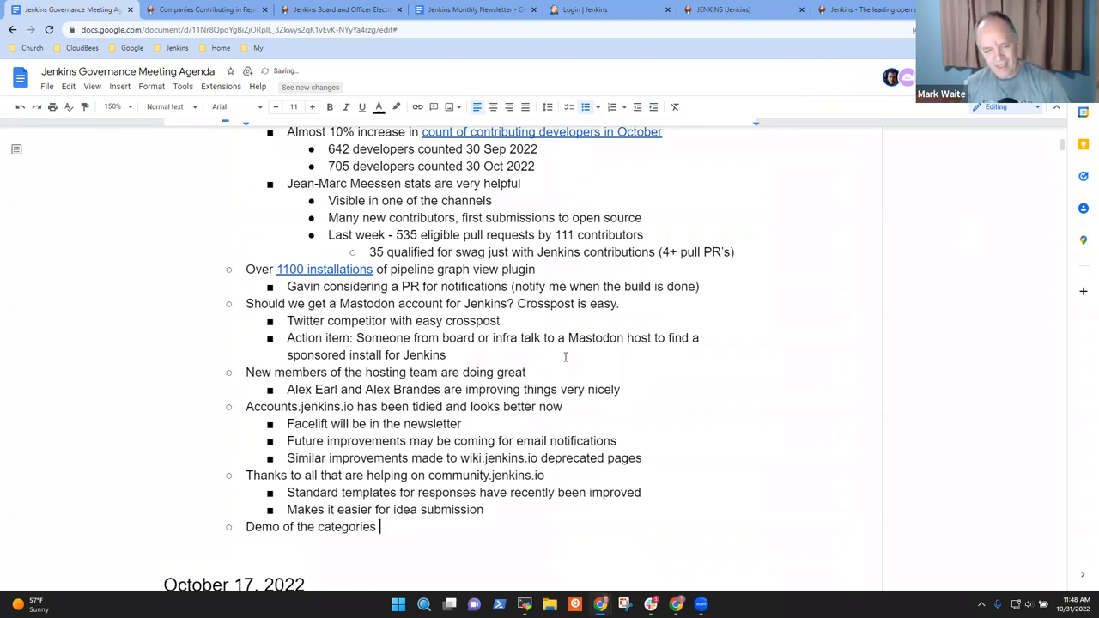
{"action": "key", "text": "Backspace"}
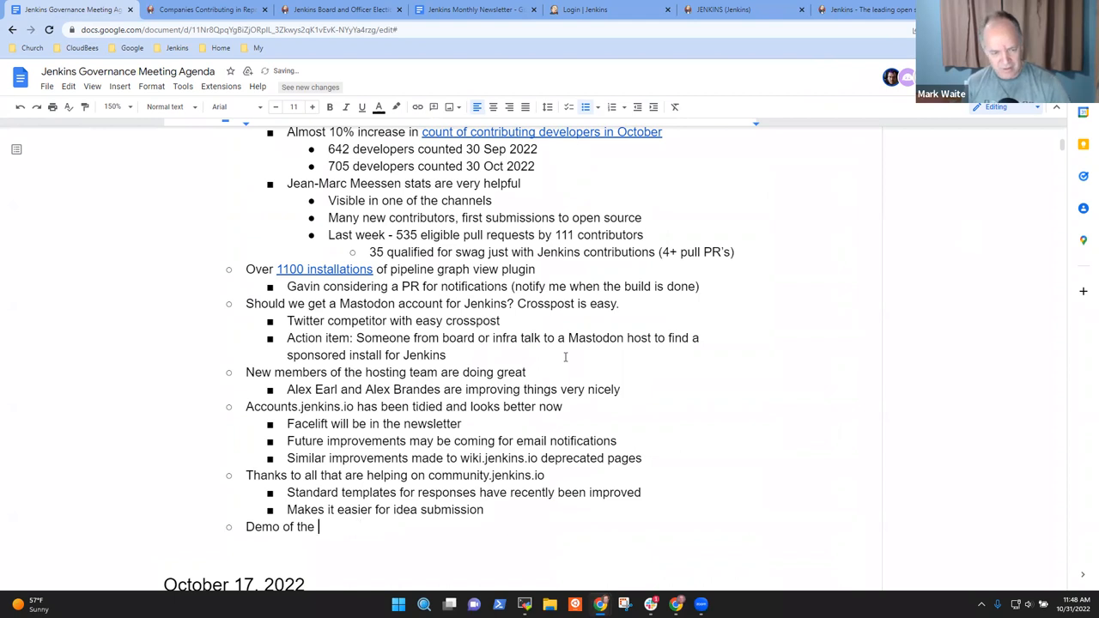
{"action": "type", "text": "Templates category and"}
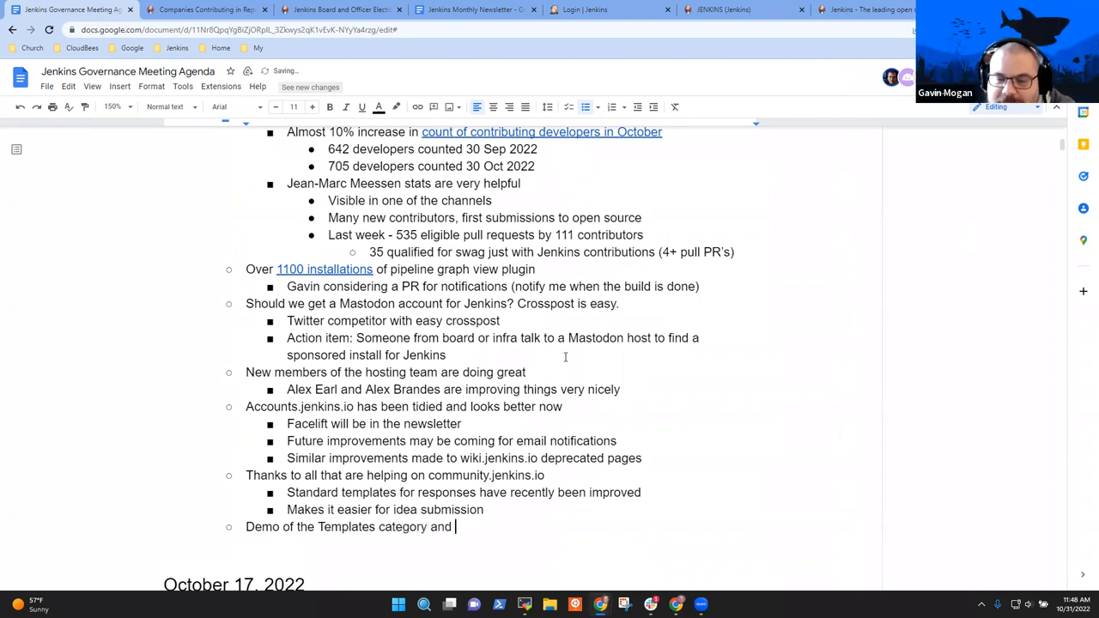
{"action": "type", "text": "using for canned respo"}
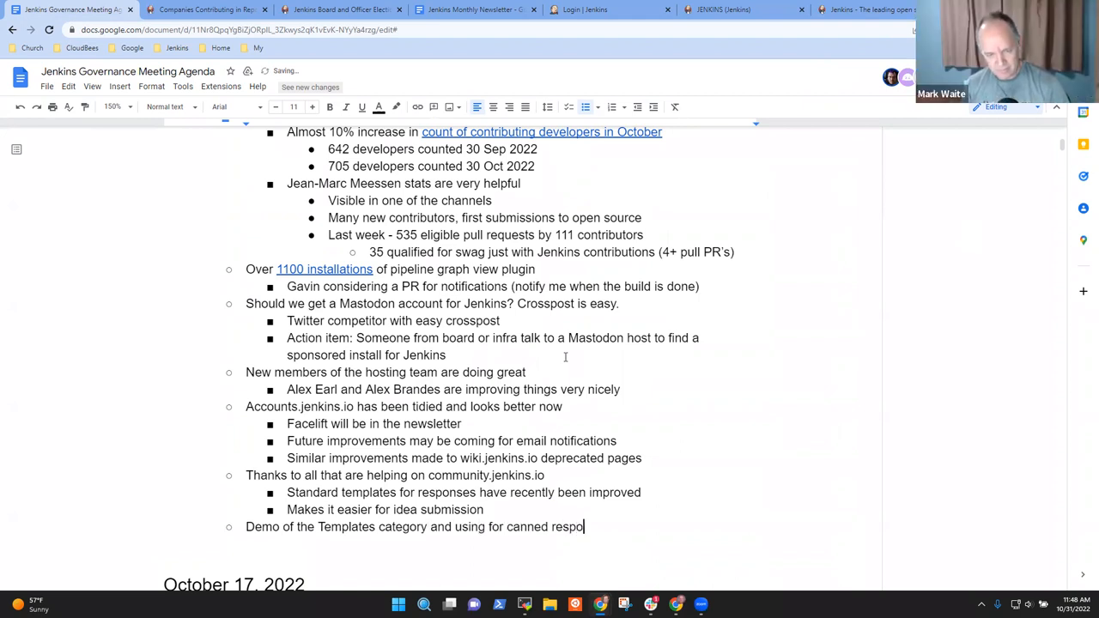
{"action": "type", "text": "nses"}
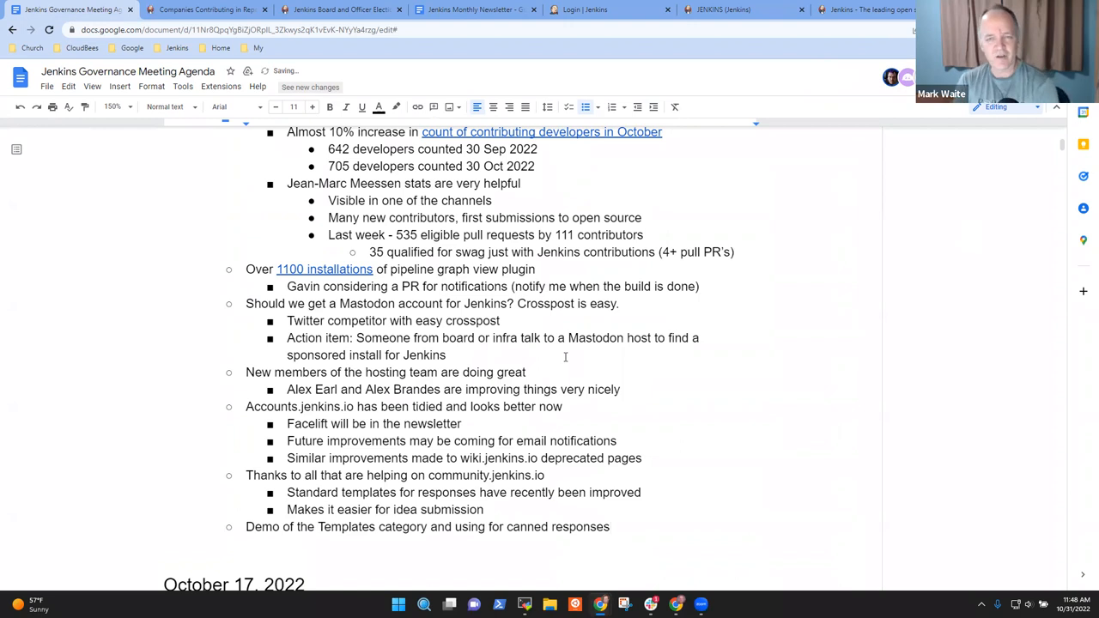